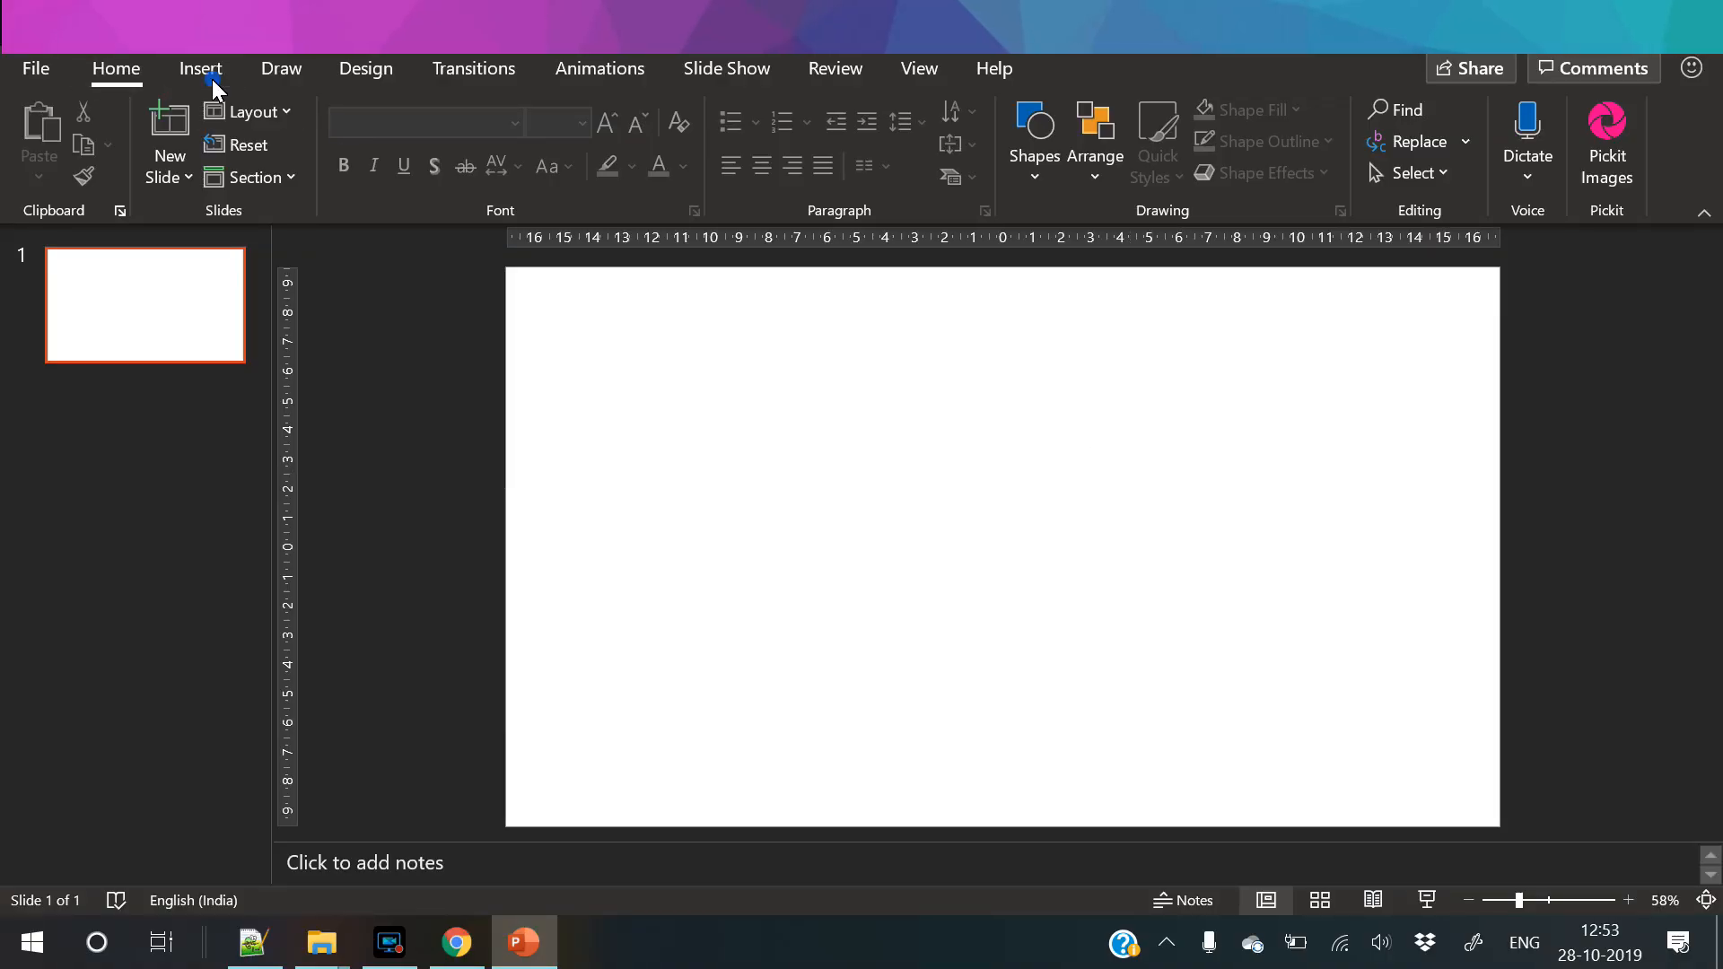
- Draw a full-slide rectangle and switch its fill to Picture or texture fill
{"action": "left_click", "coordinate": [201, 68]}
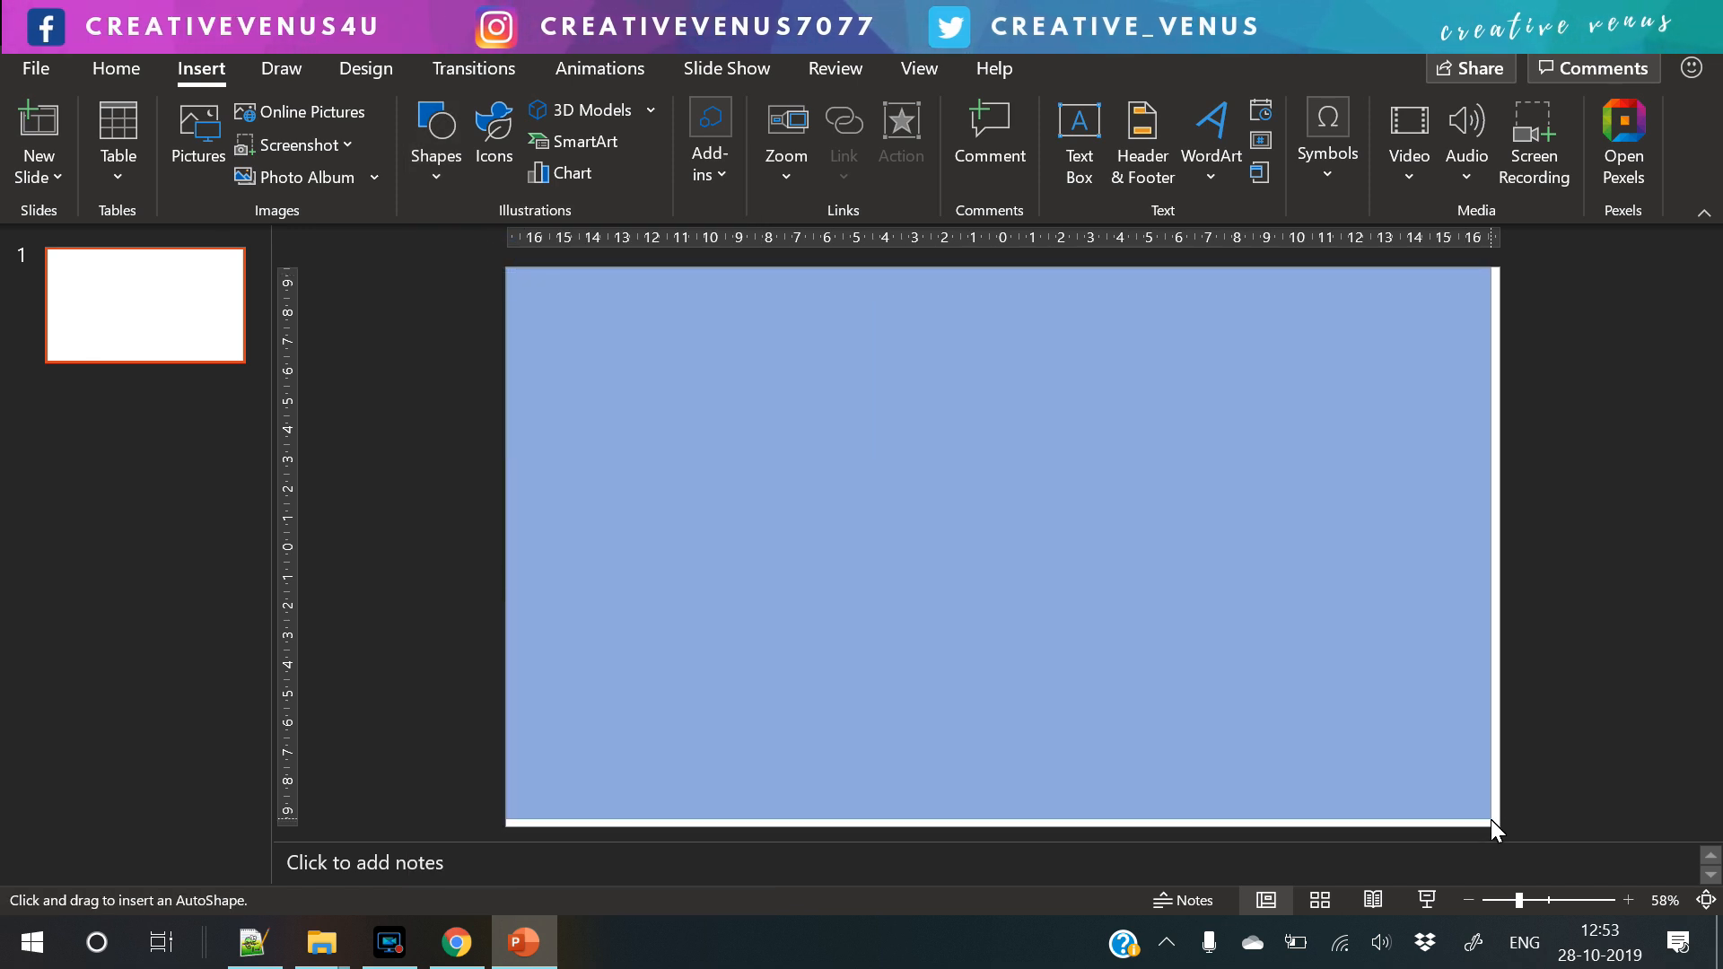
{"action": "left_click", "coordinate": [712, 140]}
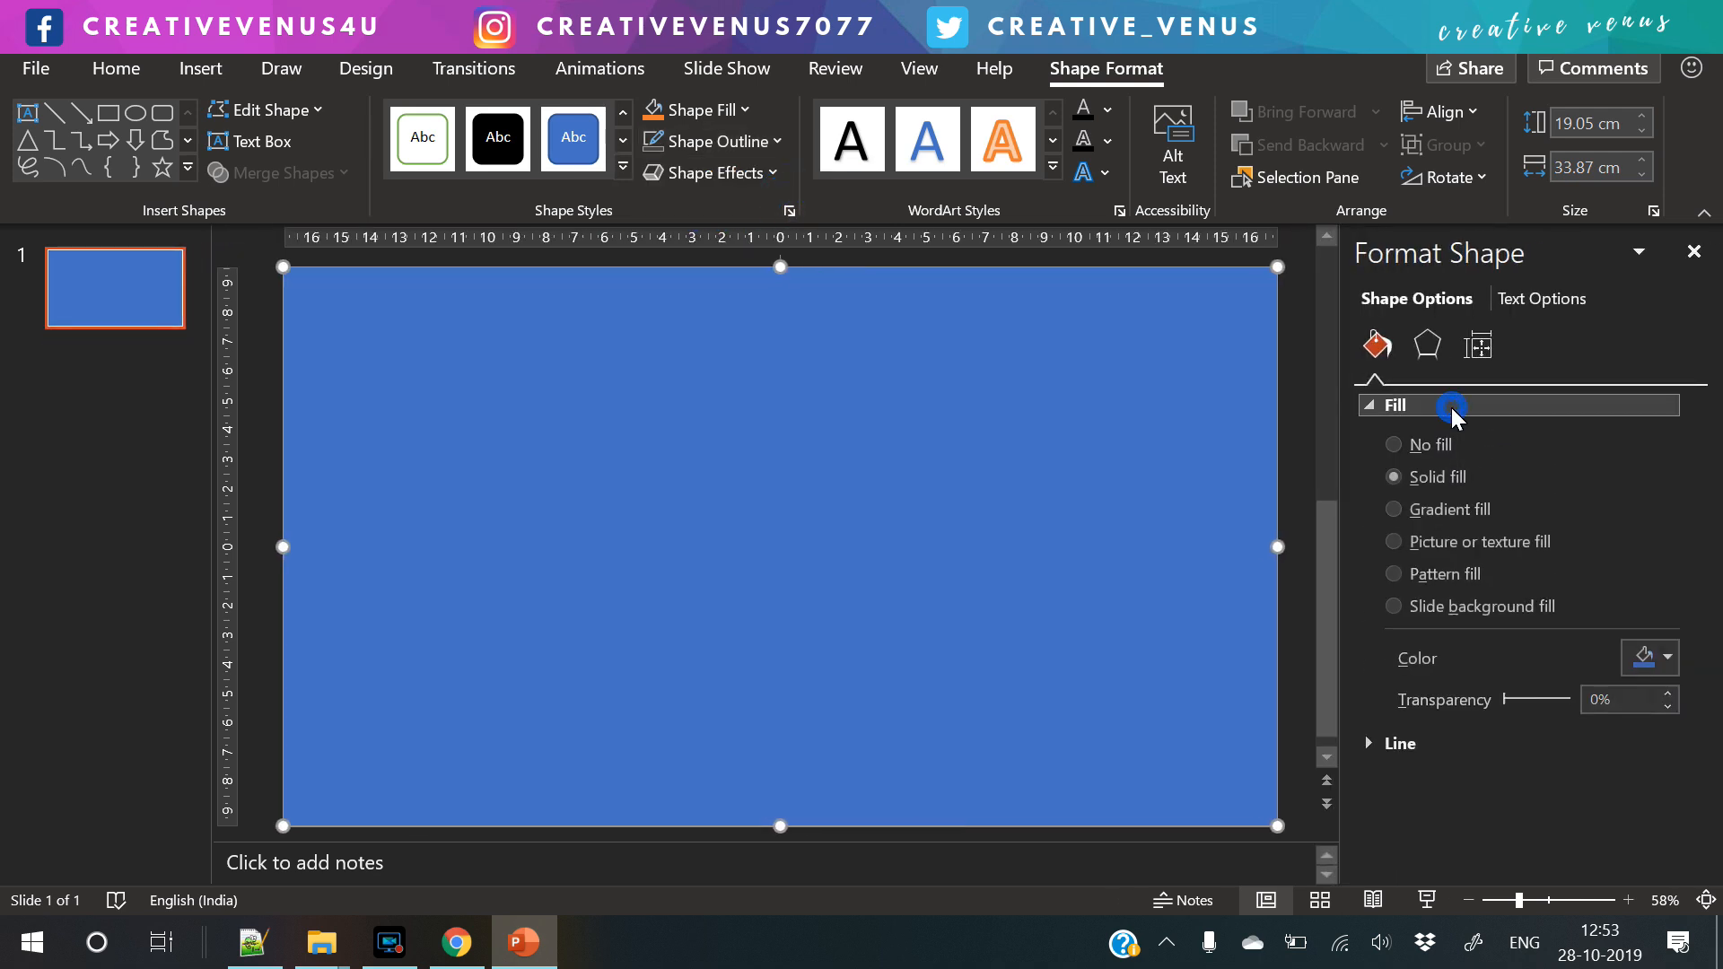
{"action": "left_click", "coordinate": [1397, 542]}
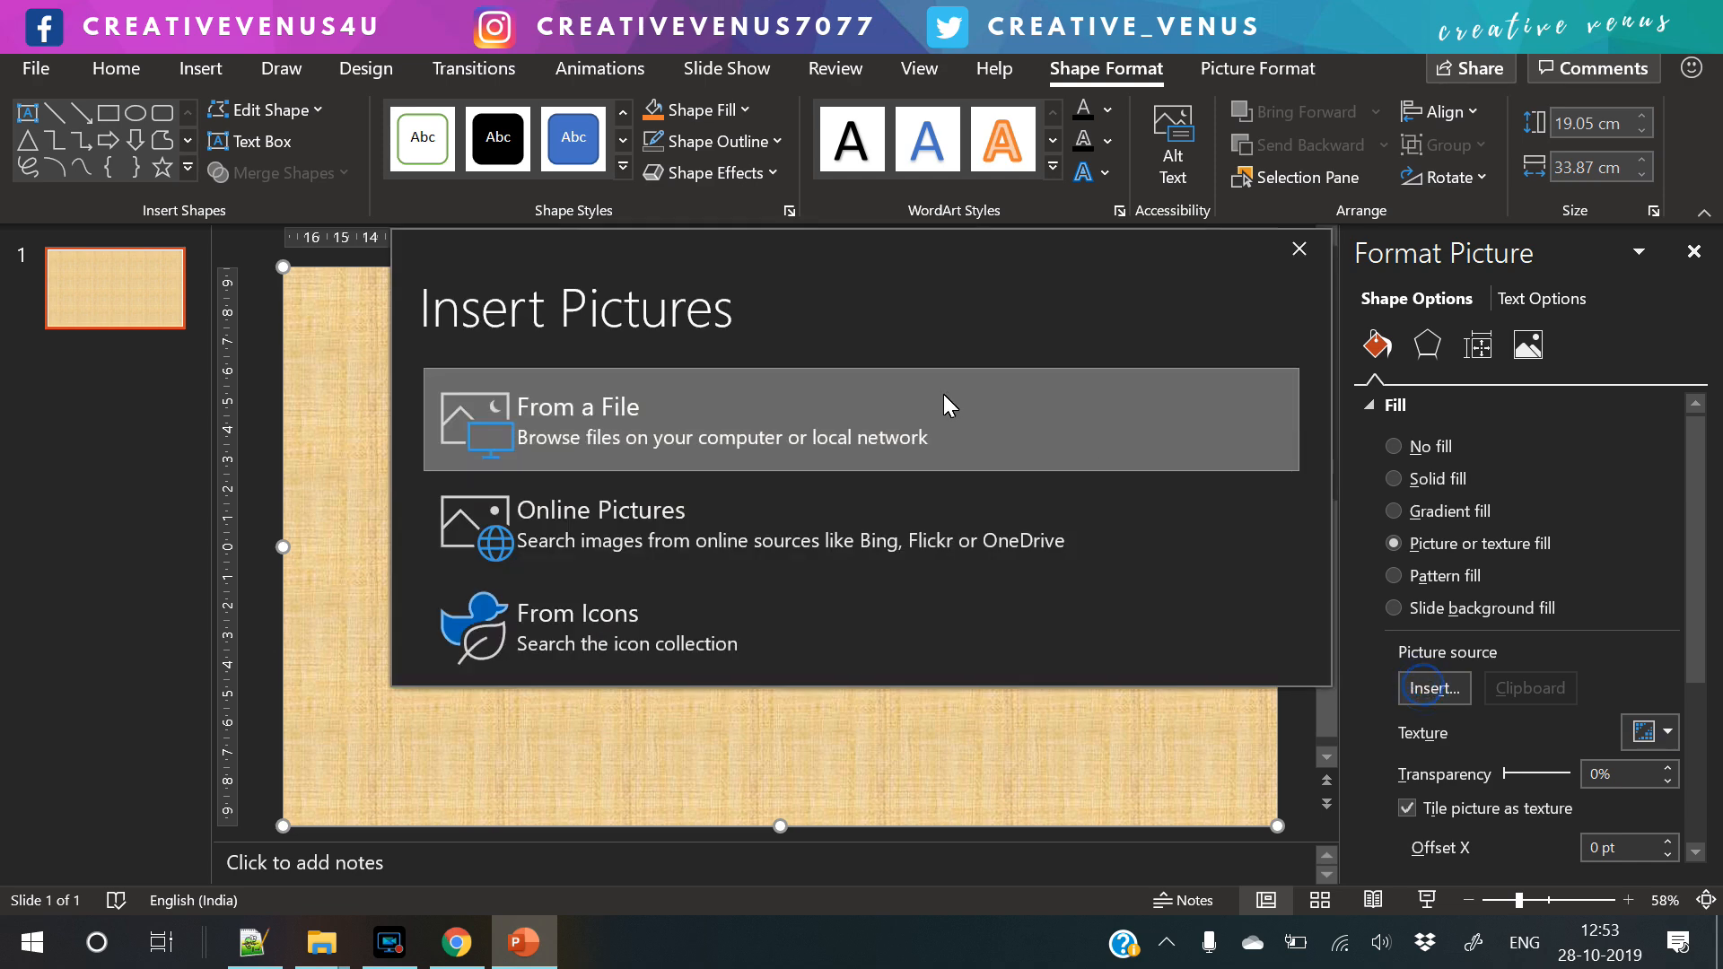
- Fill the rectangle from file with the bridge JPG in Video Projects > Video 605
{"action": "left_click", "coordinate": [576, 420]}
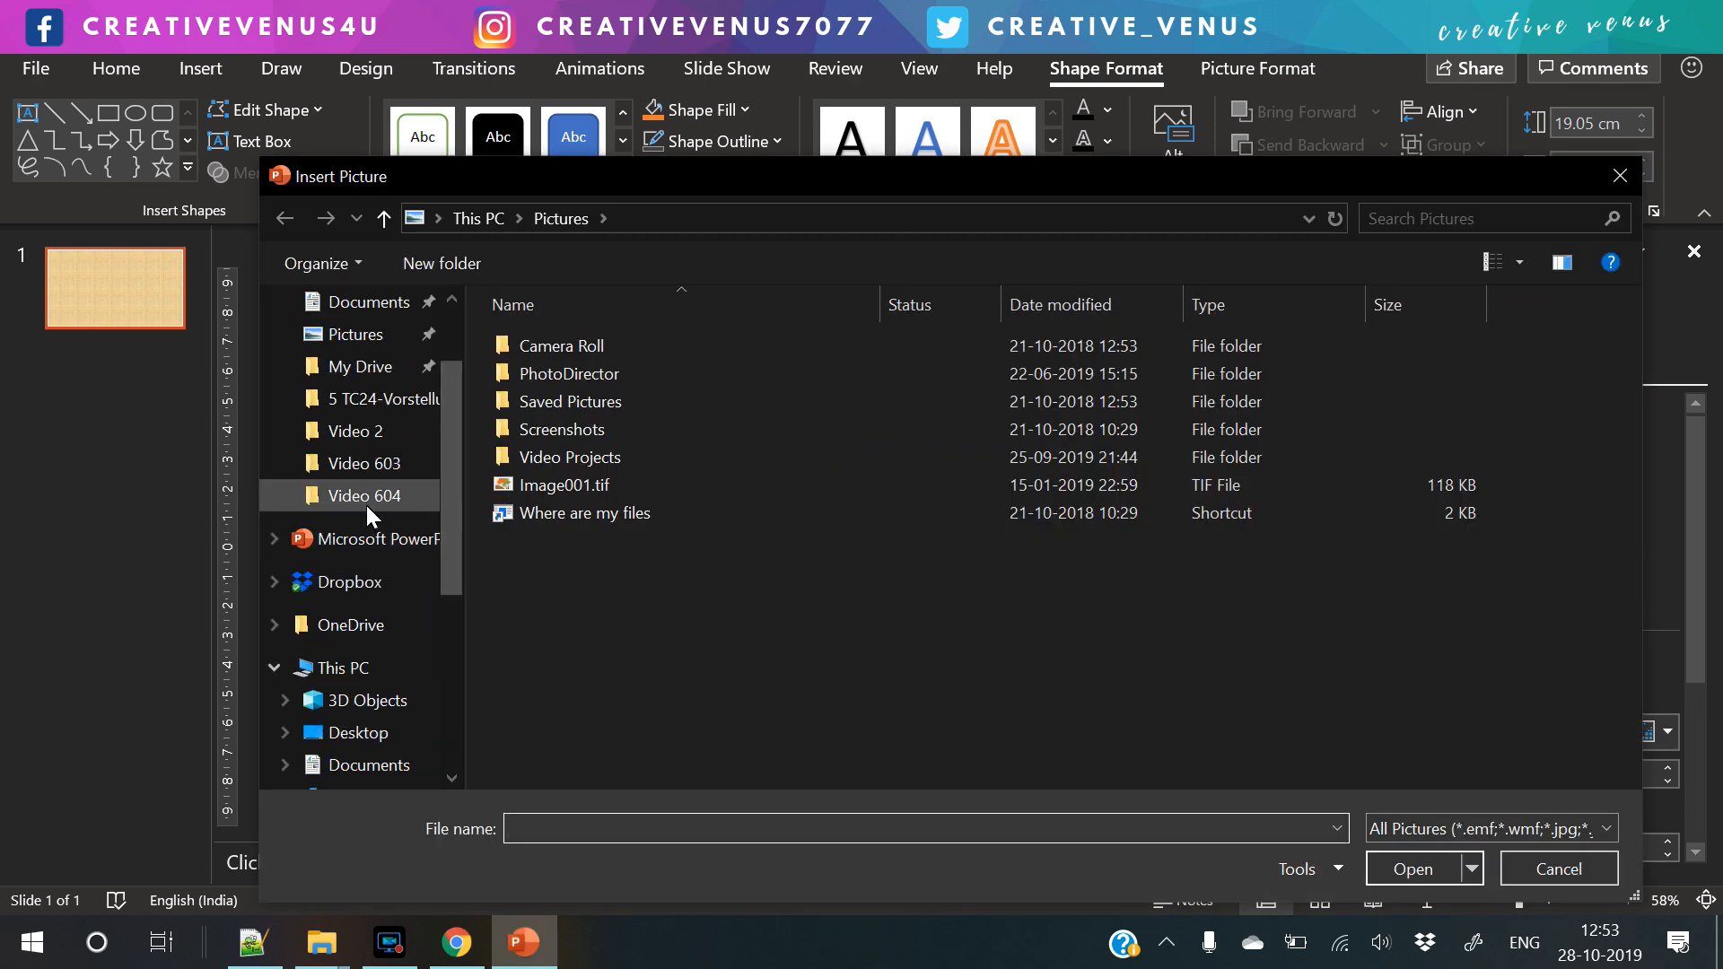
{"action": "double_click", "coordinate": [364, 496]}
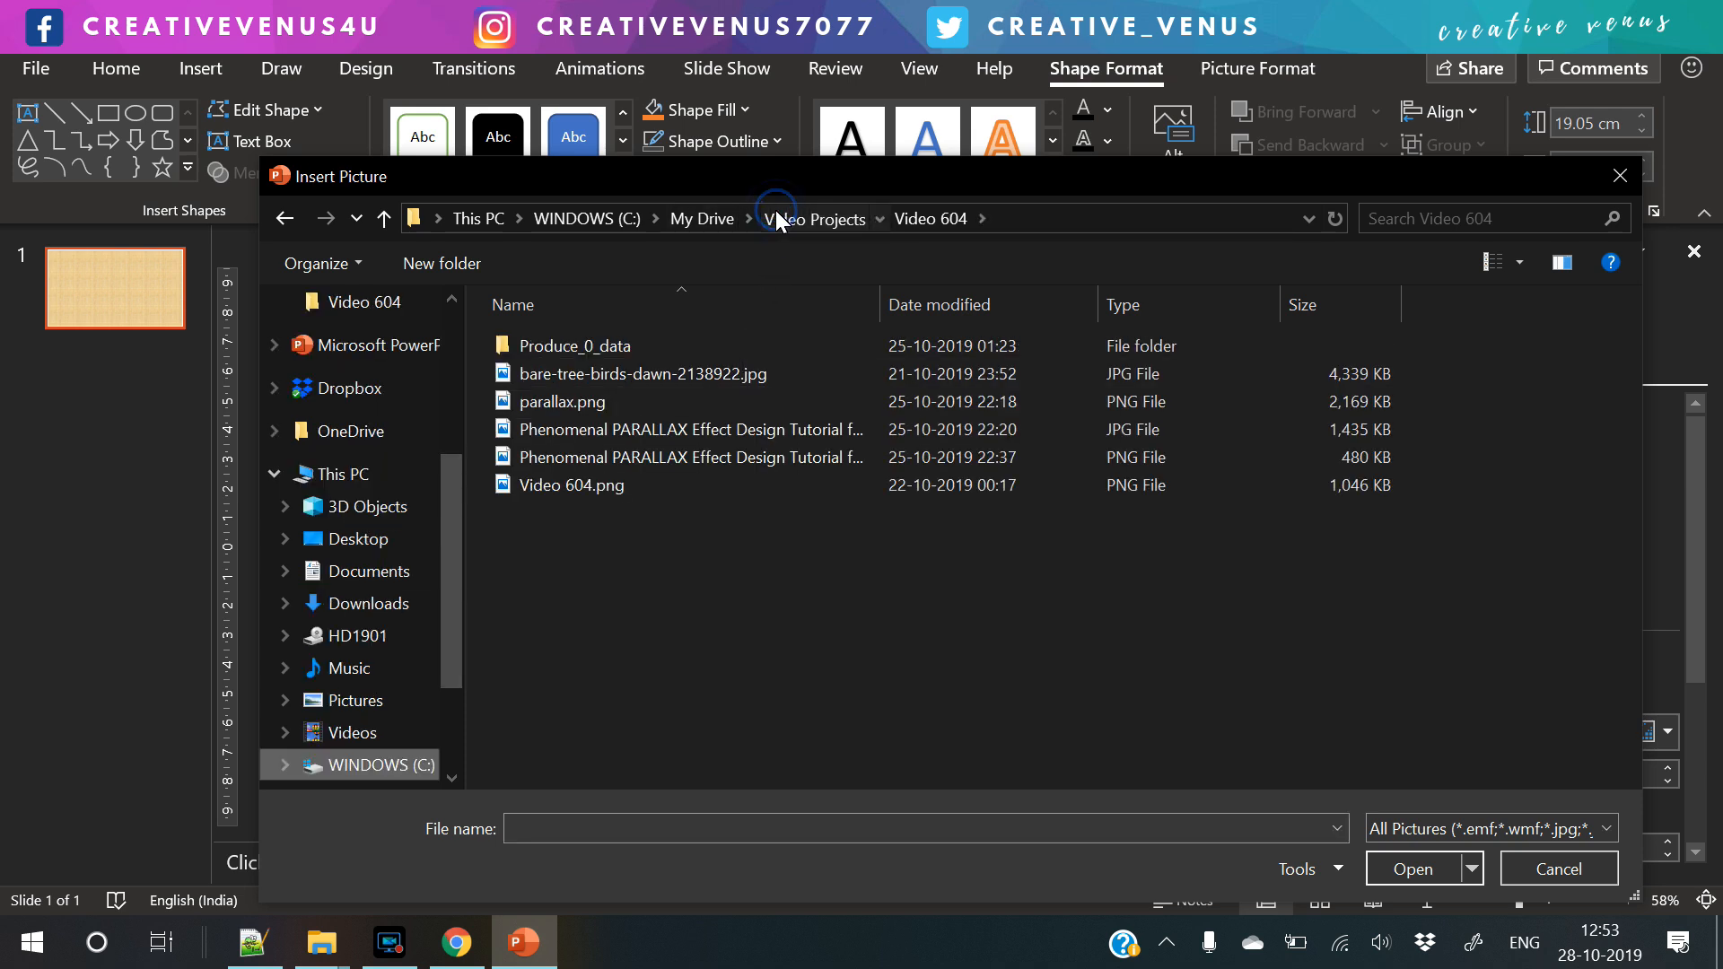
{"action": "left_click", "coordinate": [815, 217]}
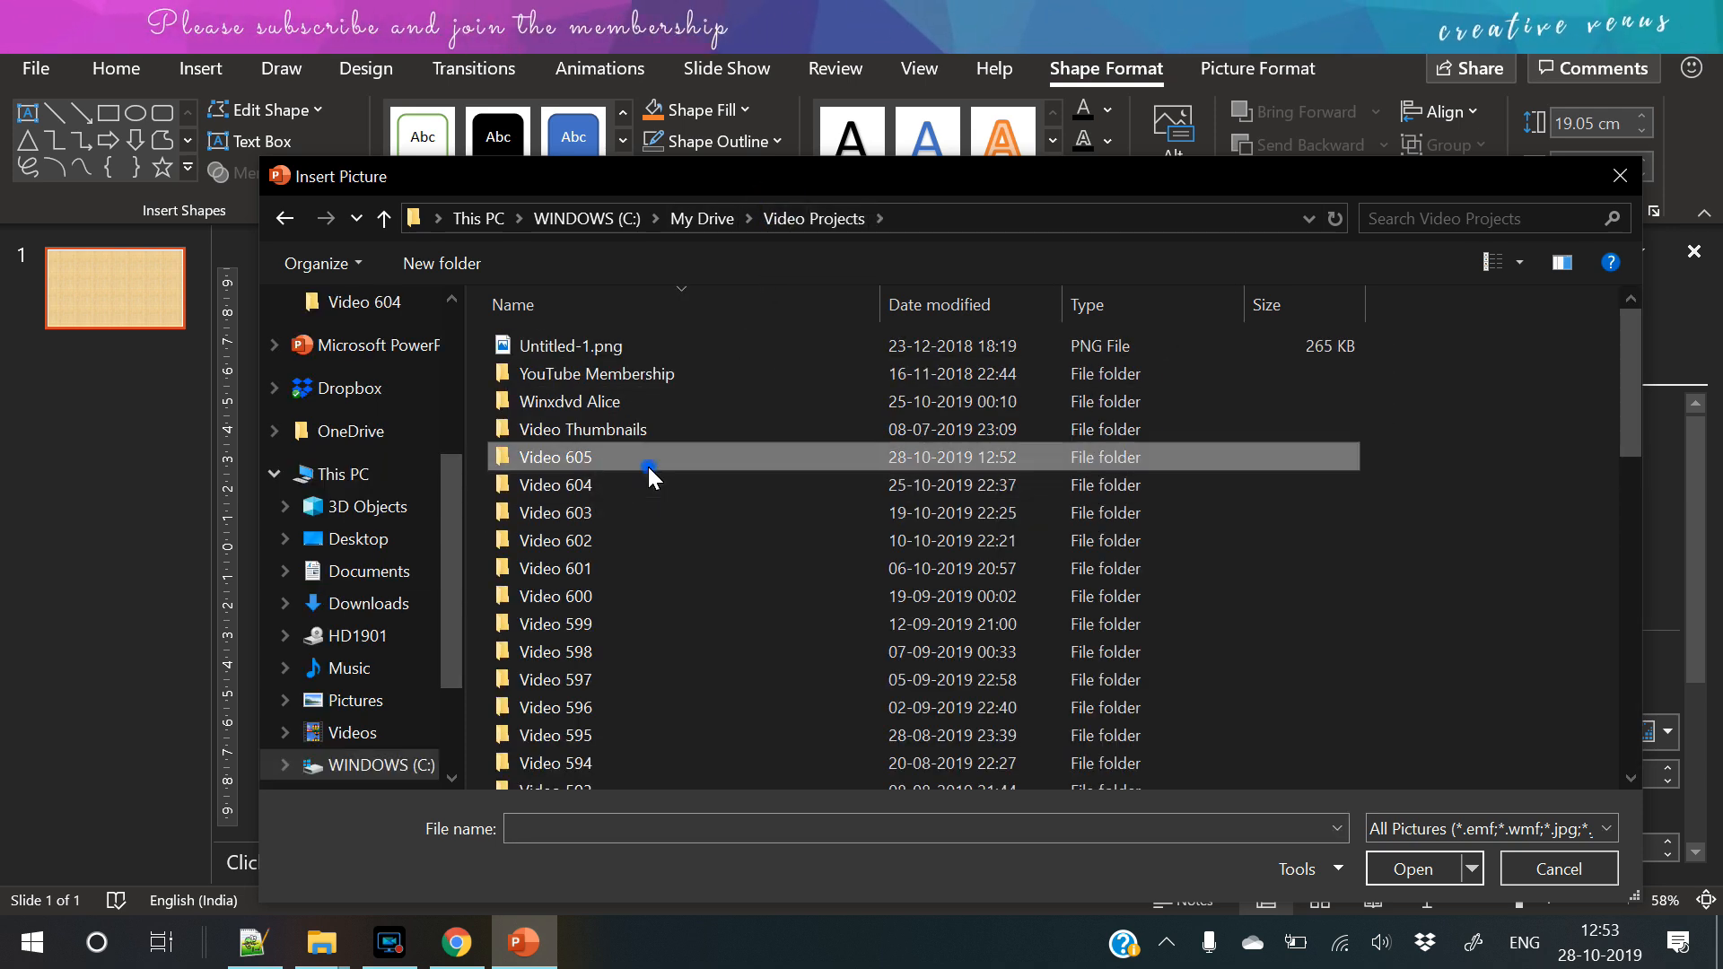
{"action": "double_click", "coordinate": [555, 458]}
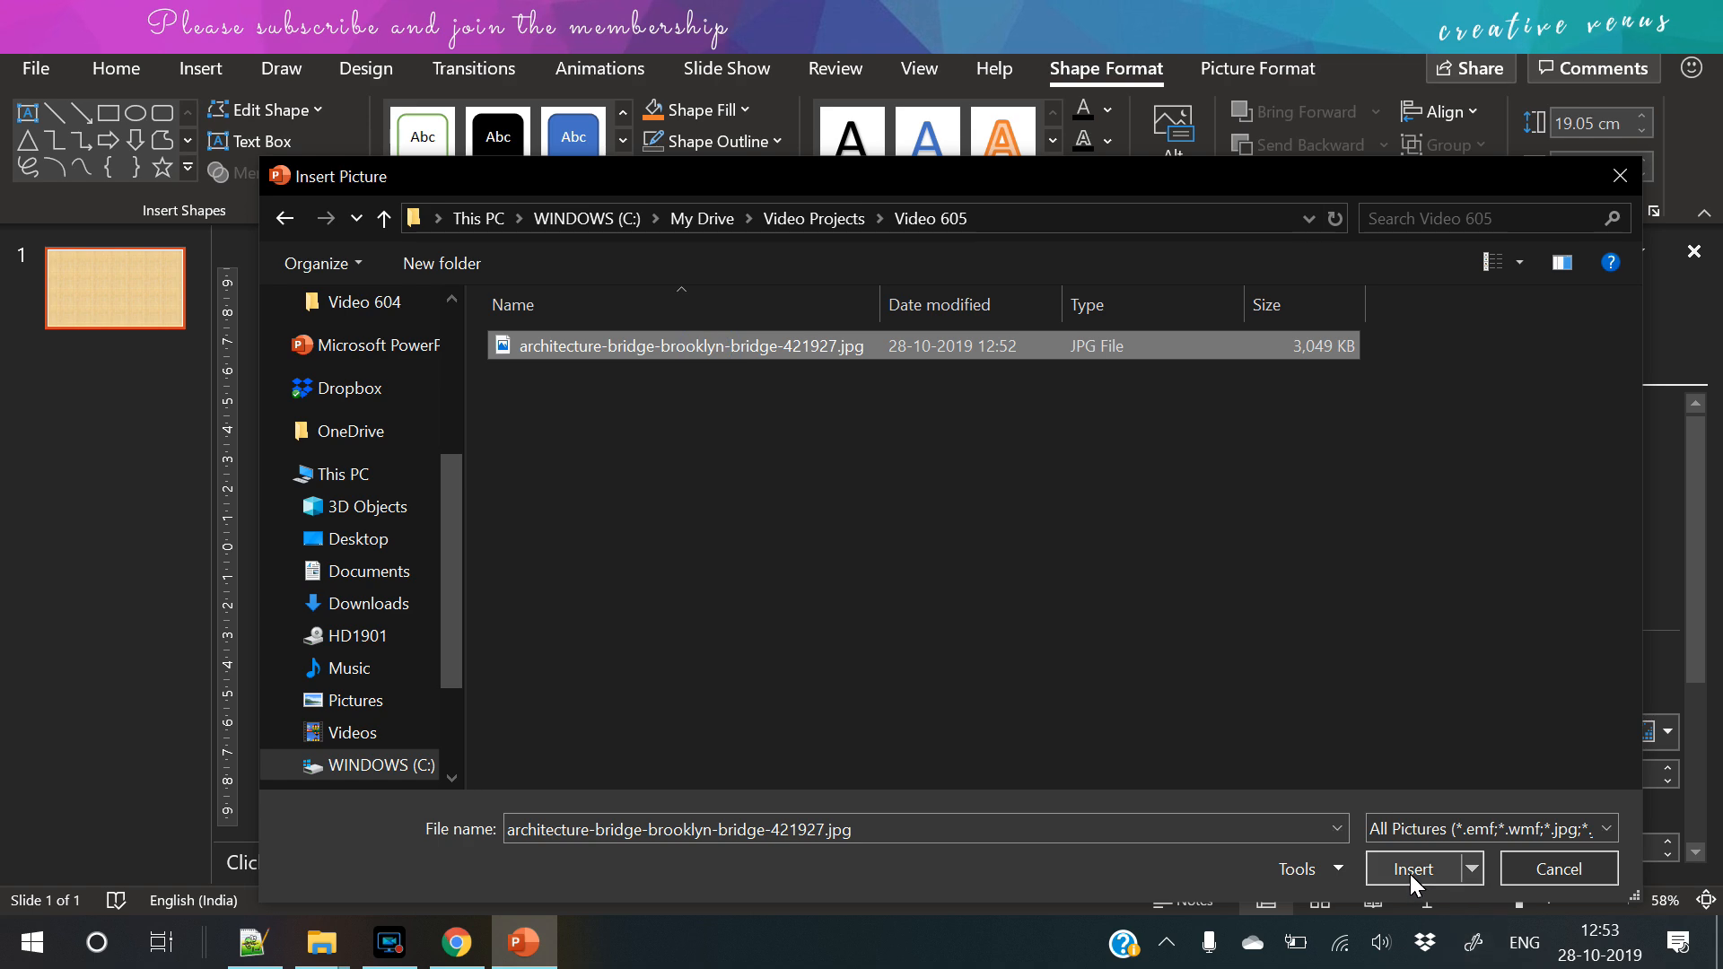
{"action": "left_click", "coordinate": [1416, 869]}
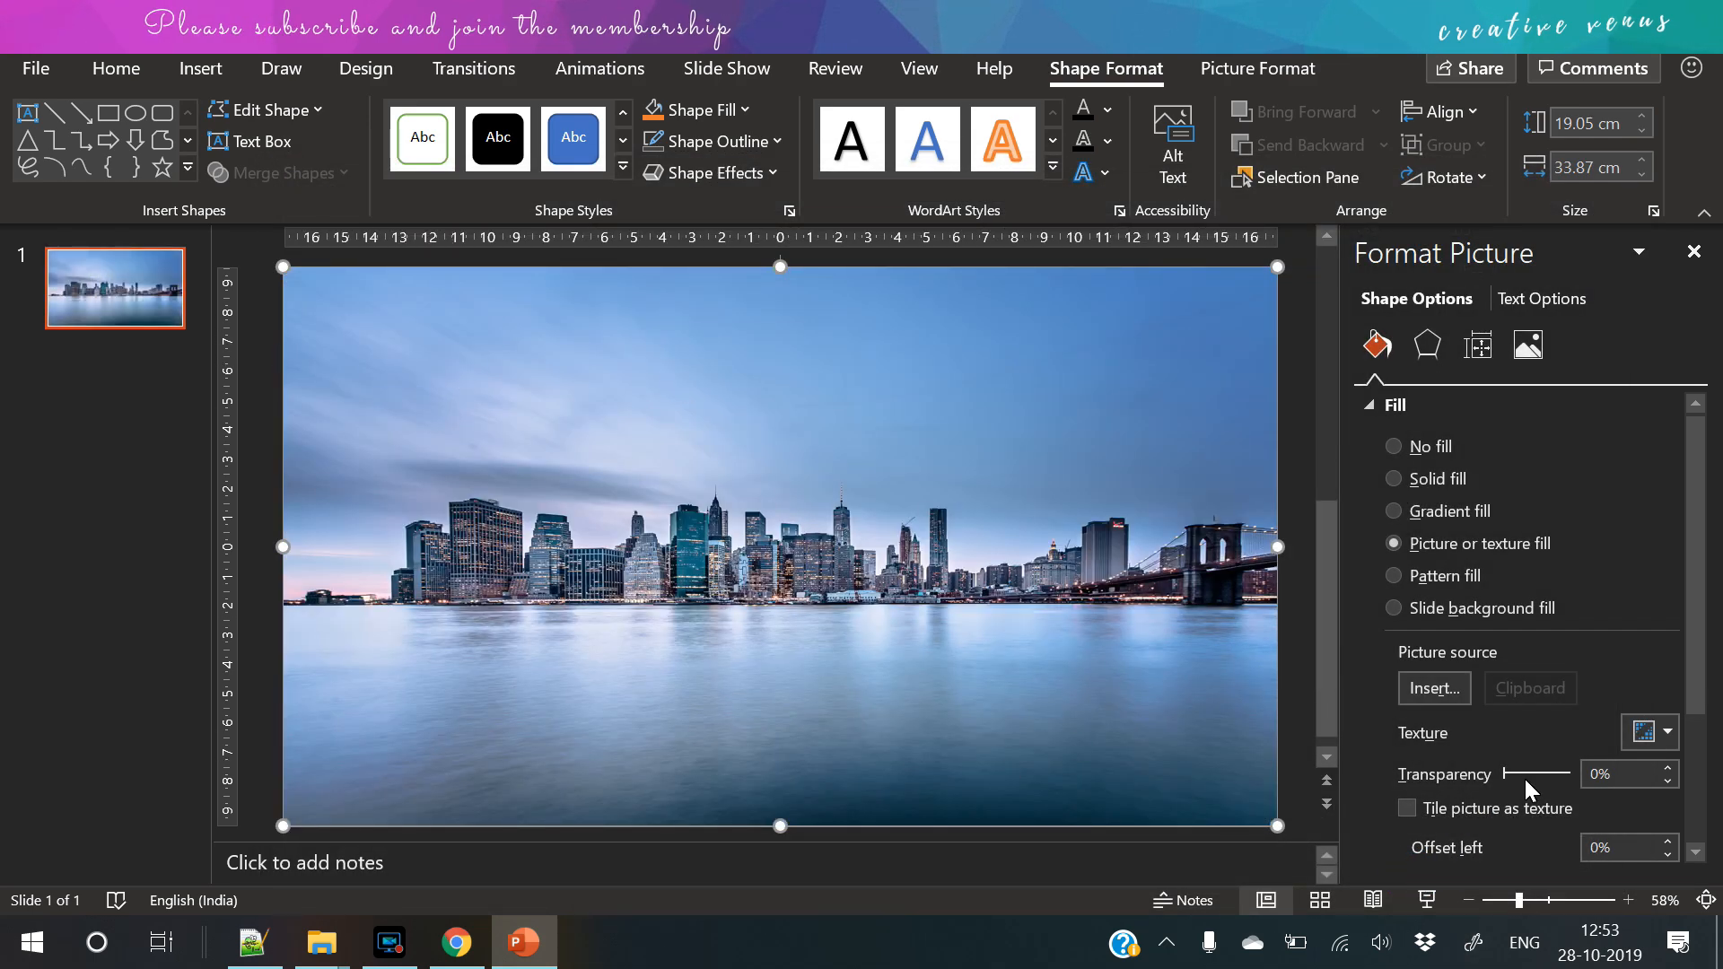
- From the skyline picture's context menu, add a new blank slide after slide 1
{"action": "scroll", "scroll_direction": "down", "scroll_amount": 3}
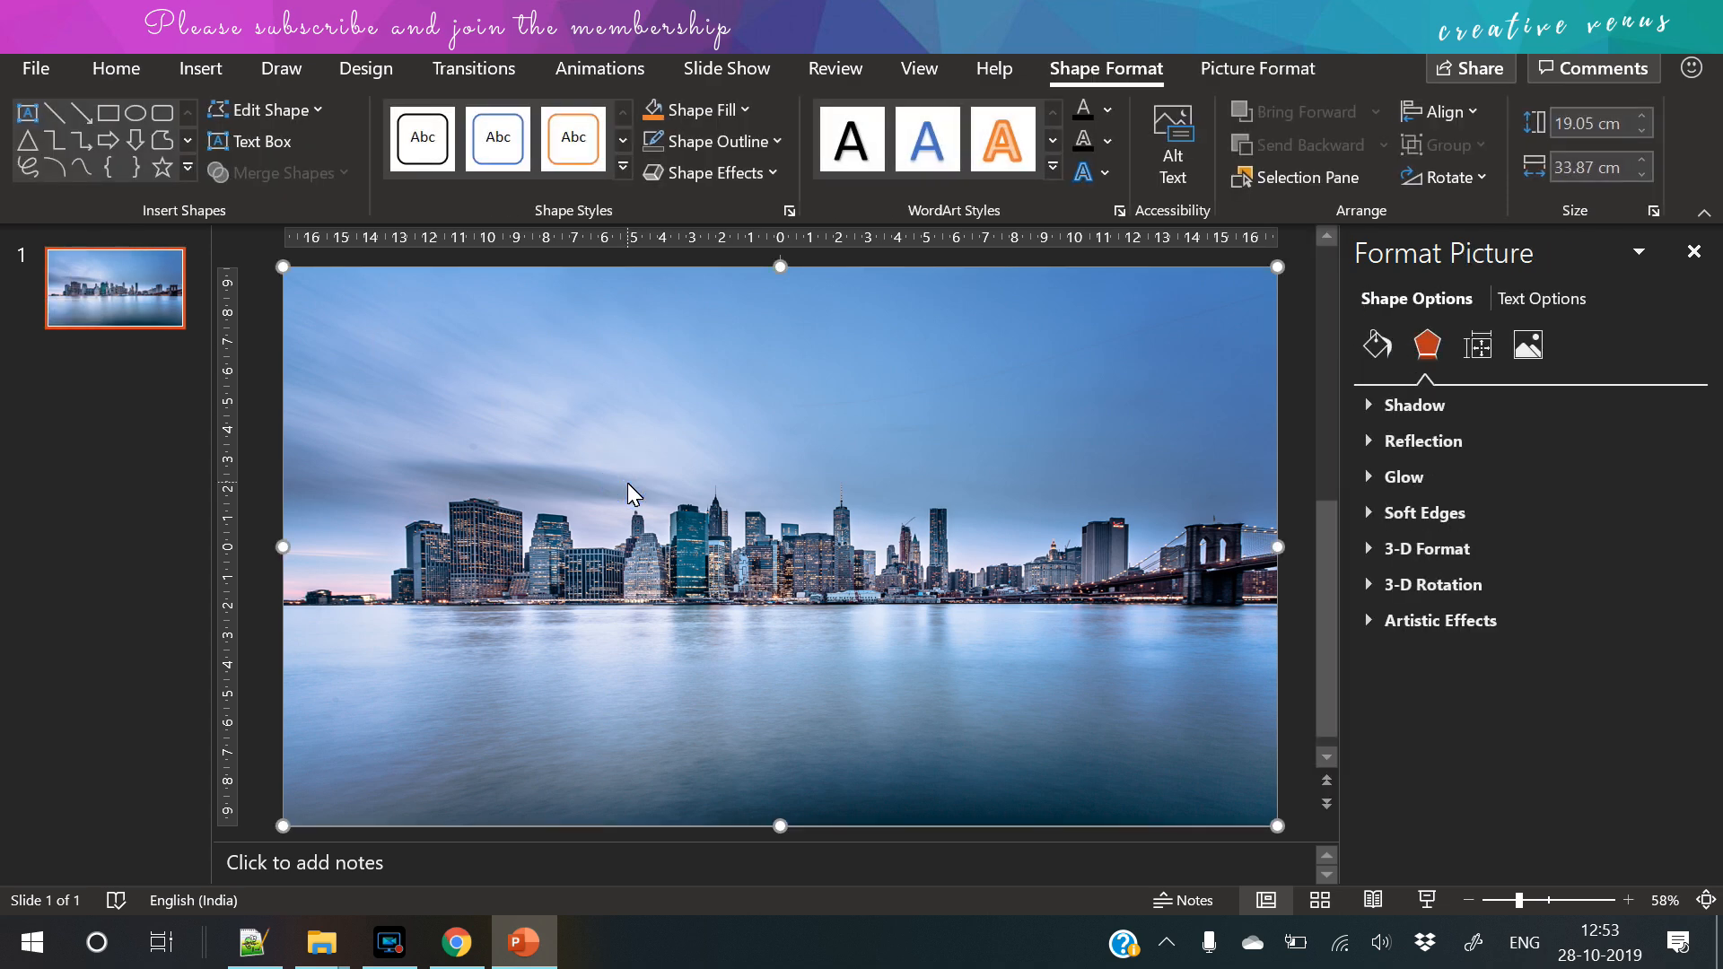
{"action": "right_click", "coordinate": [632, 492]}
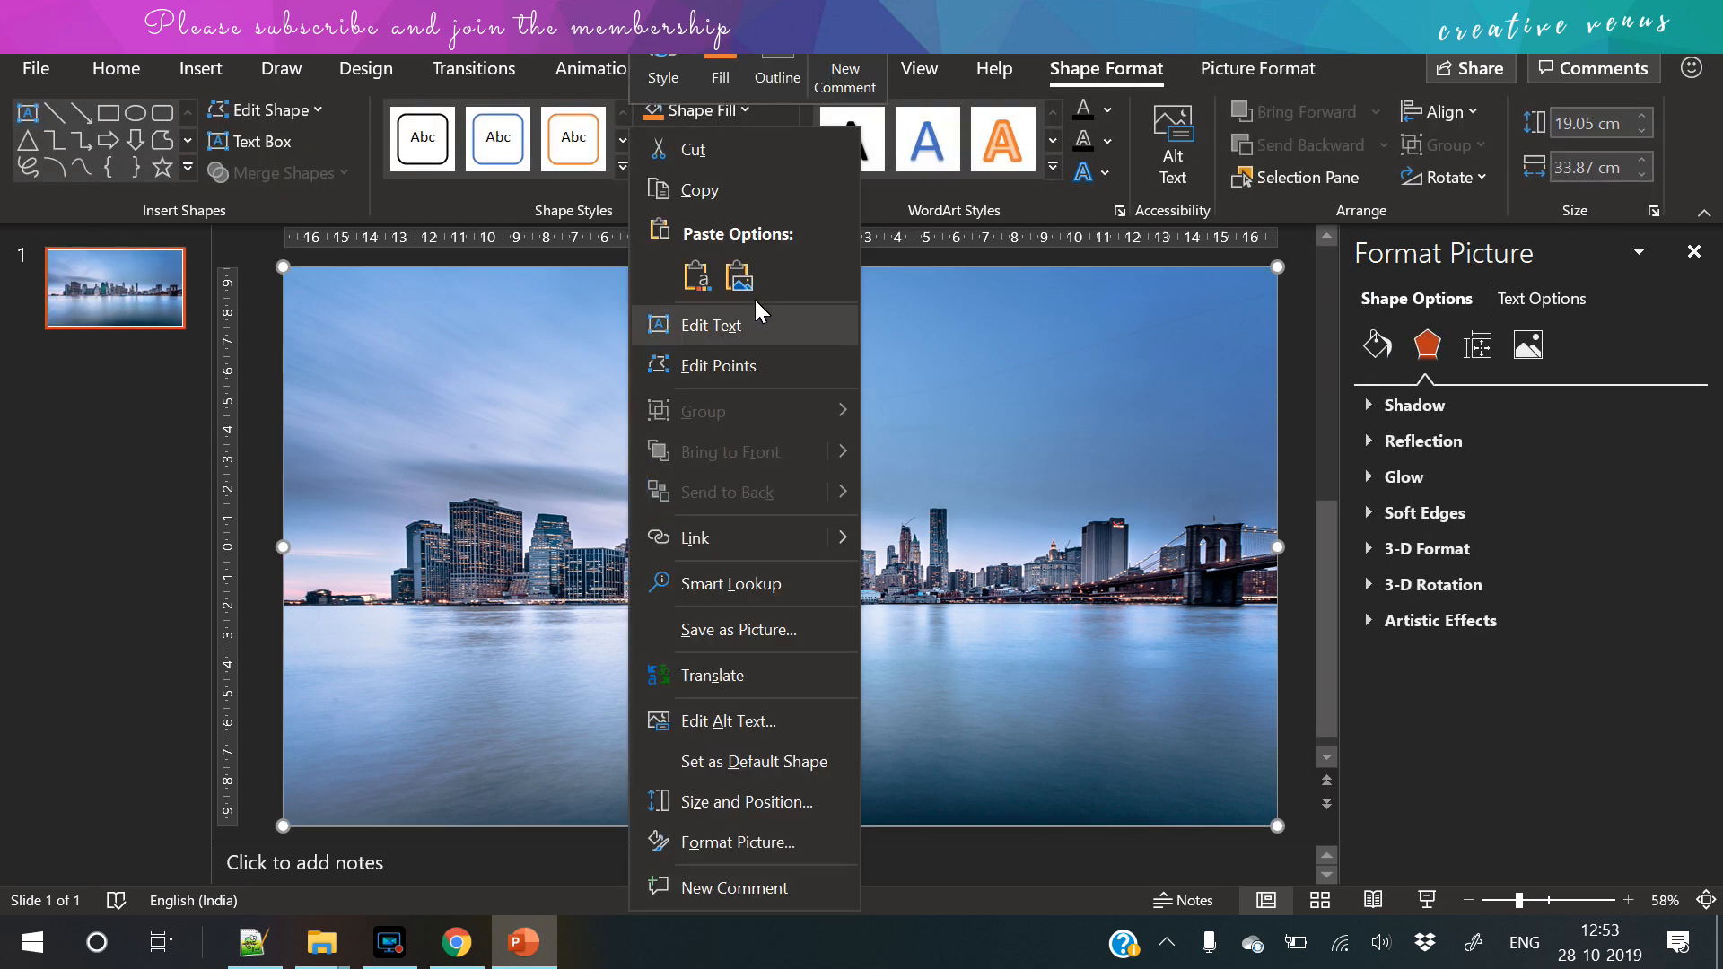
{"action": "left_click", "coordinate": [262, 498]}
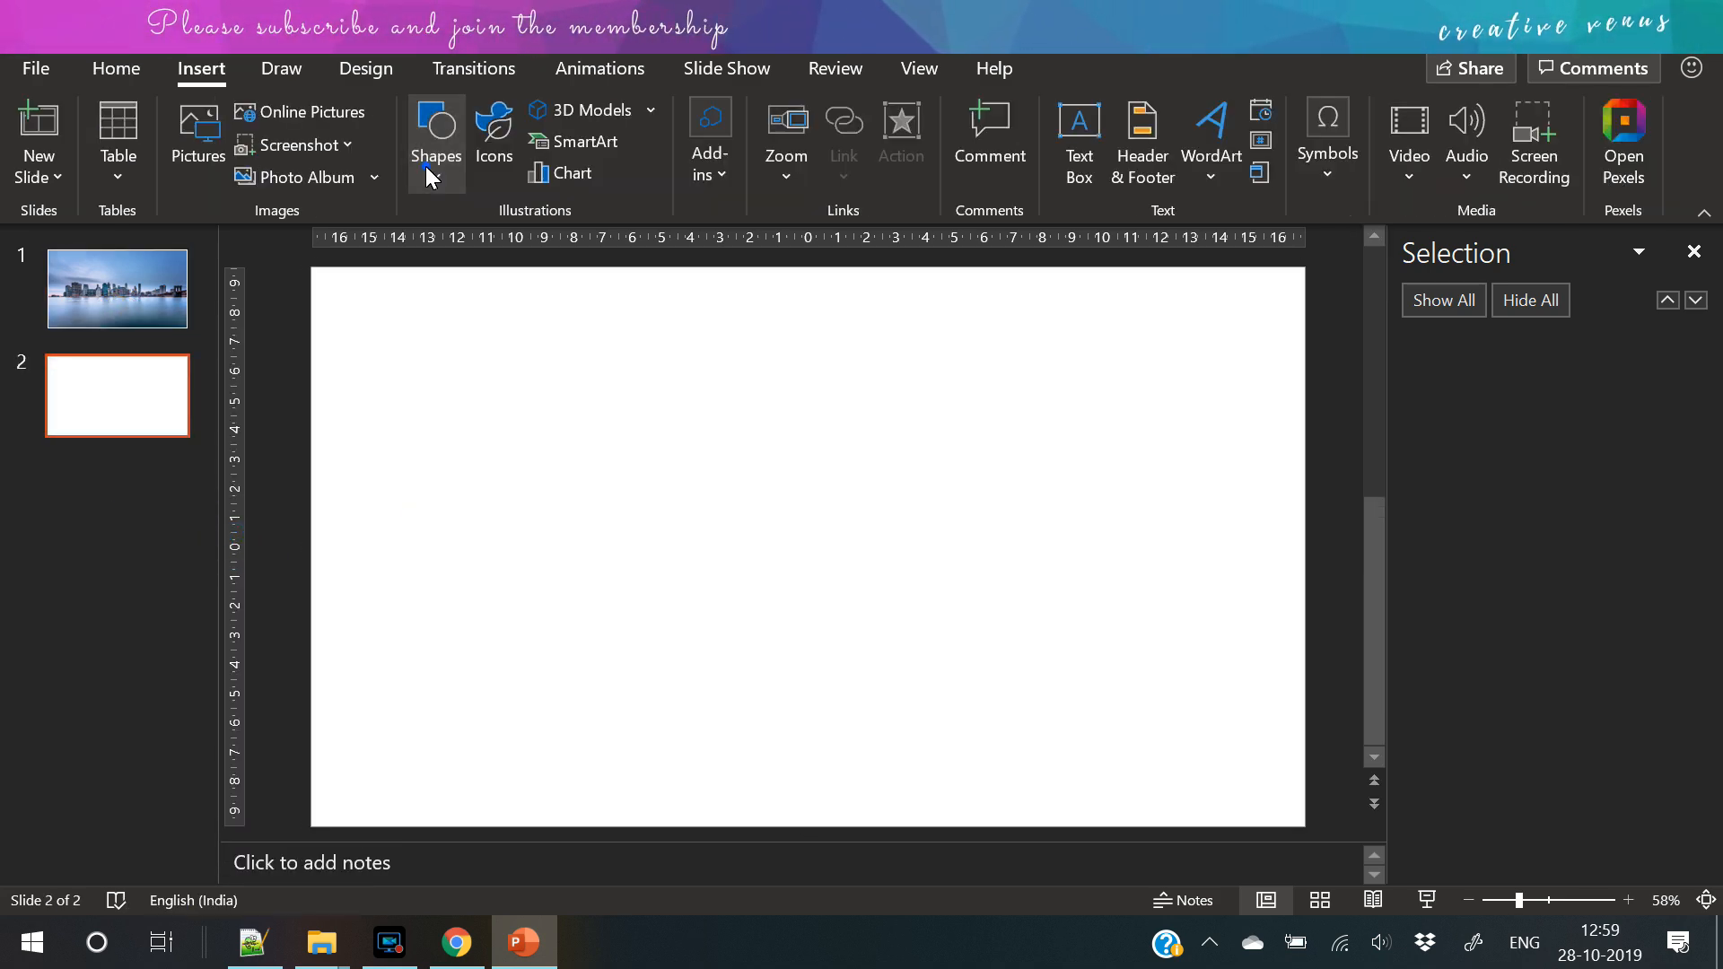
- Draw a diamond, enlarge it to about 7.9 cm and centre it on the slide
{"action": "left_click", "coordinate": [435, 140]}
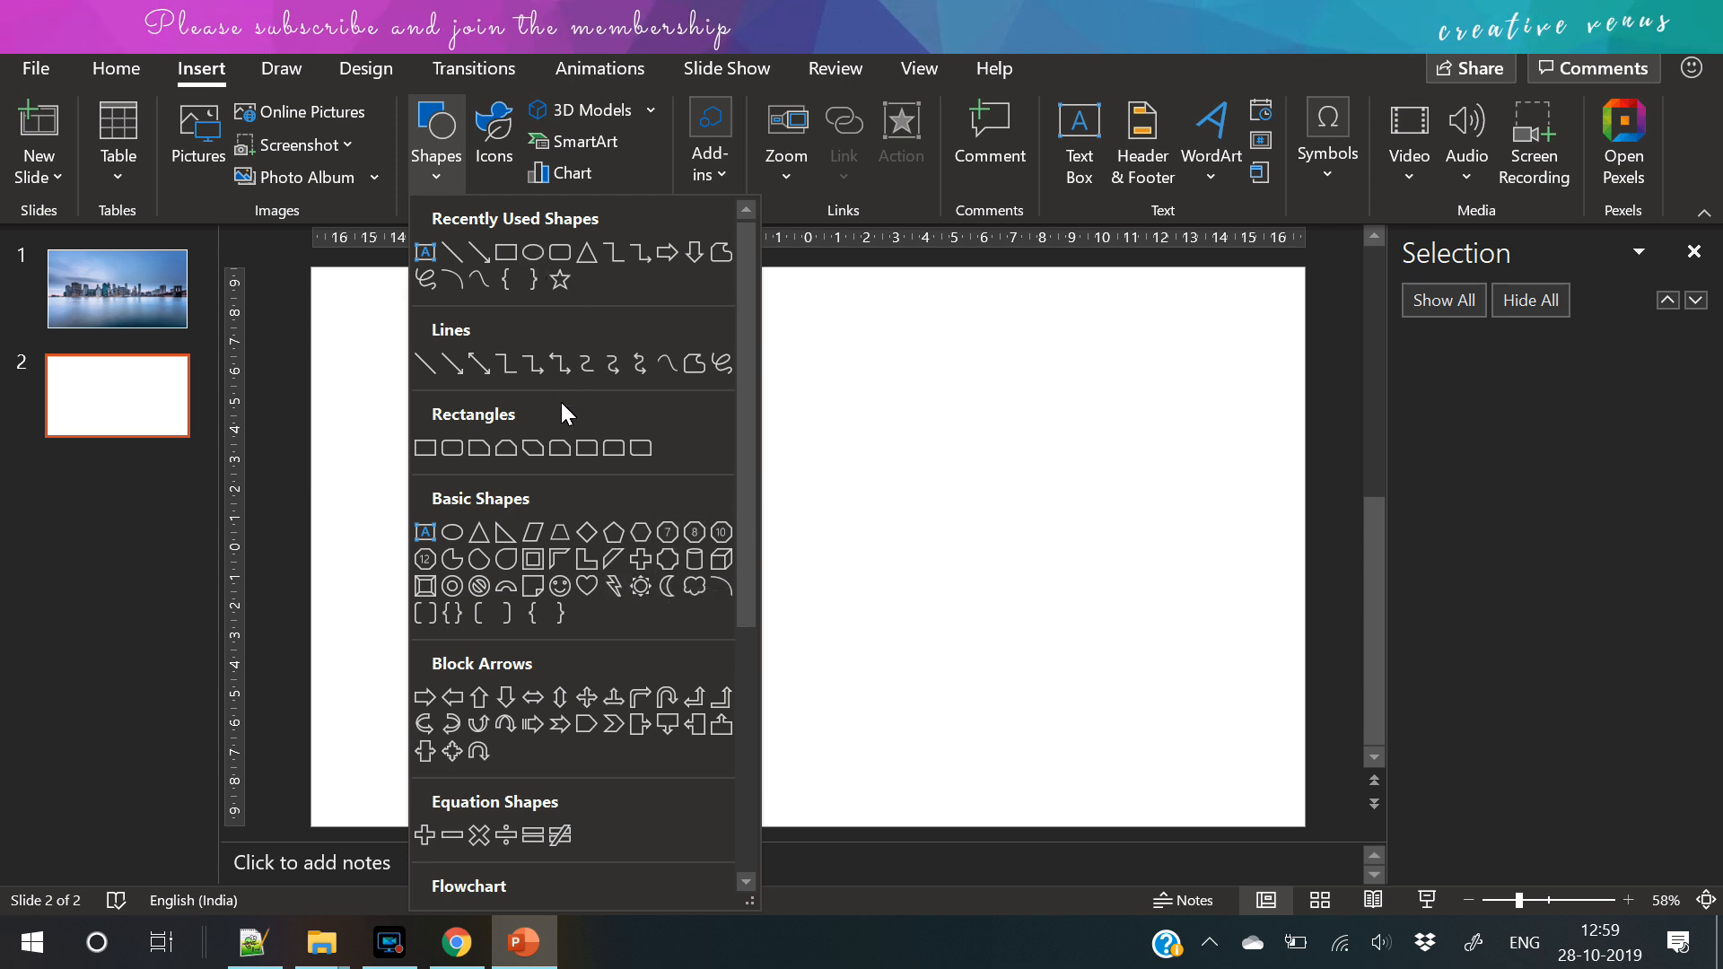
{"action": "mouse_move", "coordinate": [616, 560]}
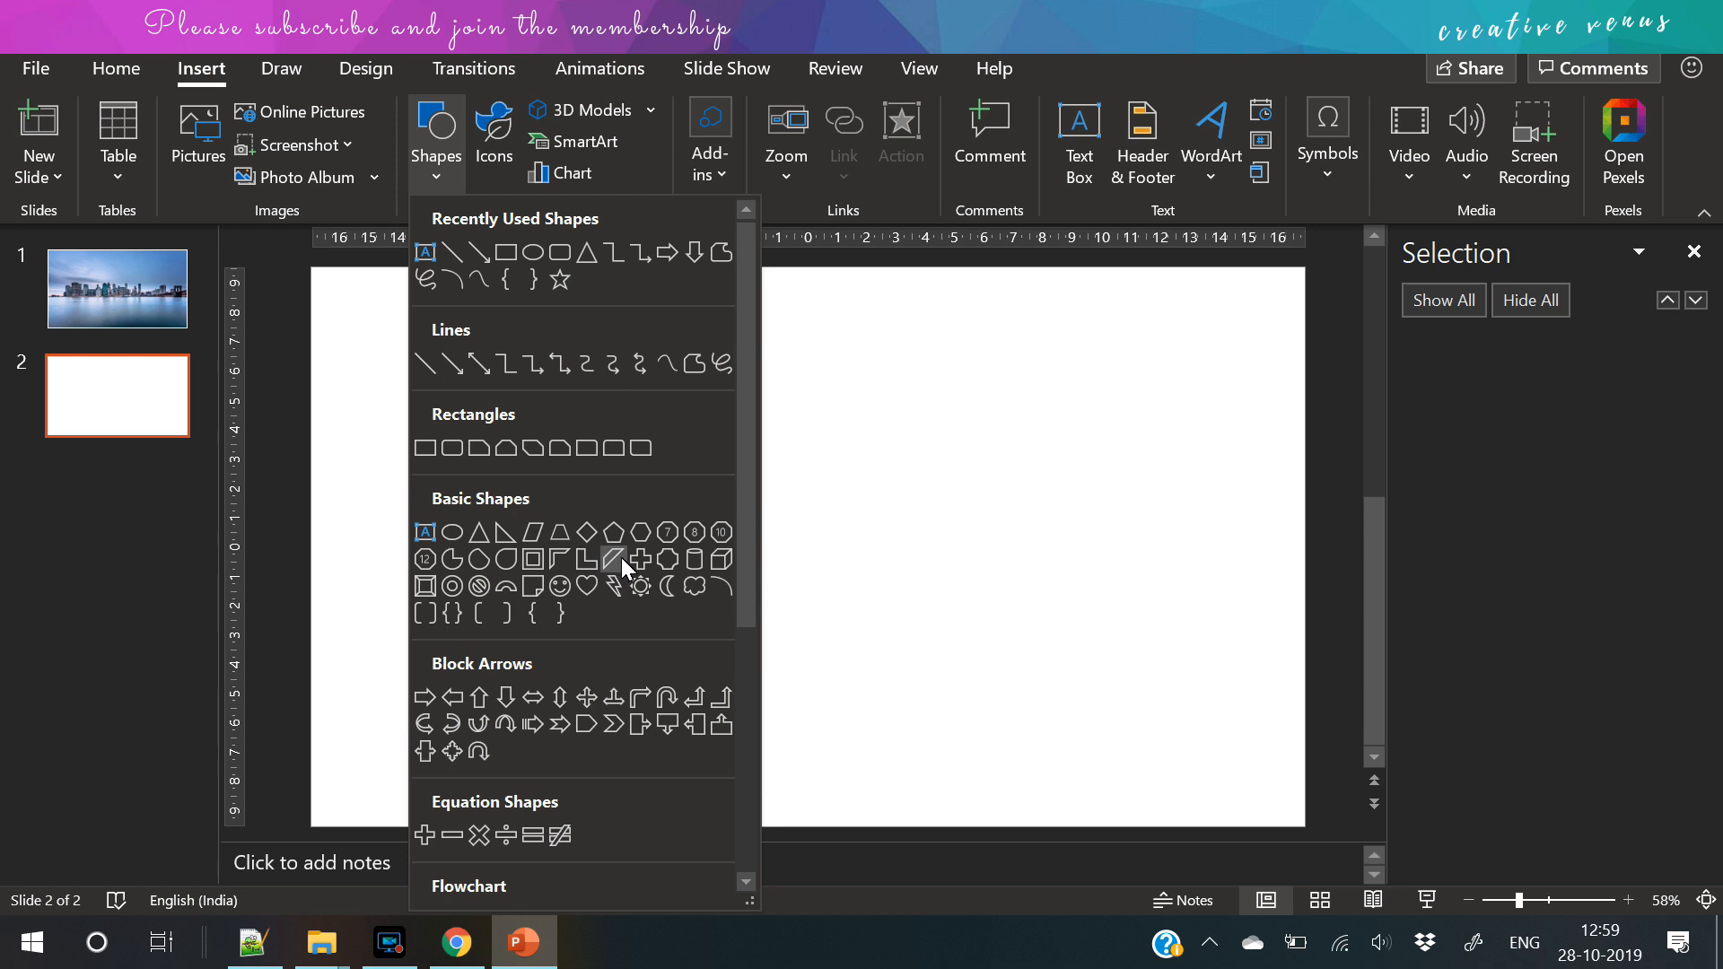
{"action": "left_click", "coordinate": [616, 560]}
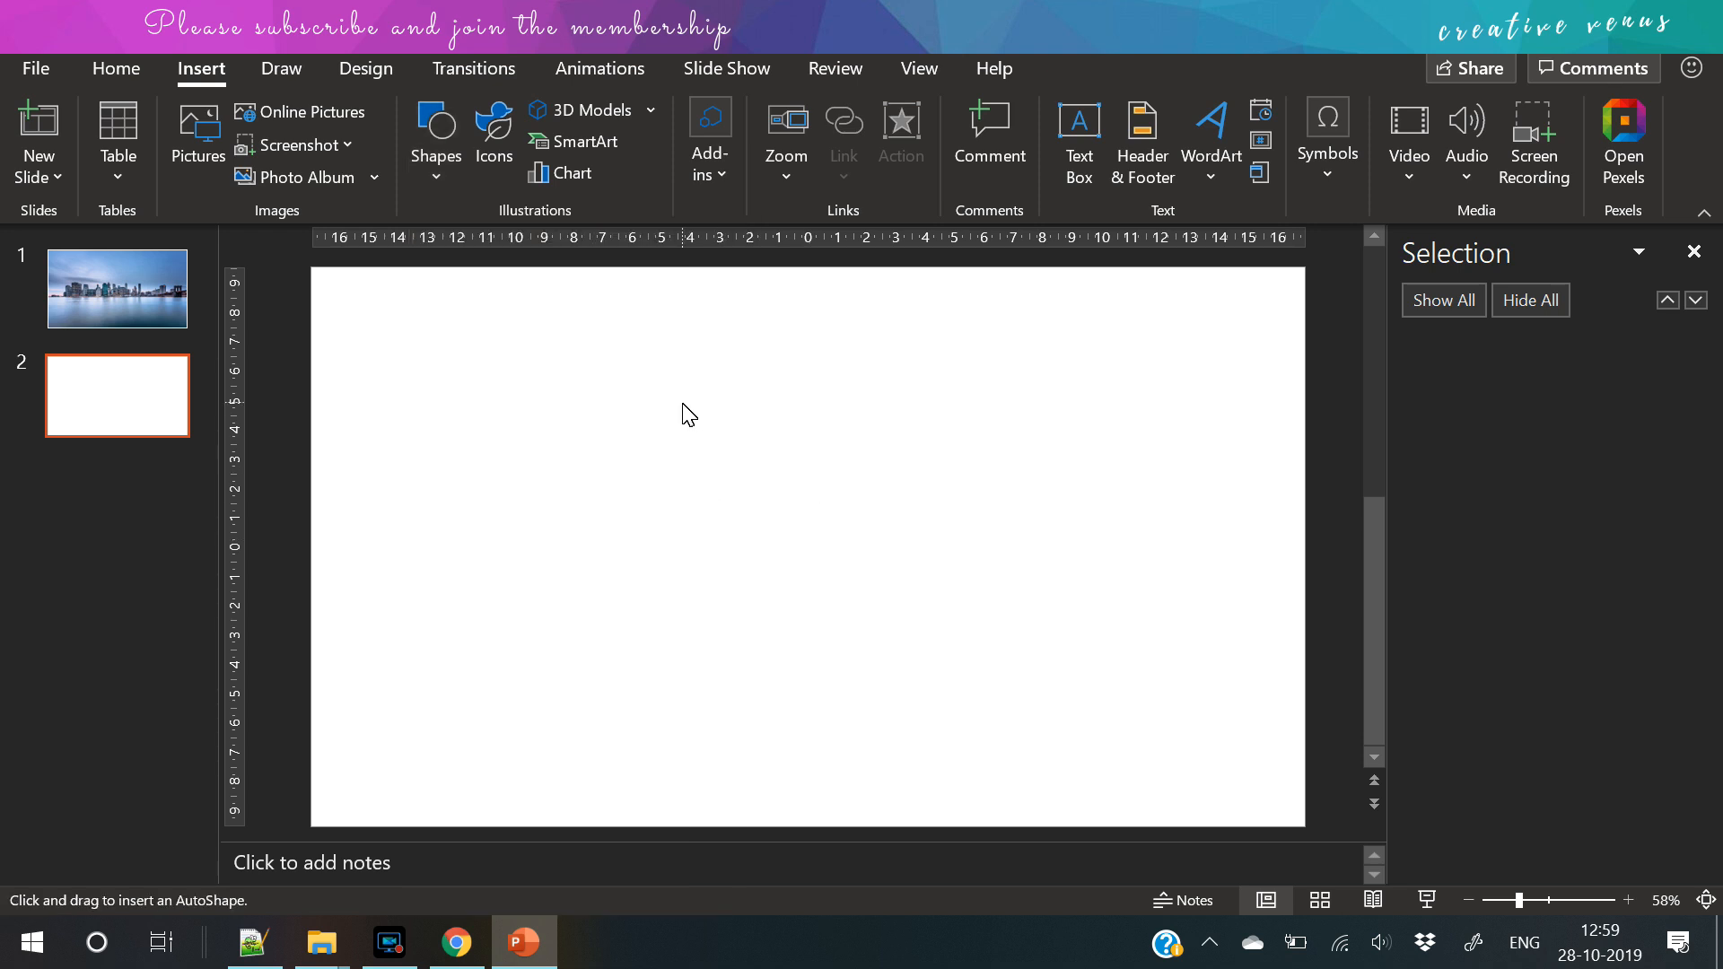
{"action": "left_click_drag", "start_coordinate": [683, 408], "coordinate": [758, 483]}
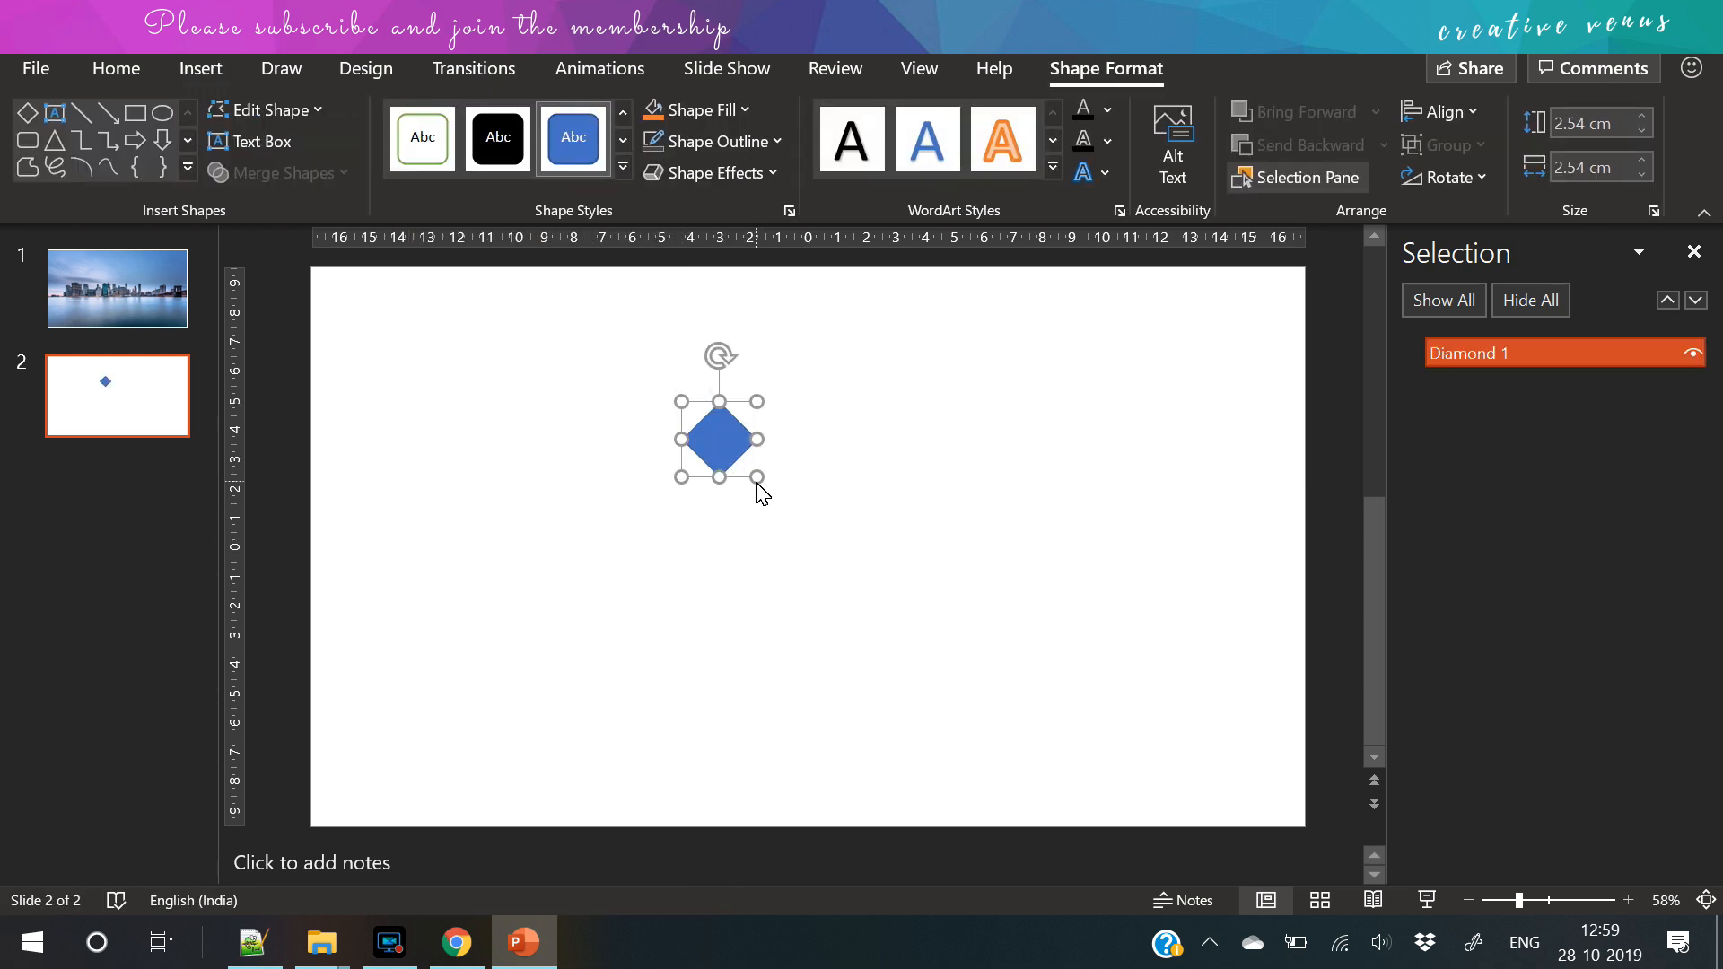
{"action": "left_click_drag", "start_coordinate": [755, 478], "coordinate": [918, 639]}
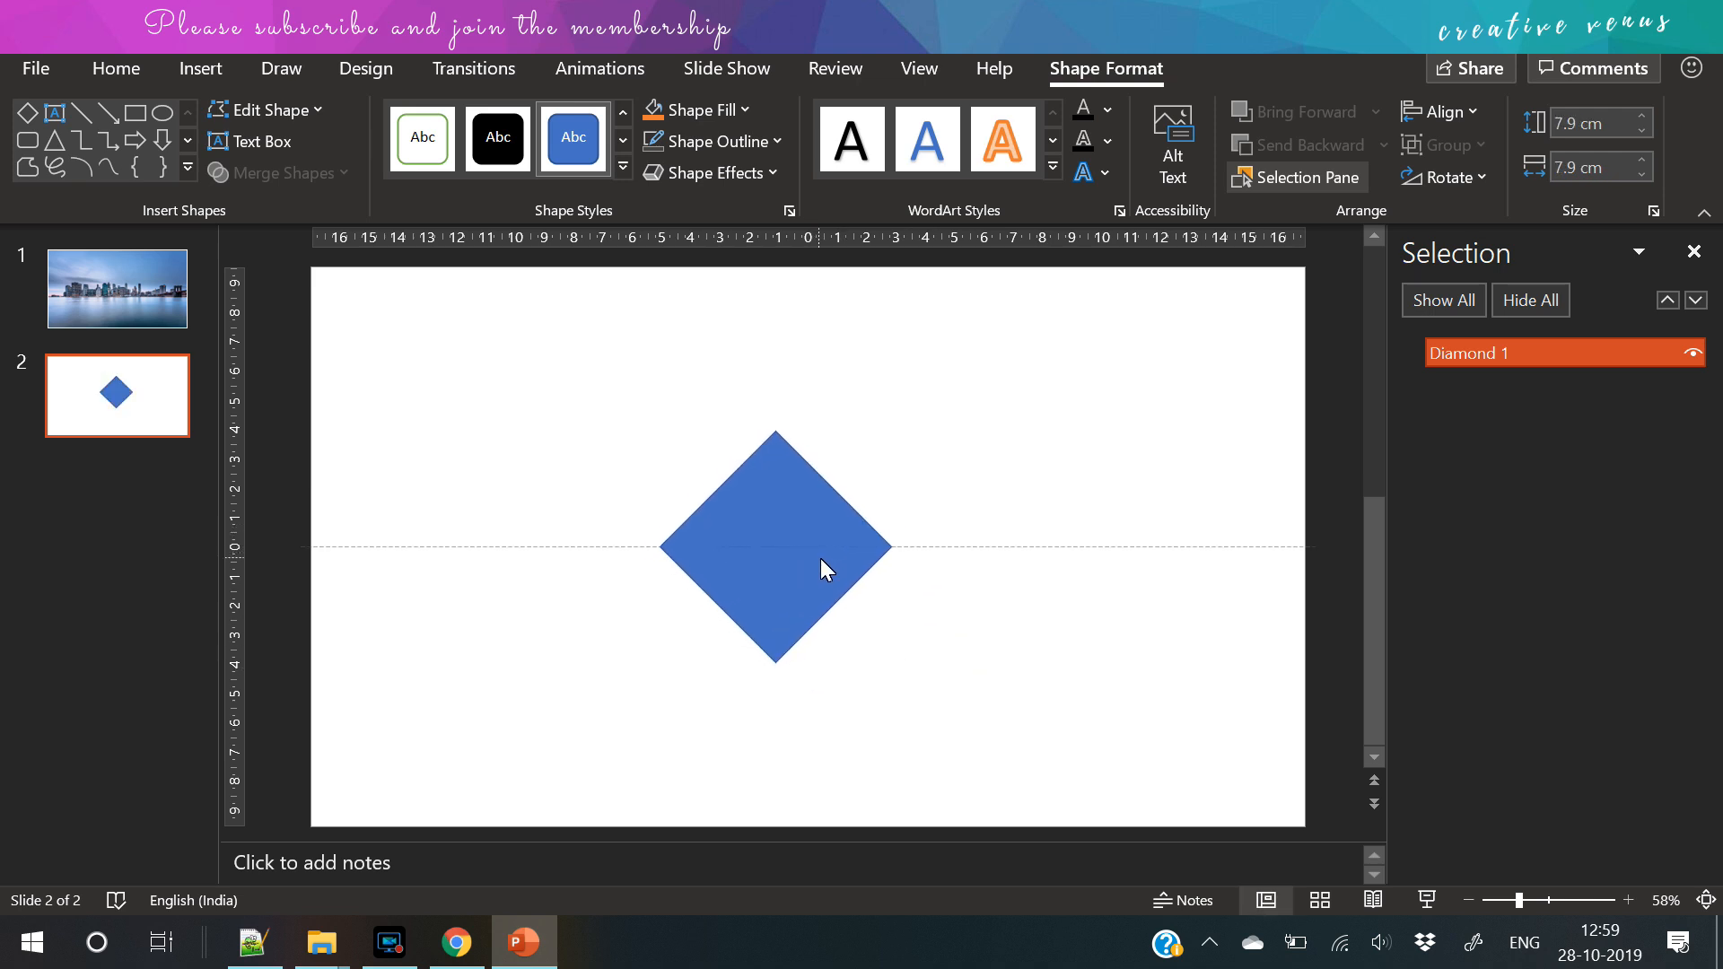
{"action": "left_click_drag", "start_coordinate": [824, 569], "coordinate": [859, 569]}
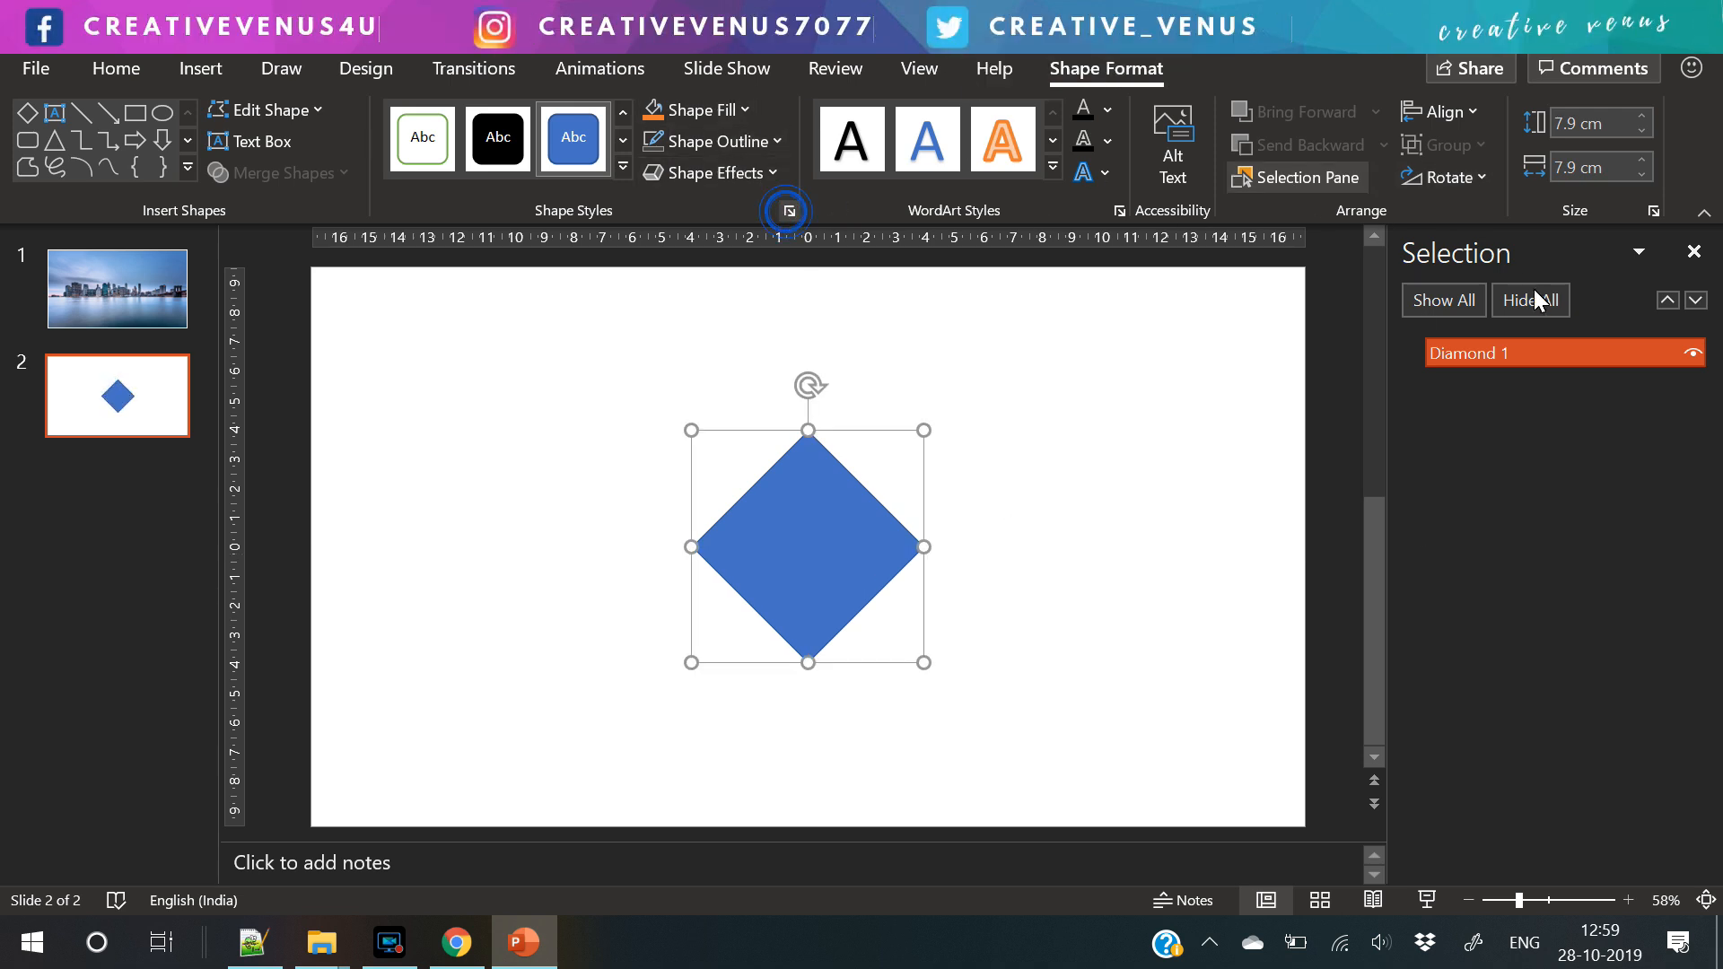
- Set the diamond's line to No line and reduce its size to 7.5 cm square
{"action": "left_click", "coordinate": [786, 212]}
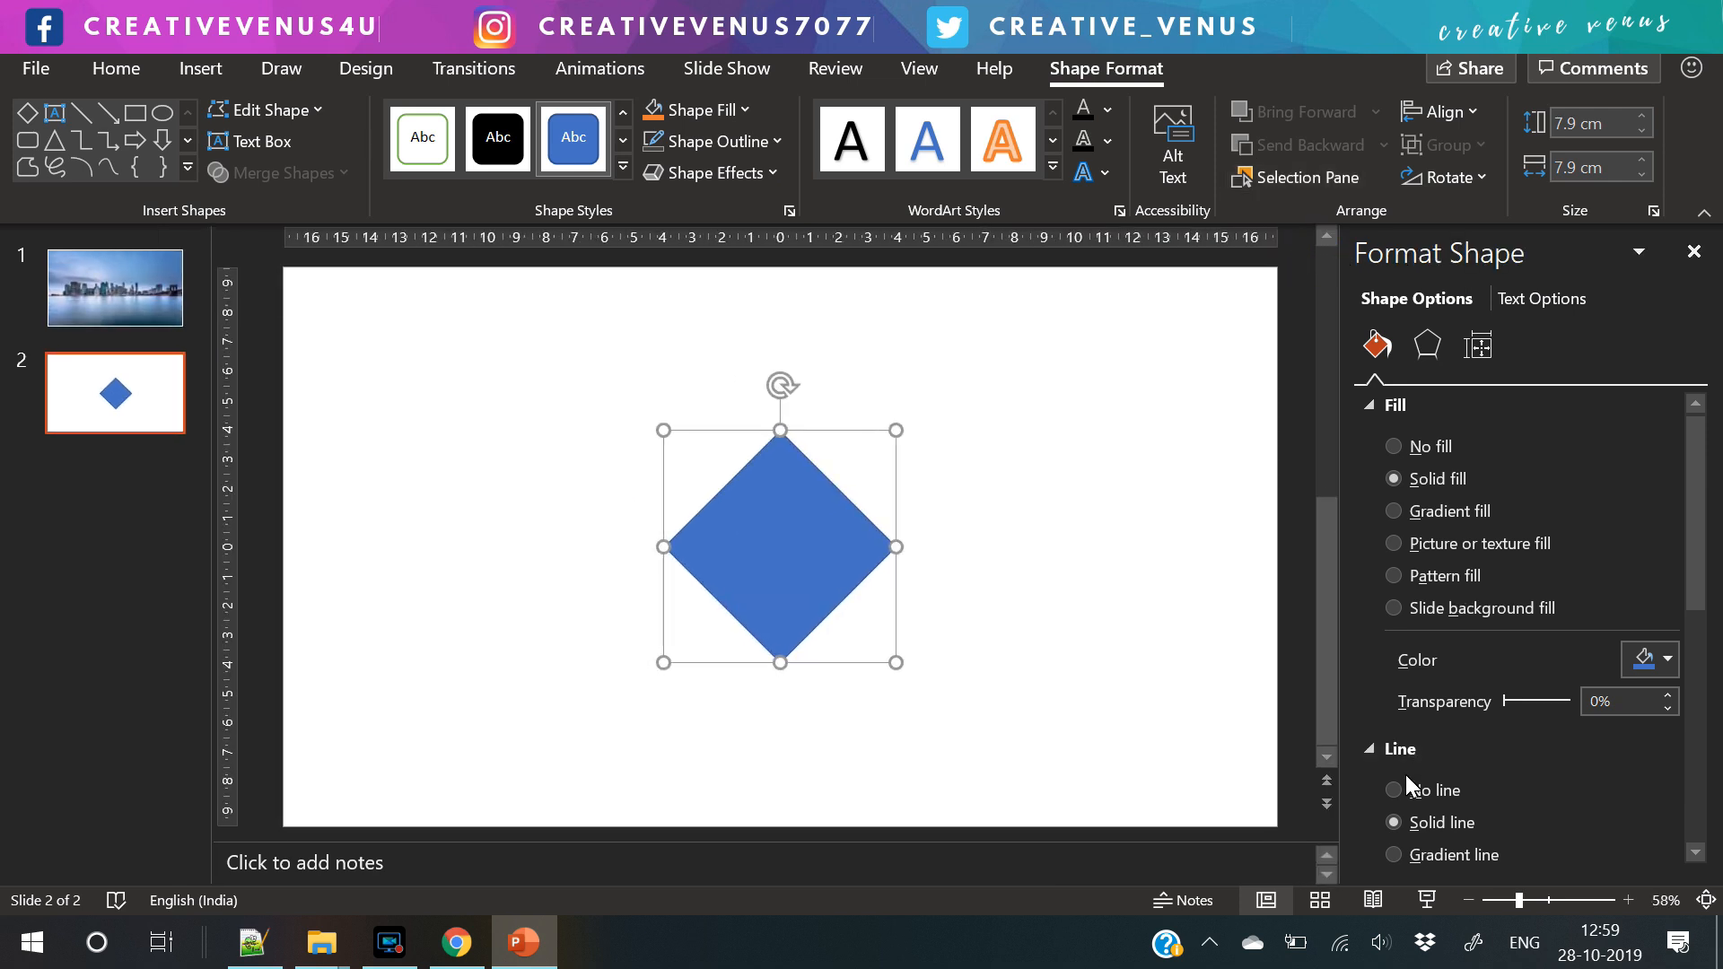
{"action": "left_click", "coordinate": [1411, 789]}
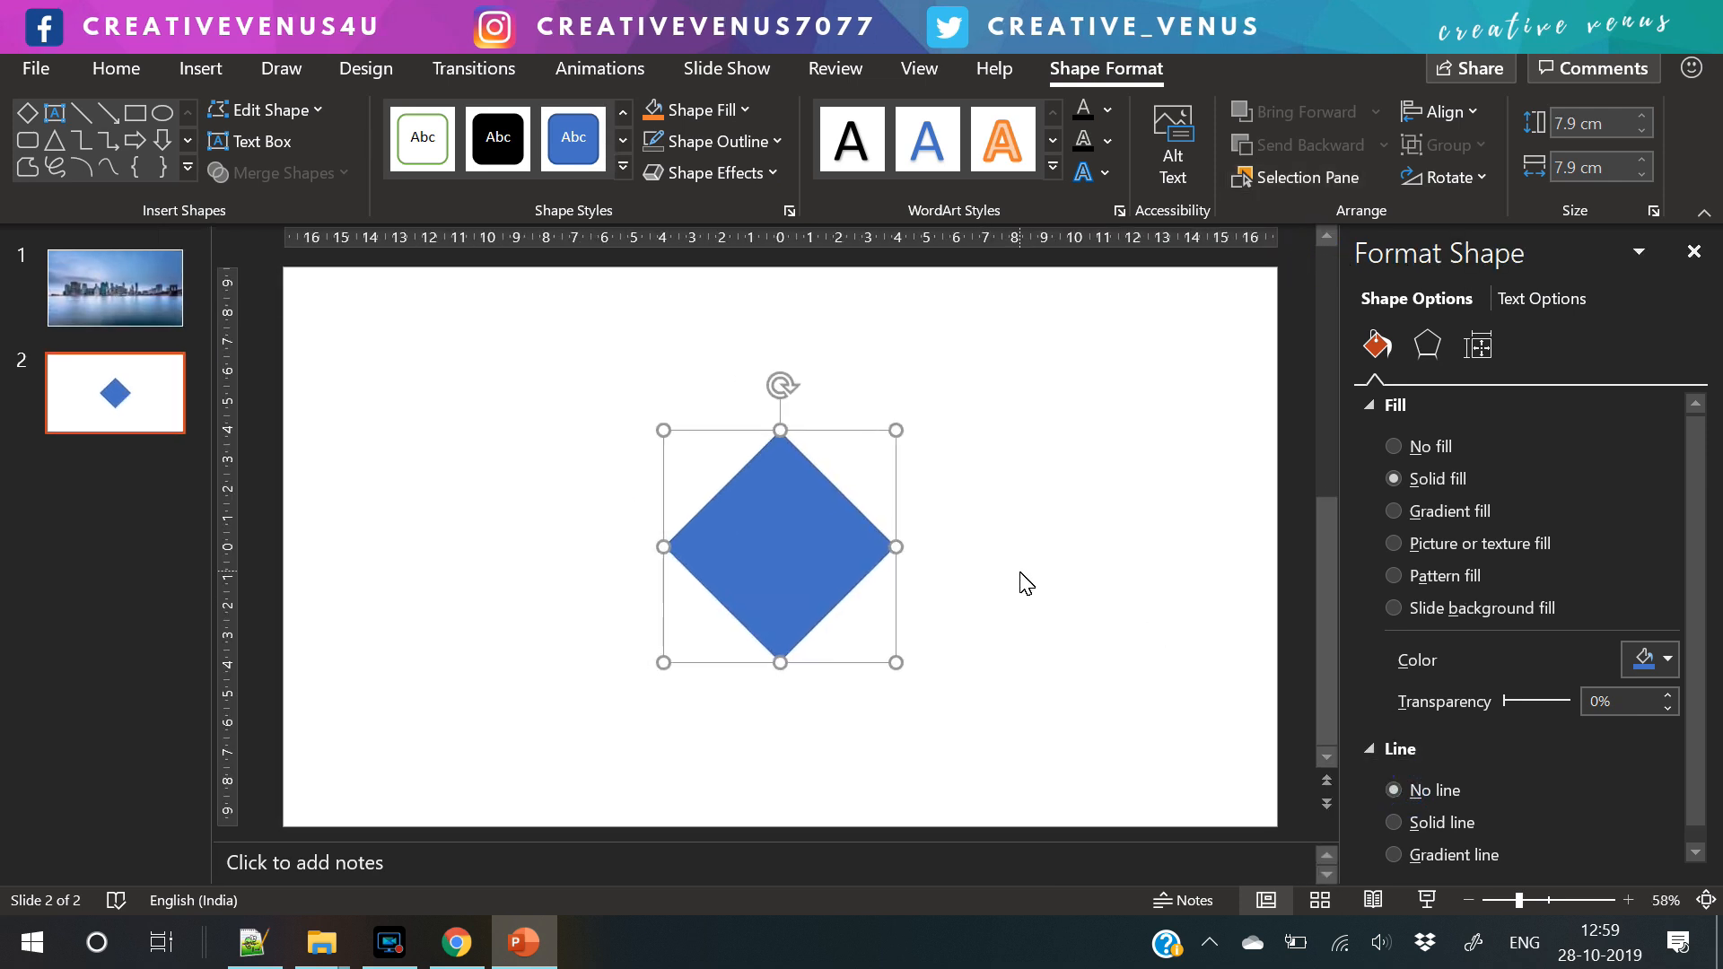
{"action": "left_click", "coordinate": [1659, 131]}
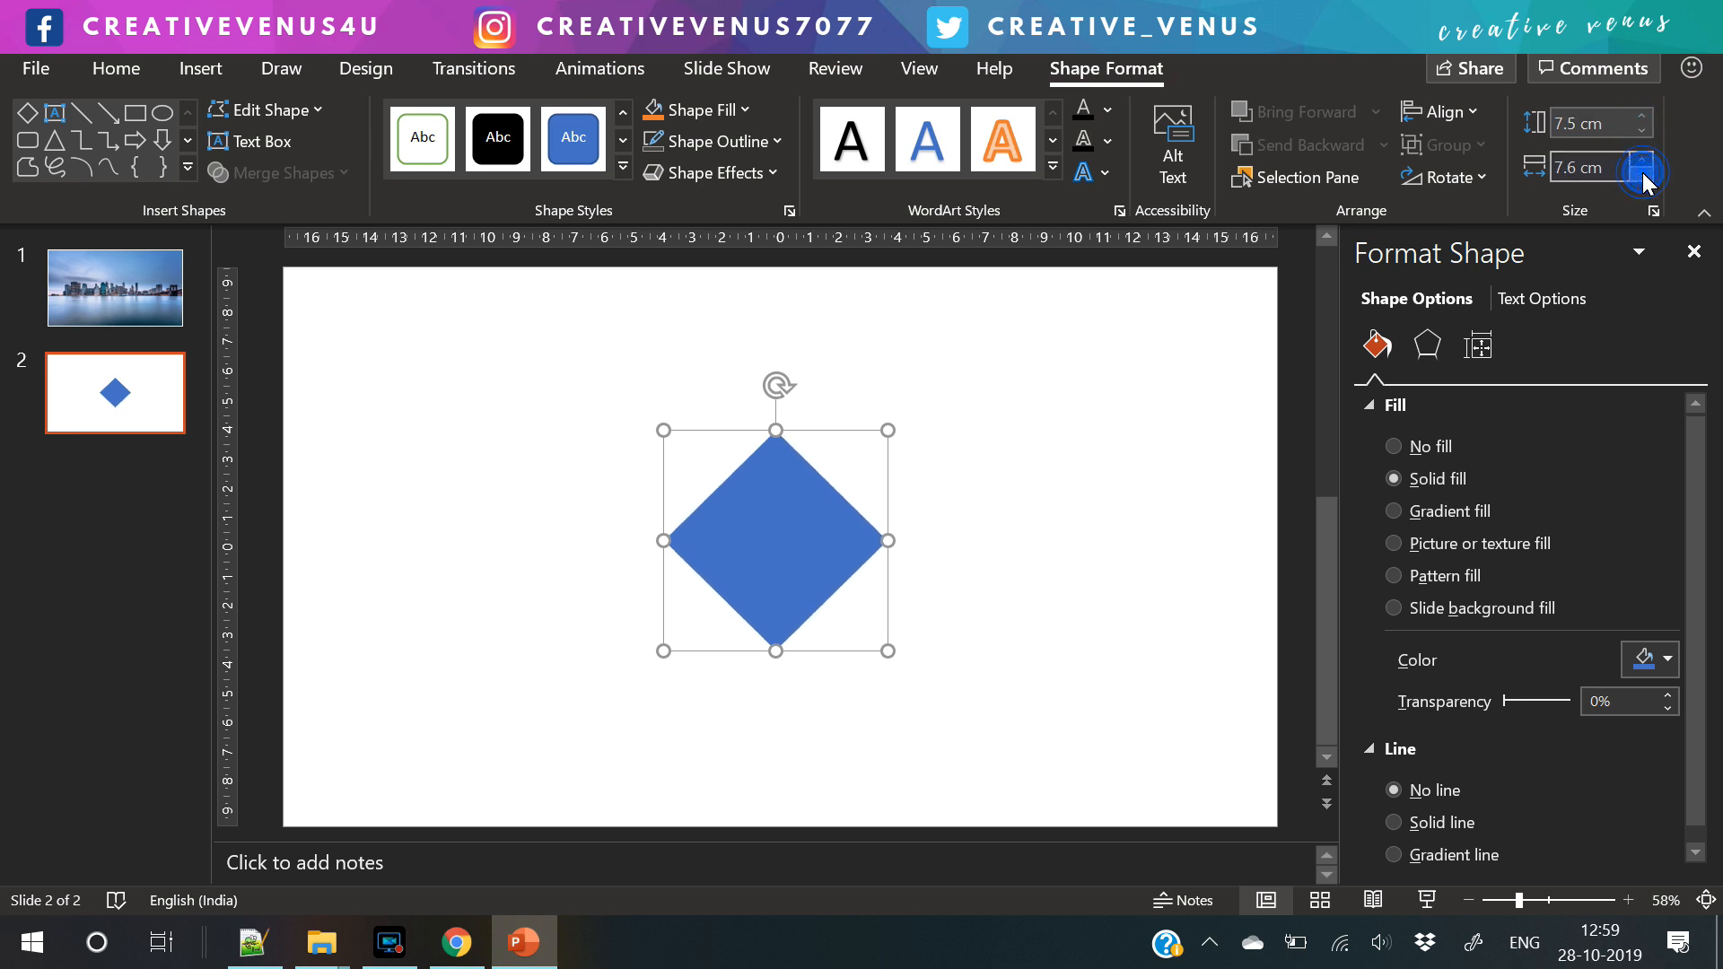
{"action": "left_click", "coordinate": [1659, 188]}
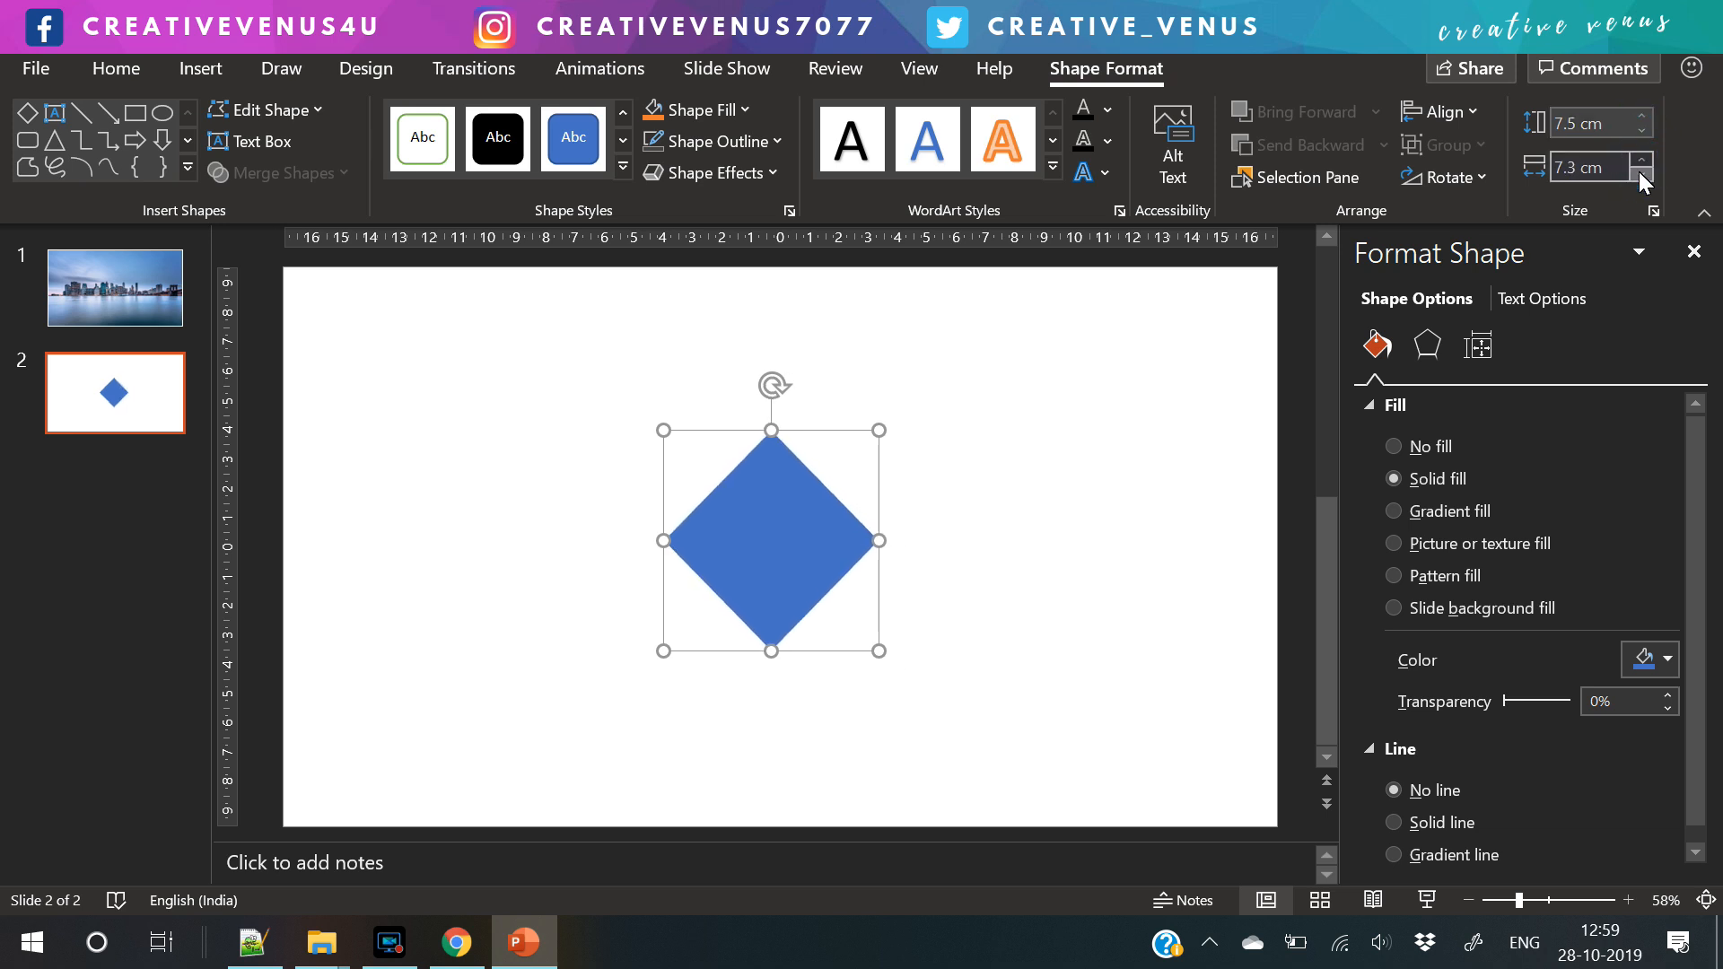
{"action": "left_click", "coordinate": [1641, 164]}
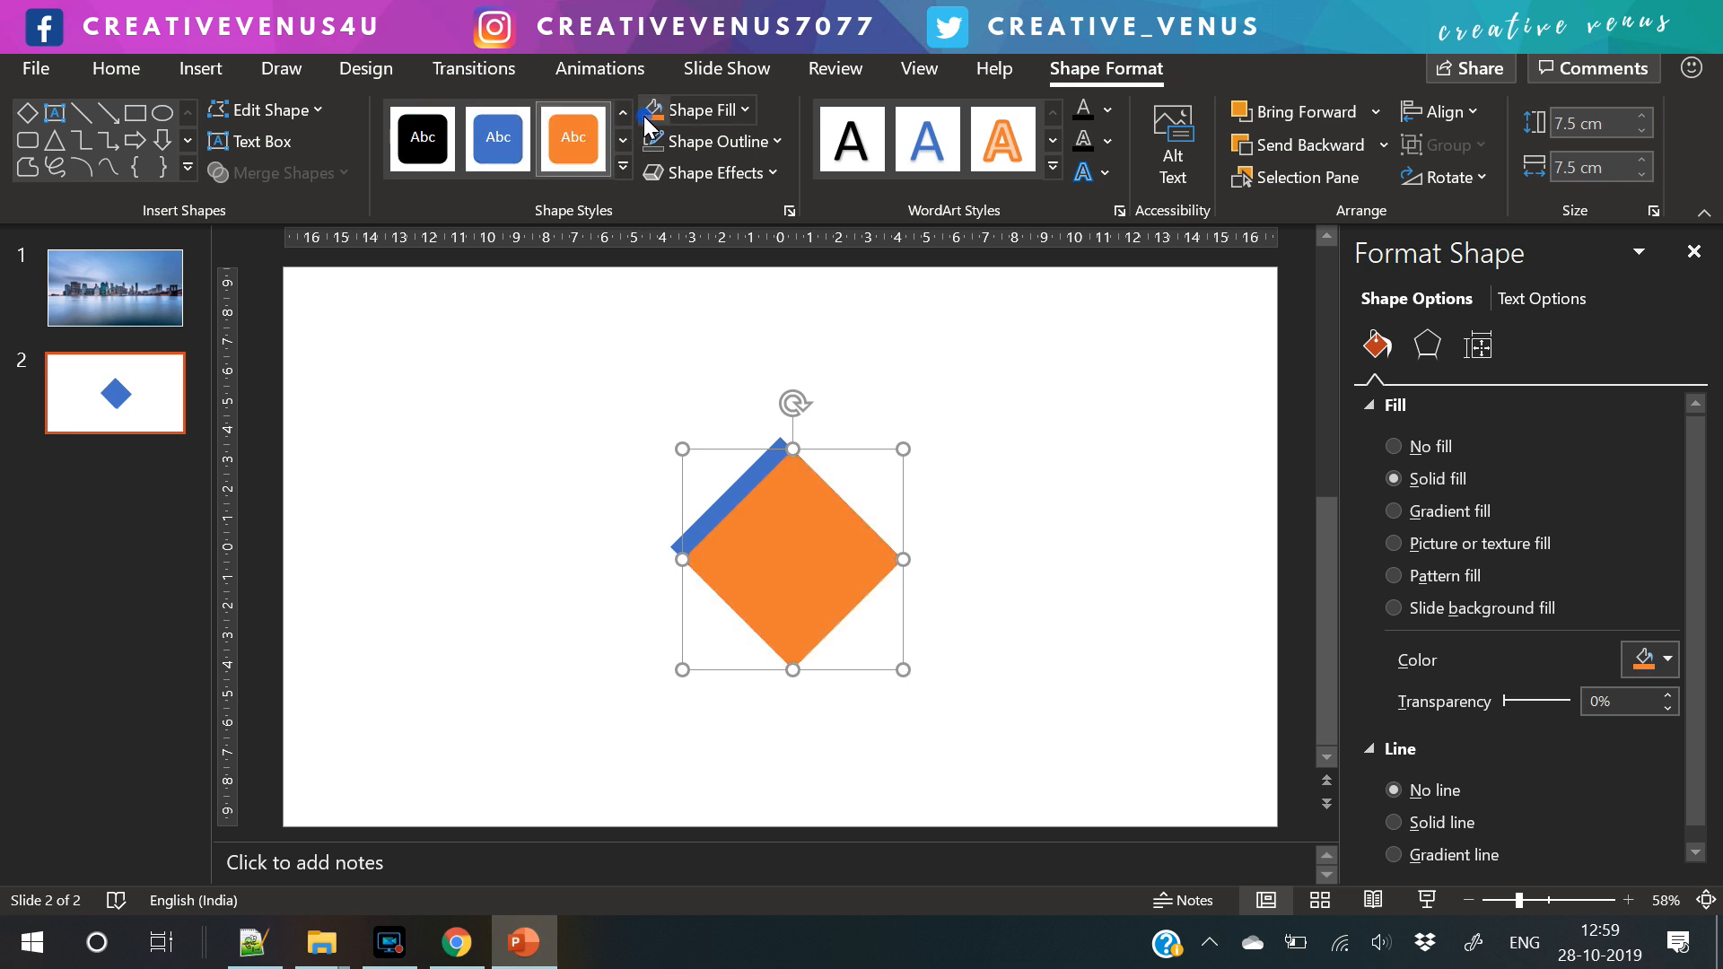
- Grow the orange diamond's height and width to 10 cm using the Size spinners
{"action": "left_click", "coordinate": [1643, 115]}
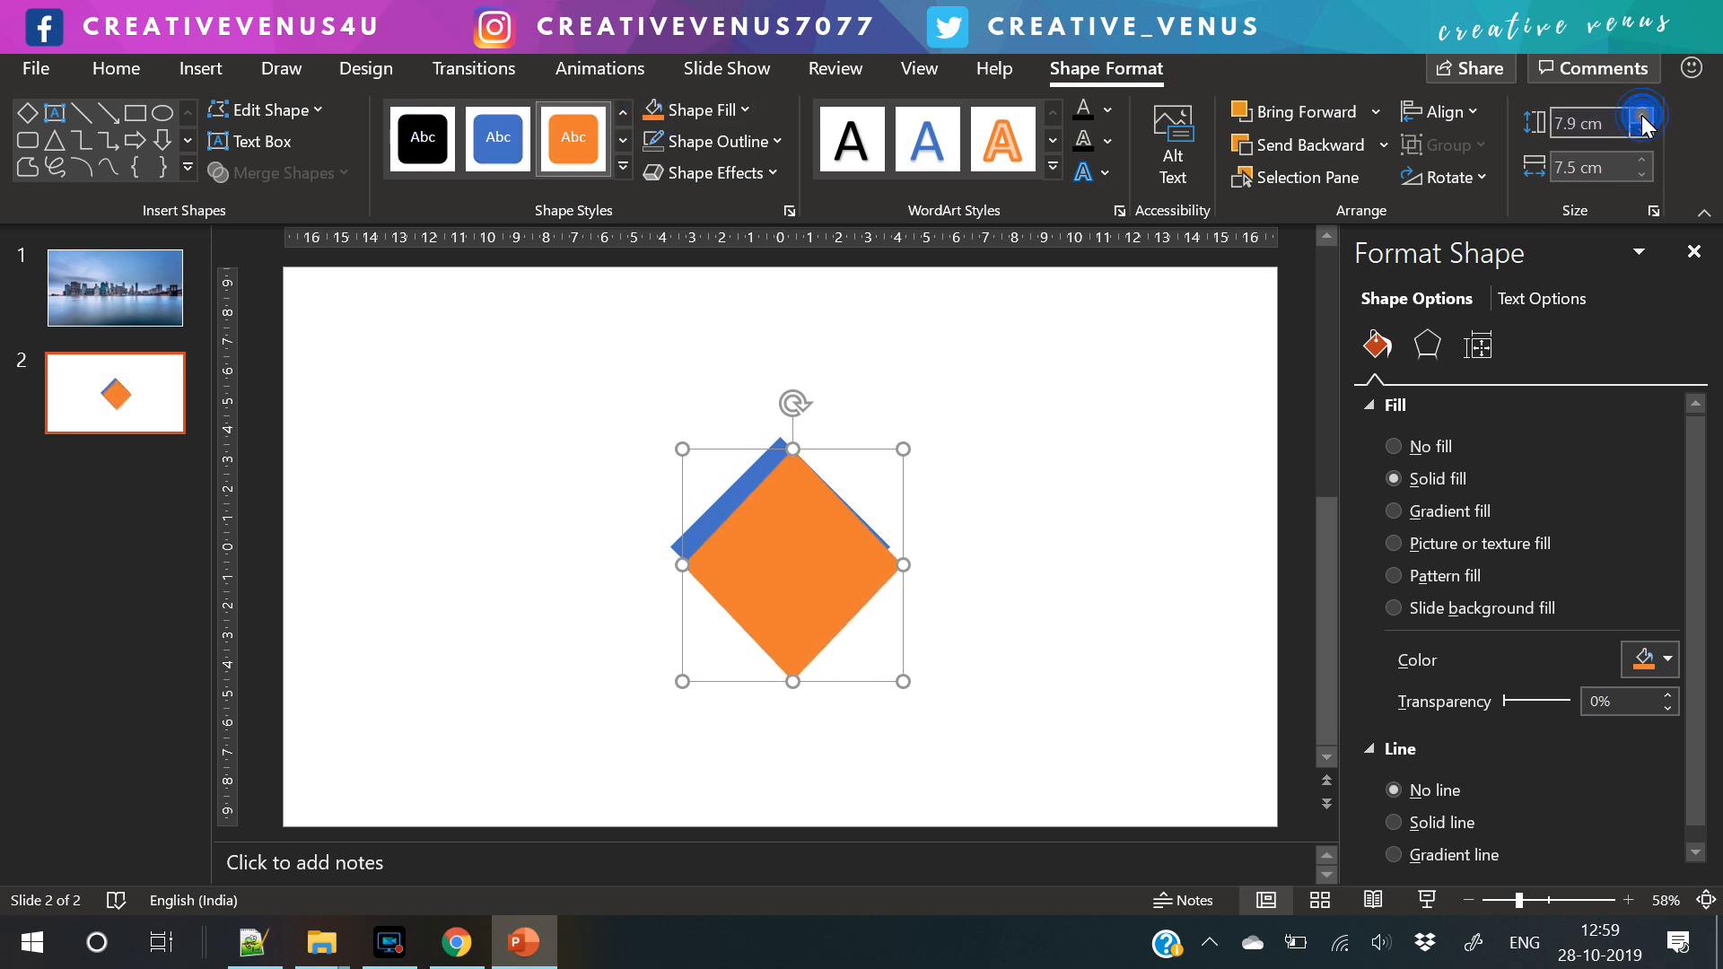
{"action": "left_click", "coordinate": [1653, 117]}
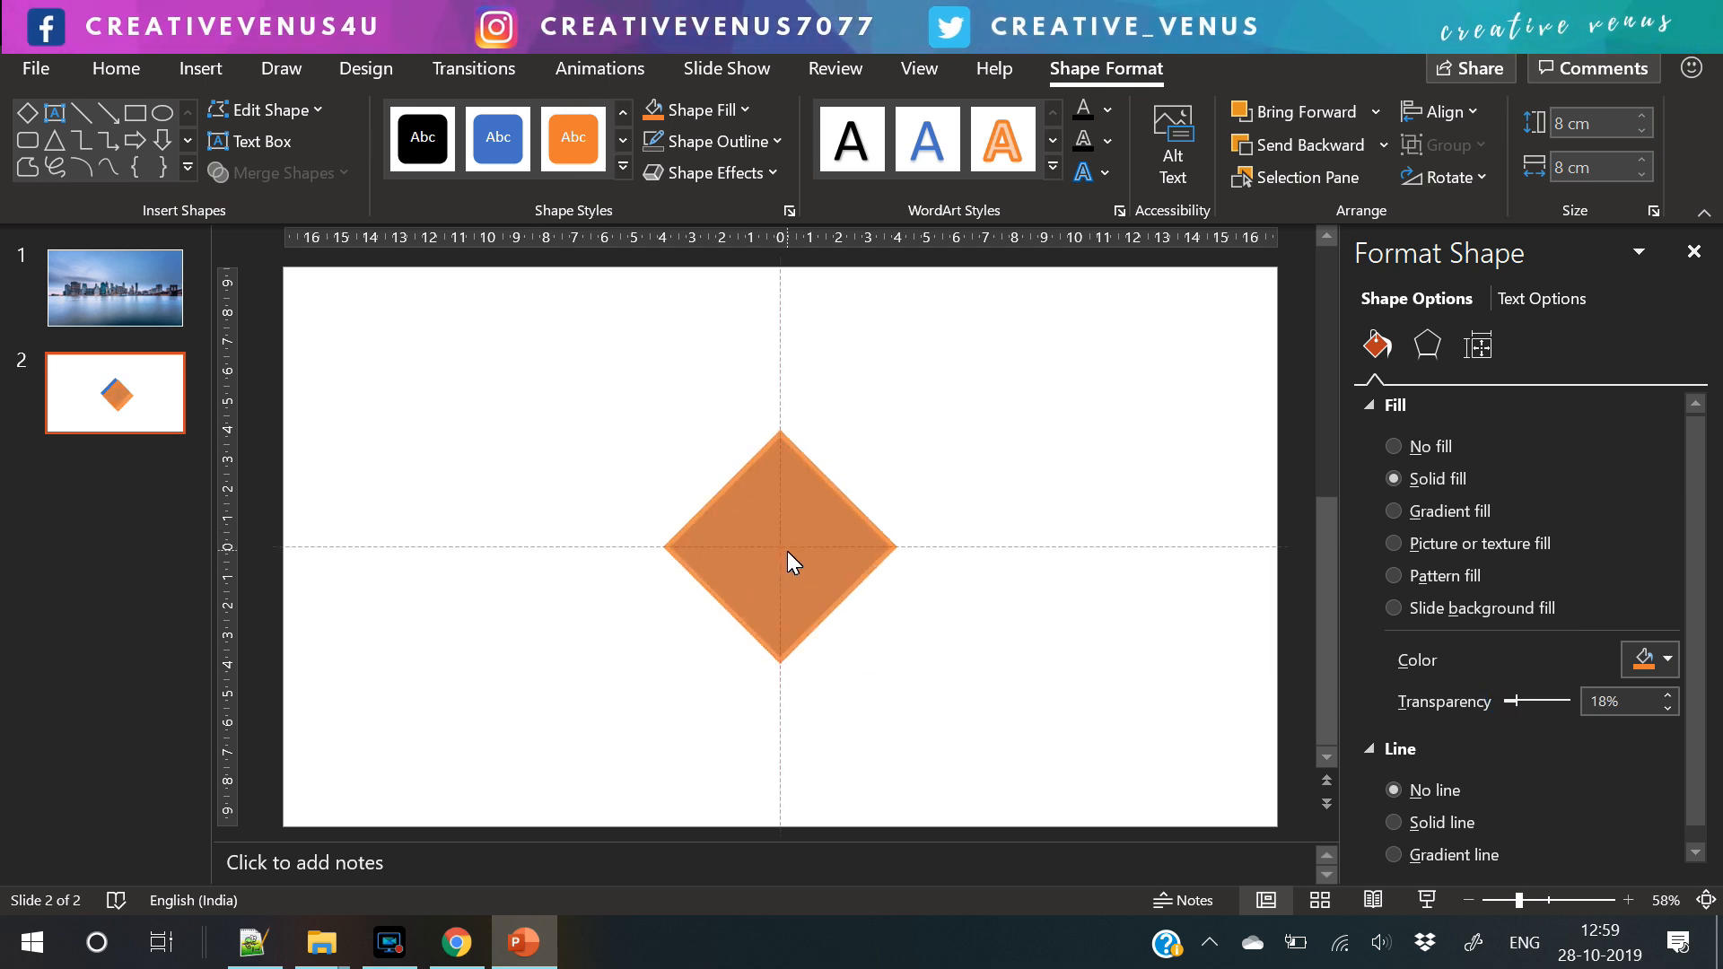
{"action": "left_click", "coordinate": [1647, 115]}
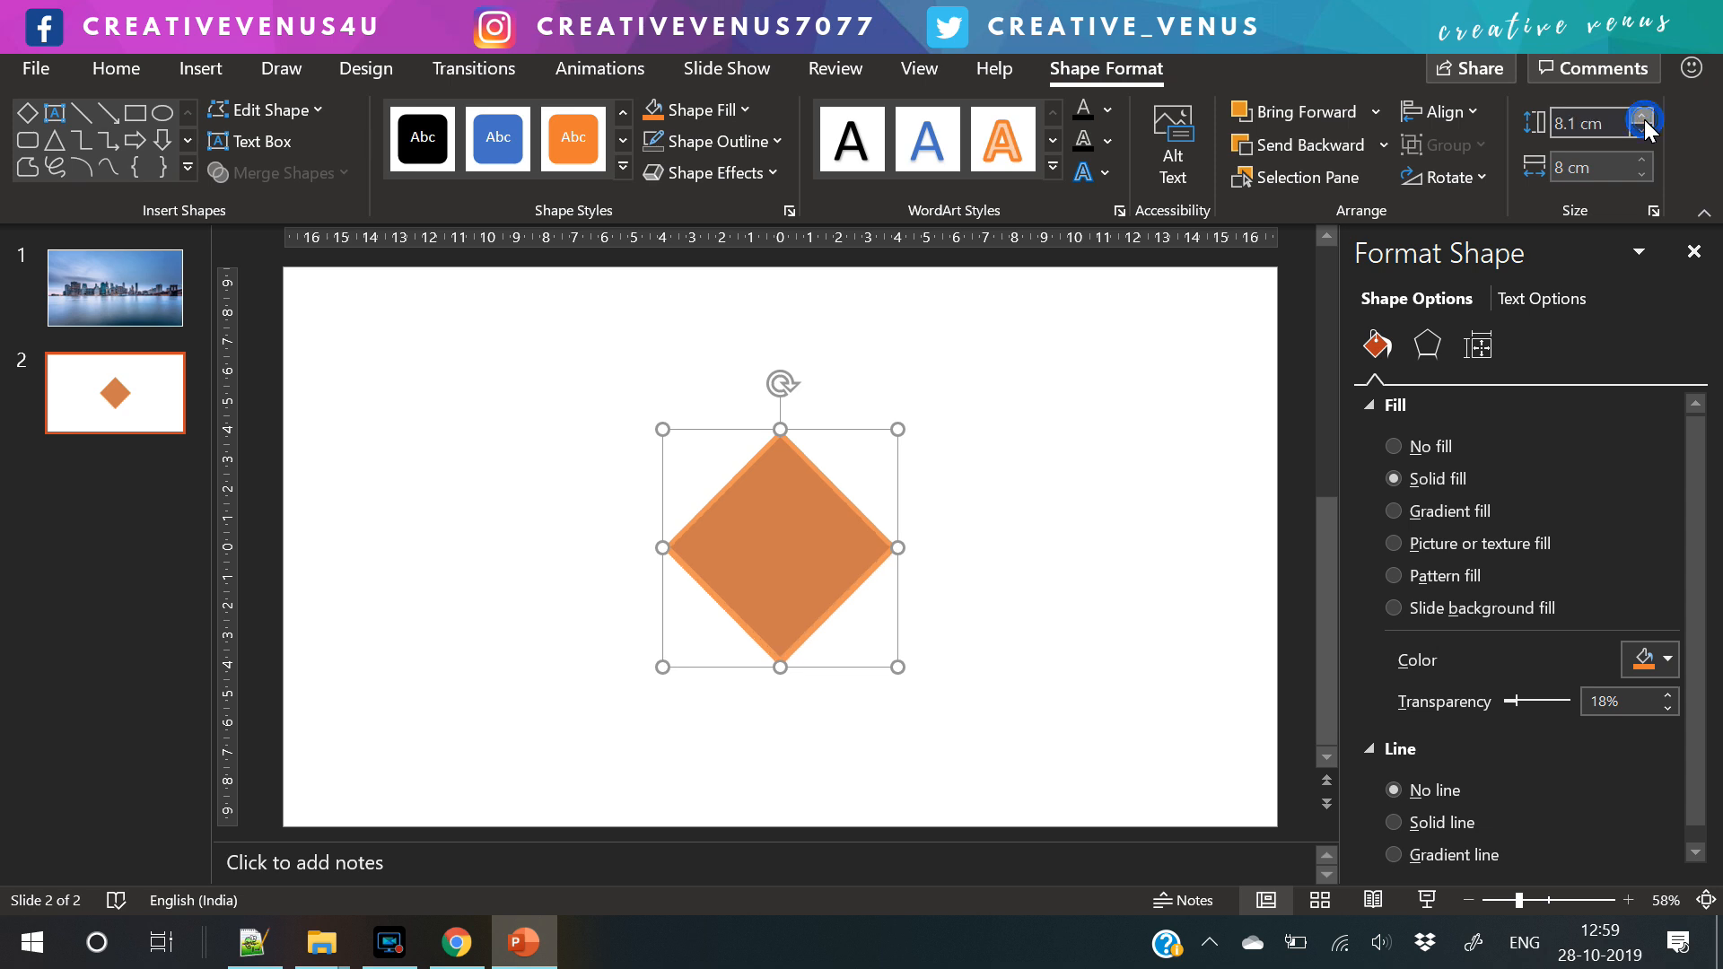
{"action": "left_click", "coordinate": [1669, 115]}
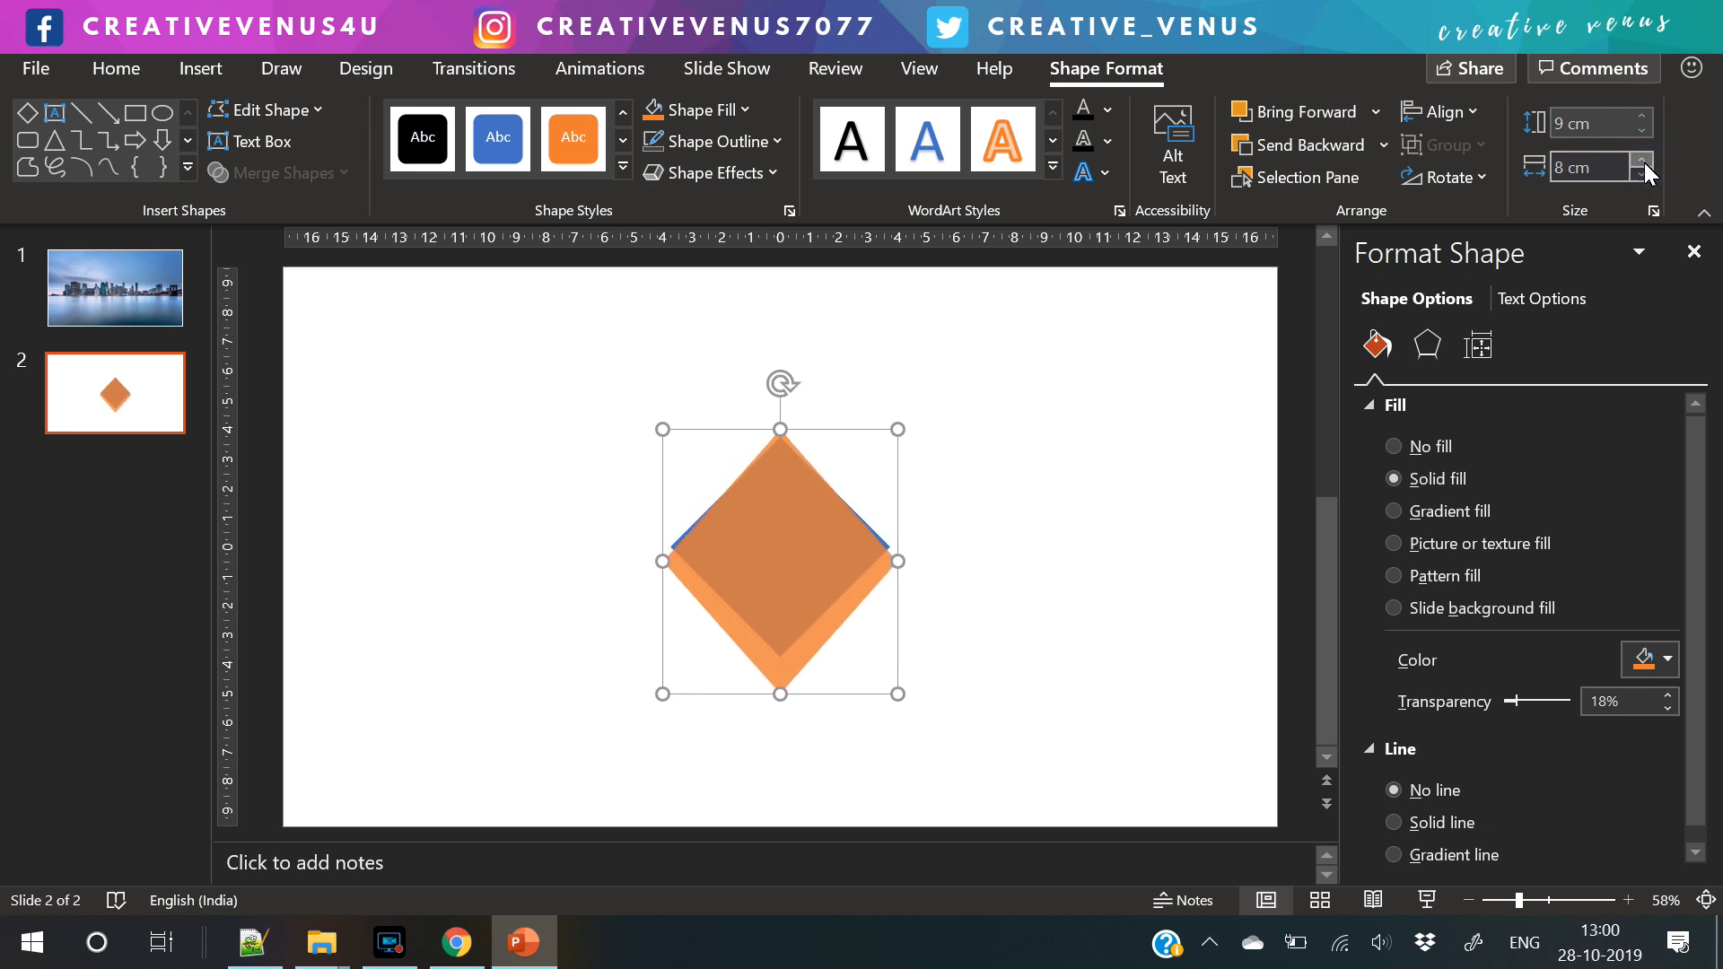
{"action": "left_click", "coordinate": [1662, 164]}
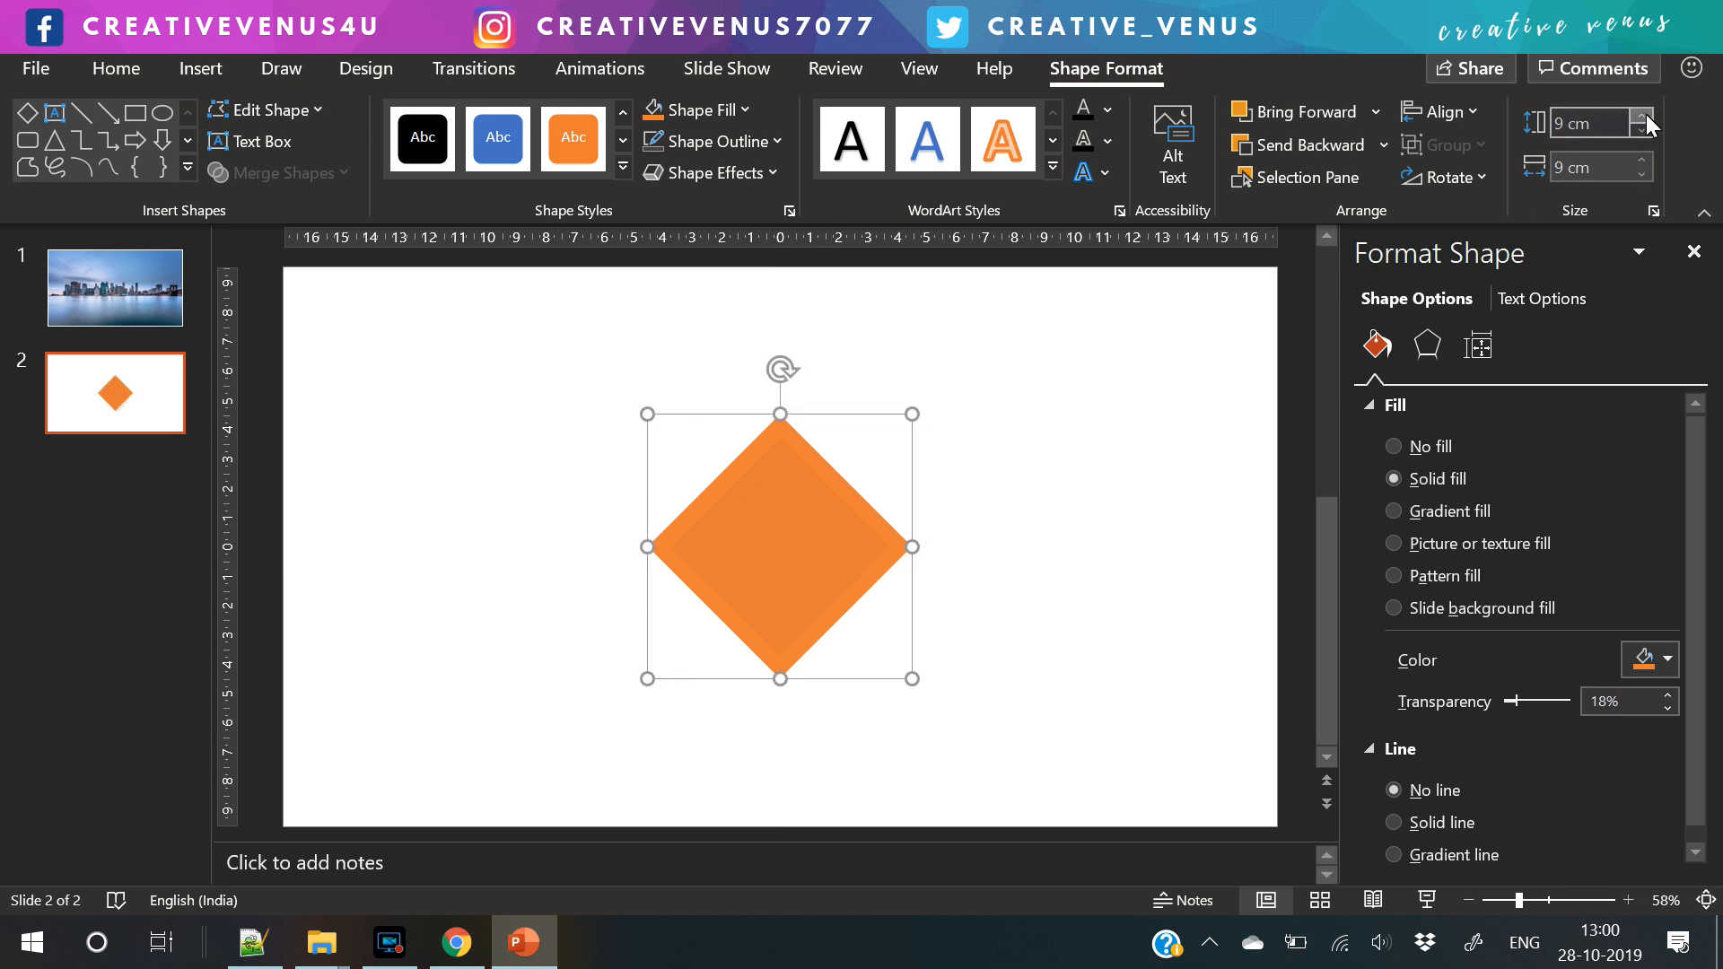
{"action": "left_click", "coordinate": [1645, 117]}
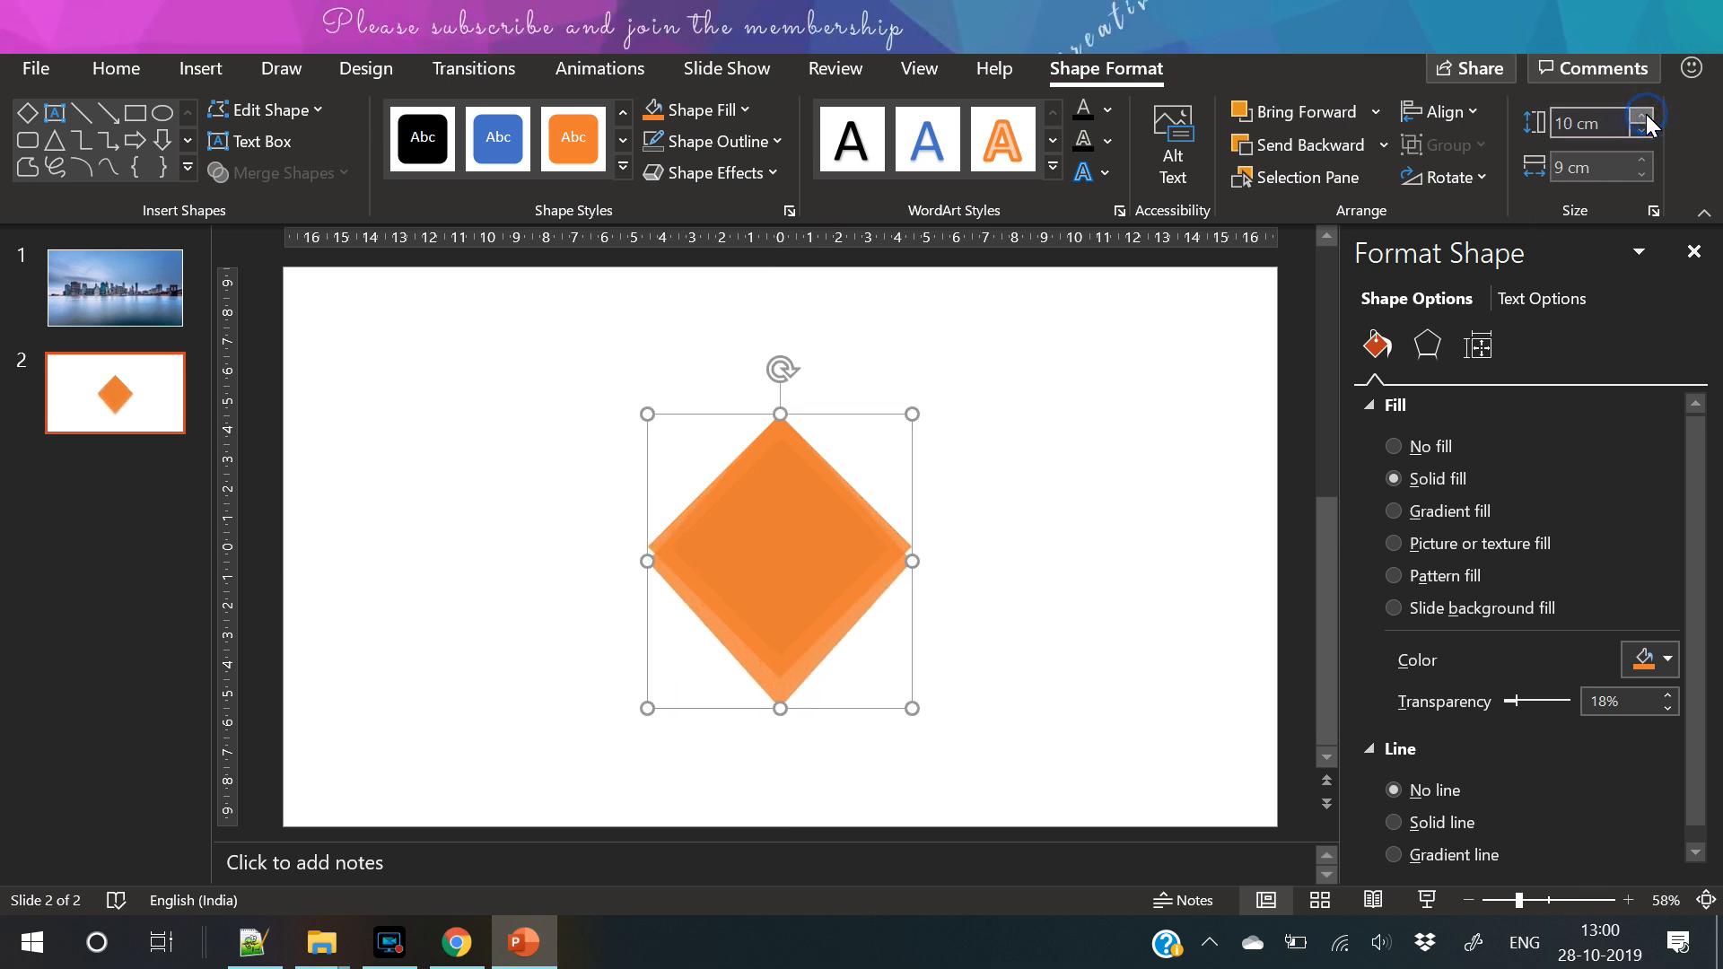
{"action": "left_click", "coordinate": [1646, 161]}
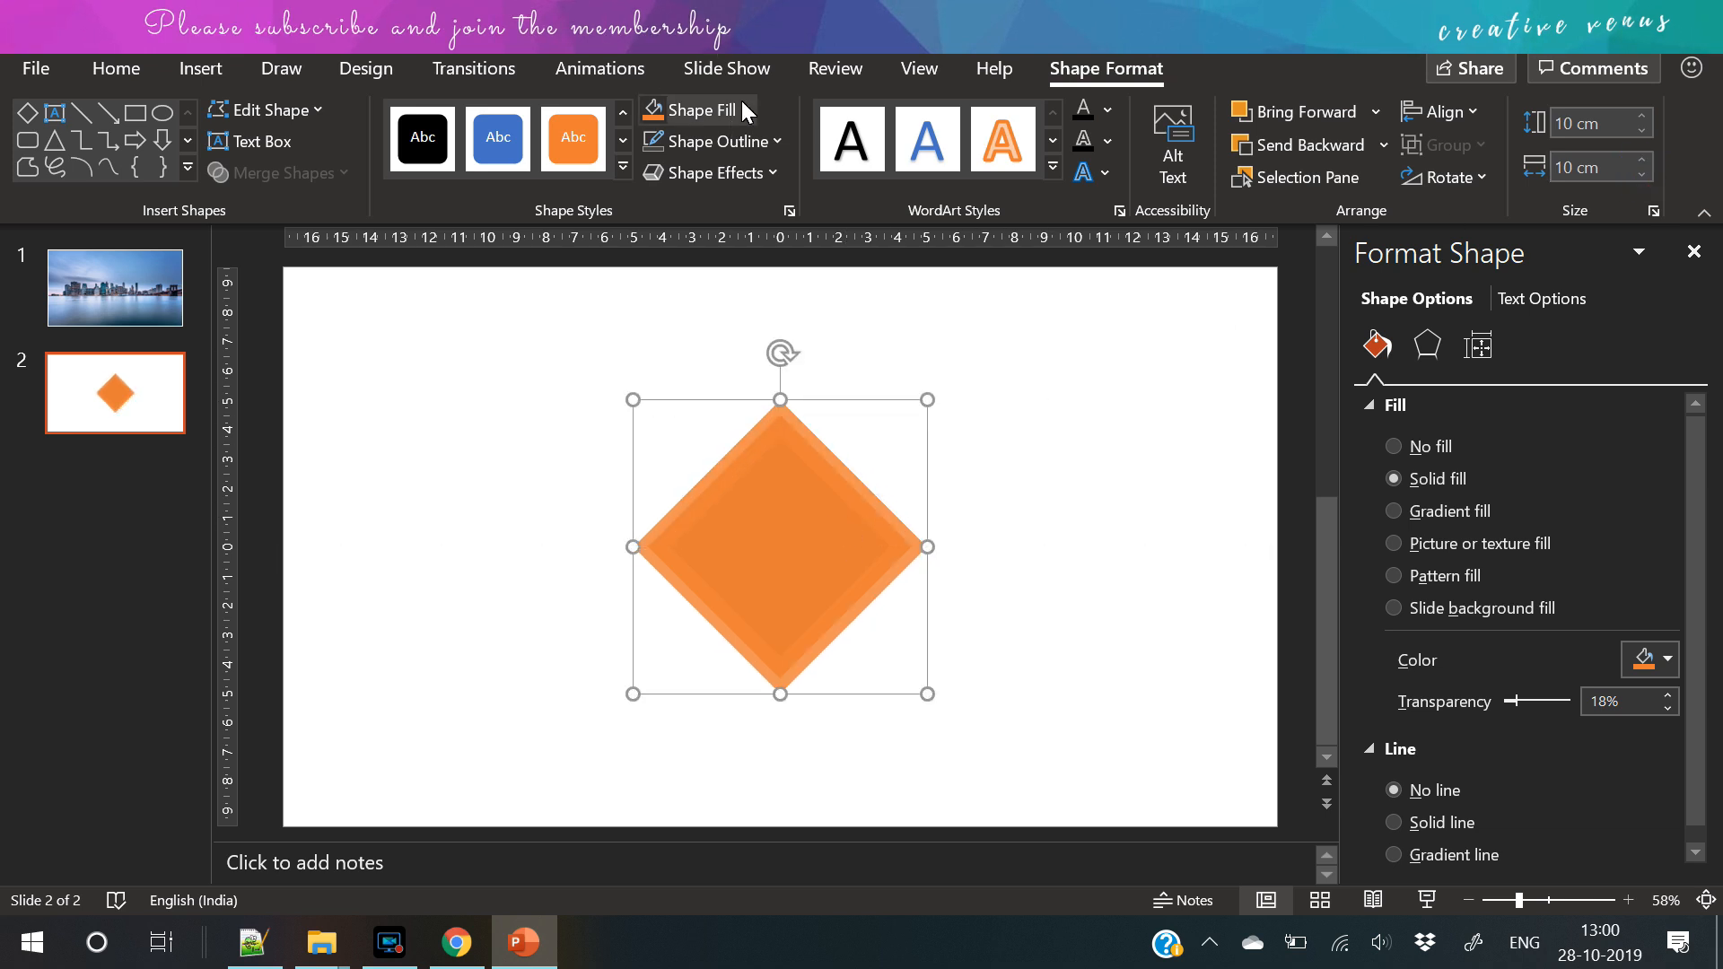
- Fill the copied diamond blue and raise its height and width to 15 cm
{"action": "left_click", "coordinate": [688, 110]}
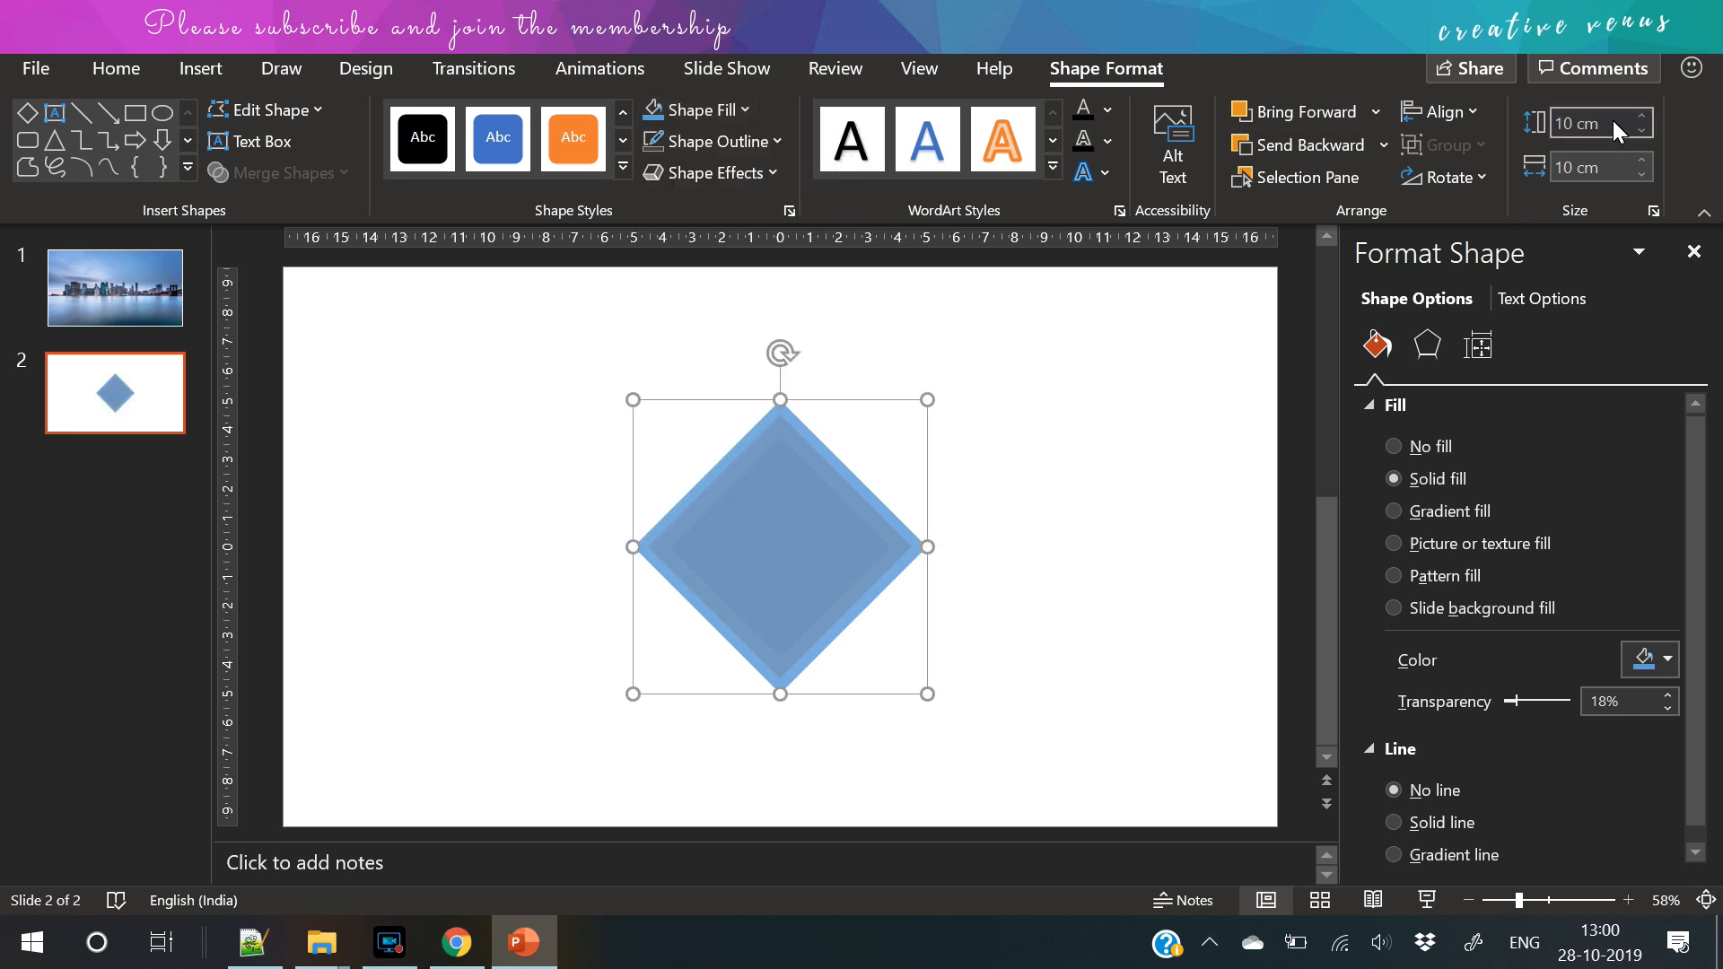
{"action": "left_click", "coordinate": [1646, 115]}
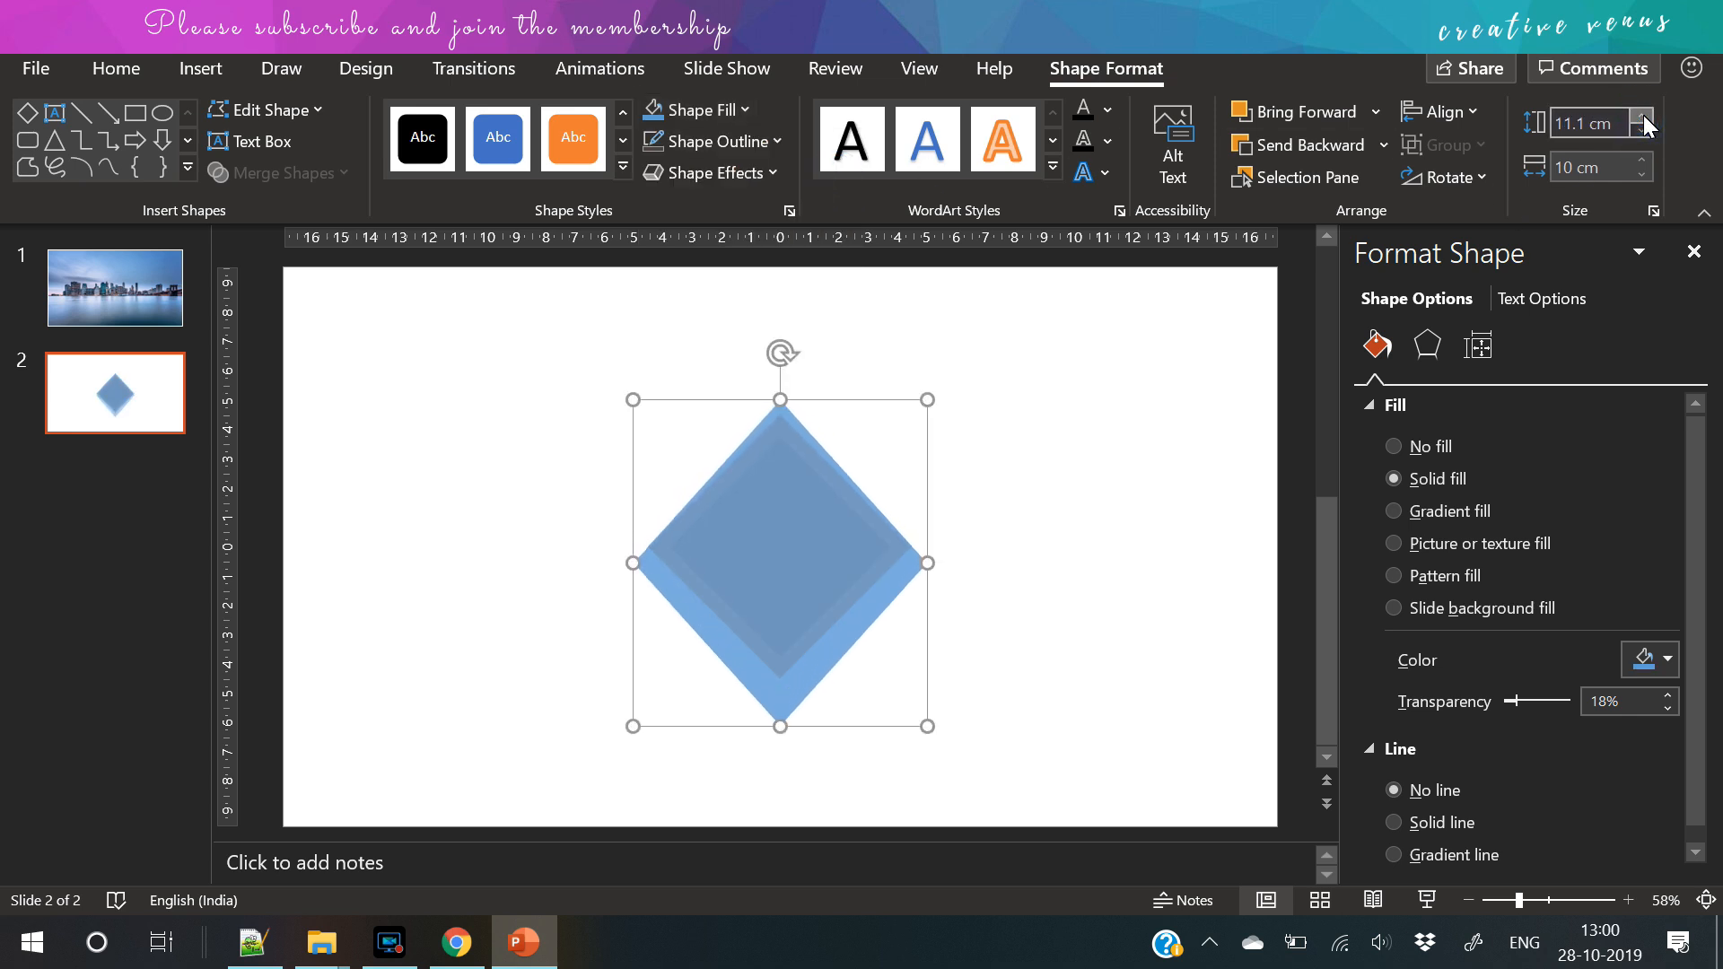
{"action": "left_click", "coordinate": [1643, 115]}
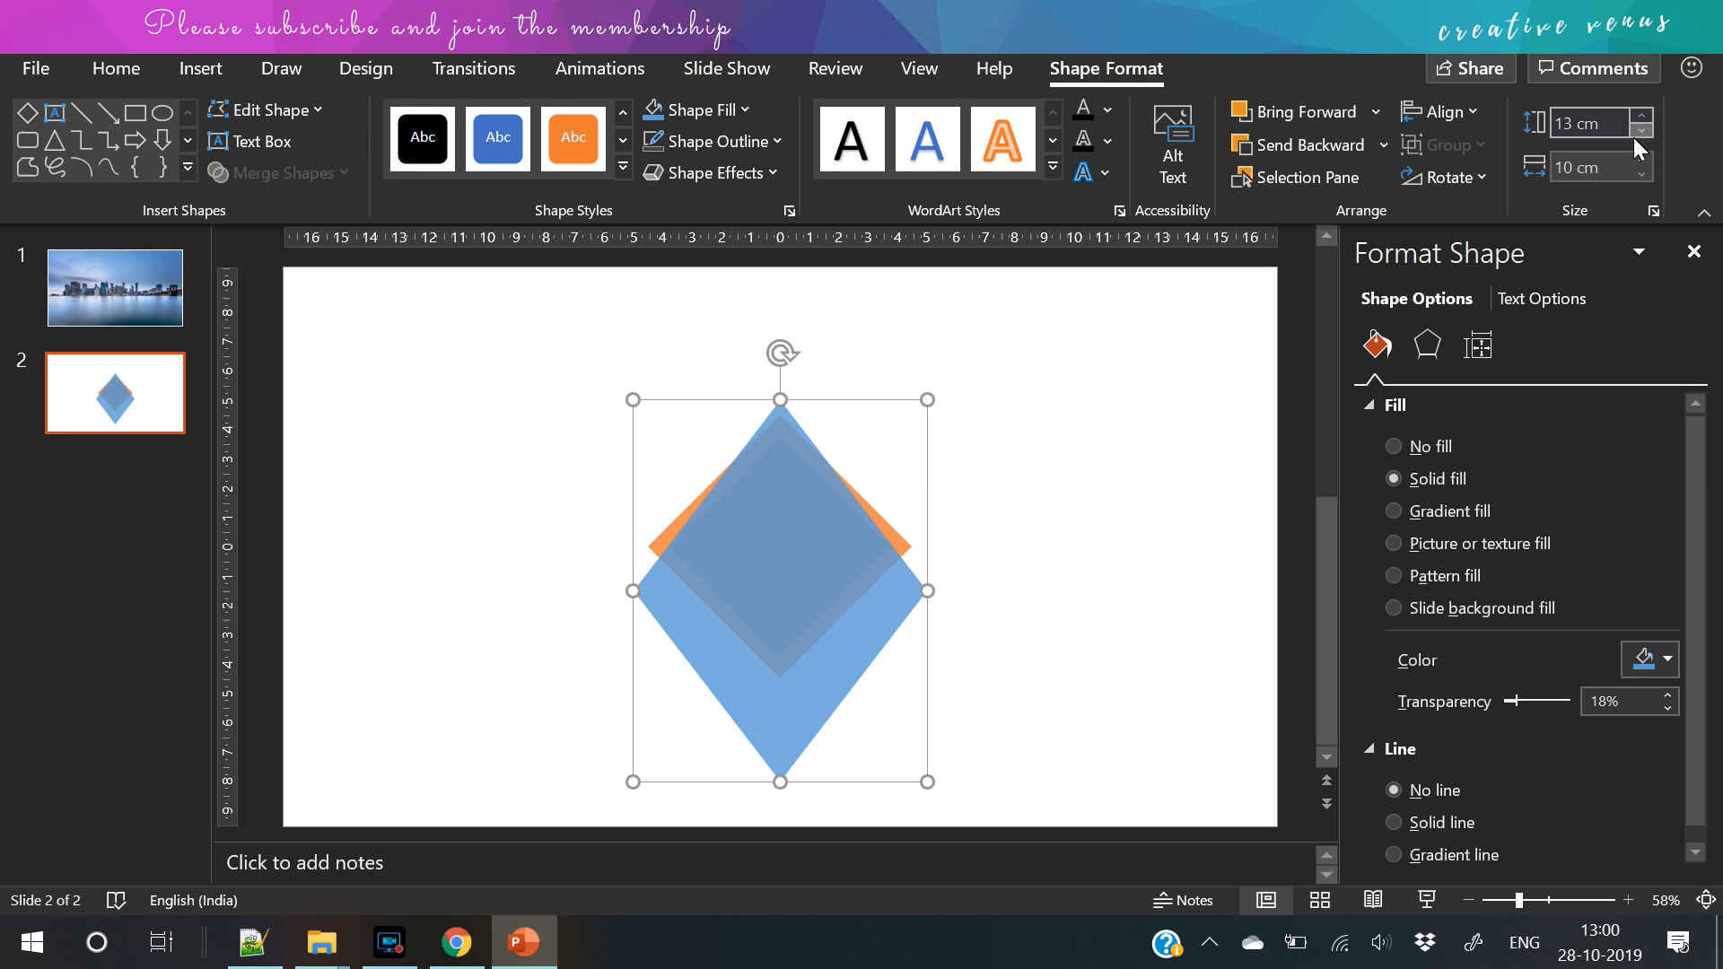
{"action": "left_click", "coordinate": [1644, 160]}
{"action": "type", "text": "13"}
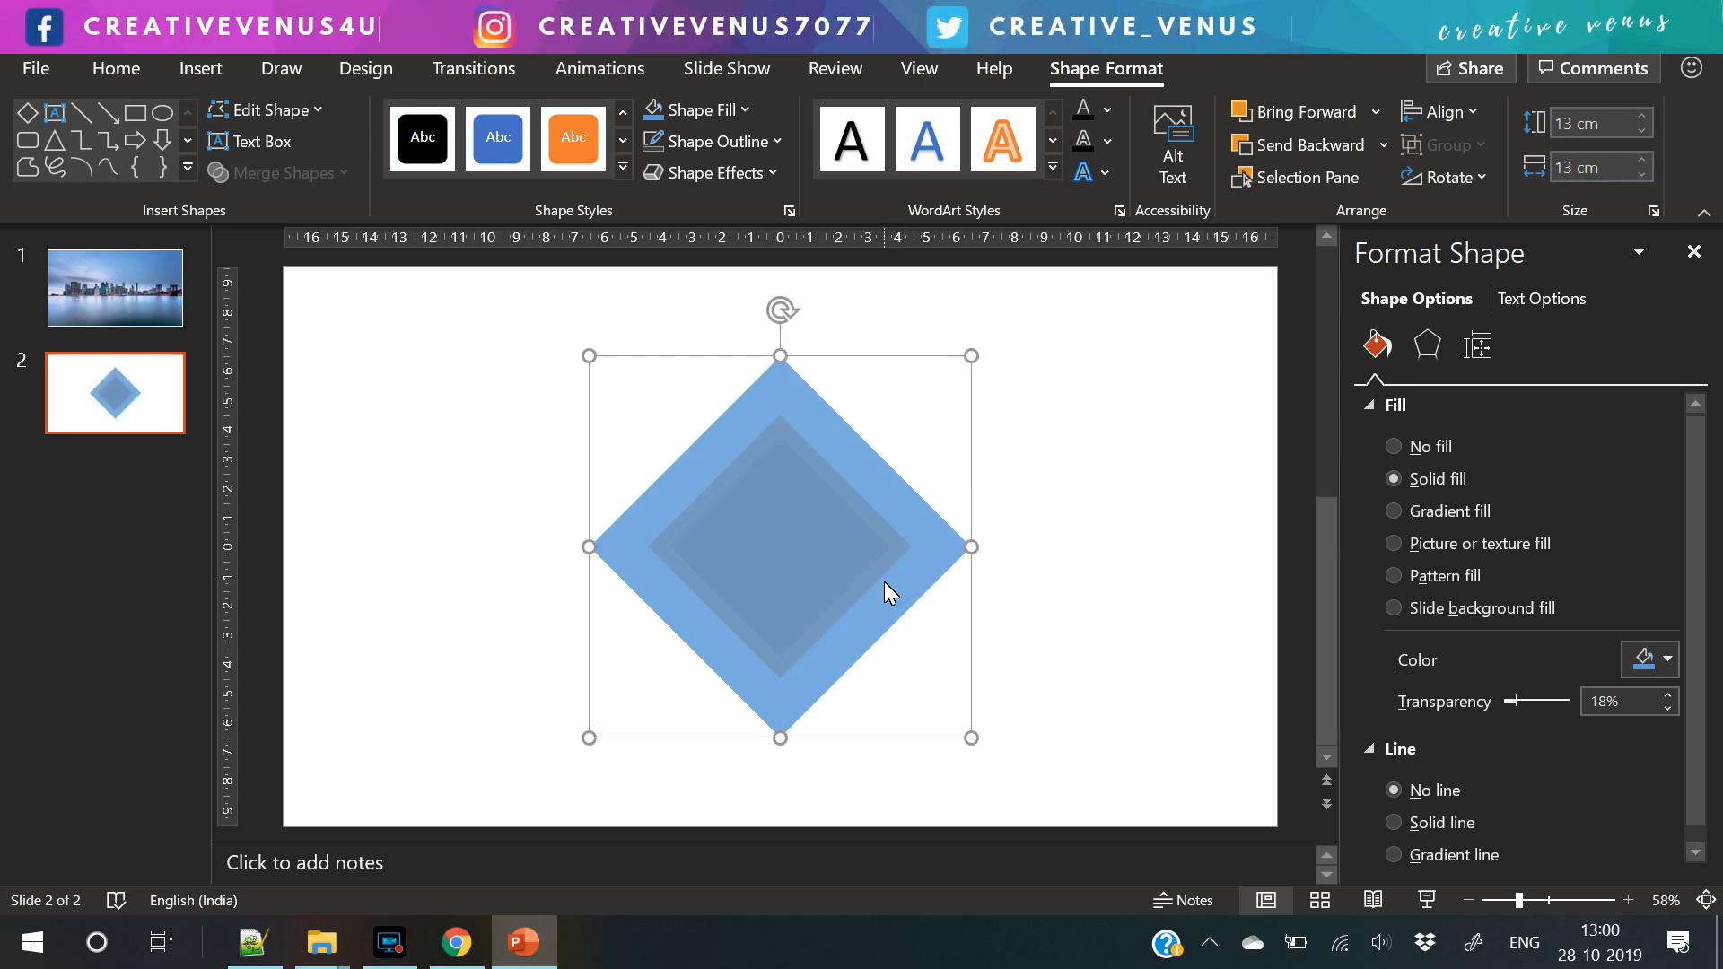
{"action": "left_click", "coordinate": [1666, 118]}
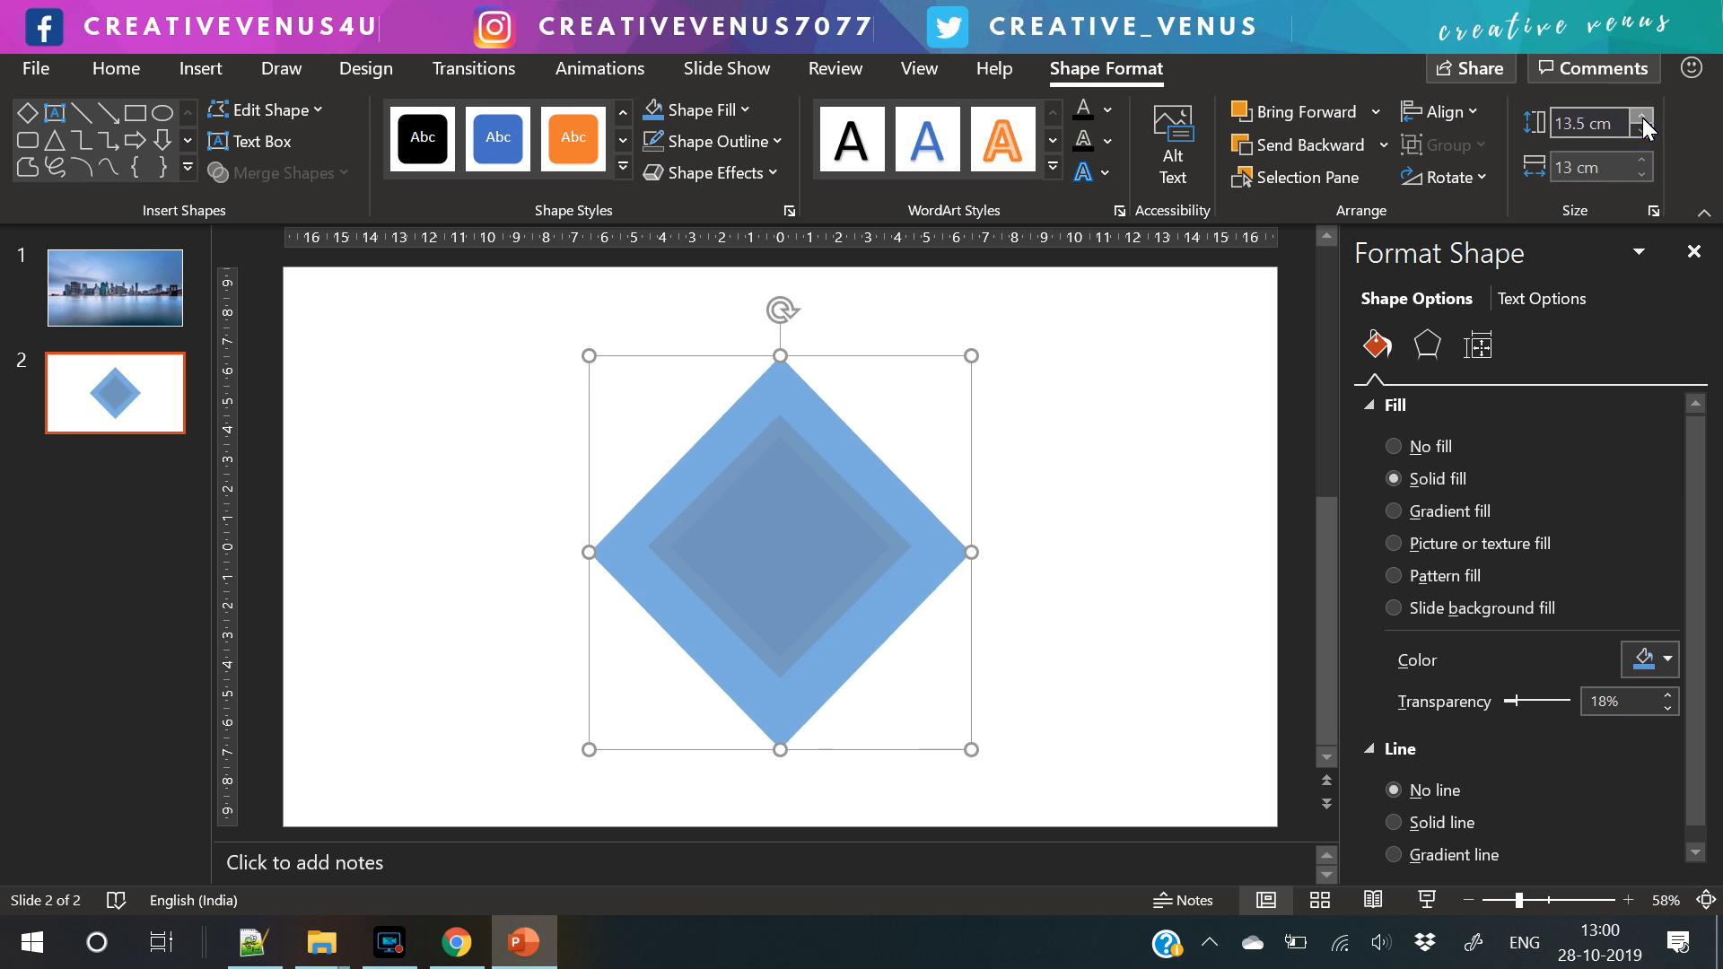
{"action": "left_click", "coordinate": [1639, 118]}
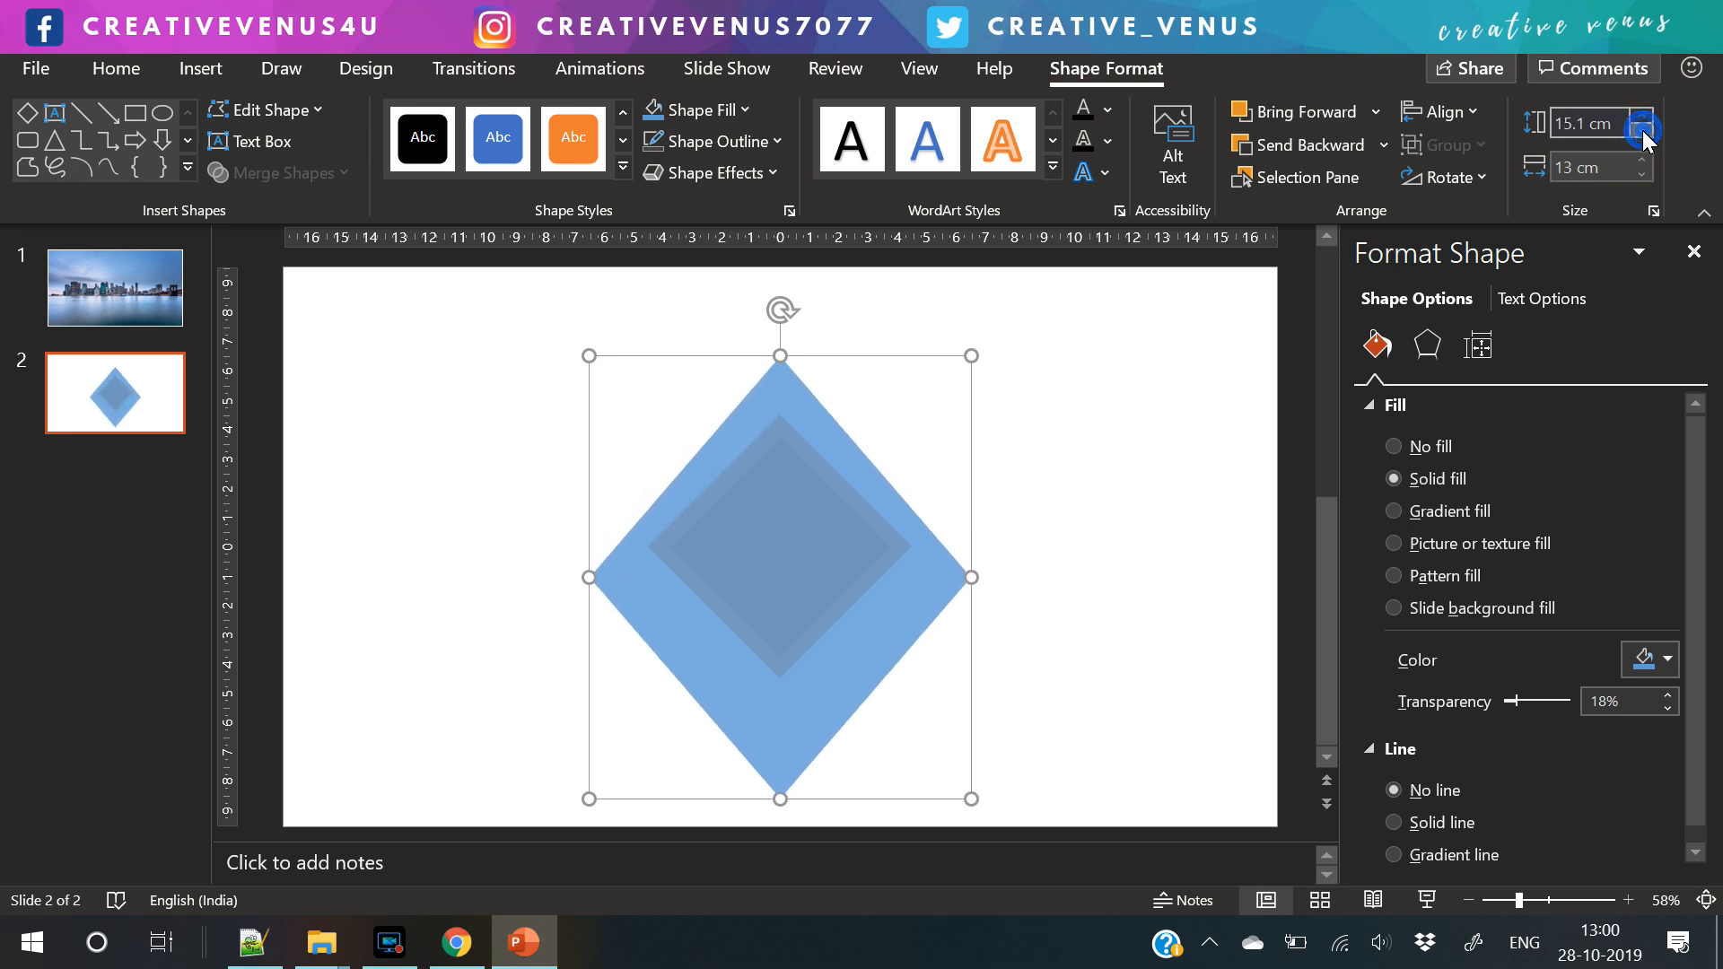
{"action": "left_click", "coordinate": [1668, 175]}
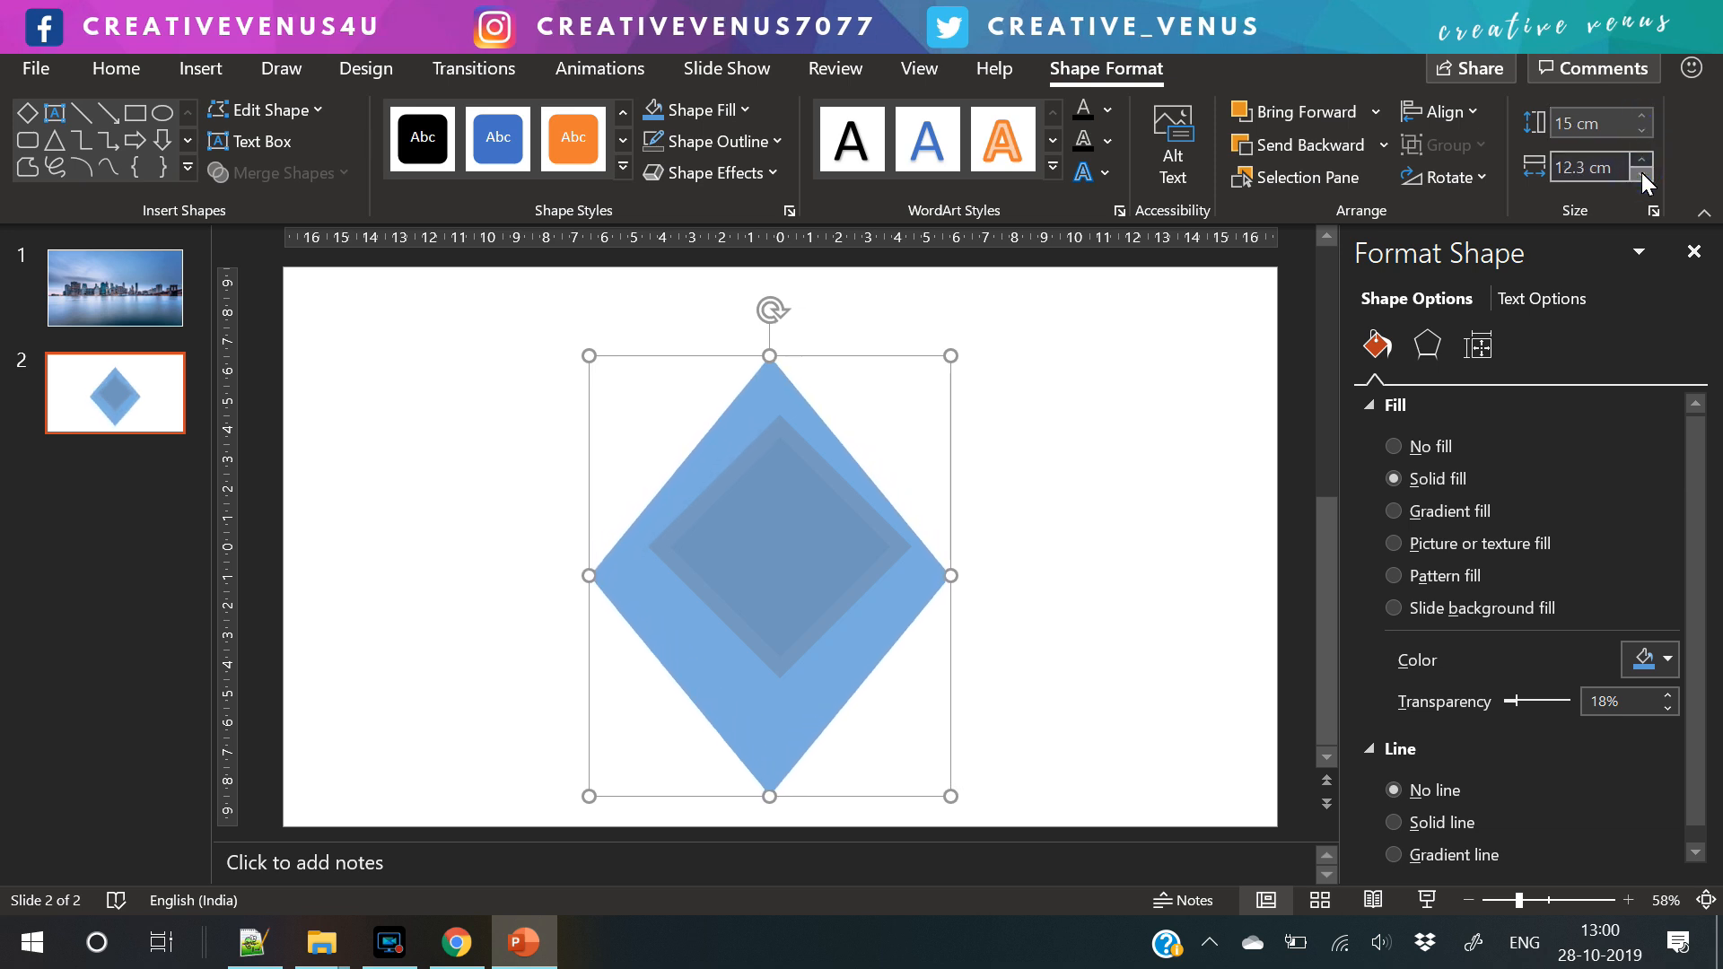
{"action": "left_click", "coordinate": [1671, 164]}
{"action": "type", "text": "15"}
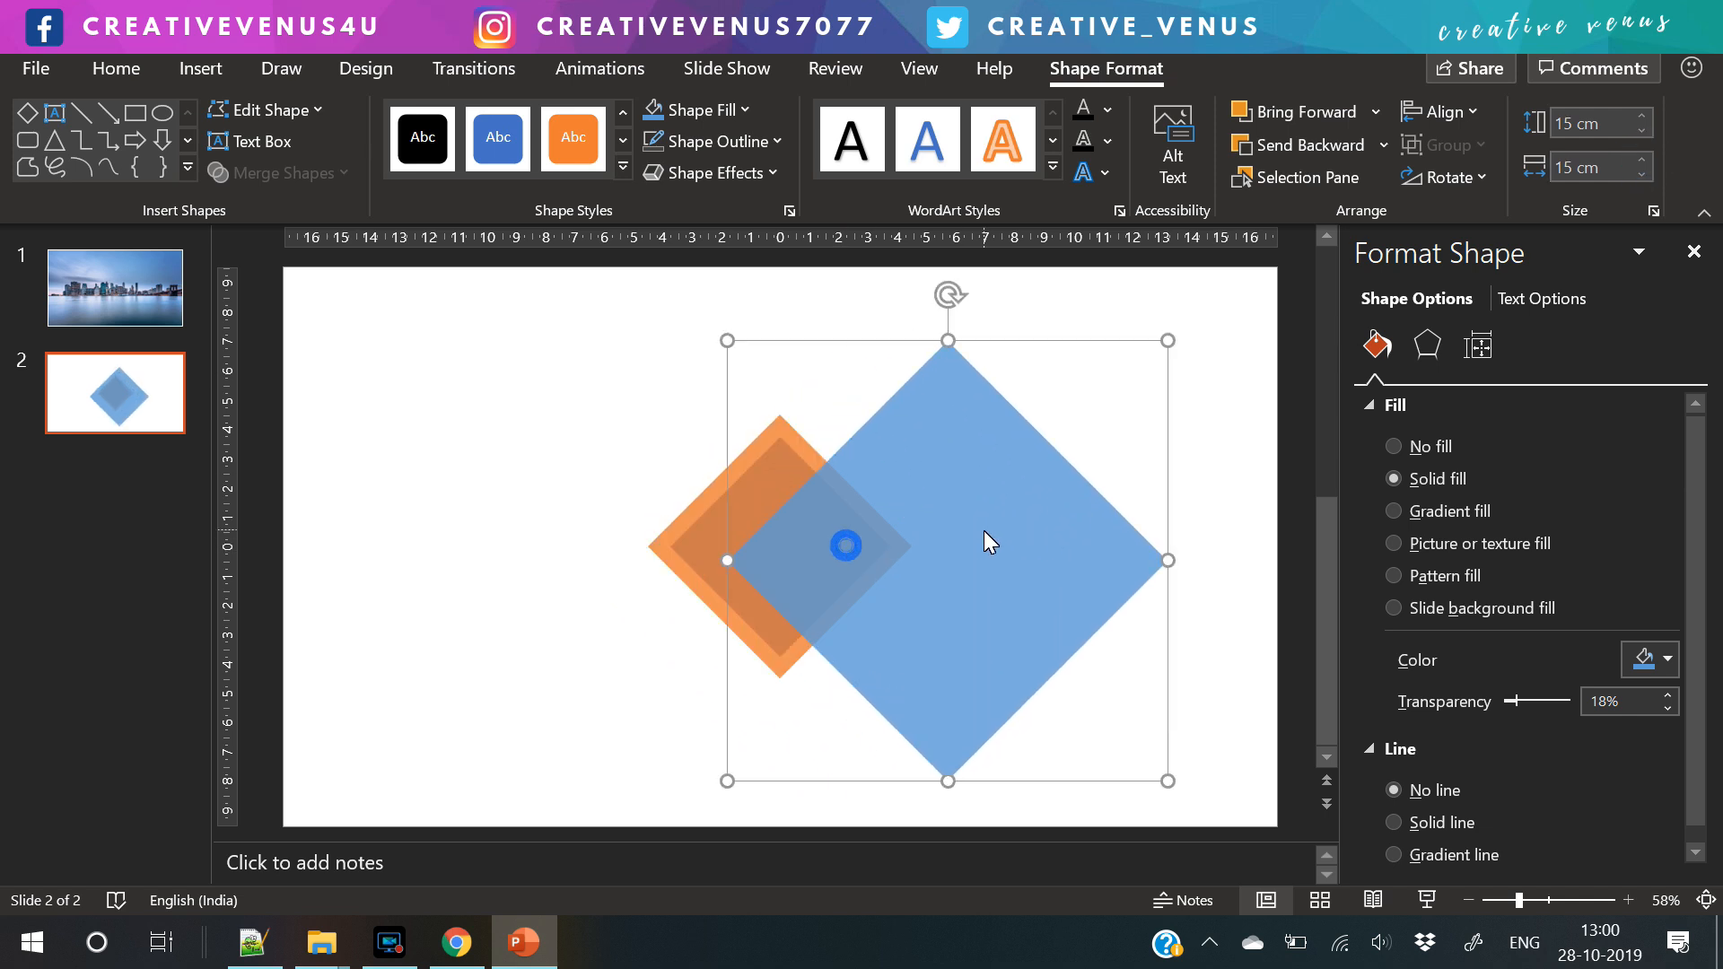
- Increase the orange diamond's height and width with the Size spinners
{"action": "left_click", "coordinate": [1646, 129]}
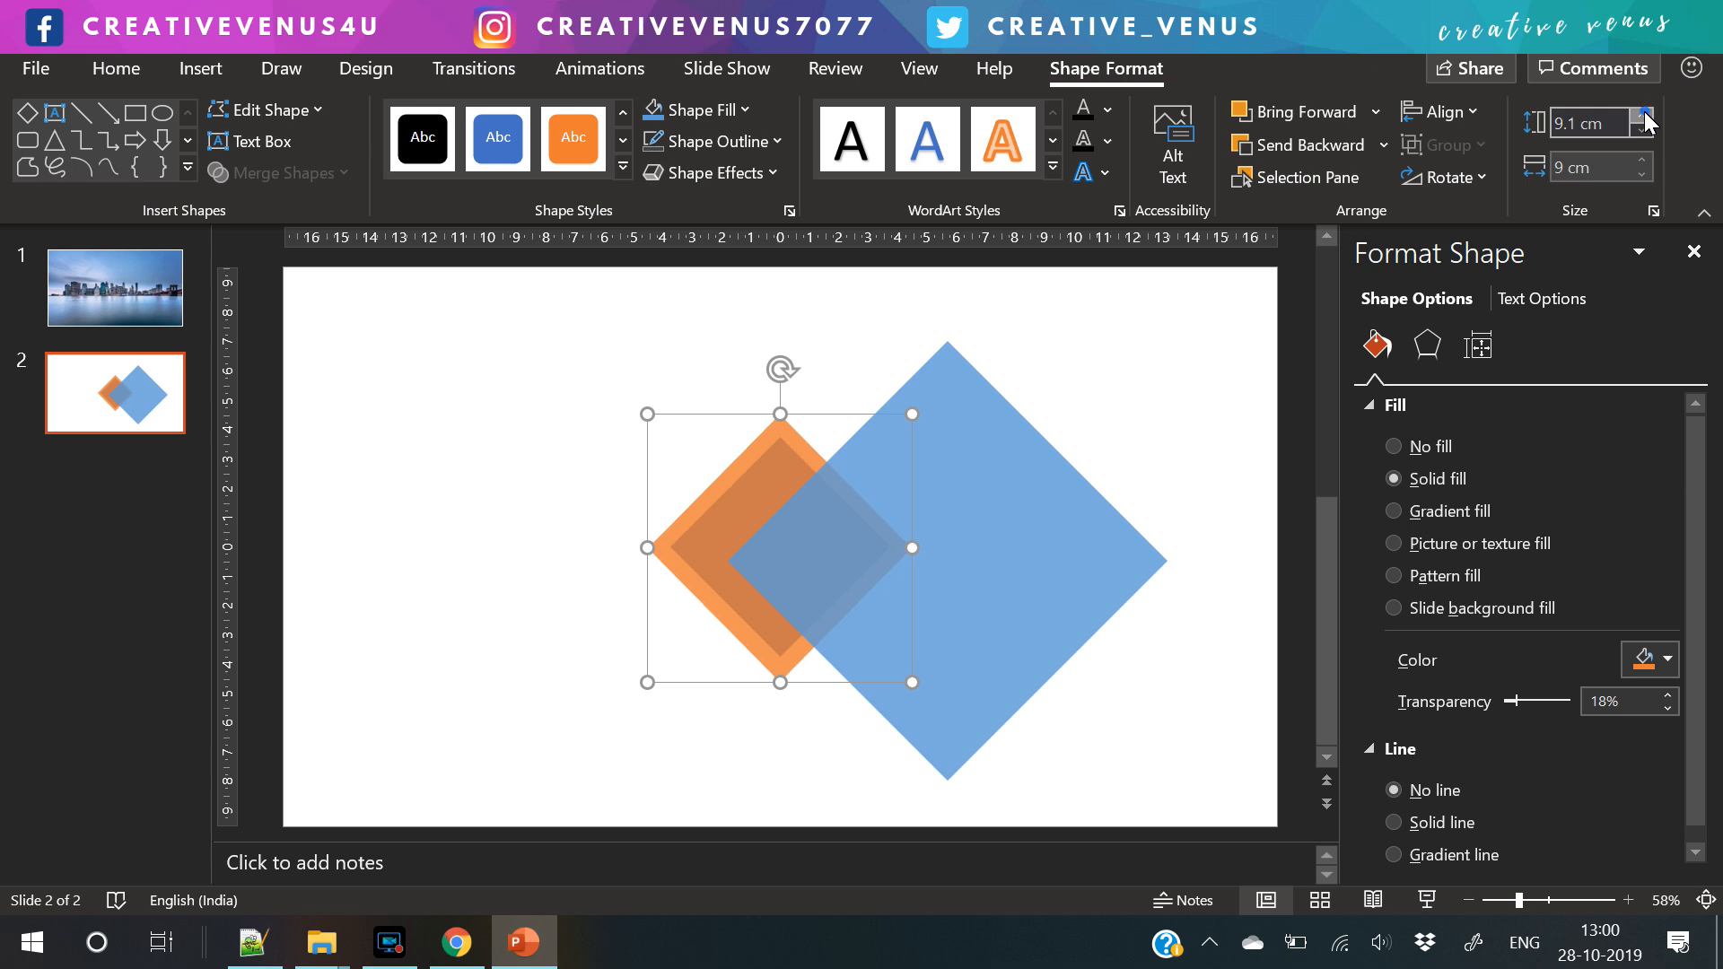
{"action": "left_click", "coordinate": [1647, 115]}
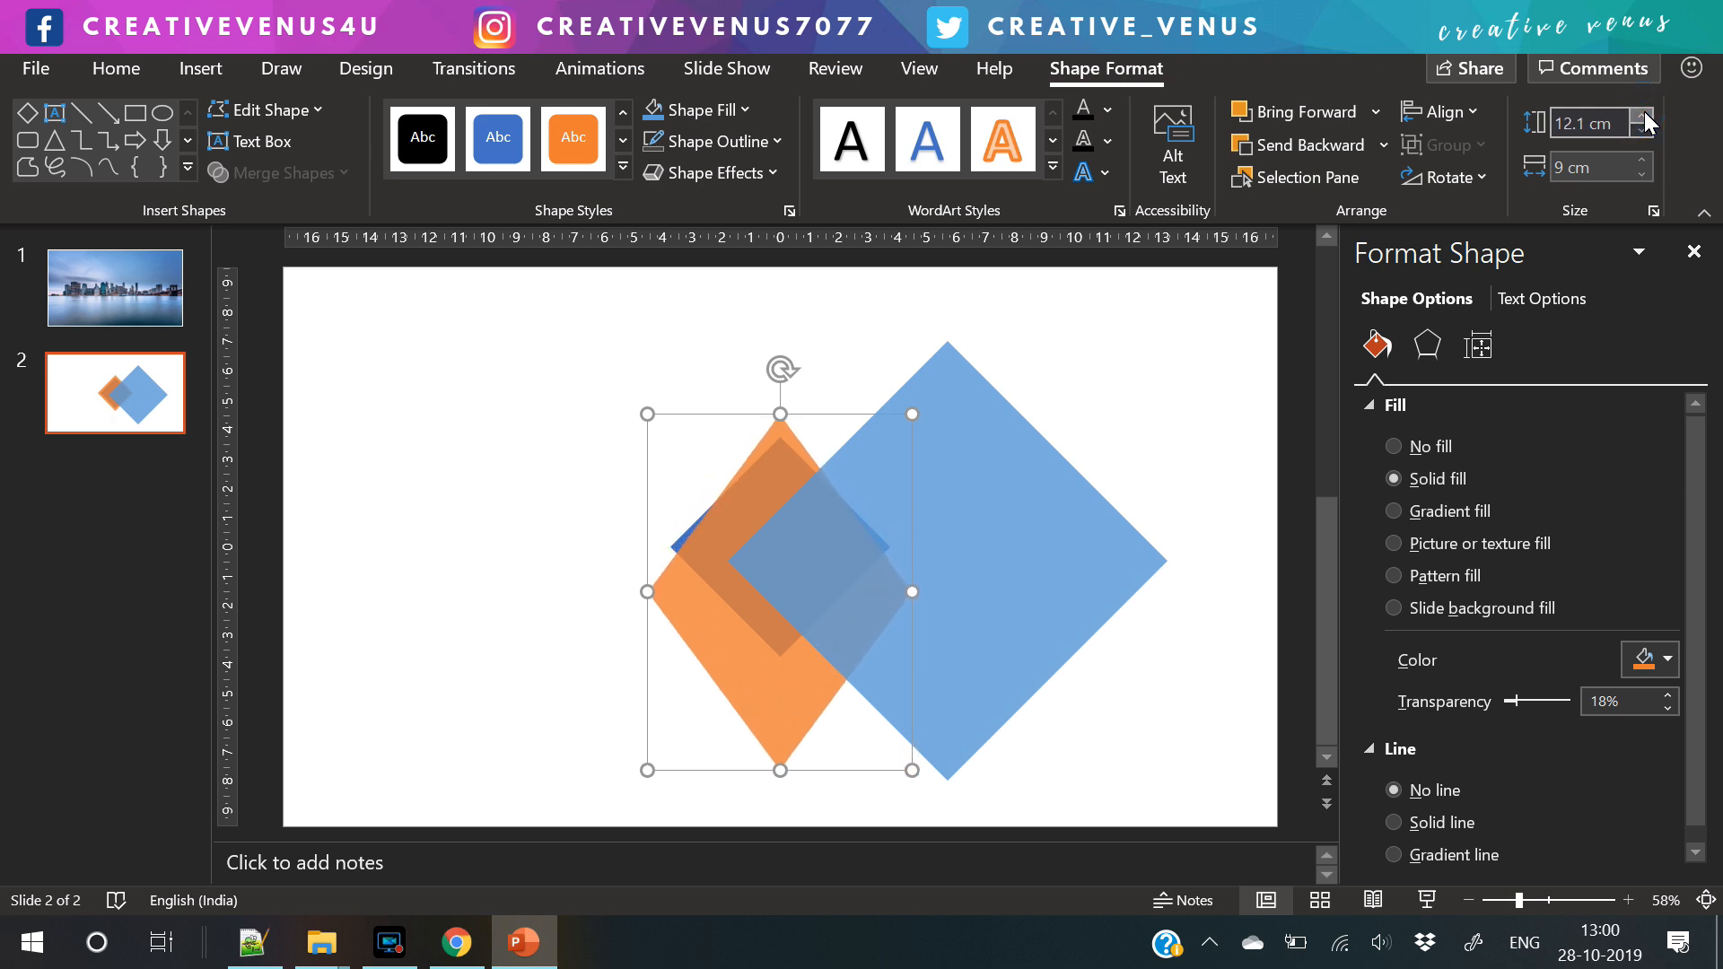
{"action": "left_click", "coordinate": [1666, 174]}
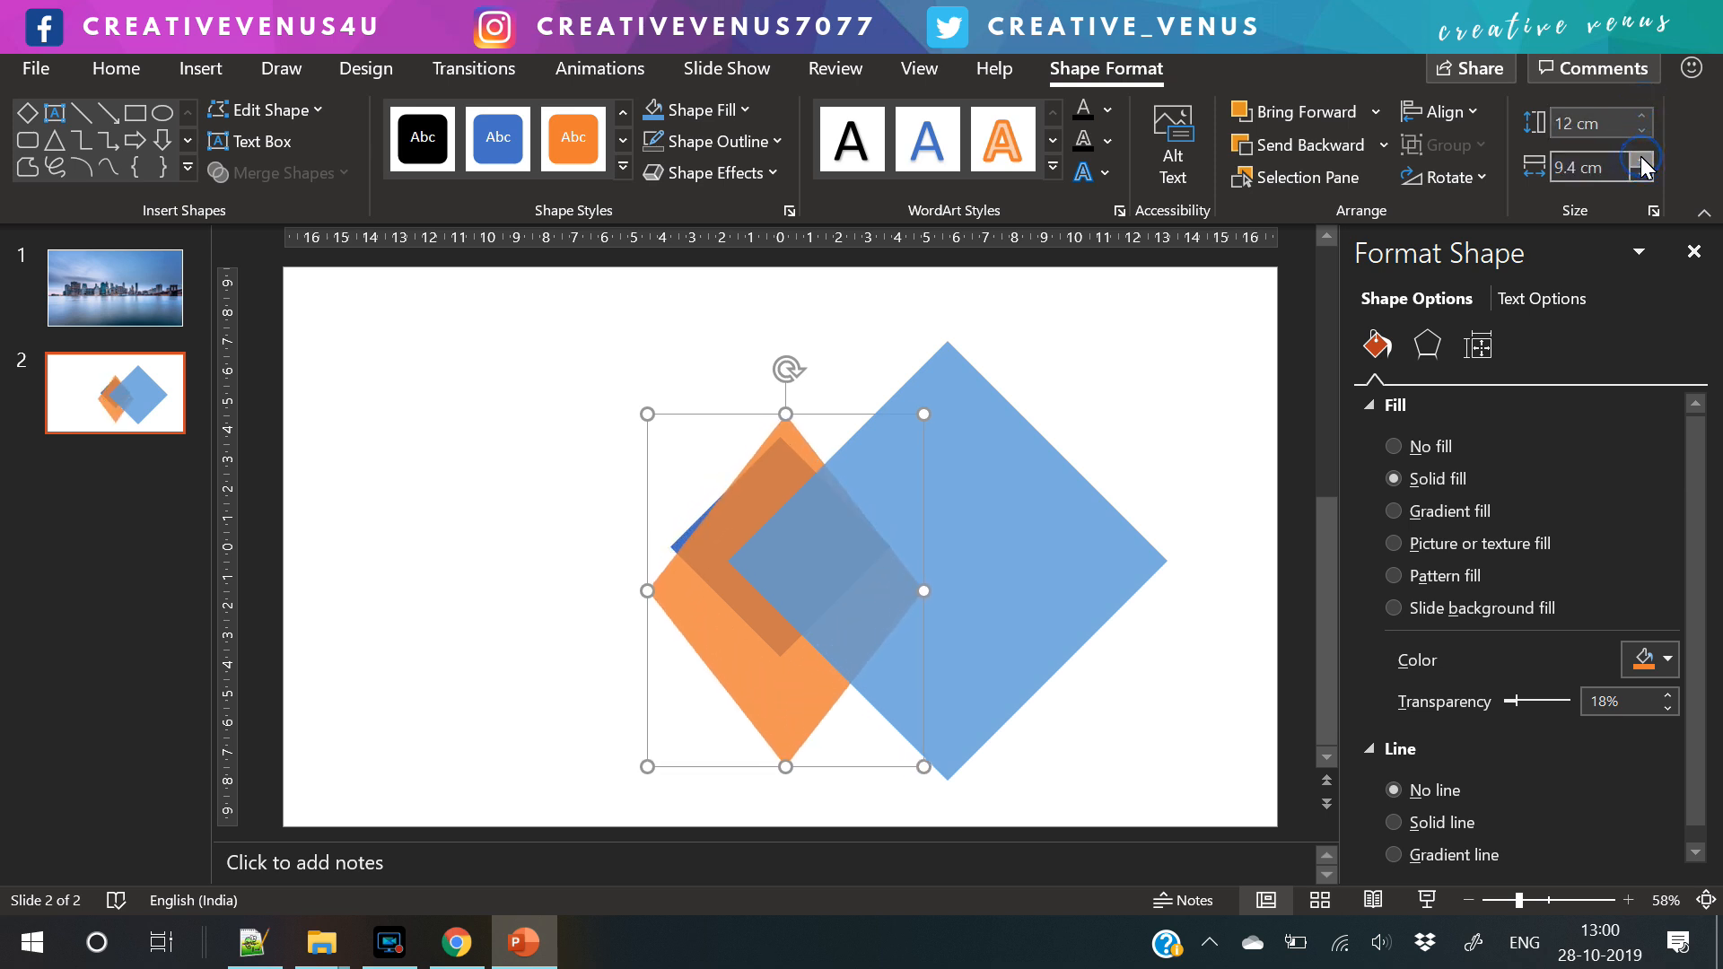
{"action": "left_click", "coordinate": [1666, 160]}
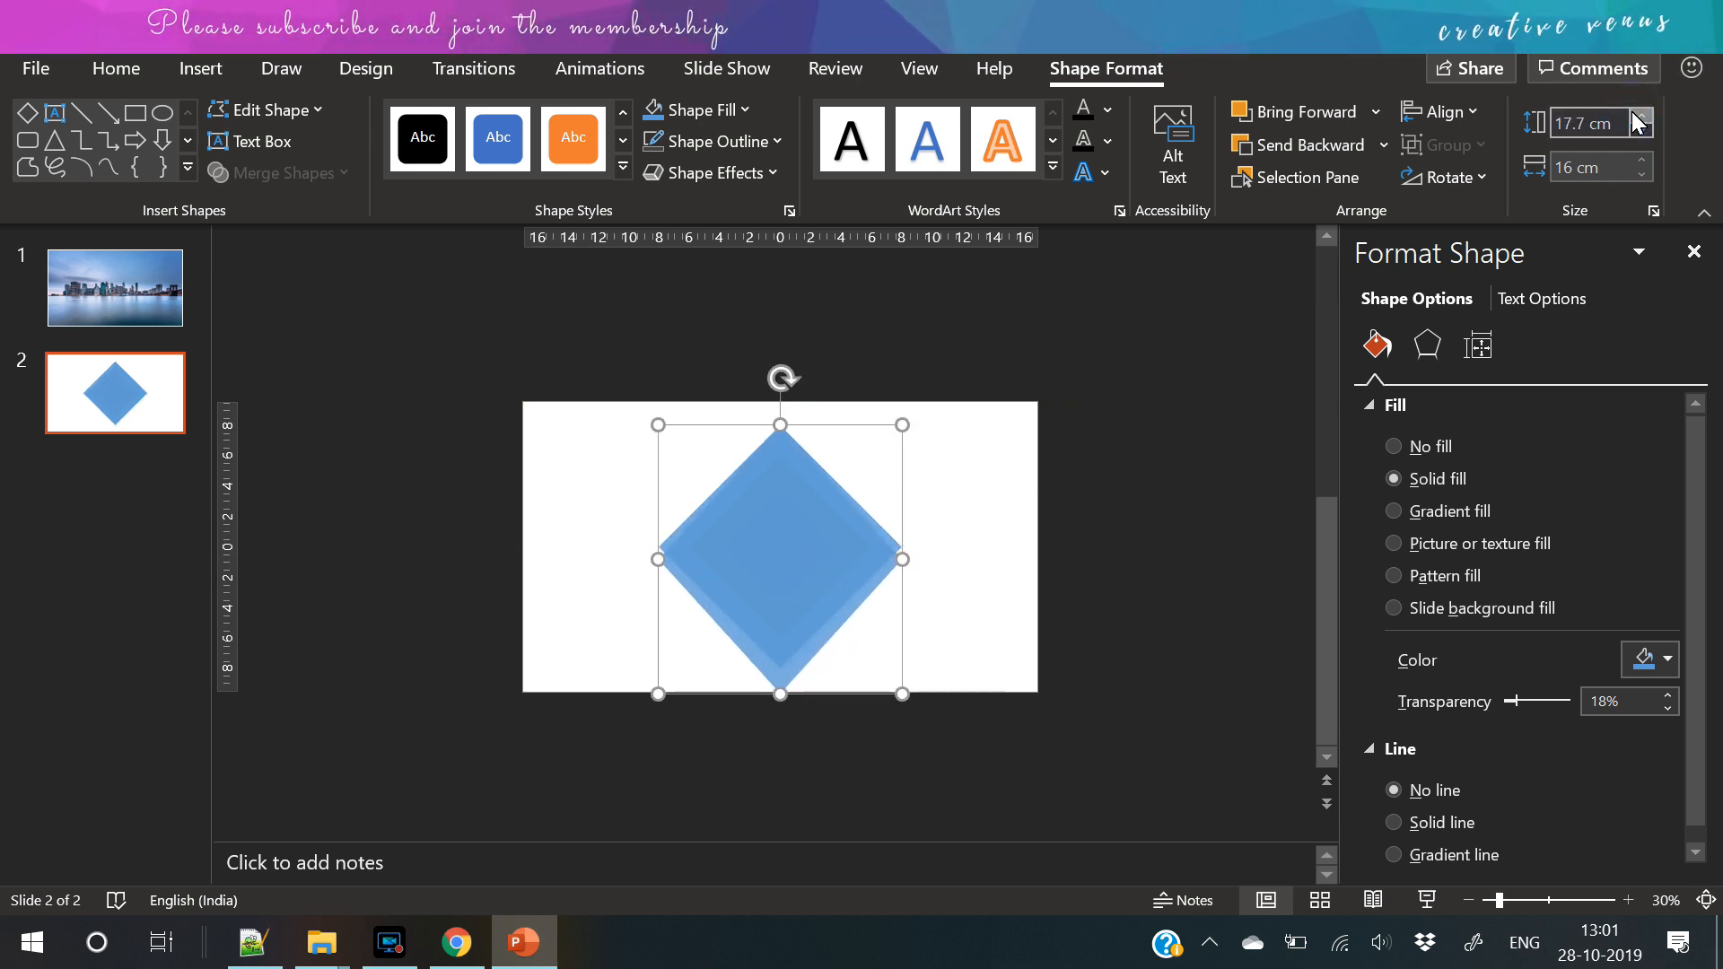
- Enlarge the new diamond copy, then set the largest copy's size to 30 cm
{"action": "left_click_drag", "start_coordinate": [781, 693], "coordinate": [781, 752]}
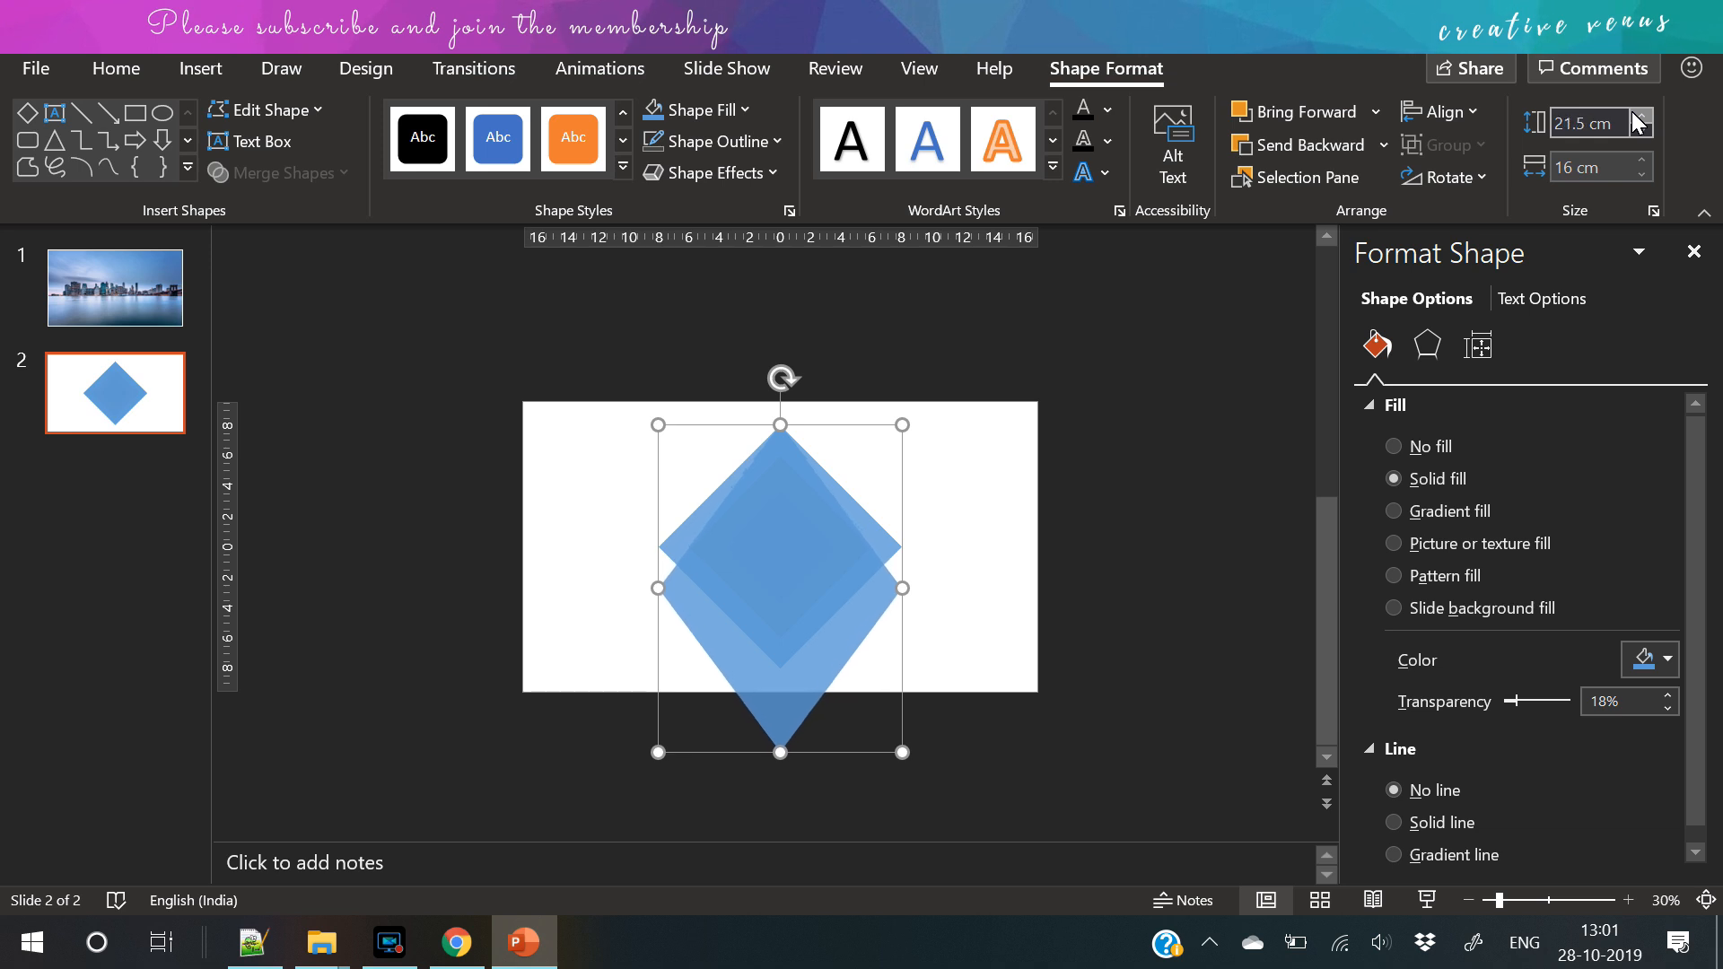
{"action": "left_click", "coordinate": [1639, 115]}
{"action": "type", "text": "22"}
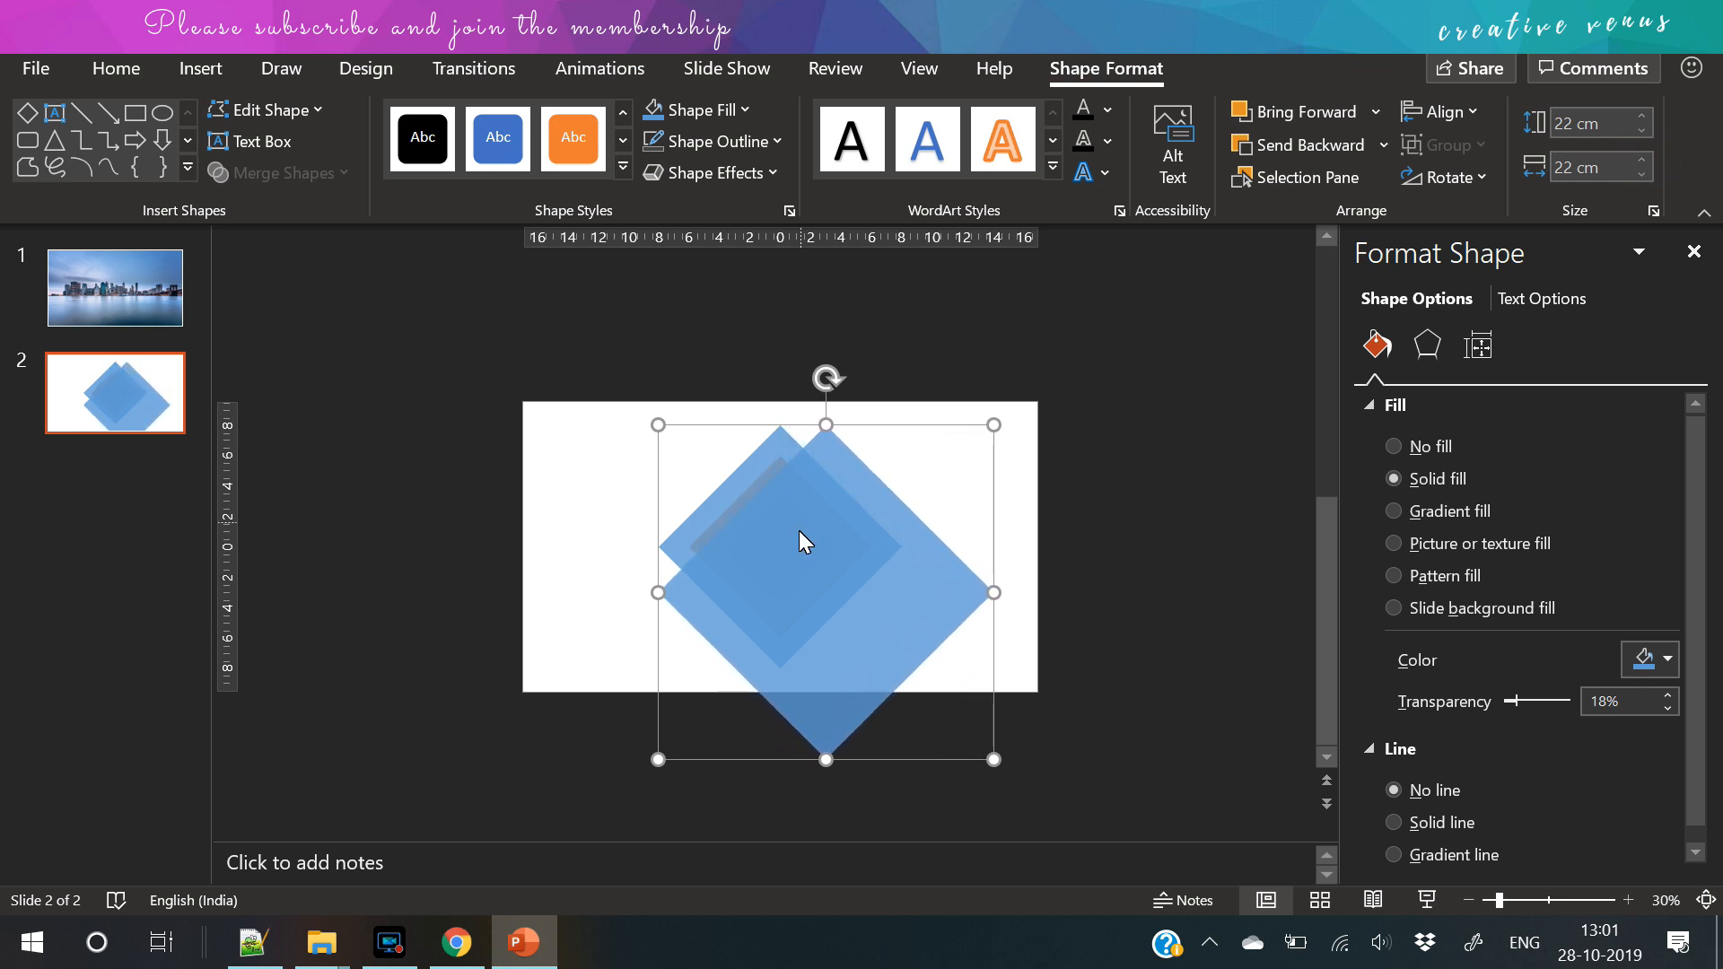
{"action": "left_click", "coordinate": [745, 109]}
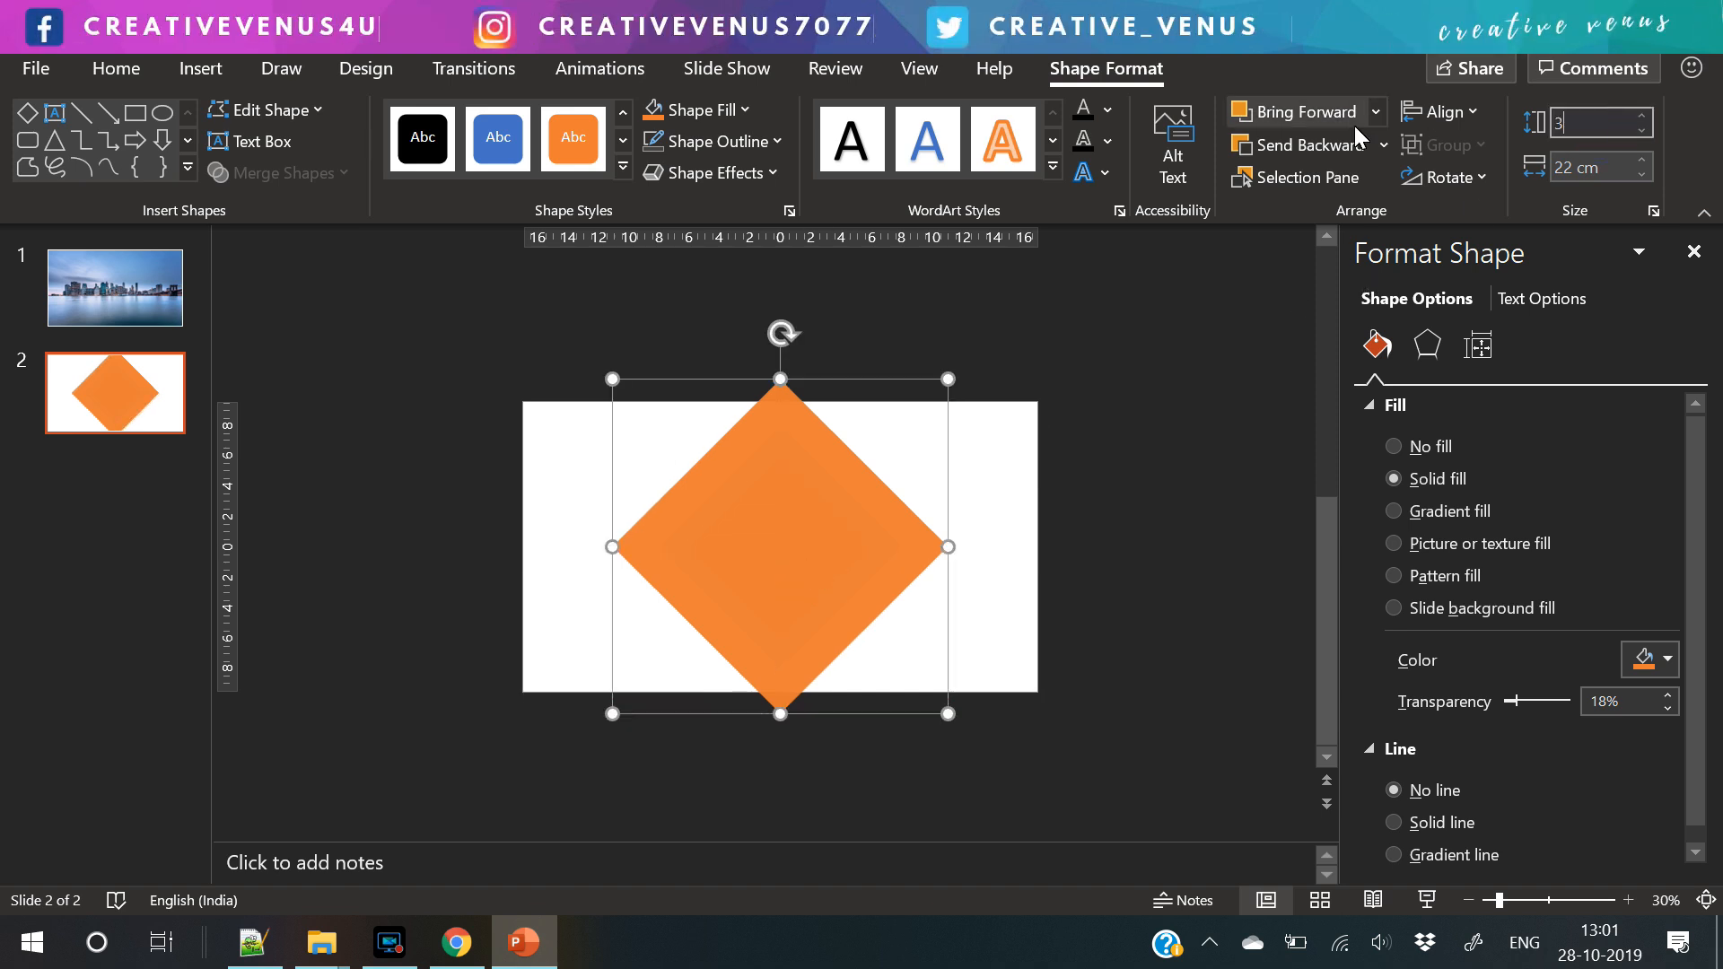
{"action": "type", "text": "30 cm"}
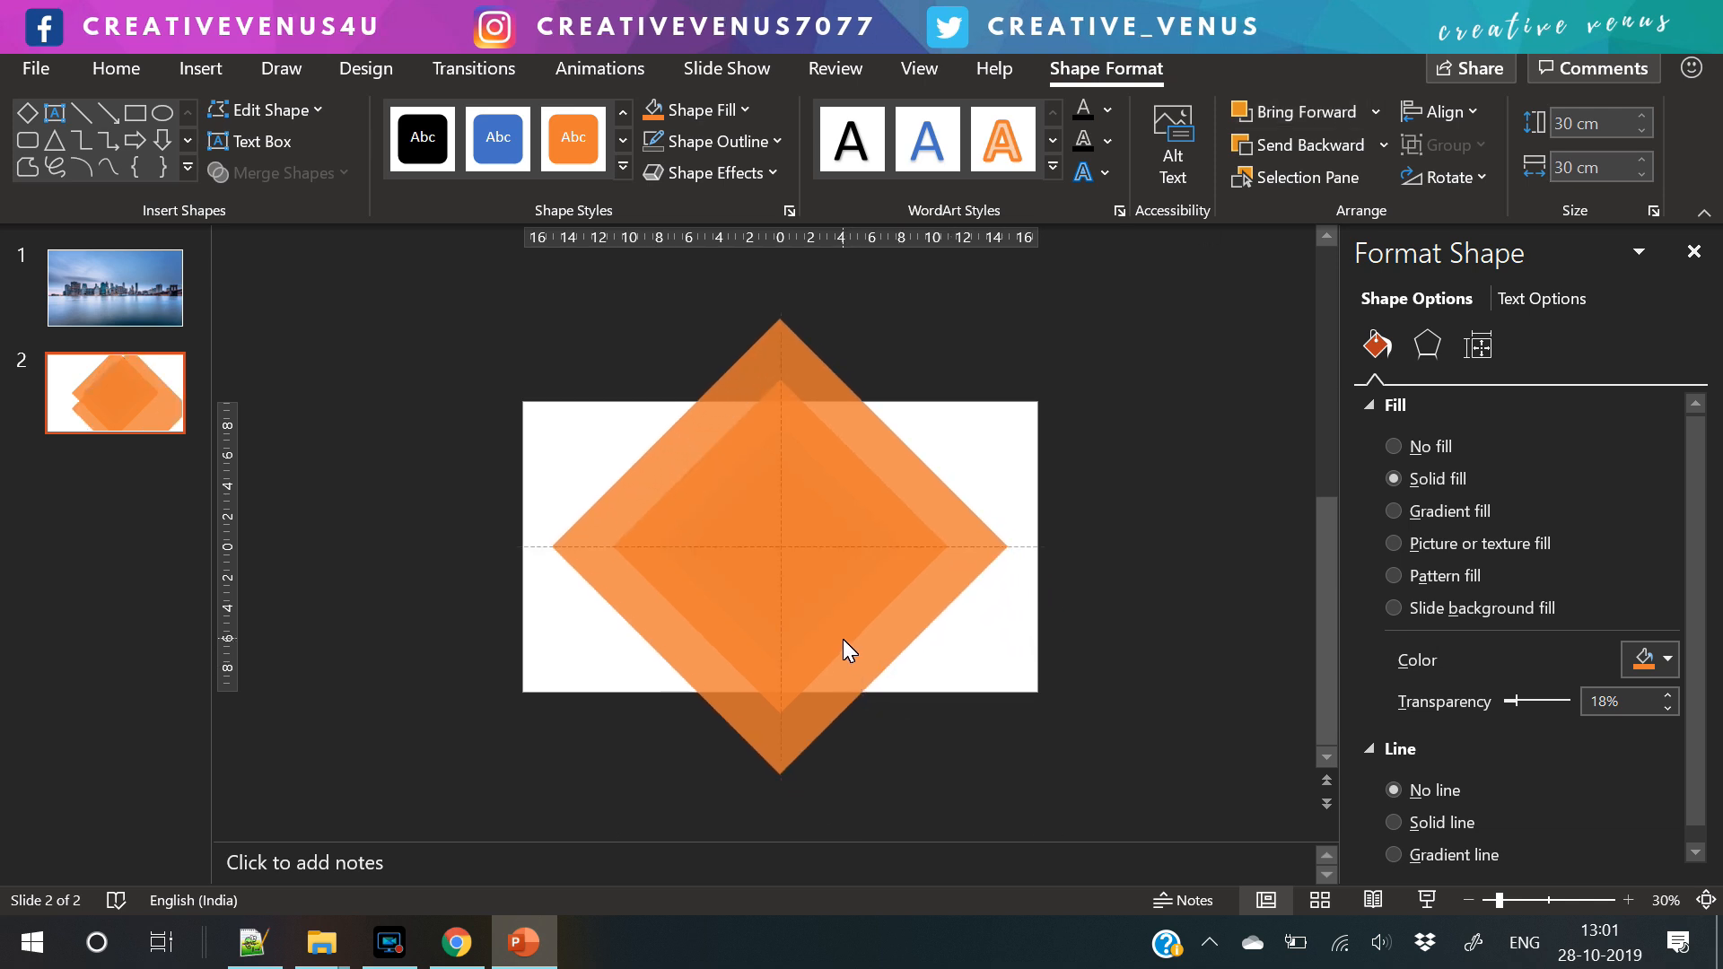
- Bring up the Align options for the selected nested diamonds
{"action": "left_click", "coordinate": [1441, 112]}
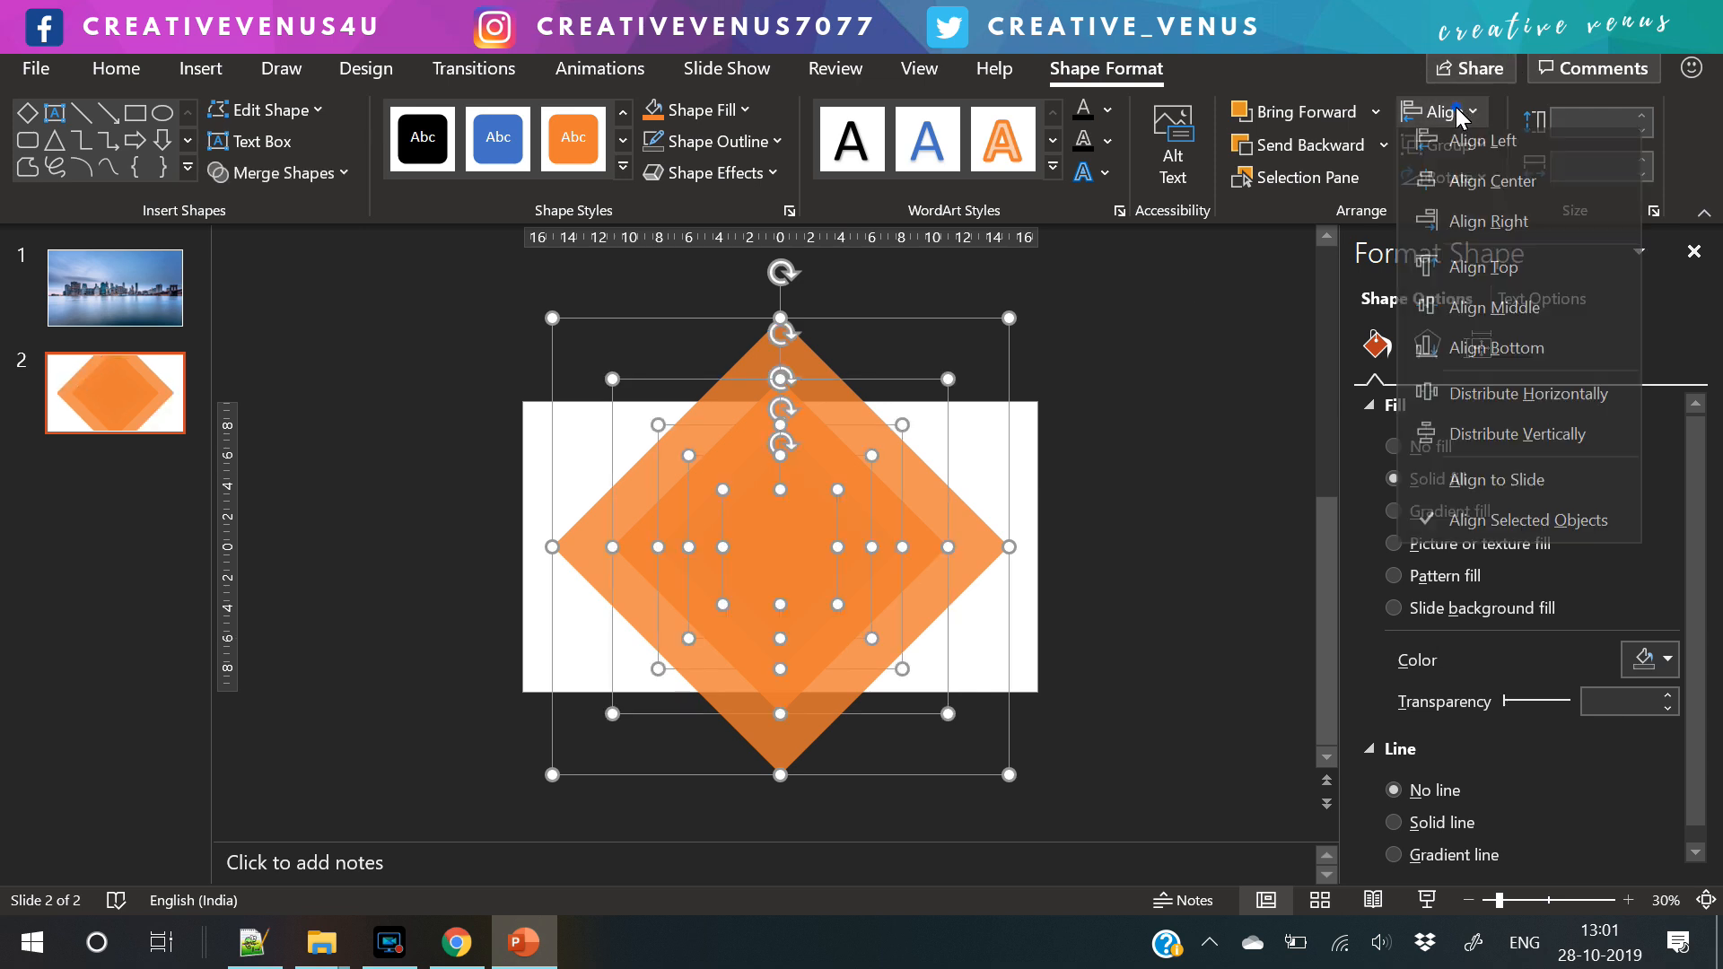
{"action": "mouse_move", "coordinate": [1484, 276]}
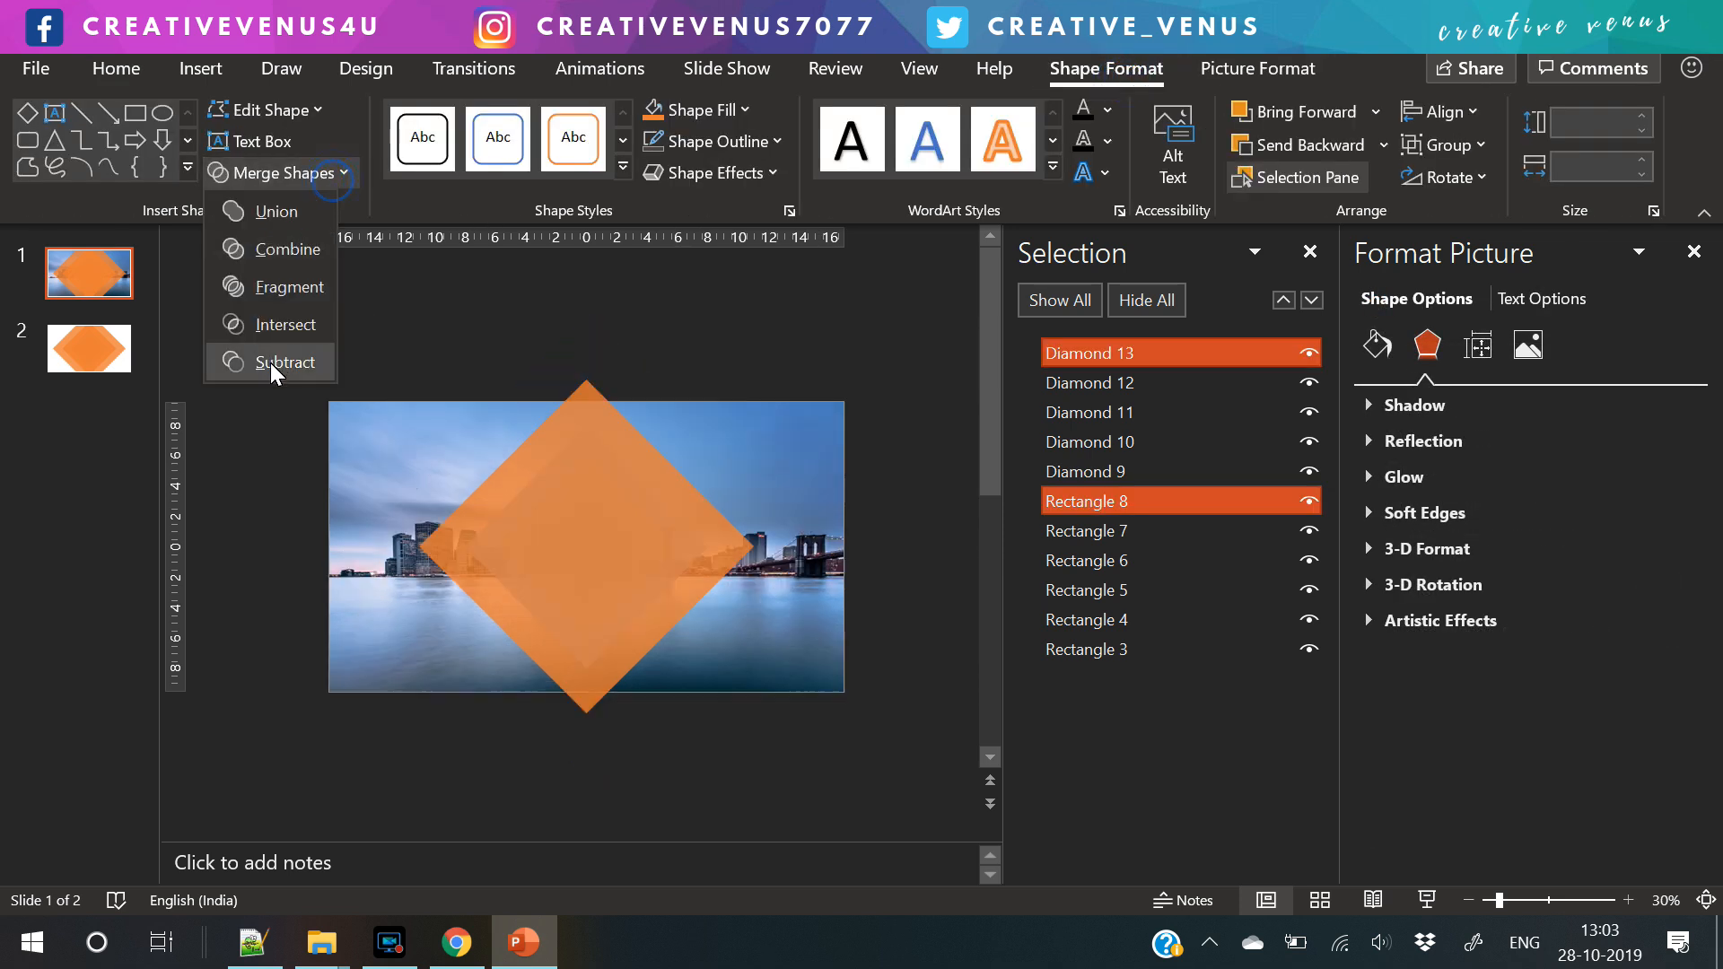
- Subtract each diamond from its overlay rectangle (e.g. Diamond 10 from Rectangle 5) via Merge Shapes
{"action": "left_click", "coordinate": [287, 361]}
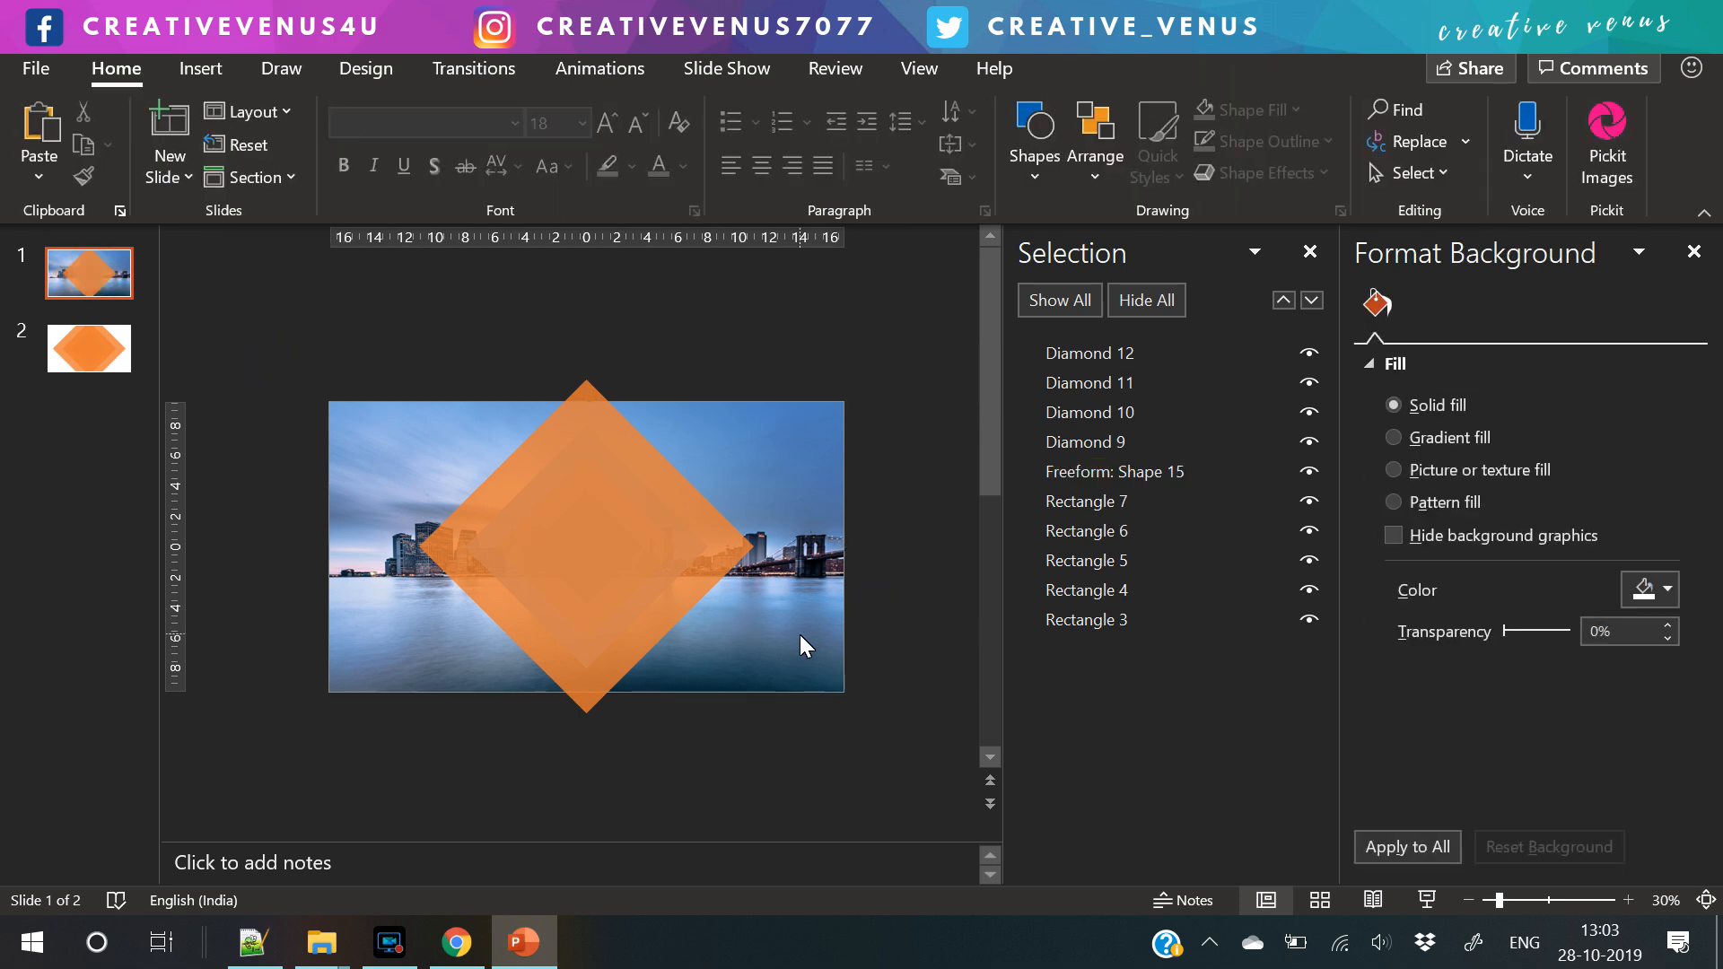
{"action": "left_click", "coordinate": [1088, 501]}
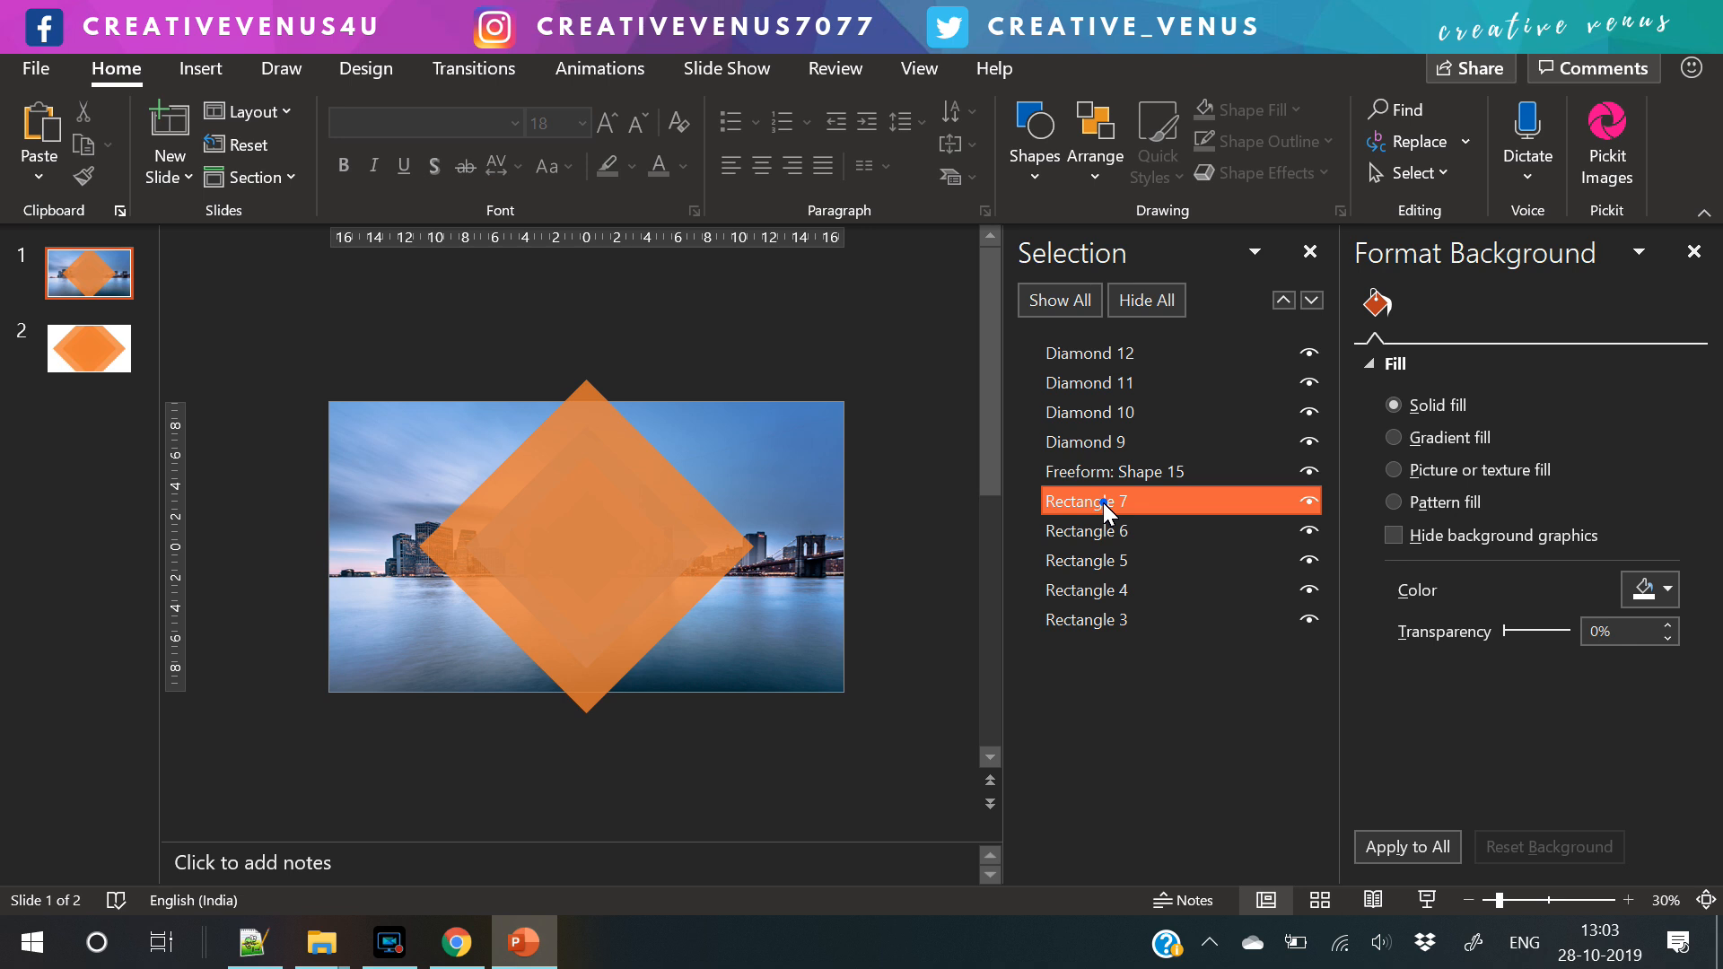
{"action": "left_click", "coordinate": [1099, 354]}
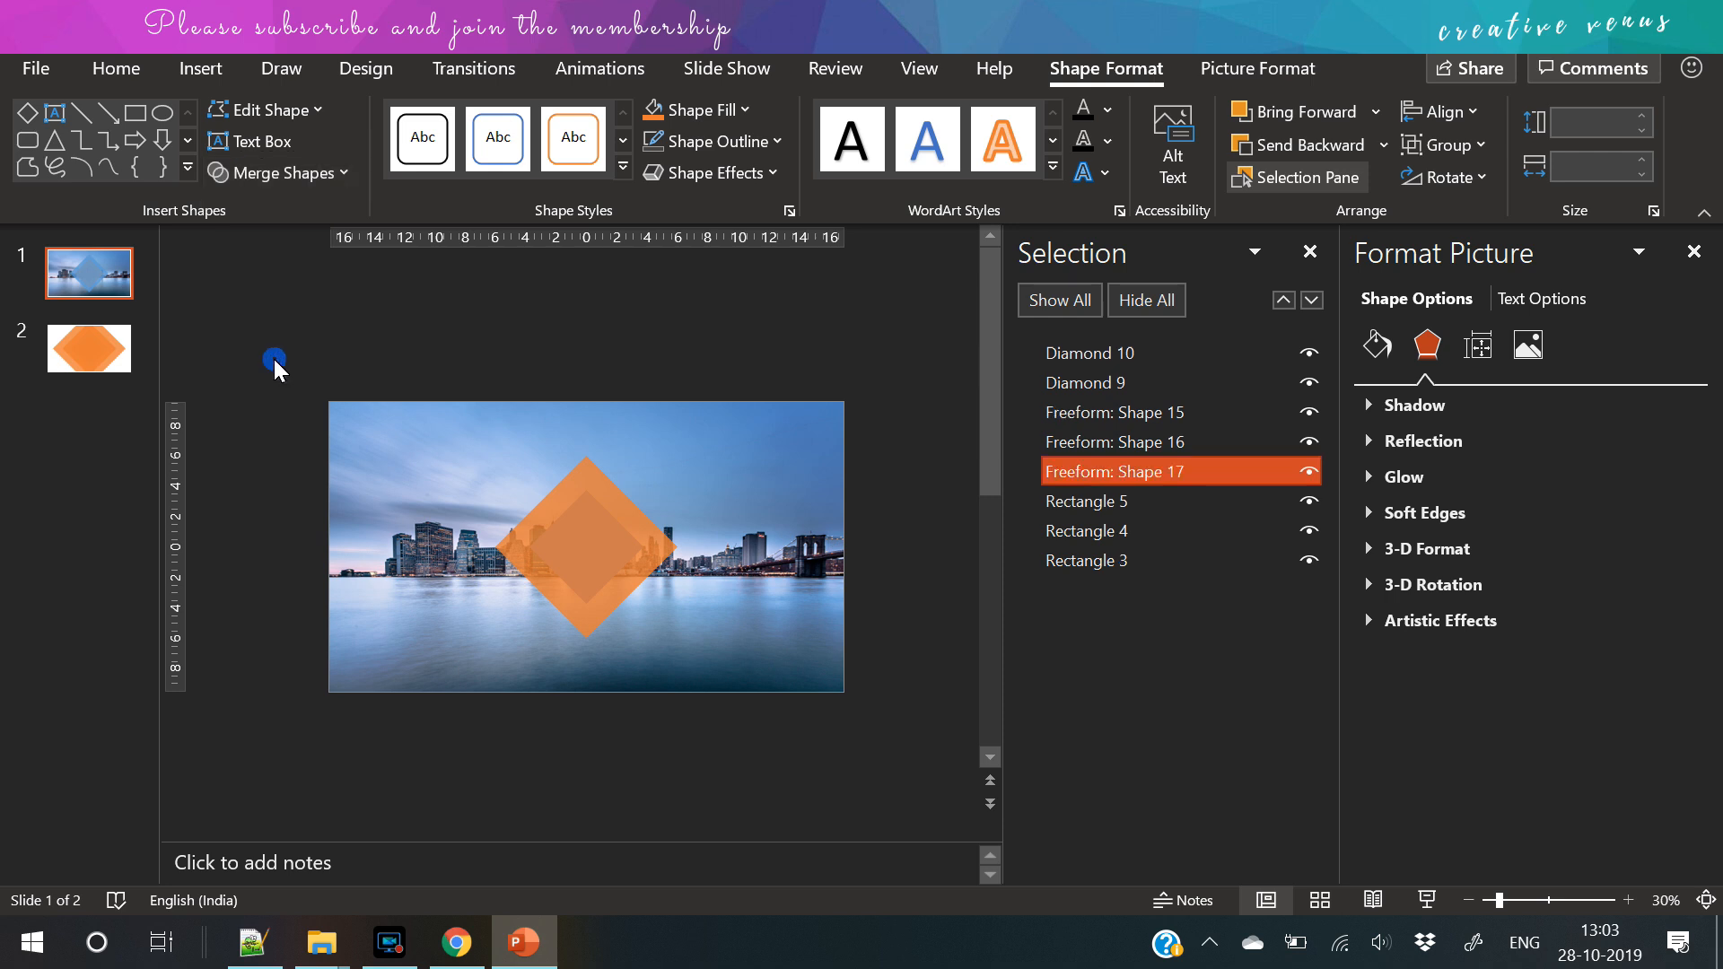
{"action": "left_click", "coordinate": [1120, 353]}
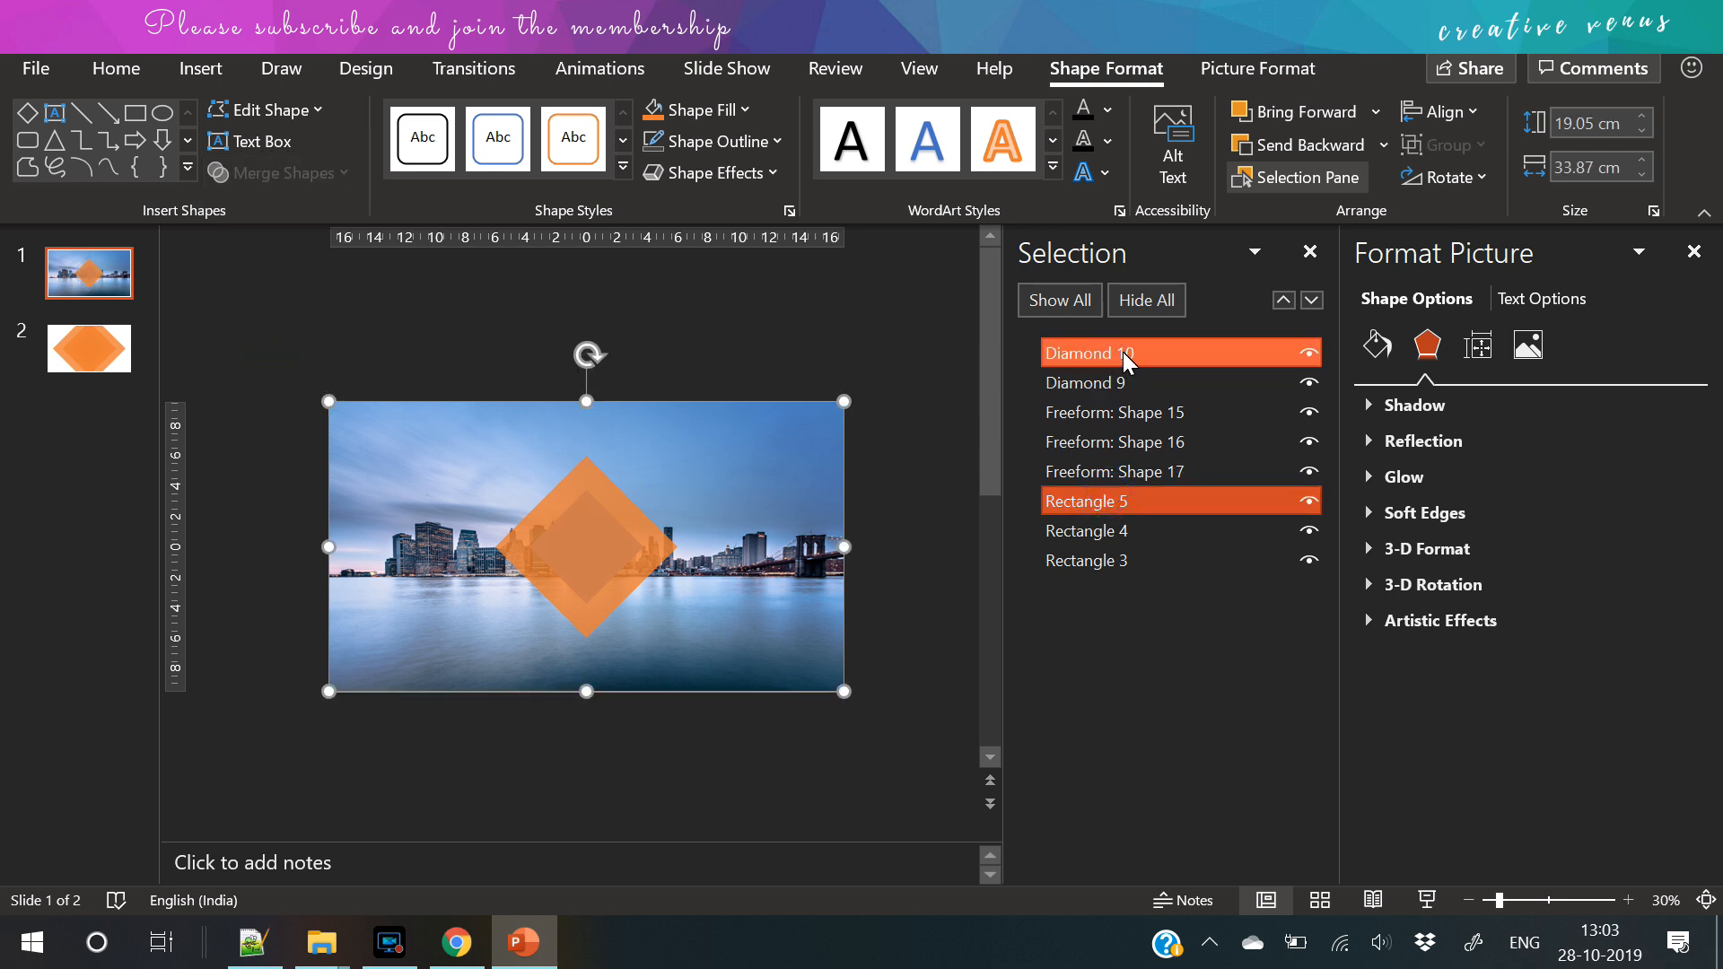
{"action": "left_click", "coordinate": [278, 172]}
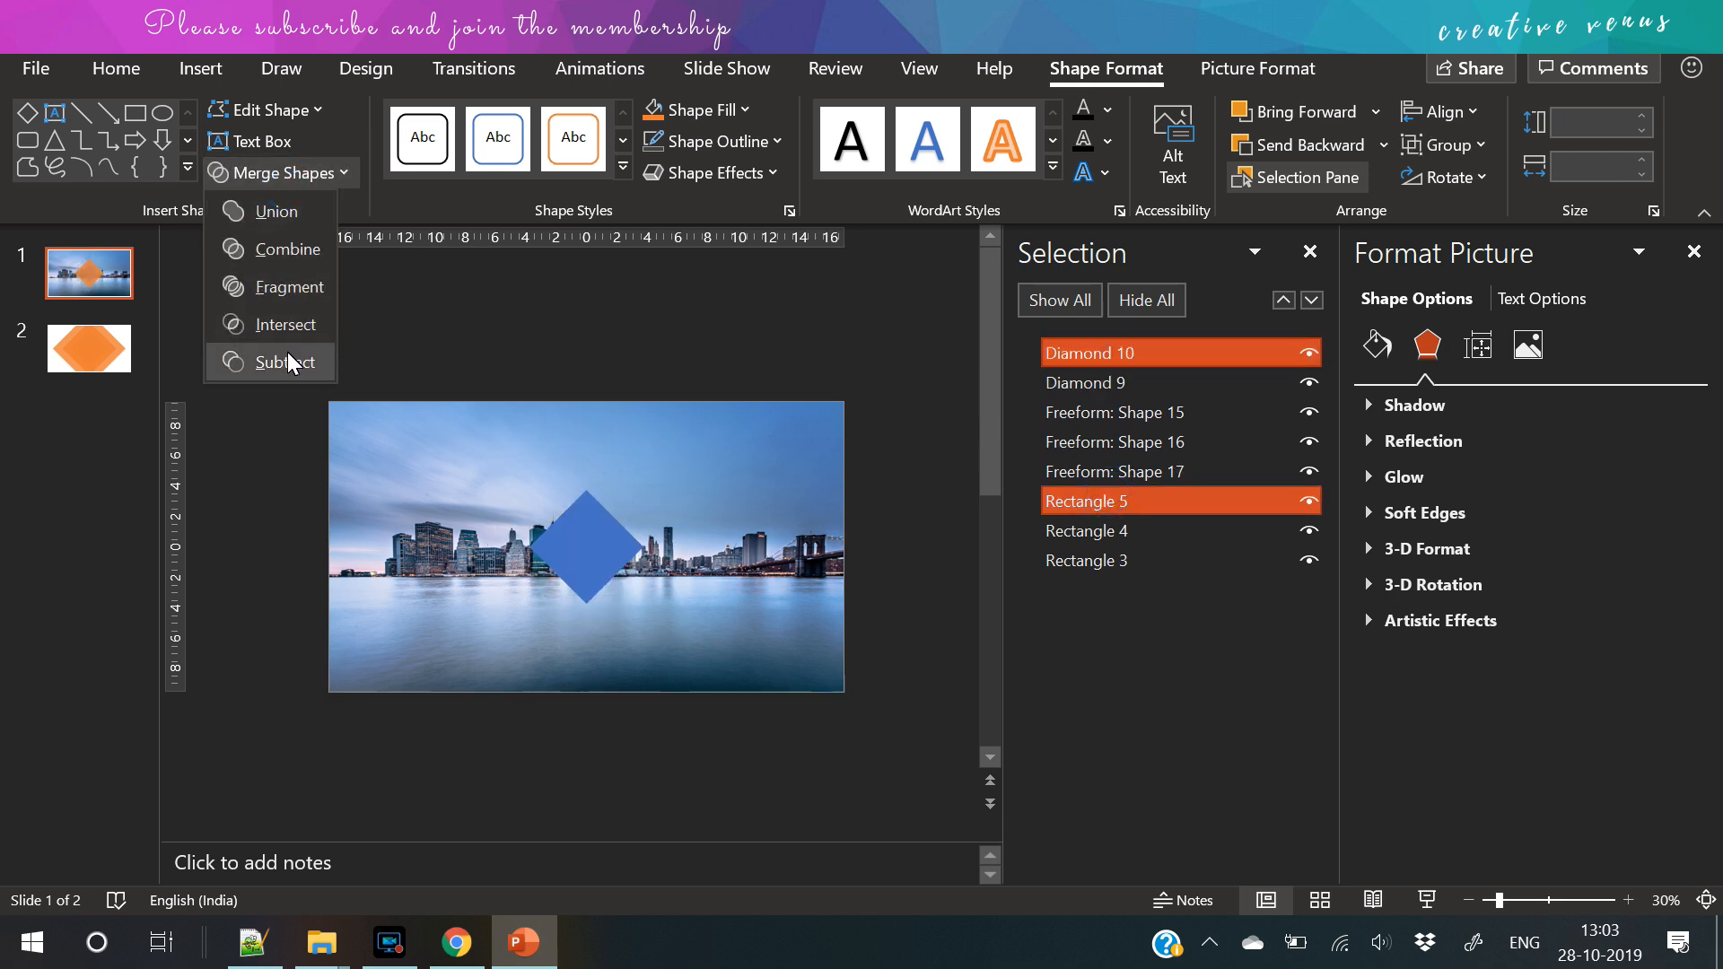
{"action": "left_click", "coordinate": [287, 363]}
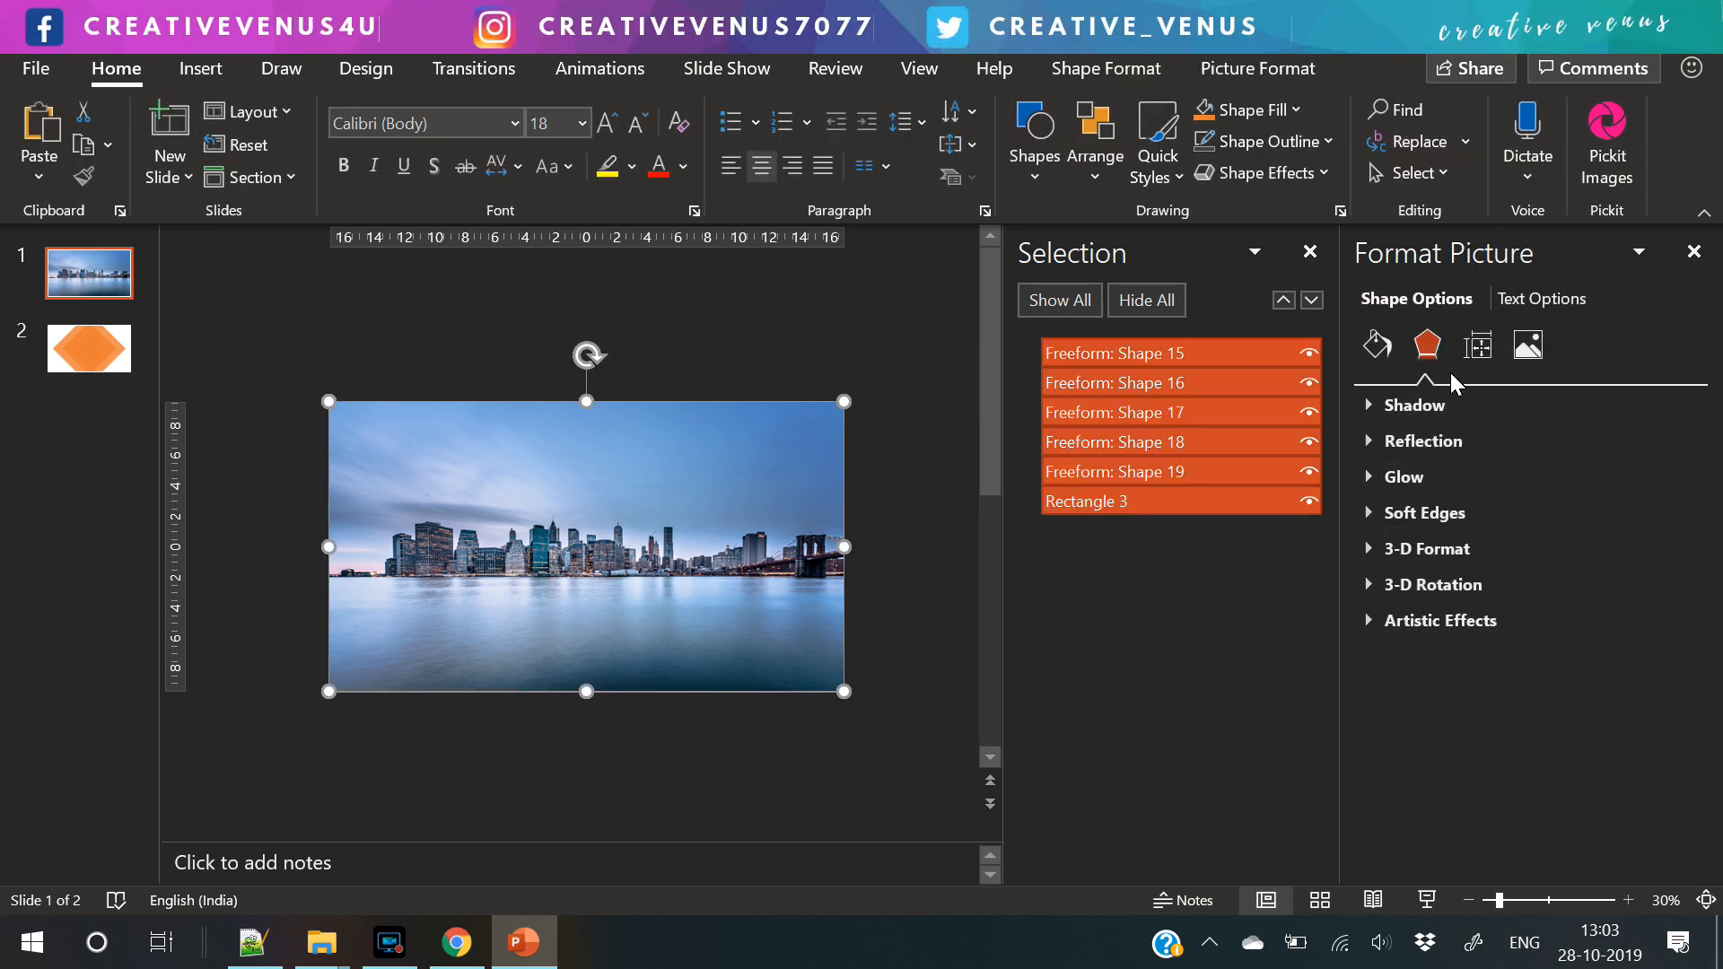
- Apply a soft shadow preset with 0% transparency and 20 pt blur to the cut-outs and picture
{"action": "left_click", "coordinate": [1416, 404]}
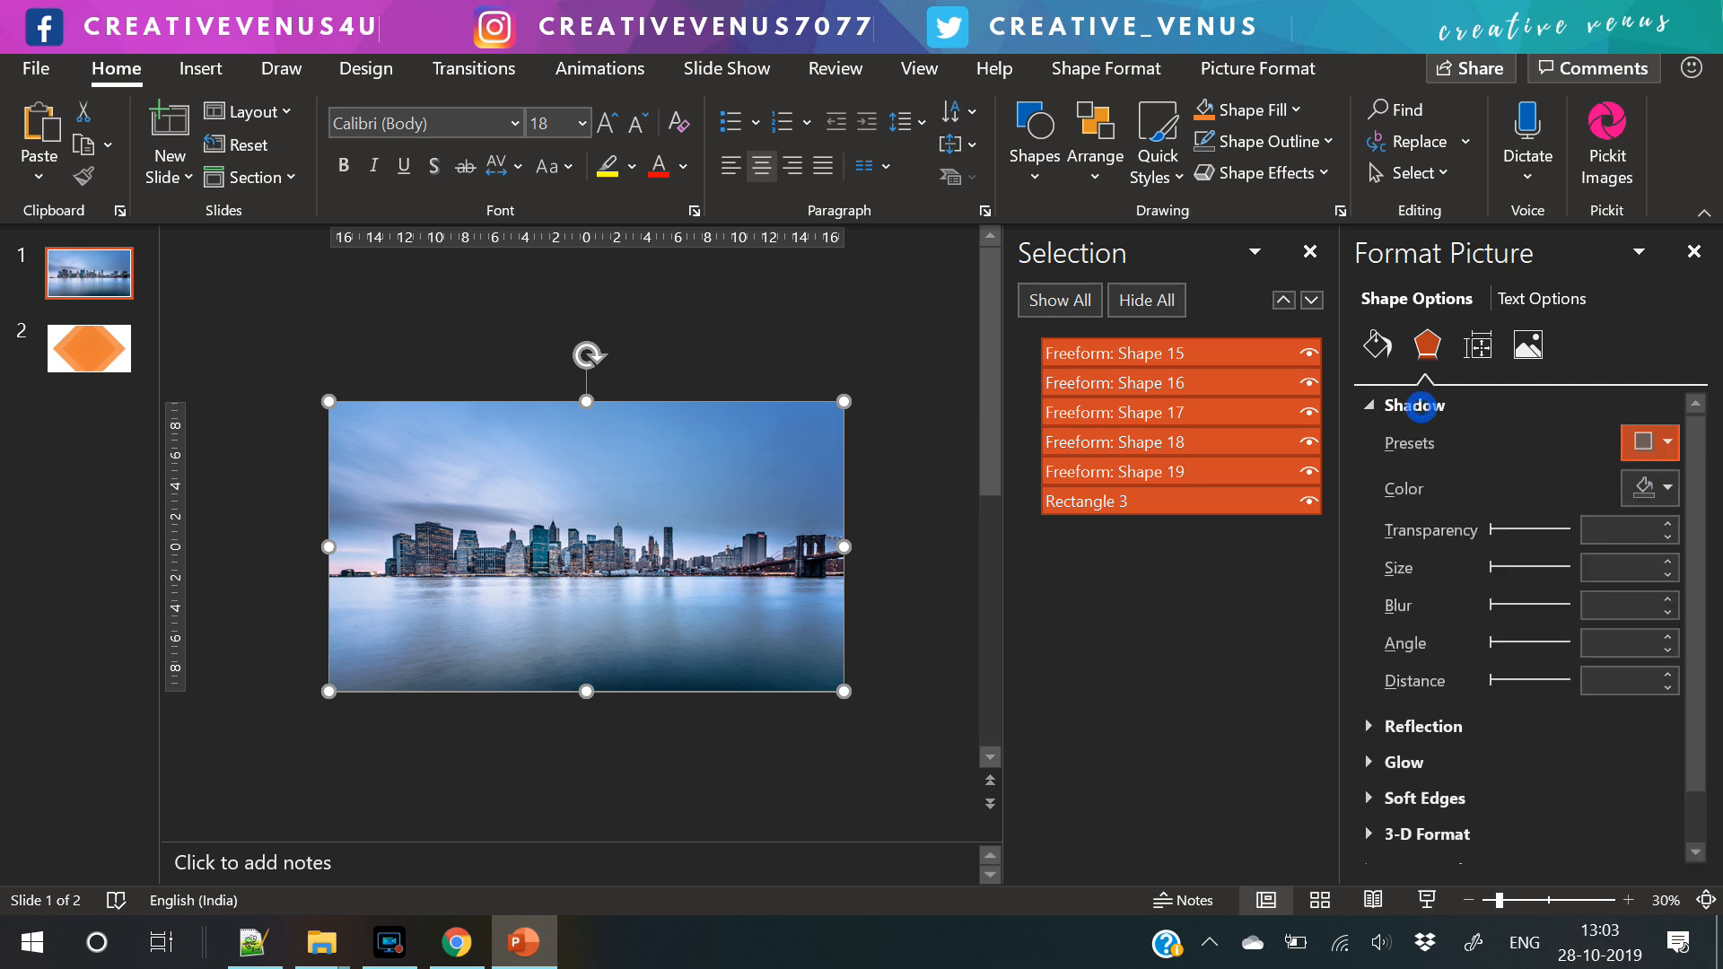
{"action": "left_click", "coordinate": [1648, 443]}
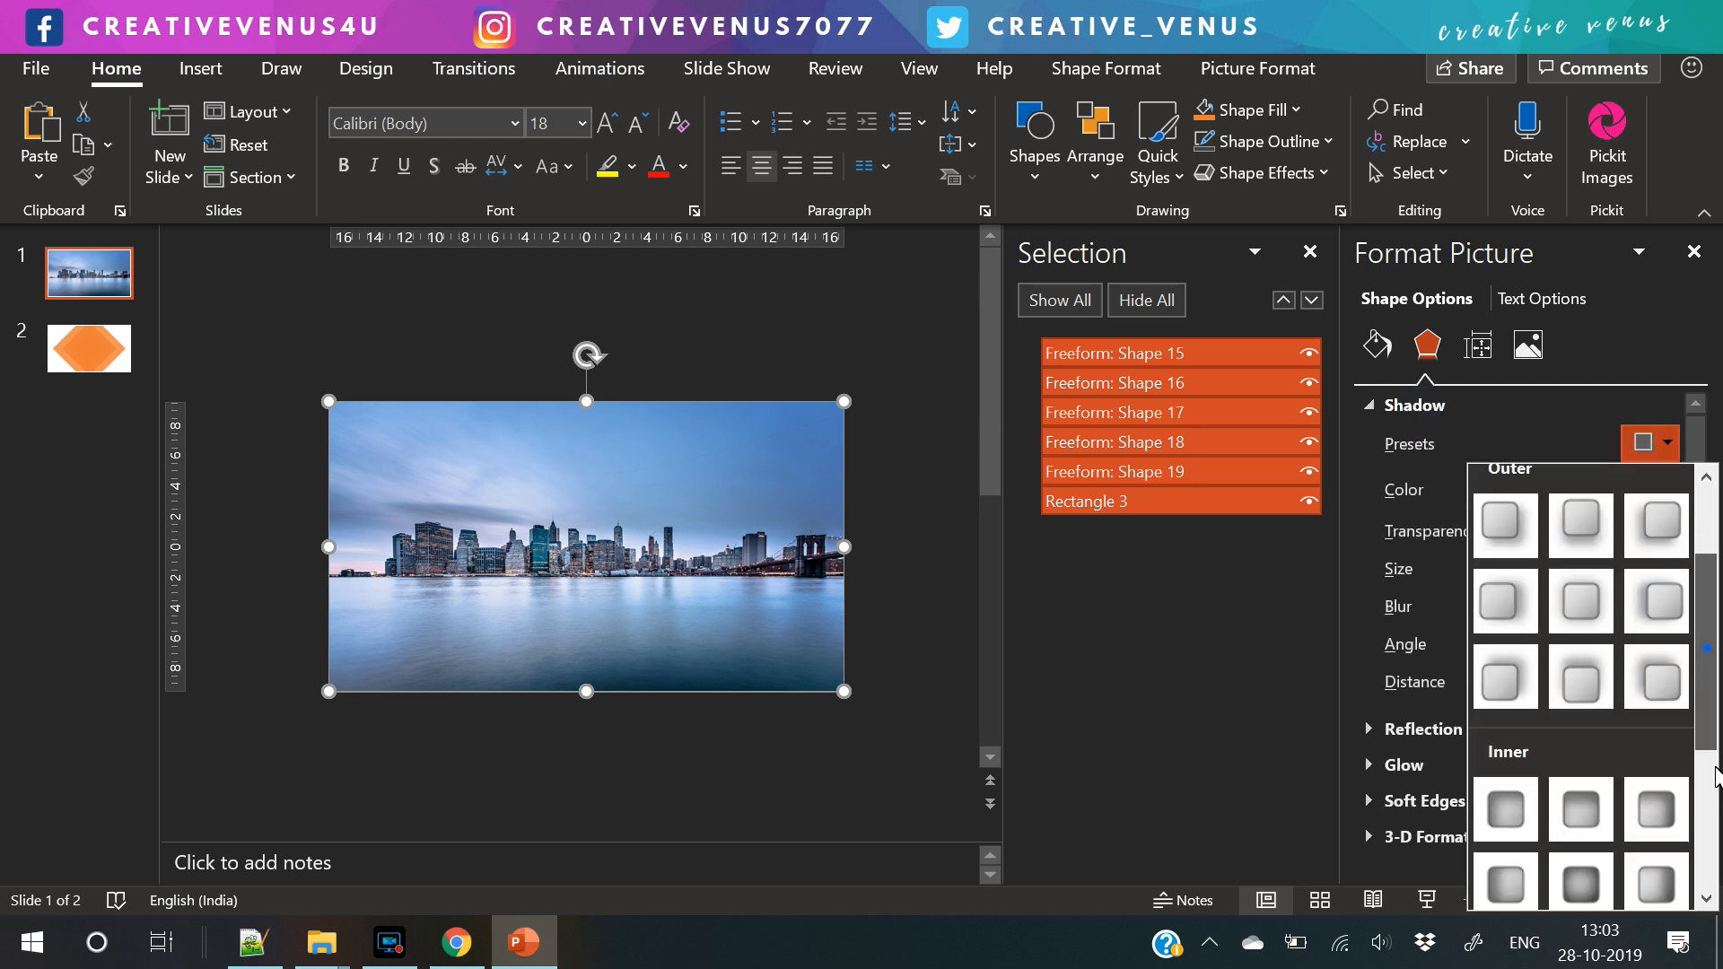
{"action": "left_click", "coordinate": [1504, 524]}
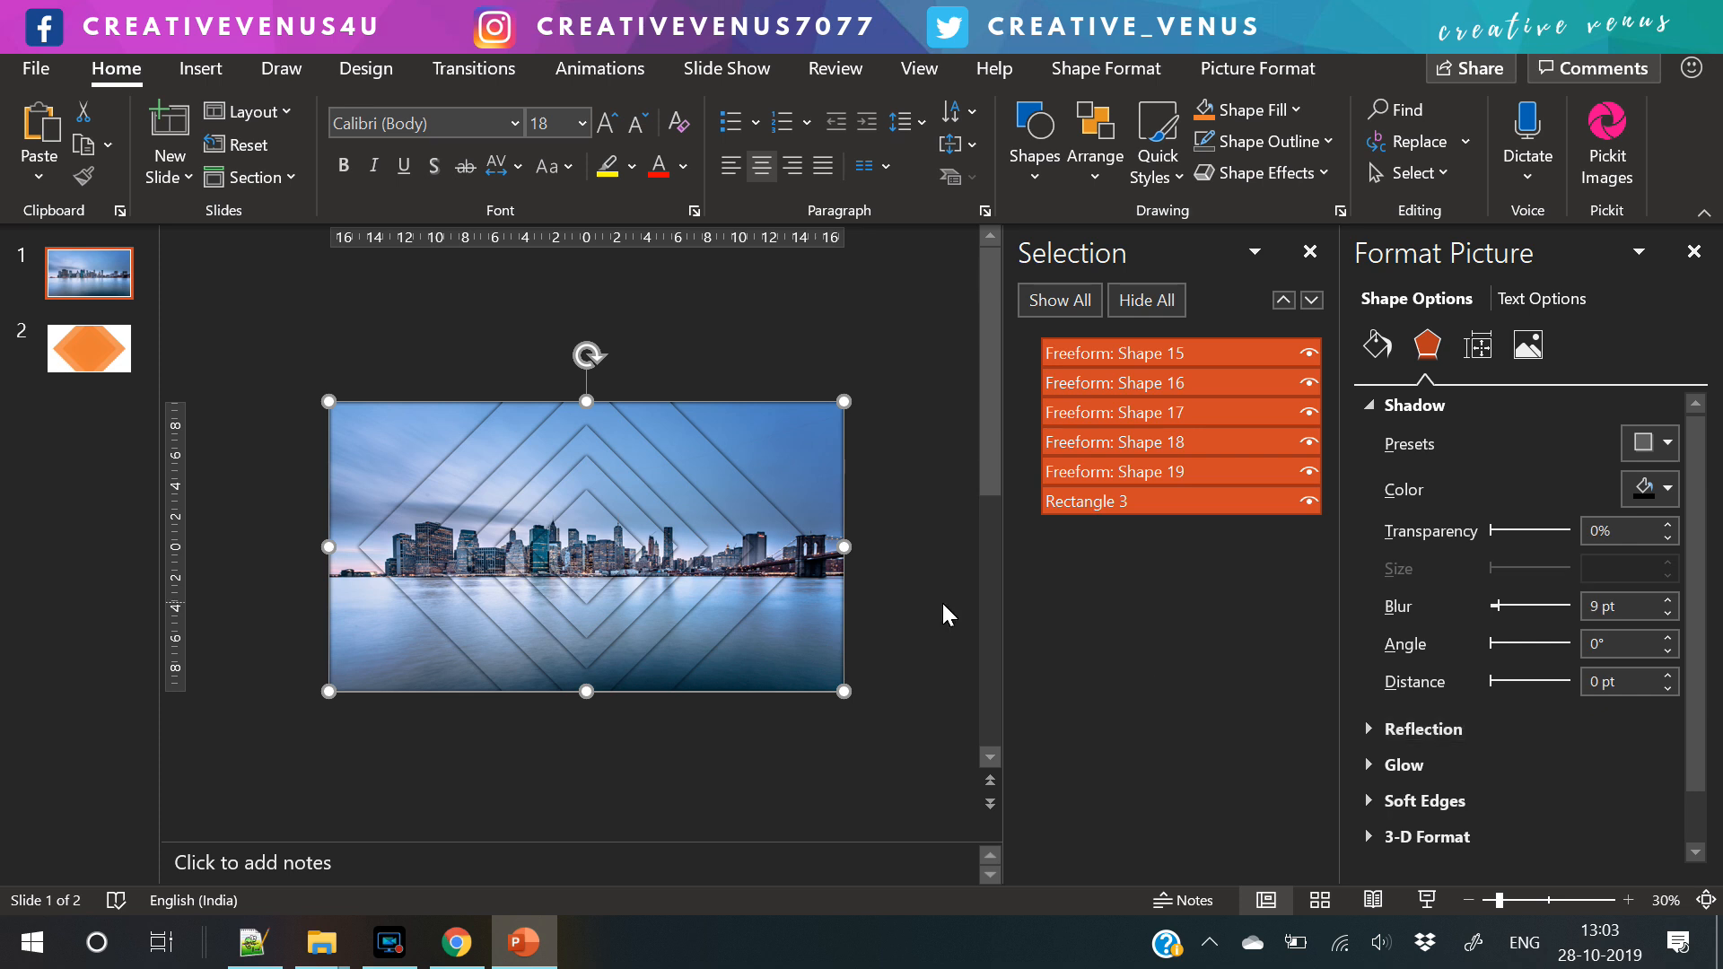
{"action": "mouse_move", "coordinate": [736, 797]}
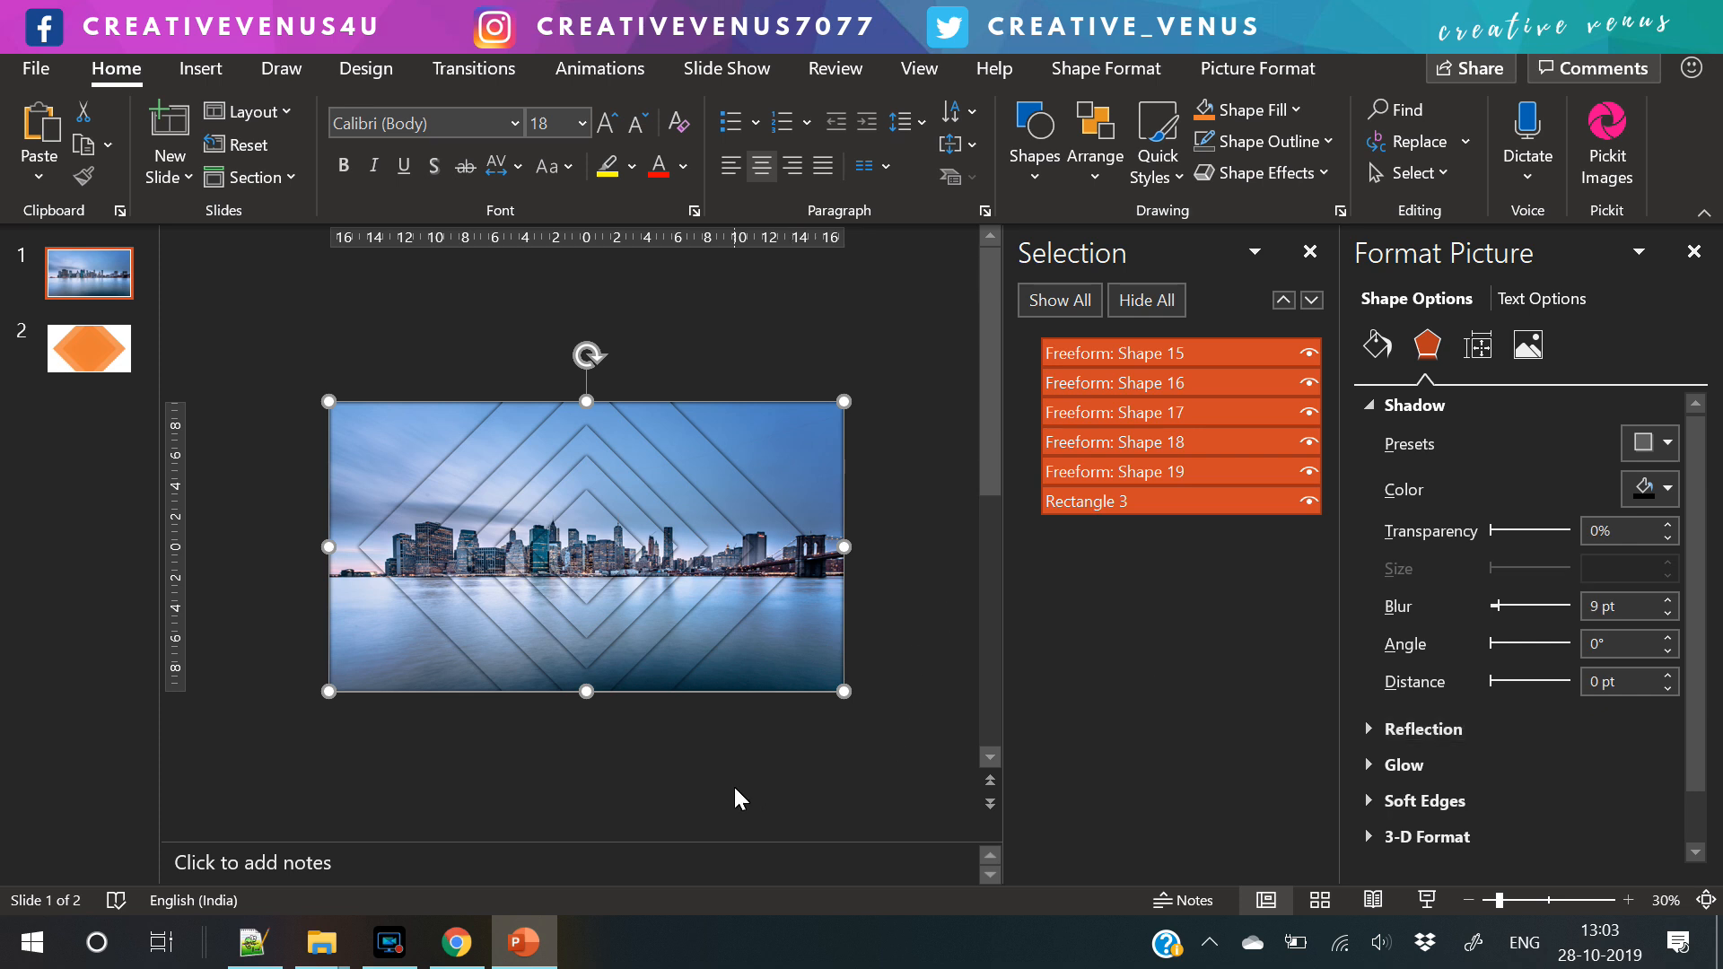
{"action": "left_click_drag", "start_coordinate": [1490, 532], "coordinate": [1523, 531]}
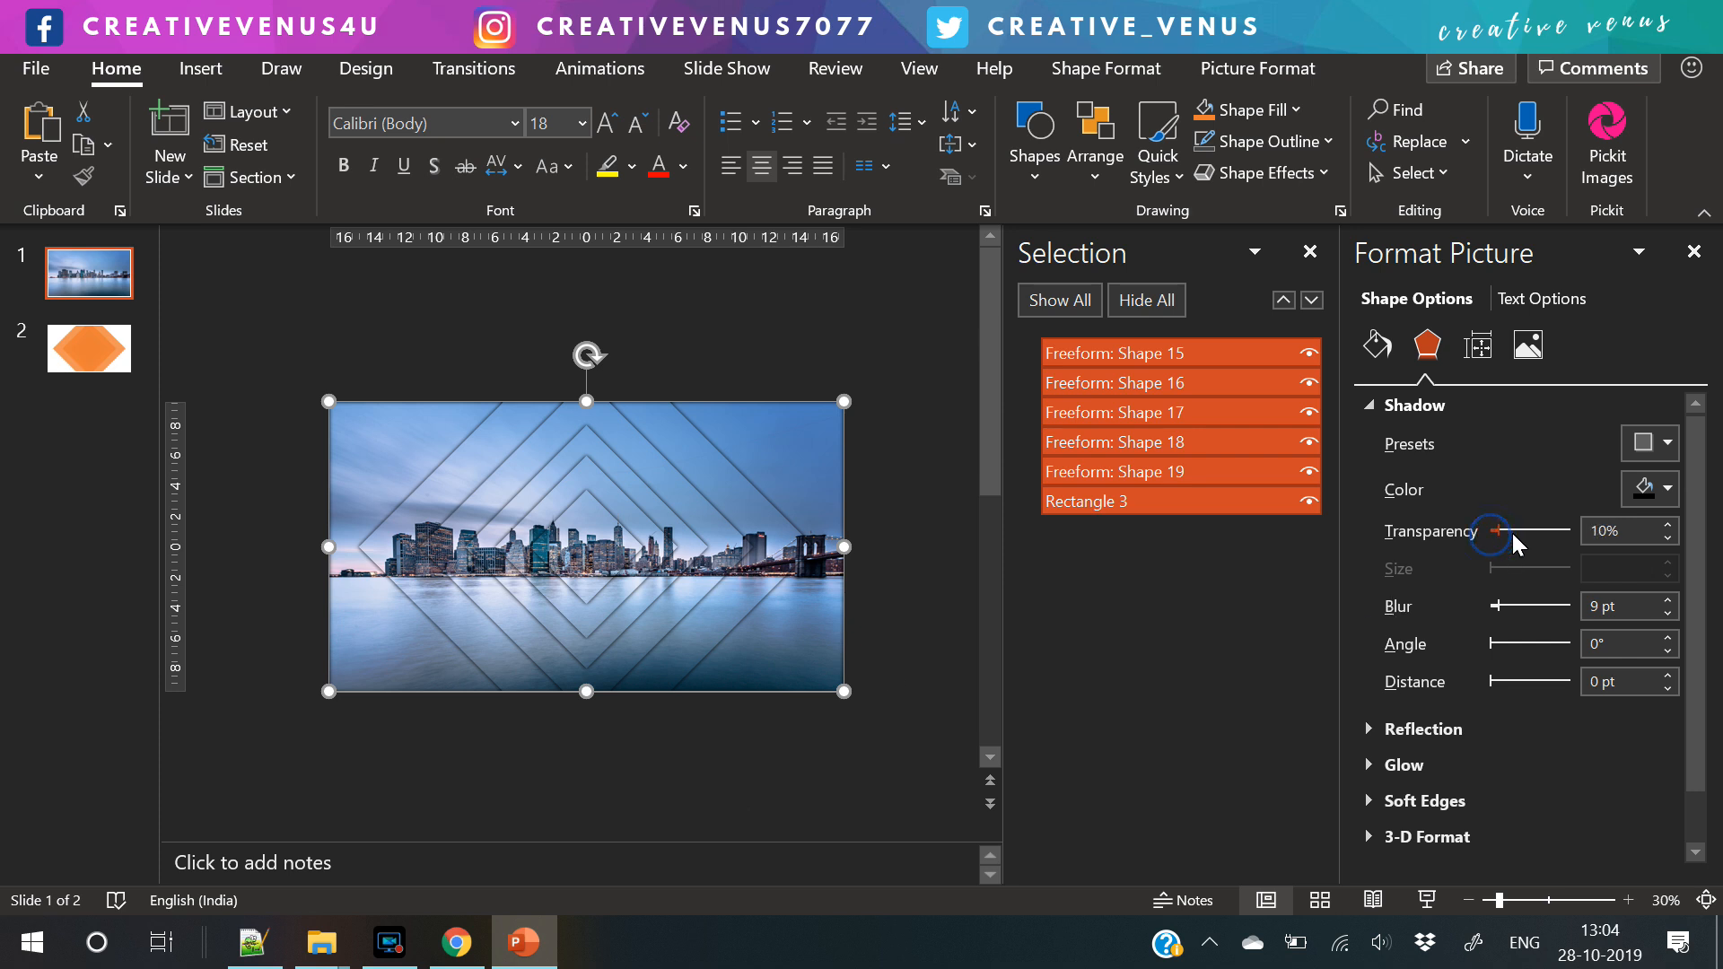
{"action": "left_click_drag", "start_coordinate": [1496, 531], "coordinate": [1474, 532]}
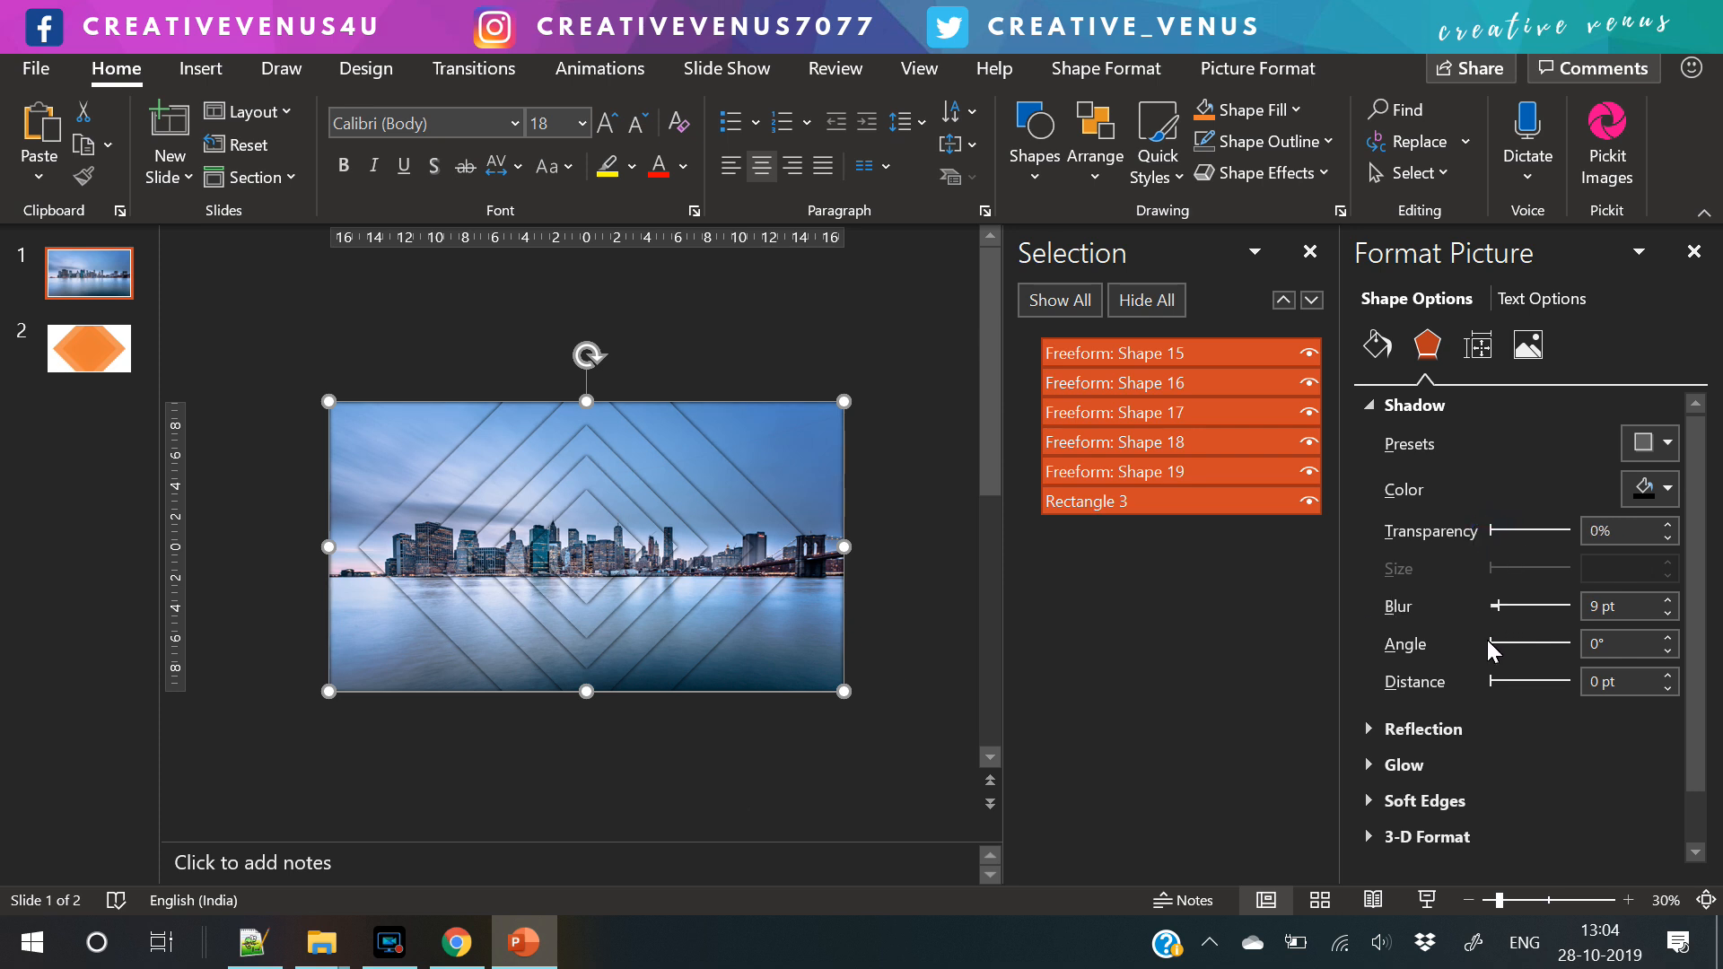
{"action": "left_click_drag", "start_coordinate": [1501, 607], "coordinate": [1522, 607]}
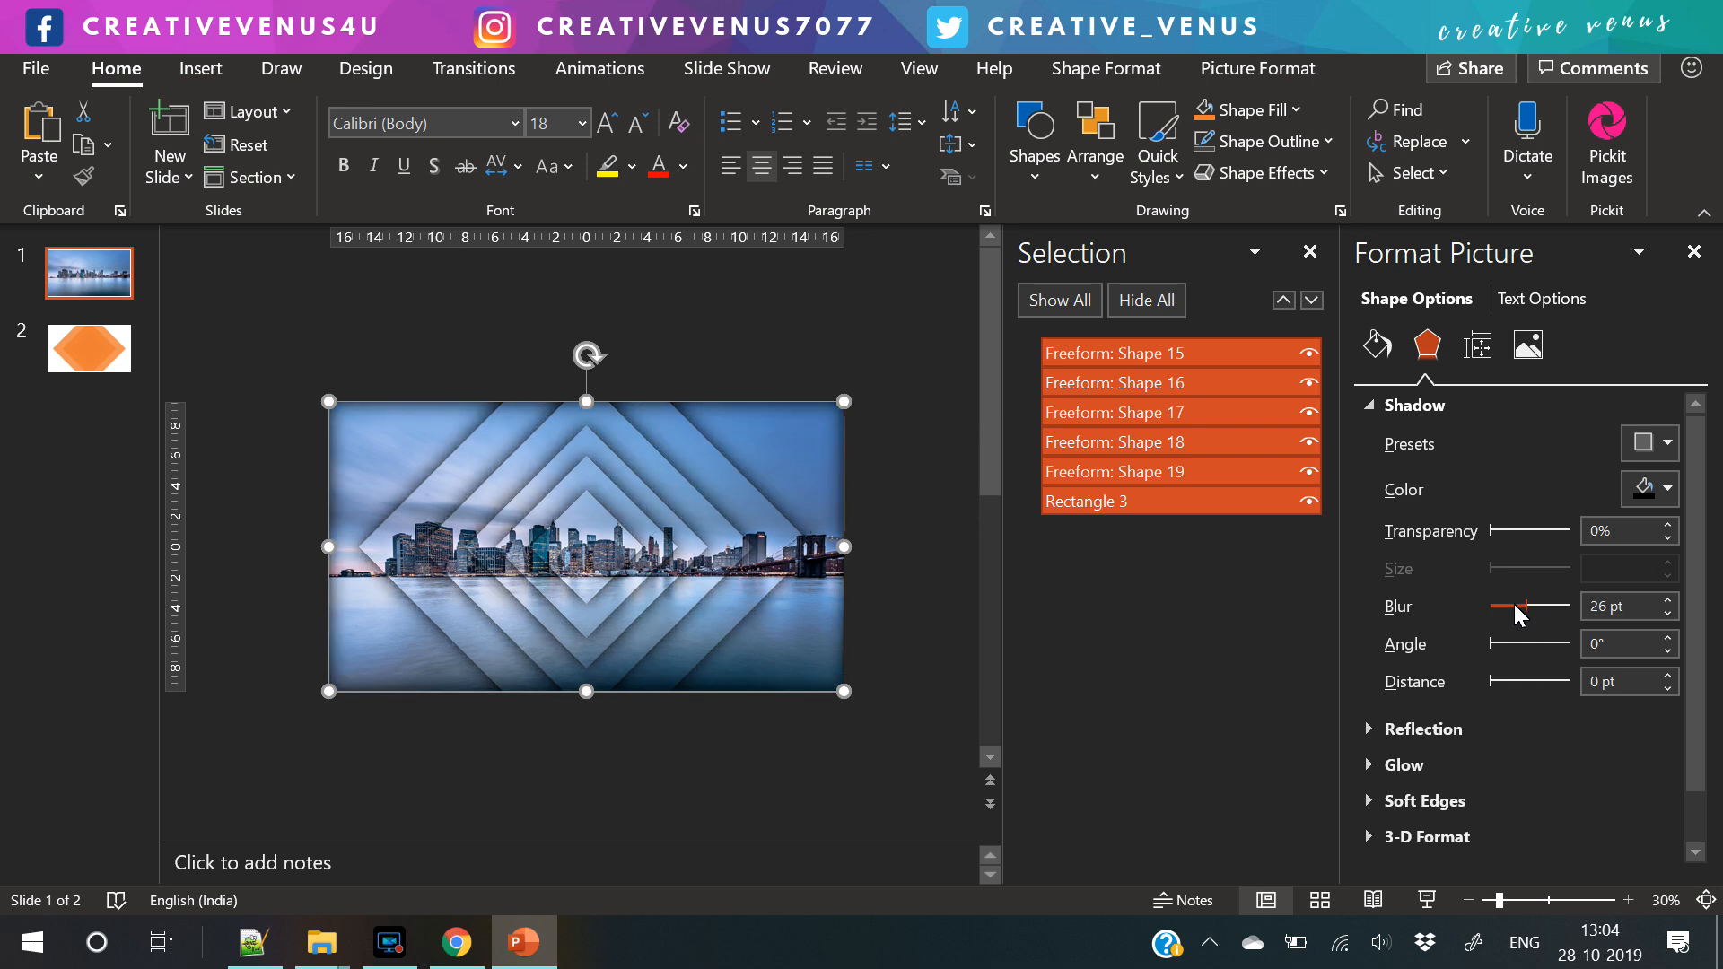
{"action": "left_click_drag", "start_coordinate": [1528, 605], "coordinate": [1506, 605]}
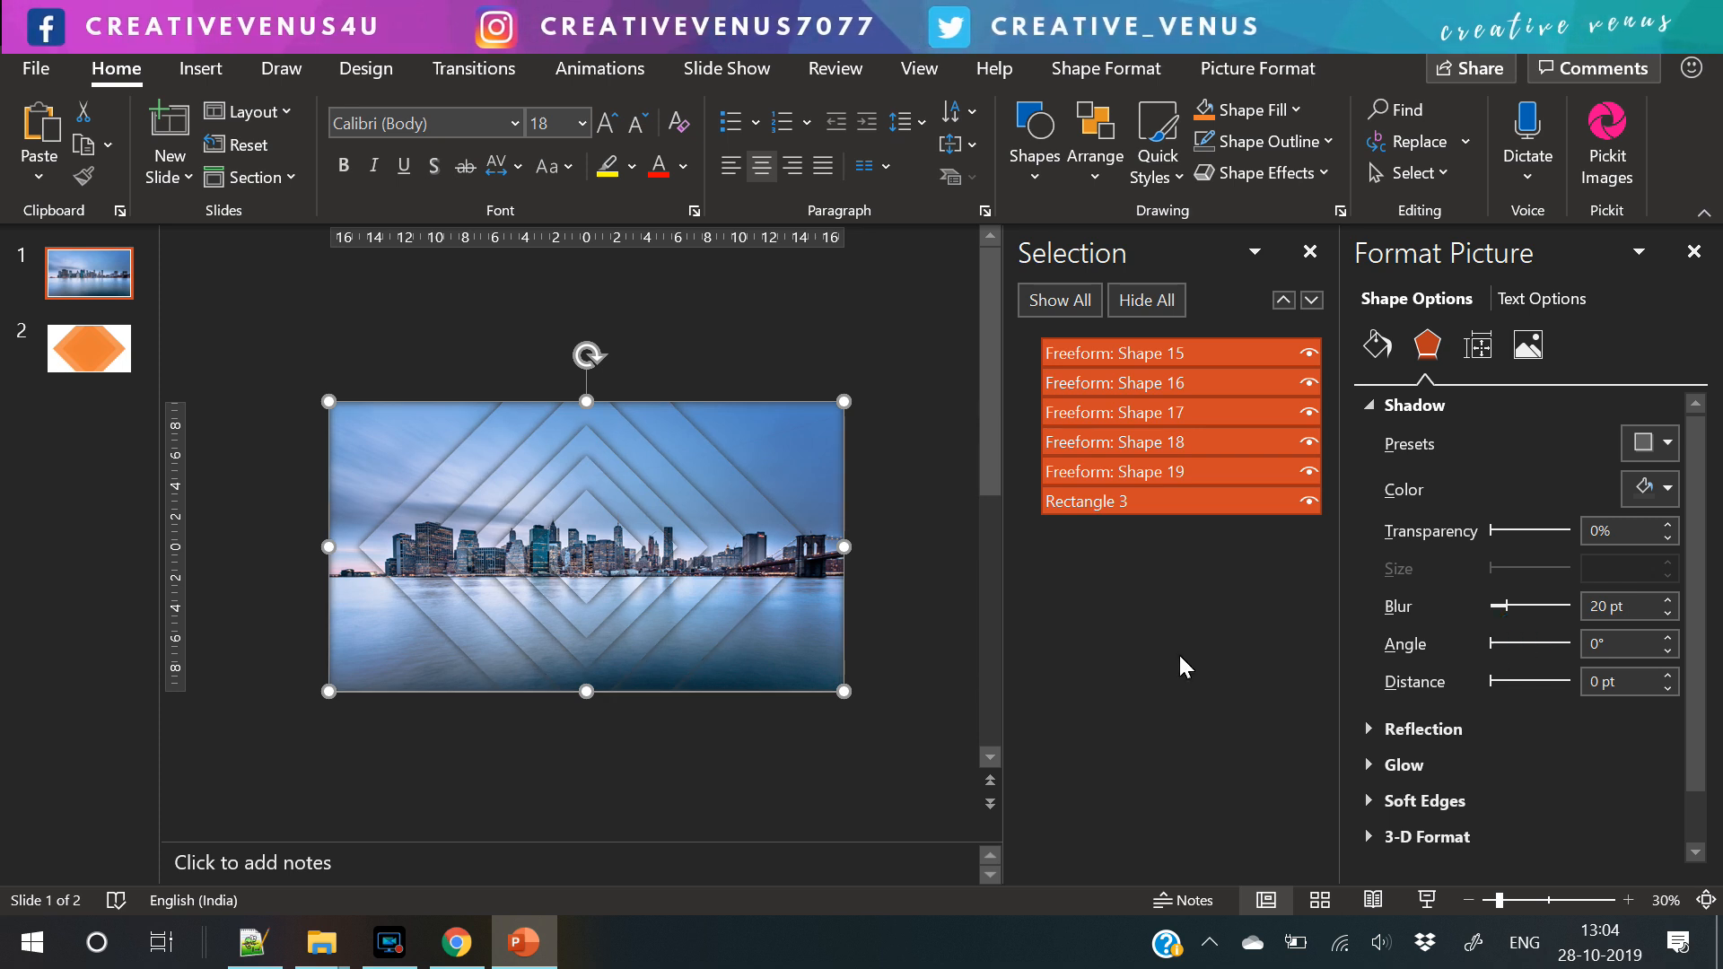
{"action": "mouse_move", "coordinate": [781, 716]}
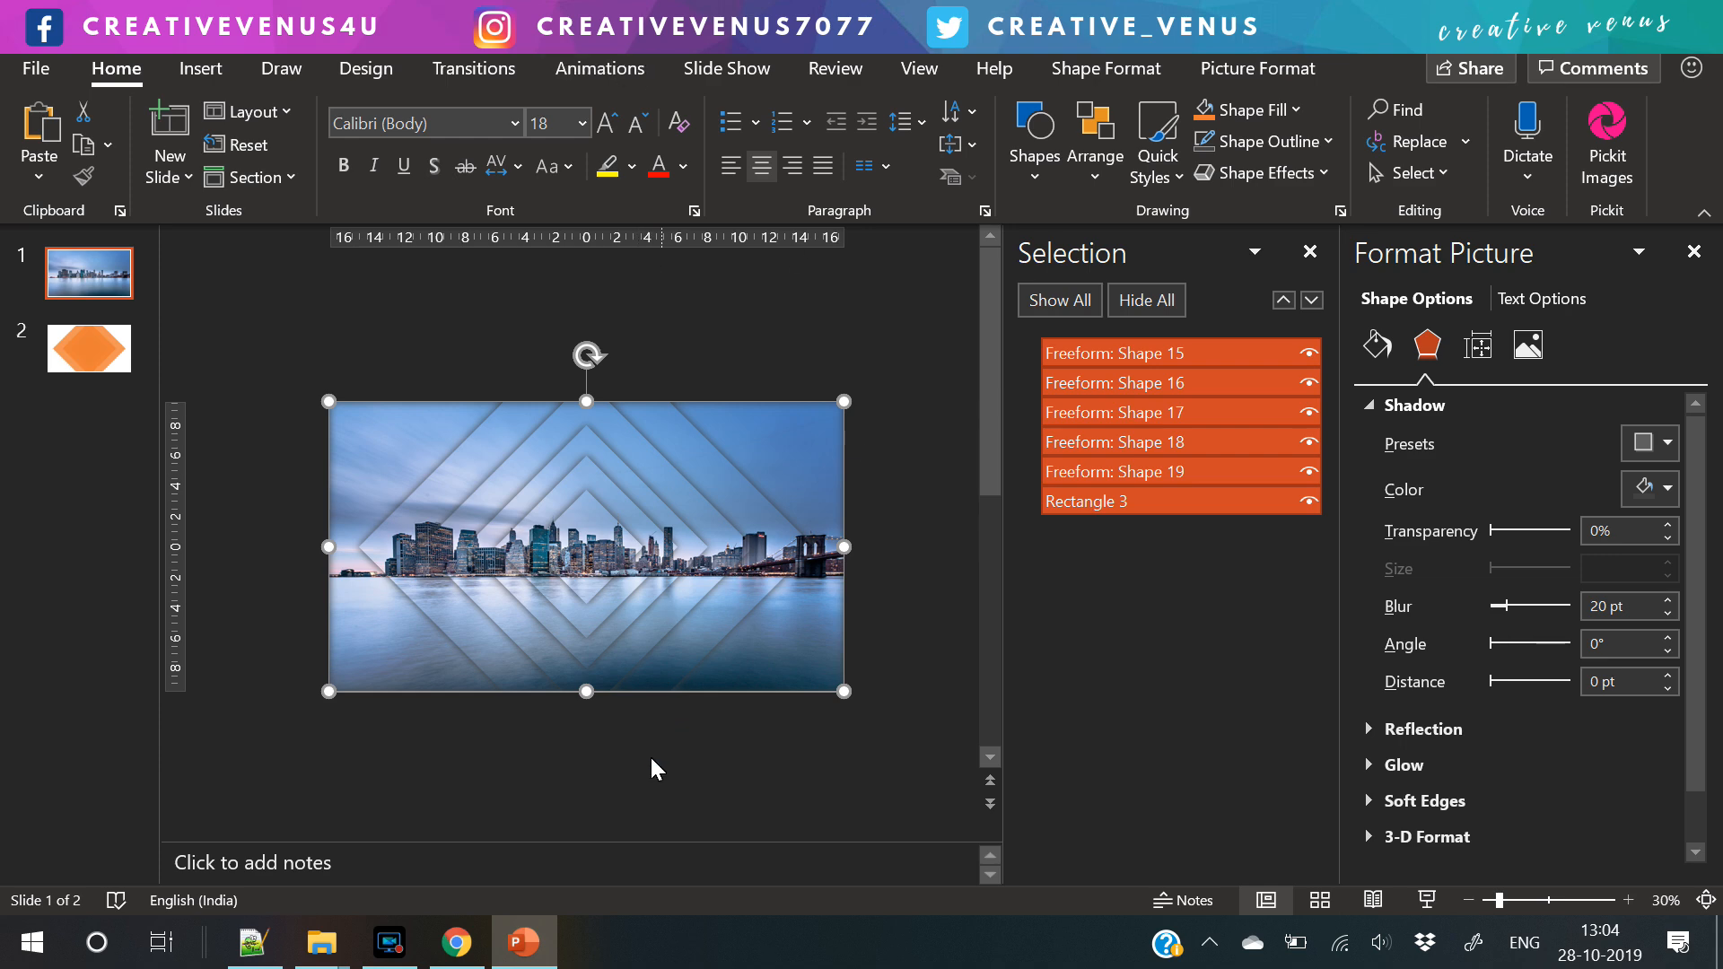
- Apply the Grow/Shrink animation to the skyline picture and the five cut-outs
{"action": "left_click", "coordinate": [600, 68]}
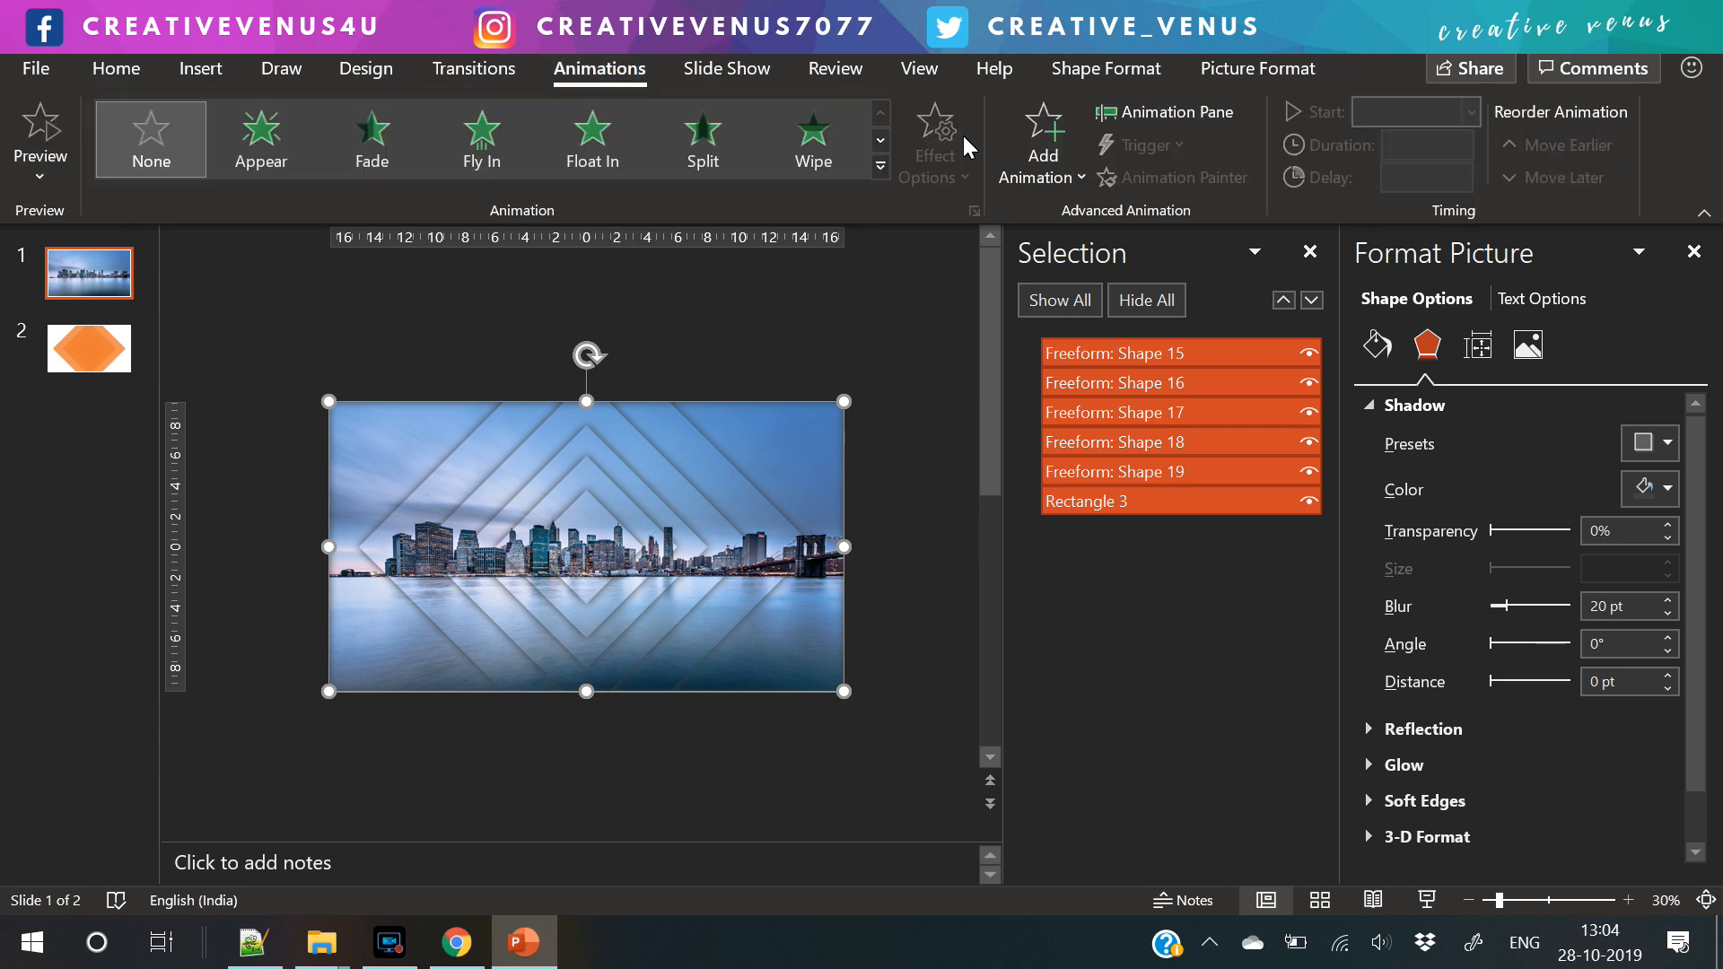
{"action": "left_click", "coordinate": [1040, 143]}
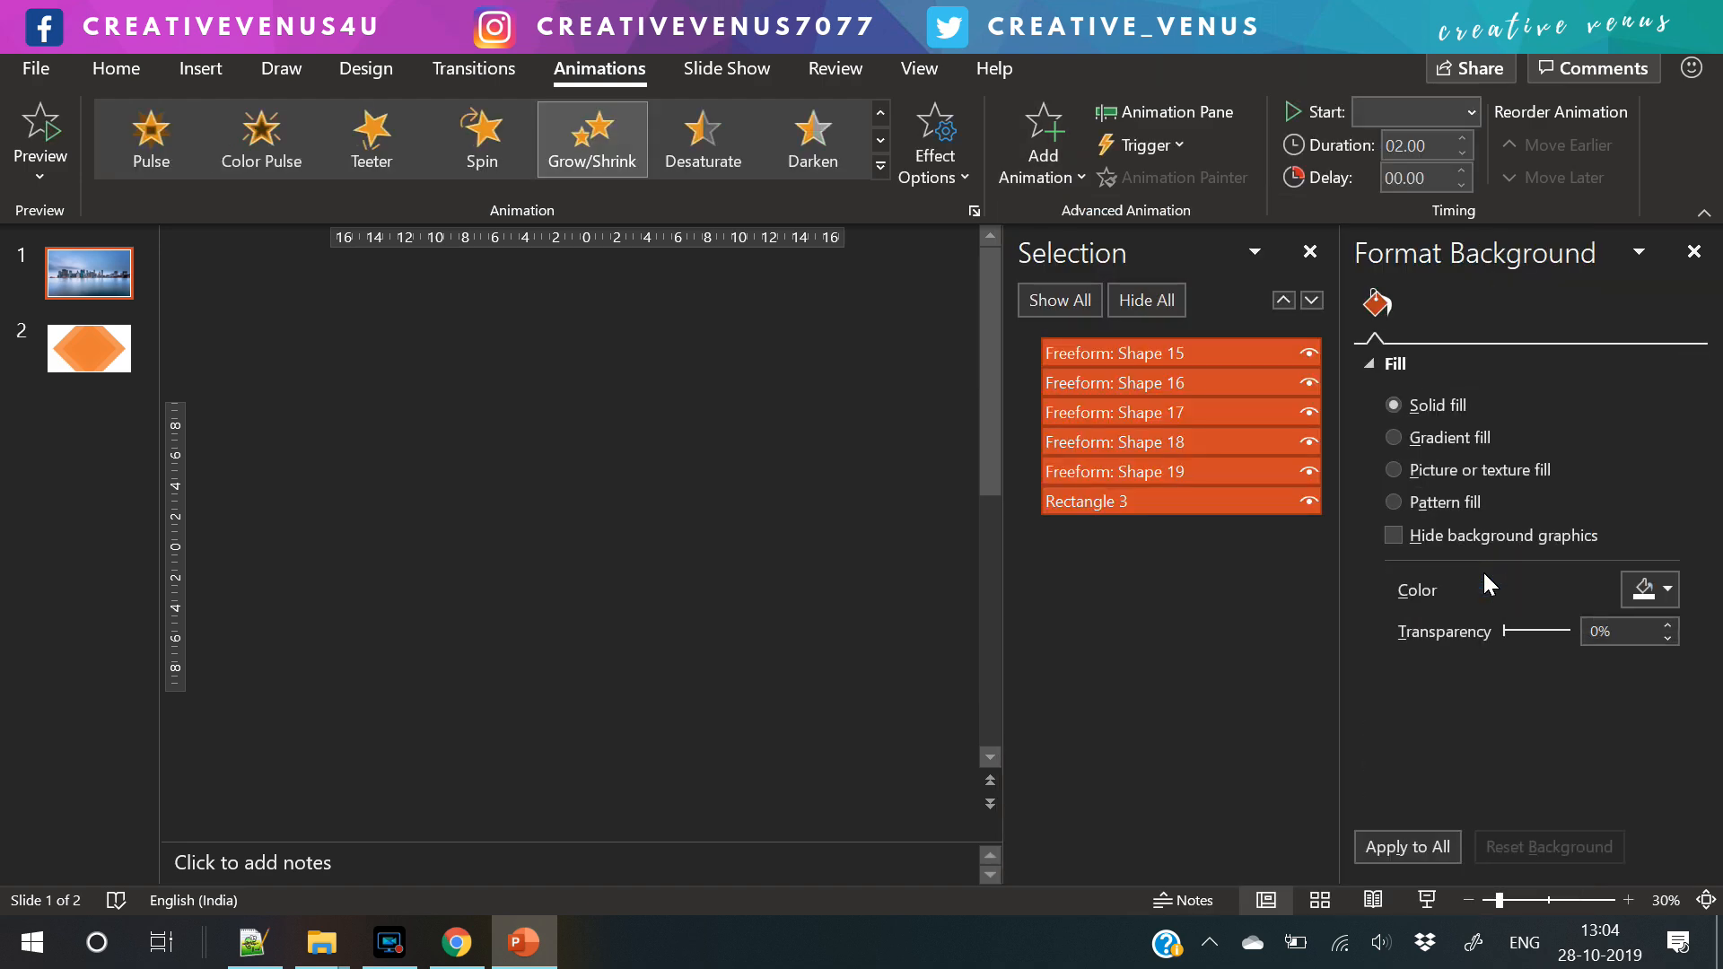
{"action": "left_click", "coordinate": [1131, 612]}
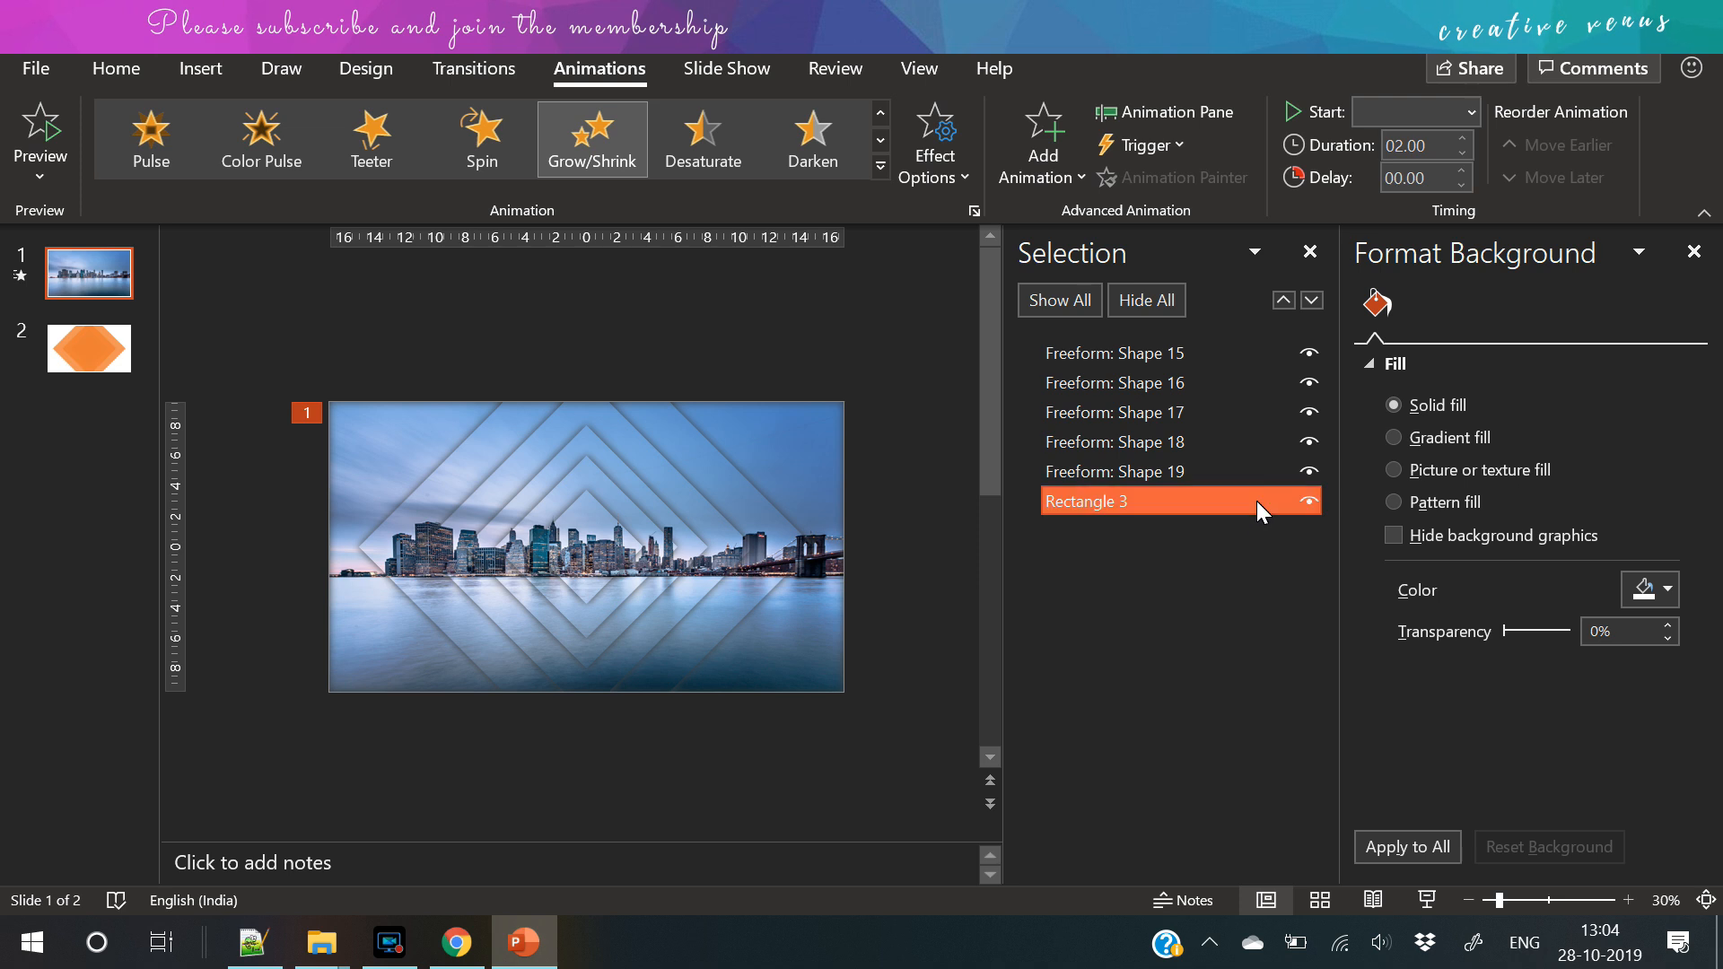
- Select all animations in the Animation Pane and set them to start together with a 4-second duration
{"action": "left_click", "coordinate": [585, 546]}
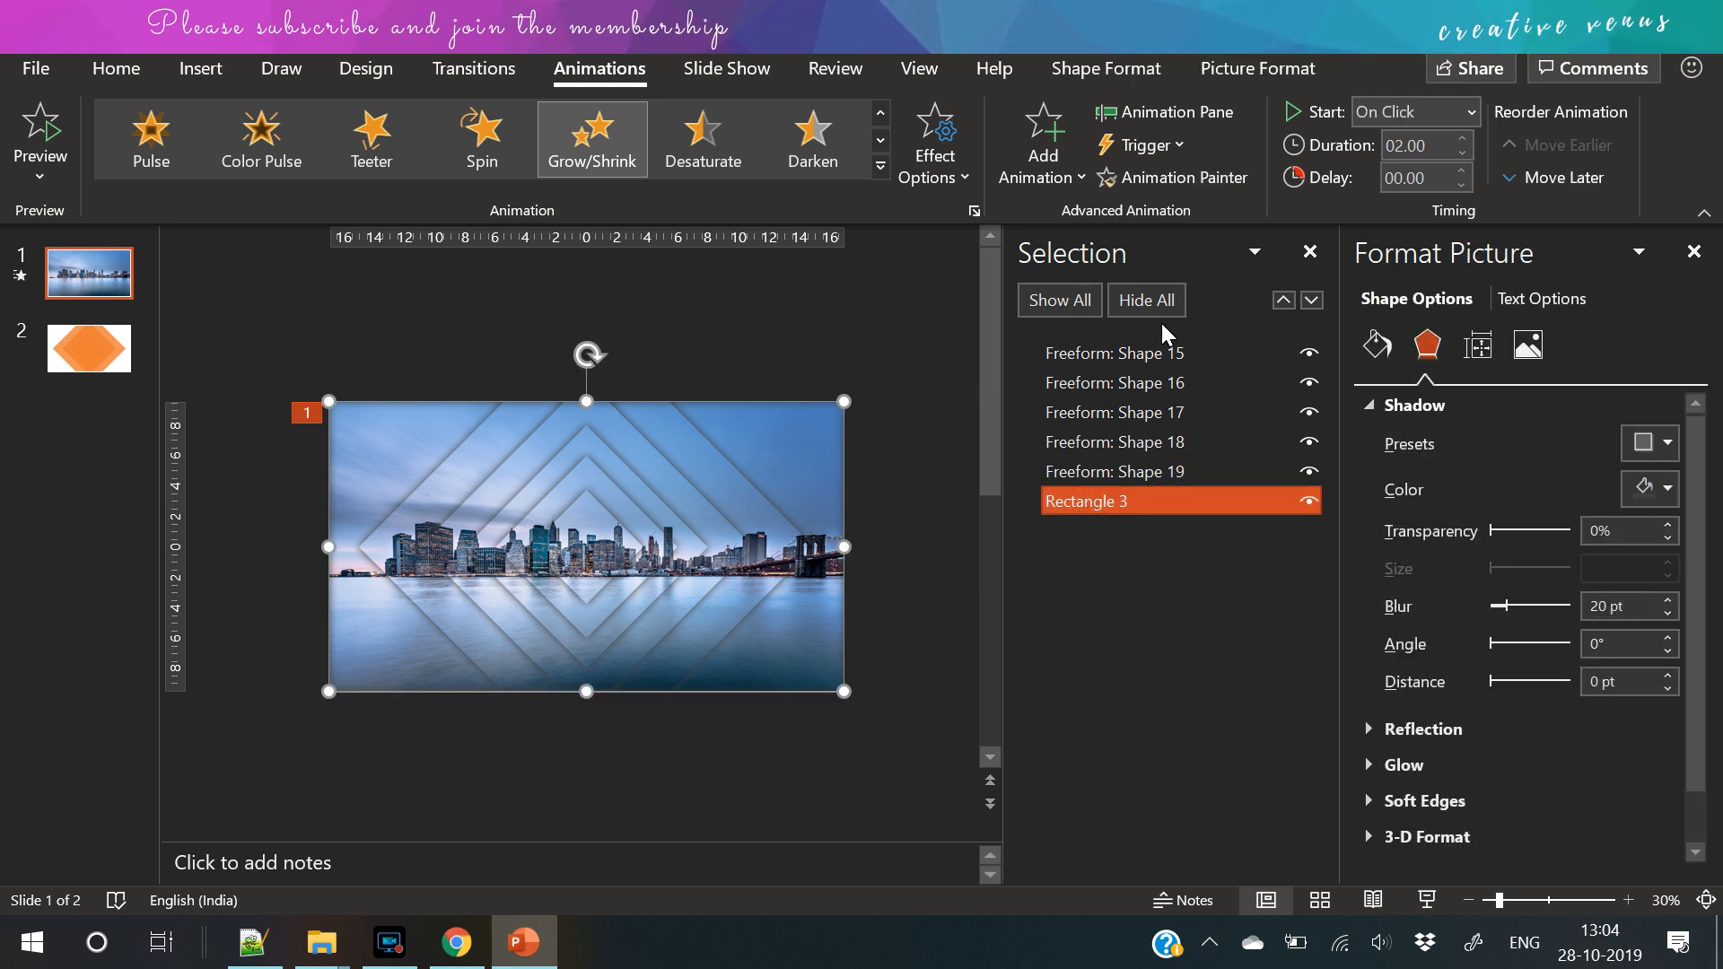
{"action": "left_click", "coordinate": [1167, 112]}
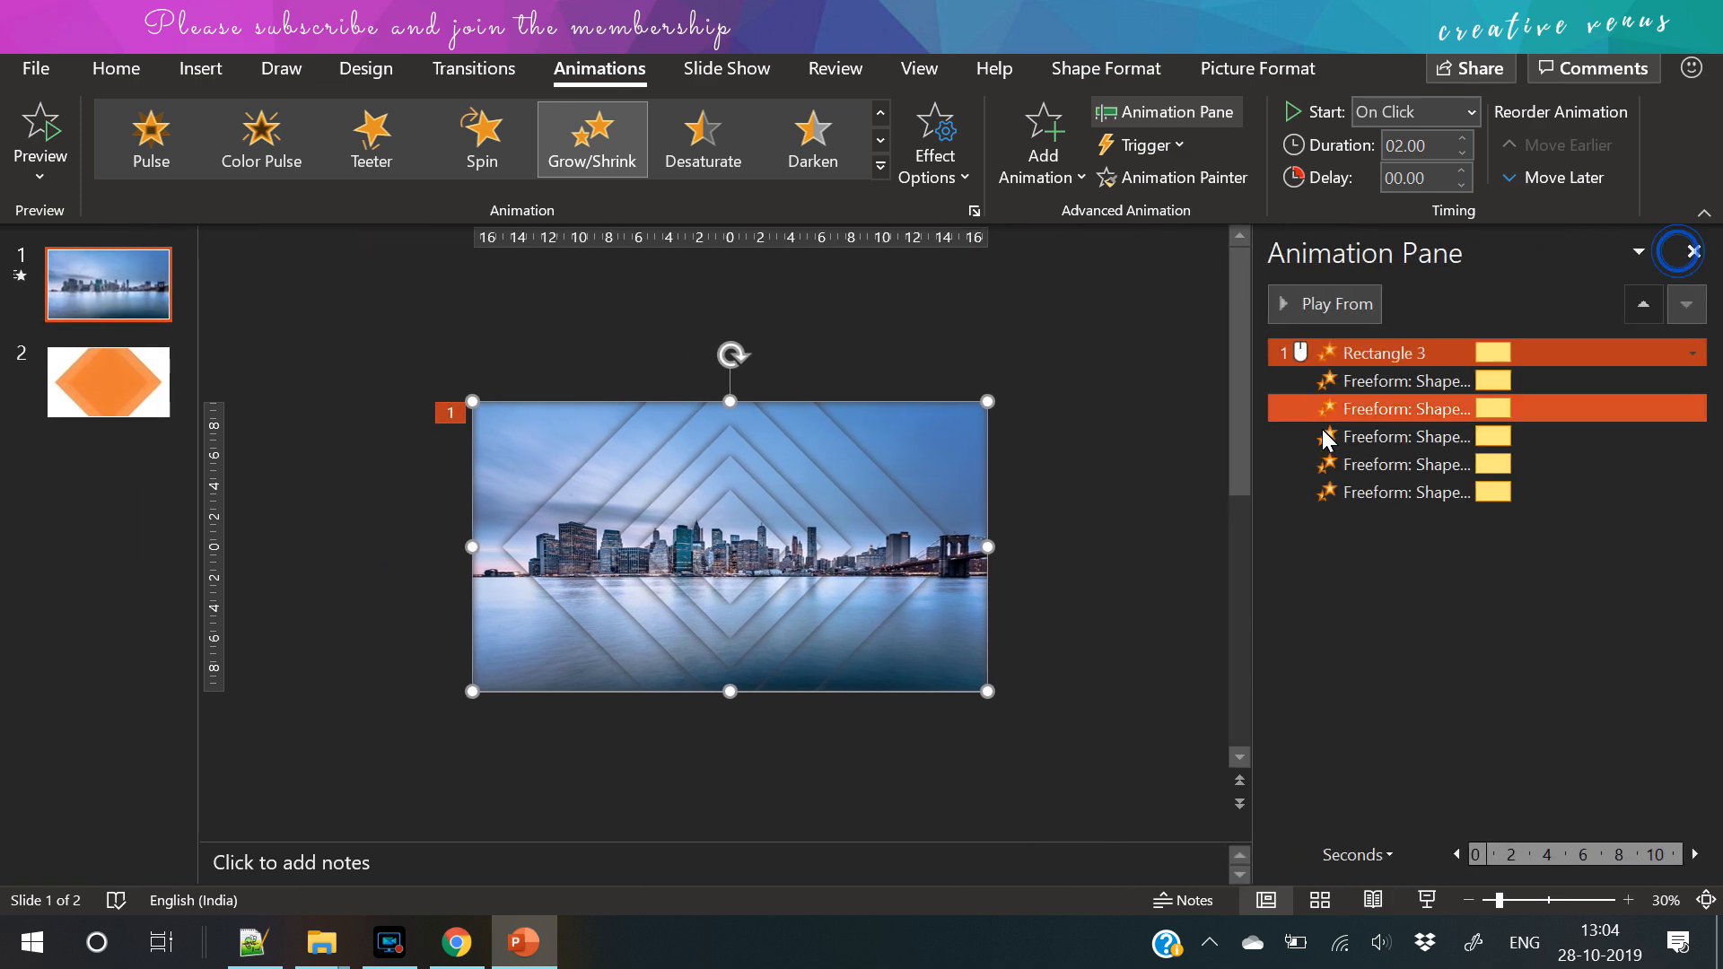
{"action": "left_click", "coordinate": [1473, 112]}
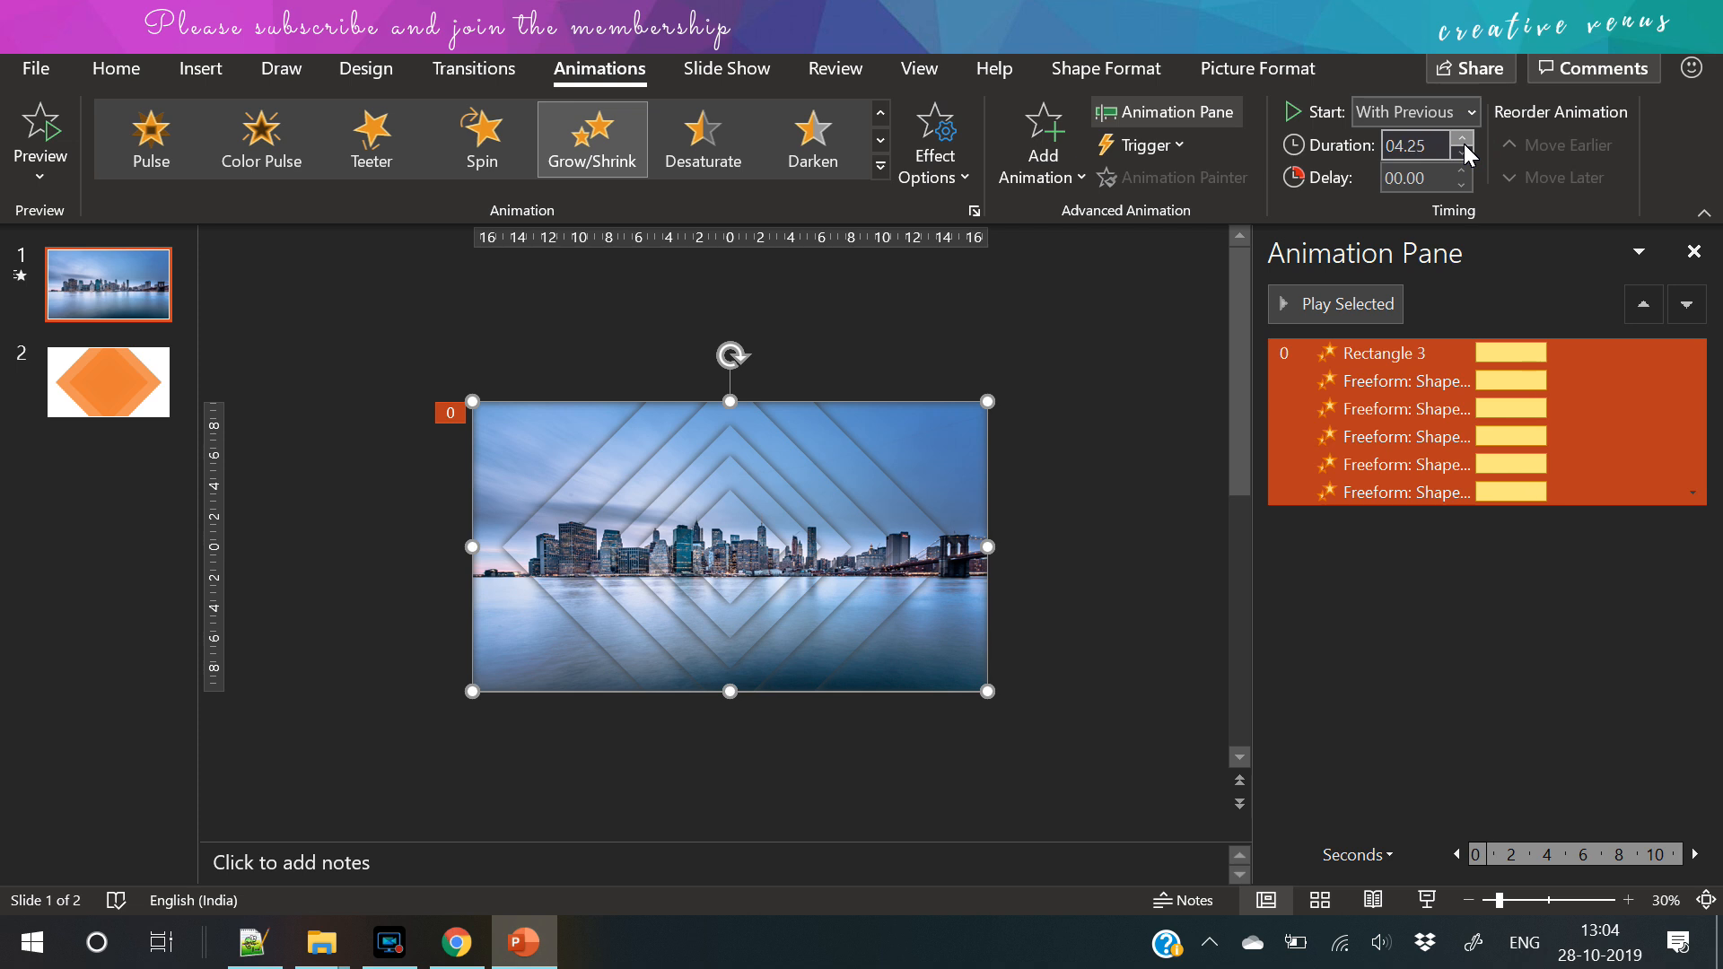
{"action": "left_click", "coordinate": [1463, 151]}
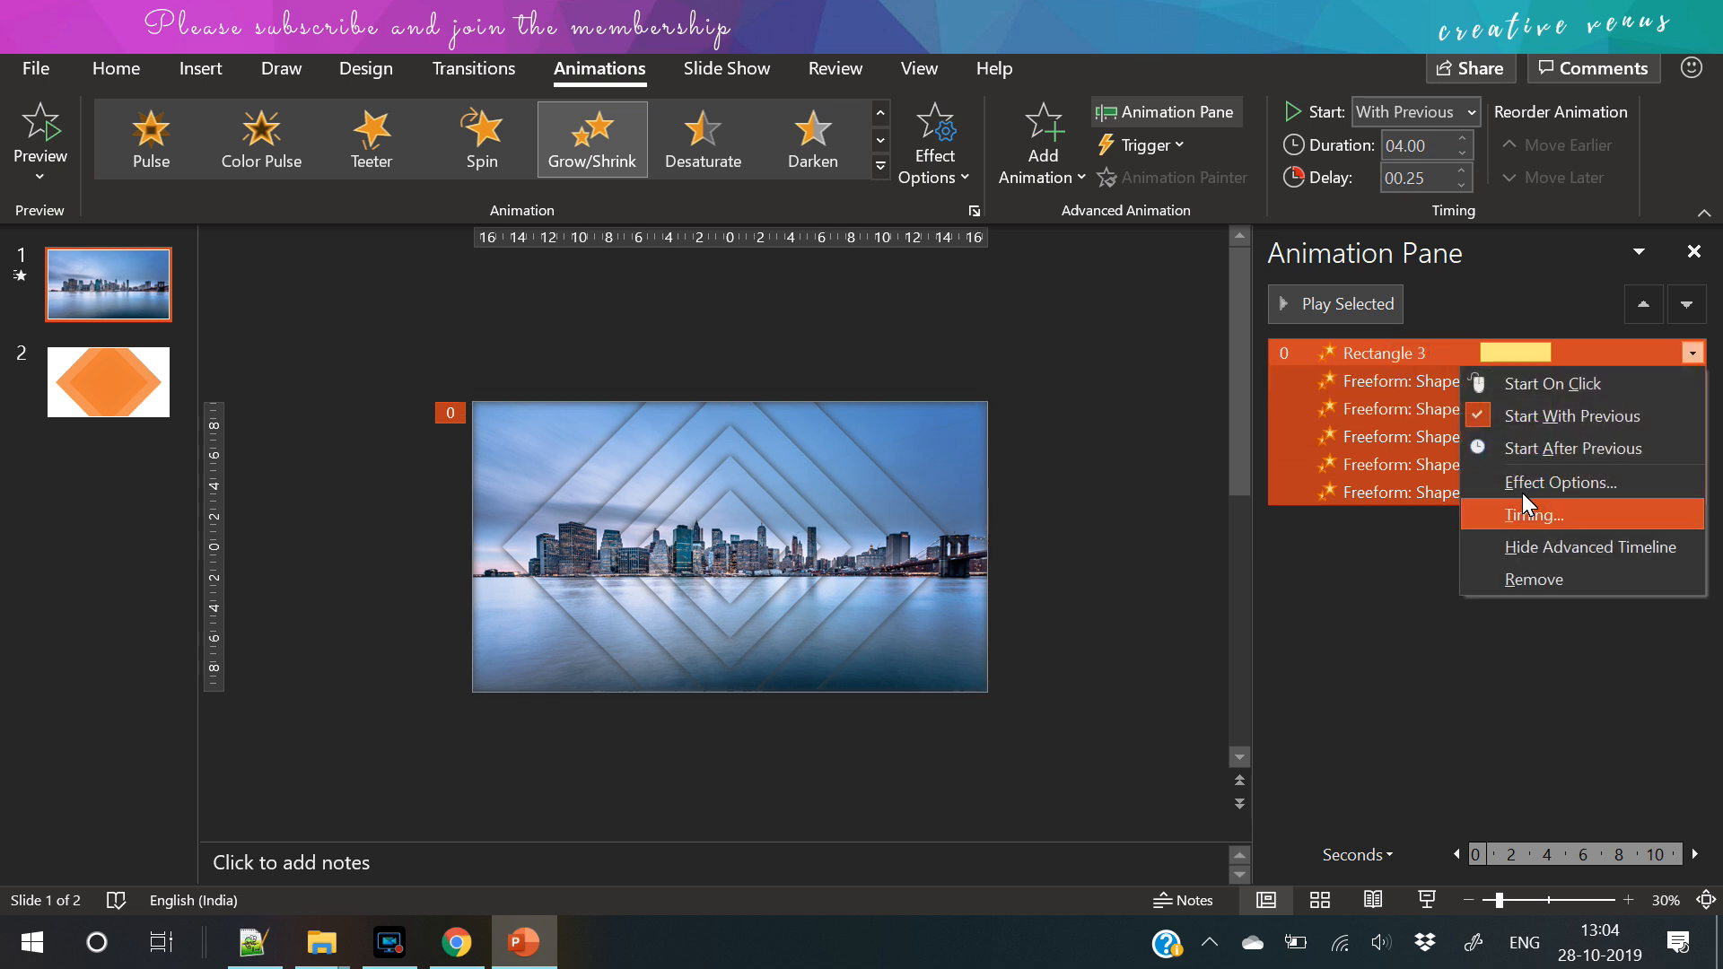
- In Effect Options set Grow/Shrink size 120% with about 2-second smooth start and smooth end
{"action": "left_click", "coordinate": [1533, 515]}
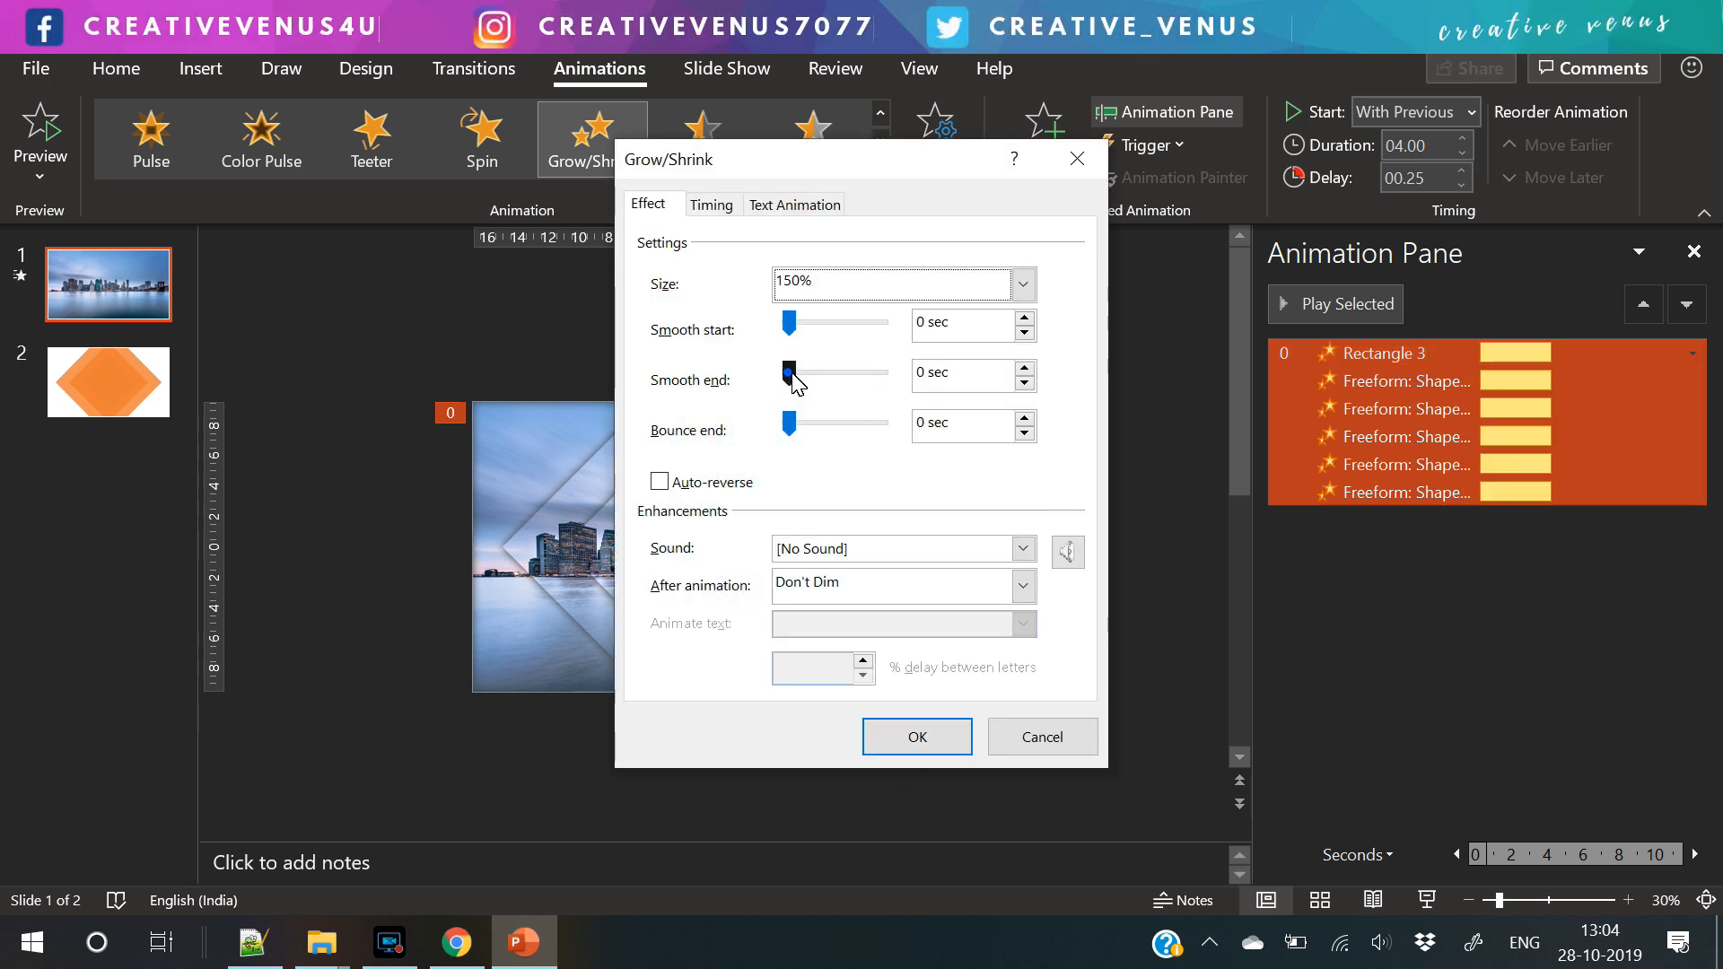
{"action": "left_click_drag", "start_coordinate": [788, 373], "coordinate": [834, 373]}
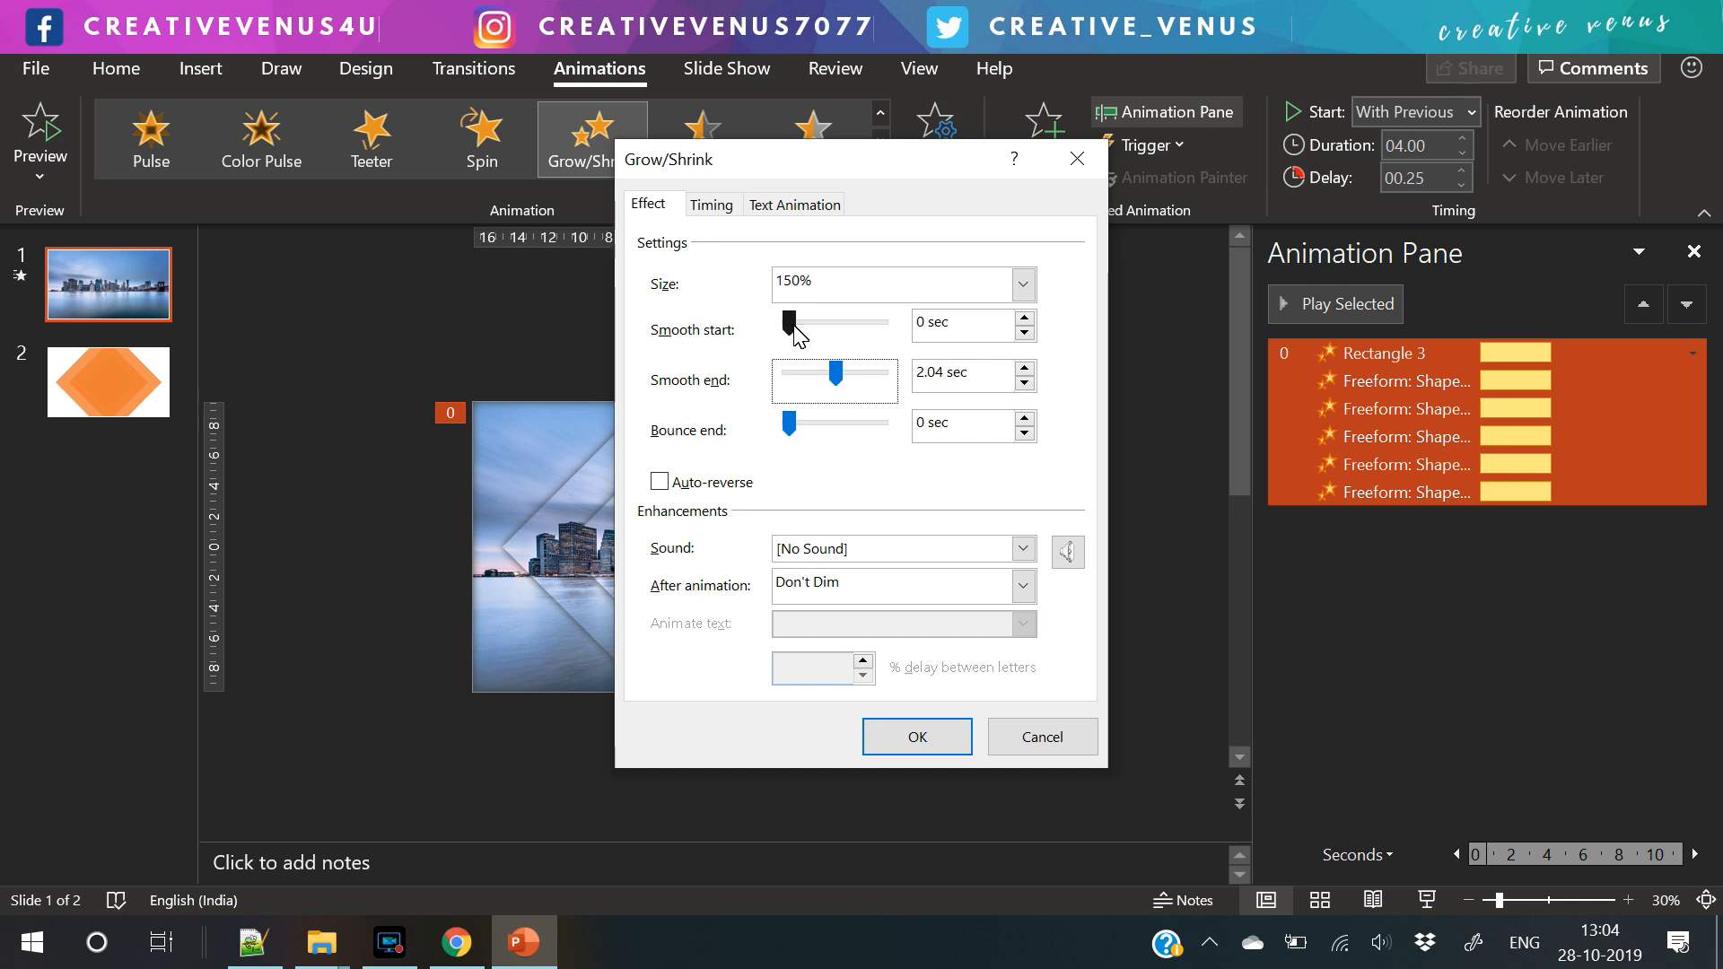
{"action": "left_click_drag", "start_coordinate": [784, 325], "coordinate": [835, 325]}
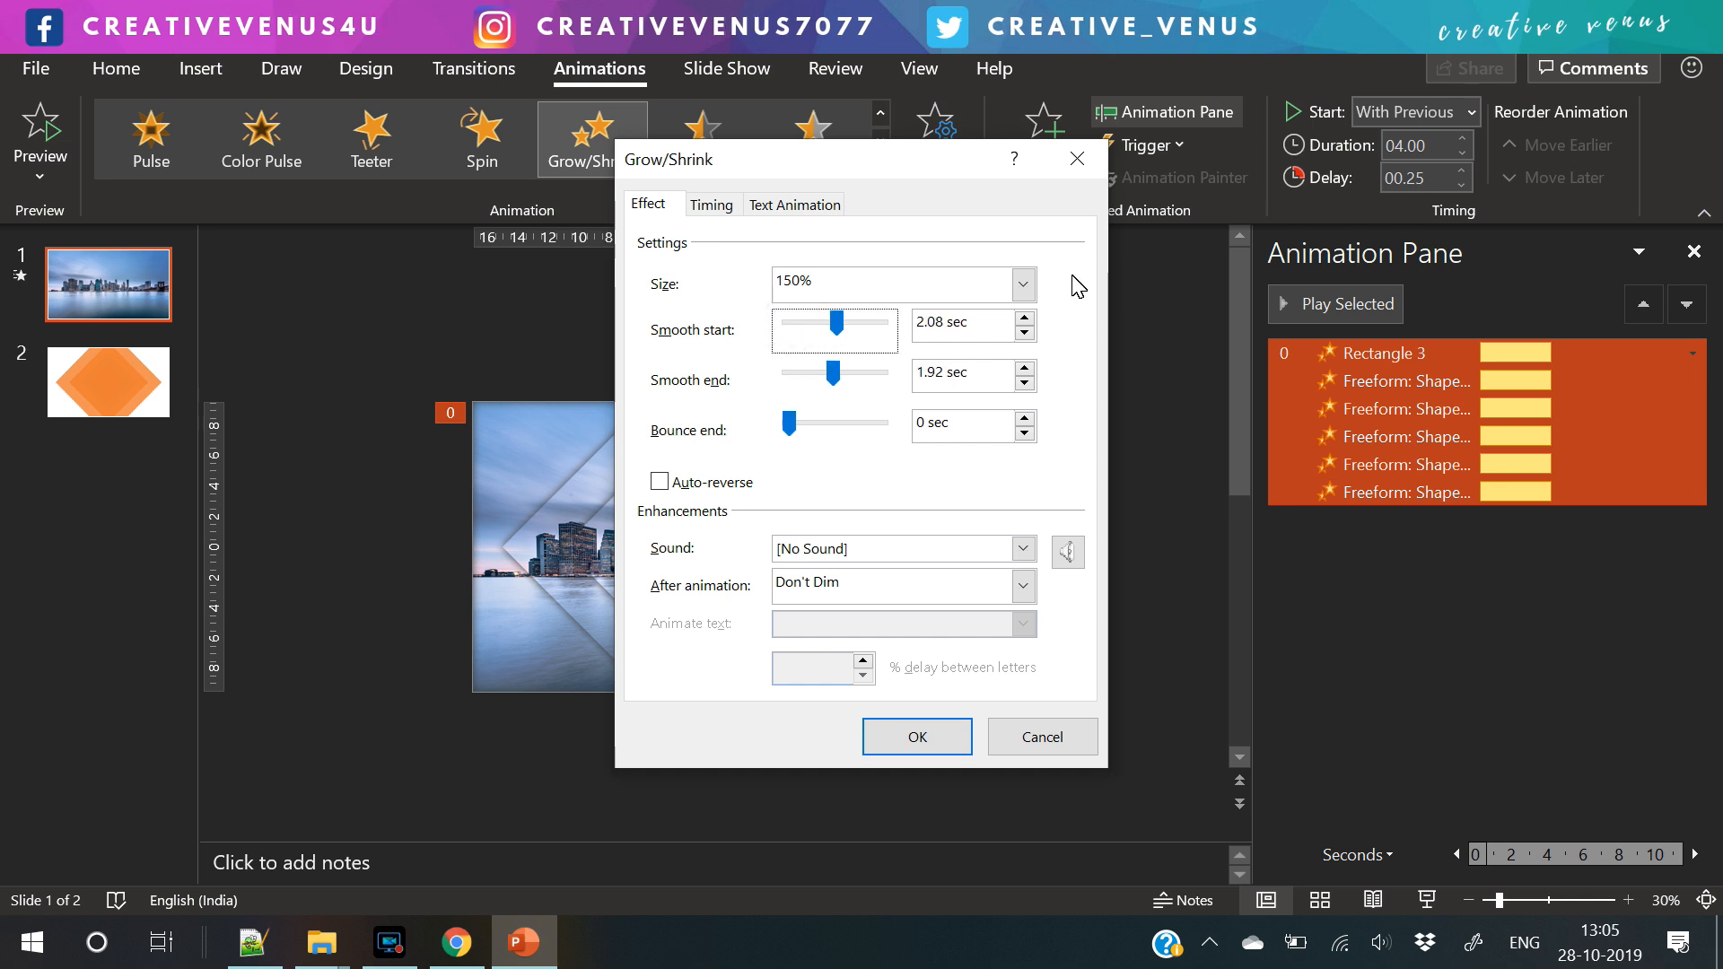
{"action": "left_click", "coordinate": [1019, 284]}
{"action": "type", "text": "120"}
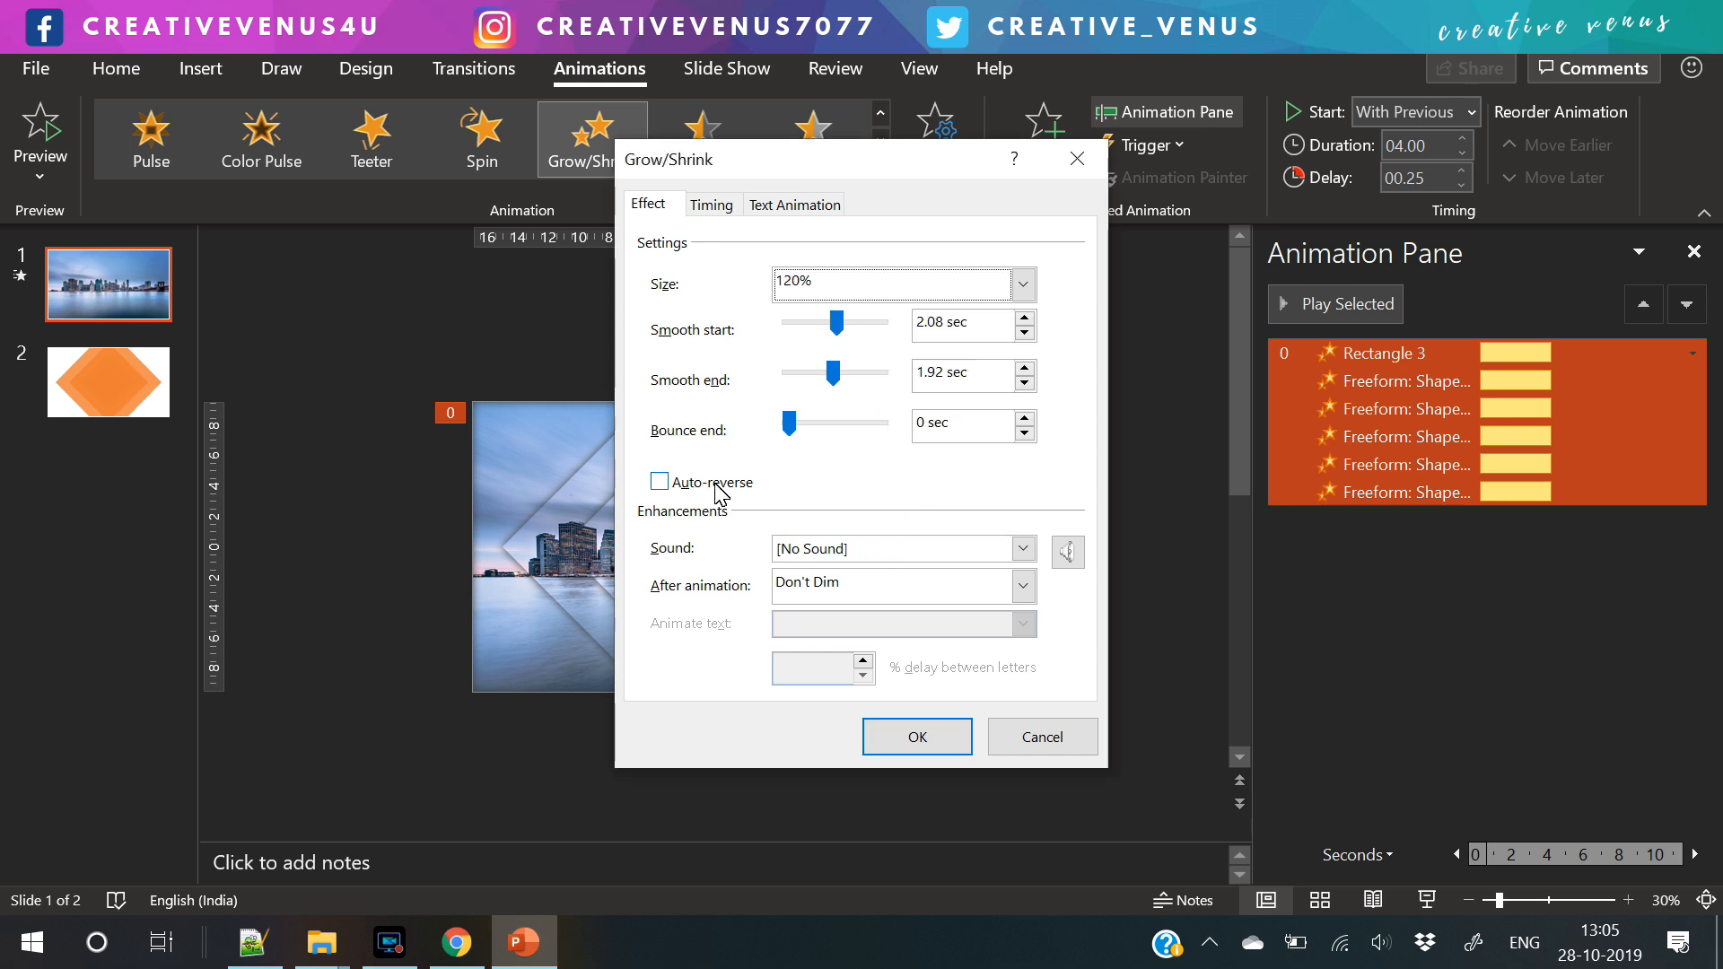
- On the Timing settings set the animation to repeat until the end of the slide
{"action": "left_click", "coordinate": [711, 205]}
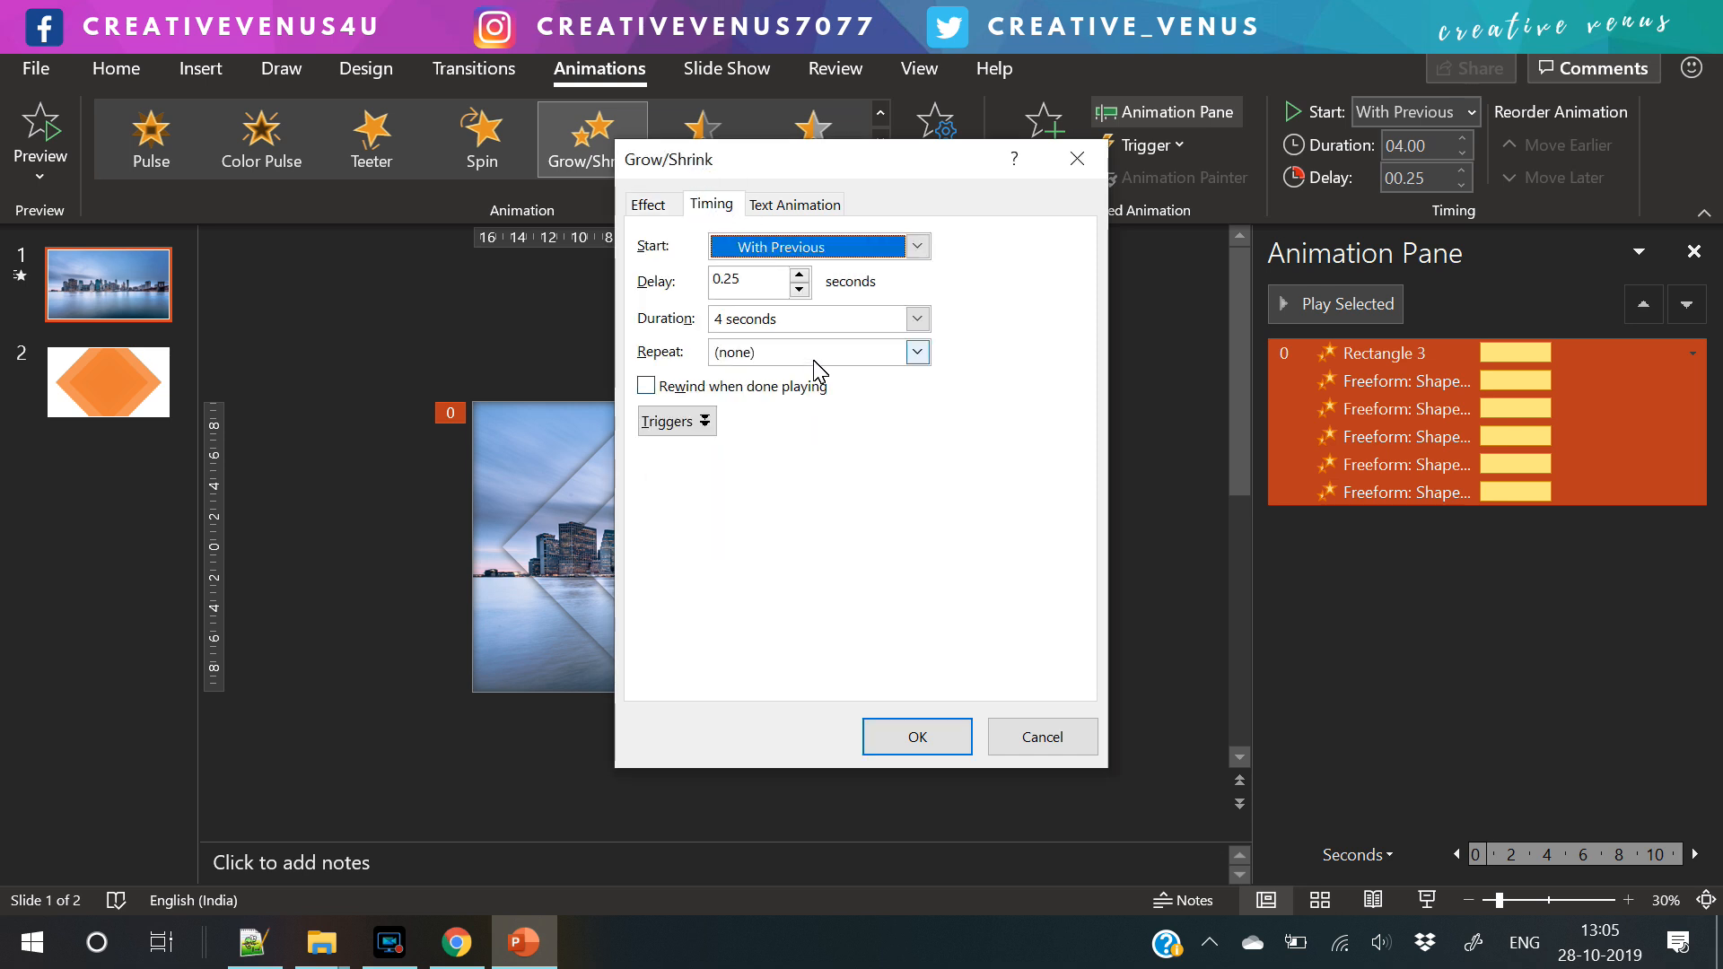
{"action": "left_click", "coordinate": [913, 352]}
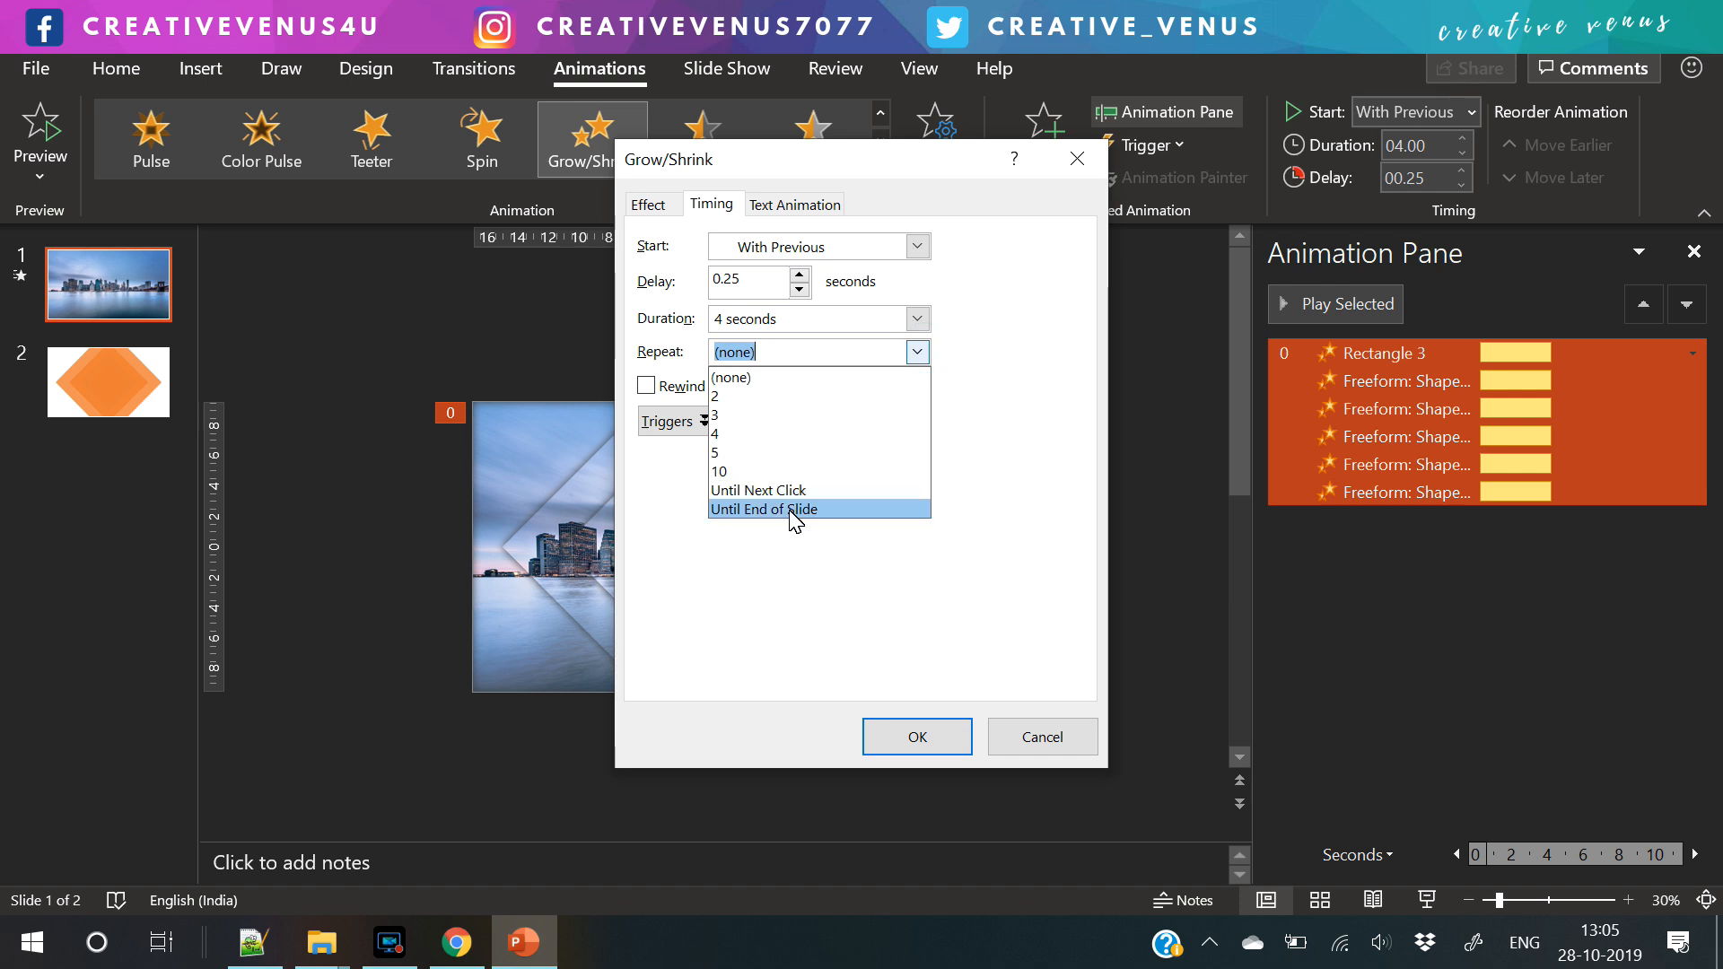
{"action": "left_click", "coordinate": [915, 736]}
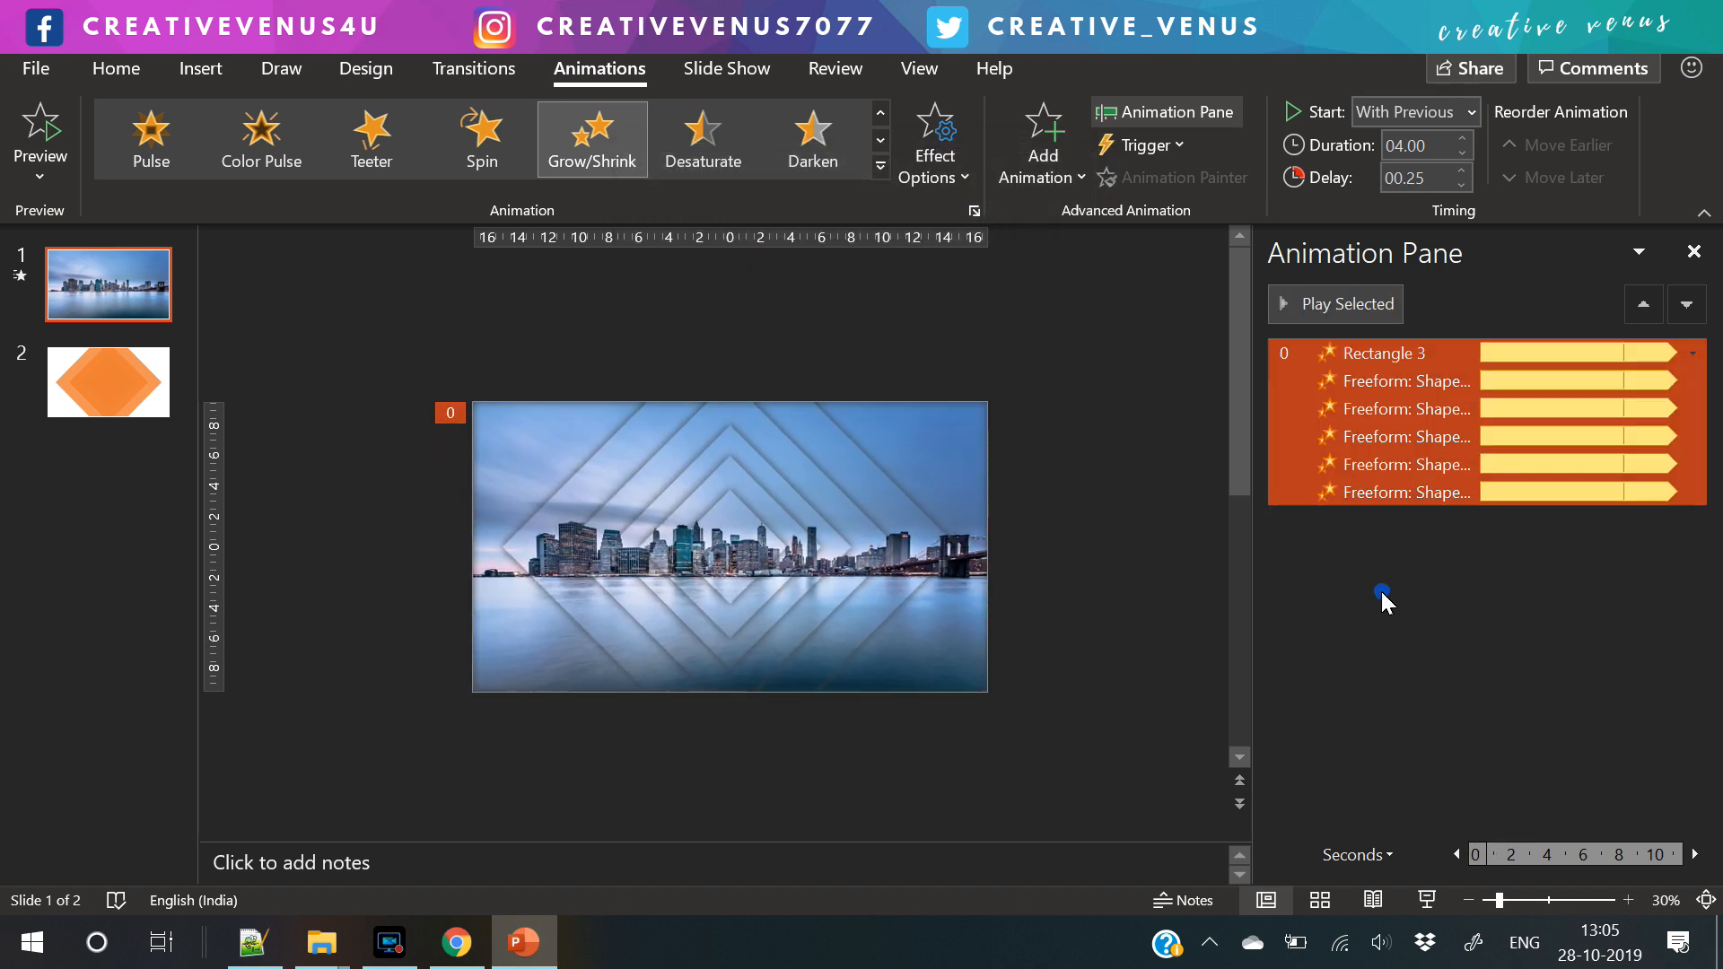
- Raise each diamond's animation delay progressively so they start one after another
{"action": "left_click", "coordinate": [1442, 380]}
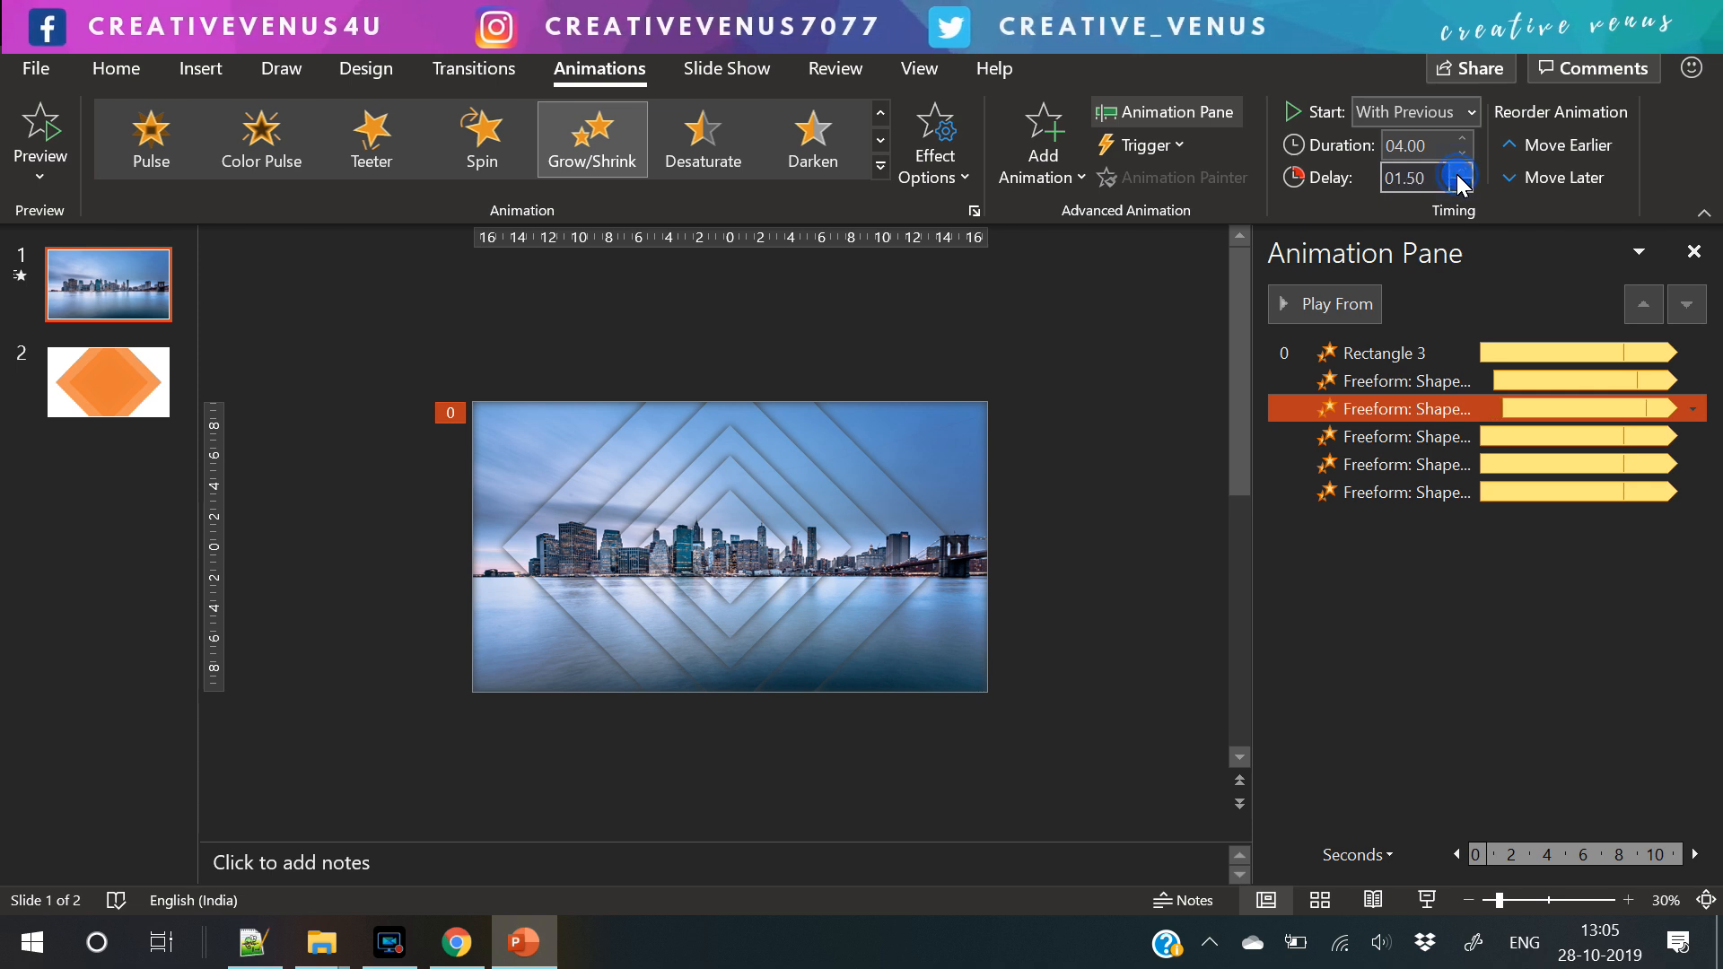
{"action": "left_click", "coordinate": [1461, 184]}
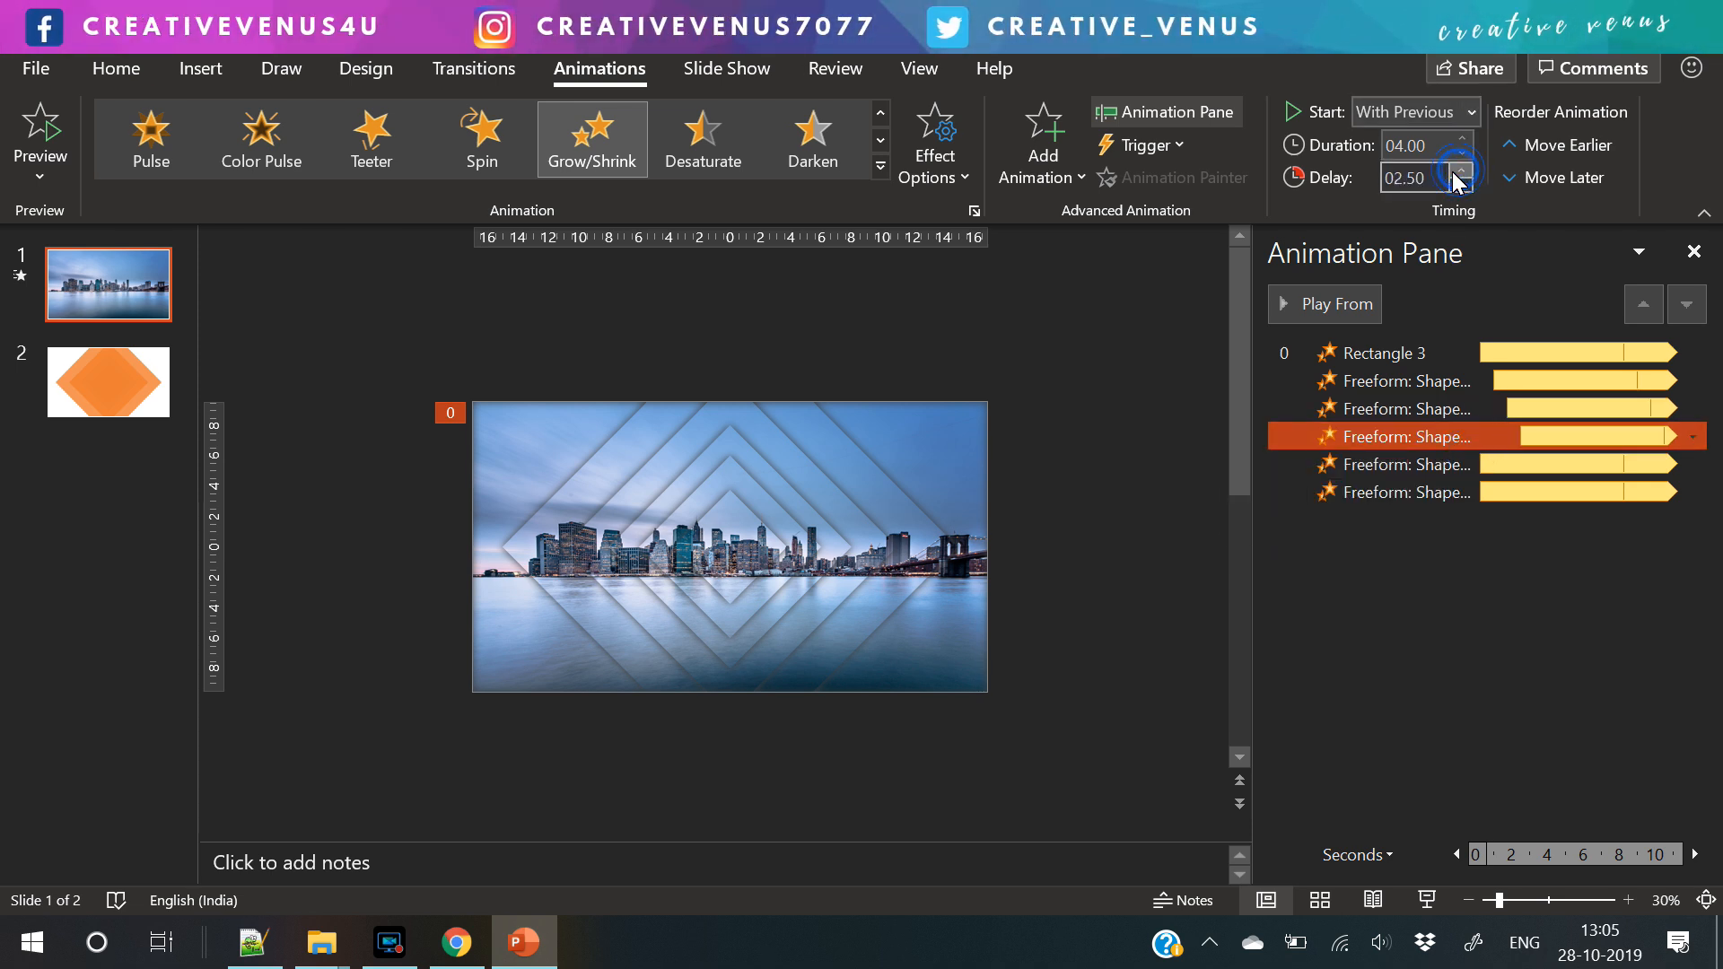
{"action": "left_click", "coordinate": [1462, 183]}
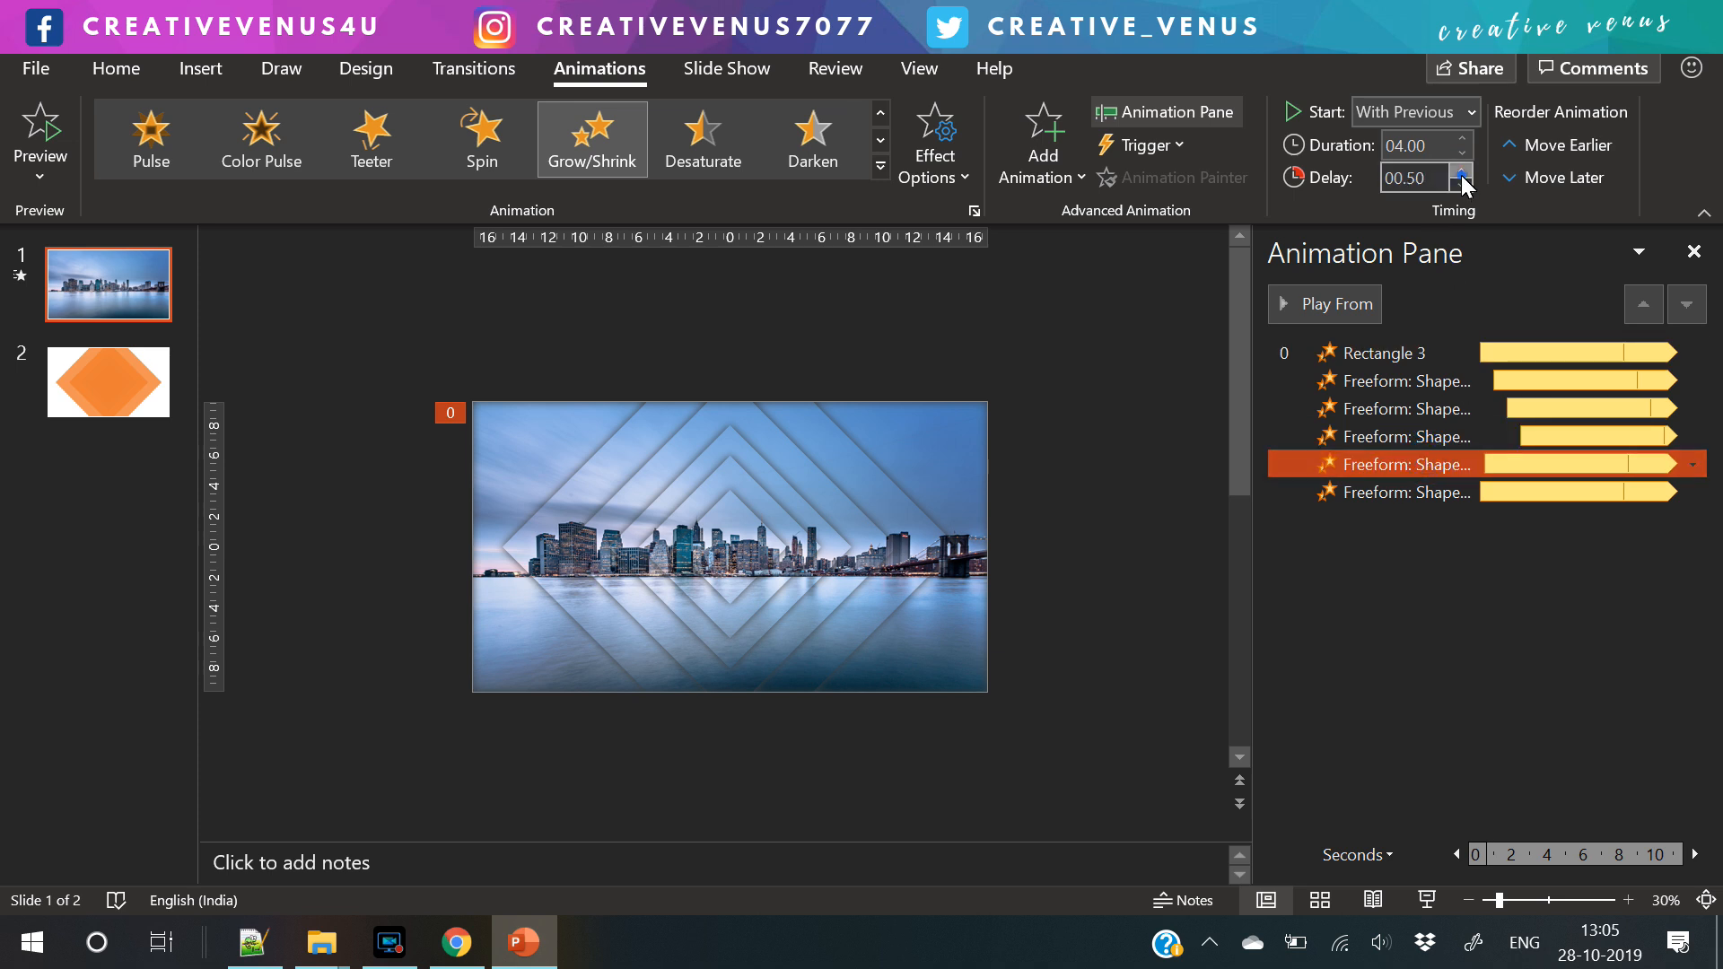
{"action": "left_click", "coordinate": [1463, 170]}
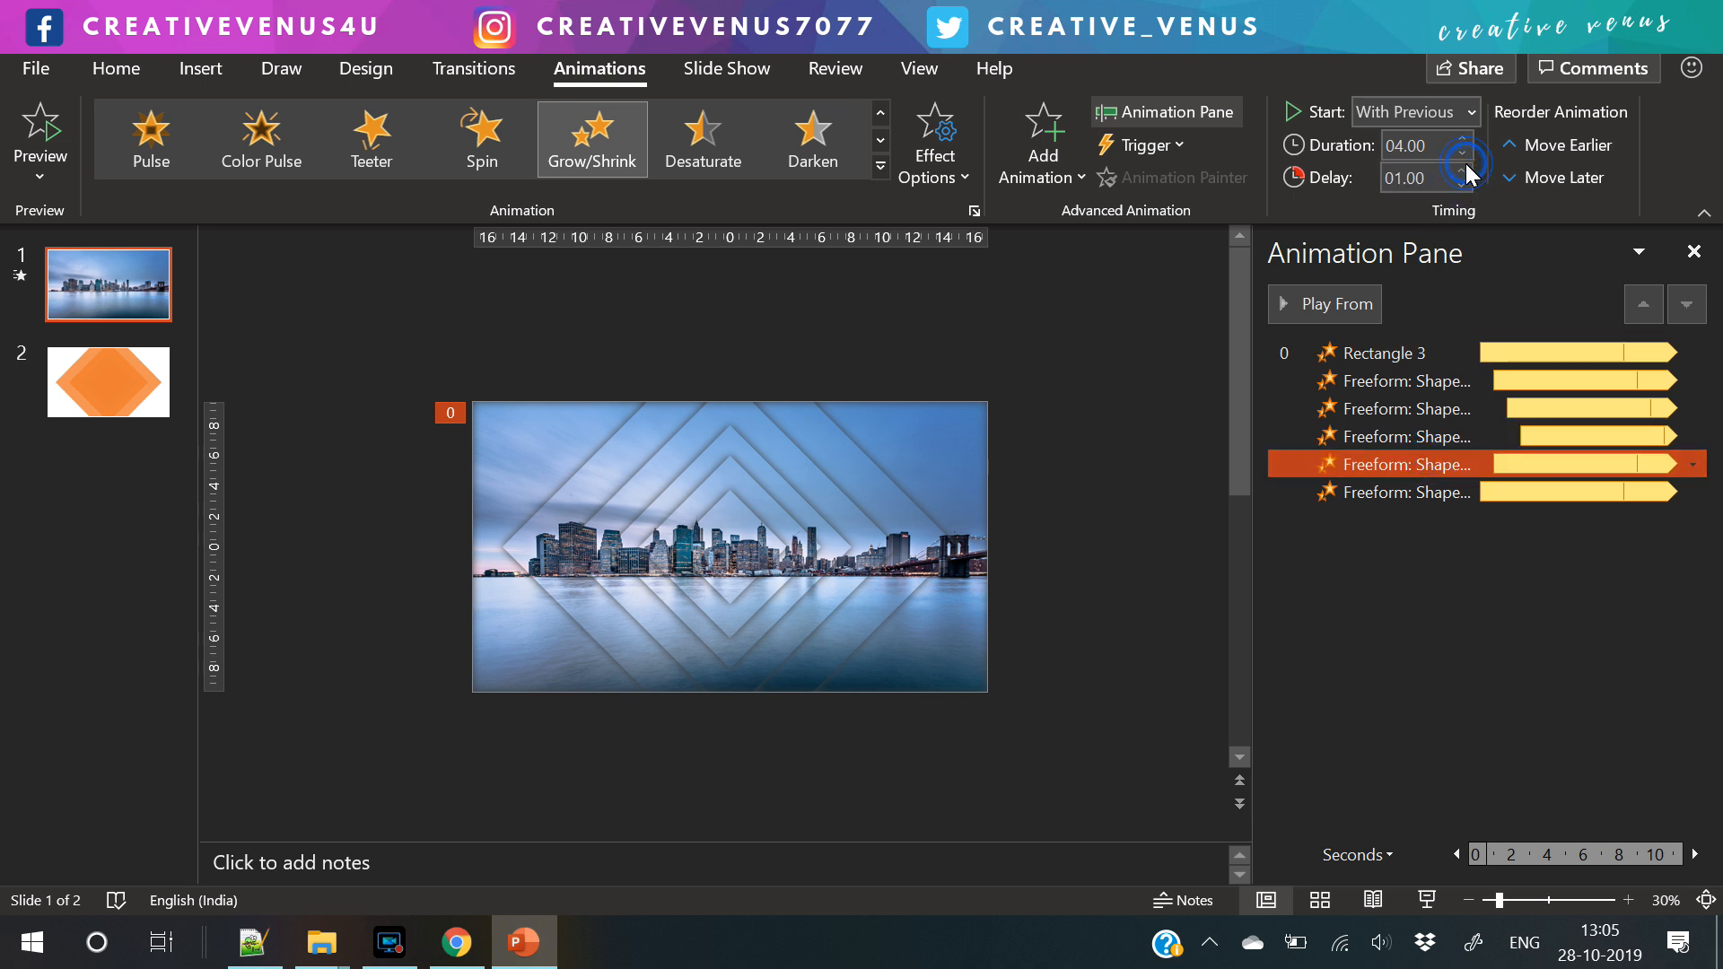
{"action": "left_click", "coordinate": [1461, 171]}
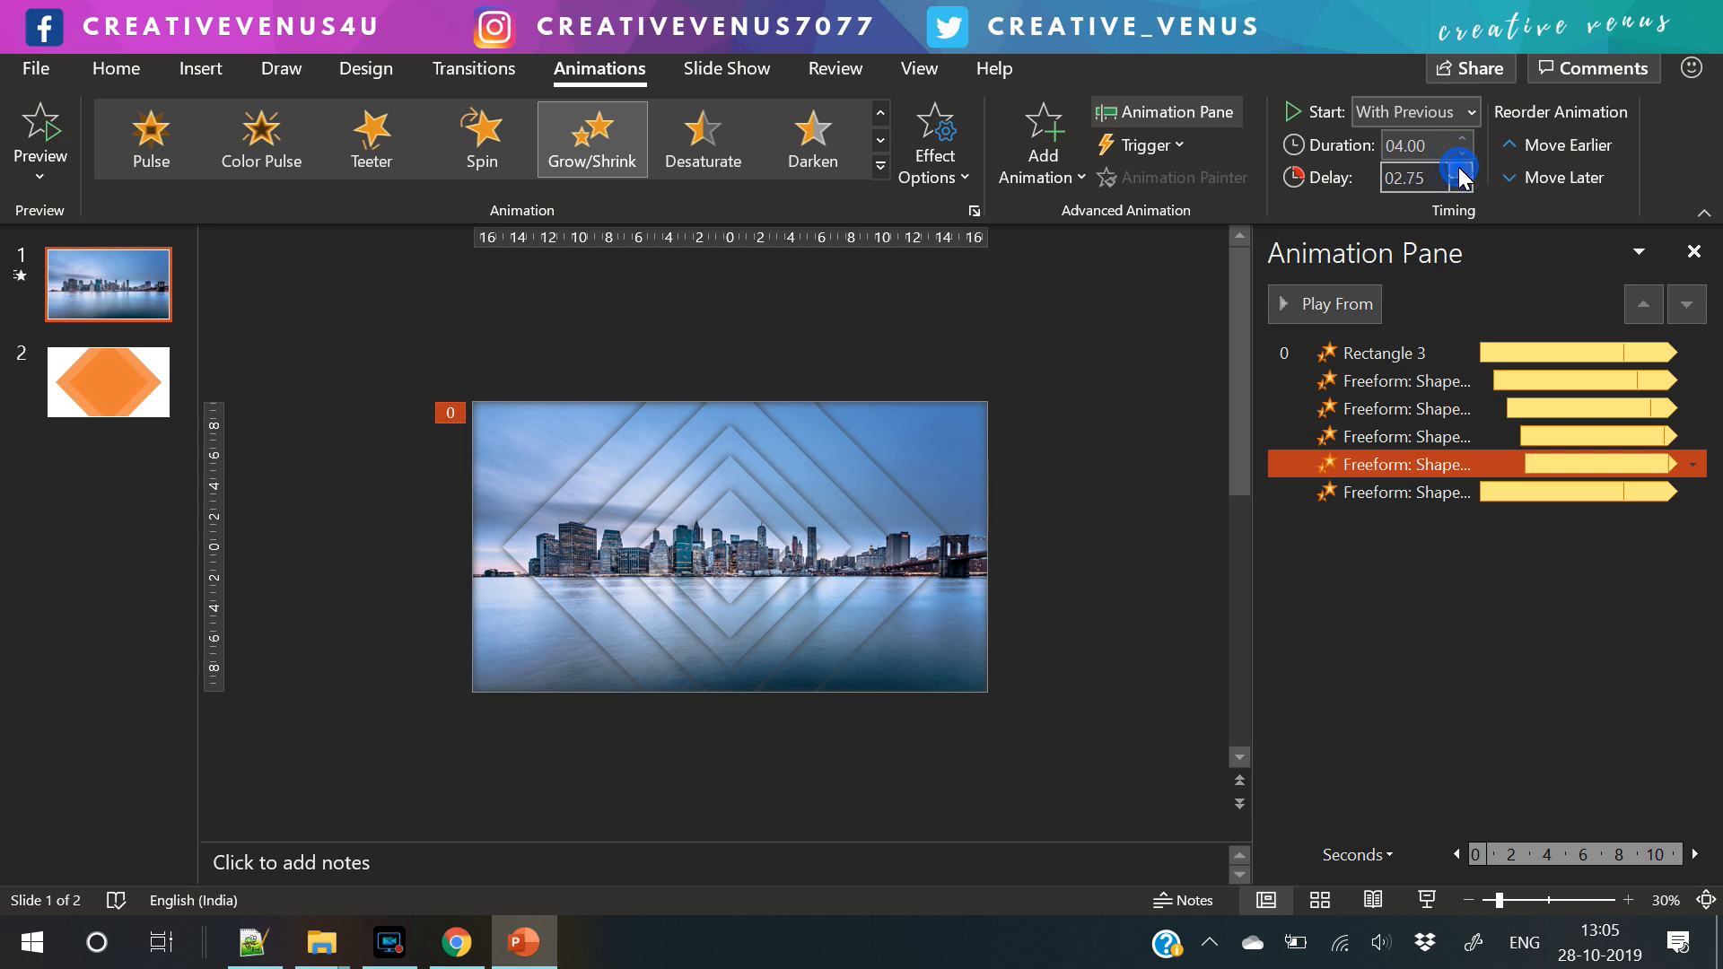
{"action": "left_click", "coordinate": [1461, 173]}
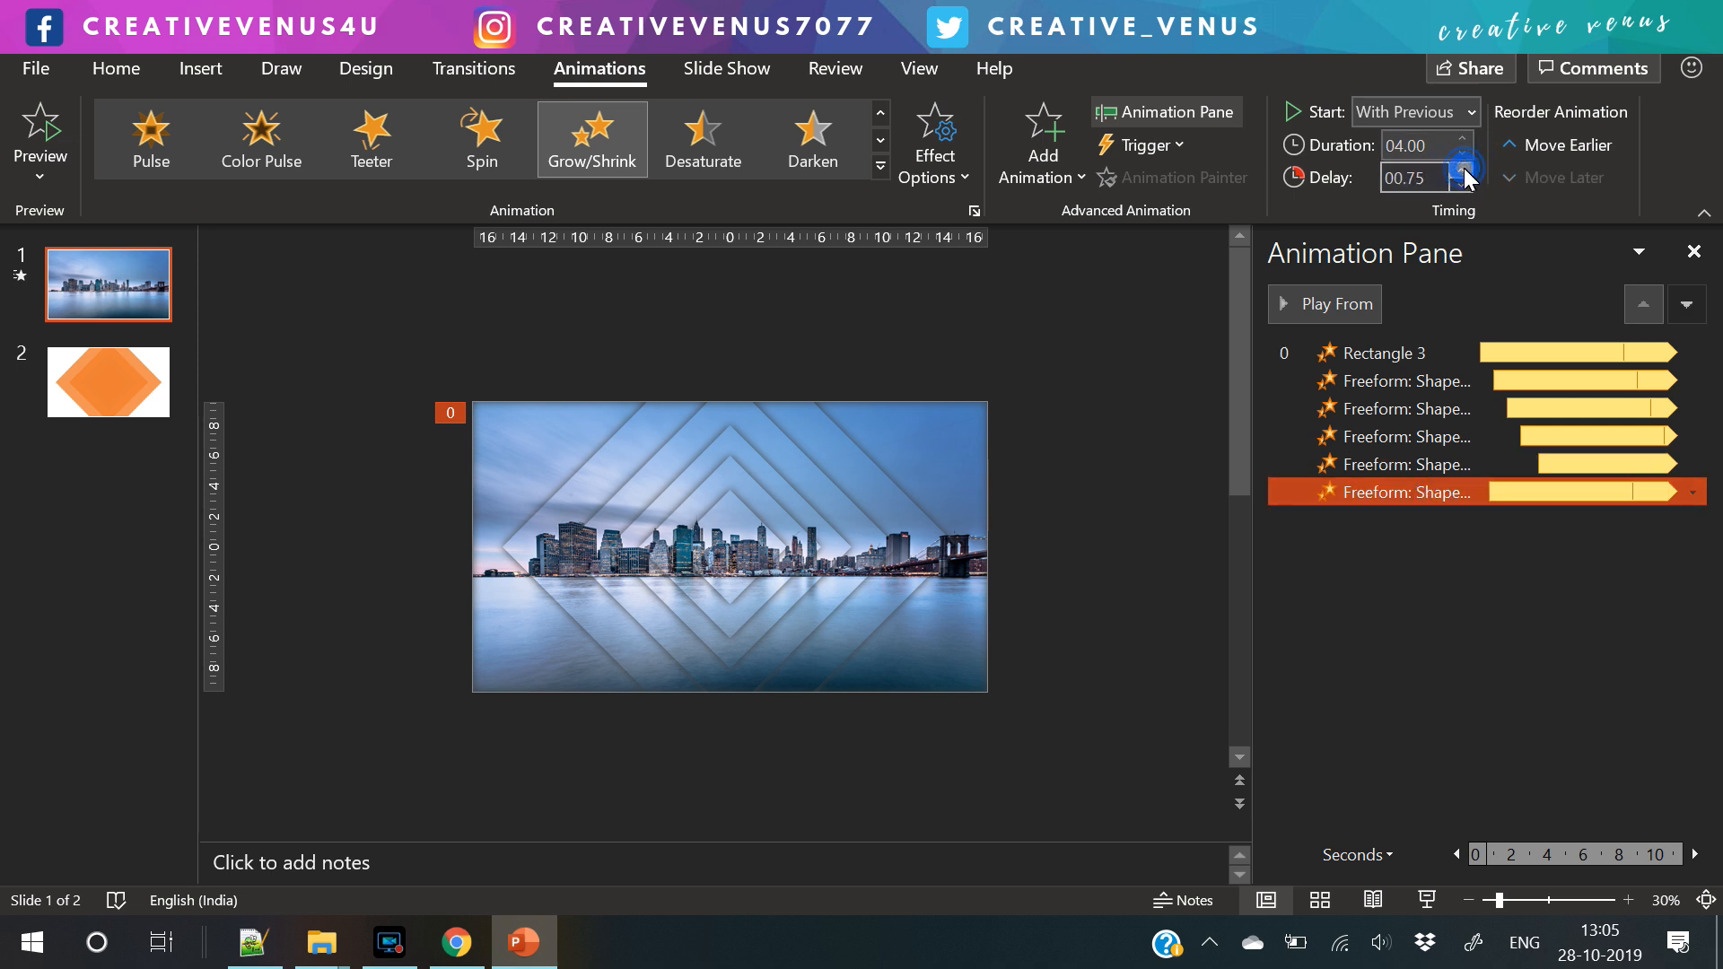
- Delay the last diamond's animation to 4.50 s and preview the slide show
{"action": "left_click", "coordinate": [1467, 170]}
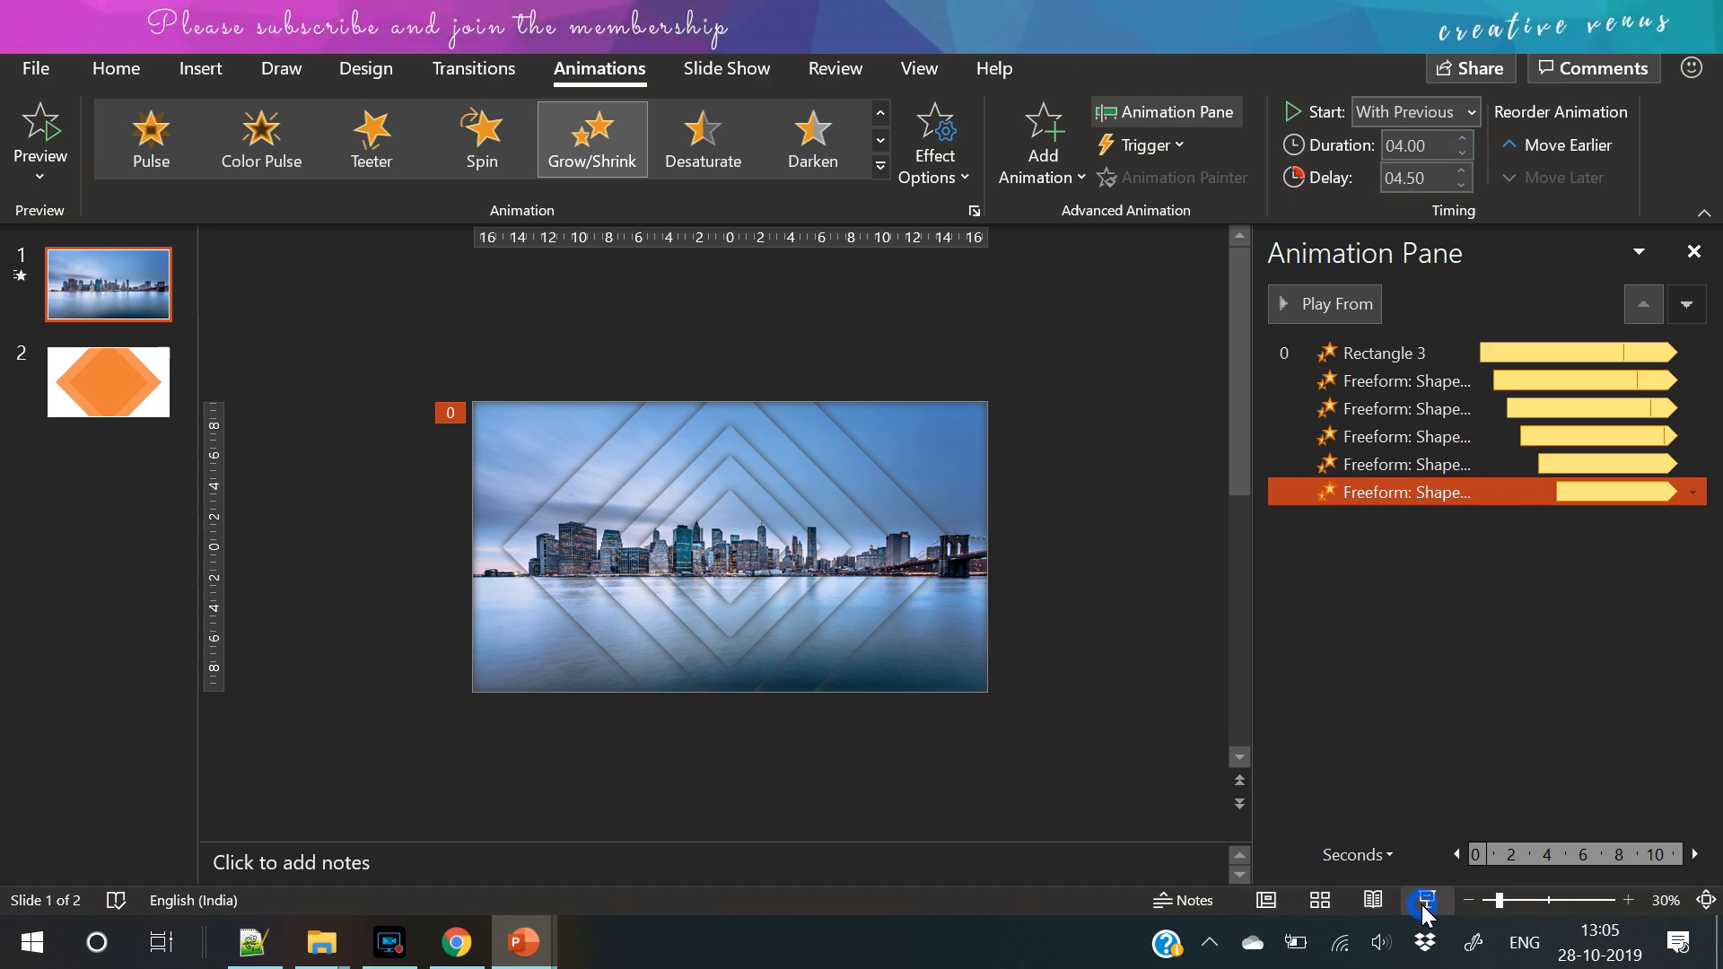
{"action": "left_click", "coordinate": [1423, 899]}
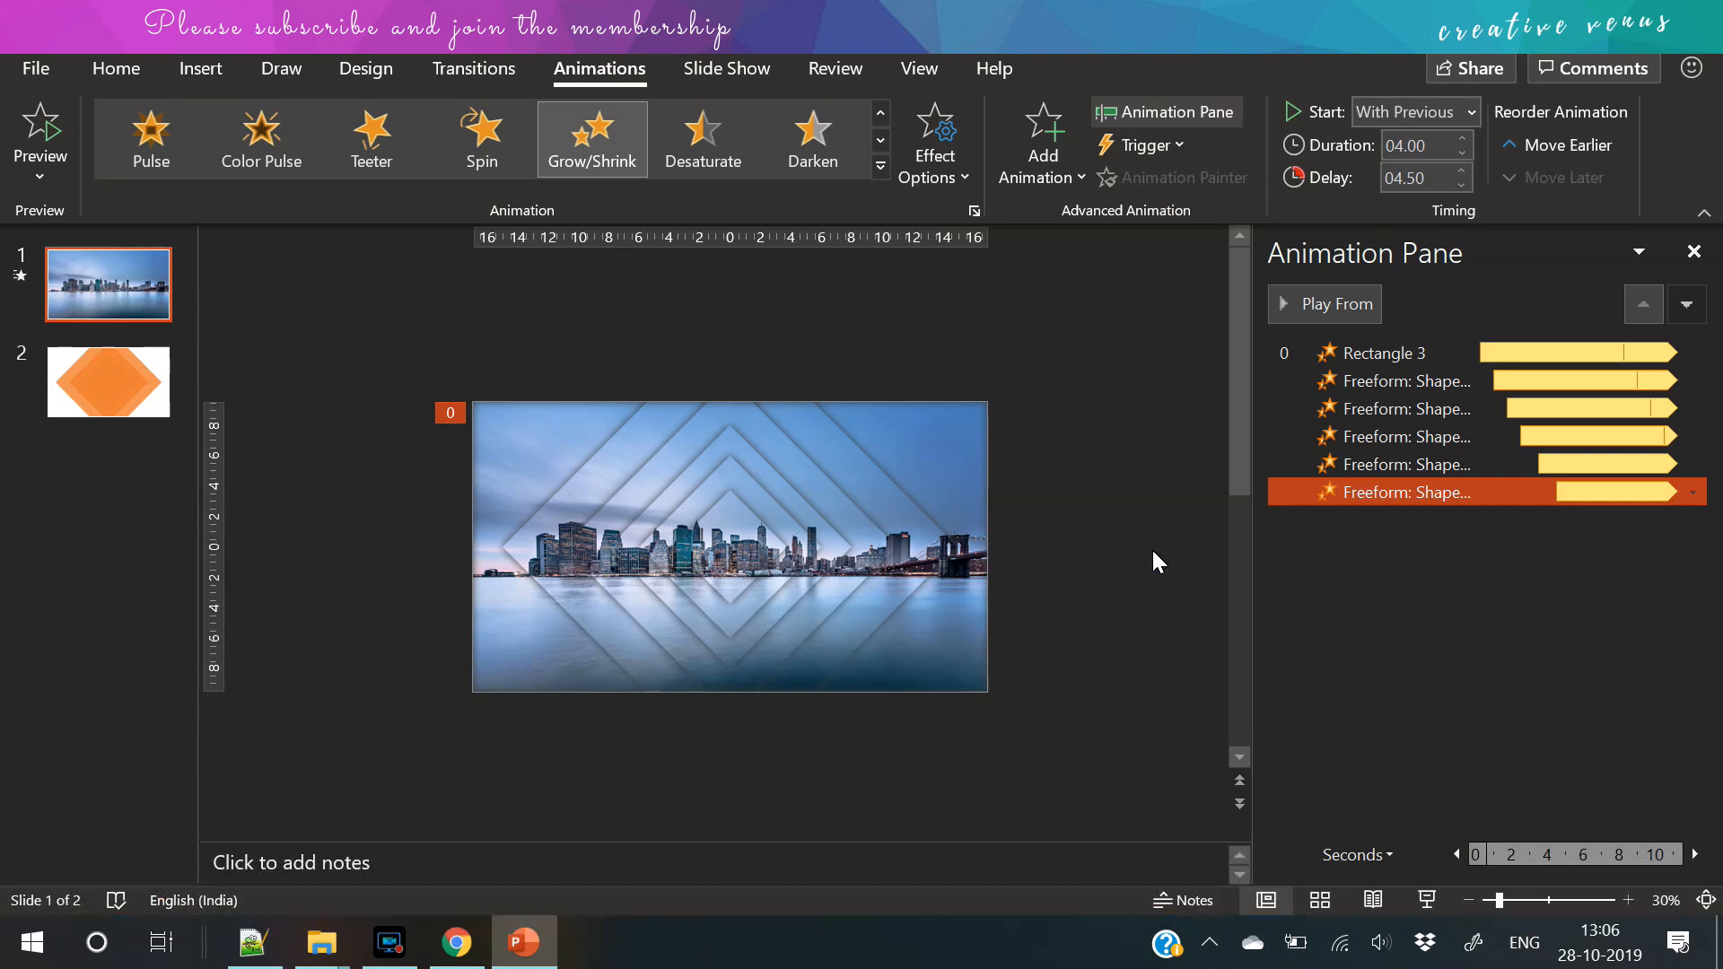
{"action": "left_click", "coordinate": [199, 69]}
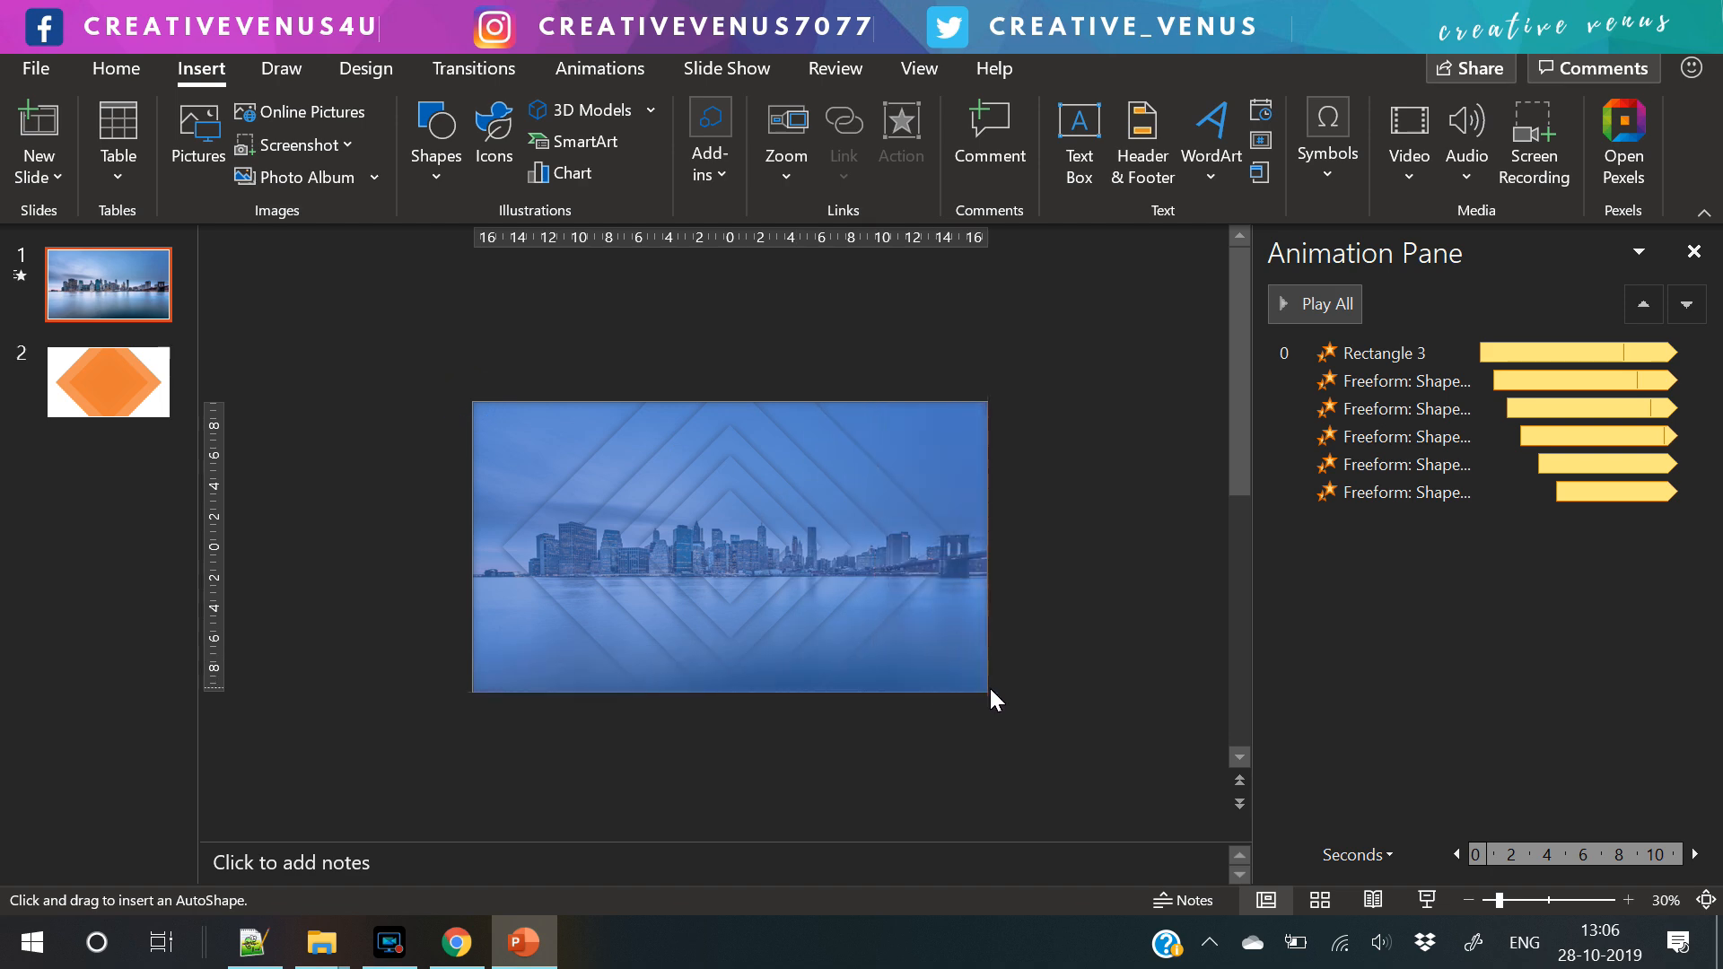
- Draw a full-slide rectangle with no outline, recolour its top gradient stop half transparent and run the gradient diagonally
{"action": "left_click", "coordinate": [731, 545]}
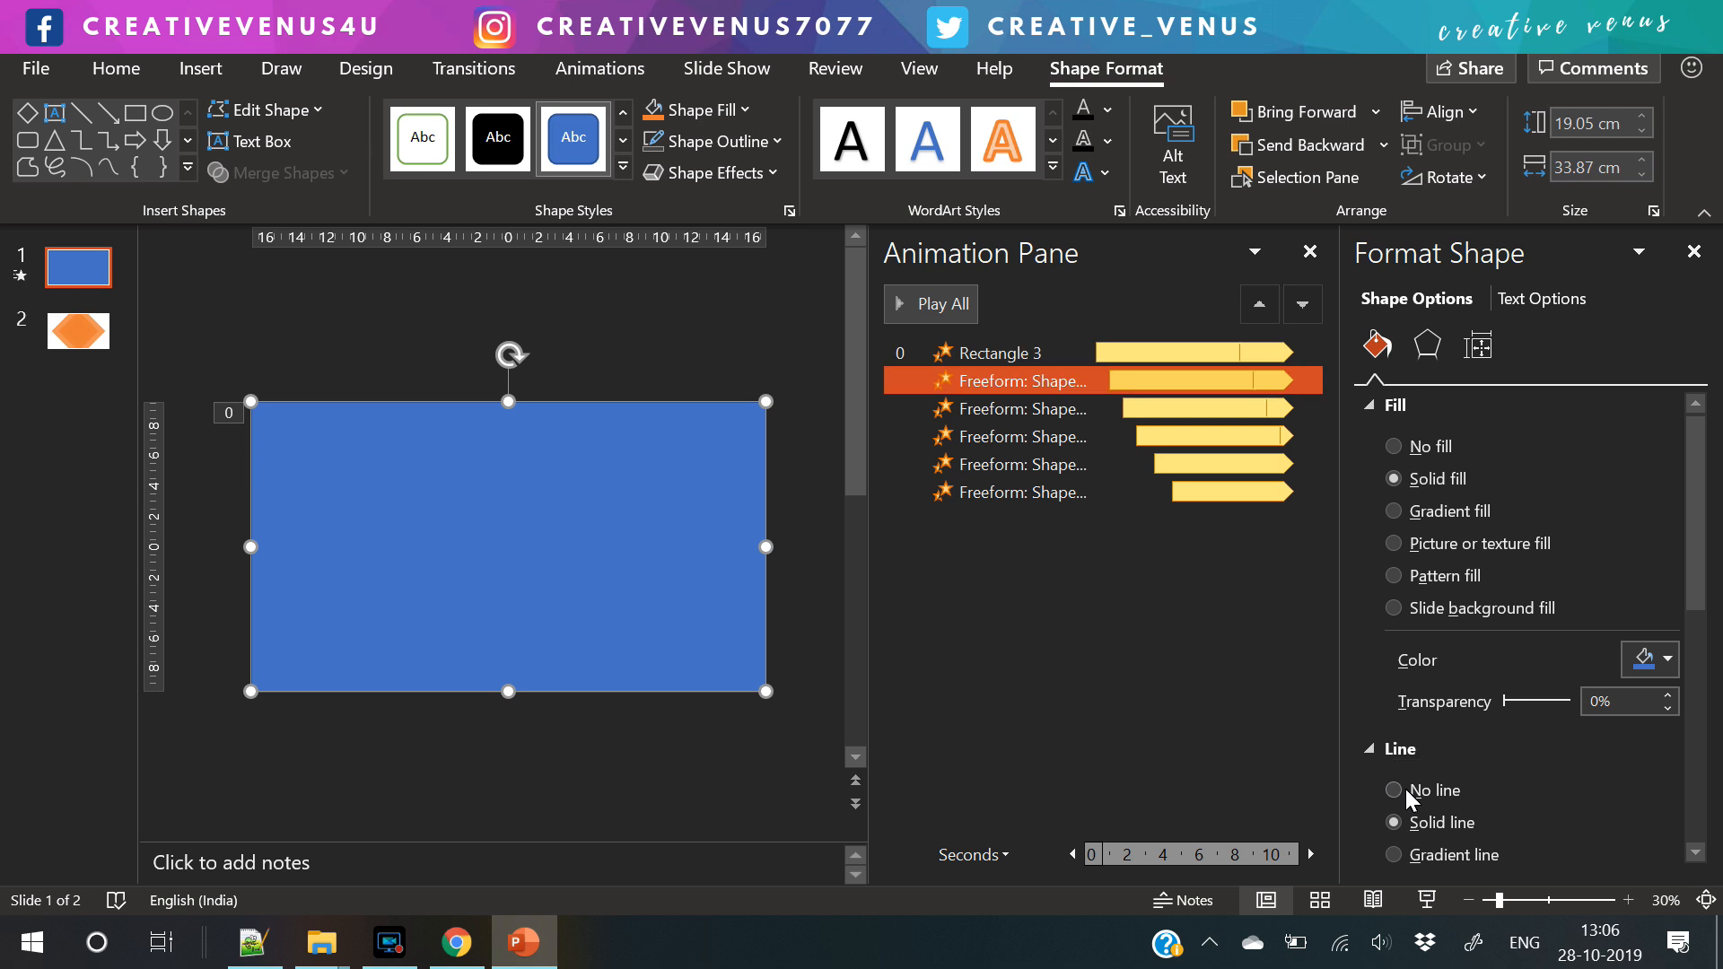
{"action": "left_click", "coordinate": [1393, 511]}
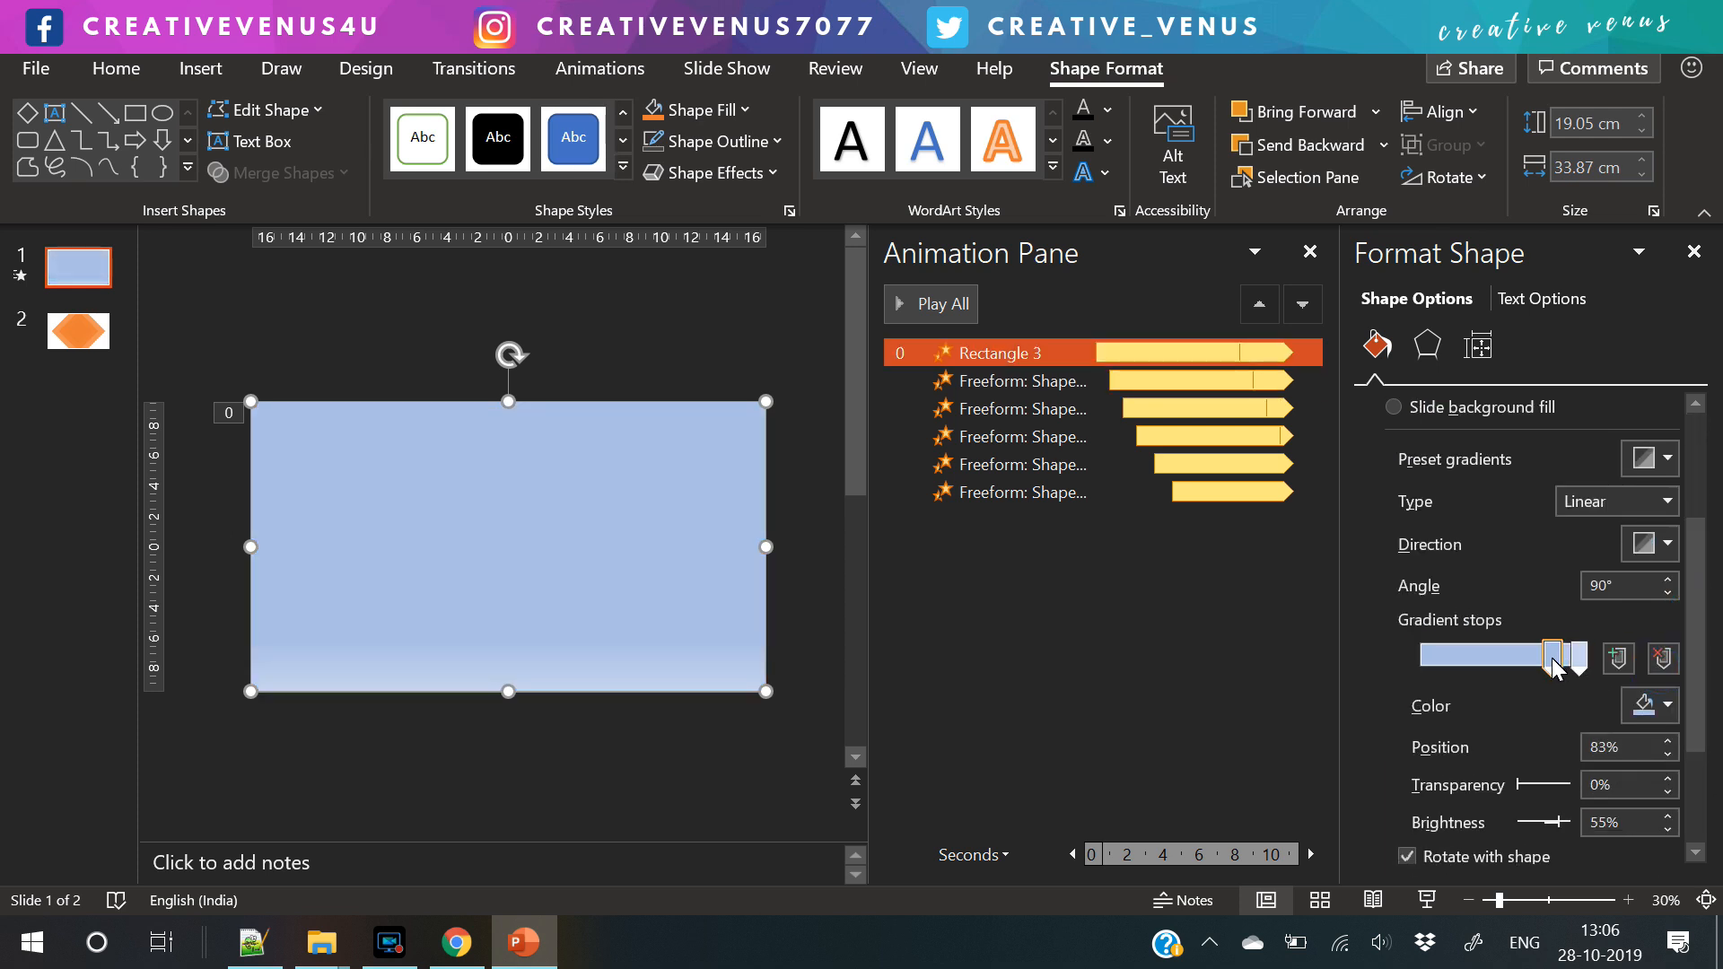
{"action": "left_click", "coordinate": [1664, 706]}
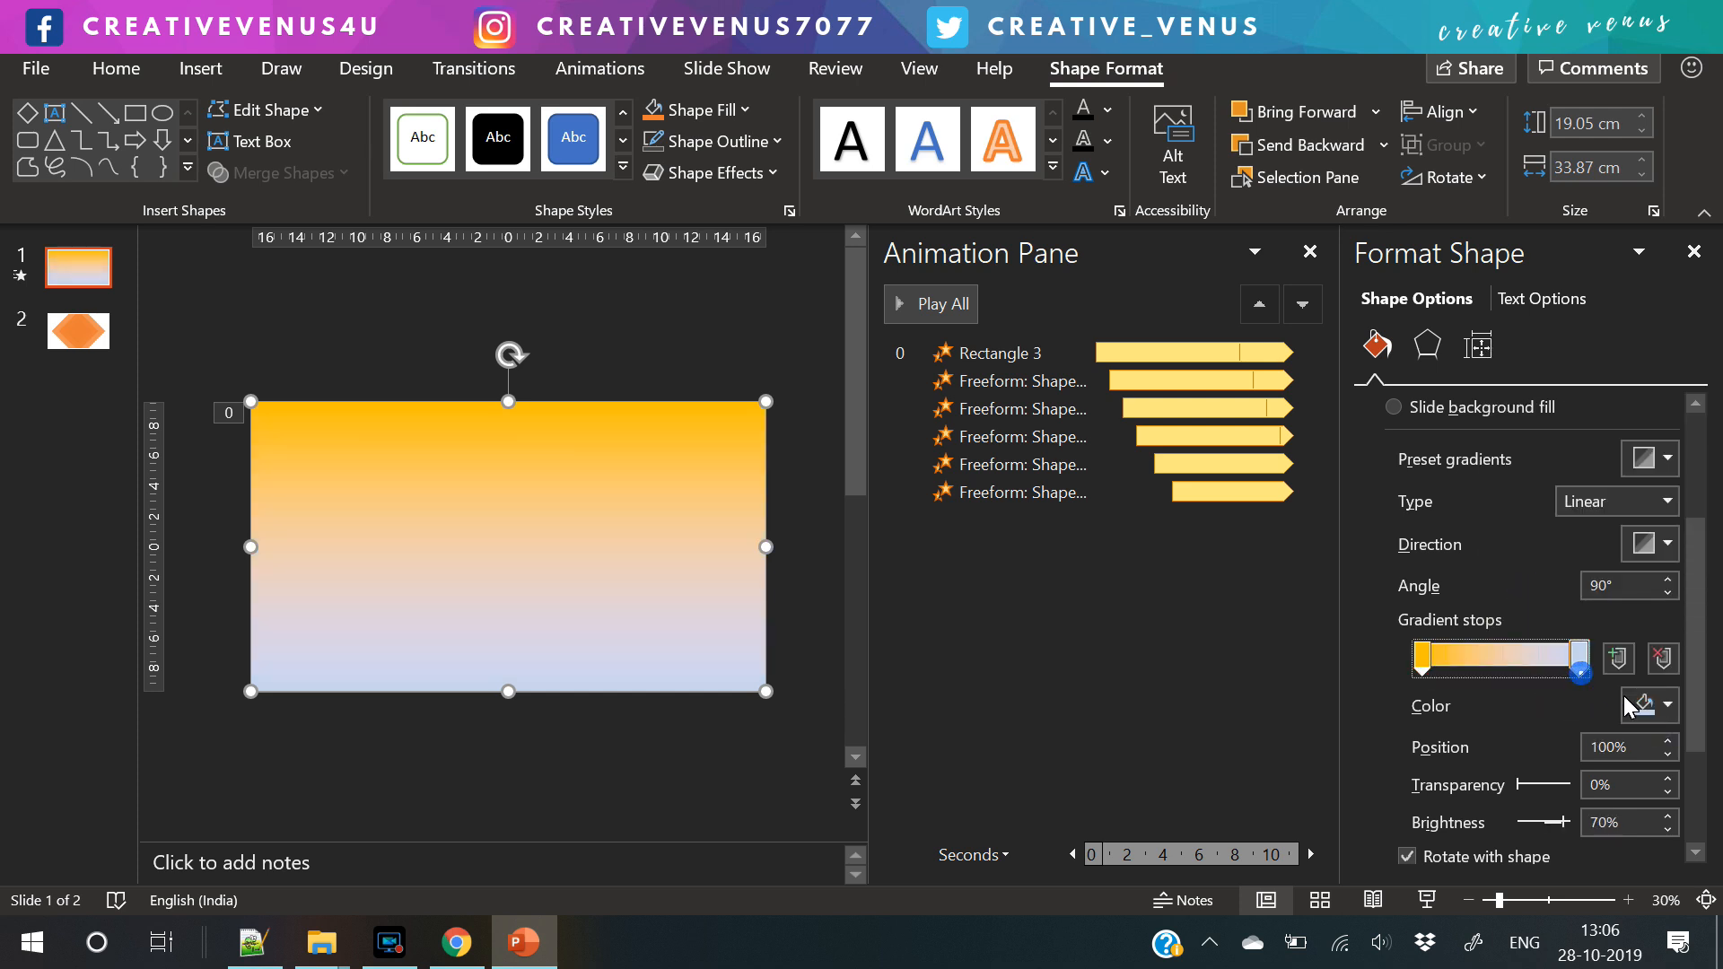
{"action": "left_click", "coordinate": [1648, 706]}
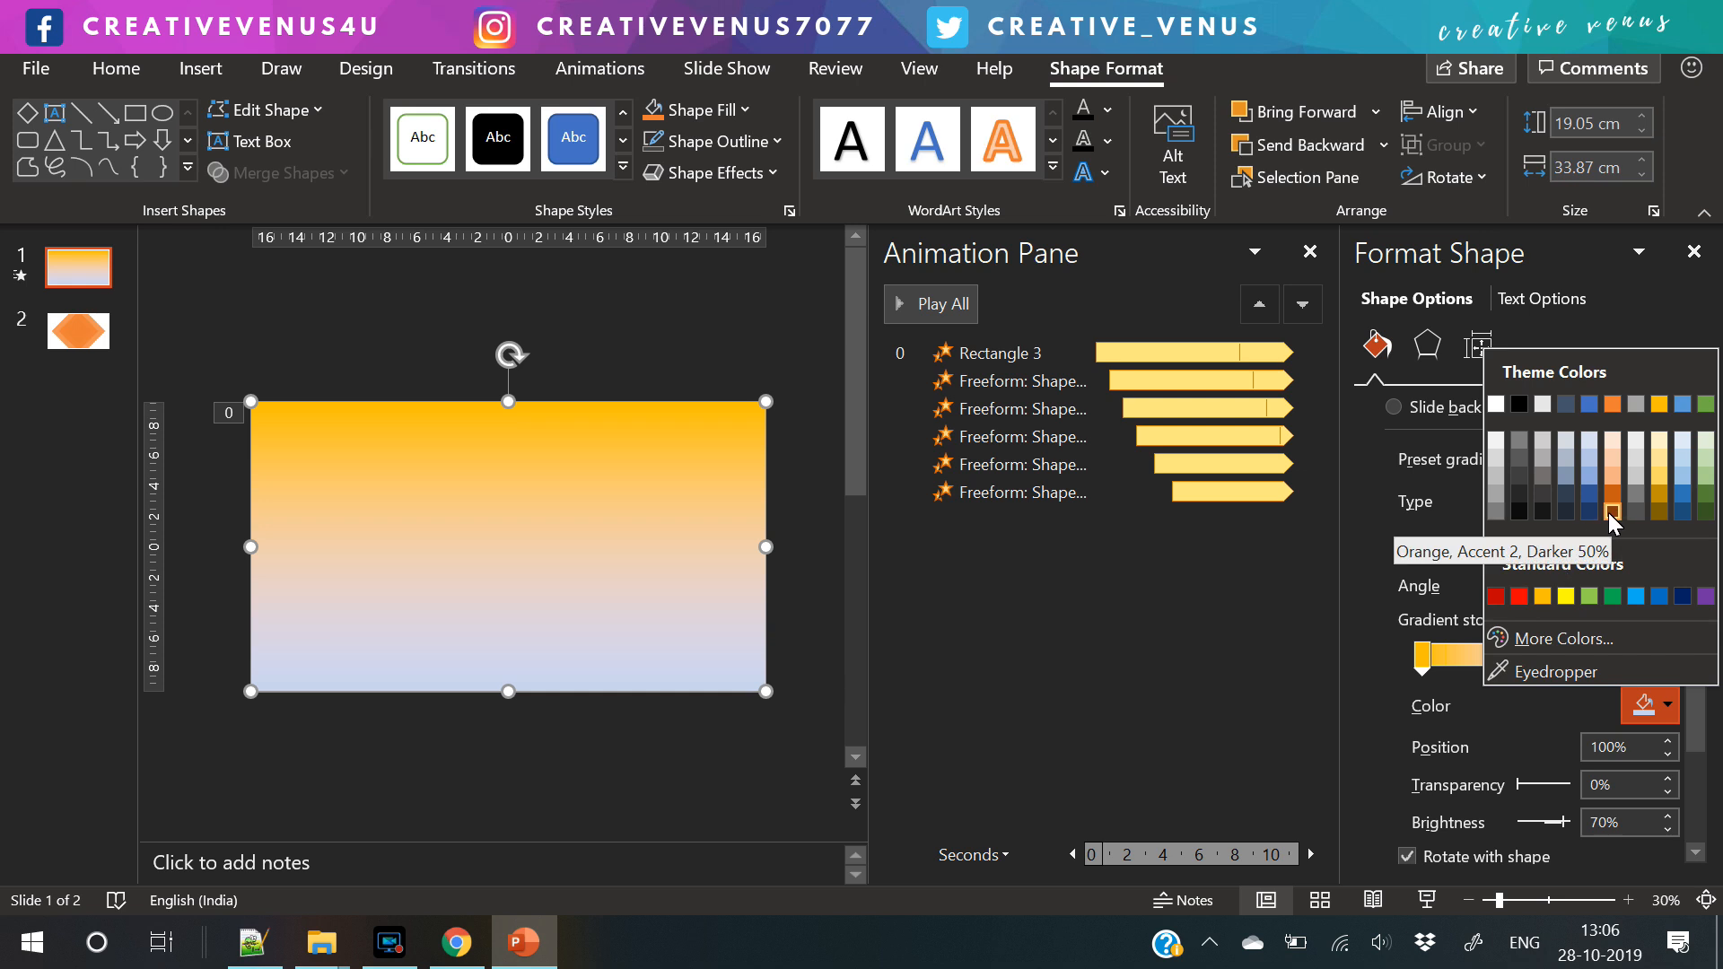
{"action": "left_click", "coordinate": [1587, 496]}
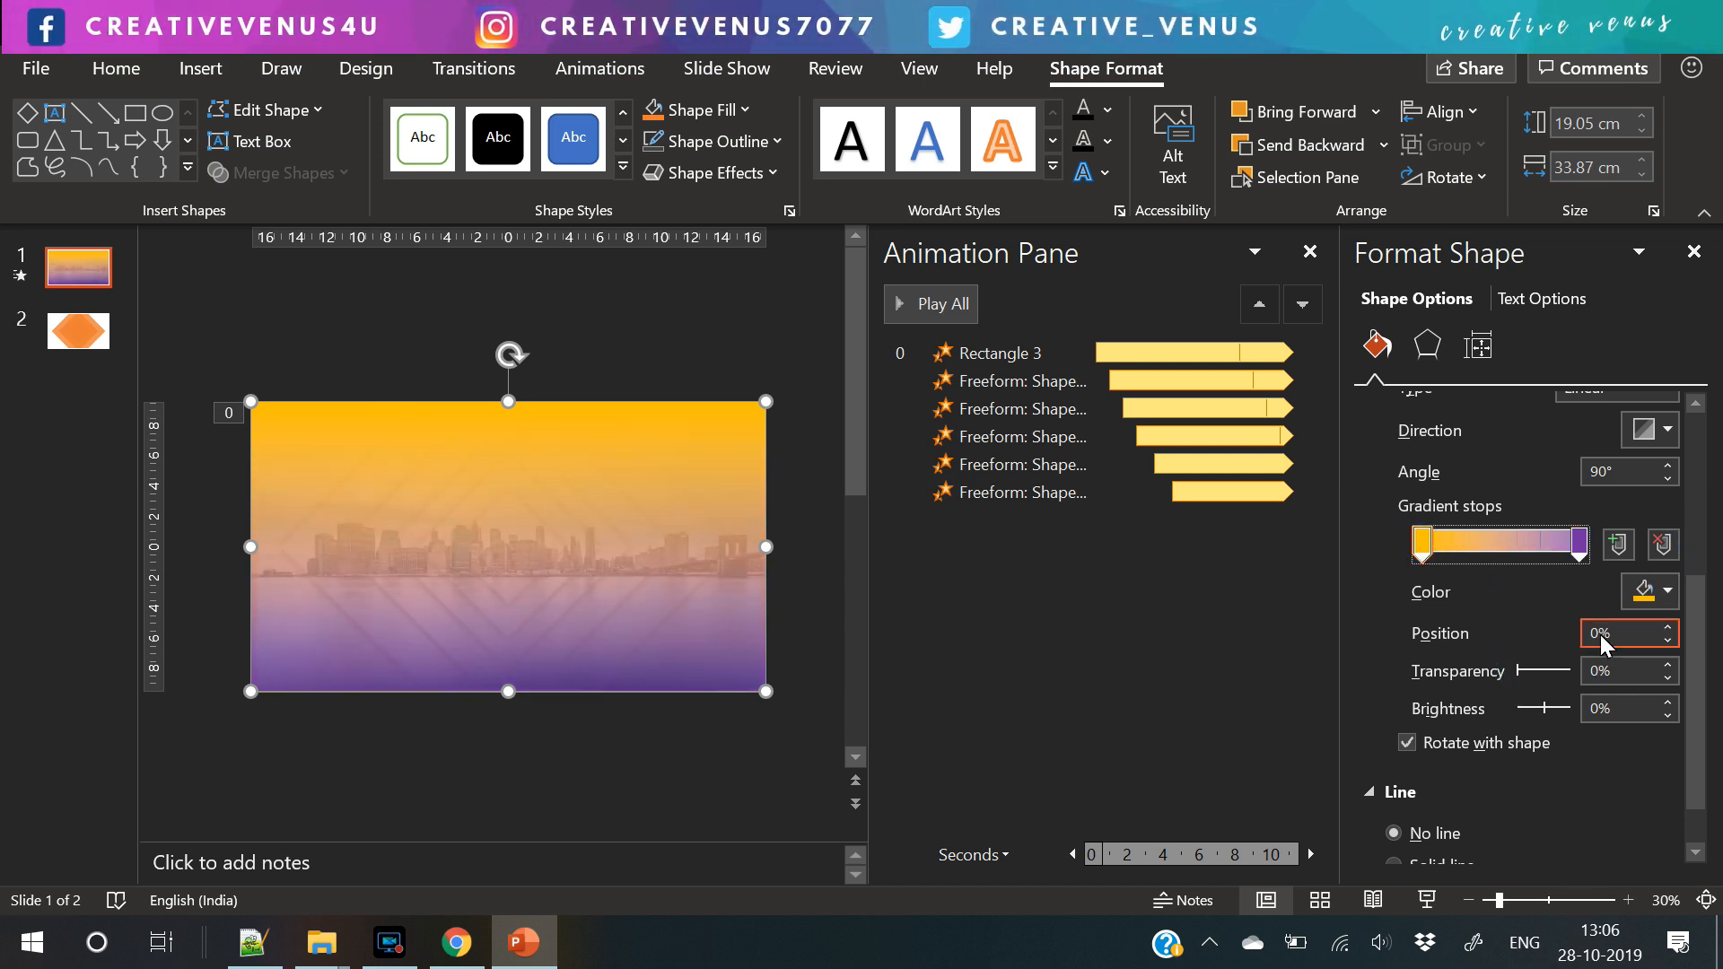
{"action": "left_click_drag", "start_coordinate": [1562, 671], "coordinate": [1550, 672]}
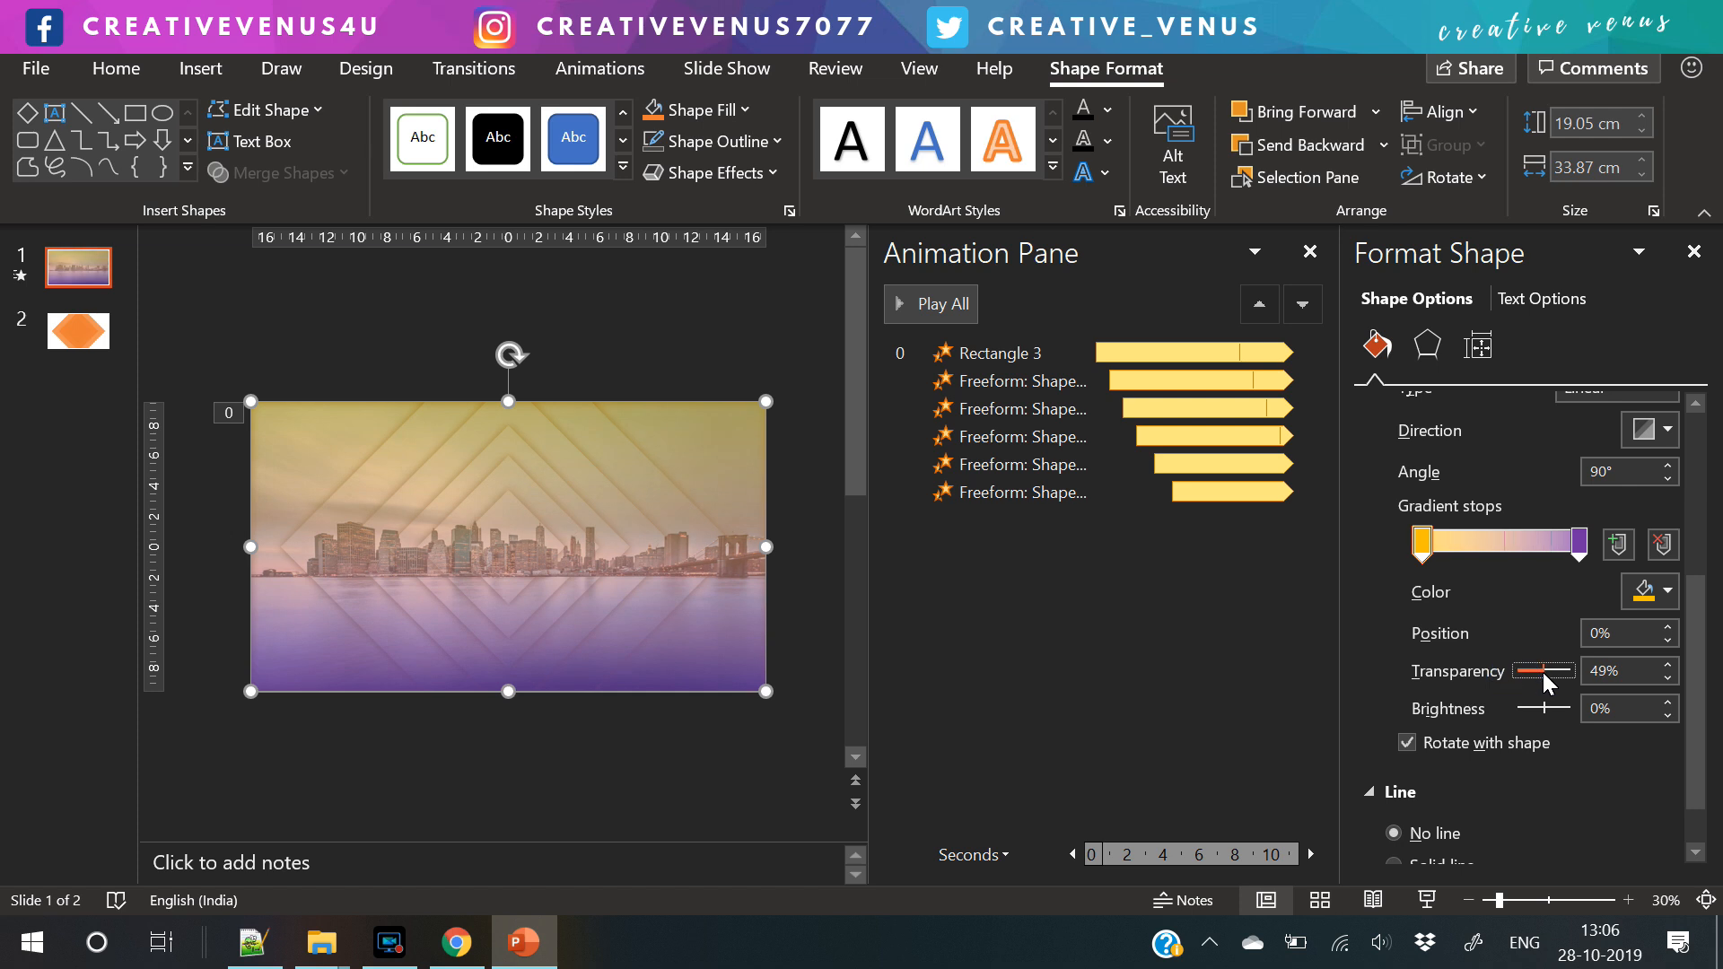
{"action": "left_click", "coordinate": [1643, 429]}
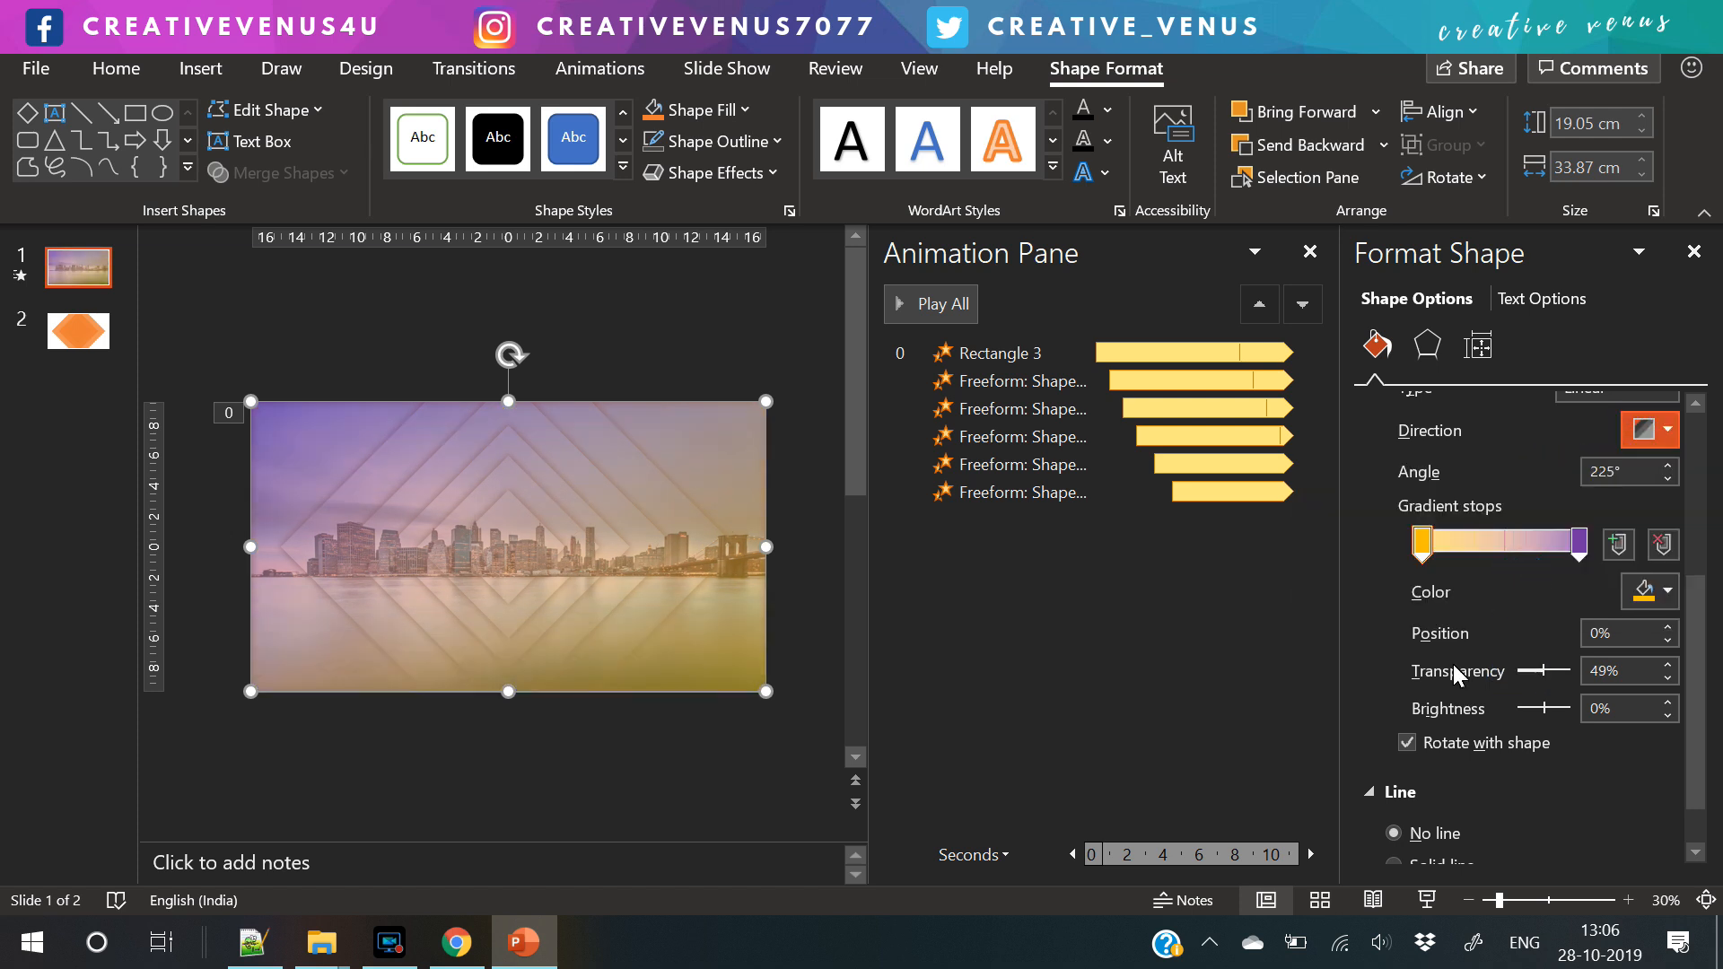
- Make the first gradient stop blue and add a light cyan middle stop
{"action": "left_click", "coordinate": [1662, 590]}
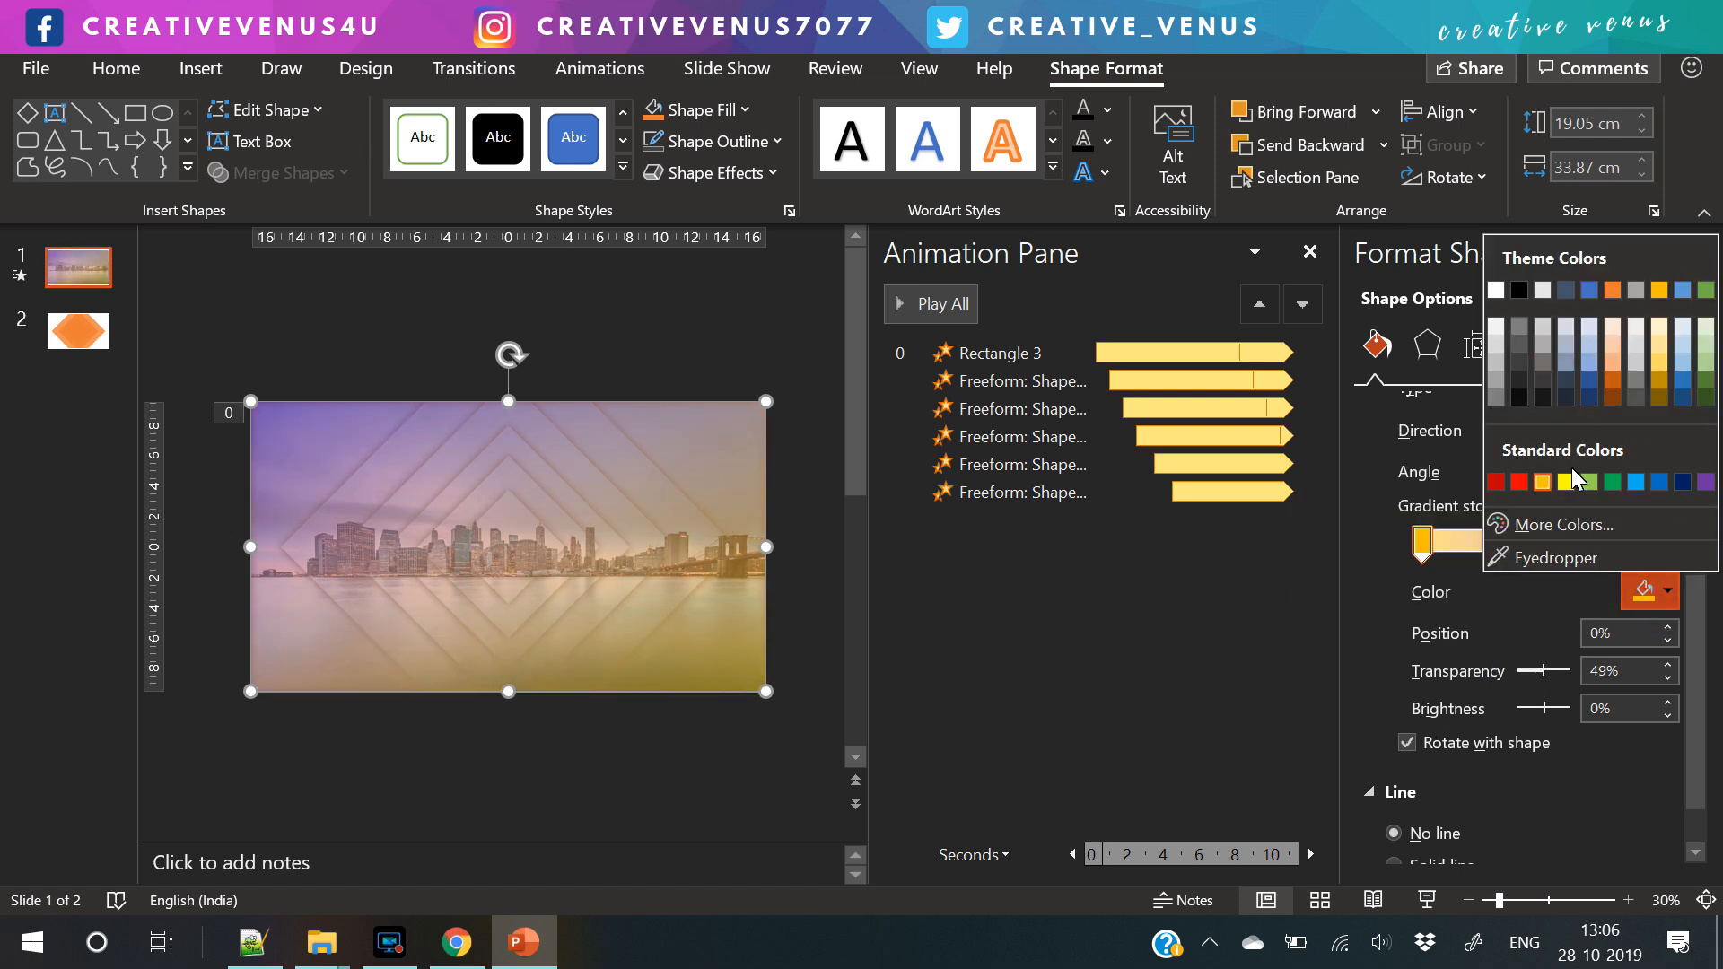
{"action": "left_click", "coordinate": [1633, 481]}
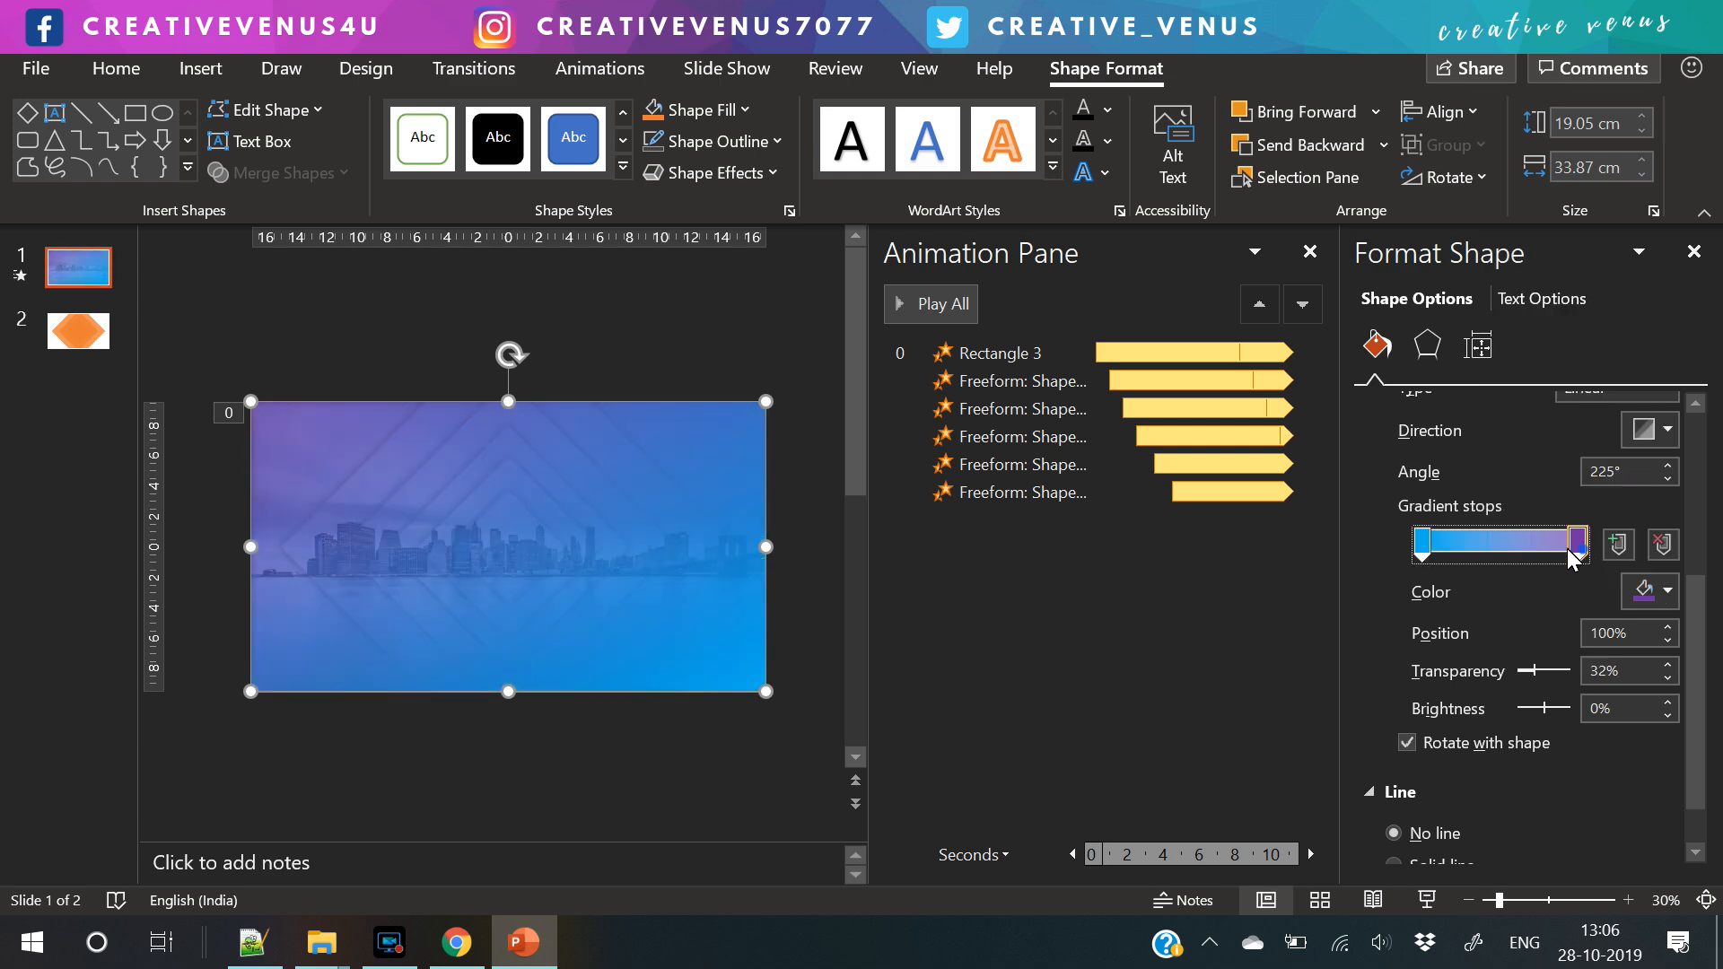
{"action": "left_click", "coordinate": [1490, 544]}
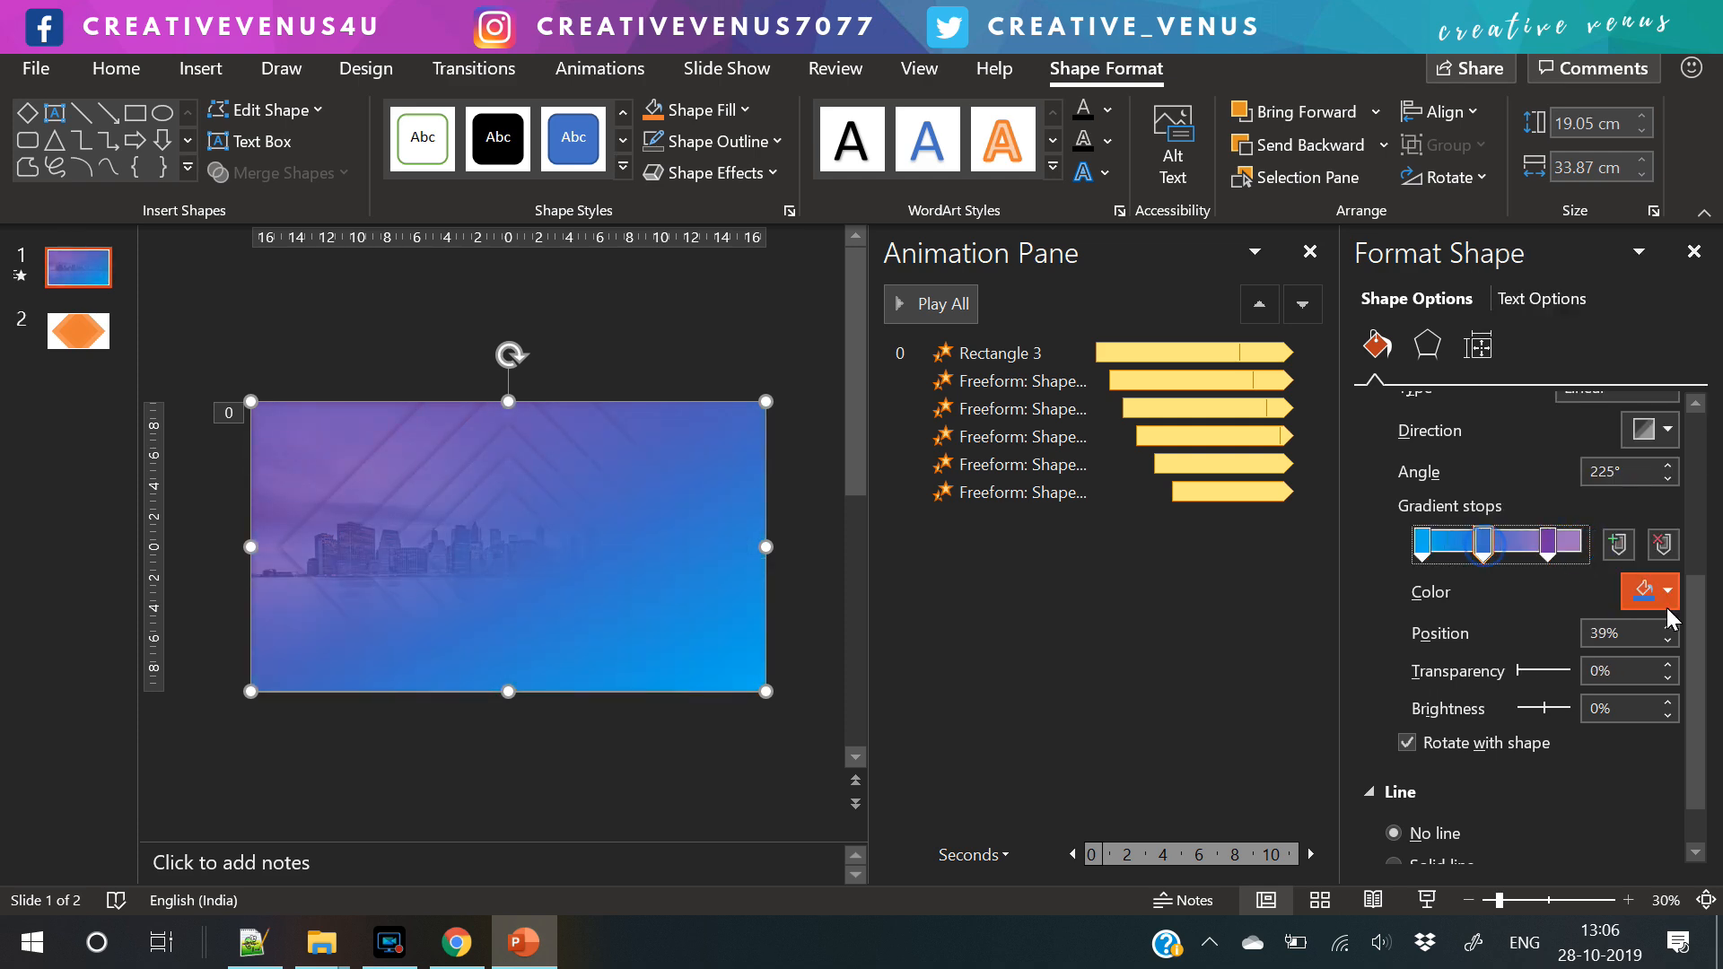
{"action": "left_click", "coordinate": [1639, 591]}
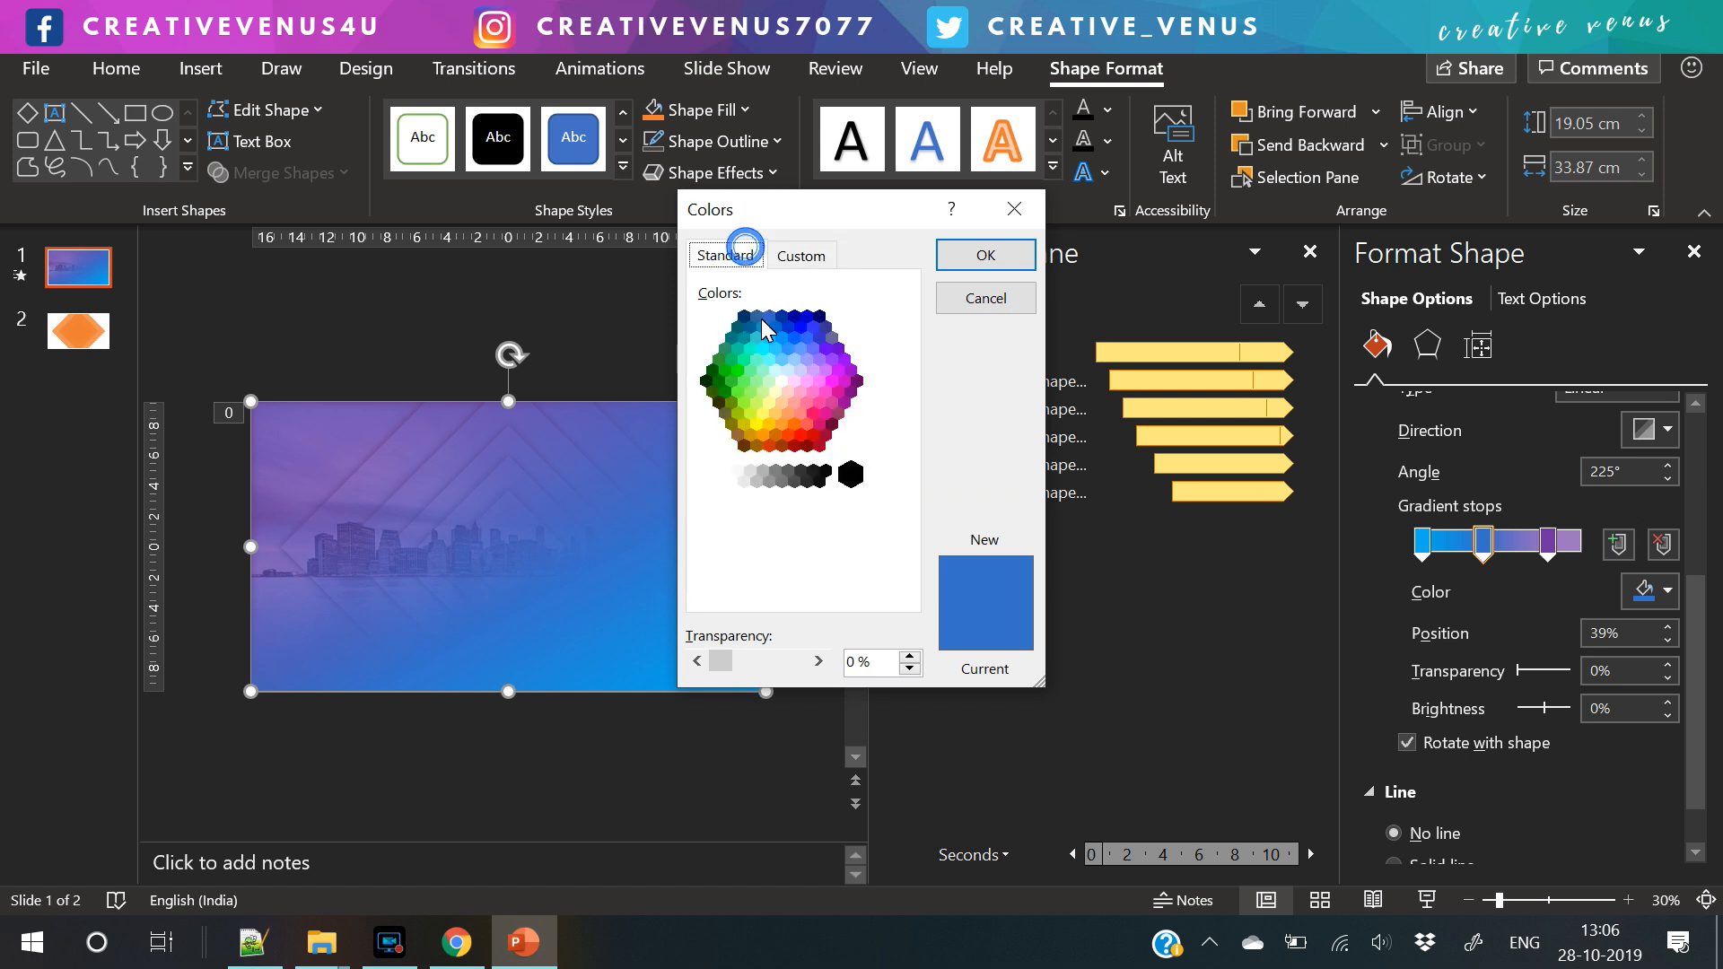
{"action": "left_click", "coordinate": [982, 255]}
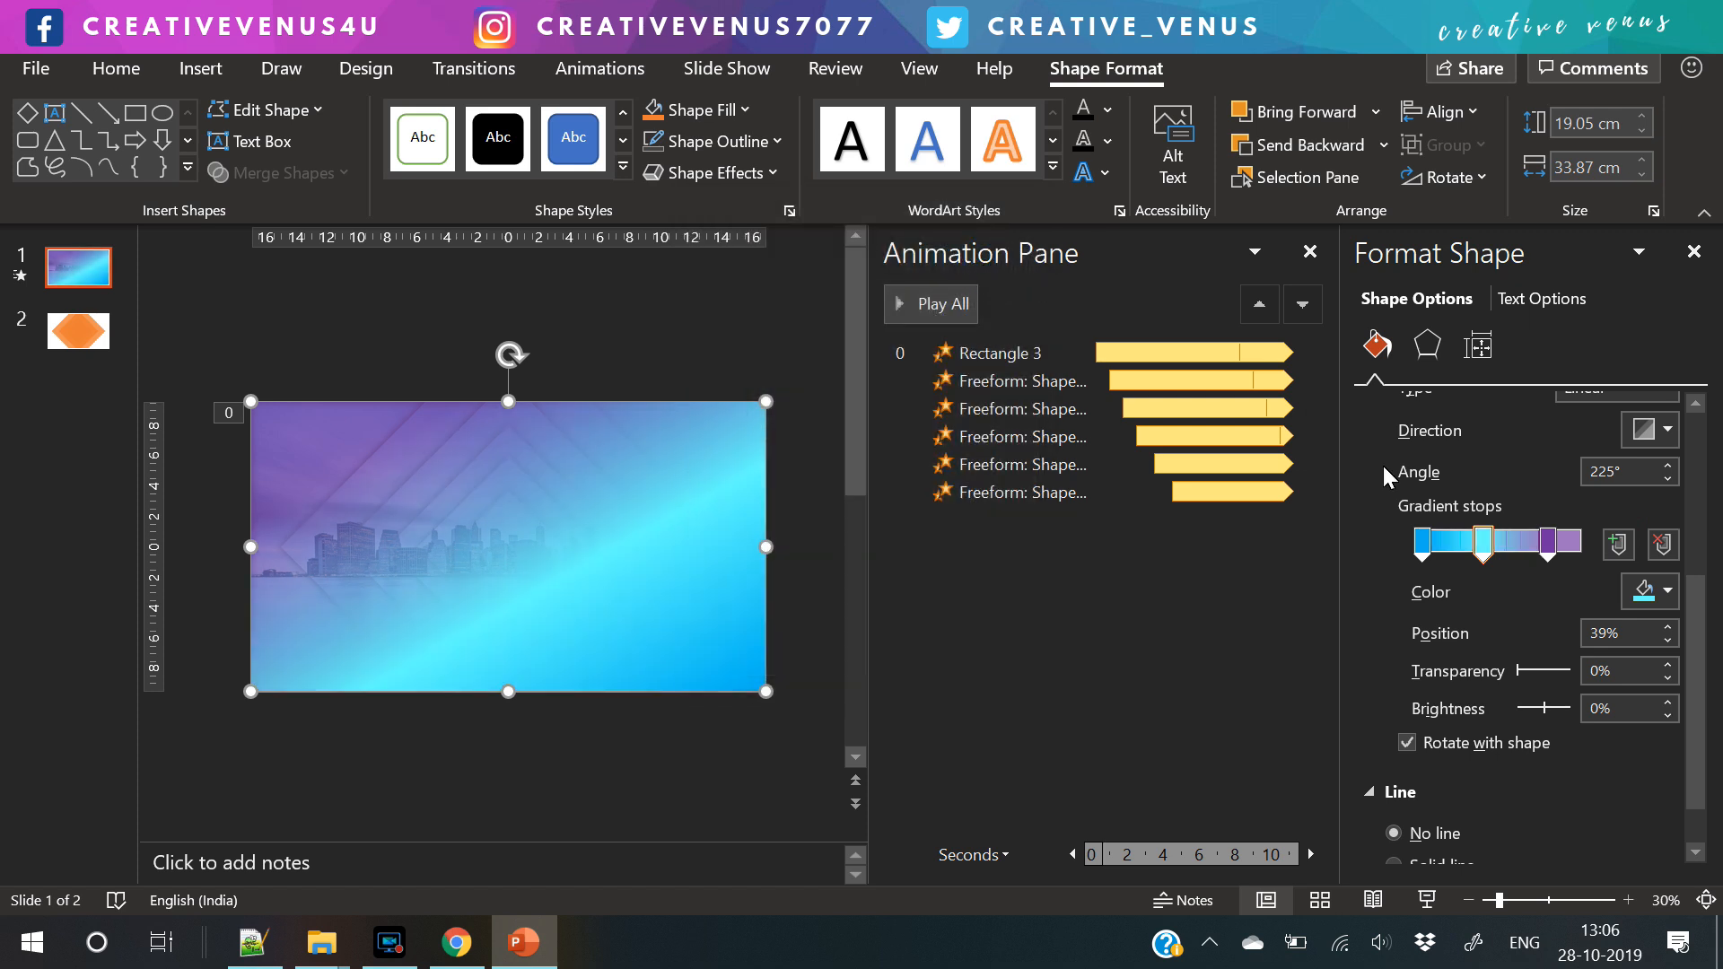
- Reposition the stops to about 10%, 45% and 89% and raise the first stop's transparency
{"action": "left_click_drag", "start_coordinate": [1515, 672], "coordinate": [1543, 672]}
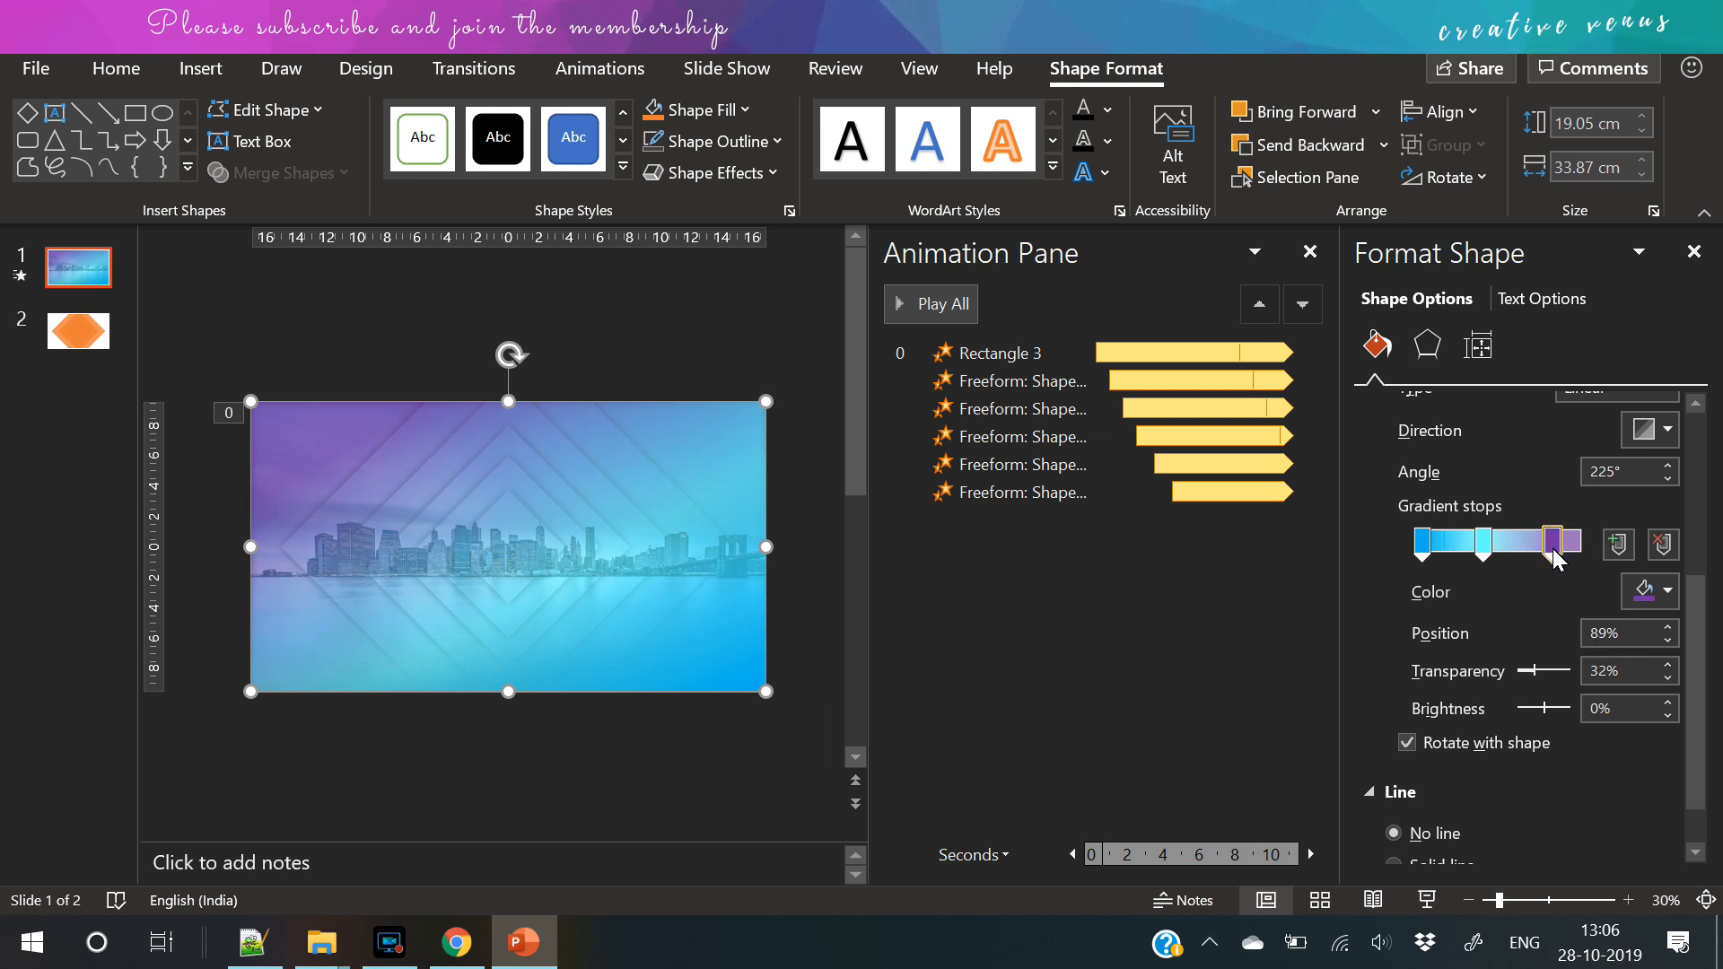
{"action": "left_click_drag", "start_coordinate": [1559, 542], "coordinate": [1477, 553]}
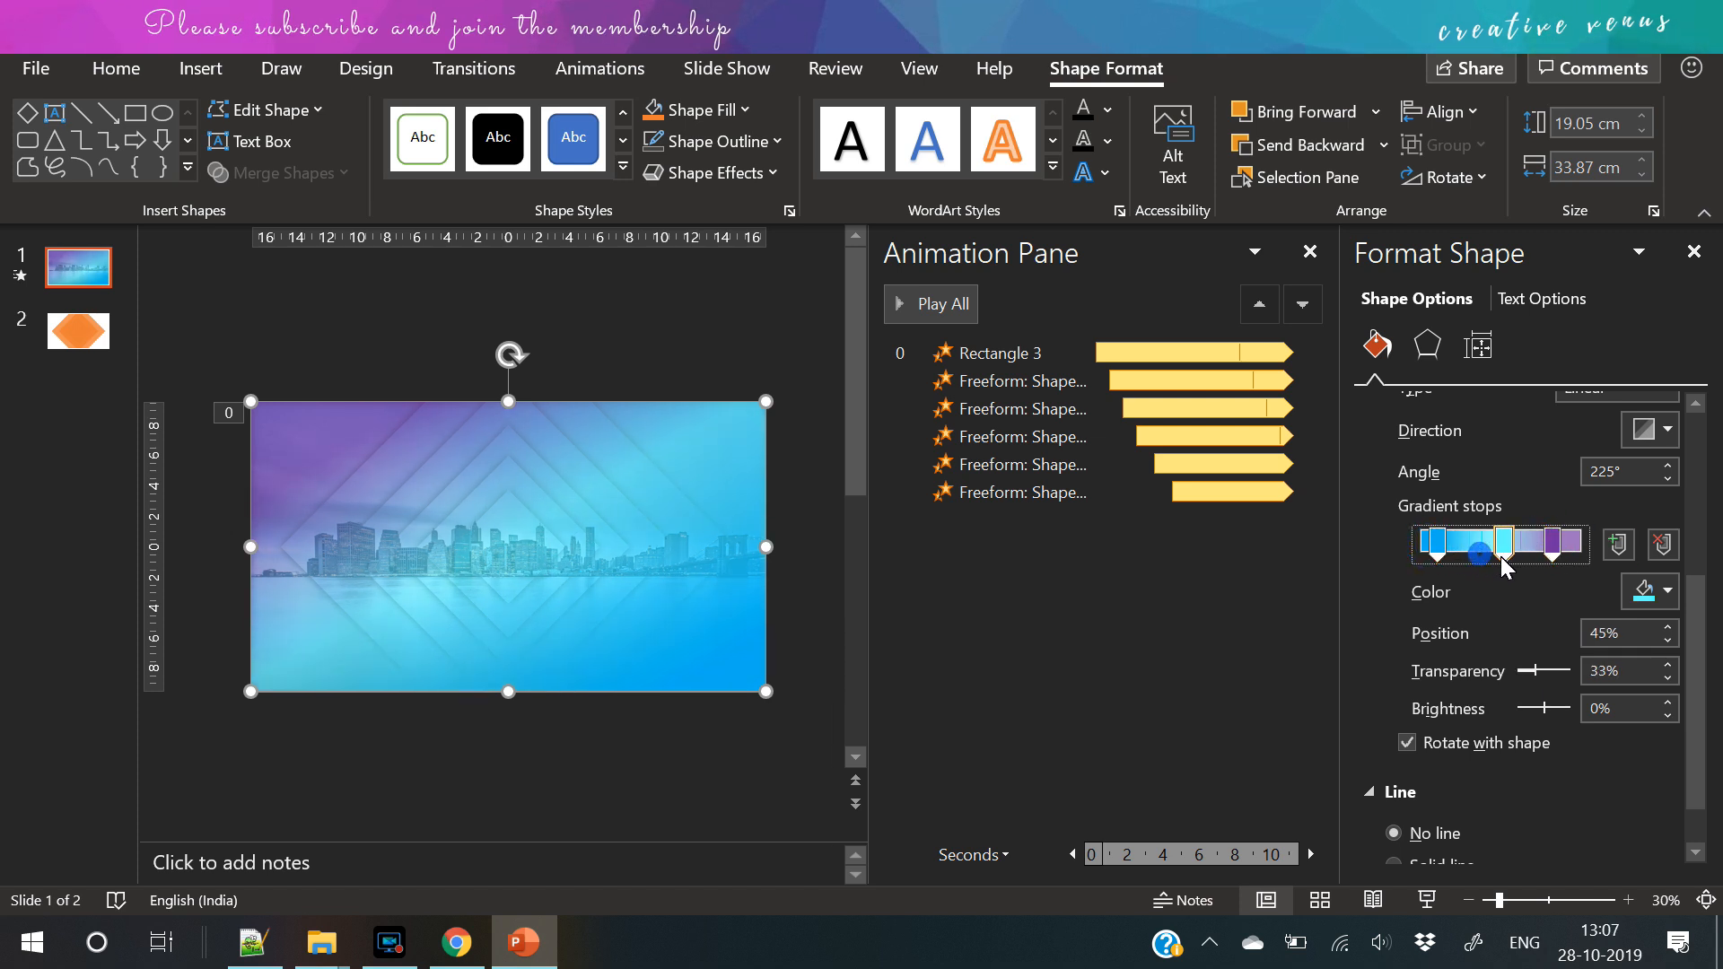
{"action": "left_click_drag", "start_coordinate": [1481, 555], "coordinate": [1560, 546]}
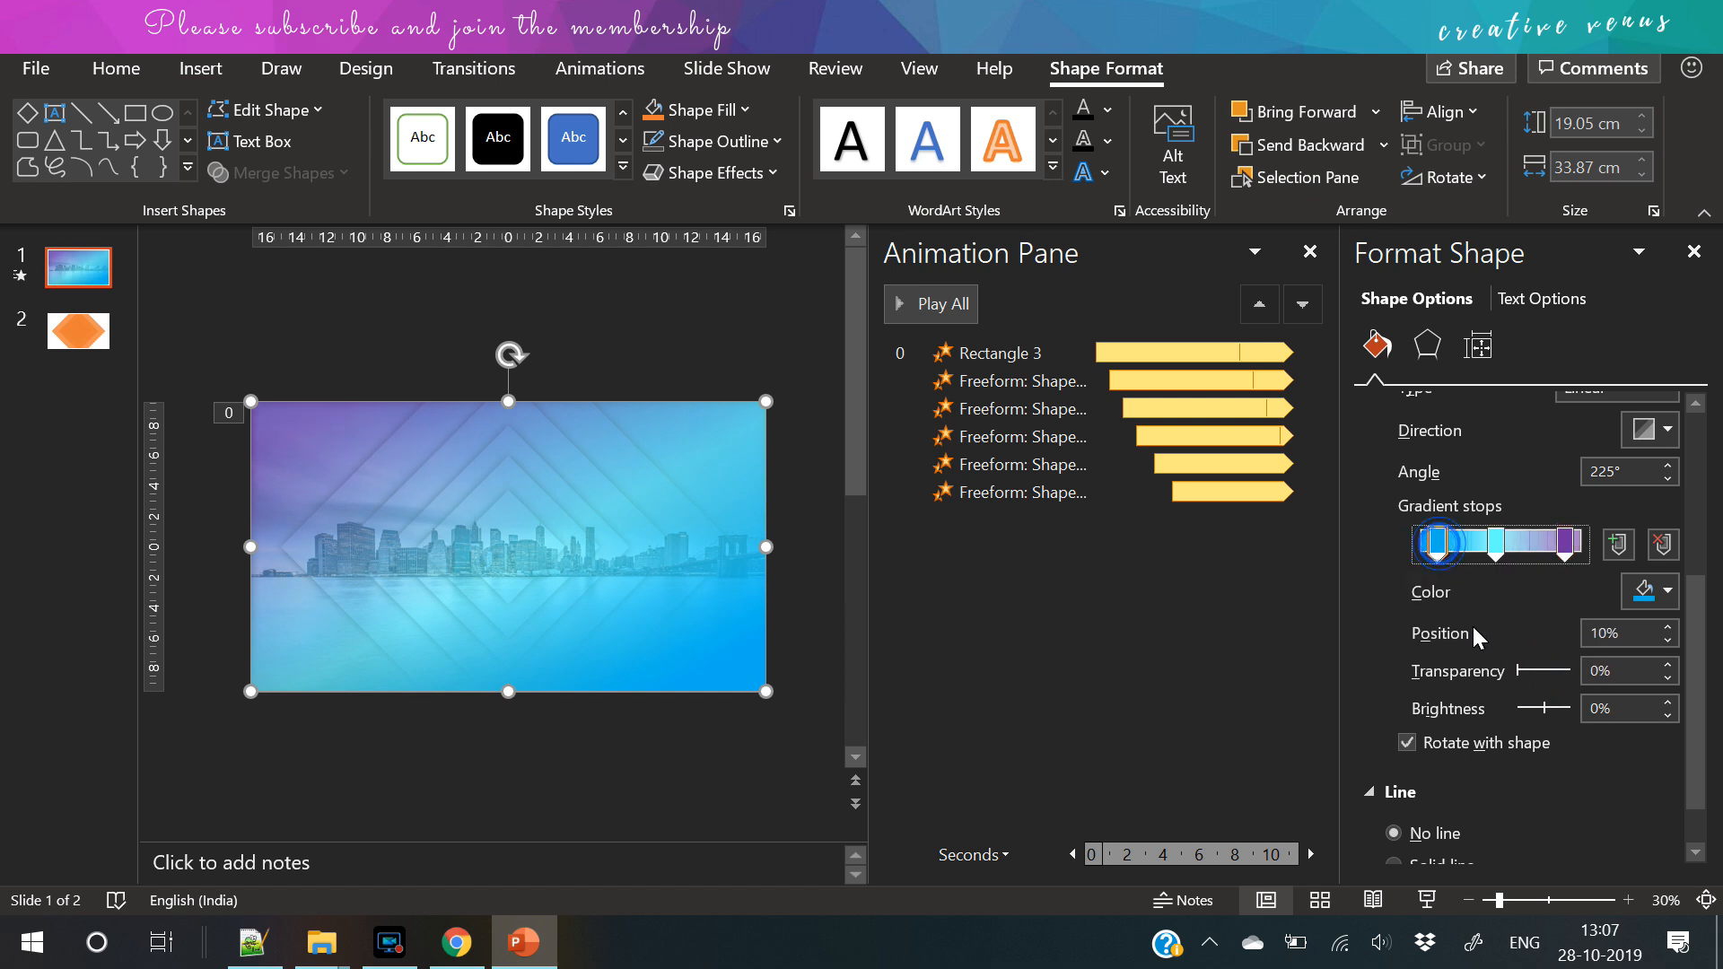
{"action": "left_click_drag", "start_coordinate": [1517, 673], "coordinate": [1549, 674]}
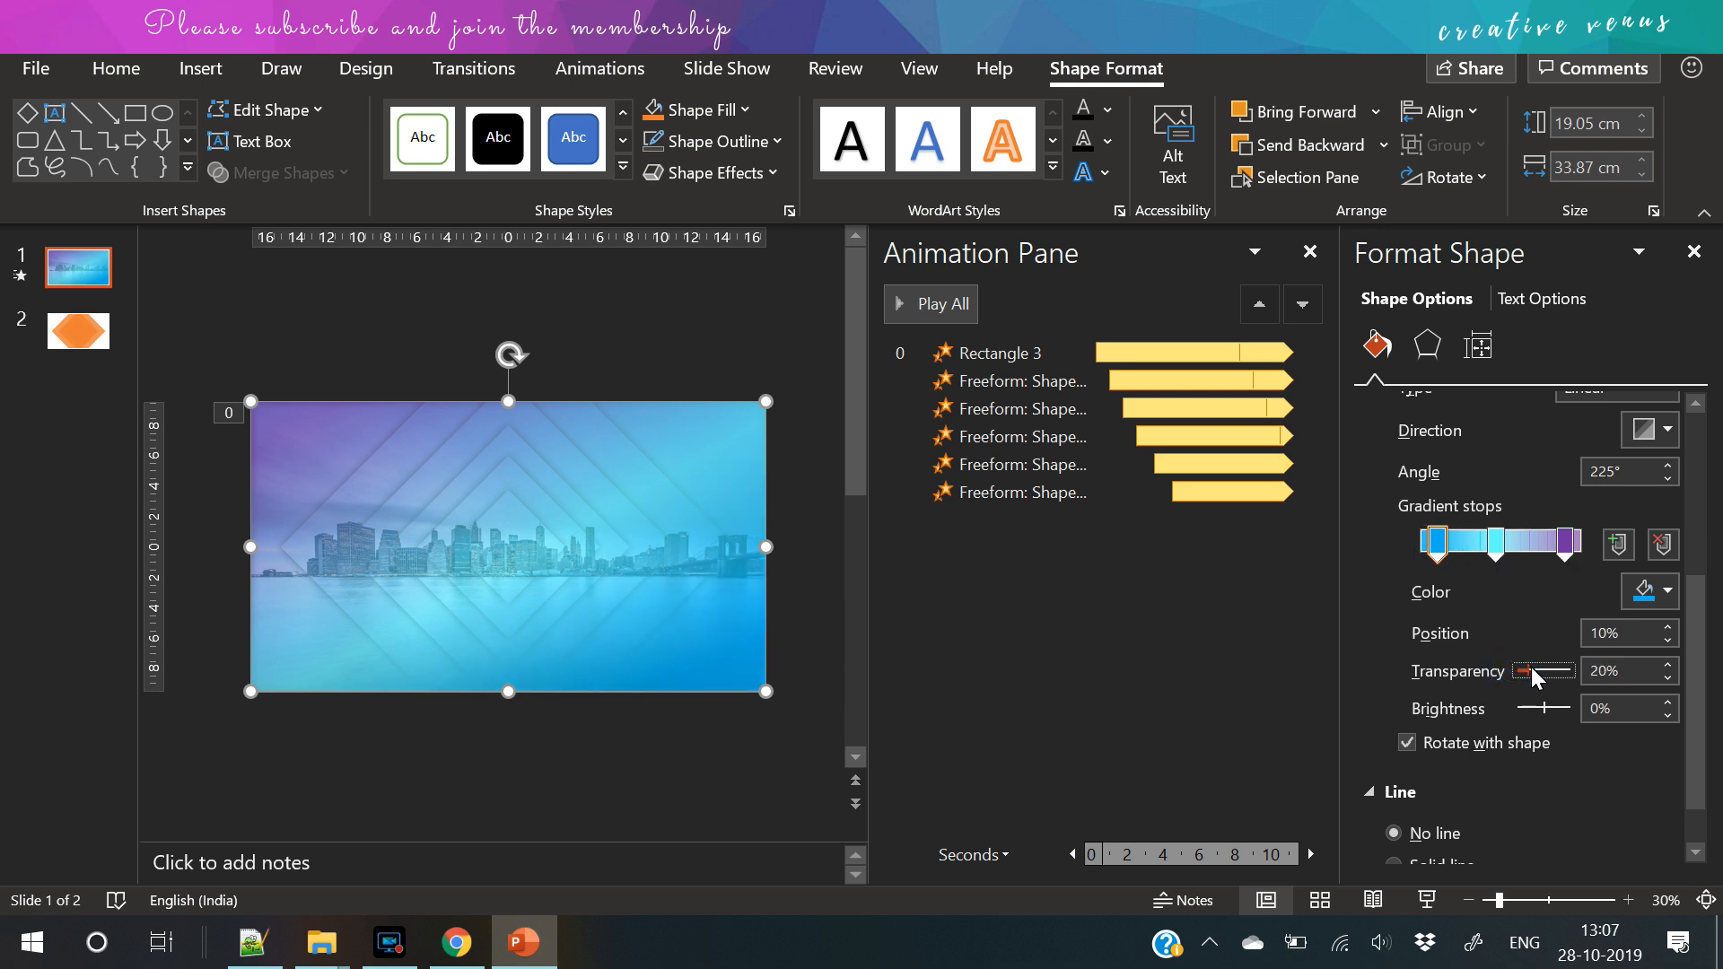
{"action": "left_click_drag", "start_coordinate": [1524, 670], "coordinate": [1544, 670]}
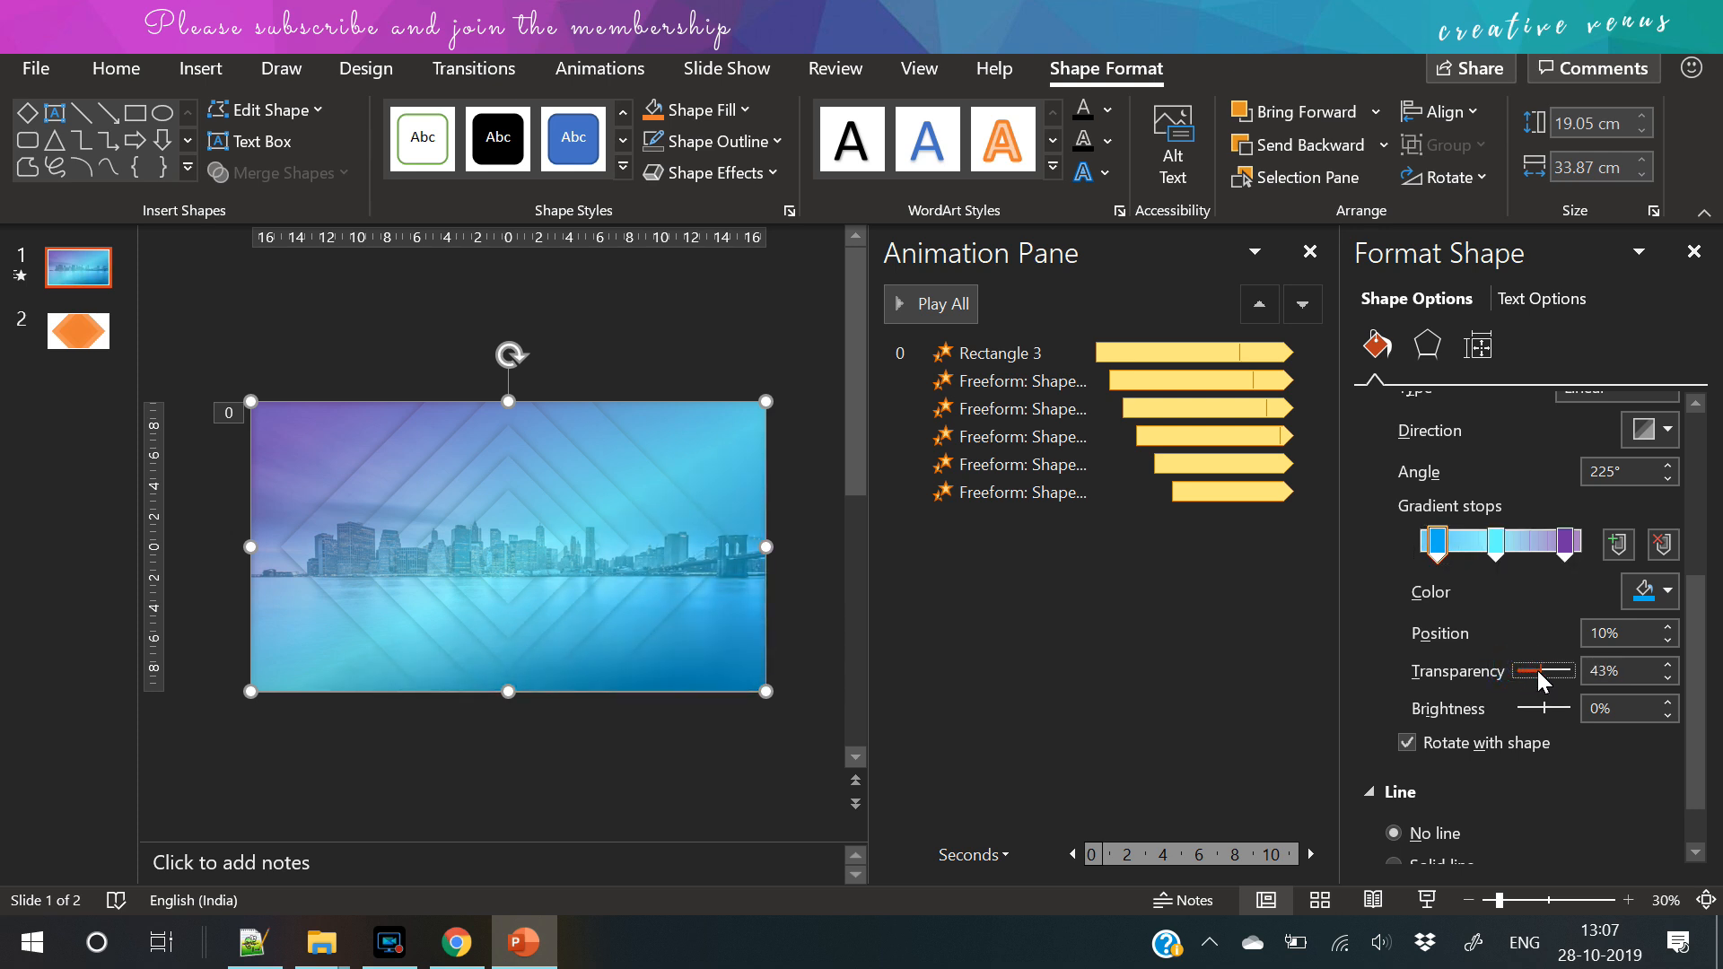
{"action": "left_click_drag", "start_coordinate": [1538, 670], "coordinate": [1555, 670]}
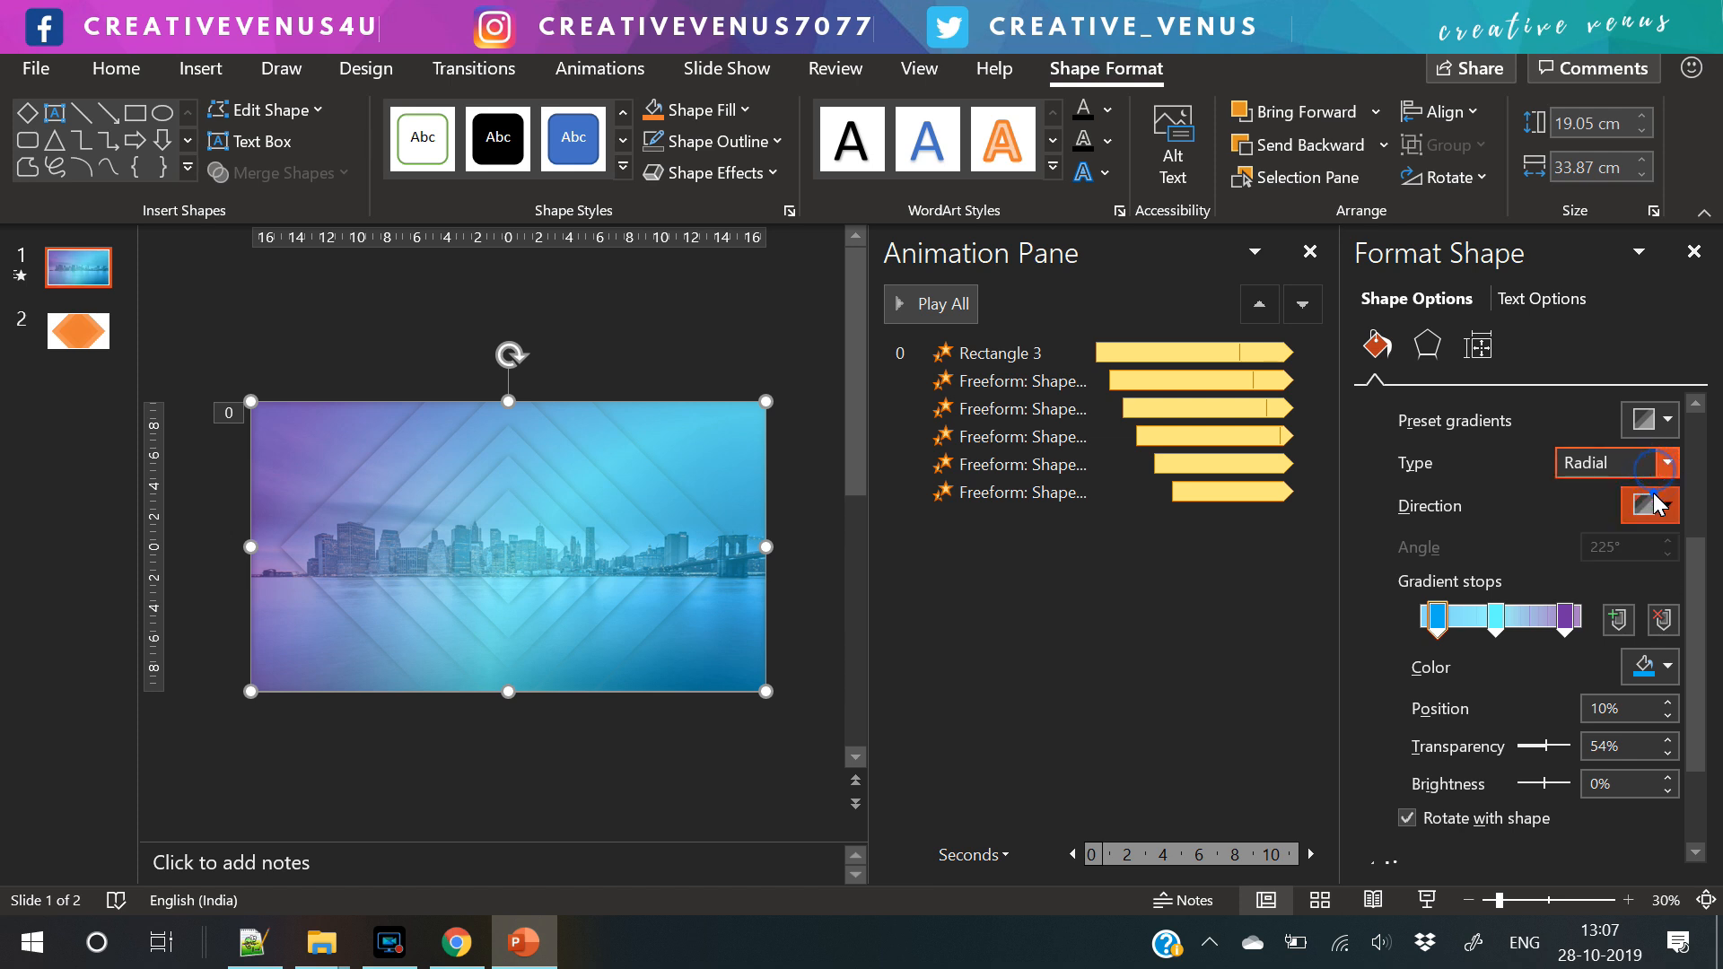
- Set the radial direction, move stops to the start, 38% and 56%, and lower one stop's transparency to 44%
{"action": "left_click", "coordinate": [1648, 507]}
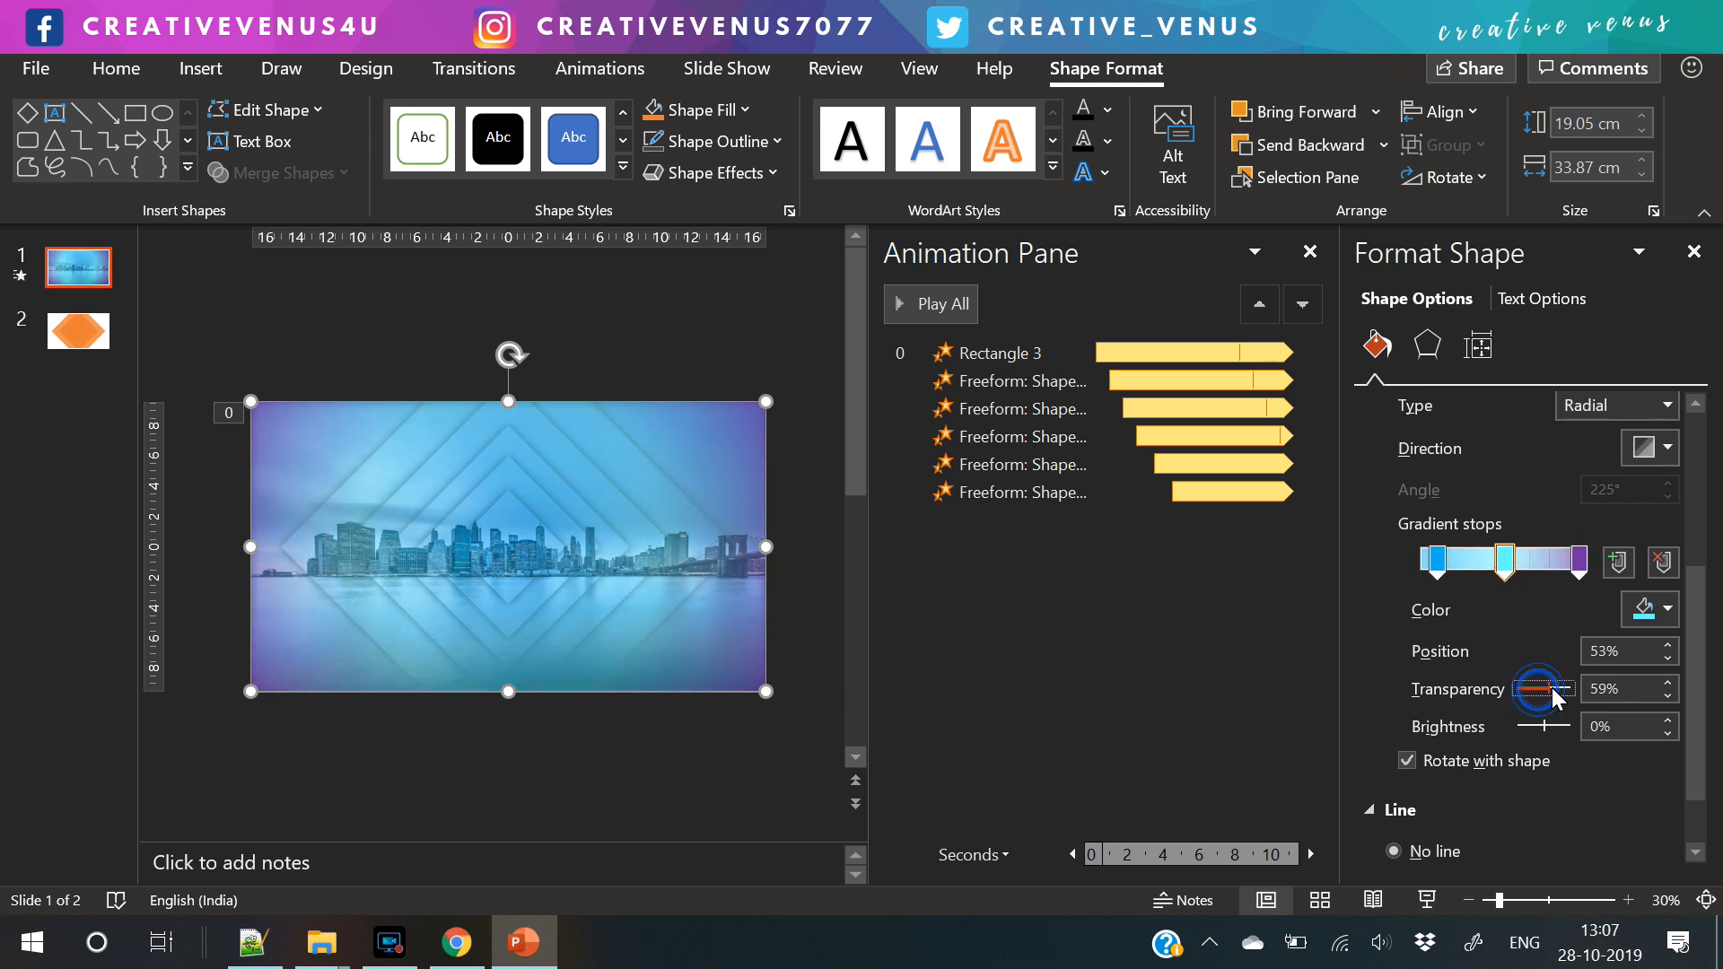
{"action": "left_click_drag", "start_coordinate": [1555, 562], "coordinate": [1492, 562]}
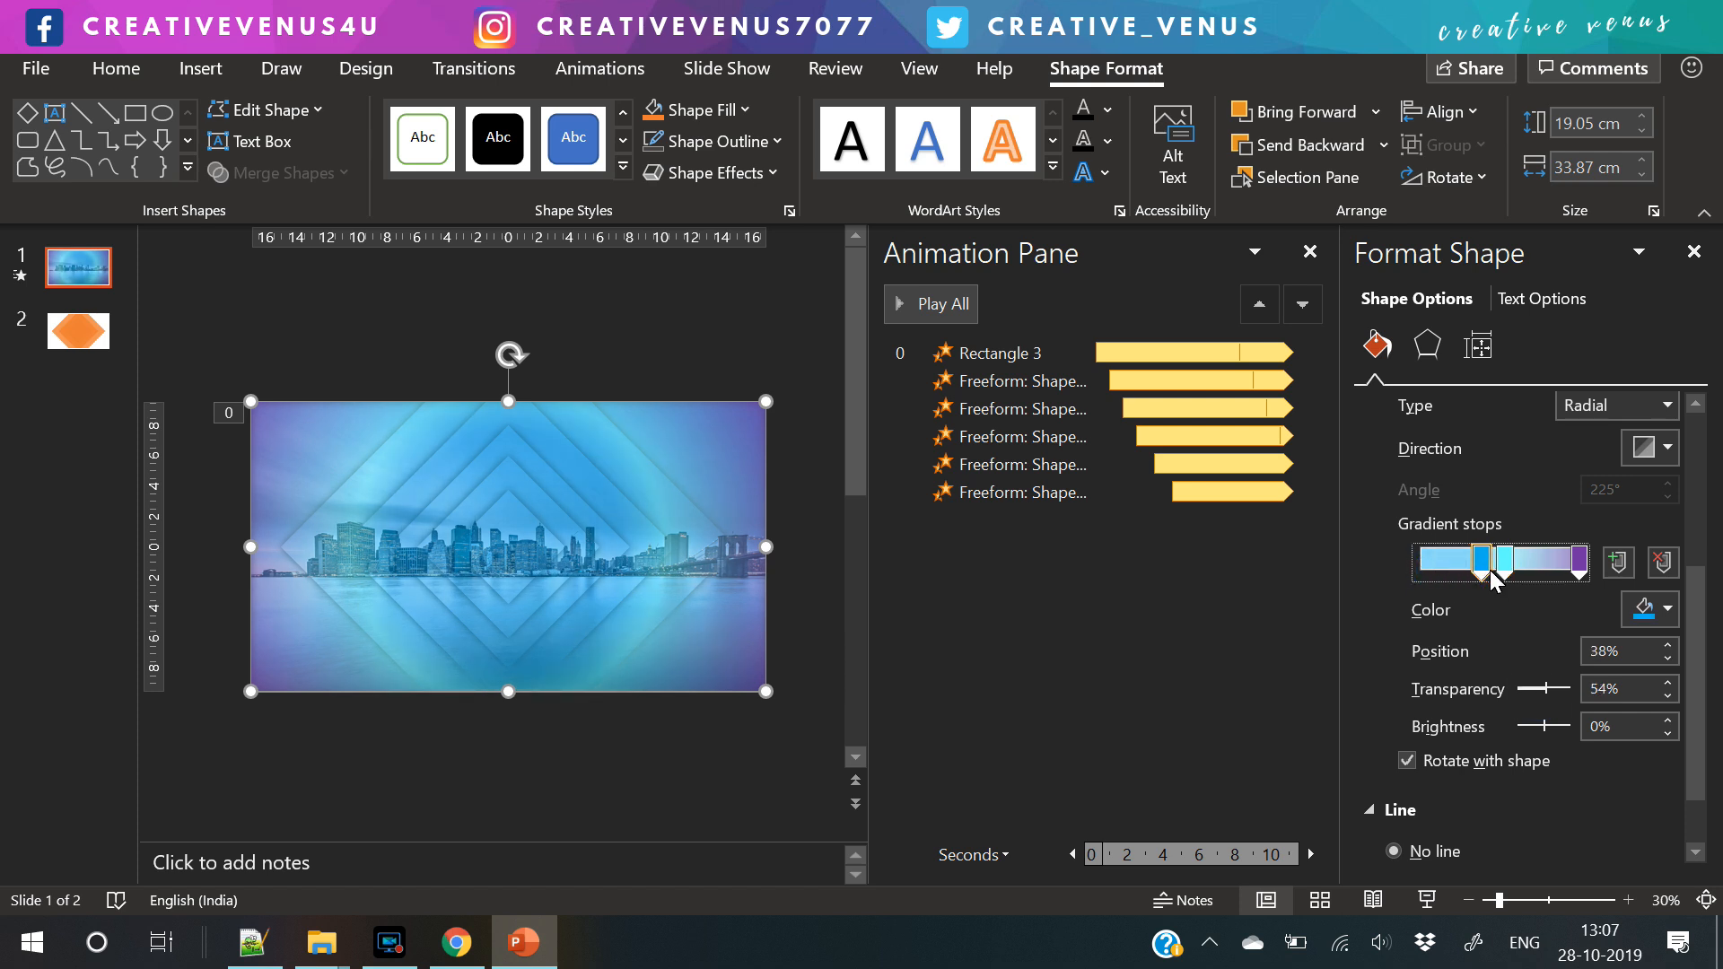
{"action": "left_click_drag", "start_coordinate": [1486, 563], "coordinate": [1422, 563]}
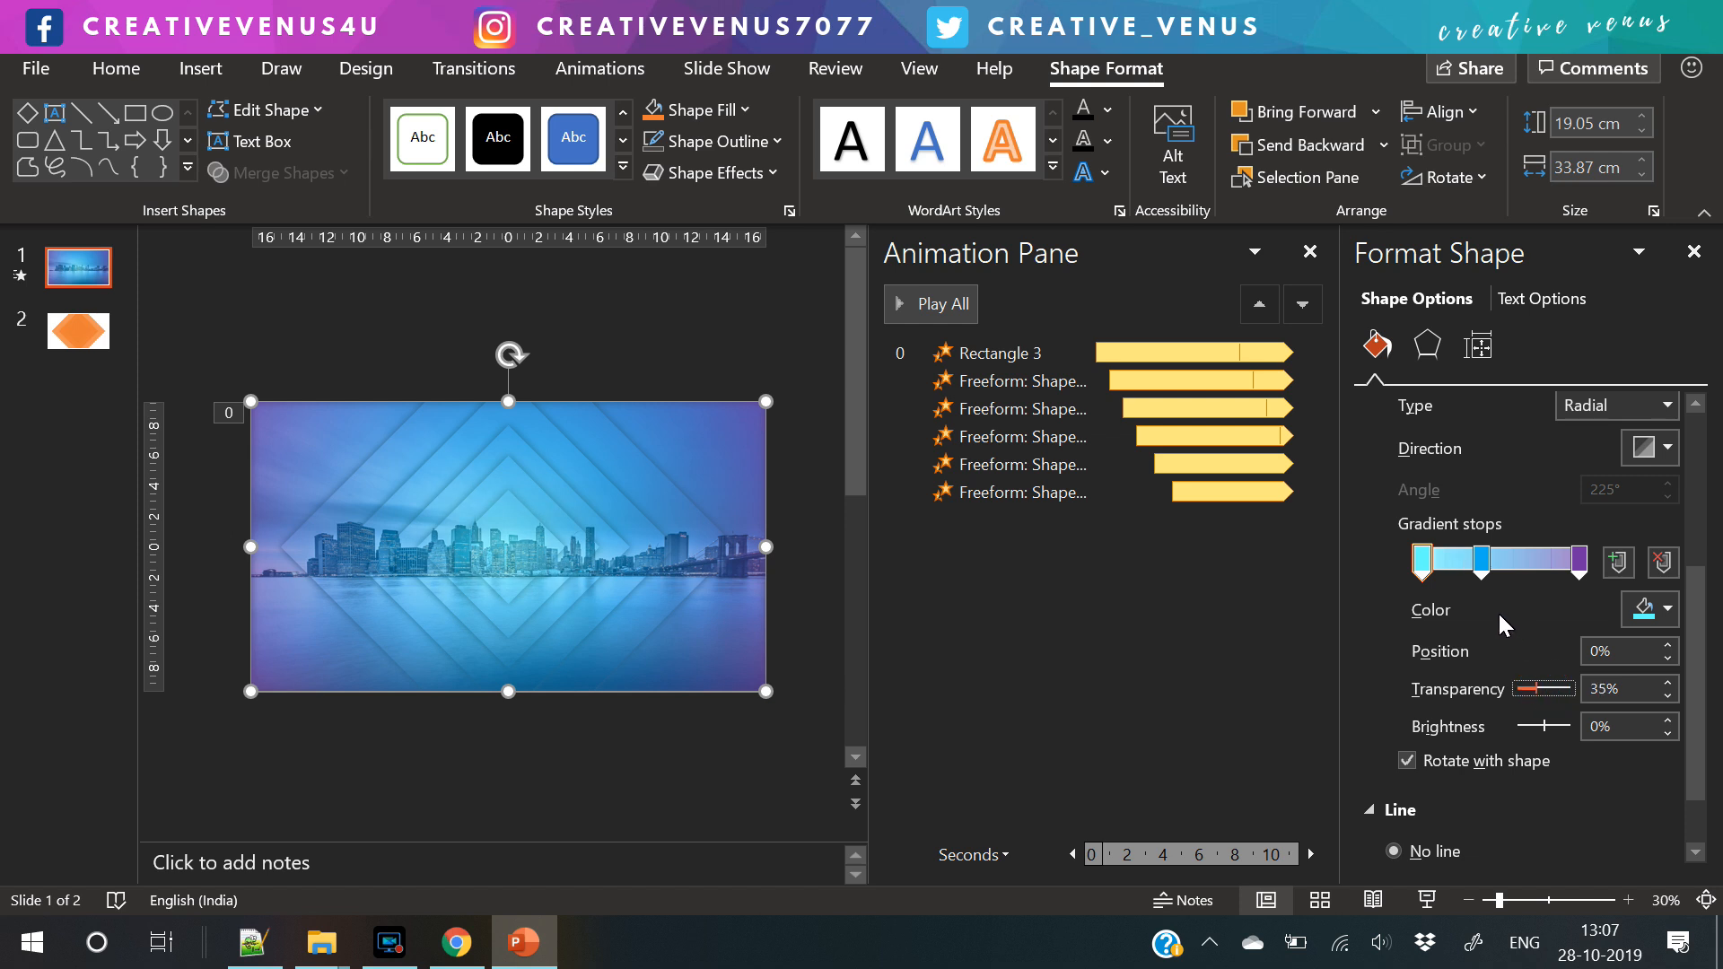
{"action": "left_click_drag", "start_coordinate": [1485, 562], "coordinate": [1517, 562]}
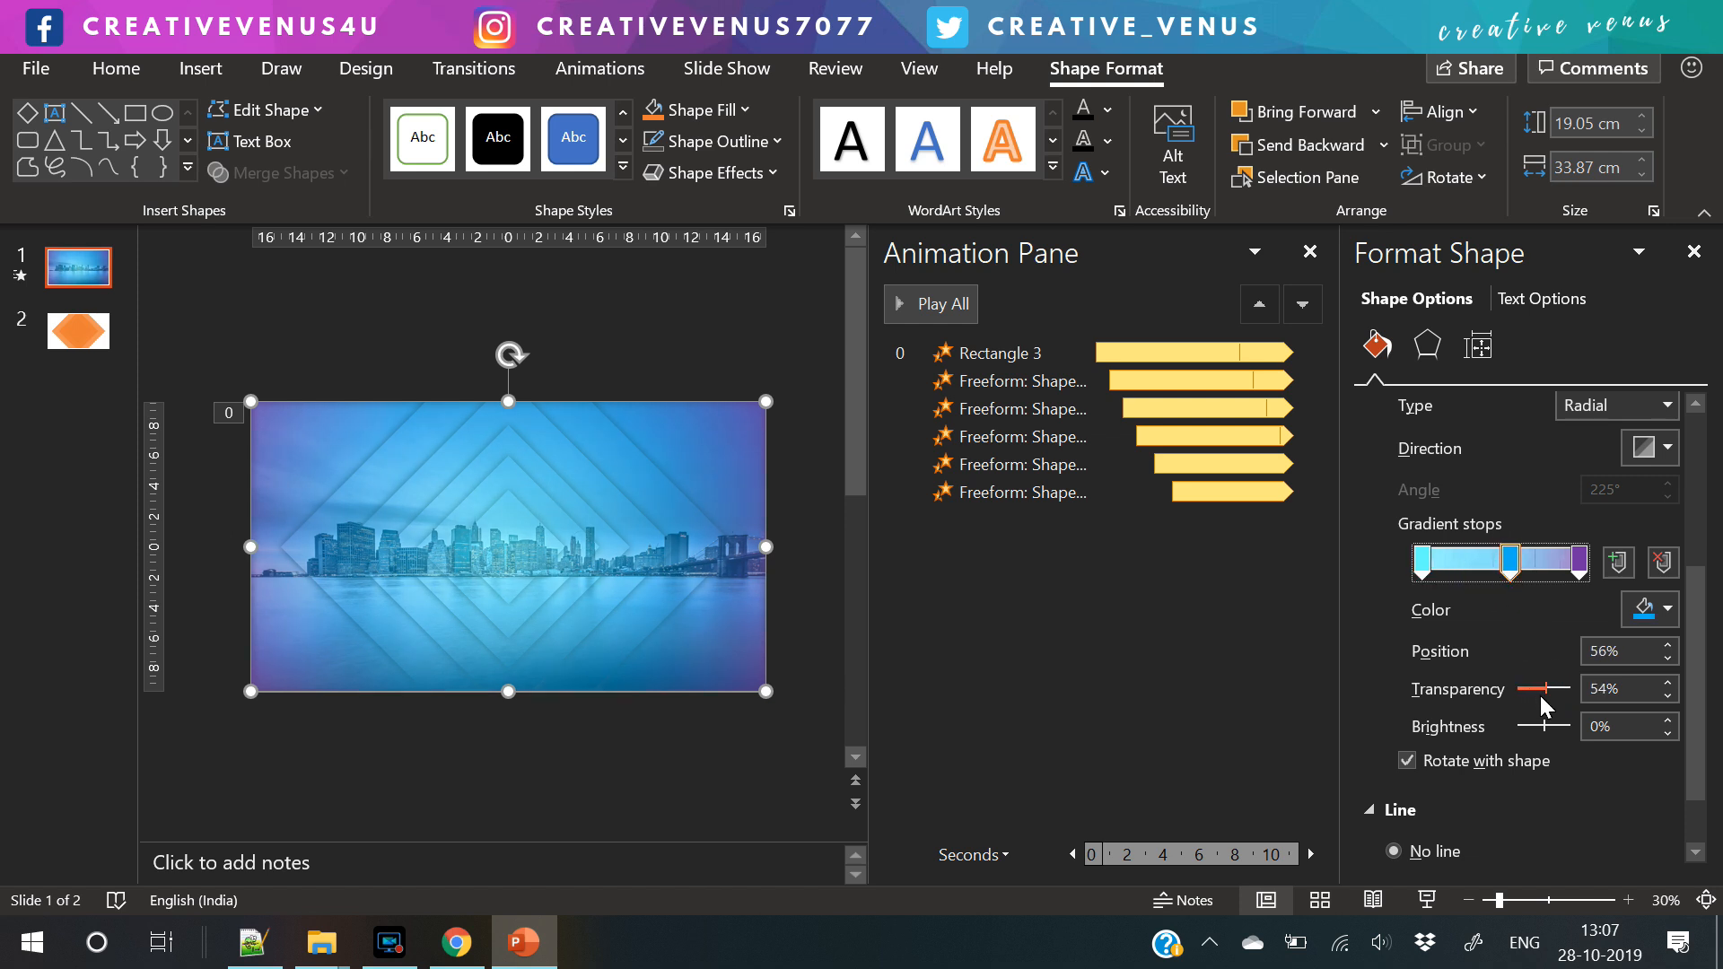
{"action": "left_click_drag", "start_coordinate": [1550, 689], "coordinate": [1538, 690]}
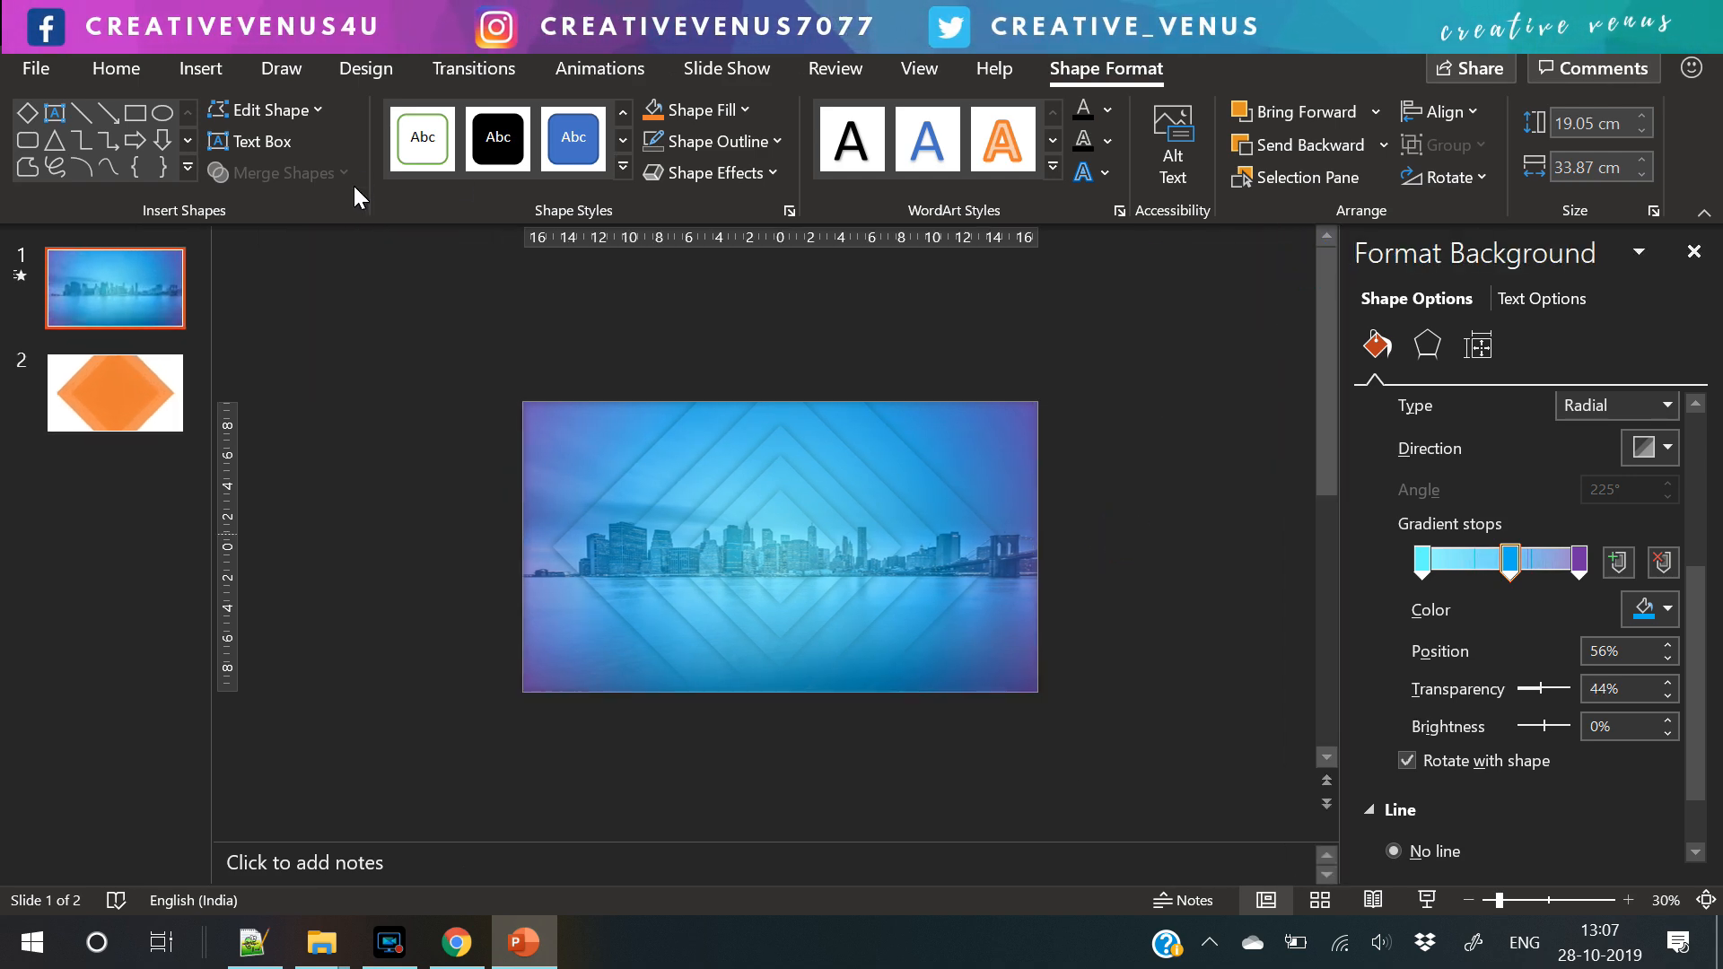
- Insert a diamond at the slide centre and size it to 10 cm by 10 cm
{"action": "left_click", "coordinate": [201, 68]}
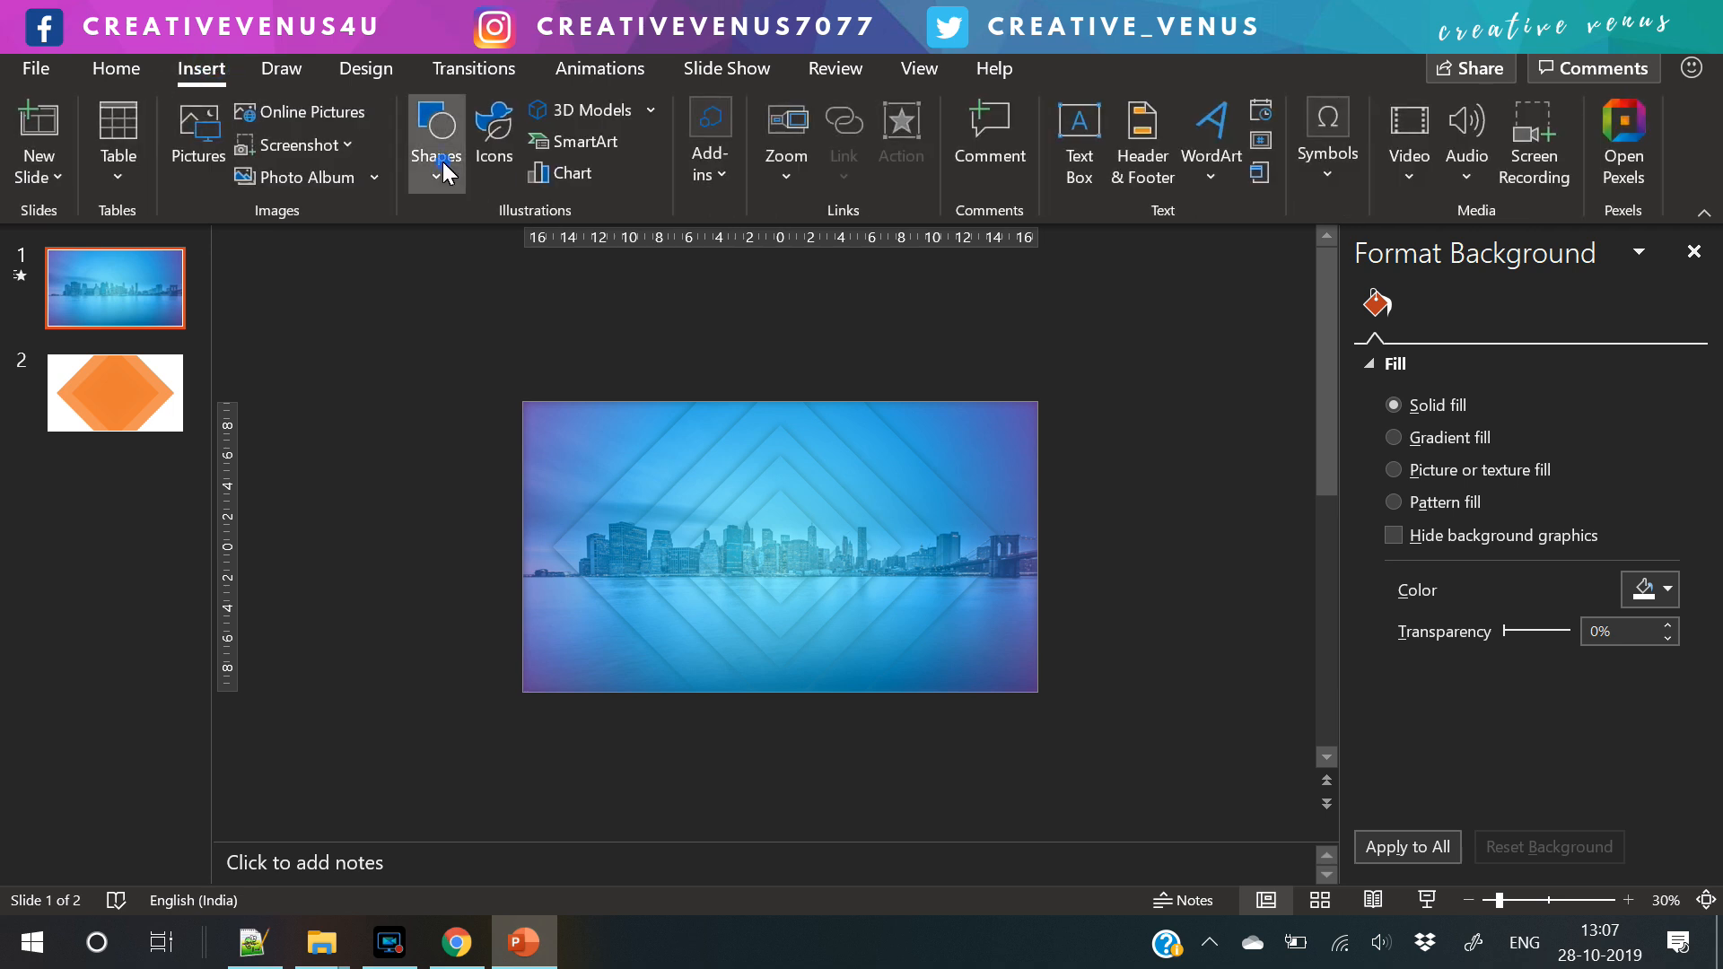
{"action": "left_click", "coordinate": [435, 140]}
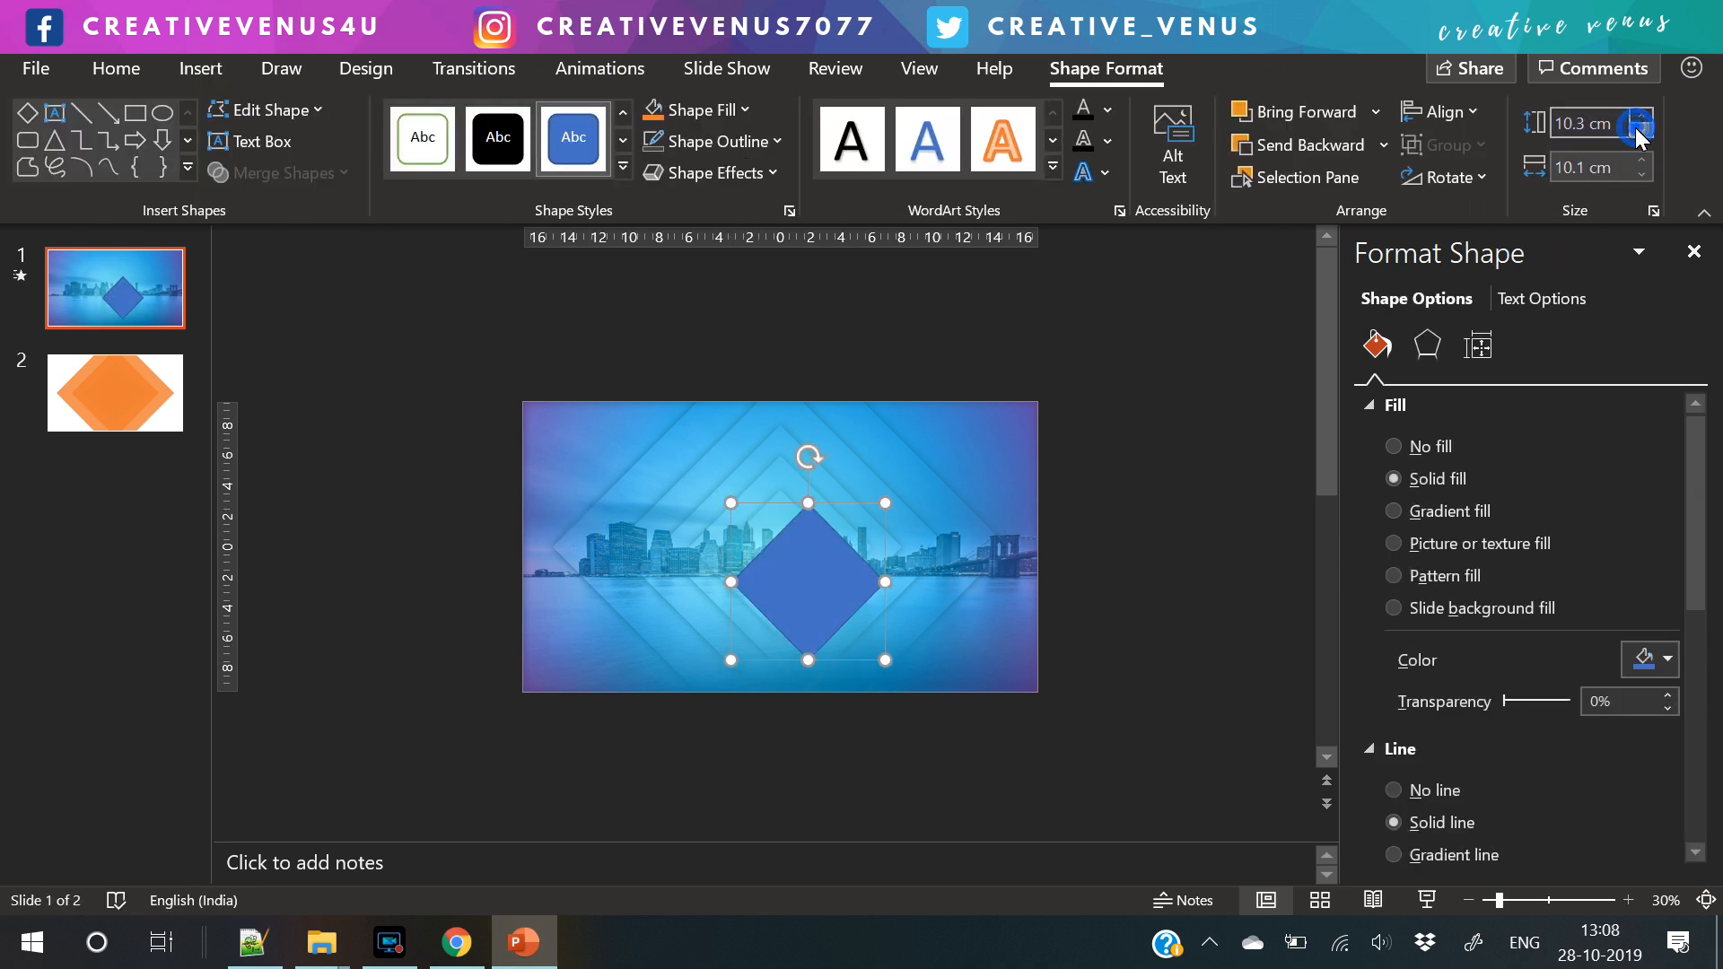
{"action": "left_click", "coordinate": [1638, 131]}
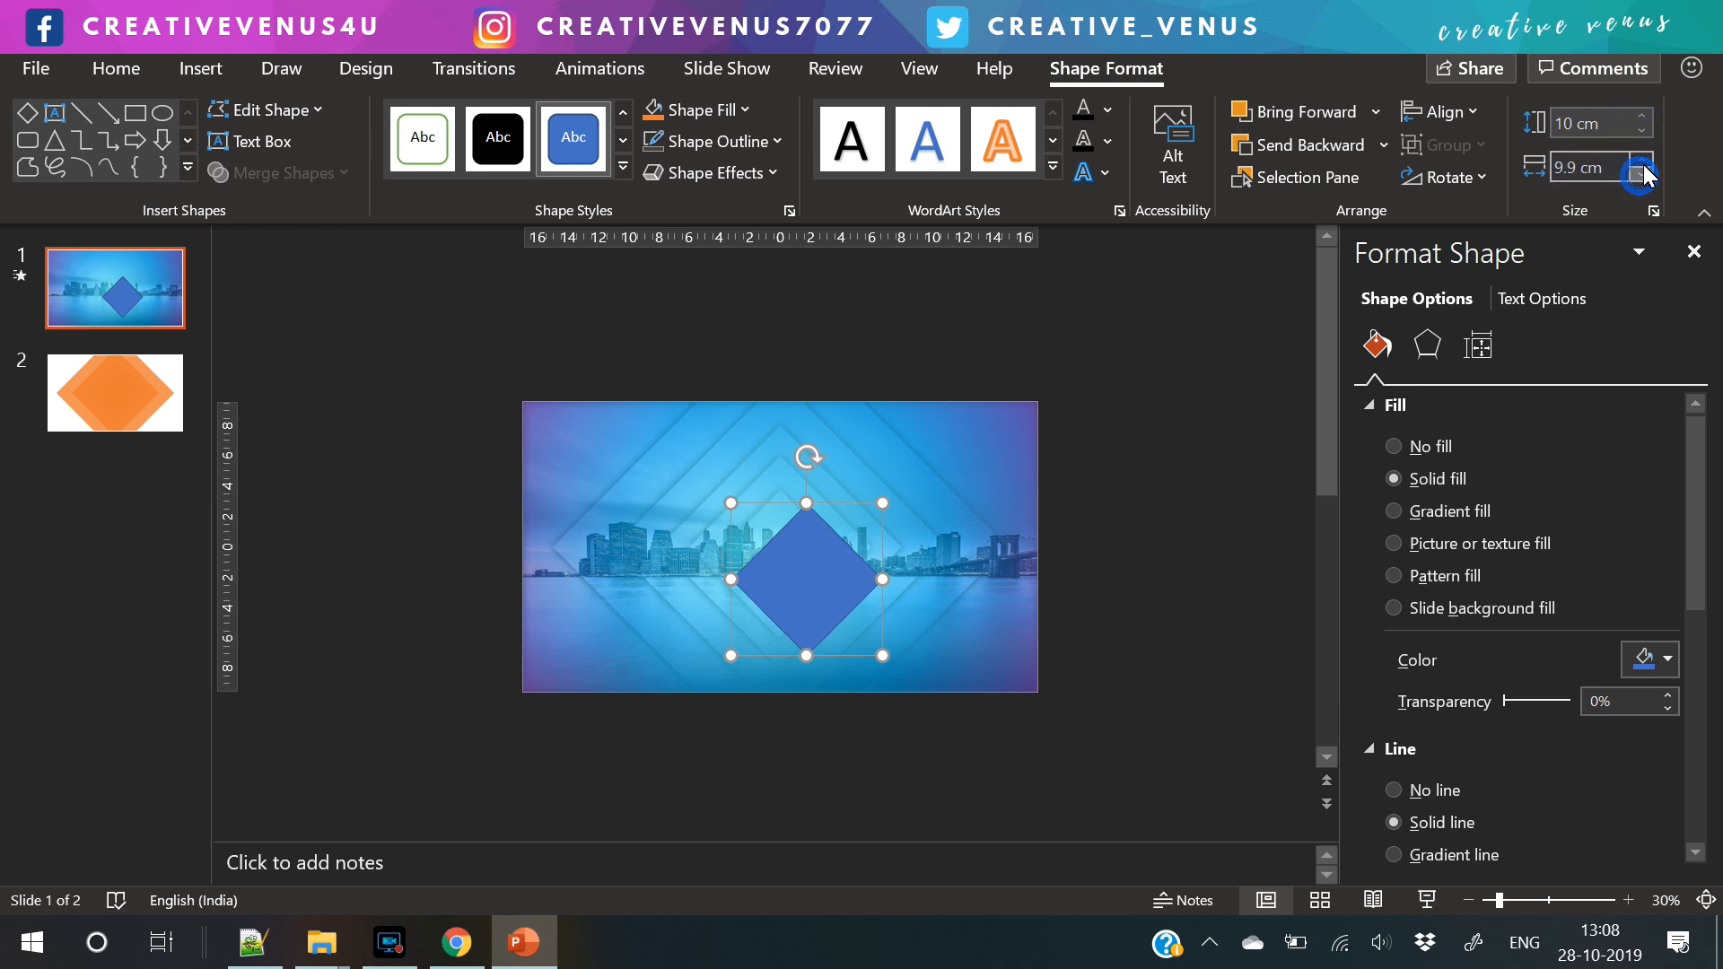
{"action": "left_click", "coordinate": [1642, 167]}
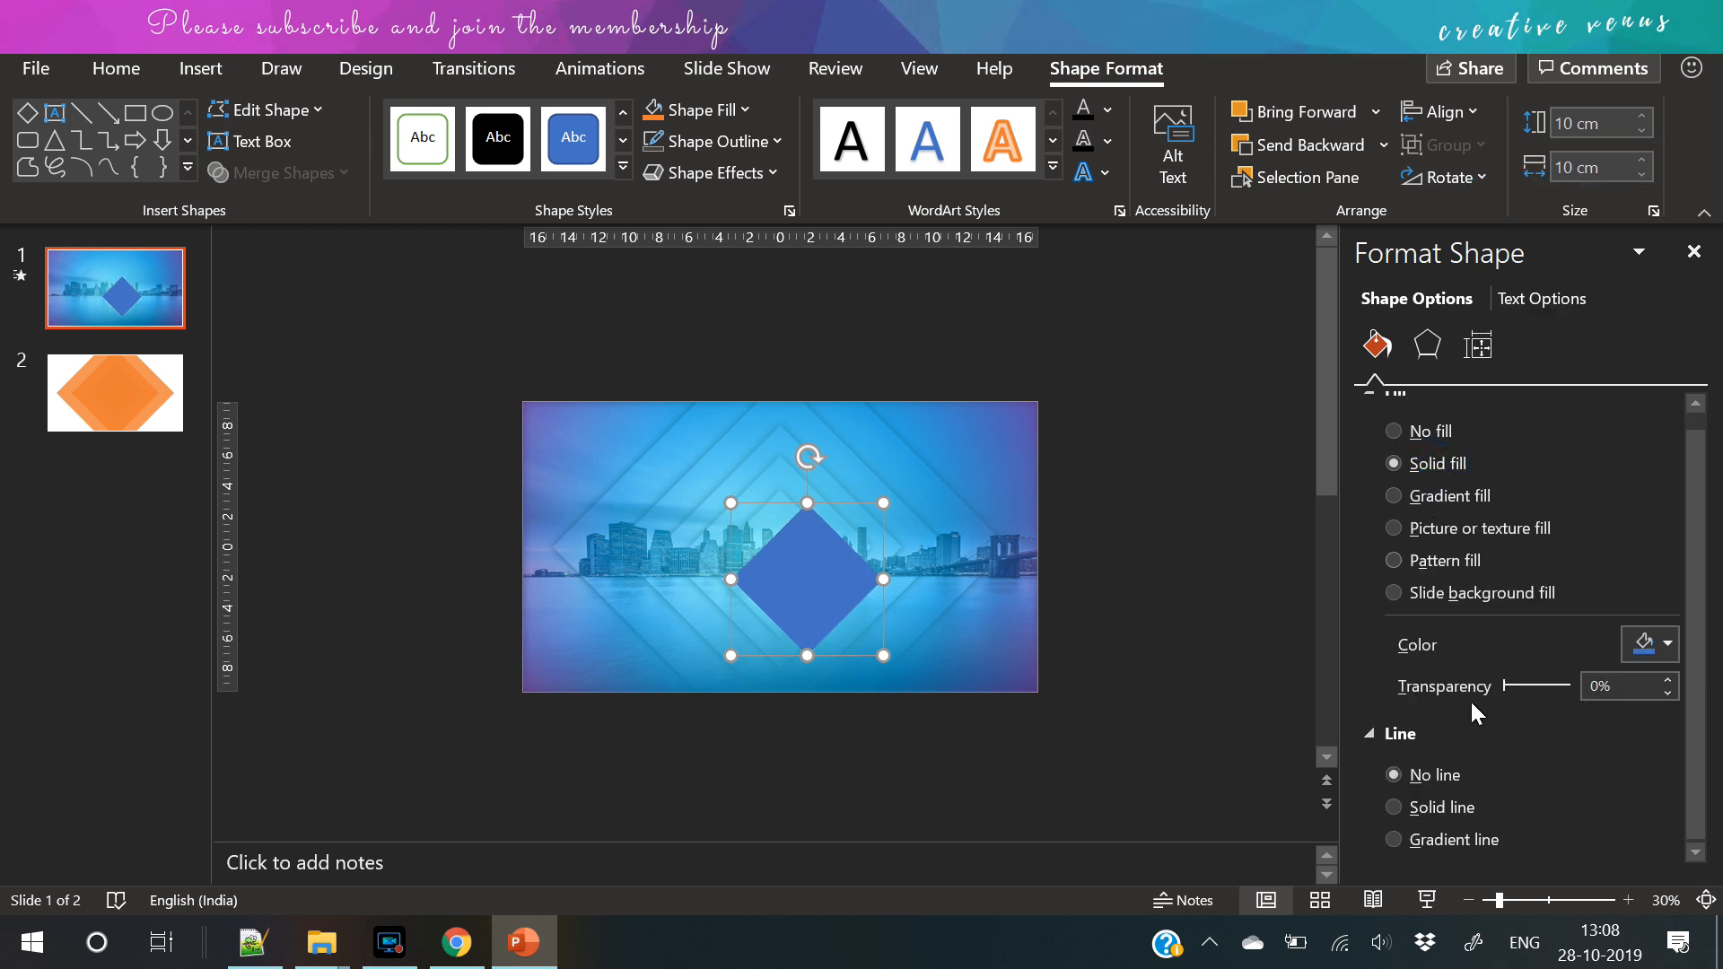
- Give the diamond no fill and a 15.75 pt white outline with round caps and round joins
{"action": "left_click", "coordinate": [1393, 431]}
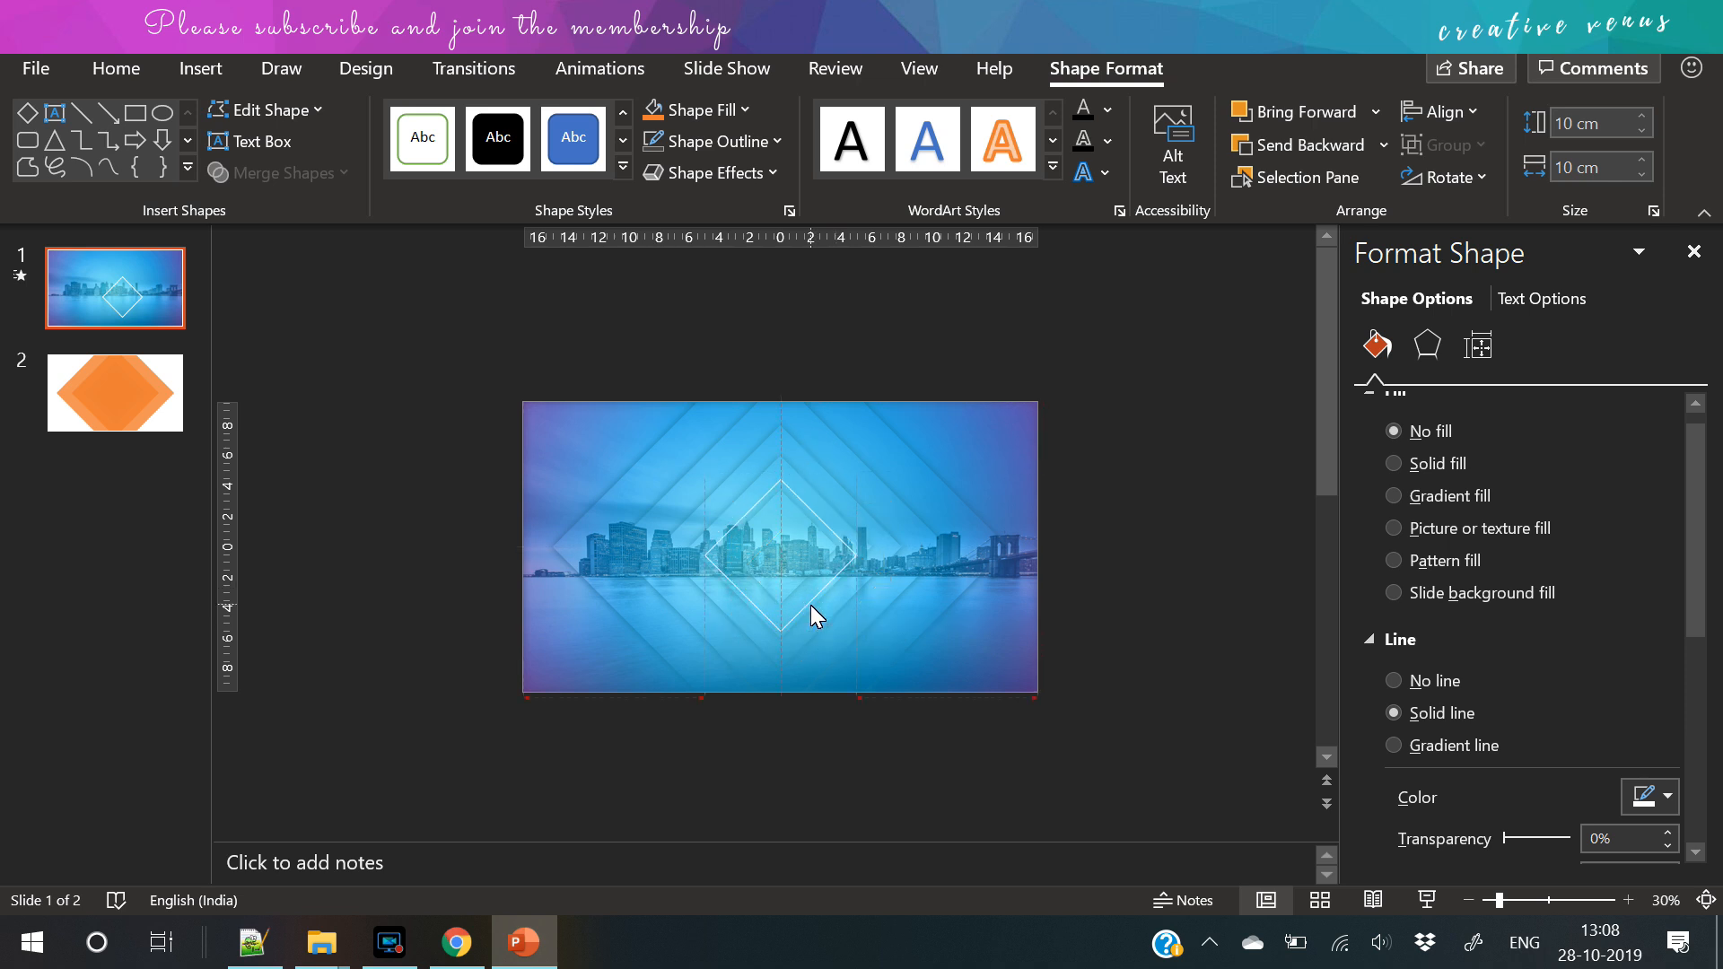
{"action": "left_click", "coordinate": [781, 545]}
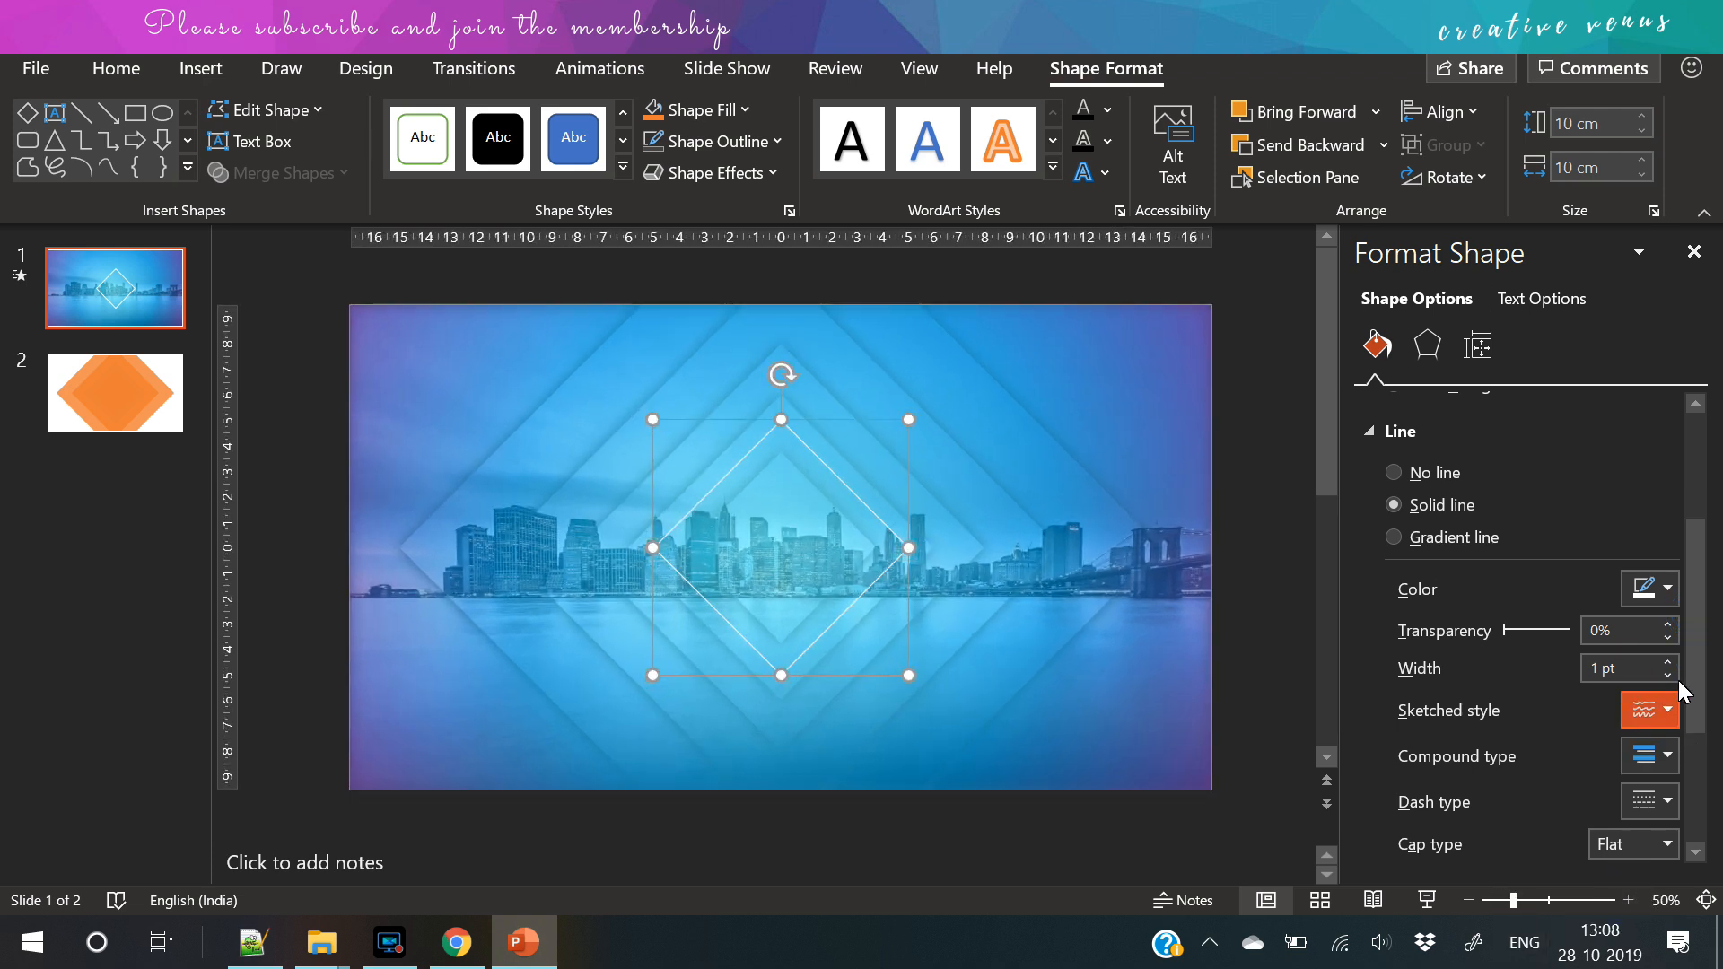
{"action": "left_click", "coordinate": [1662, 663]}
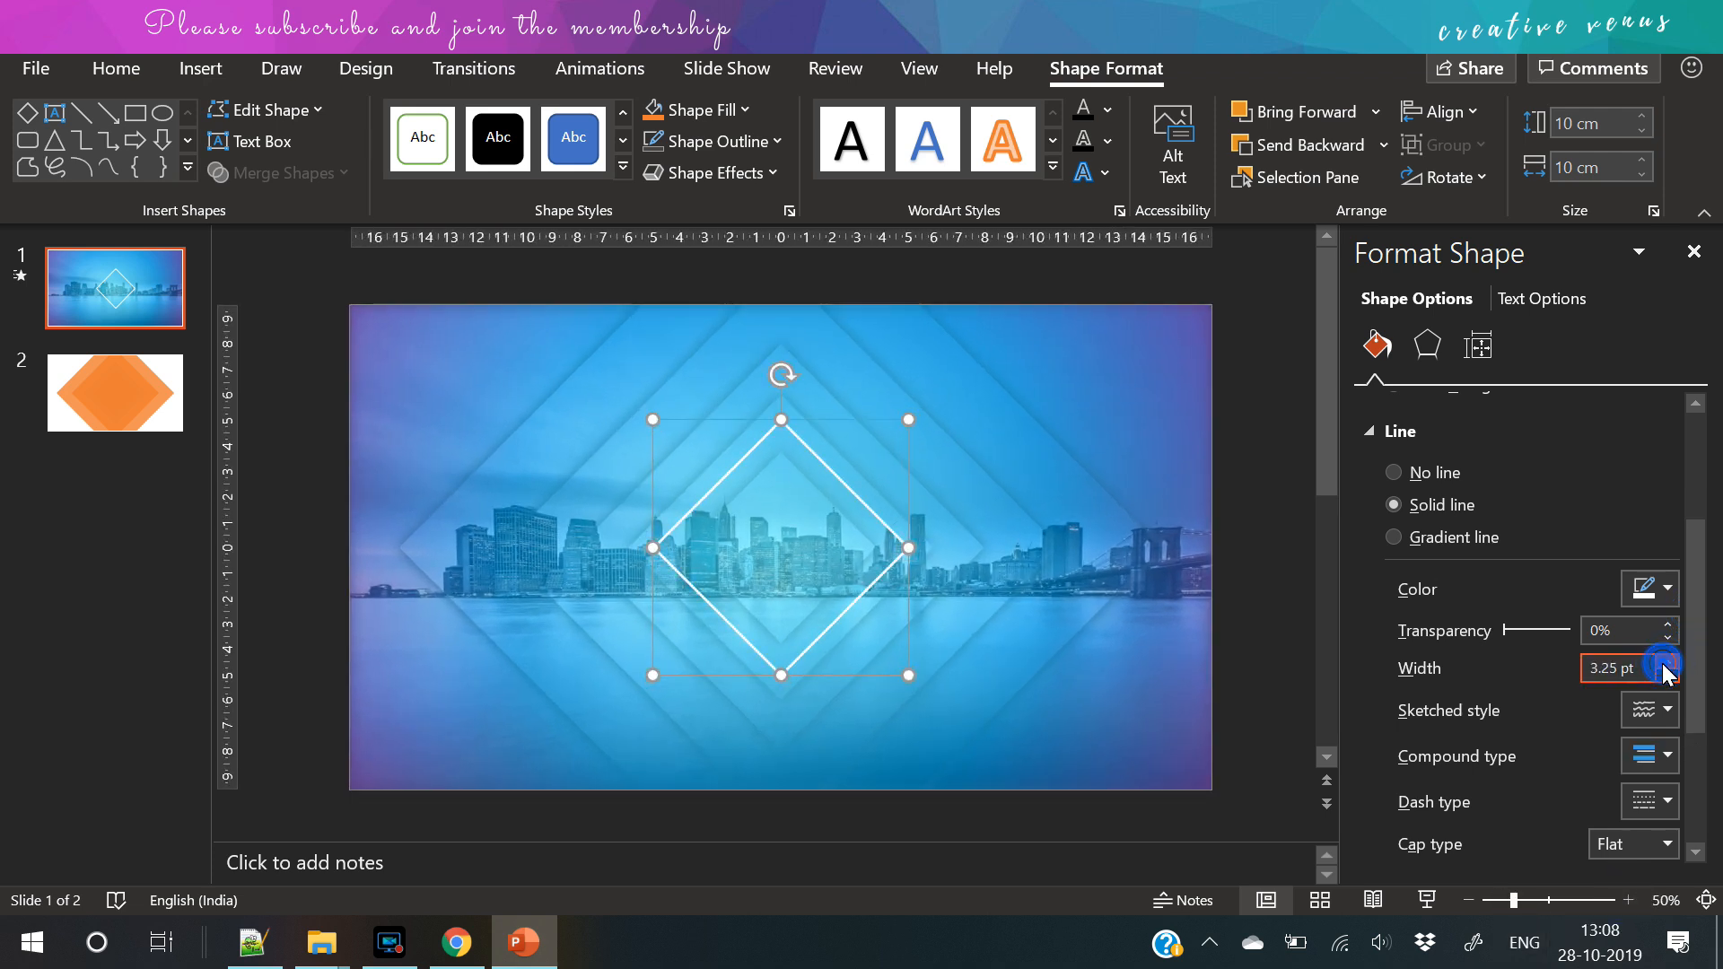
{"action": "left_click", "coordinate": [1664, 663]}
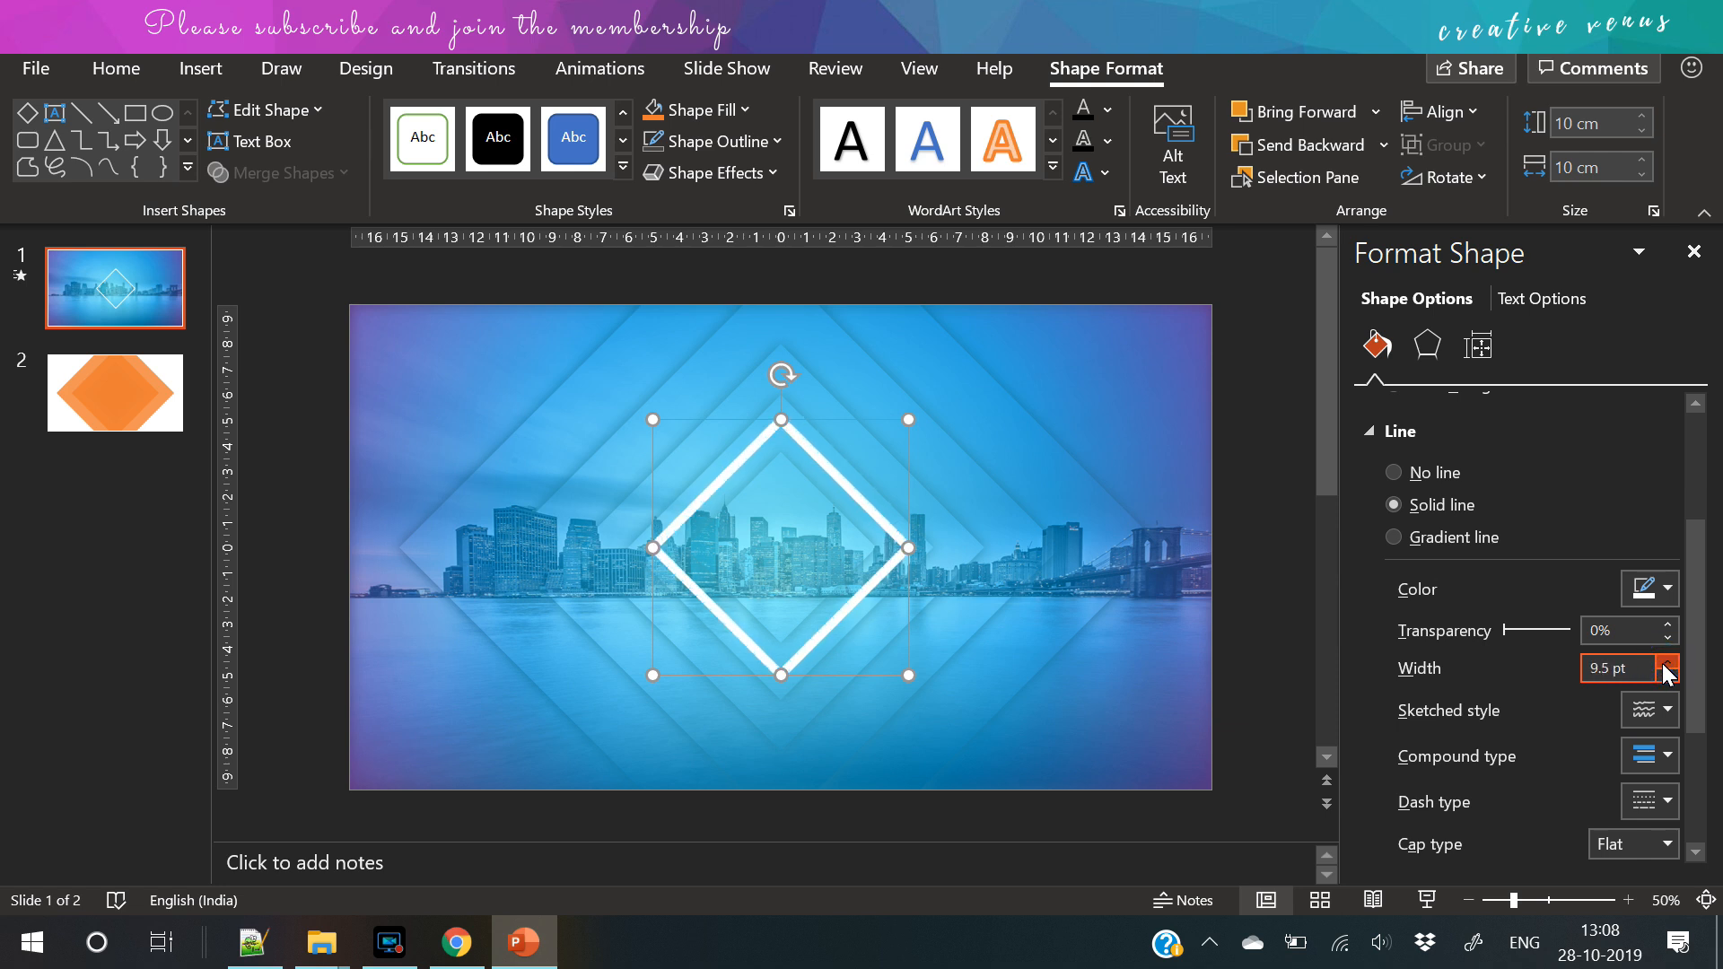
{"action": "left_click", "coordinate": [1666, 662]}
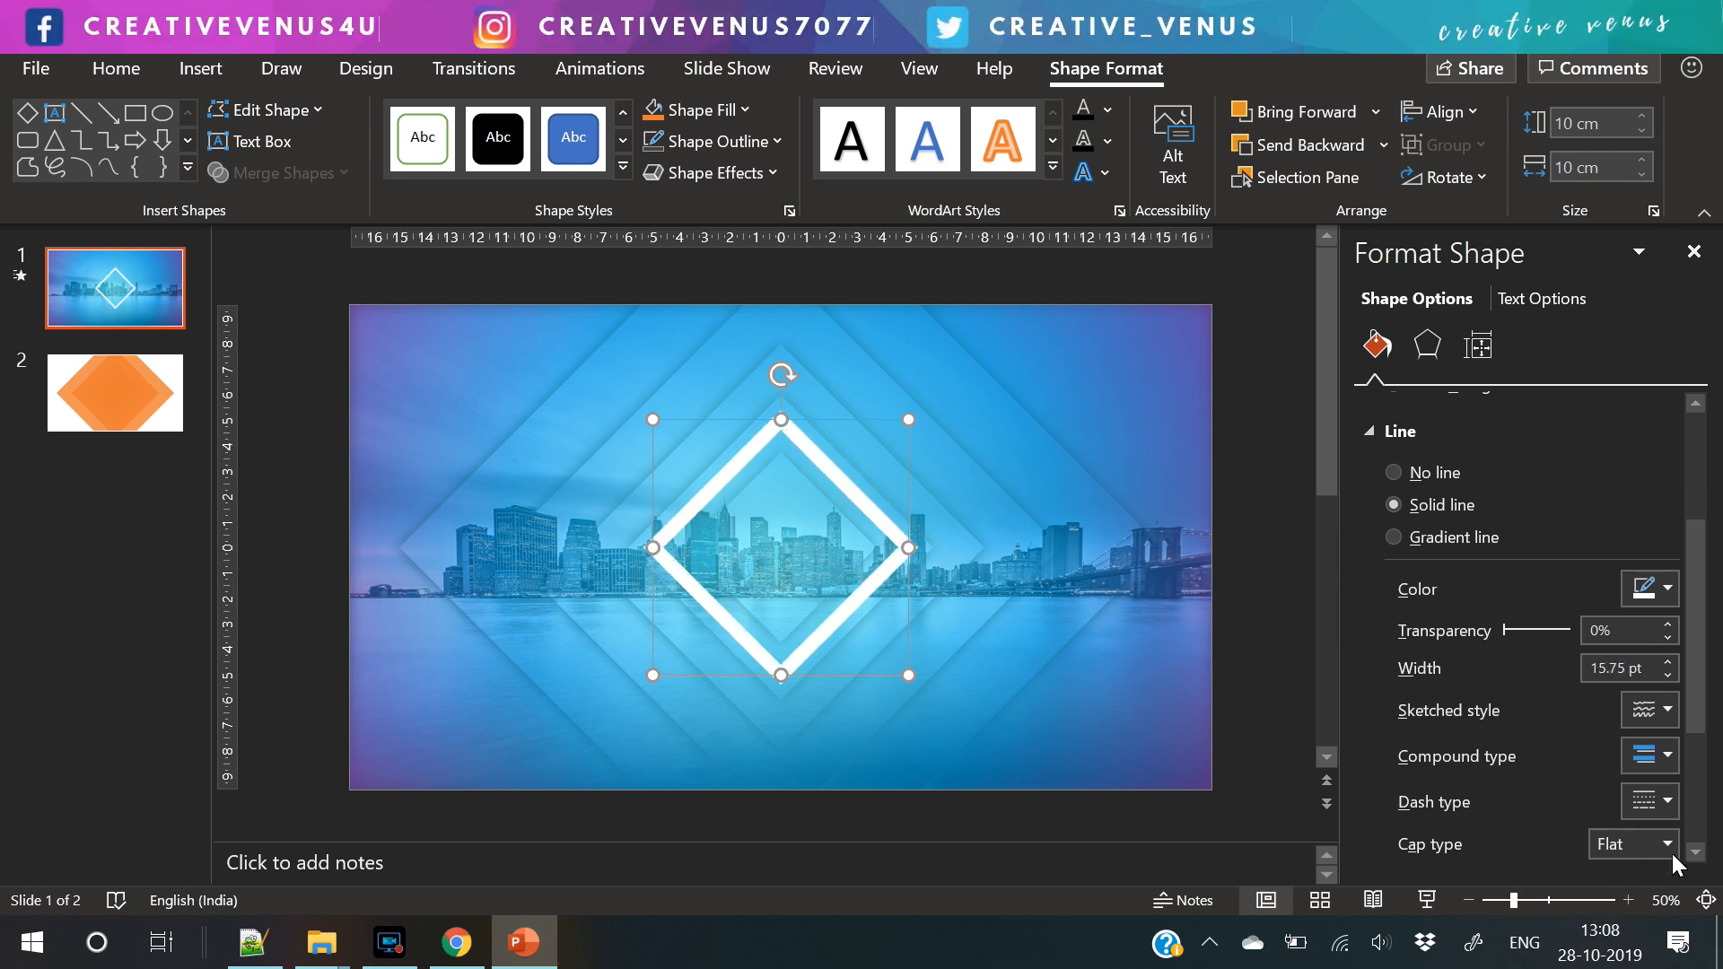
{"action": "left_click", "coordinate": [1663, 747]}
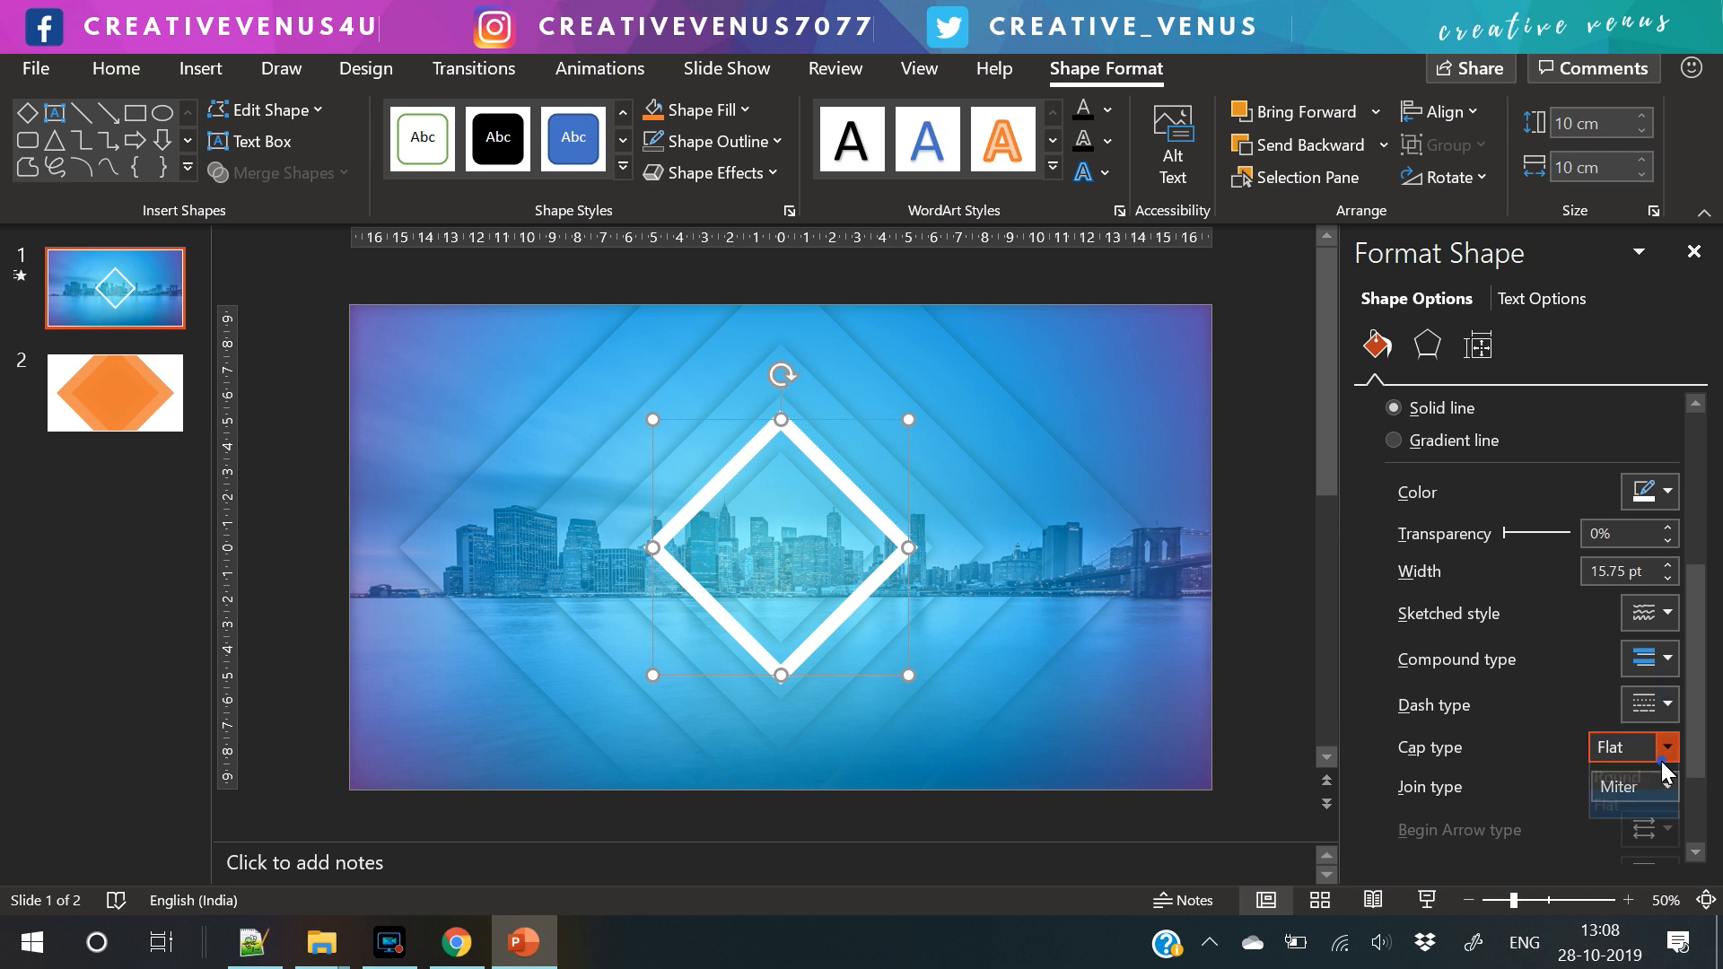
{"action": "left_click", "coordinate": [1666, 786]}
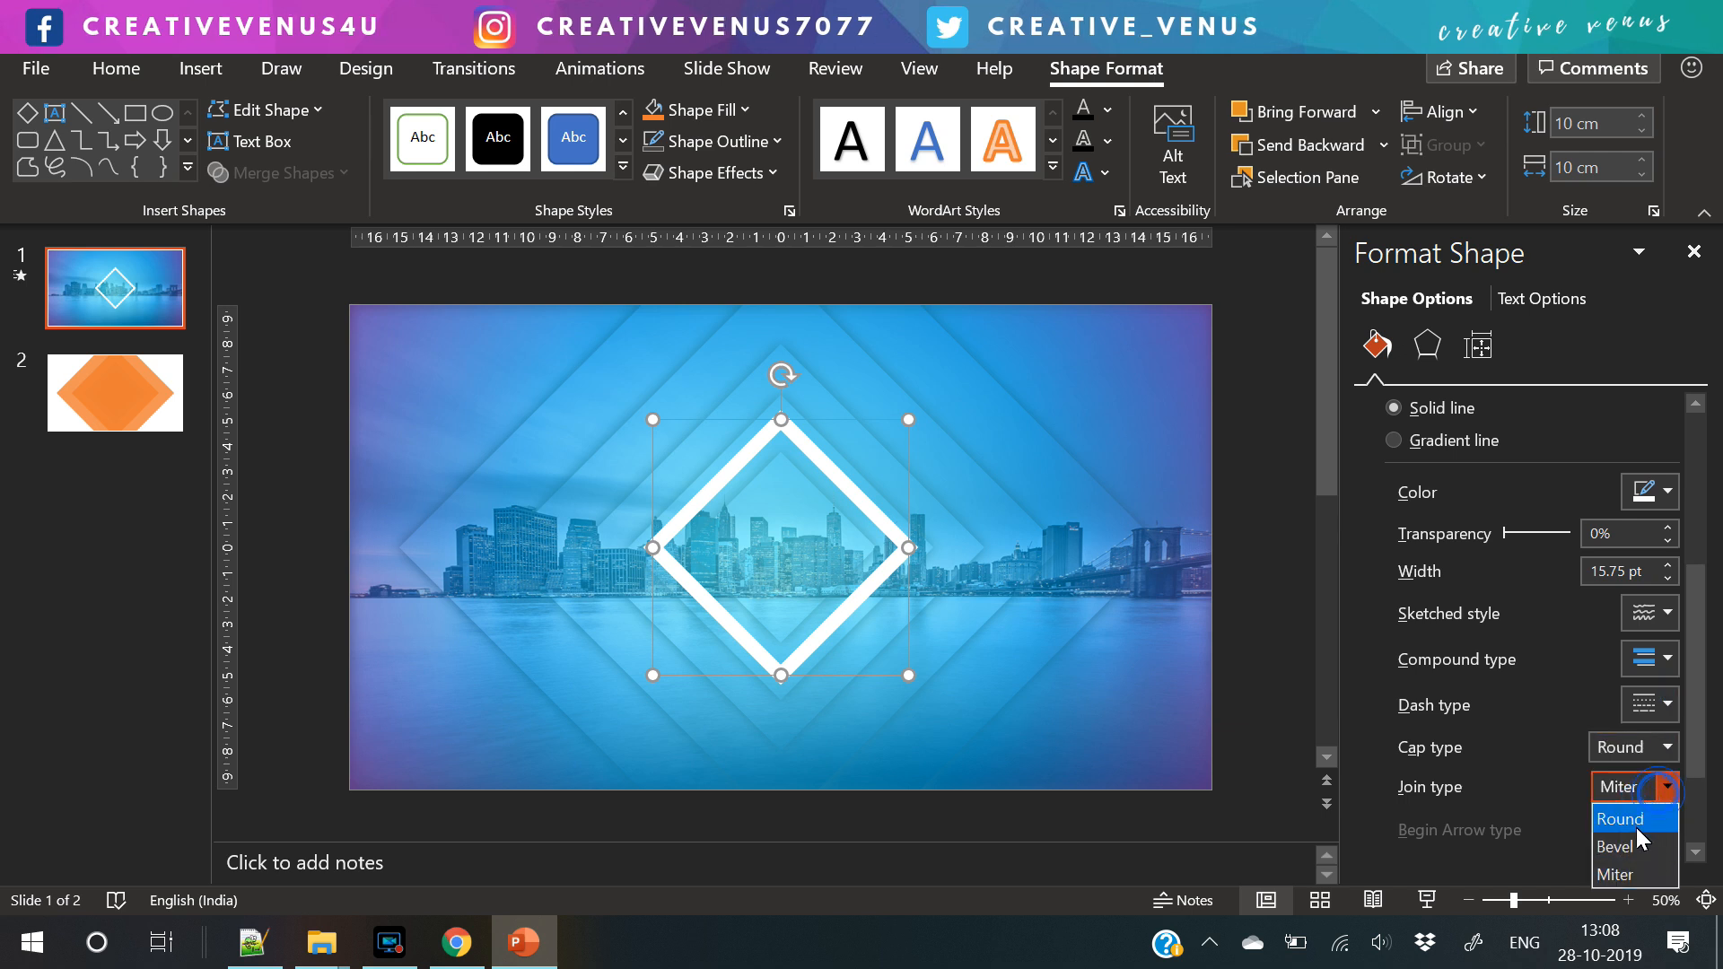
{"action": "left_click", "coordinate": [1618, 819]}
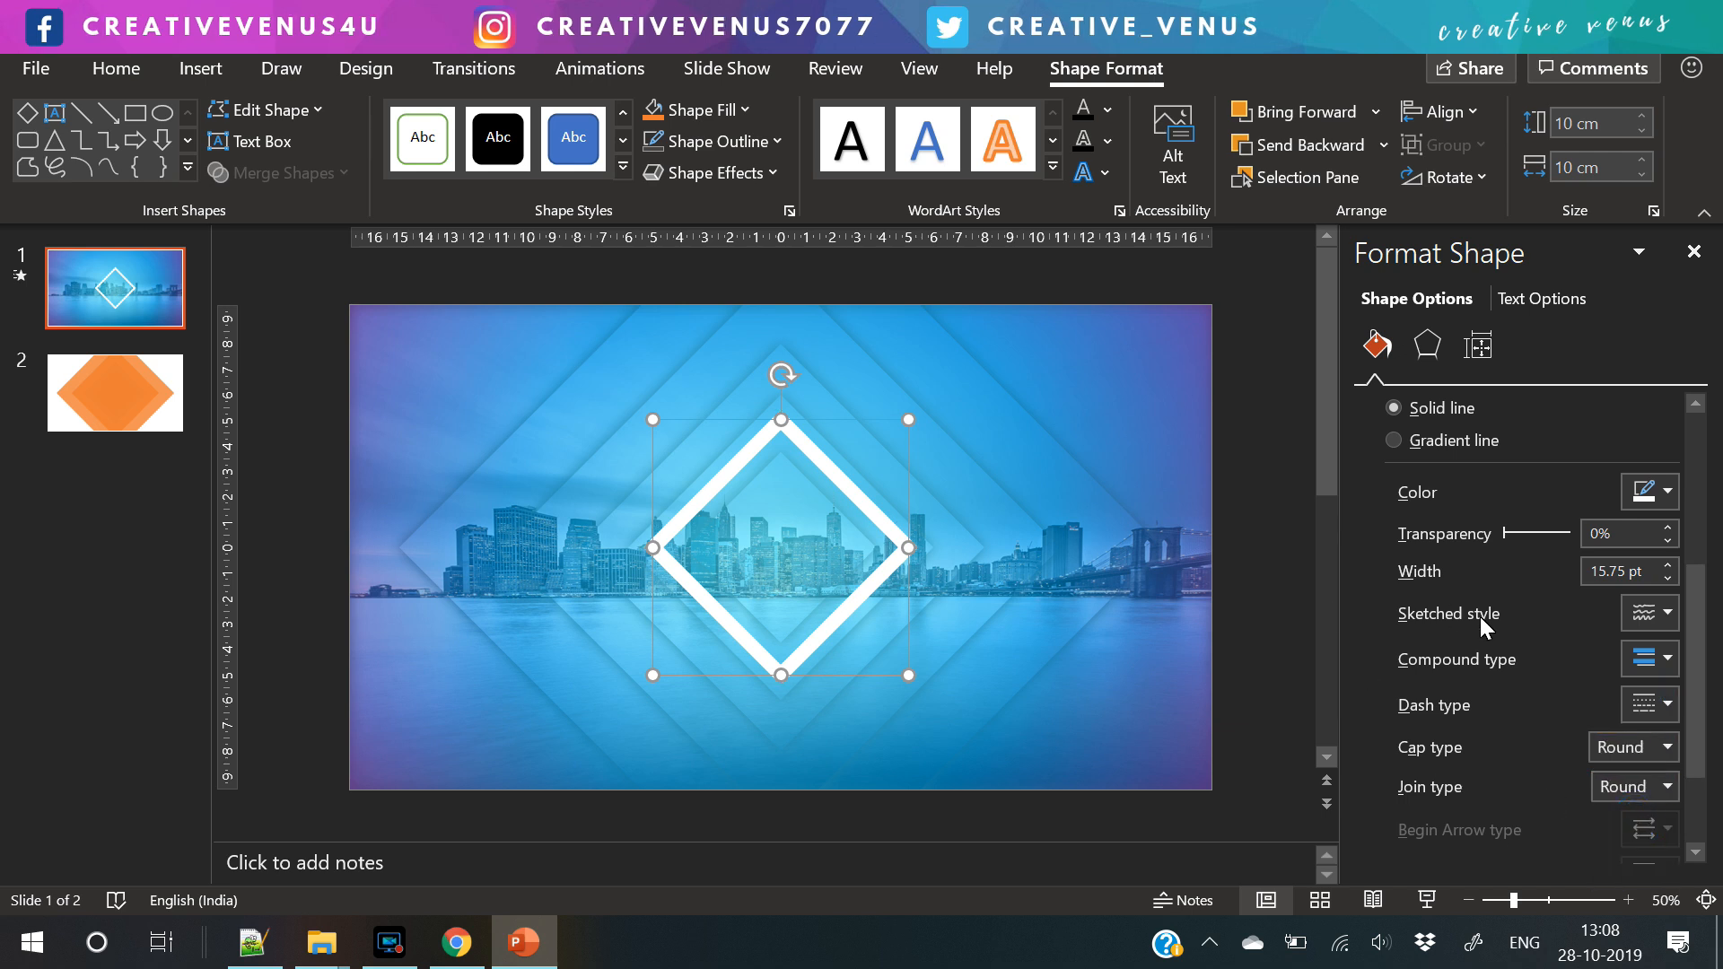
- Enlarge a diamond copy around the first and set its outline to 44% transparency and 14.75 pt width
{"action": "left_click_drag", "start_coordinate": [1505, 533], "coordinate": [1520, 533]}
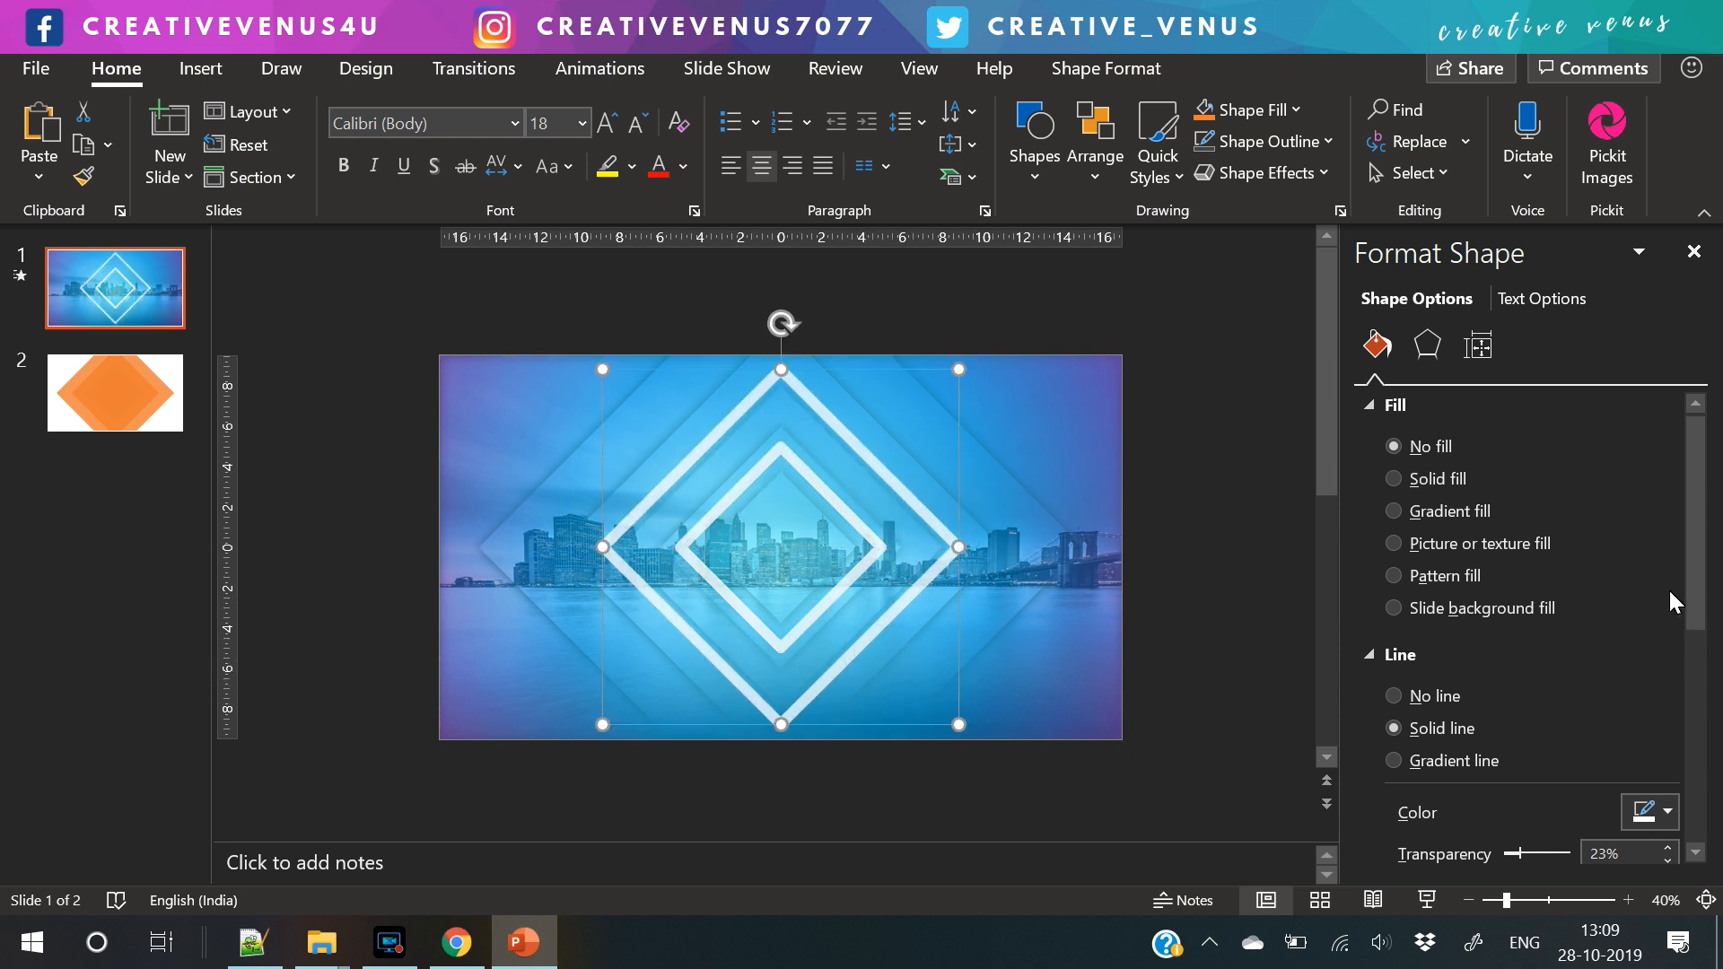
{"action": "left_click_drag", "start_coordinate": [1522, 654], "coordinate": [1553, 653]}
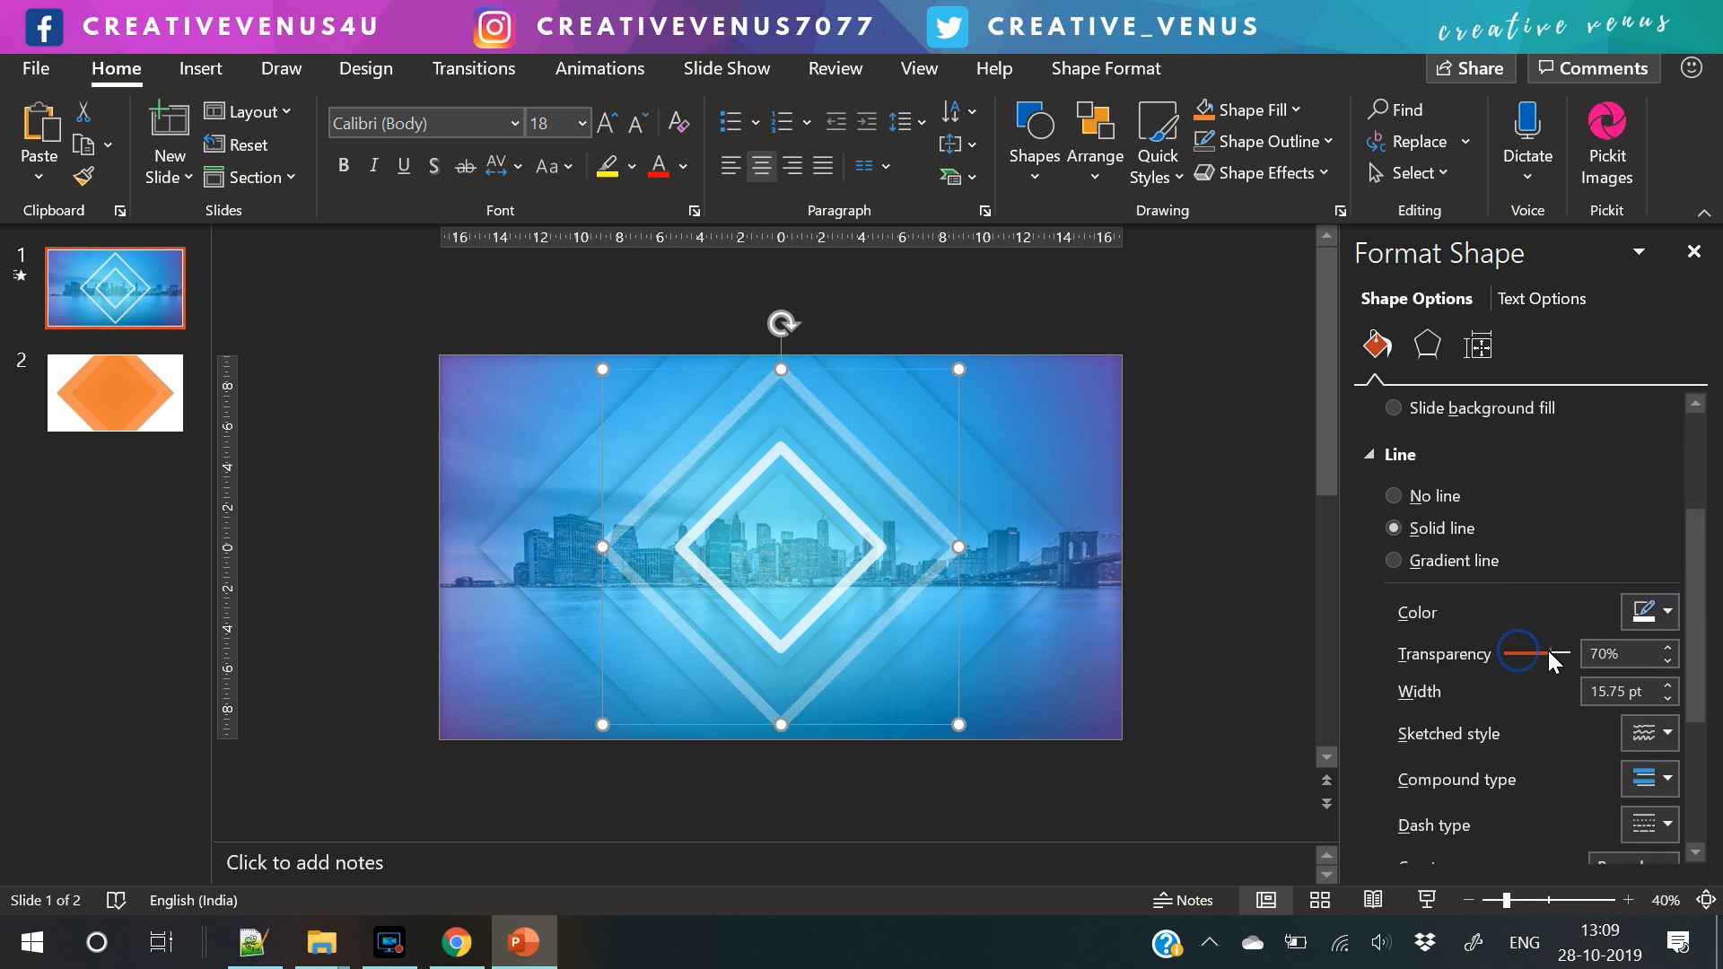
{"action": "left_click", "coordinate": [1665, 699]}
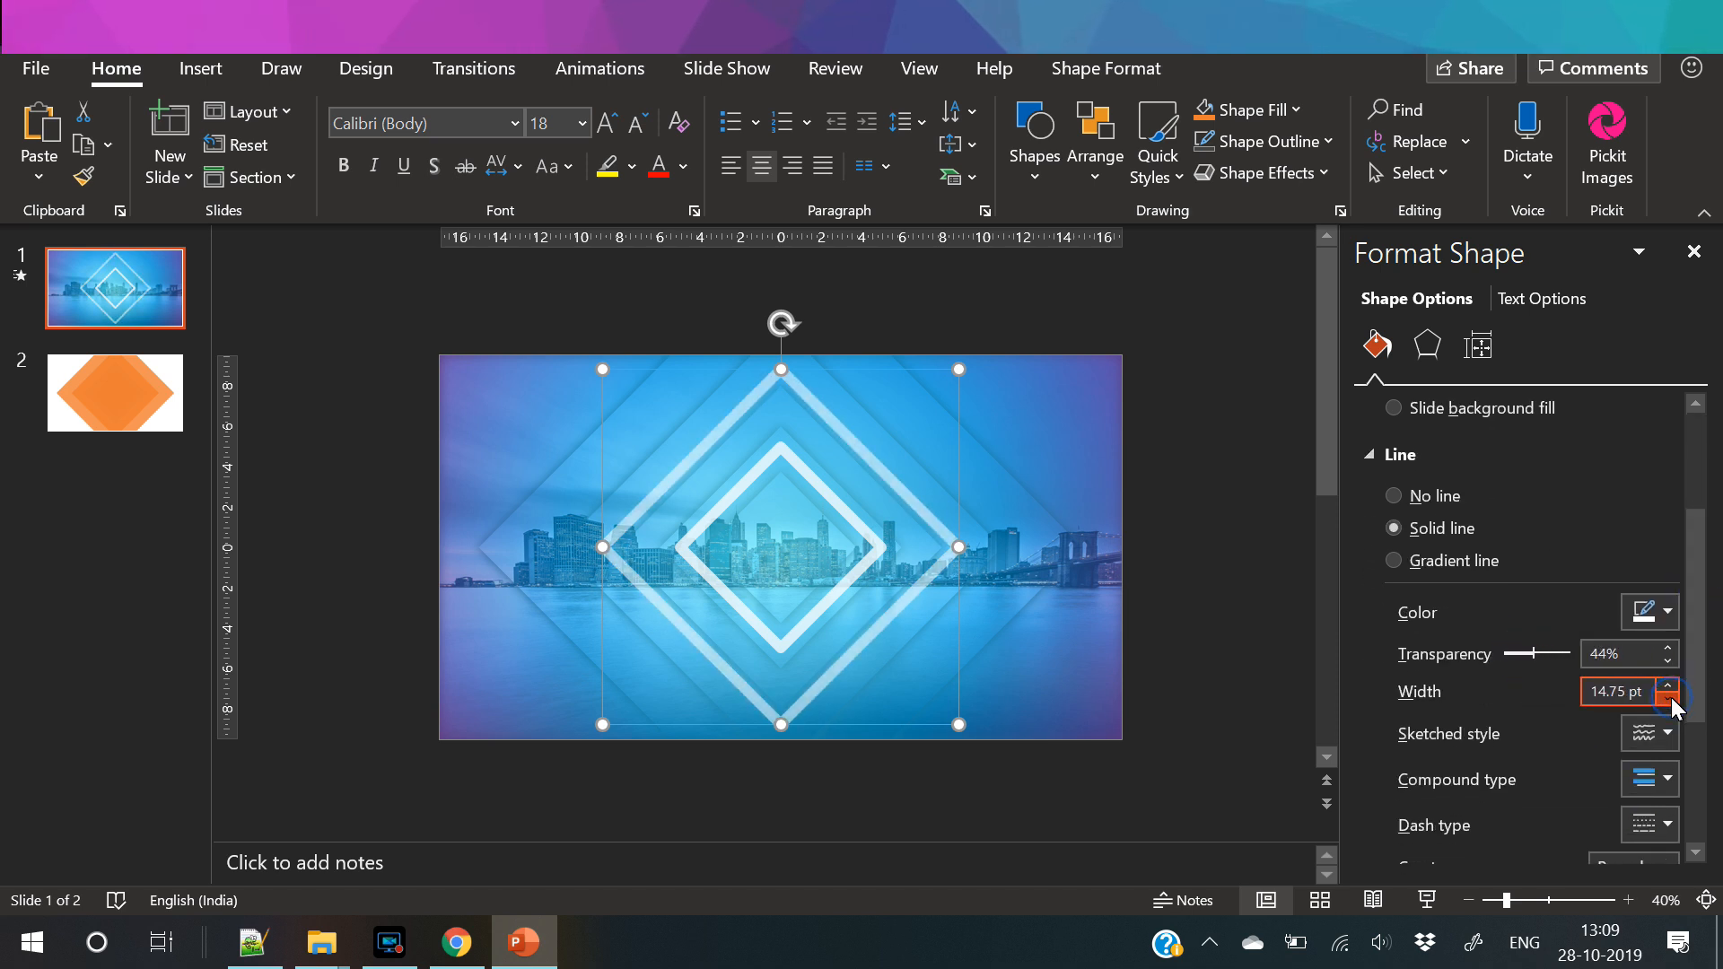
{"action": "left_click", "coordinate": [1666, 698]}
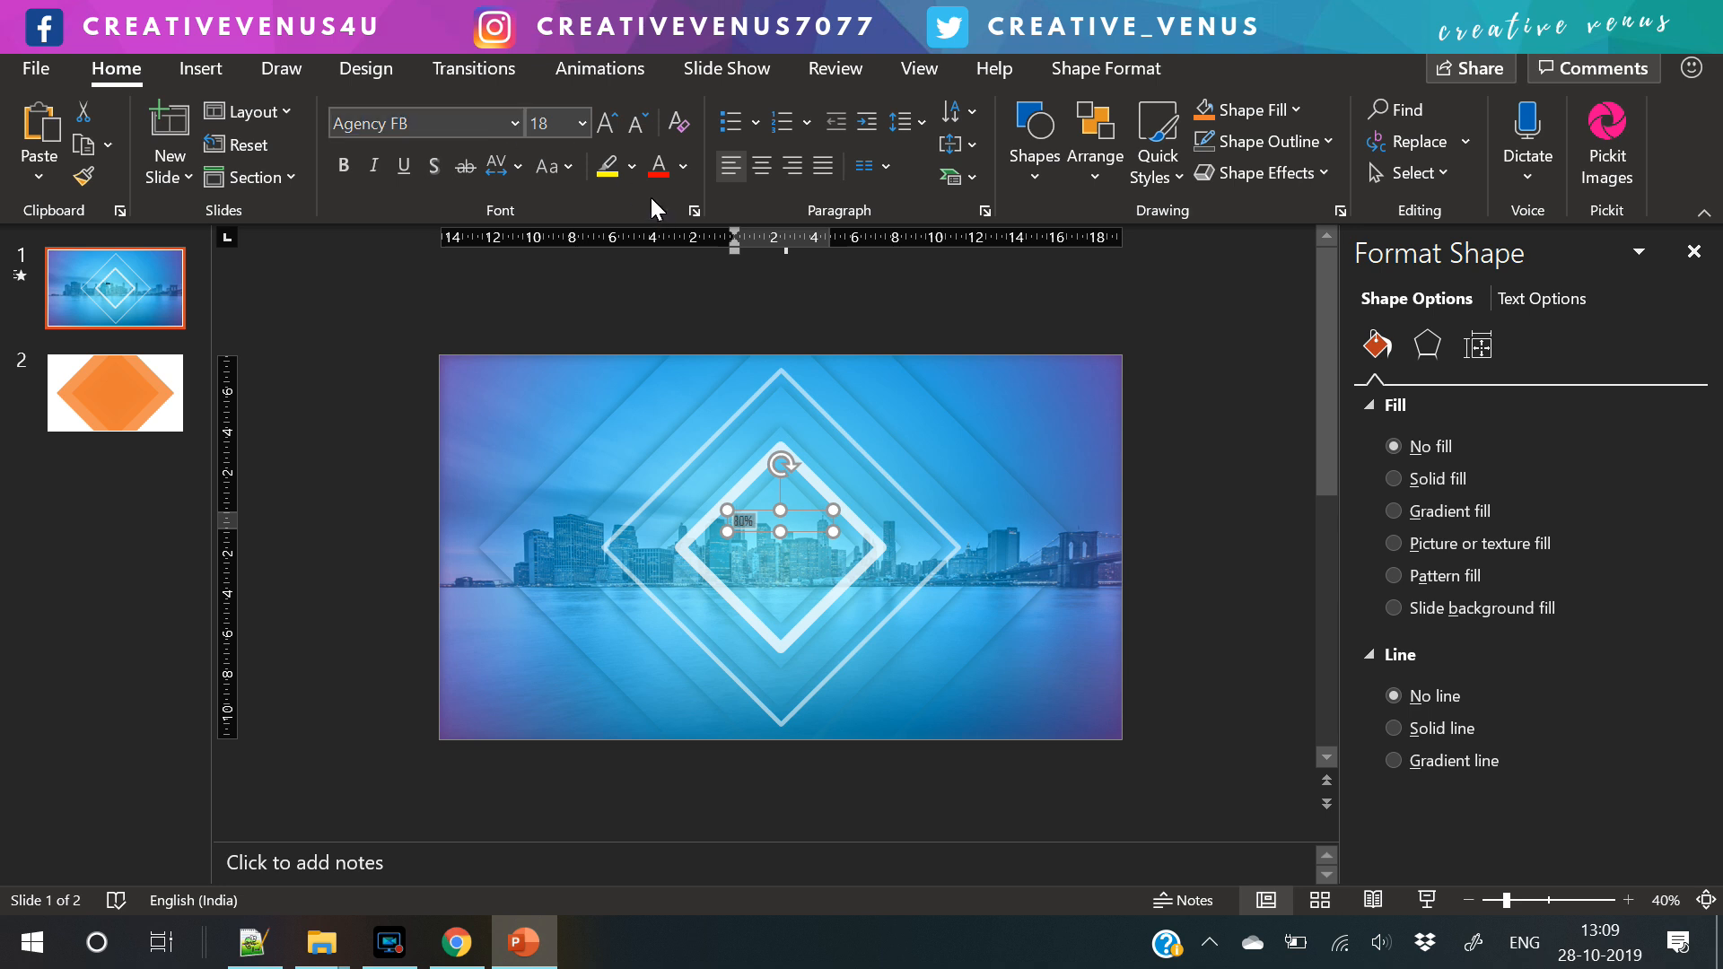
- Reduce the 80% figure to fit one line, shrink the percent sign separately, and colour it black
{"action": "left_click", "coordinate": [684, 165]}
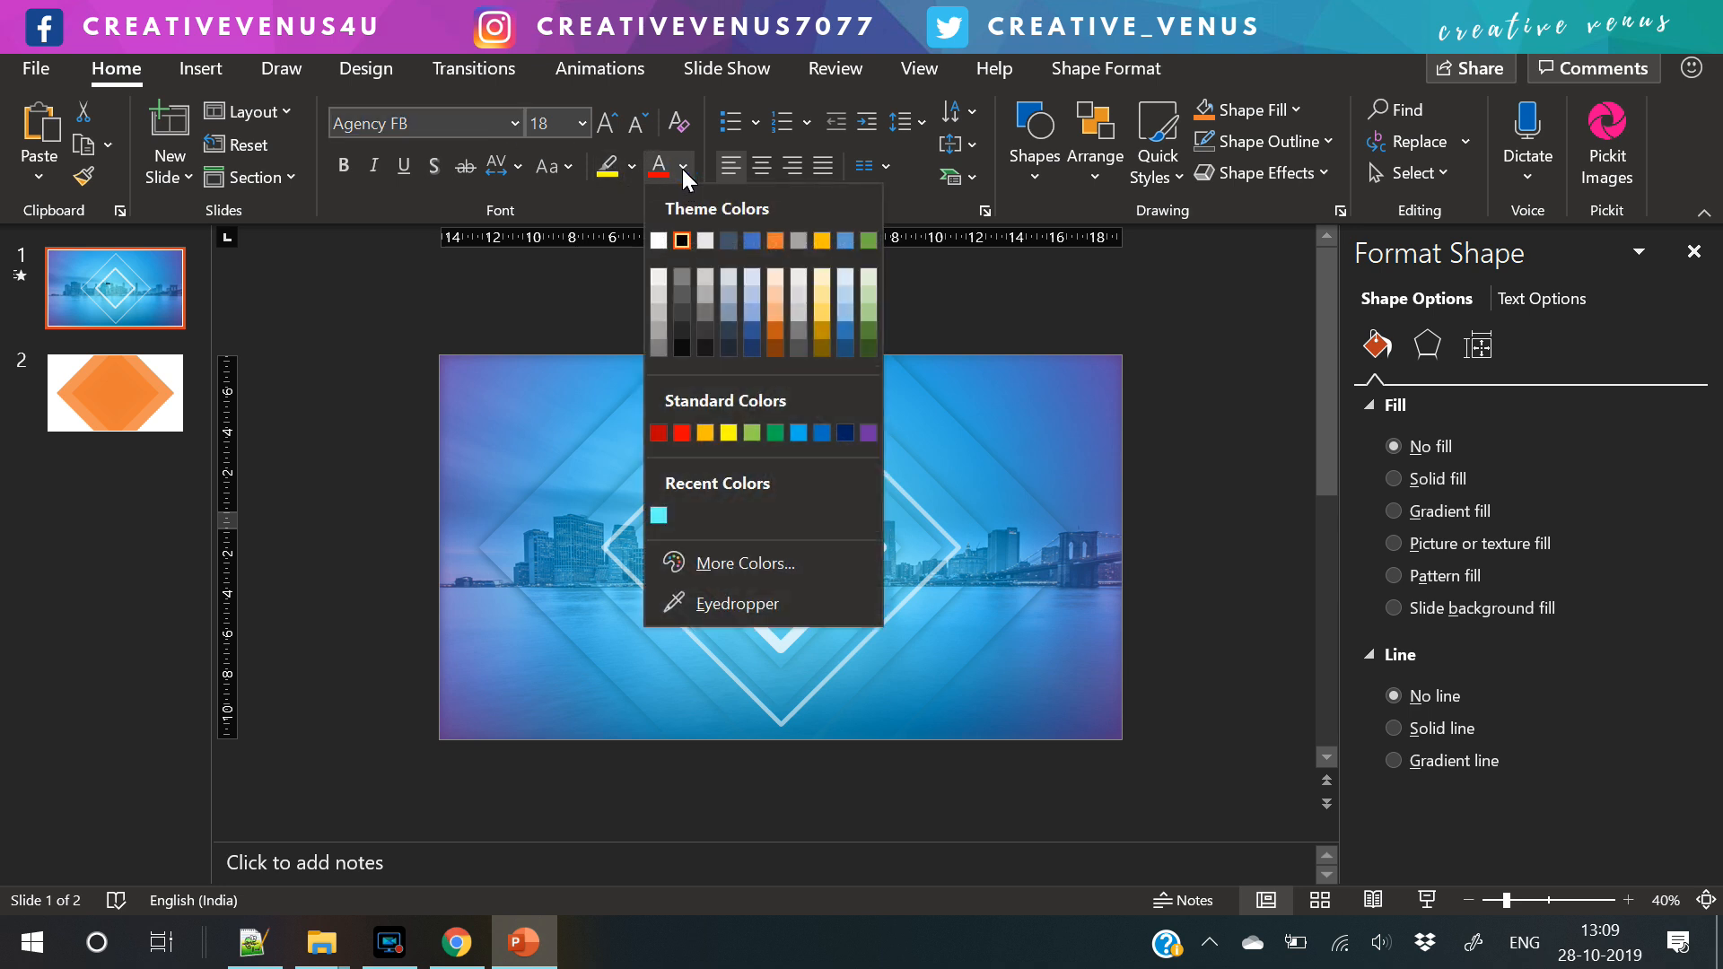
{"action": "mouse_move", "coordinate": [846, 485]}
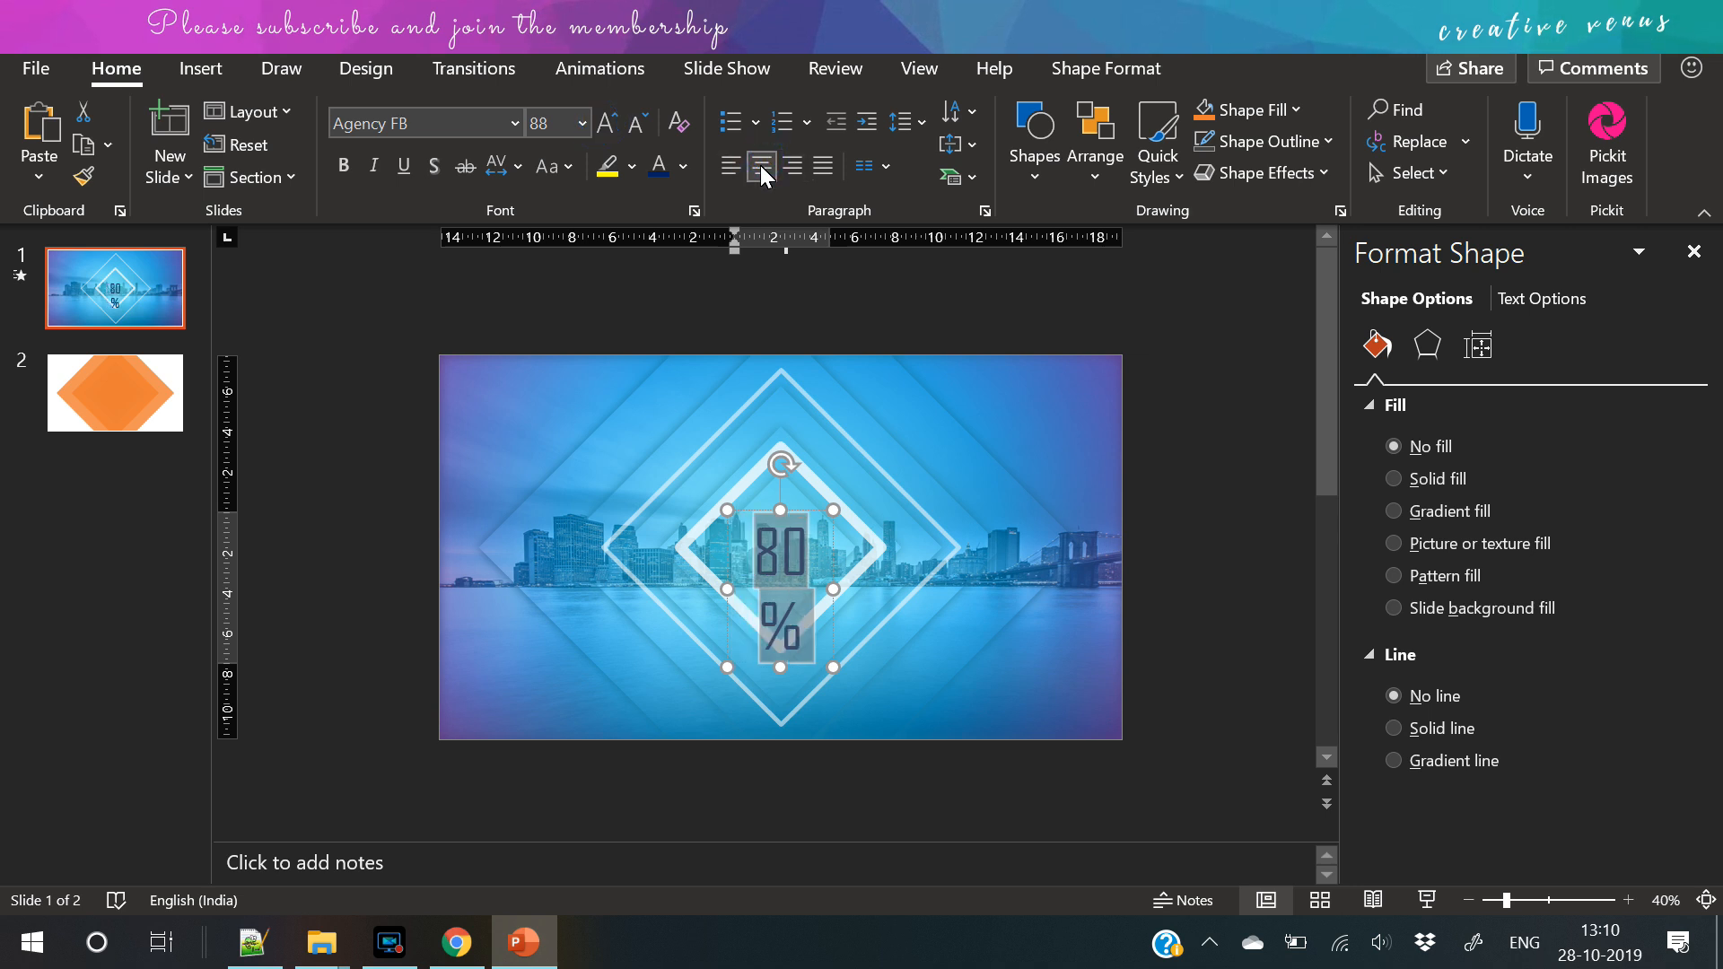
{"action": "left_click", "coordinate": [635, 124]}
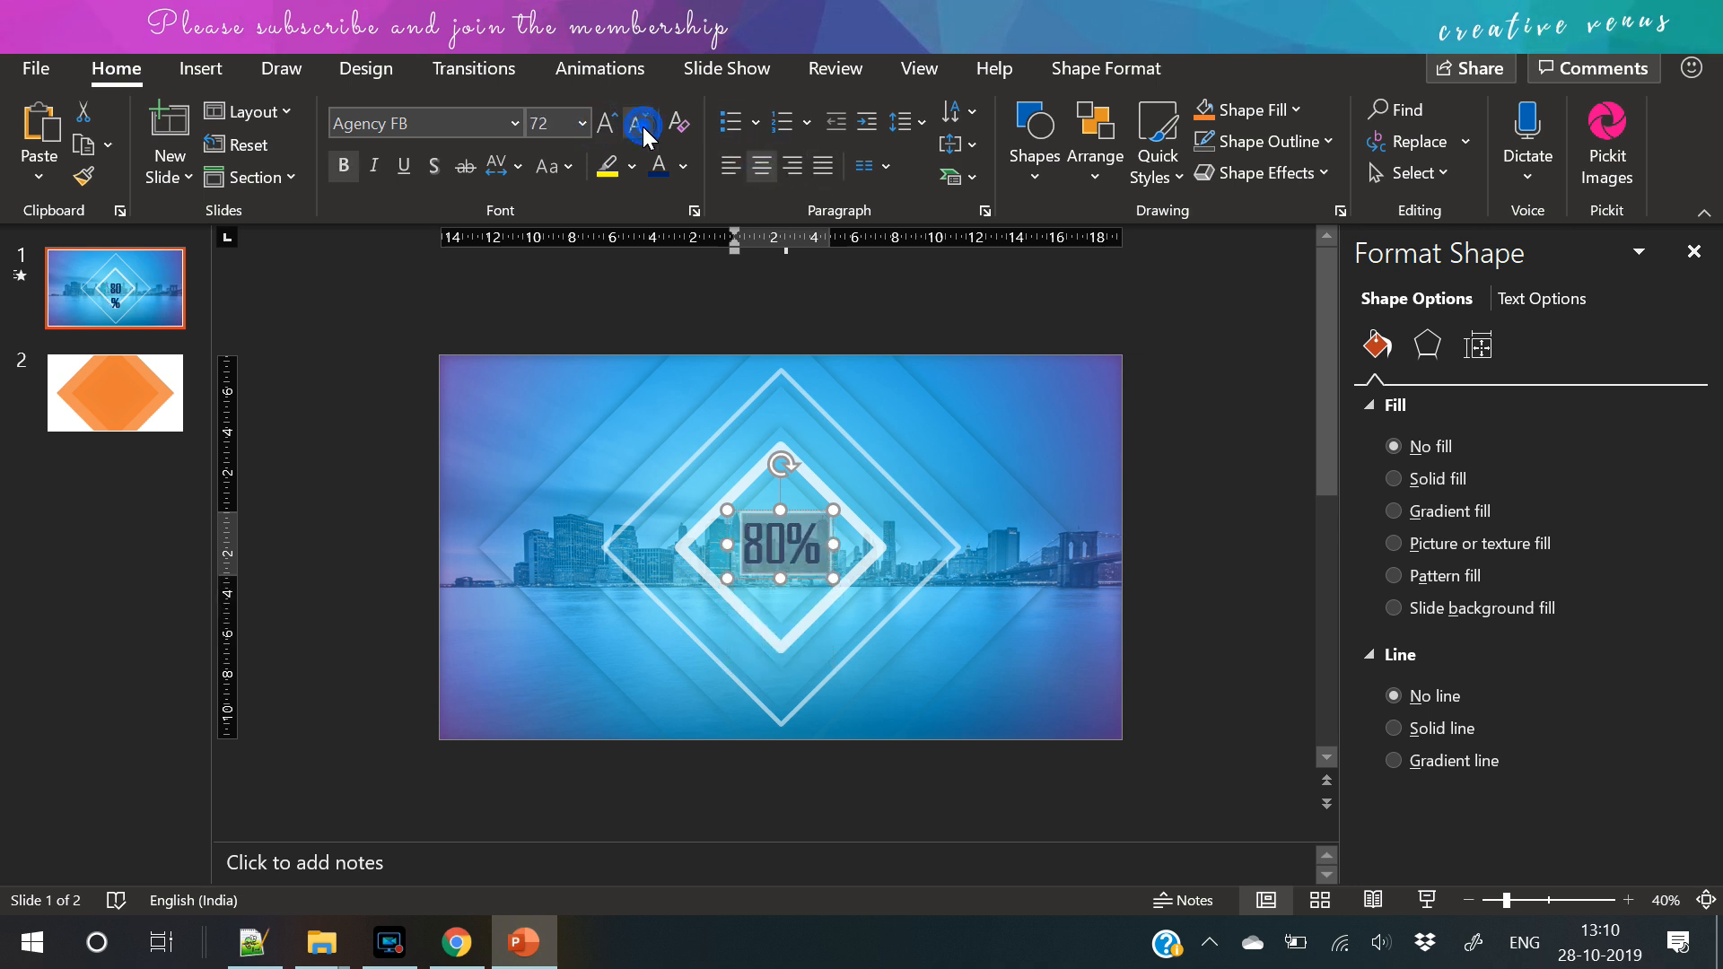
{"action": "left_click", "coordinate": [682, 165]}
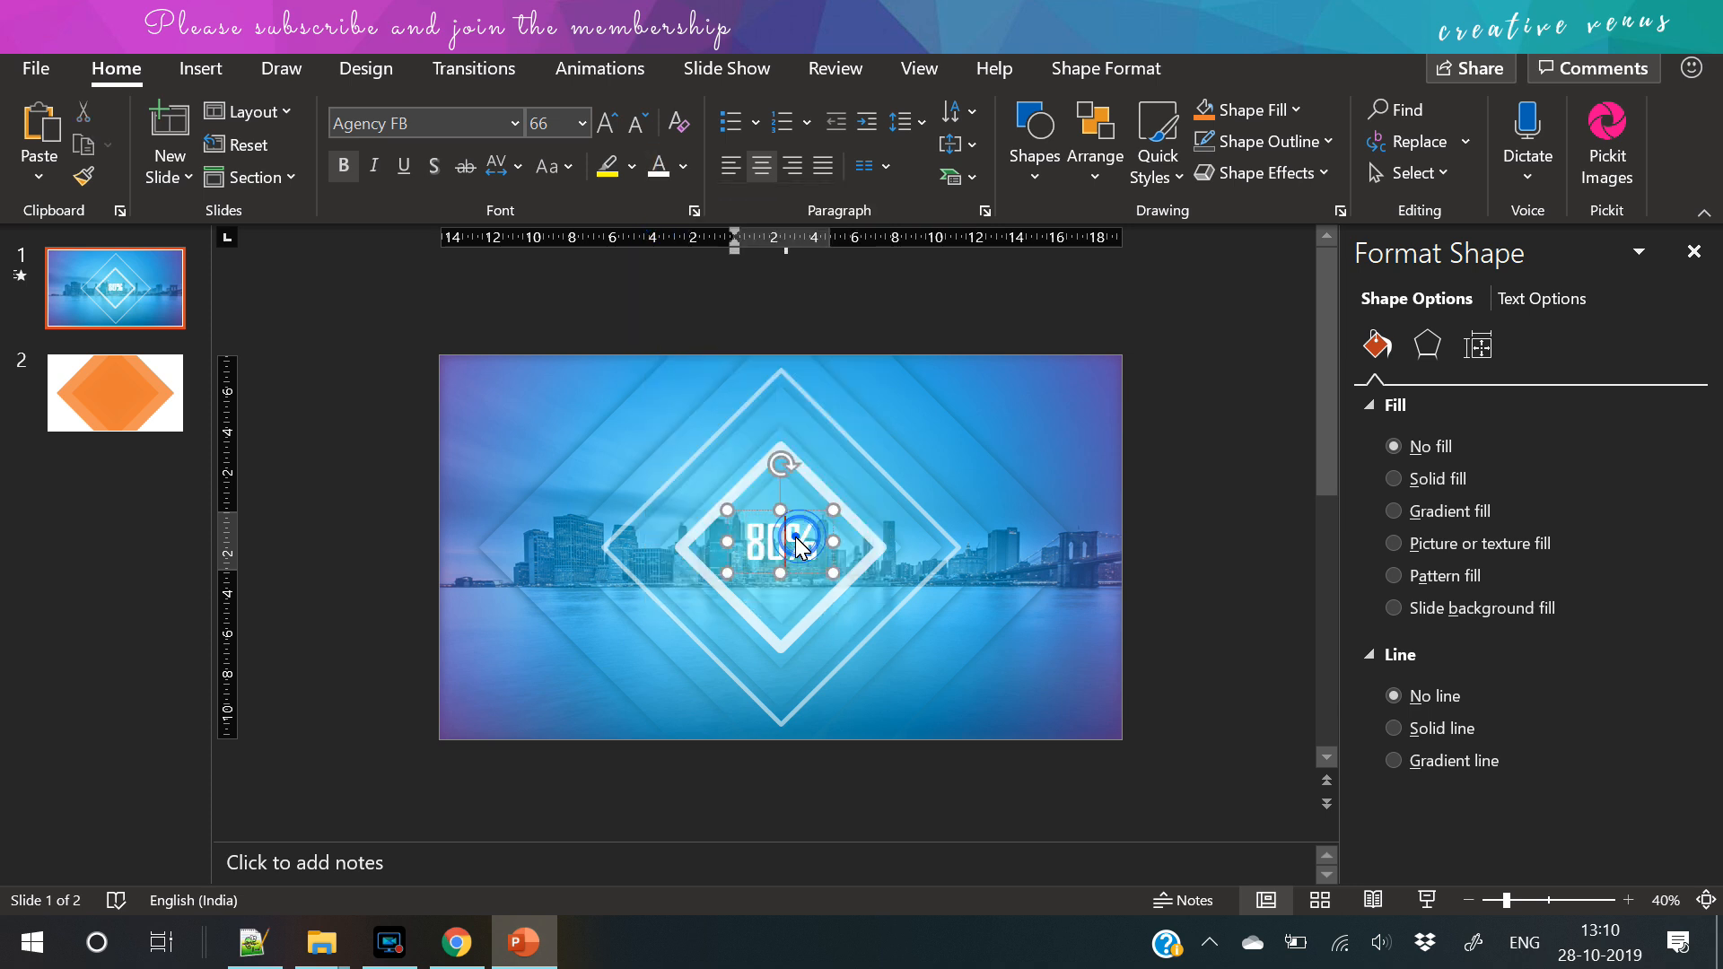
{"action": "left_click", "coordinate": [634, 124]}
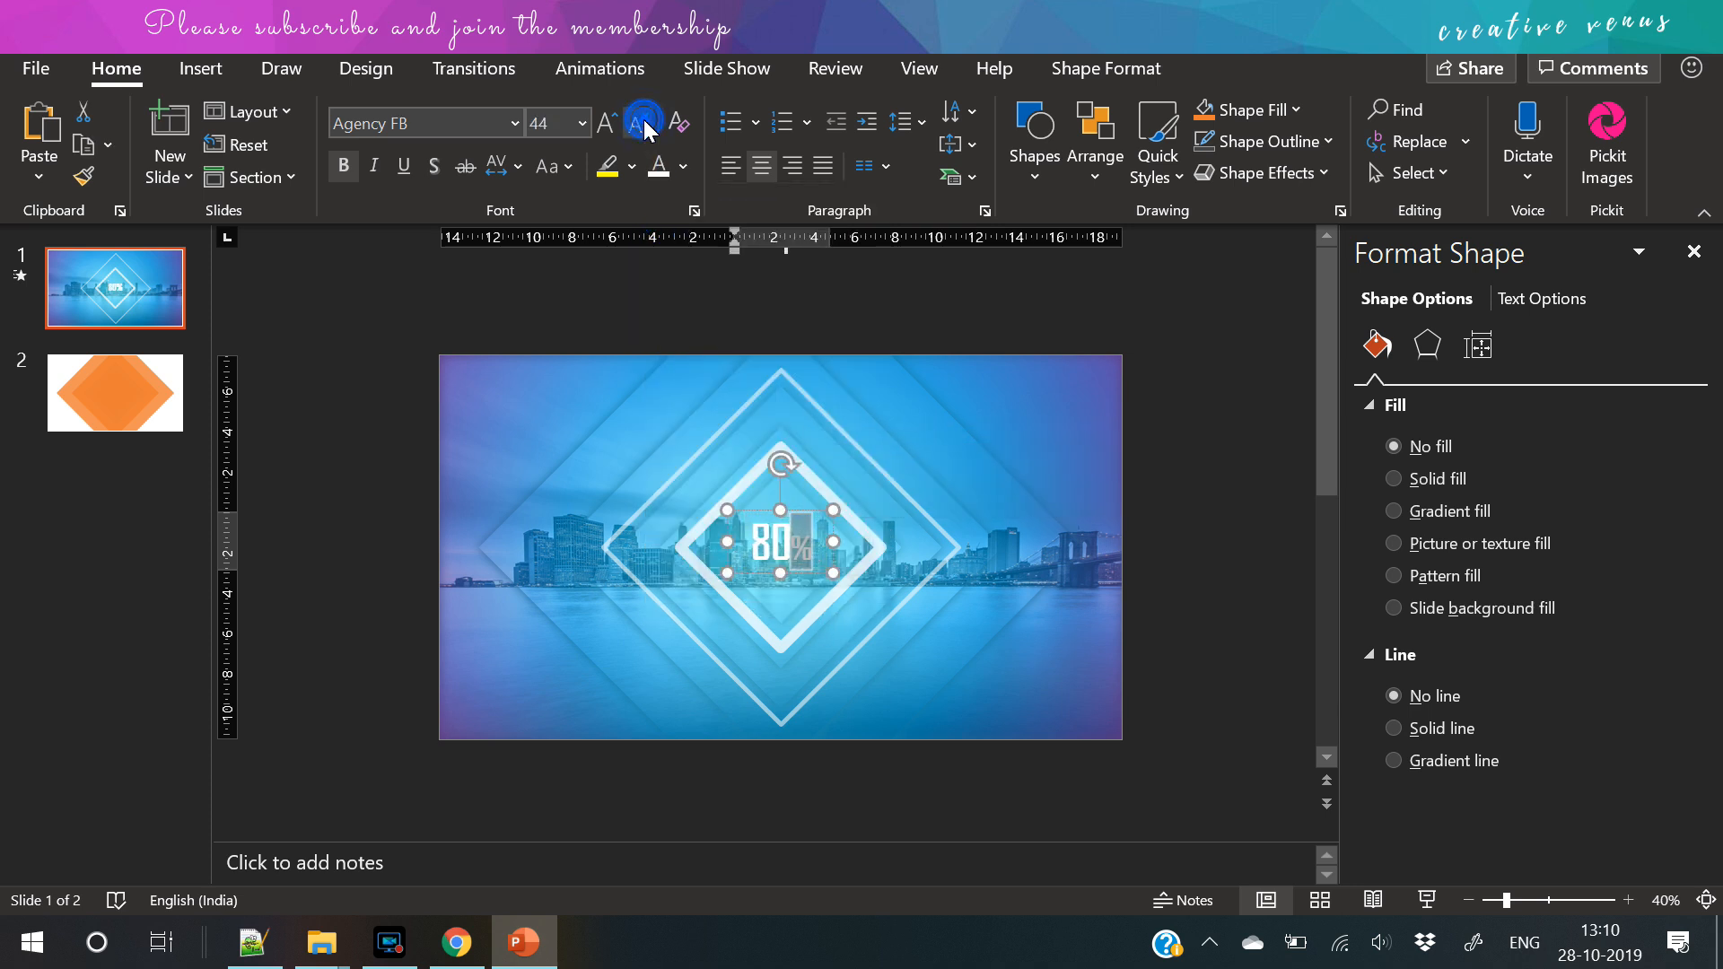
{"action": "left_click", "coordinate": [678, 166]}
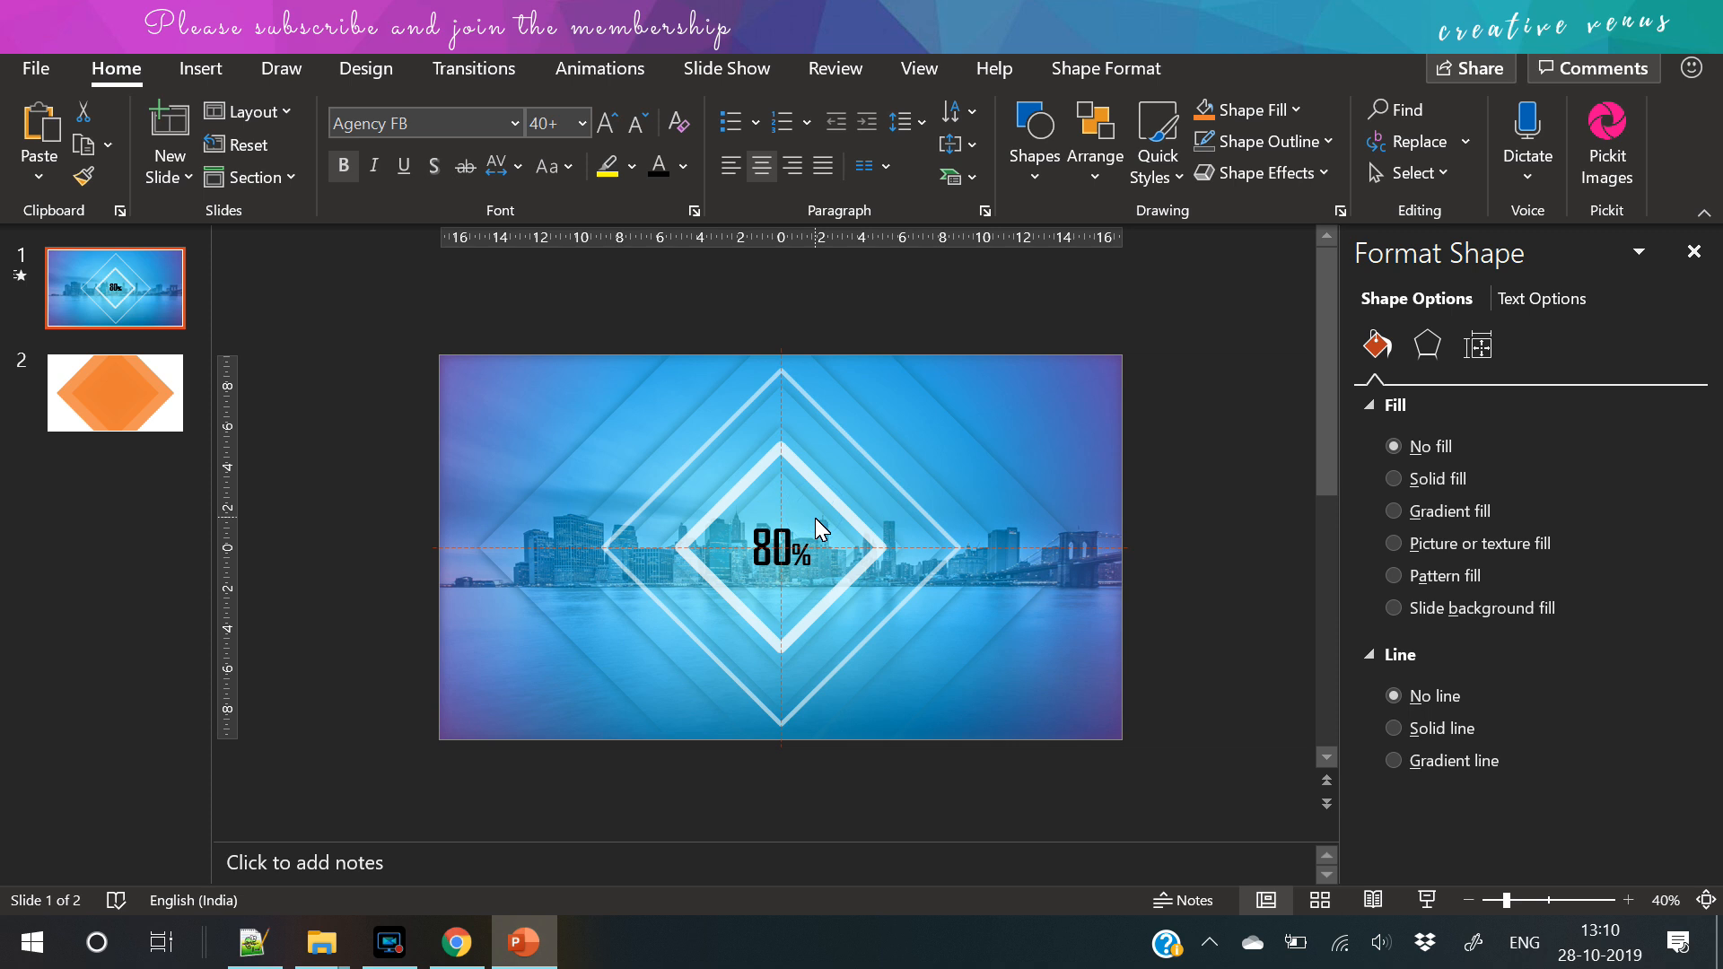
{"action": "left_click", "coordinate": [549, 165]}
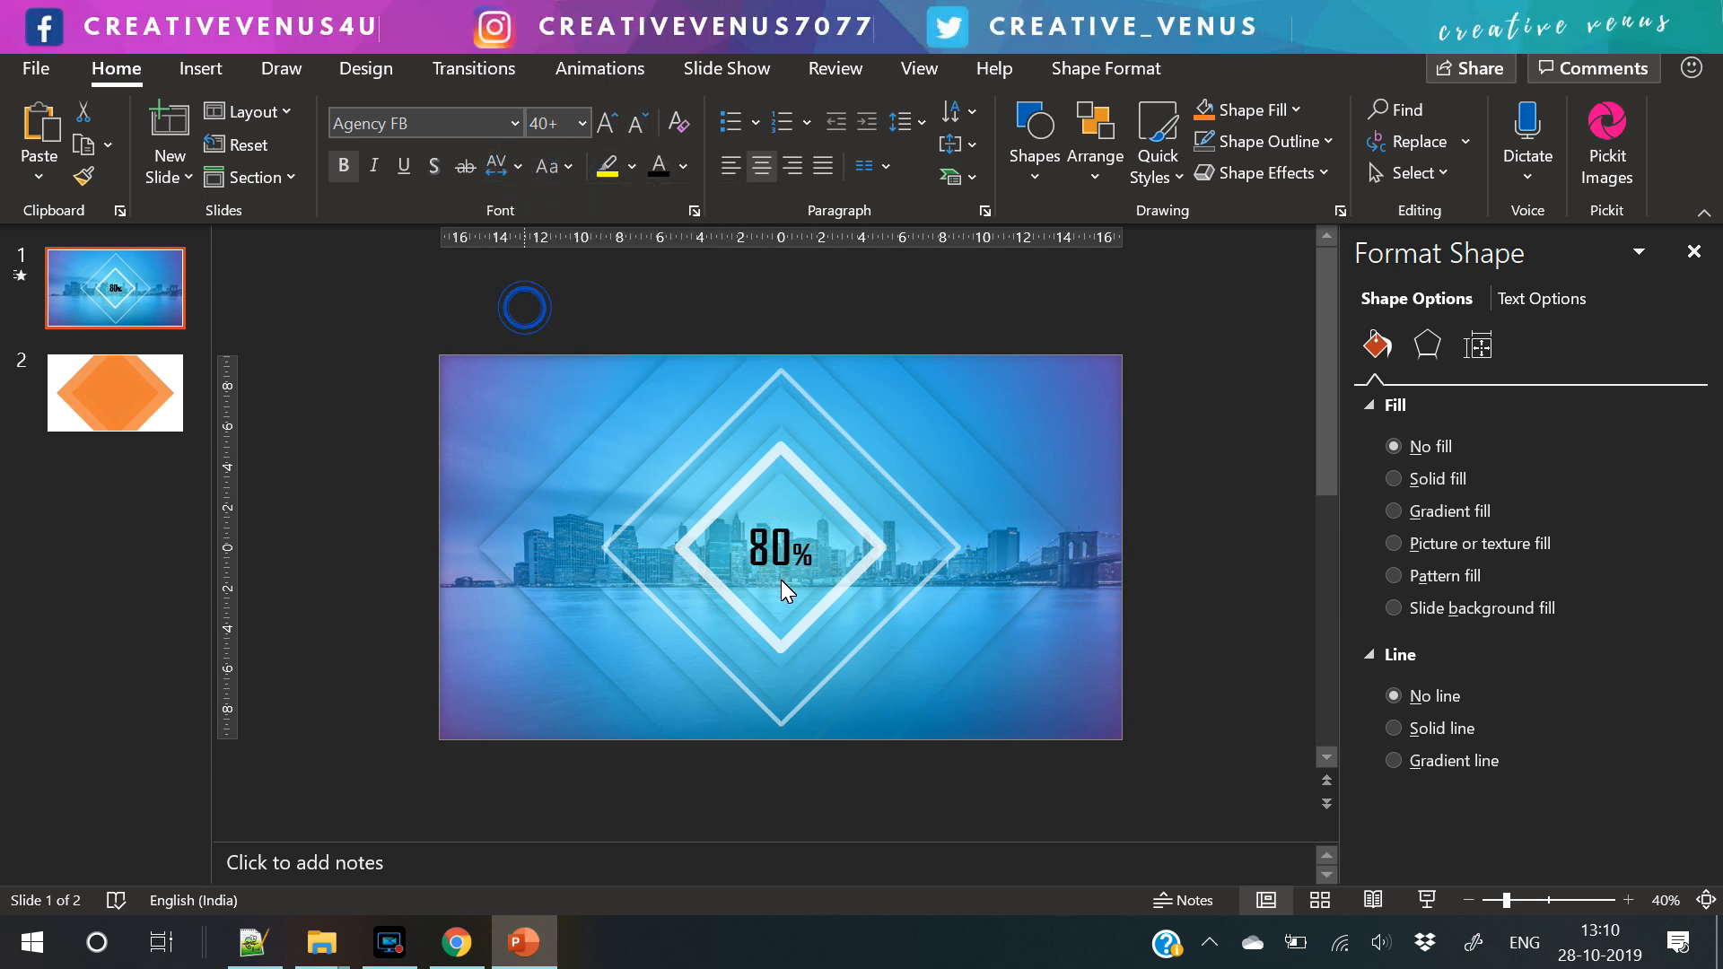
- Set the font for the new Business Growth caption beneath the 80% figure
{"action": "left_click", "coordinate": [607, 120]}
{"action": "type", "text": "Business Growth"}
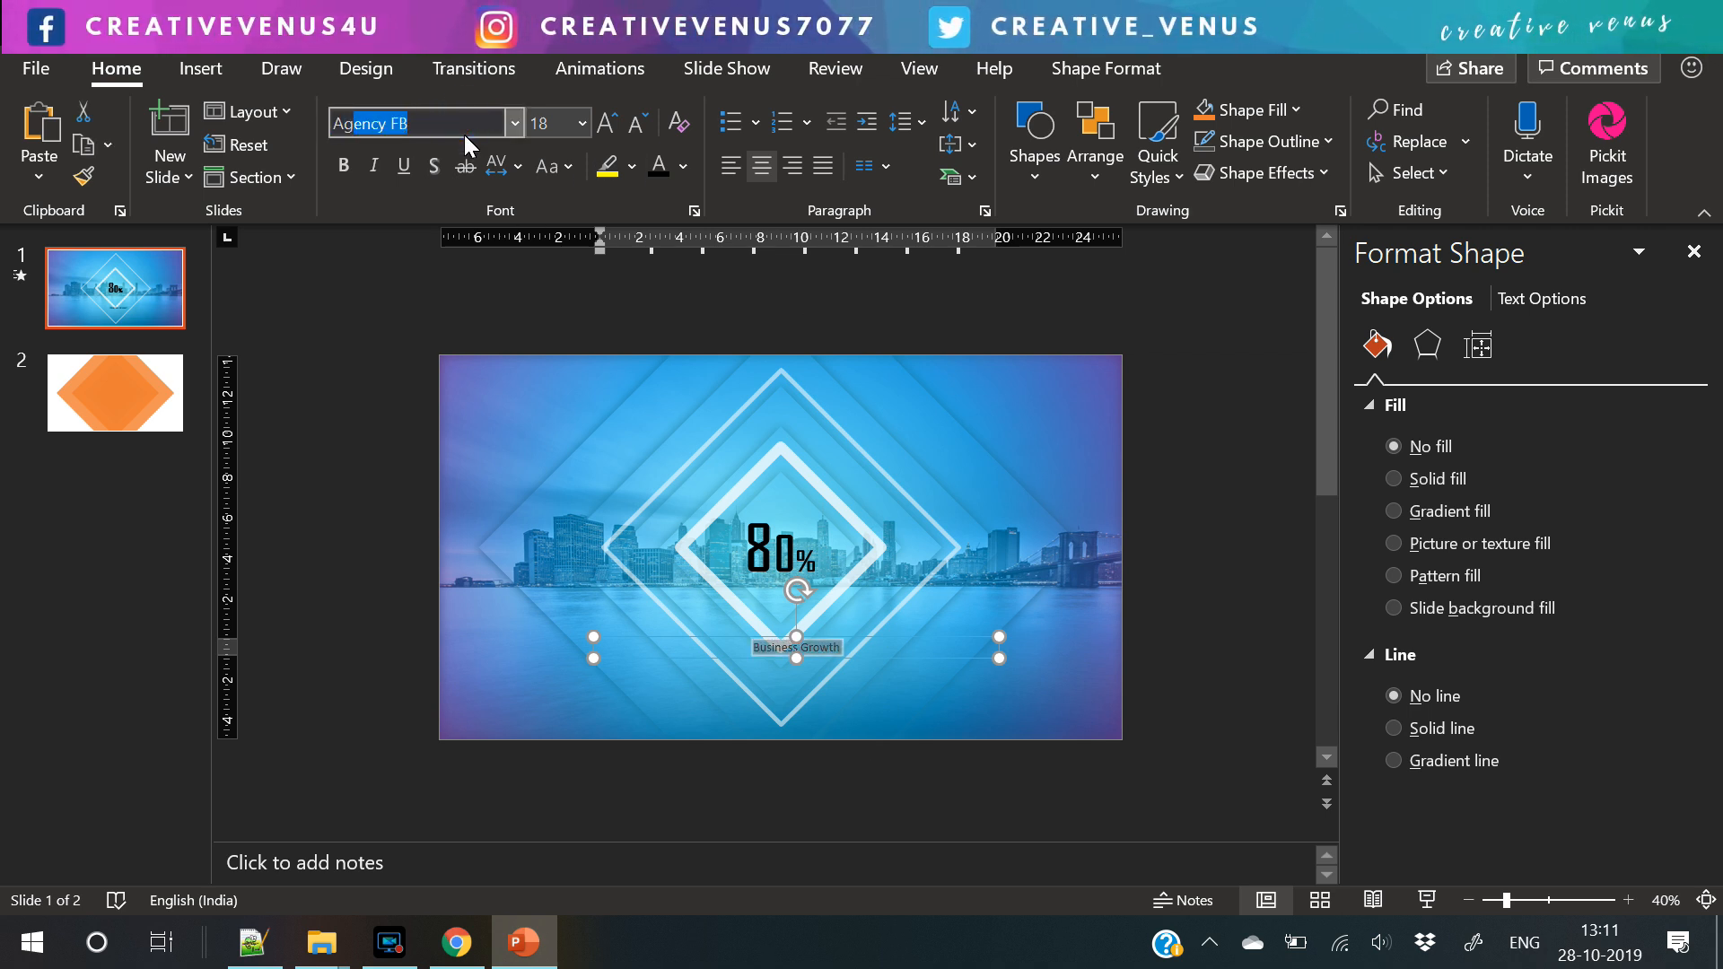
- Make the caption UPPERCASE with Very Loose character spacing and enlarge it two sizes
{"action": "left_click", "coordinate": [551, 165]}
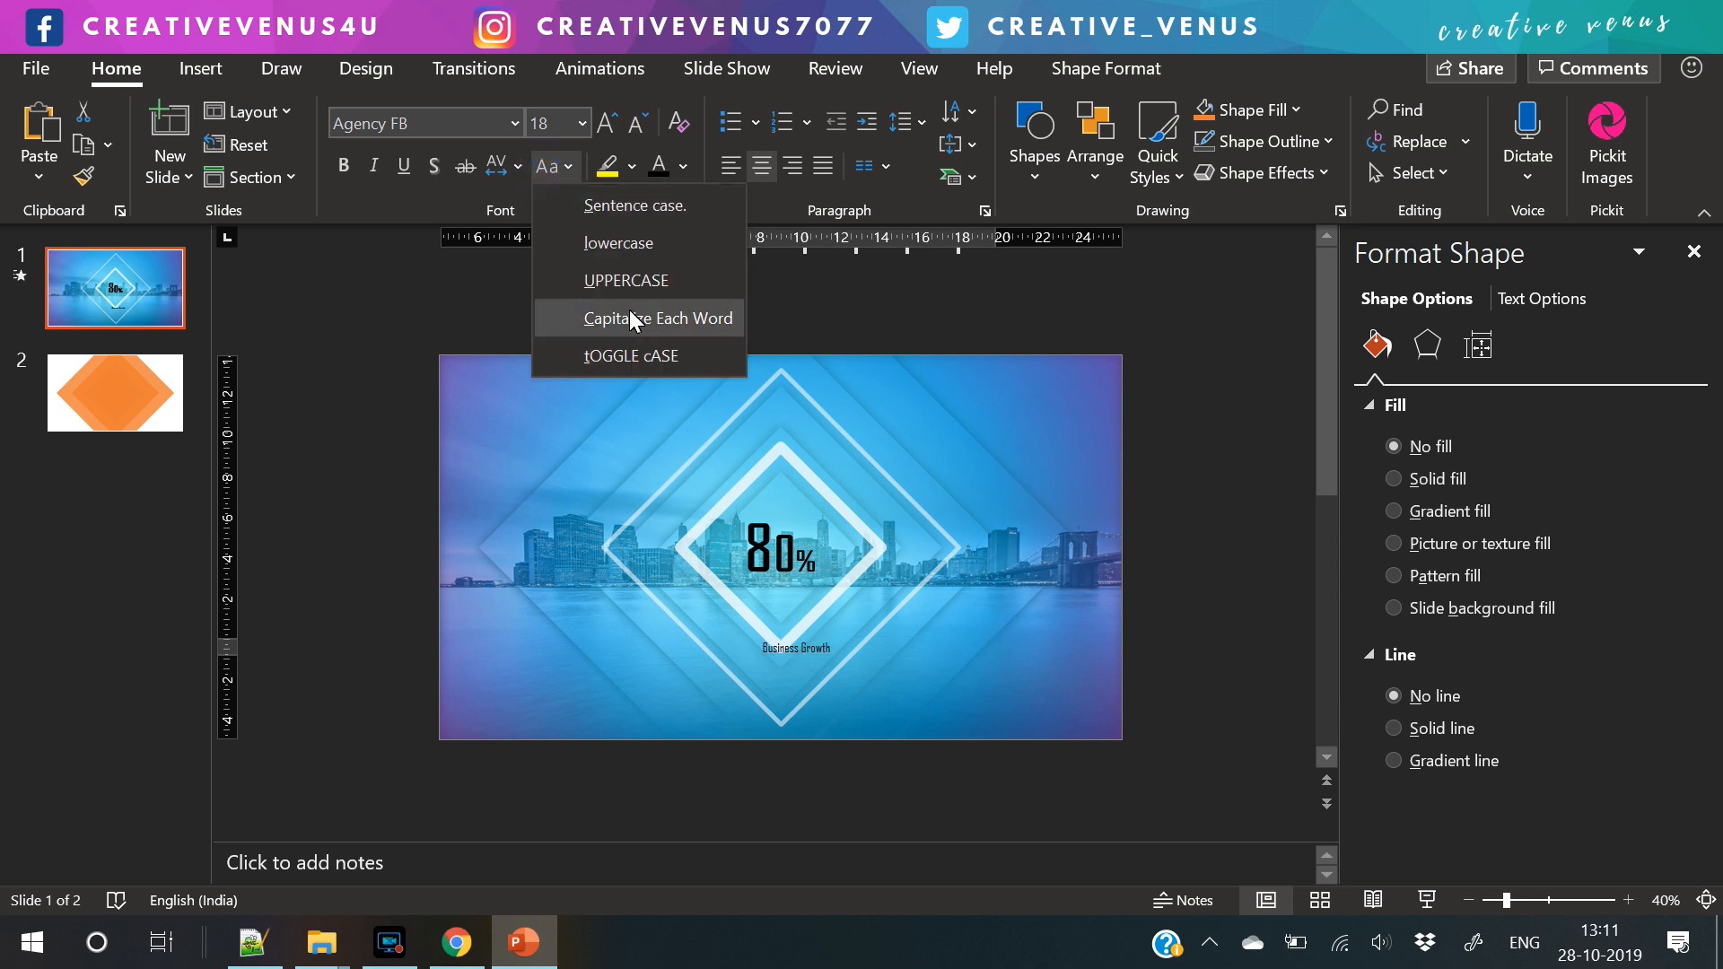
{"action": "left_click", "coordinate": [495, 165]}
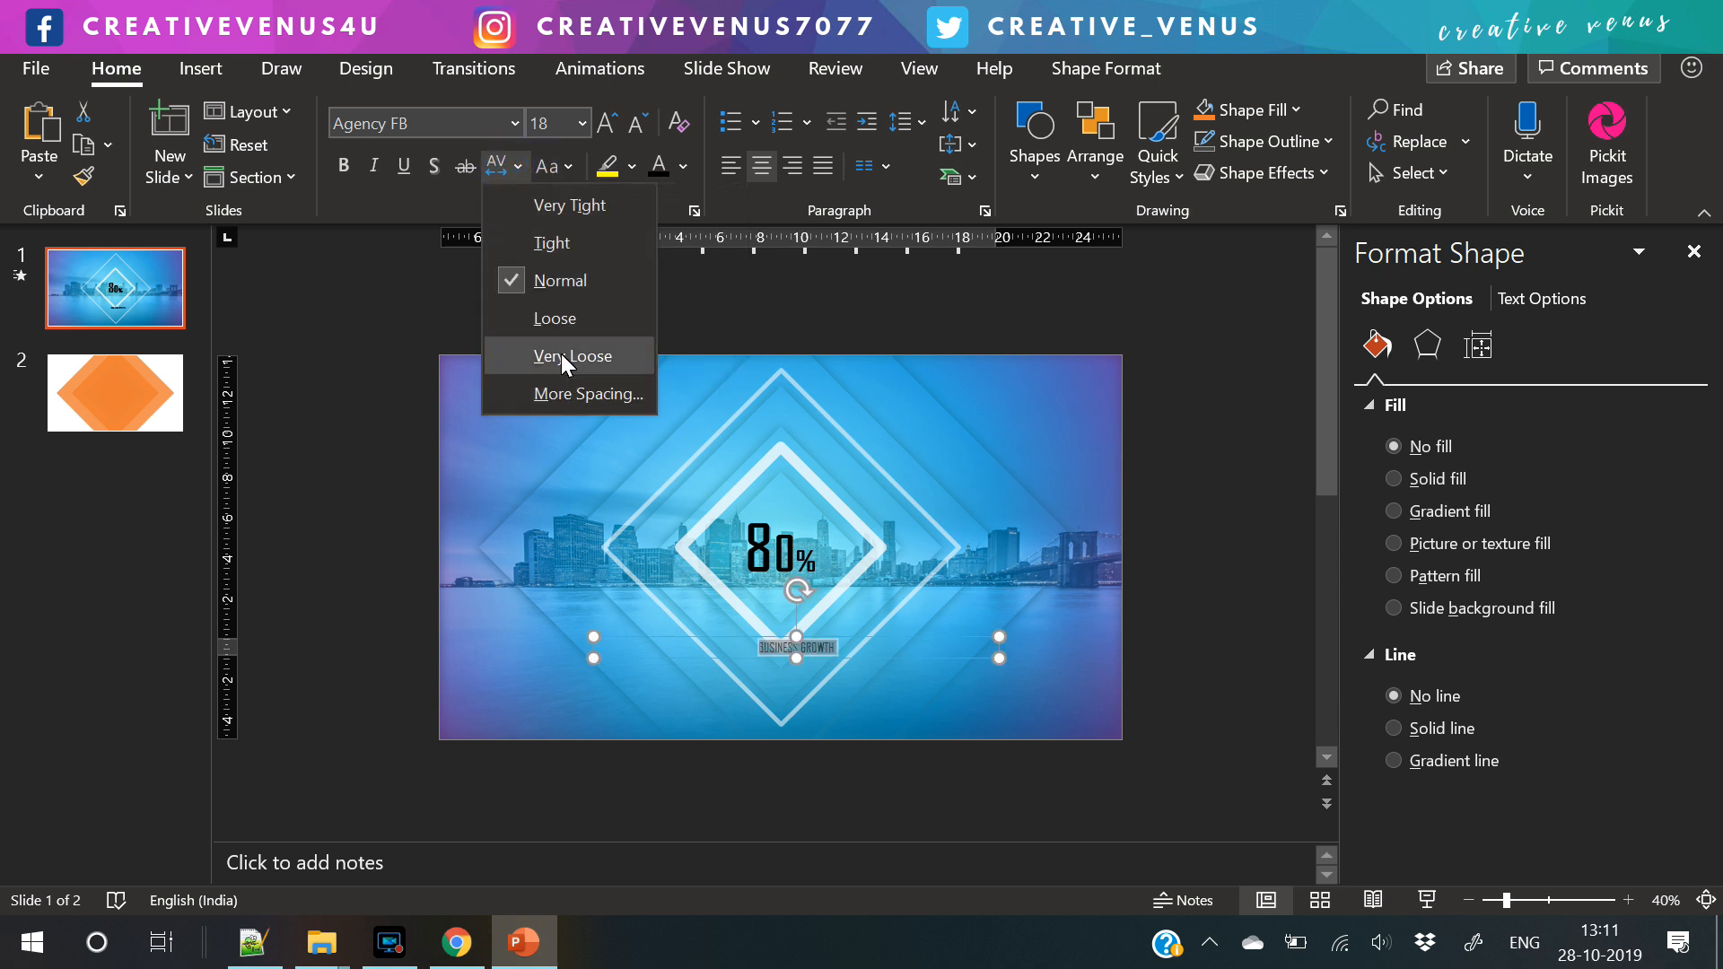
{"action": "left_click", "coordinate": [567, 356]}
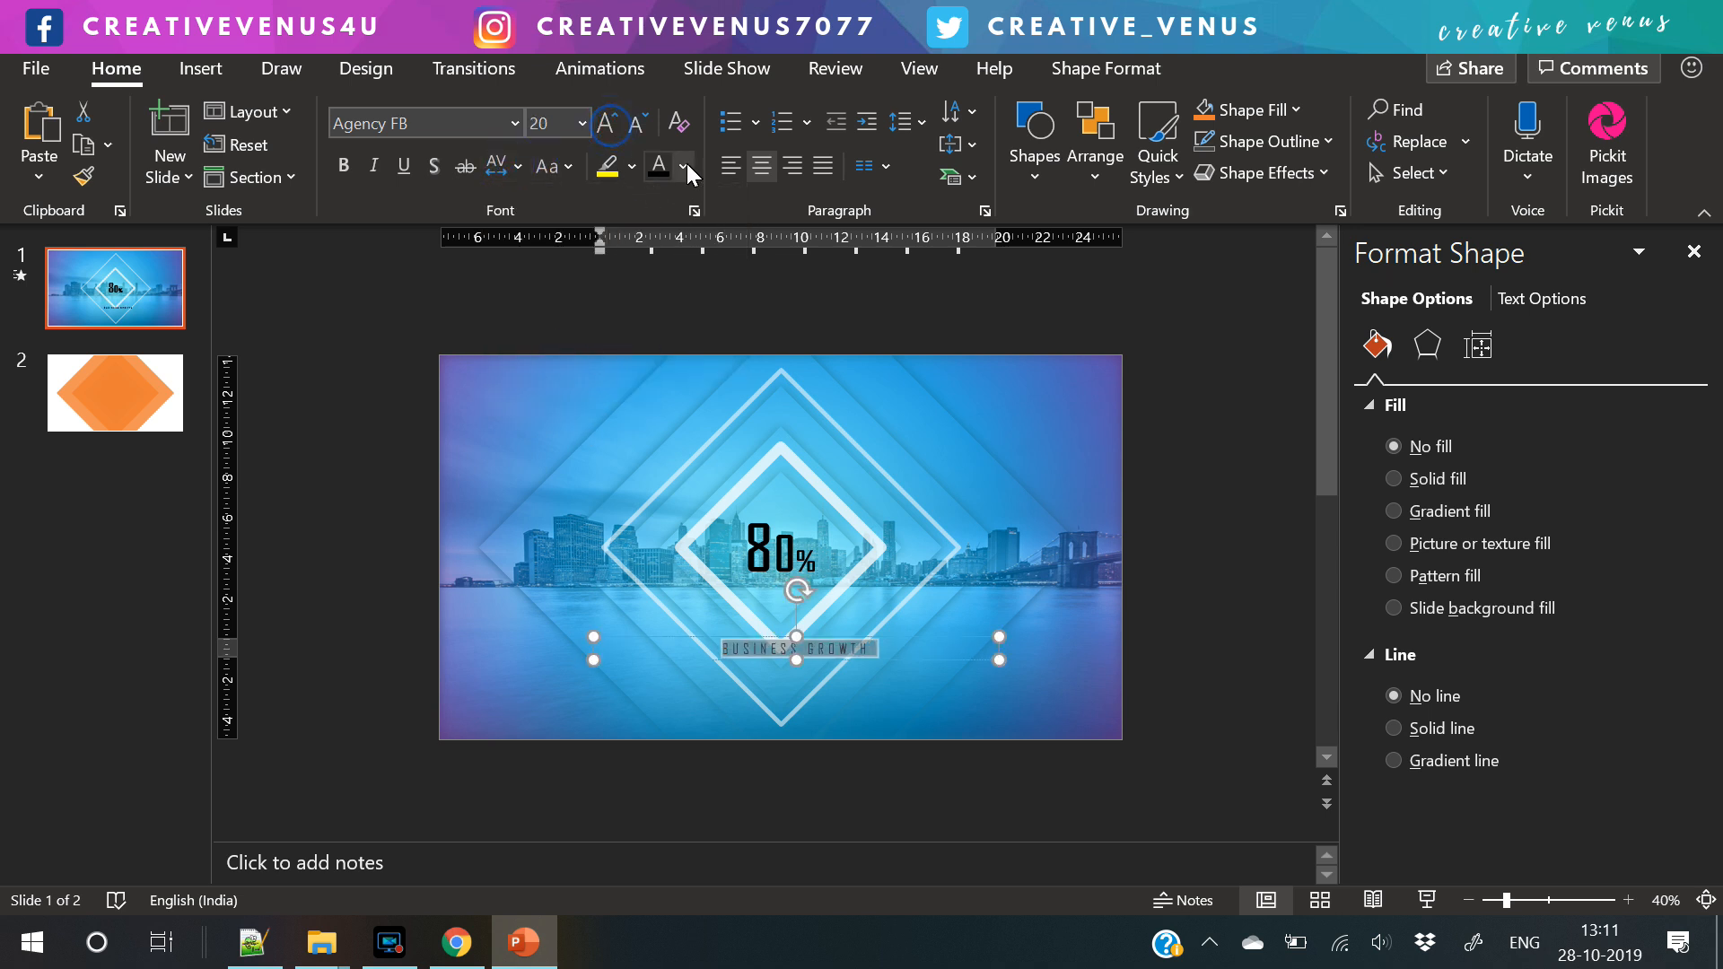
{"action": "left_click", "coordinate": [605, 122]}
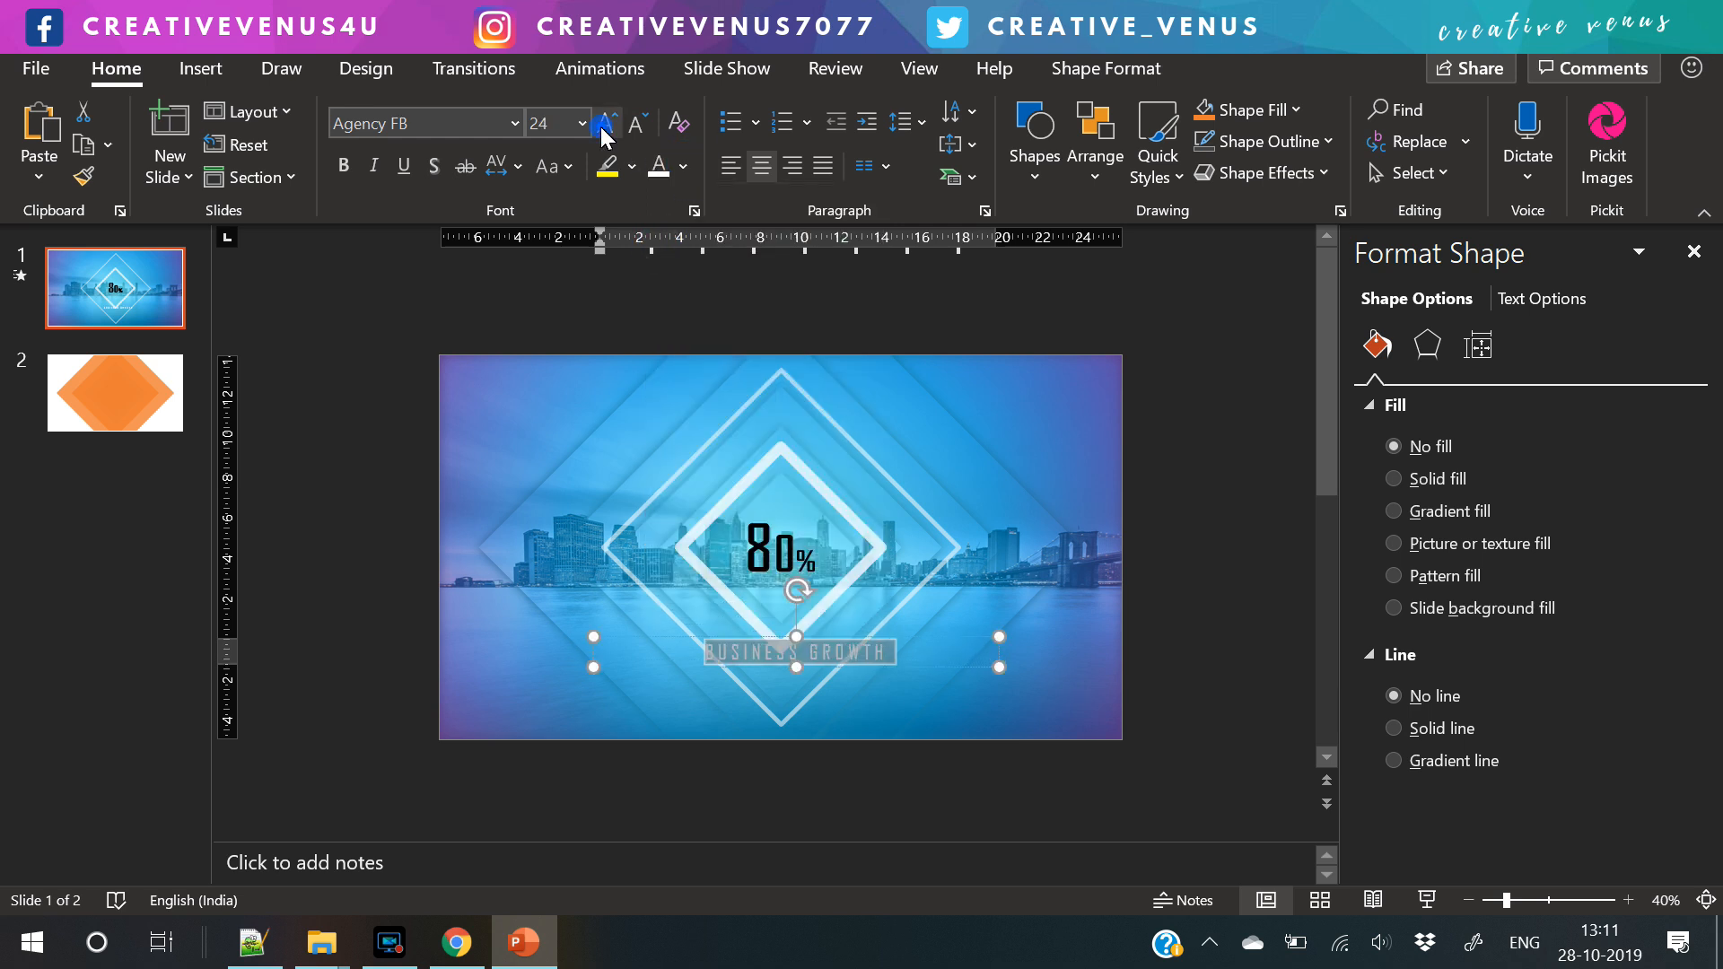
{"action": "left_click", "coordinate": [604, 120]}
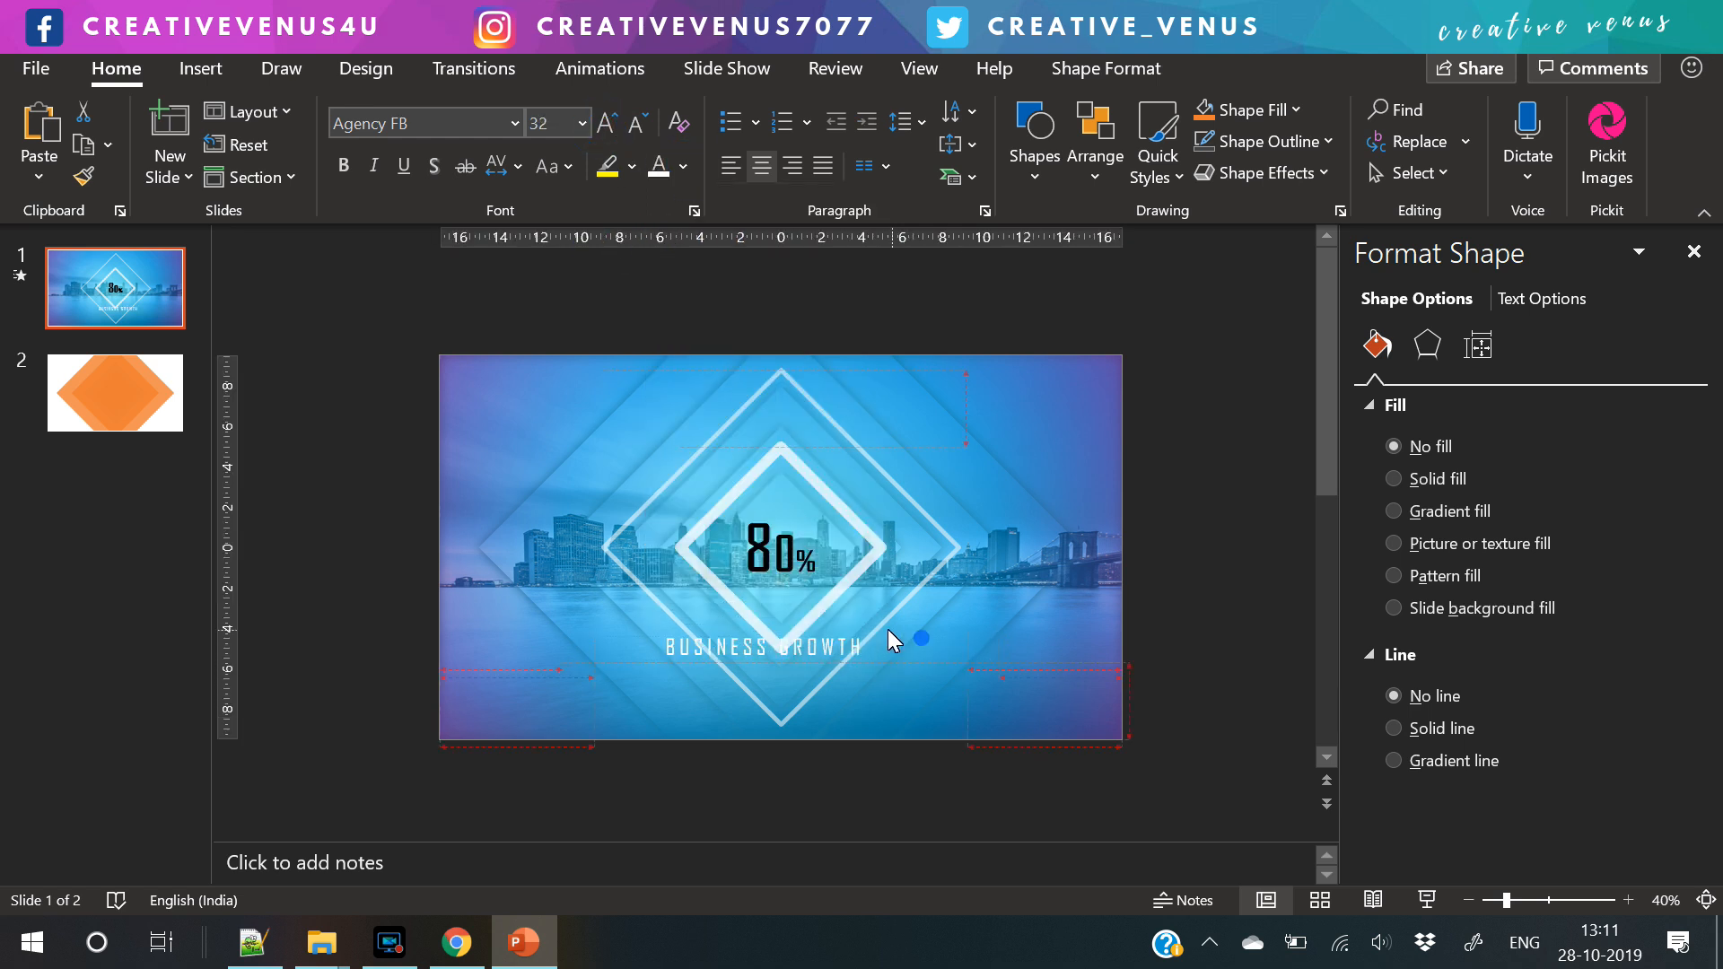
- Nudge the caption lower, then start a Rectangle from Insert > Shapes to span the slide
{"action": "left_click_drag", "start_coordinate": [921, 639], "coordinate": [912, 658]}
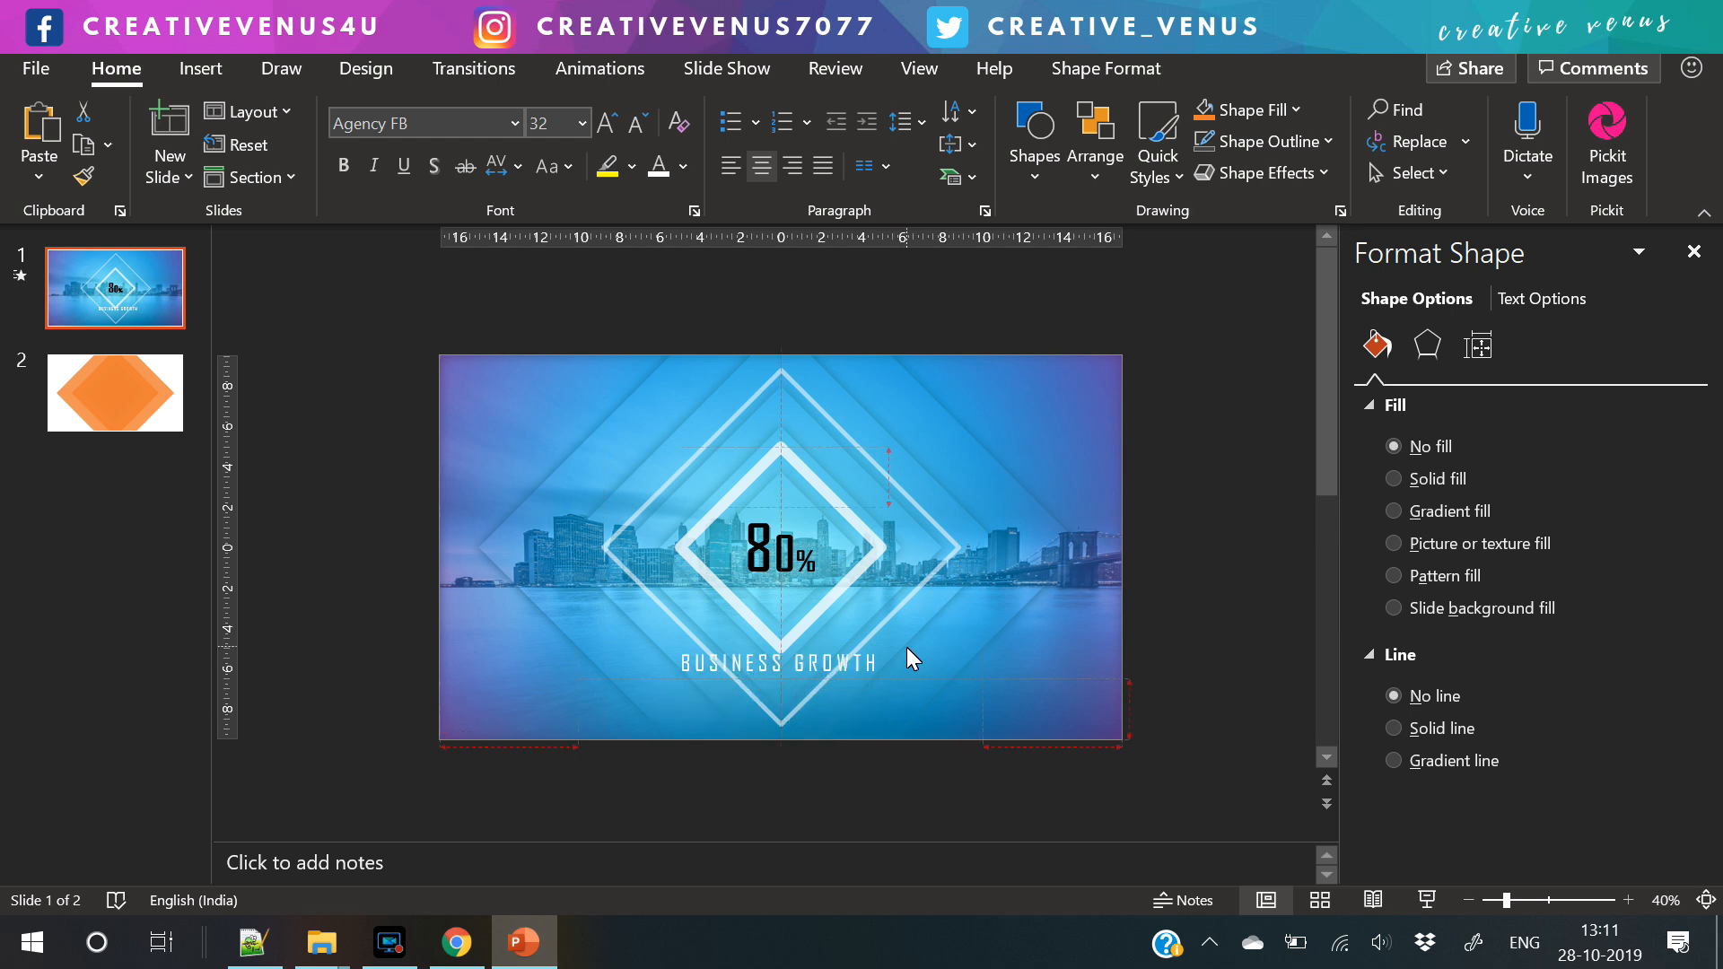
{"action": "left_click", "coordinate": [687, 166]}
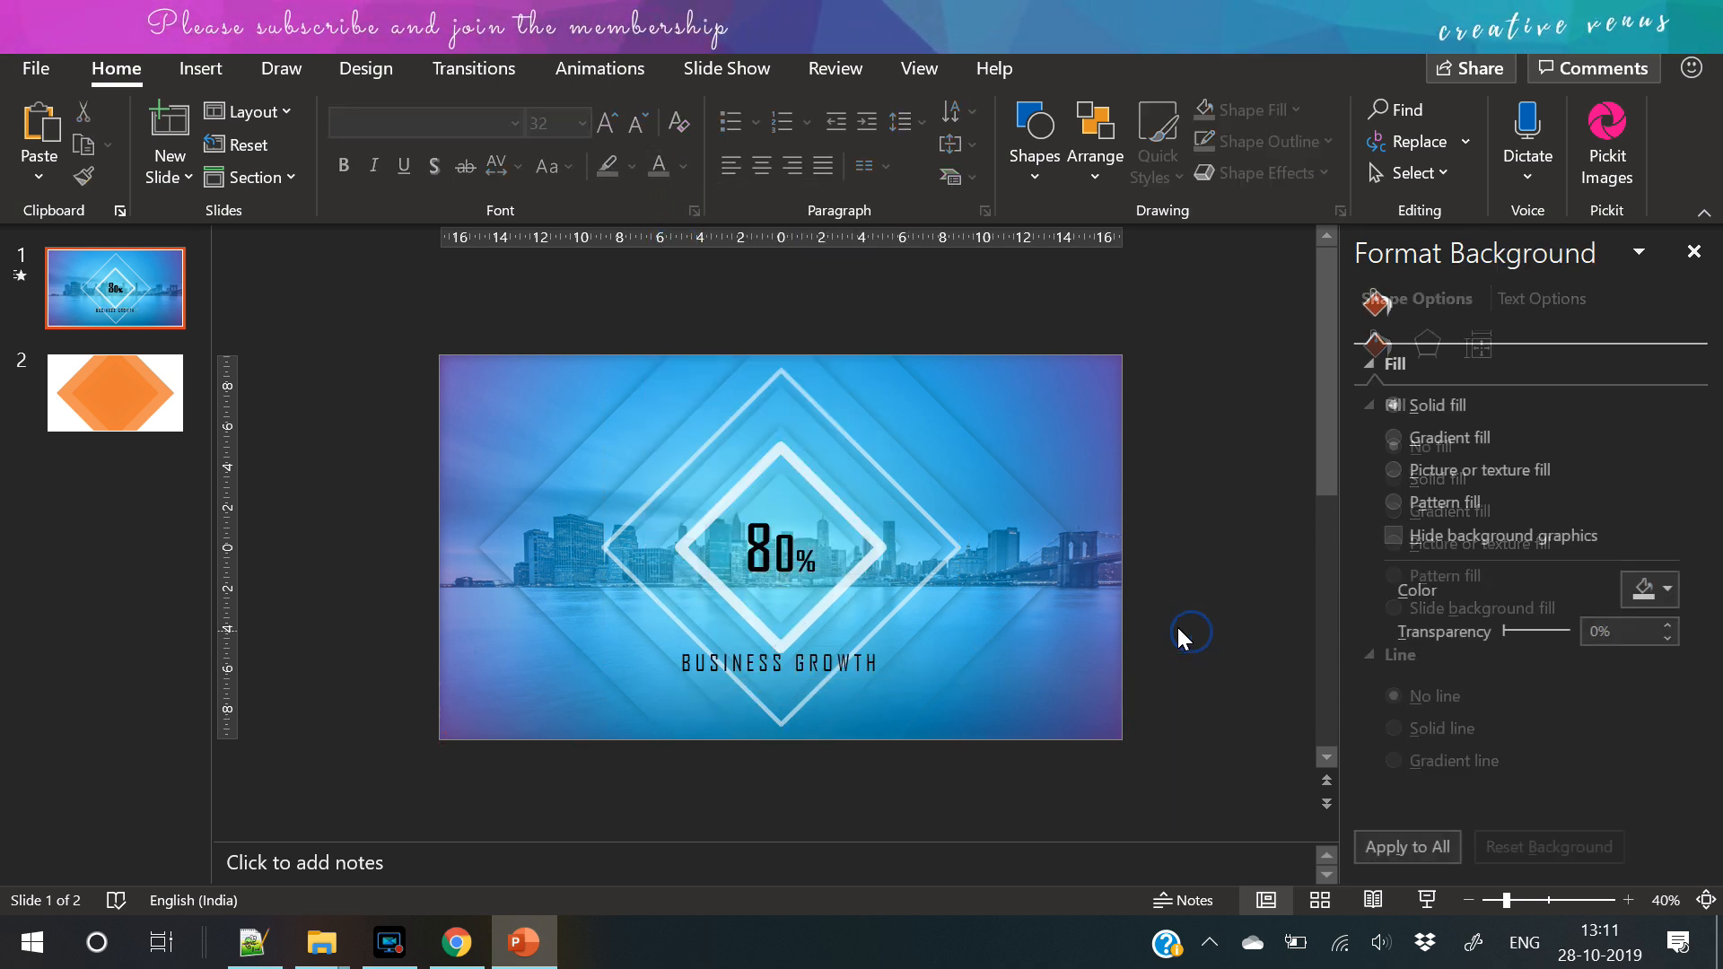
{"action": "left_click", "coordinate": [199, 68]}
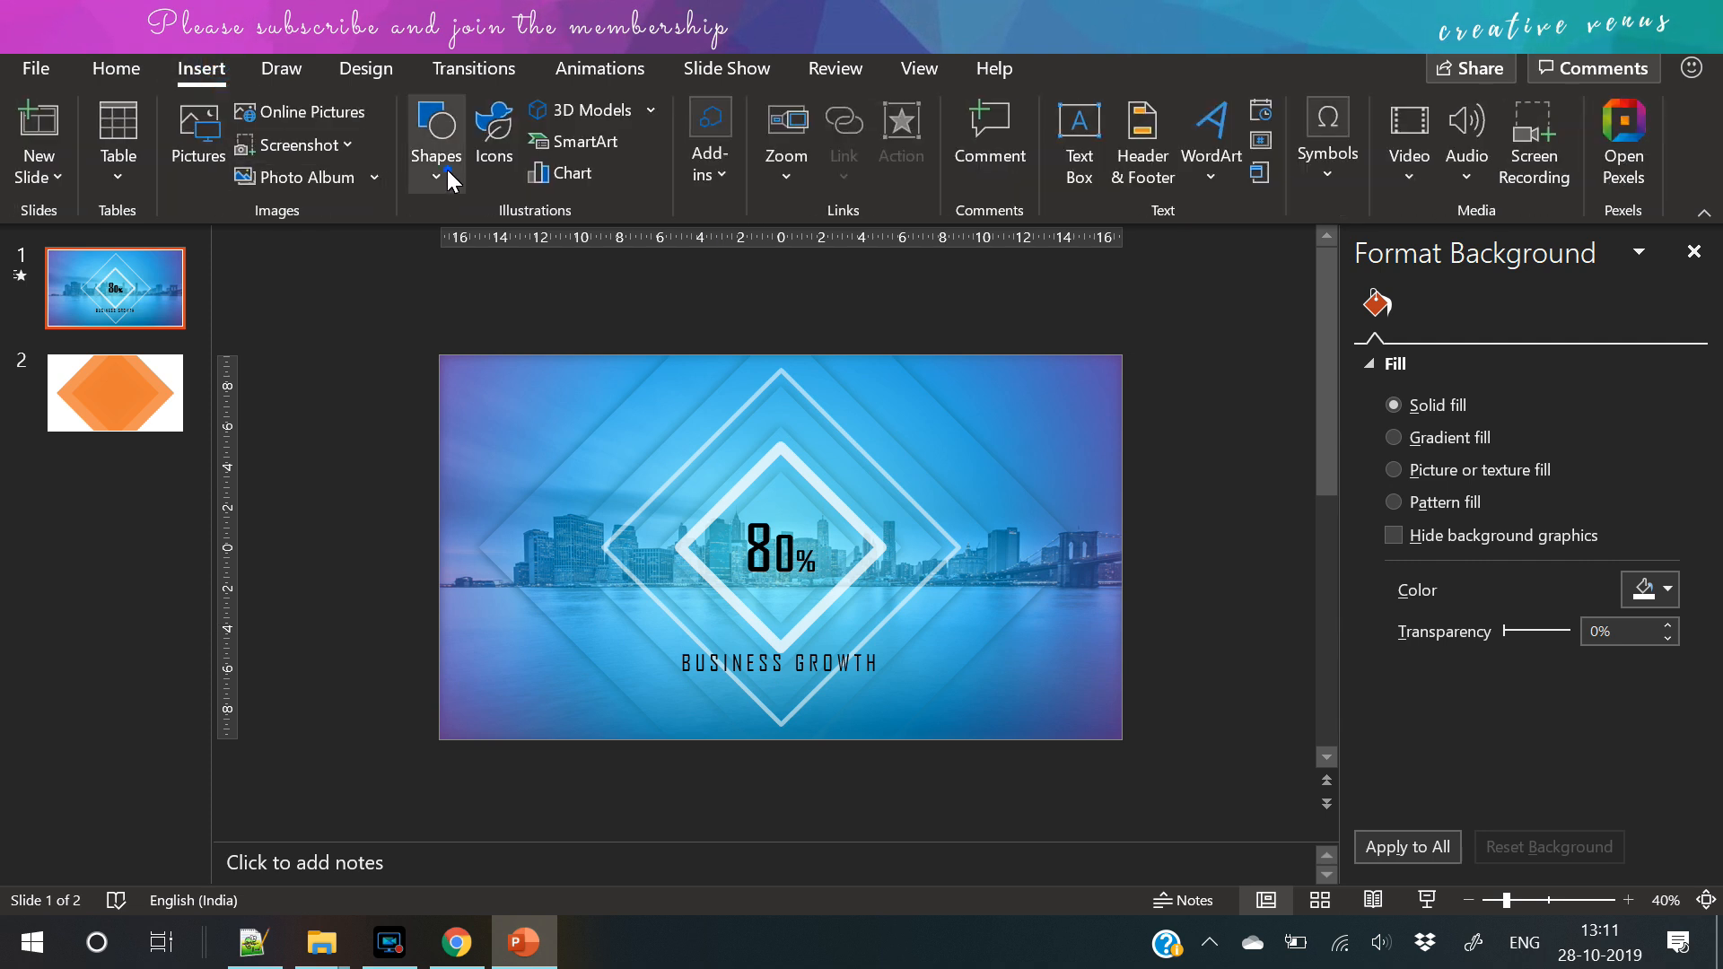
{"action": "left_click", "coordinate": [434, 144]}
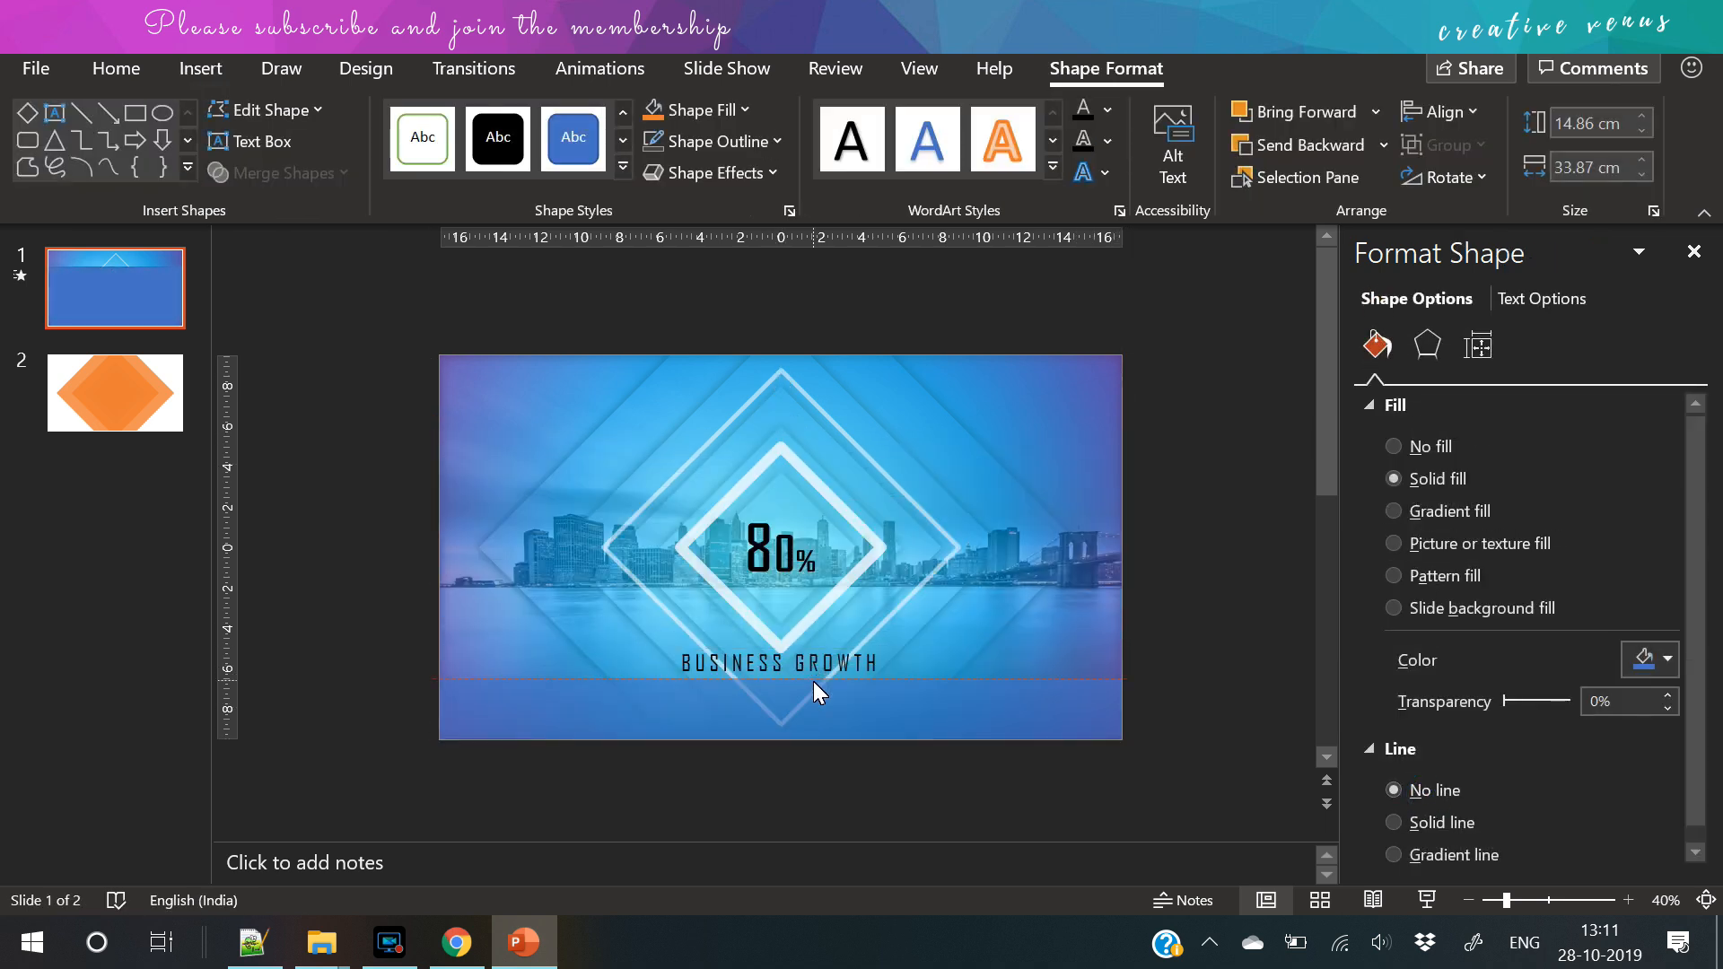
- Give the rectangle a linear white gradient fill running vertically at 90°
{"action": "left_click", "coordinate": [781, 677]}
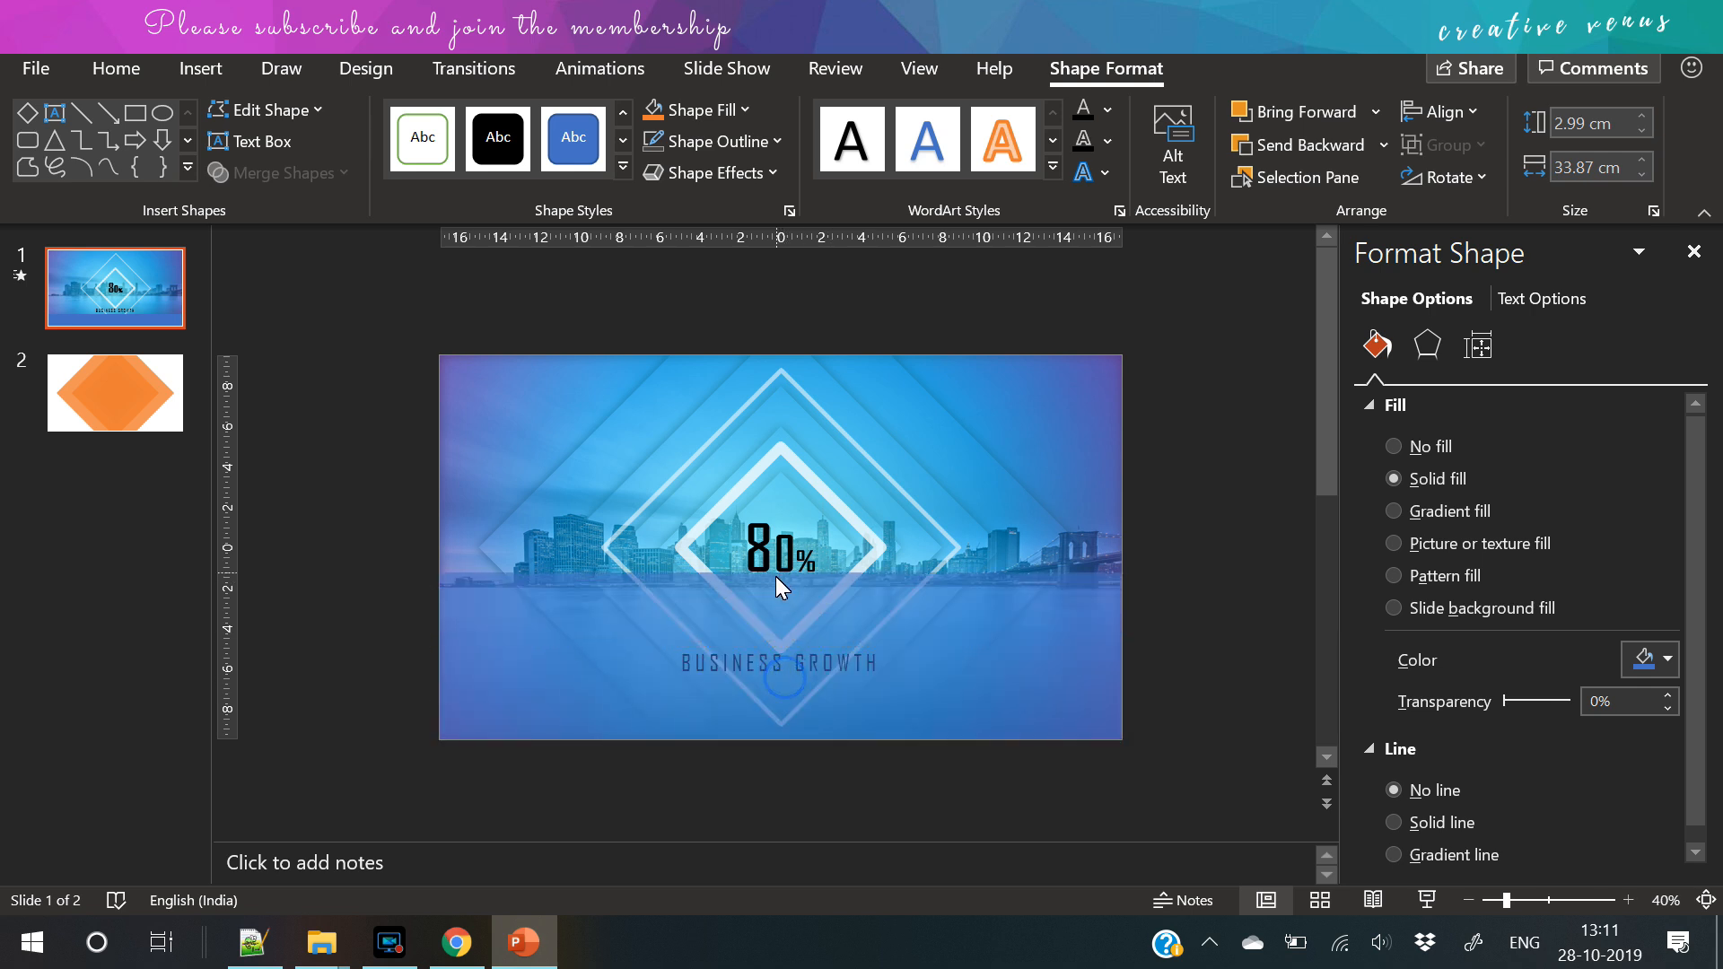
{"action": "left_click", "coordinate": [1411, 509]}
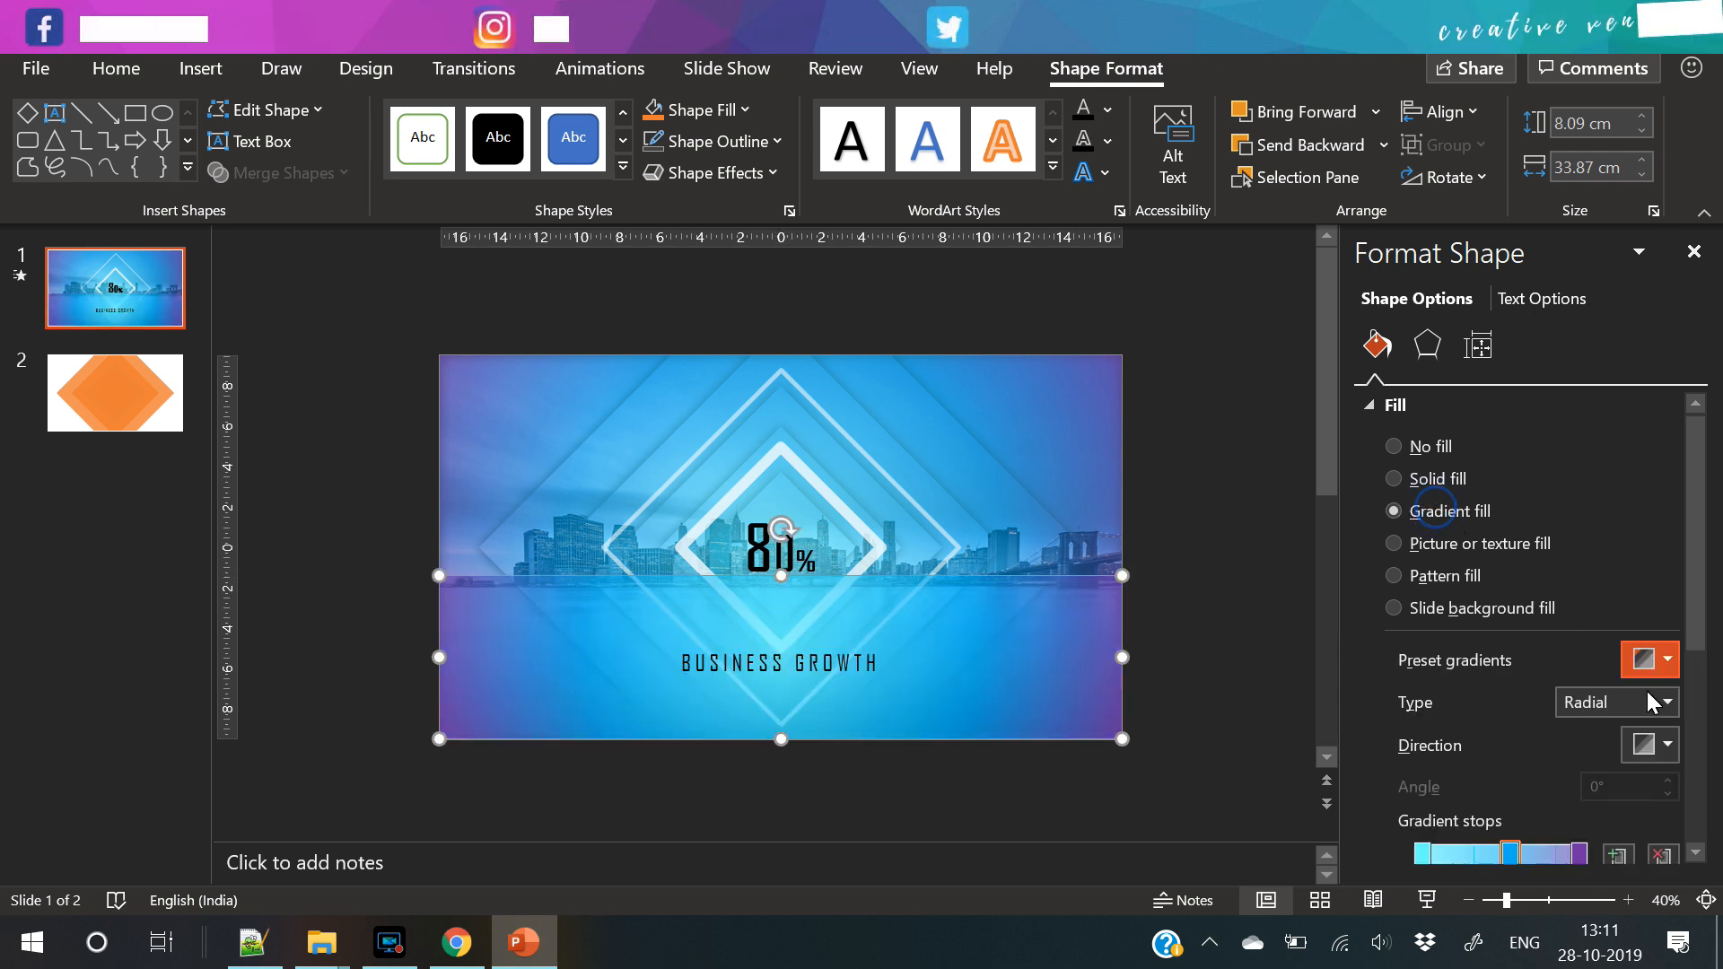
{"action": "left_click", "coordinate": [1668, 702]}
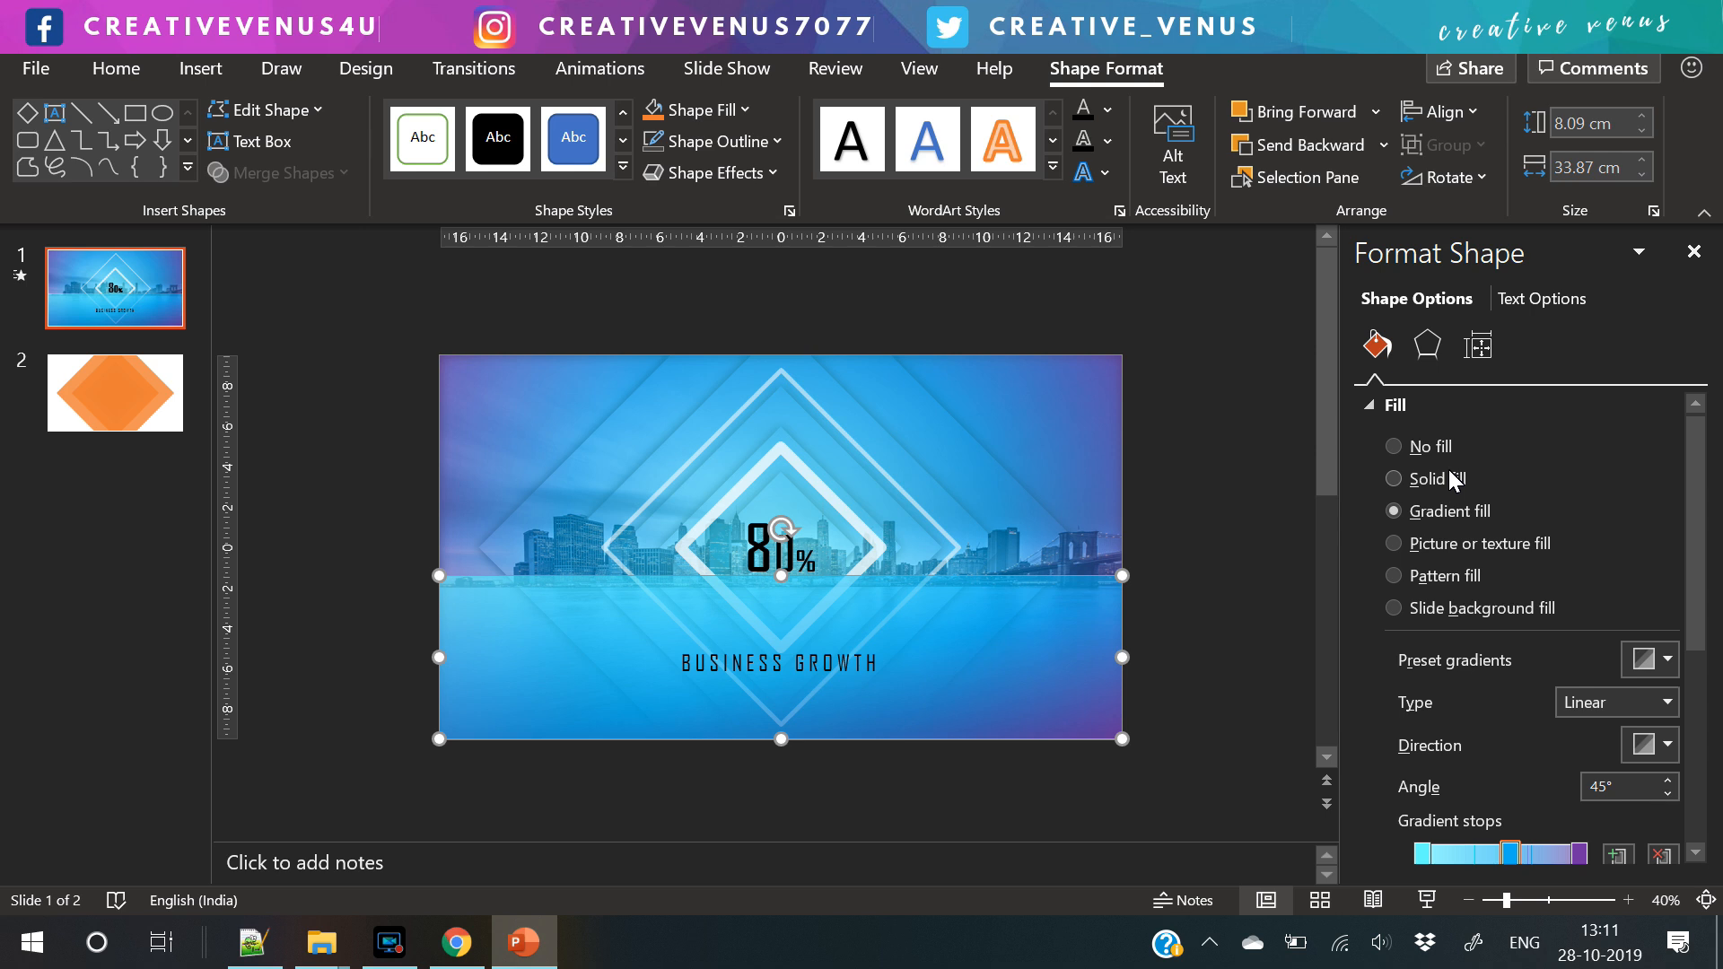
{"action": "scroll", "scroll_direction": "down", "scroll_amount": 3}
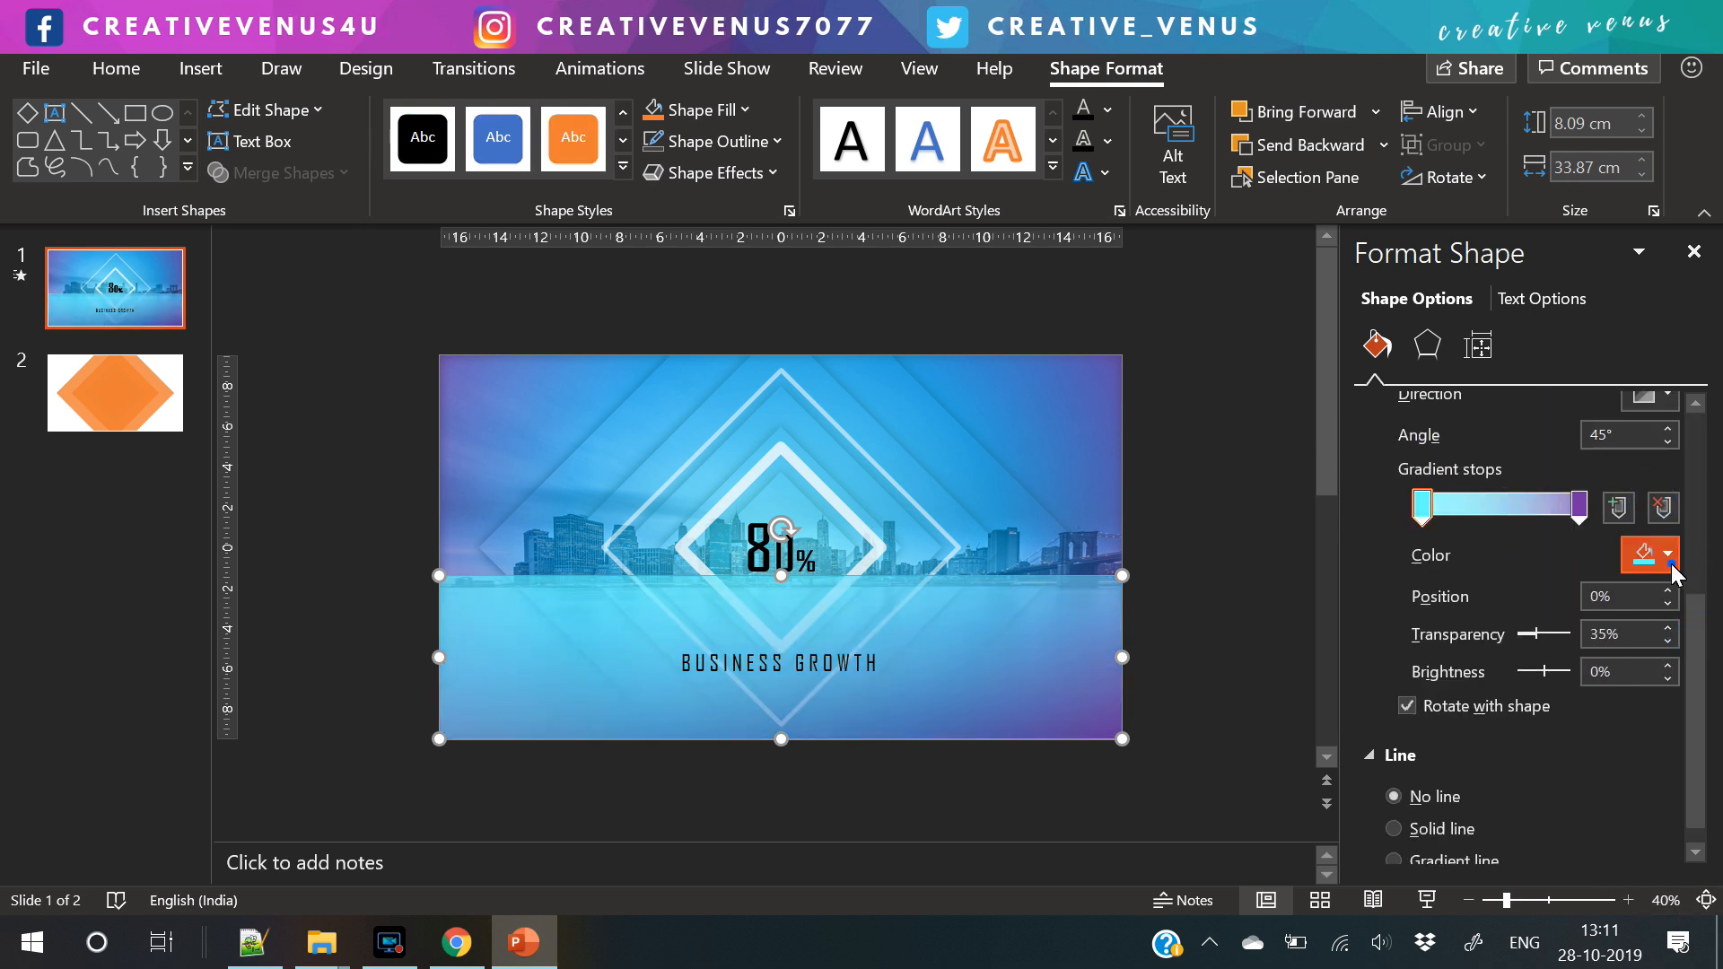
{"action": "left_click", "coordinate": [1576, 508]}
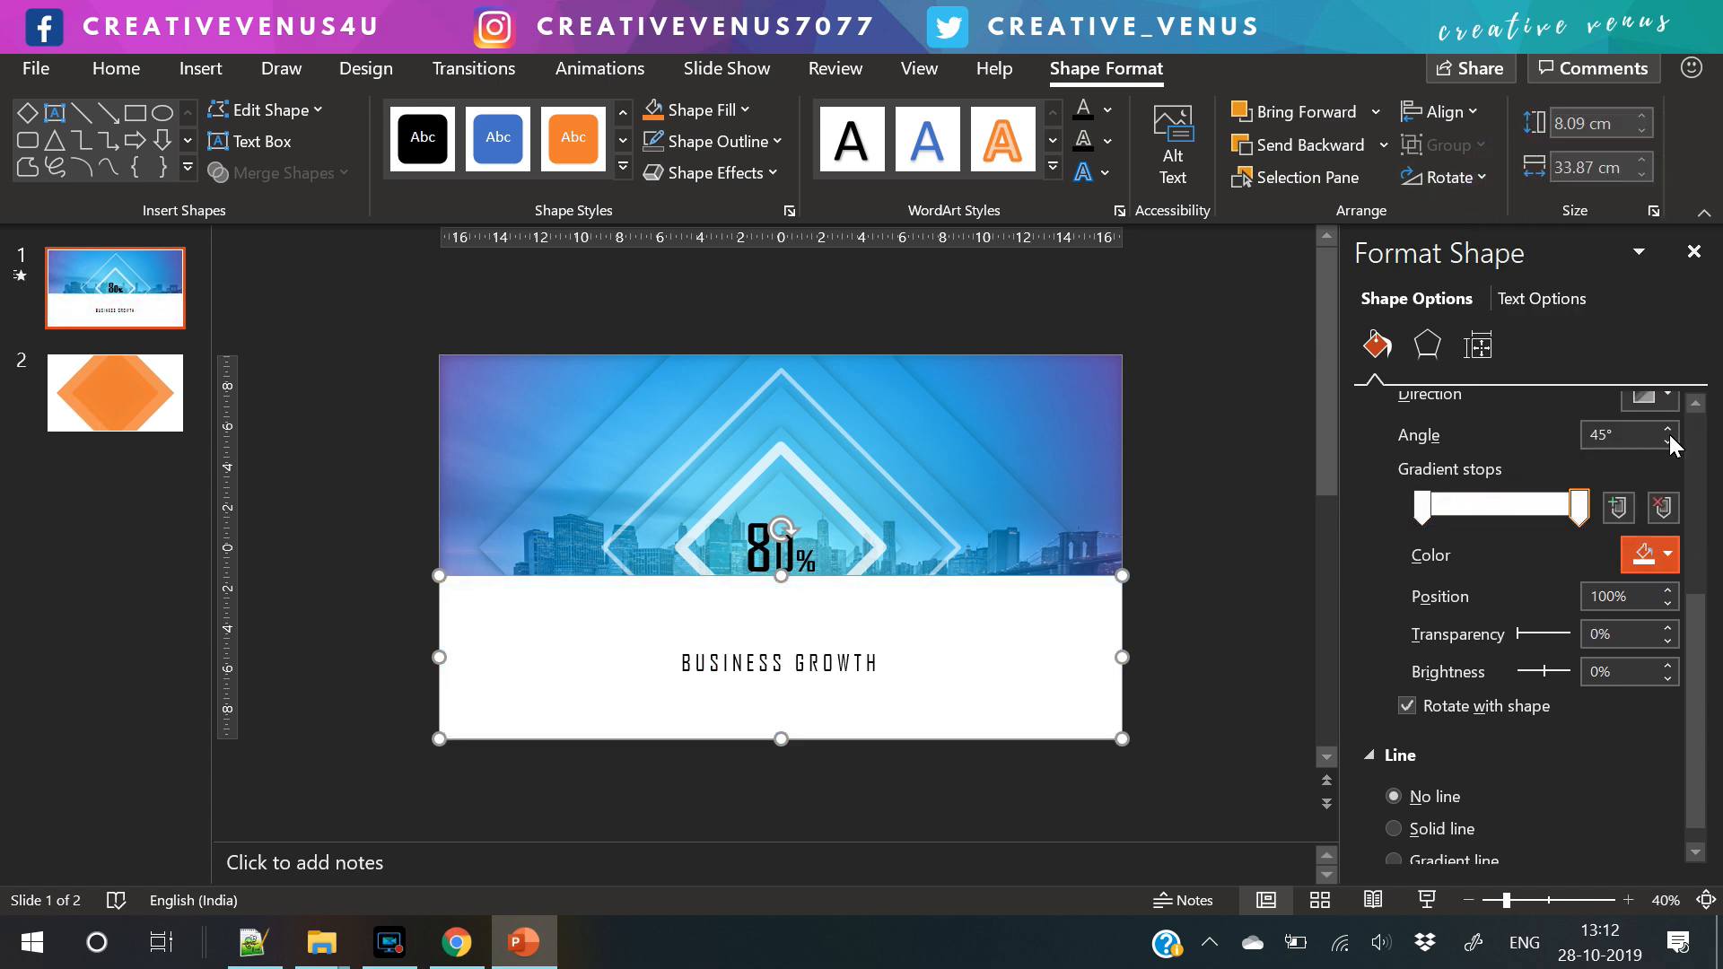
{"action": "left_click", "coordinate": [1648, 507]}
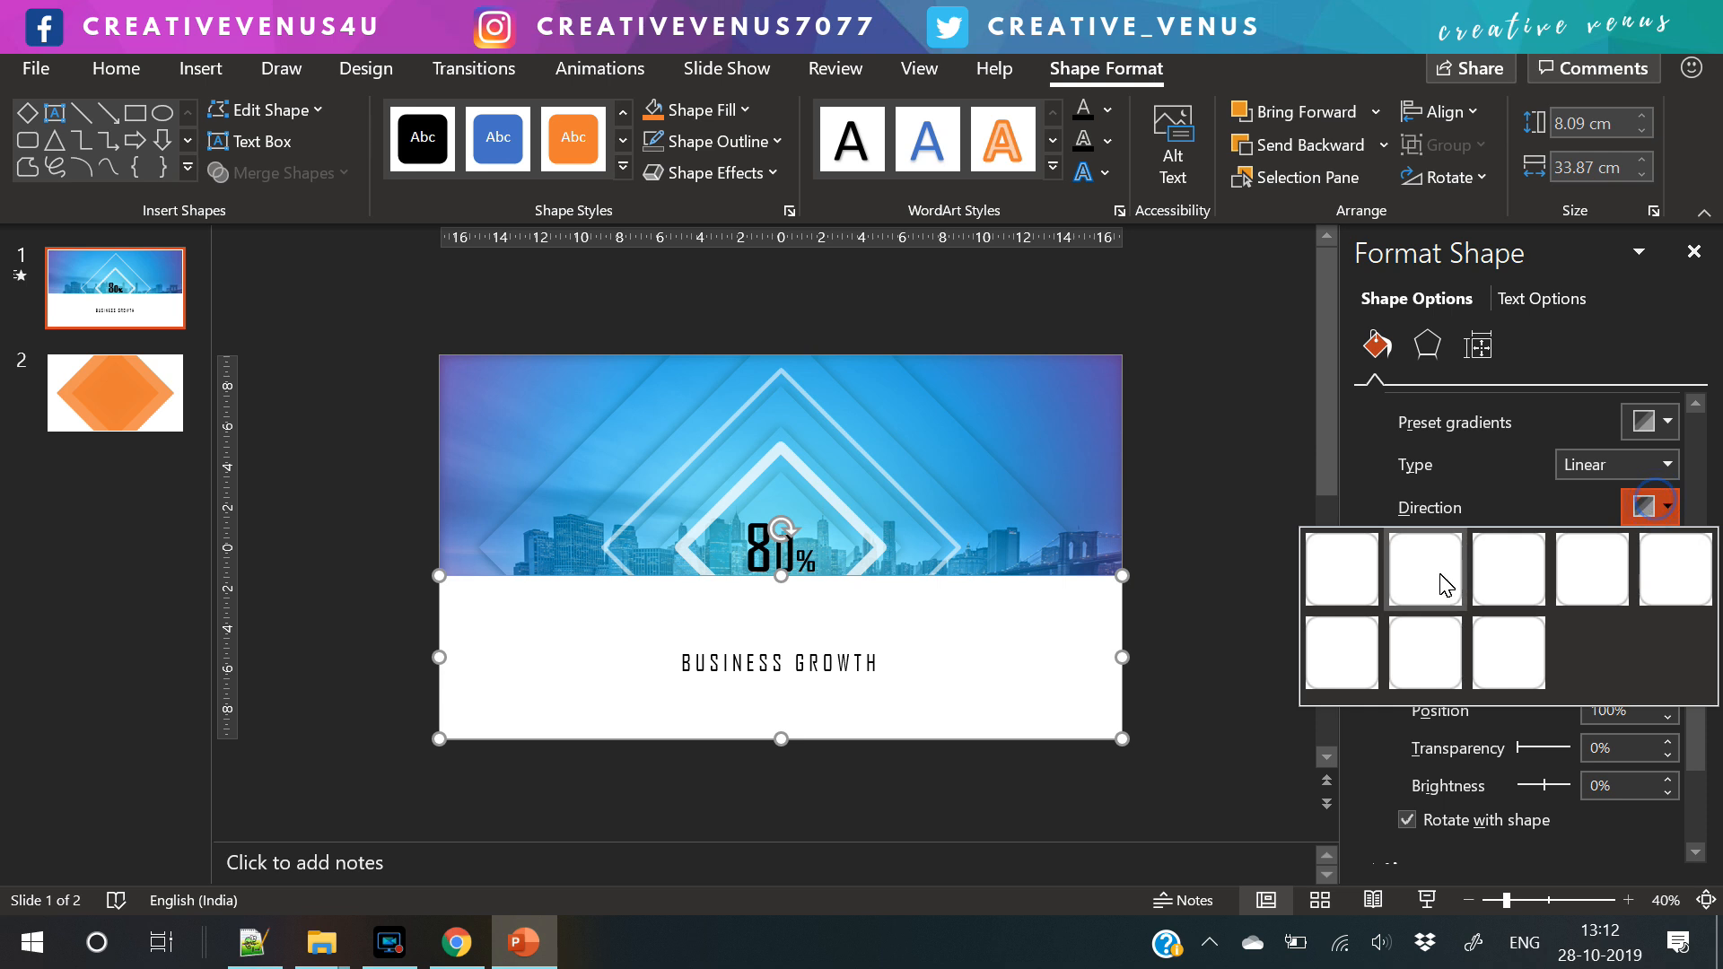
{"action": "left_click", "coordinate": [1424, 569]}
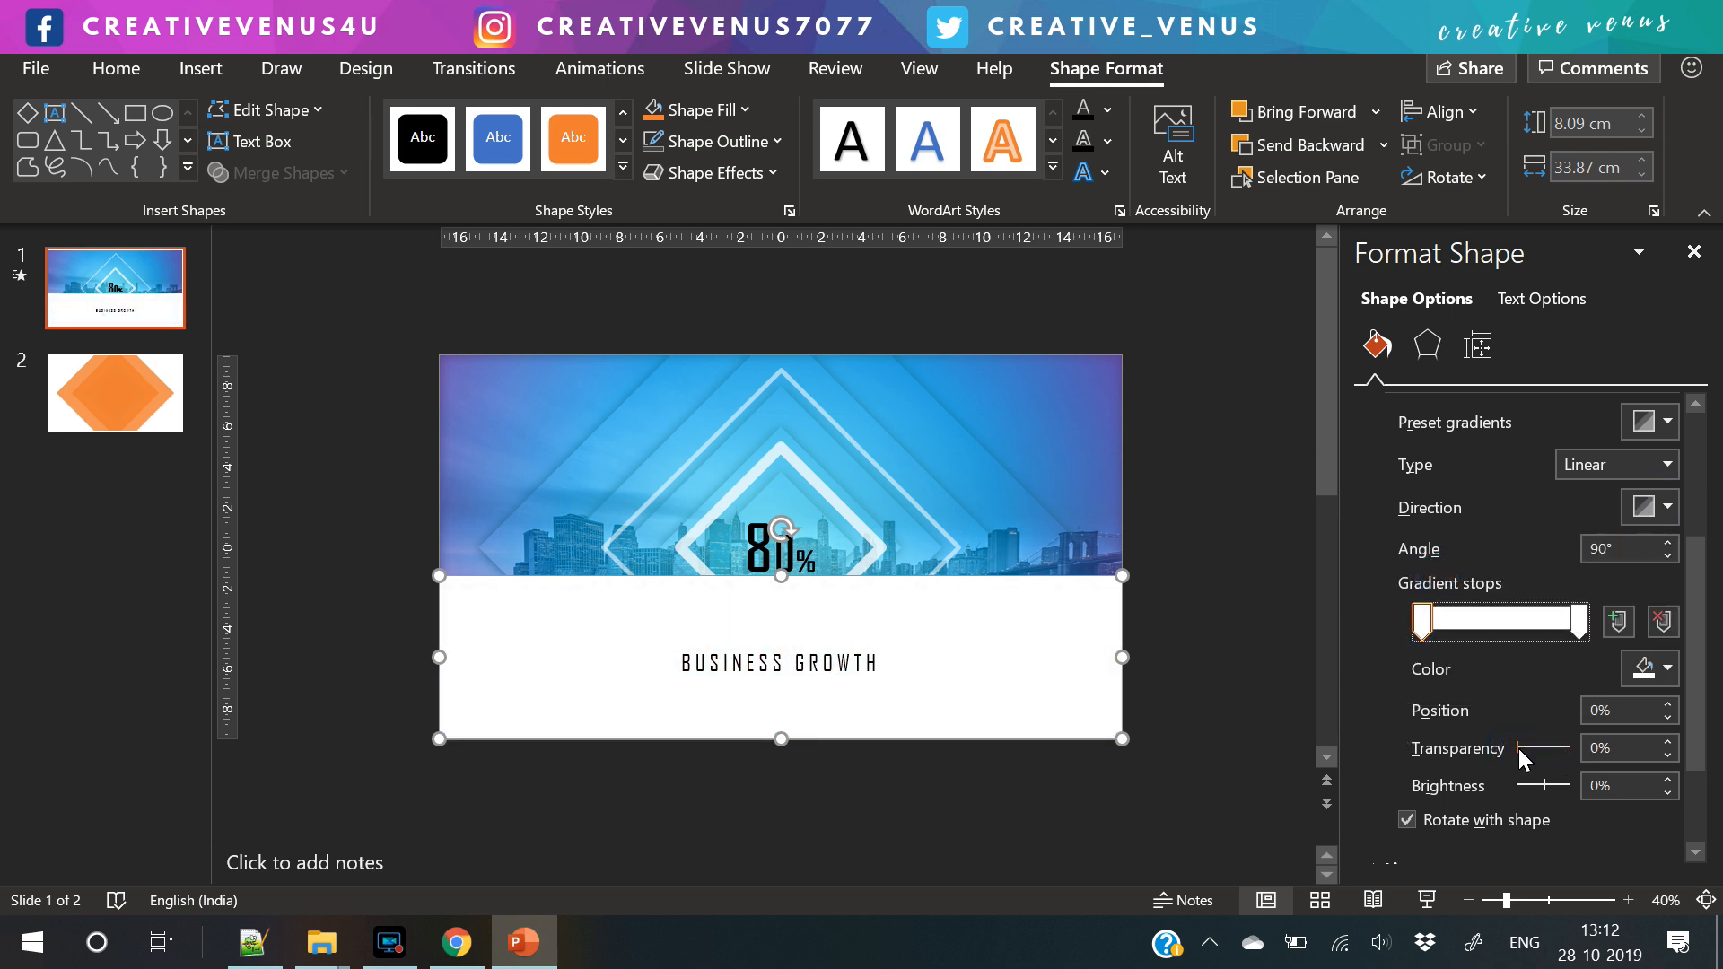
- Move the gradient stops to about 43% and 81% so the white fades to transparency
{"action": "left_click", "coordinate": [1584, 623]}
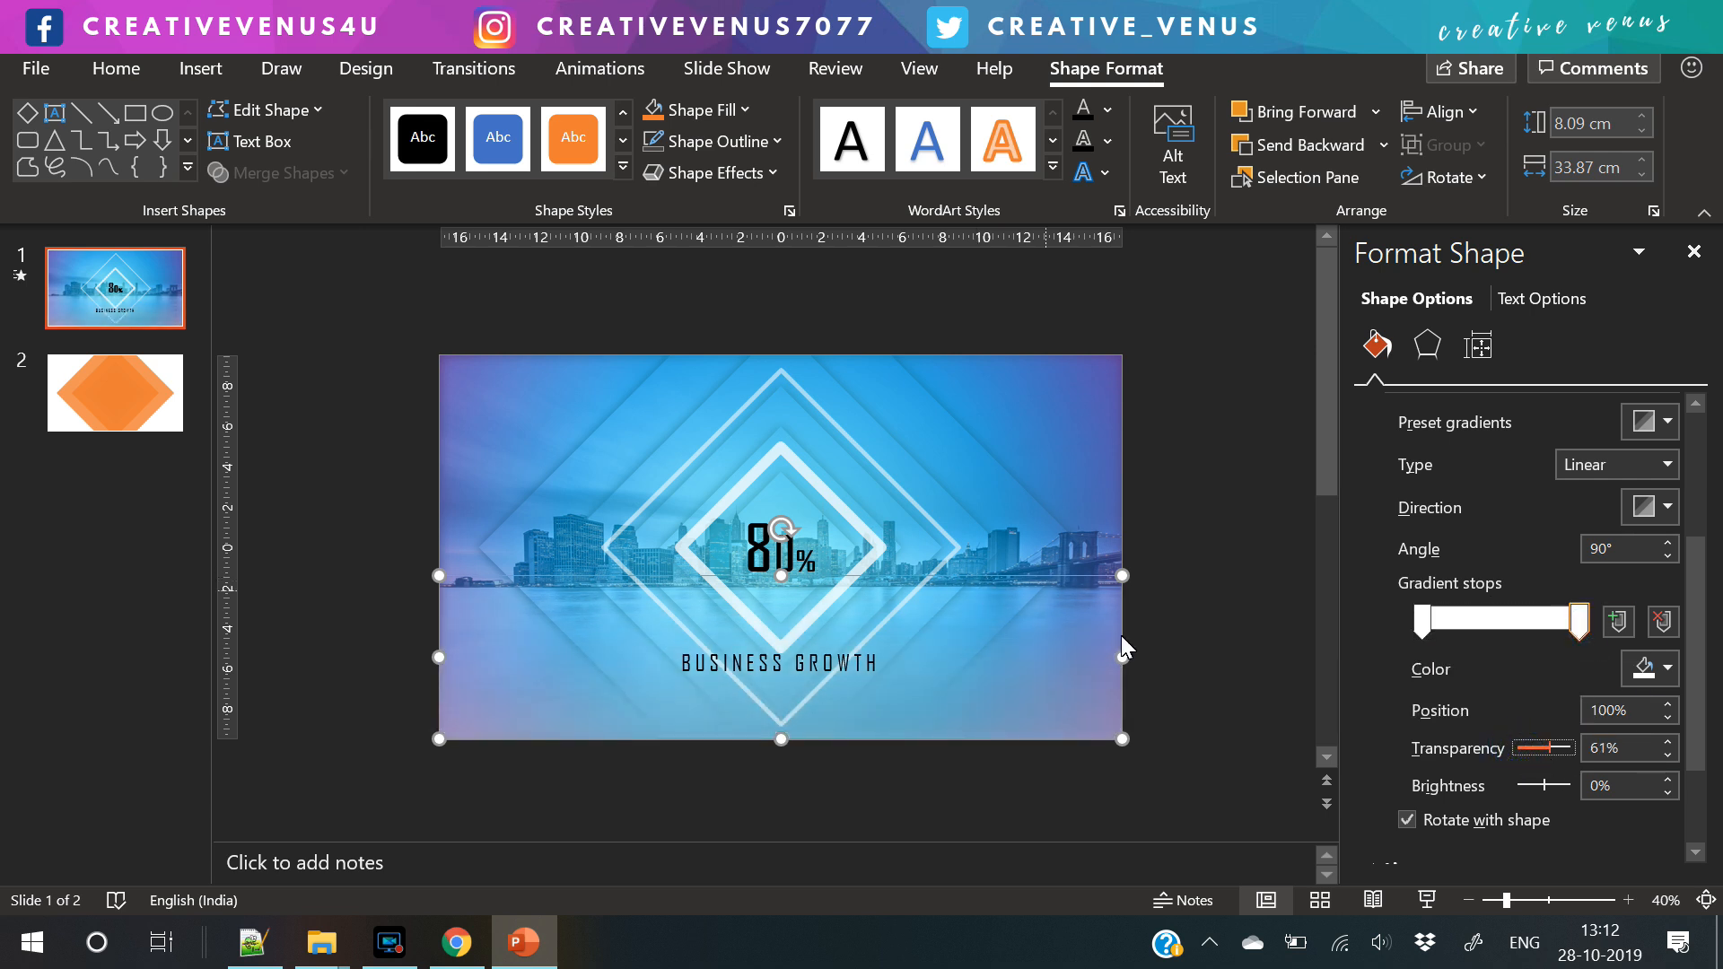
{"action": "left_click_drag", "start_coordinate": [1576, 621], "coordinate": [1512, 622]}
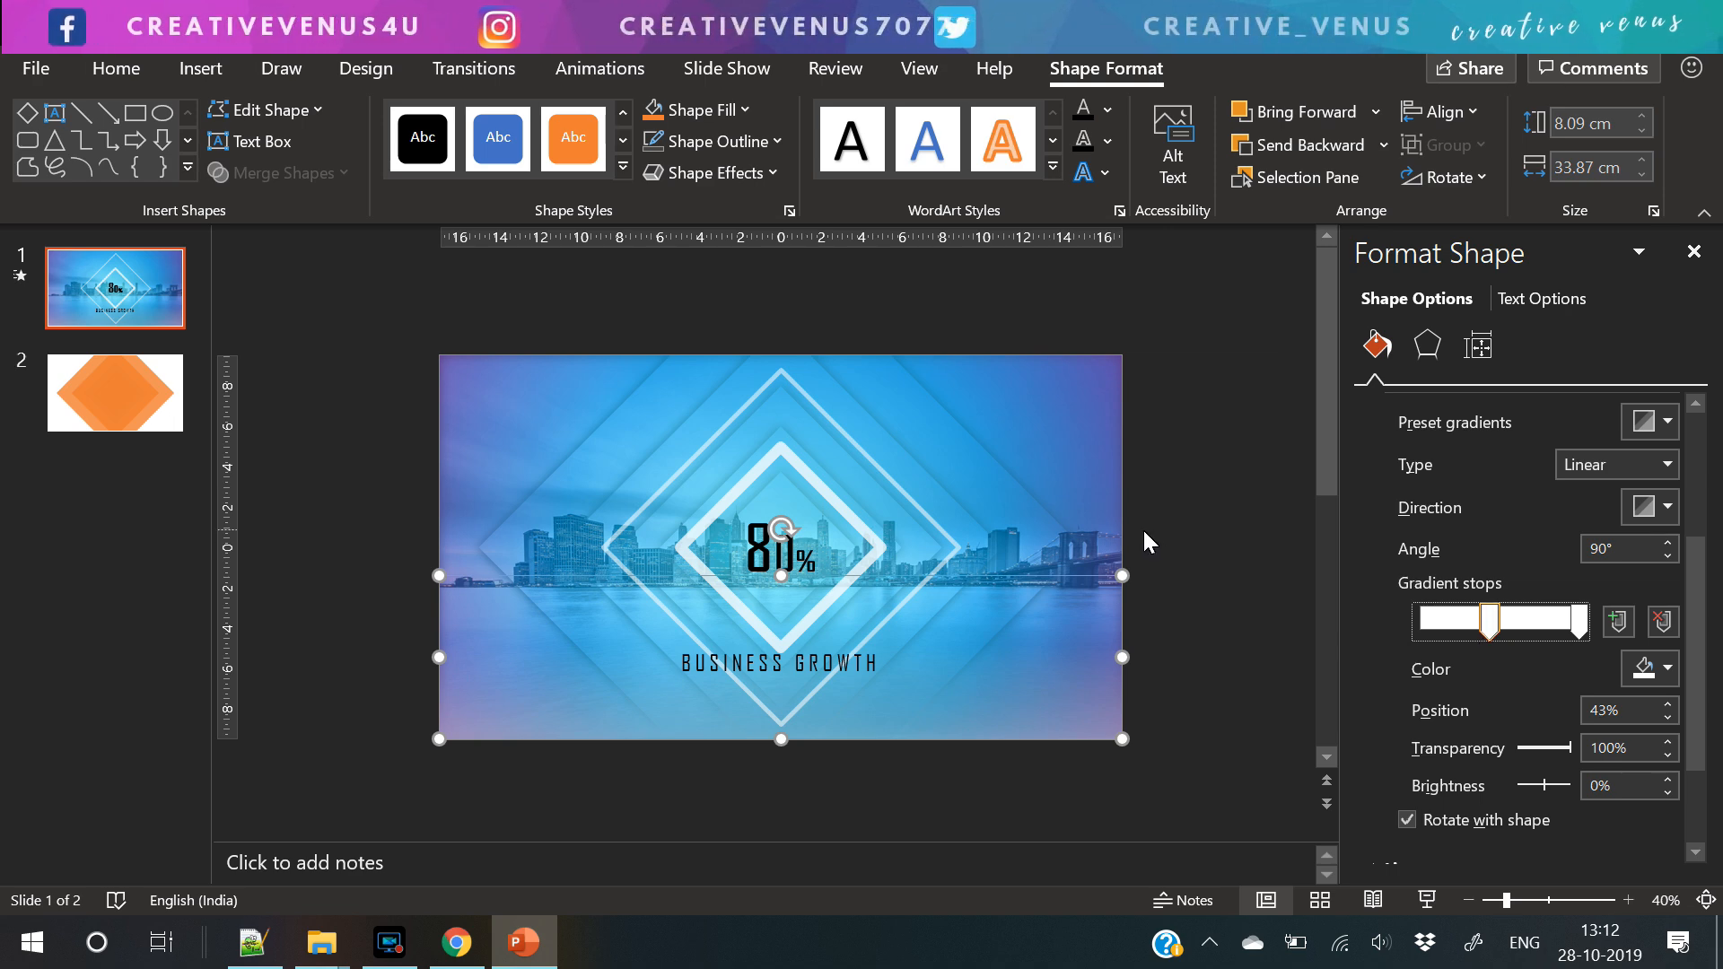
{"action": "left_click", "coordinate": [1395, 404]}
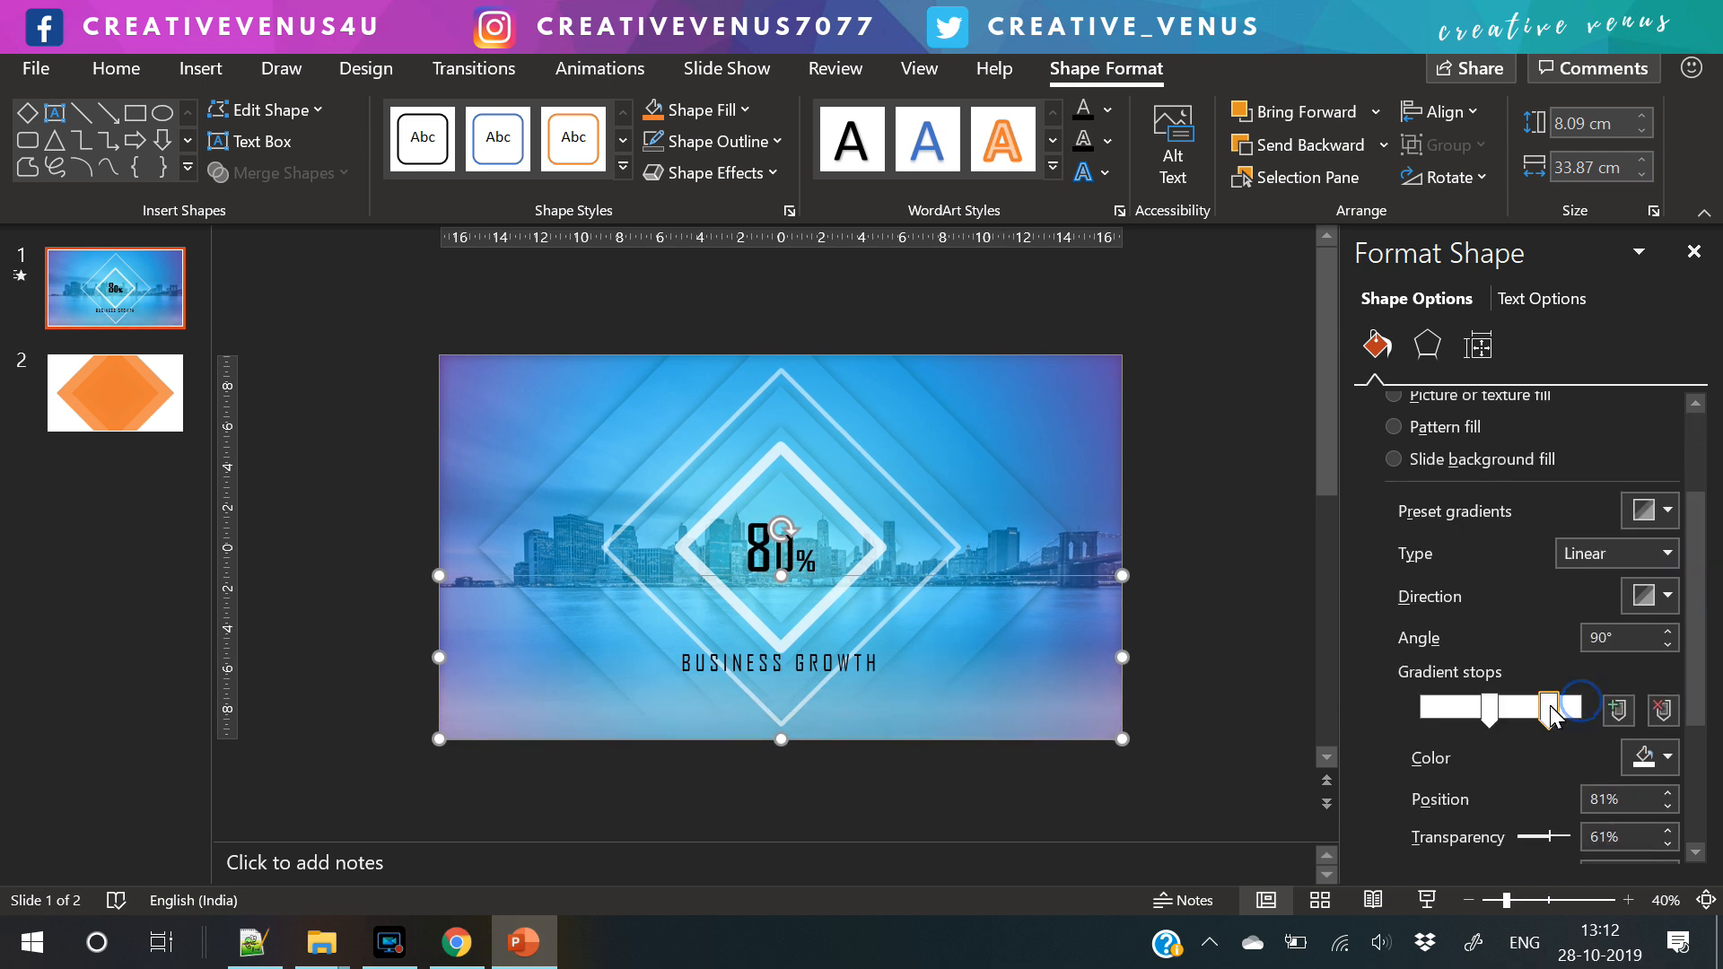
{"action": "left_click_drag", "start_coordinate": [1548, 706], "coordinate": [1466, 711]}
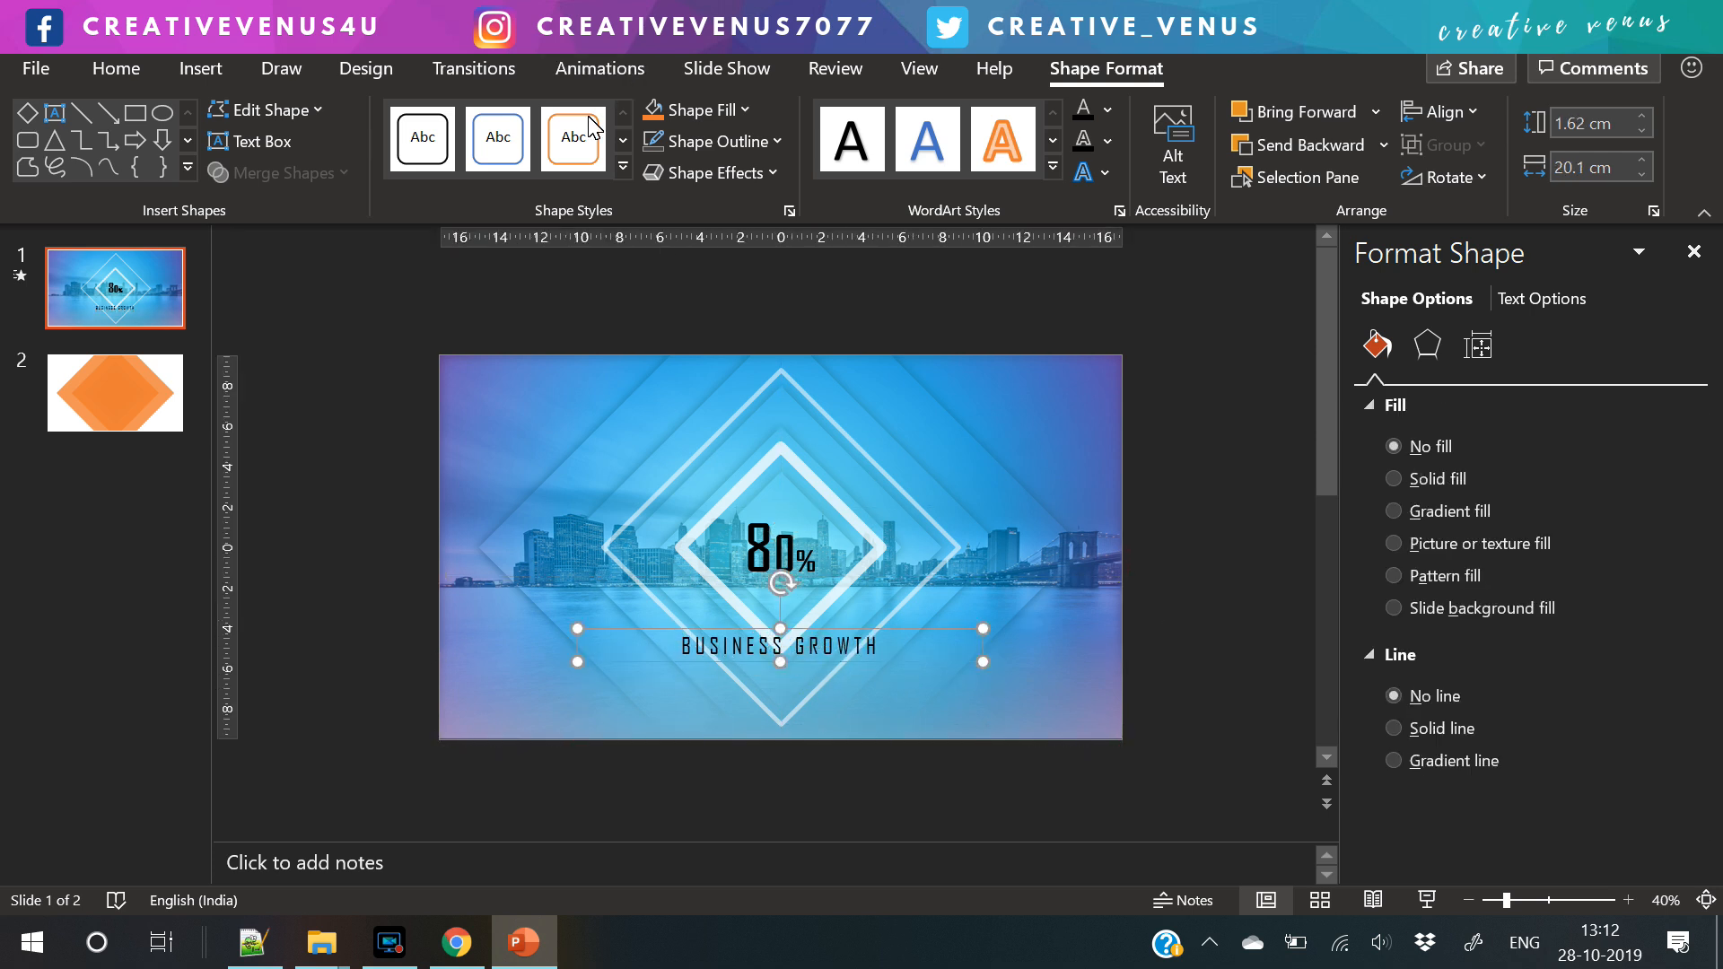
- Make the BUSINESS GROWTH caption bold from the Home text formatting
{"action": "left_click", "coordinate": [682, 185]}
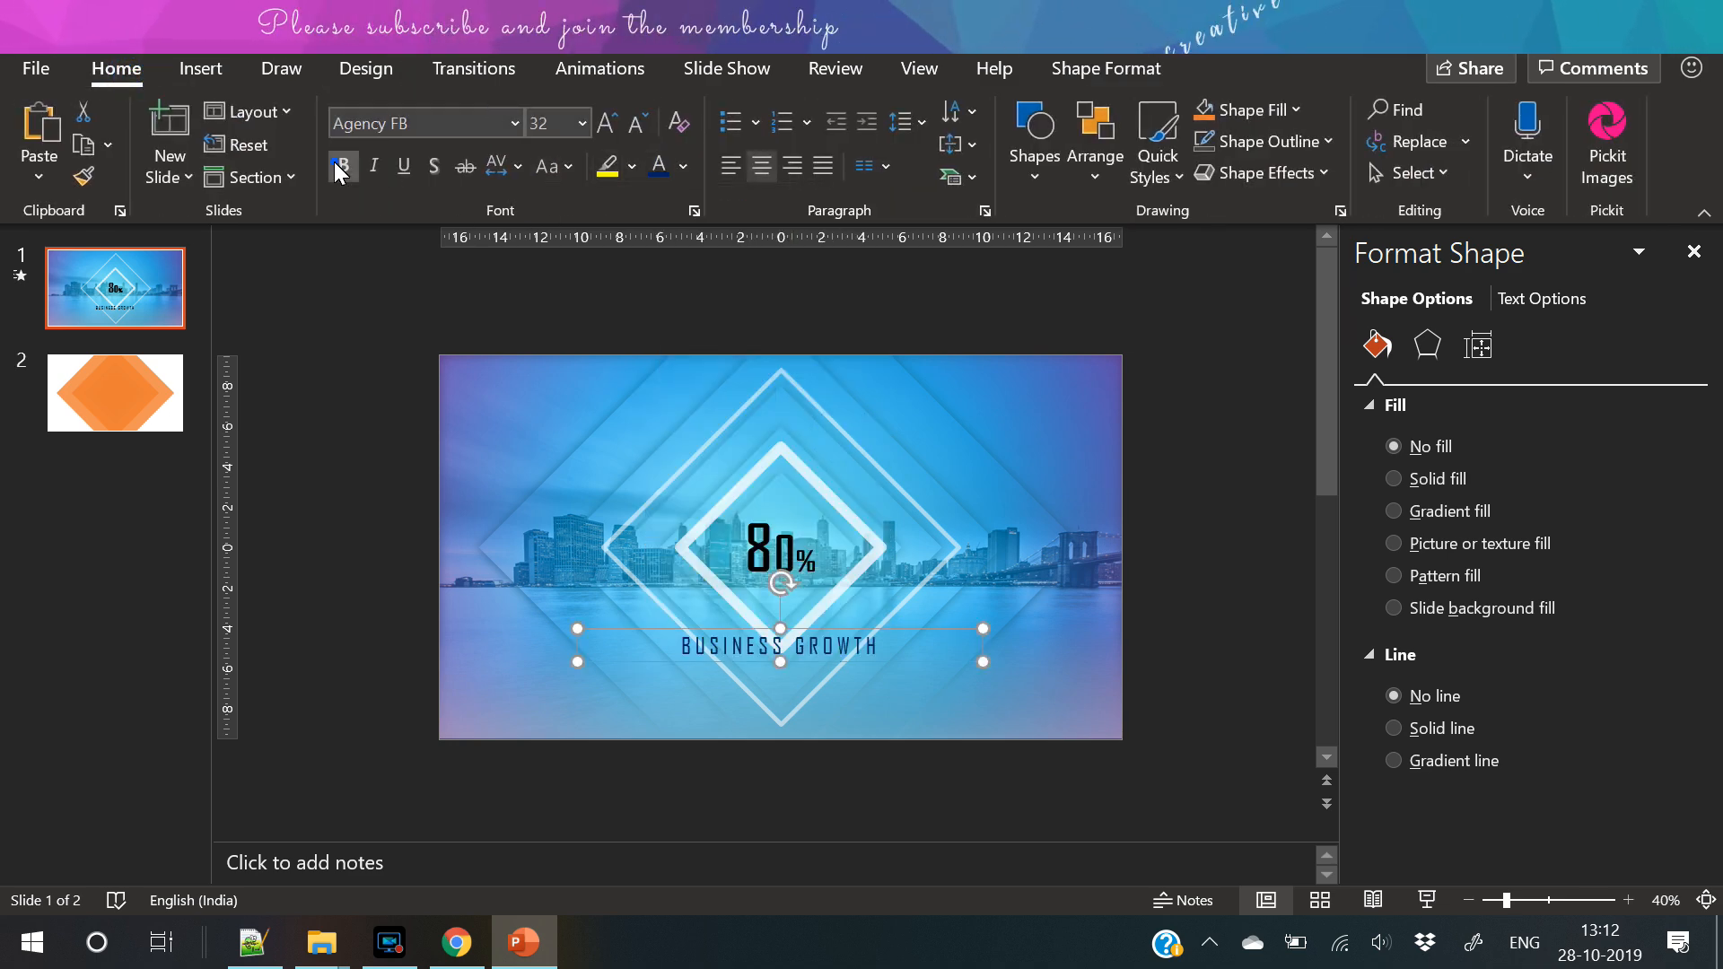
{"action": "left_click", "coordinate": [341, 165]}
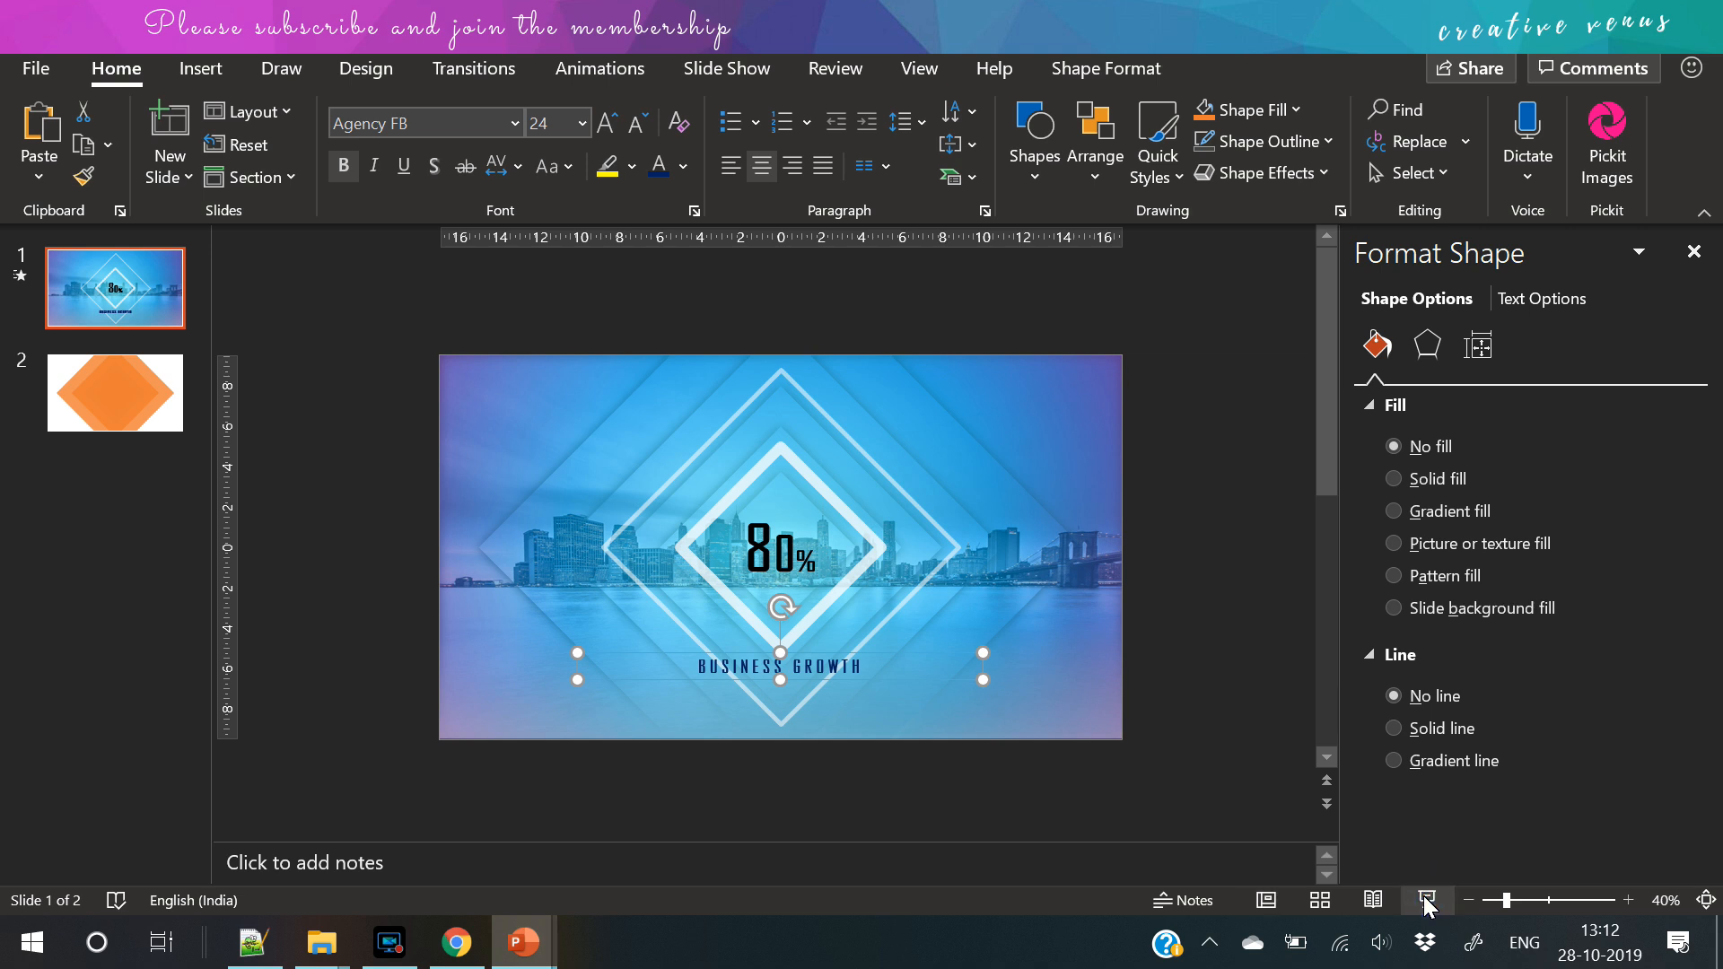
- Give the 80% figure a Fade entrance starting With Previous, duration 0.75 s, delay 0.50 s
{"action": "left_click", "coordinate": [600, 68]}
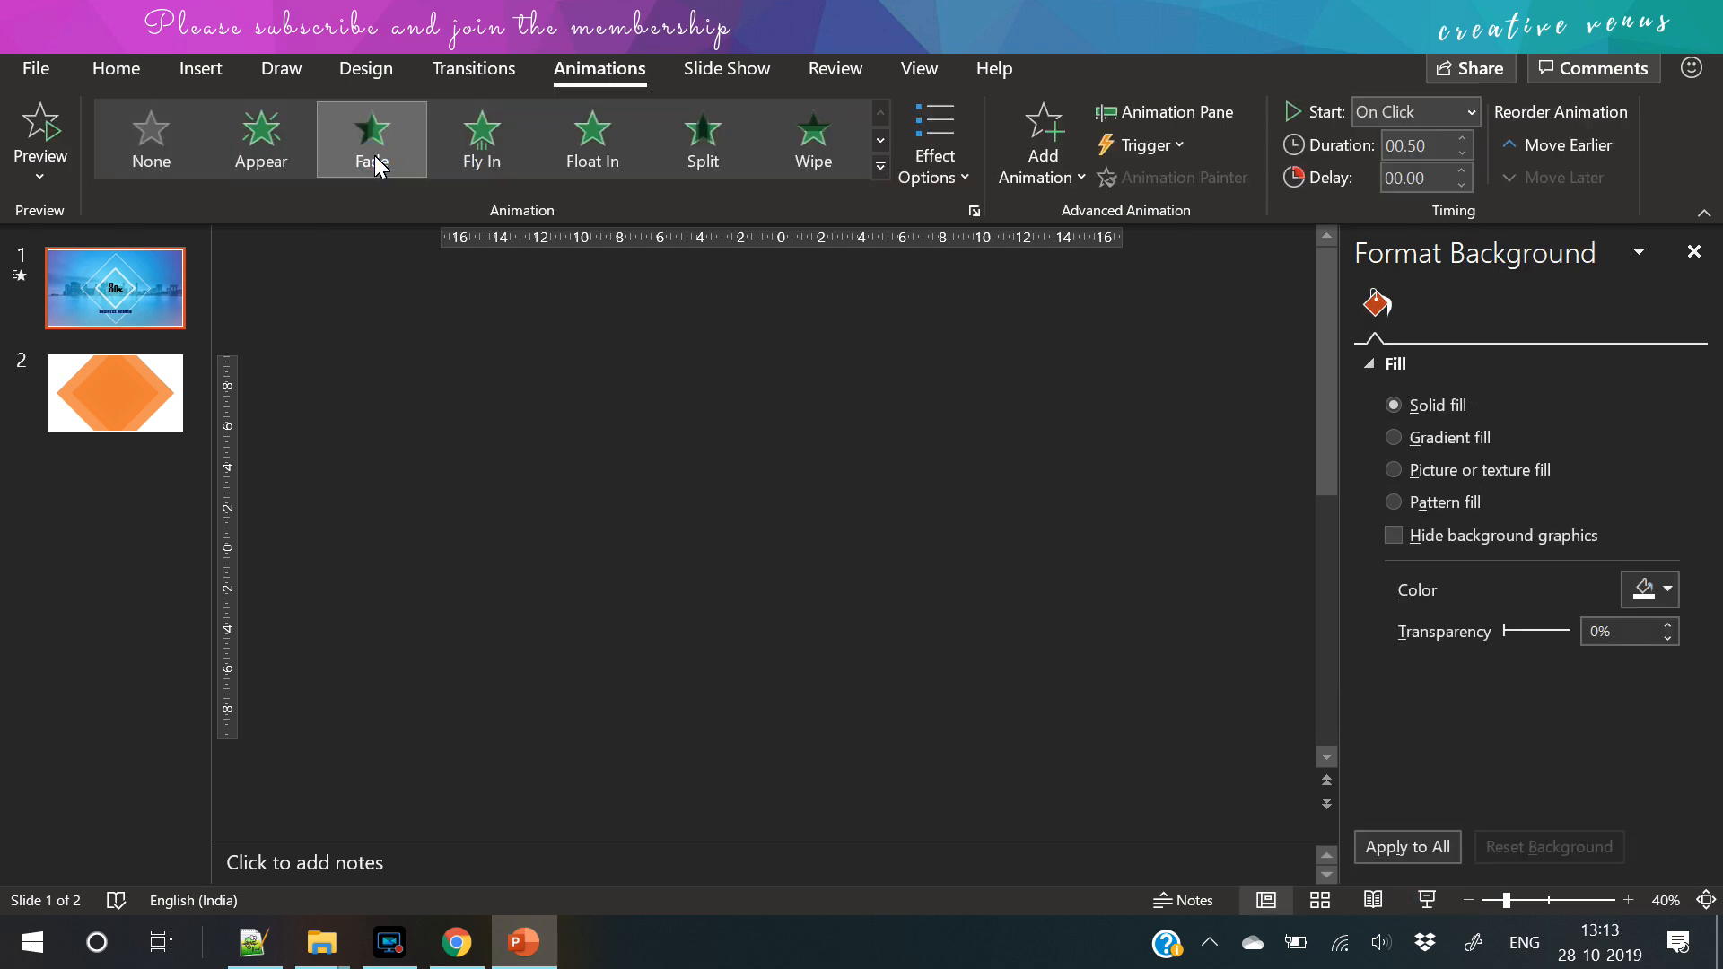
{"action": "left_click", "coordinate": [372, 136]}
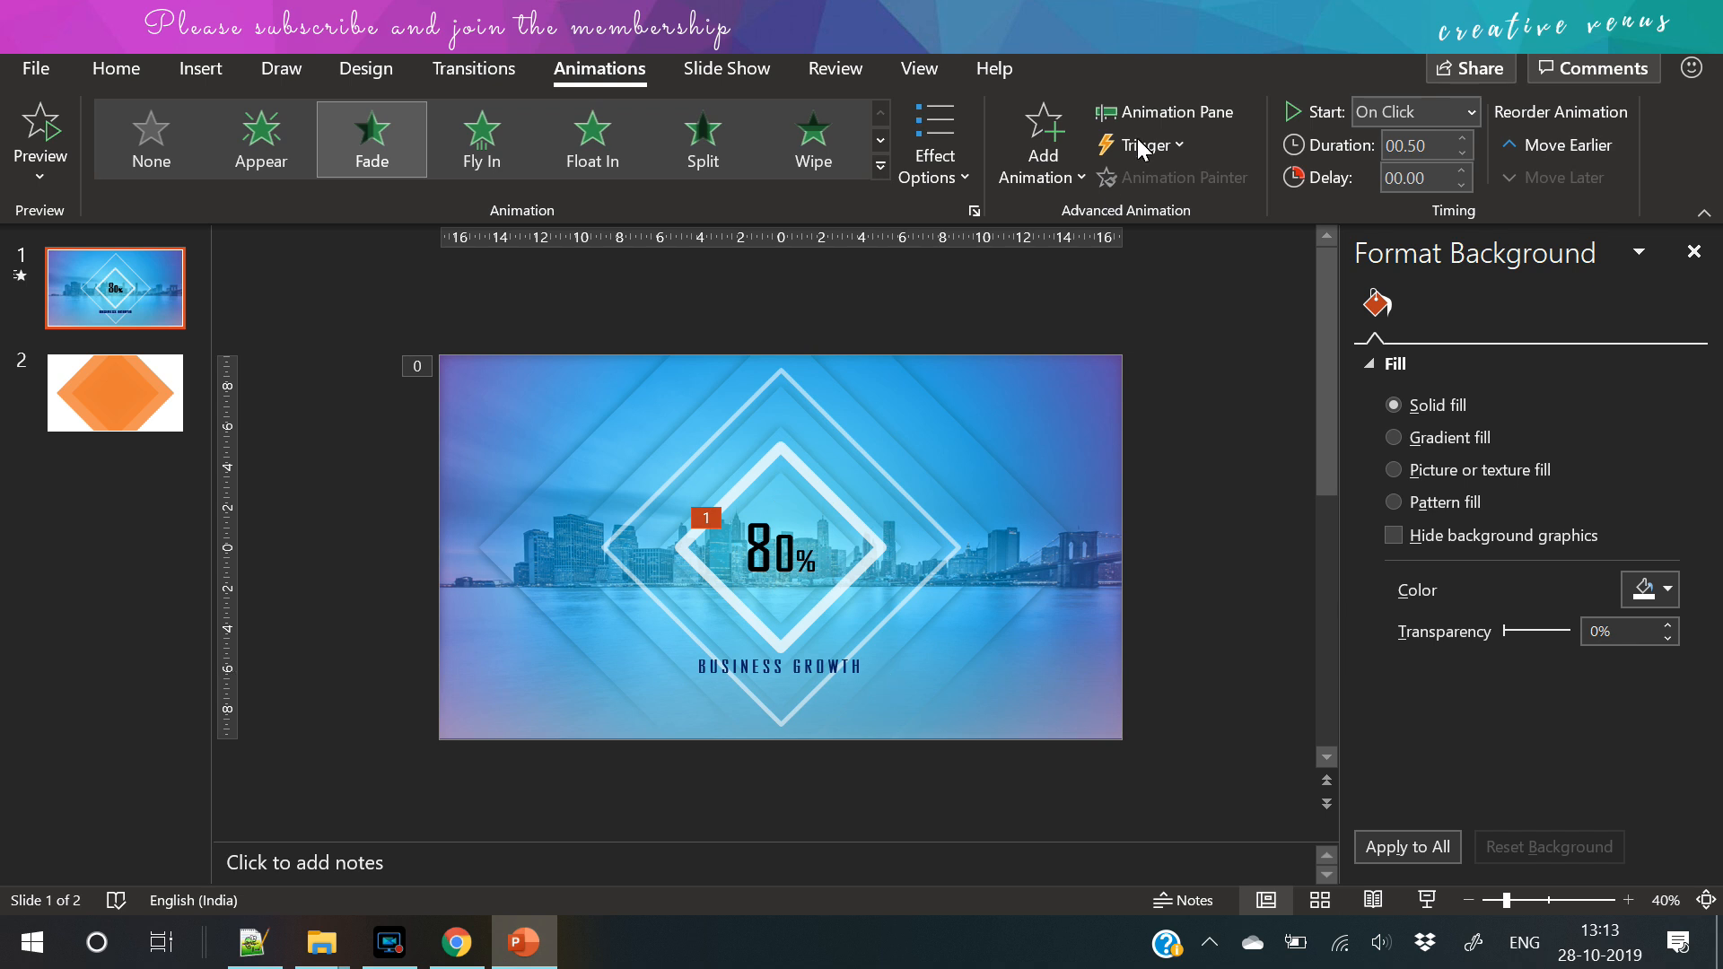
{"action": "left_click", "coordinate": [1163, 111]}
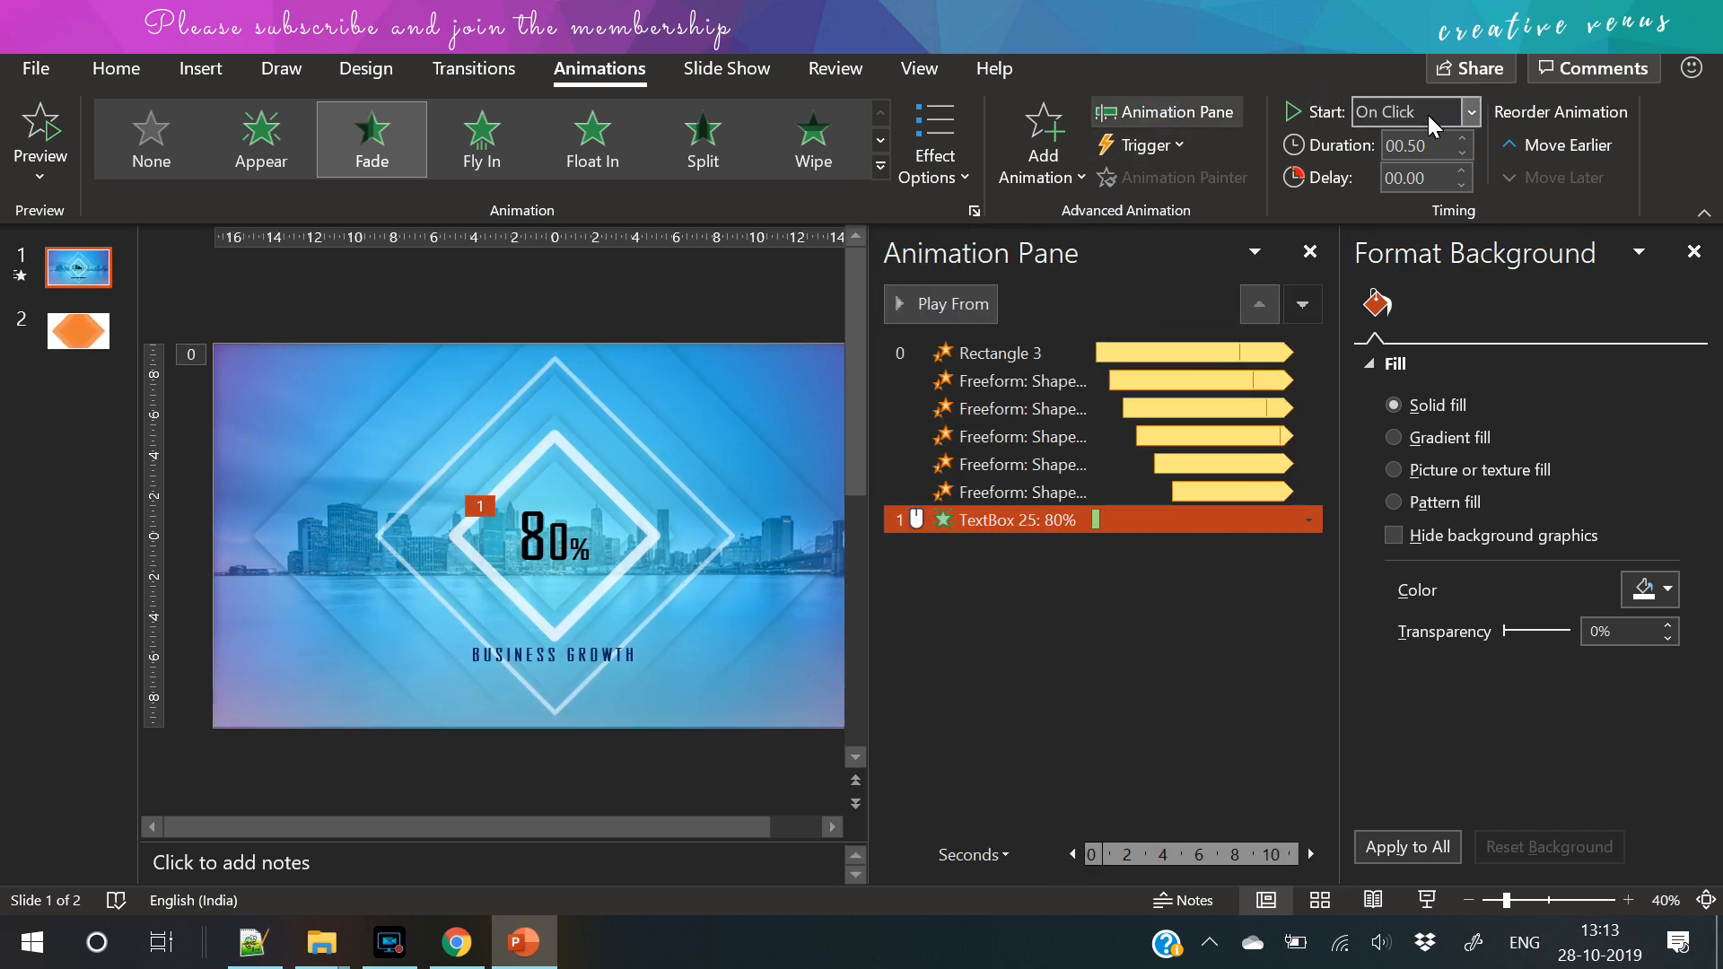
{"action": "left_click", "coordinate": [1468, 111]}
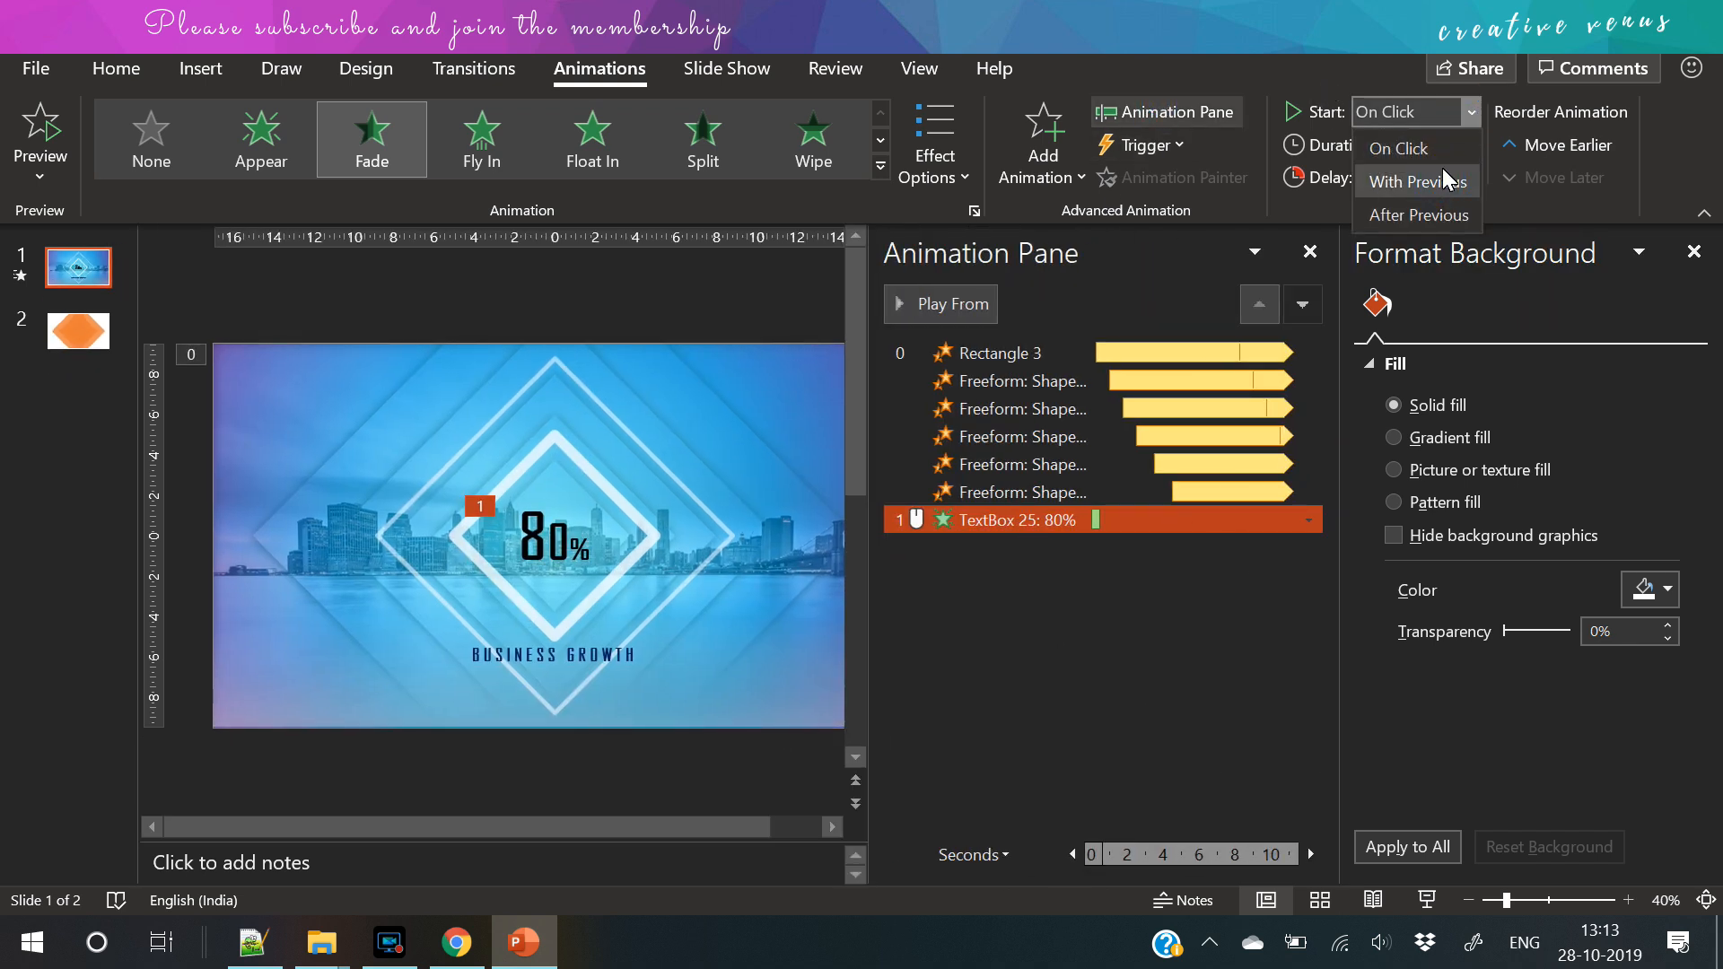
{"action": "left_click", "coordinate": [1416, 182]}
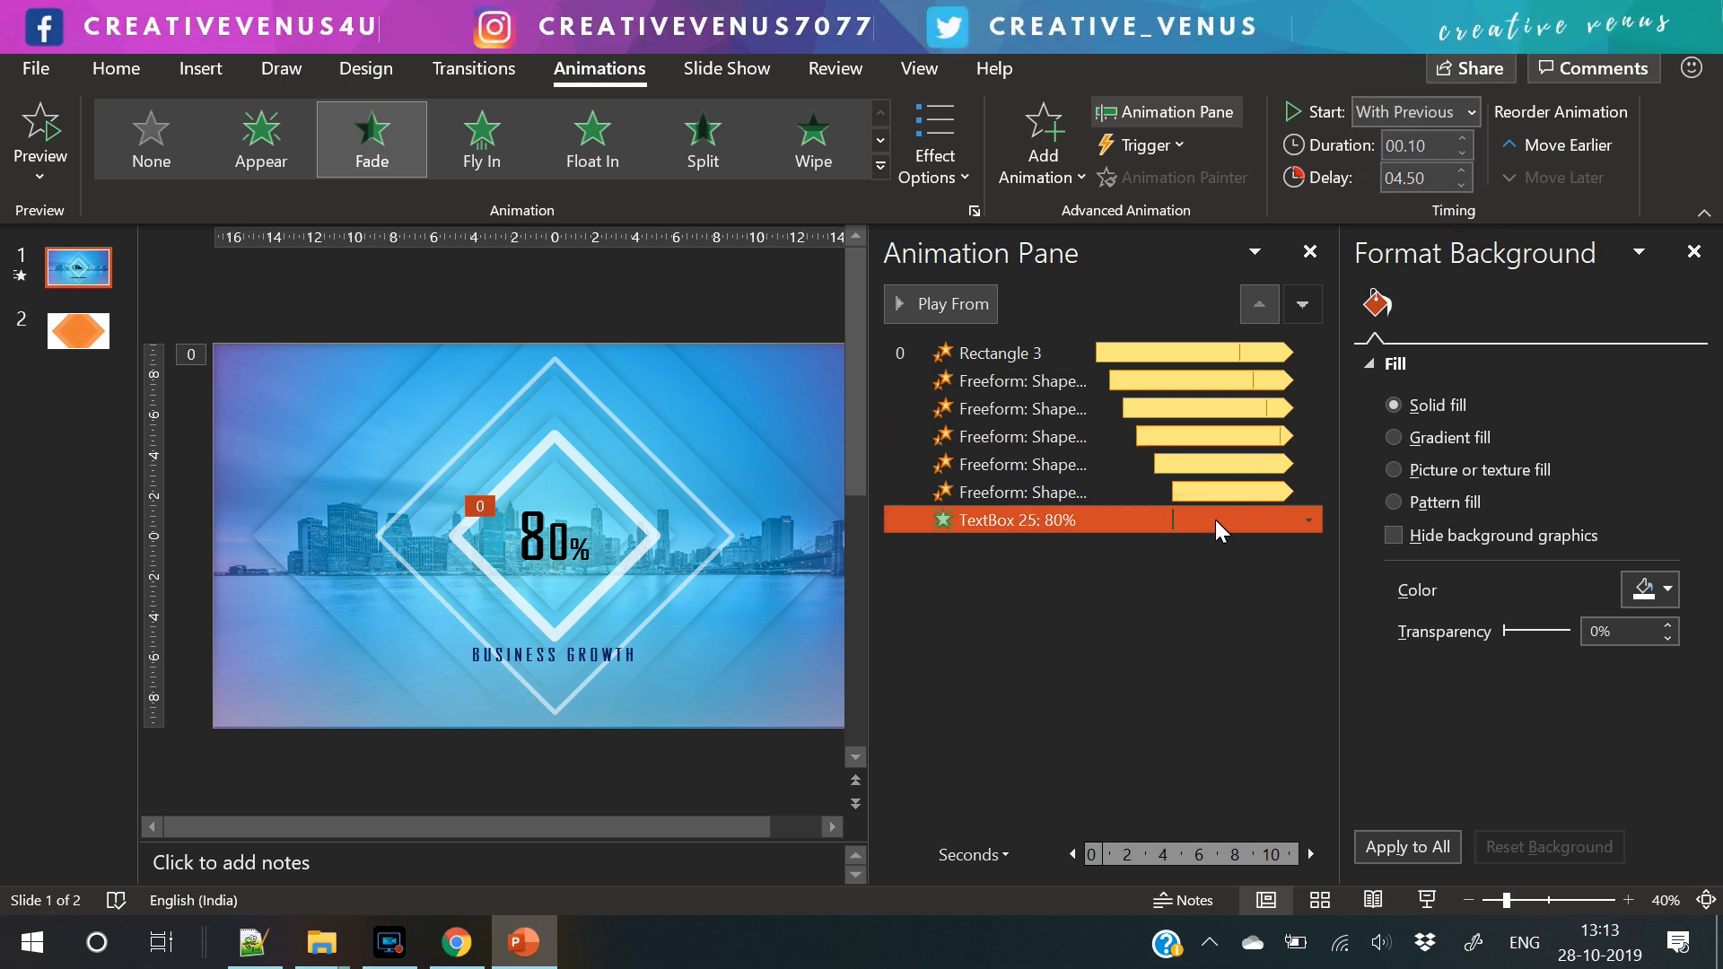
{"action": "left_click", "coordinate": [1461, 140]}
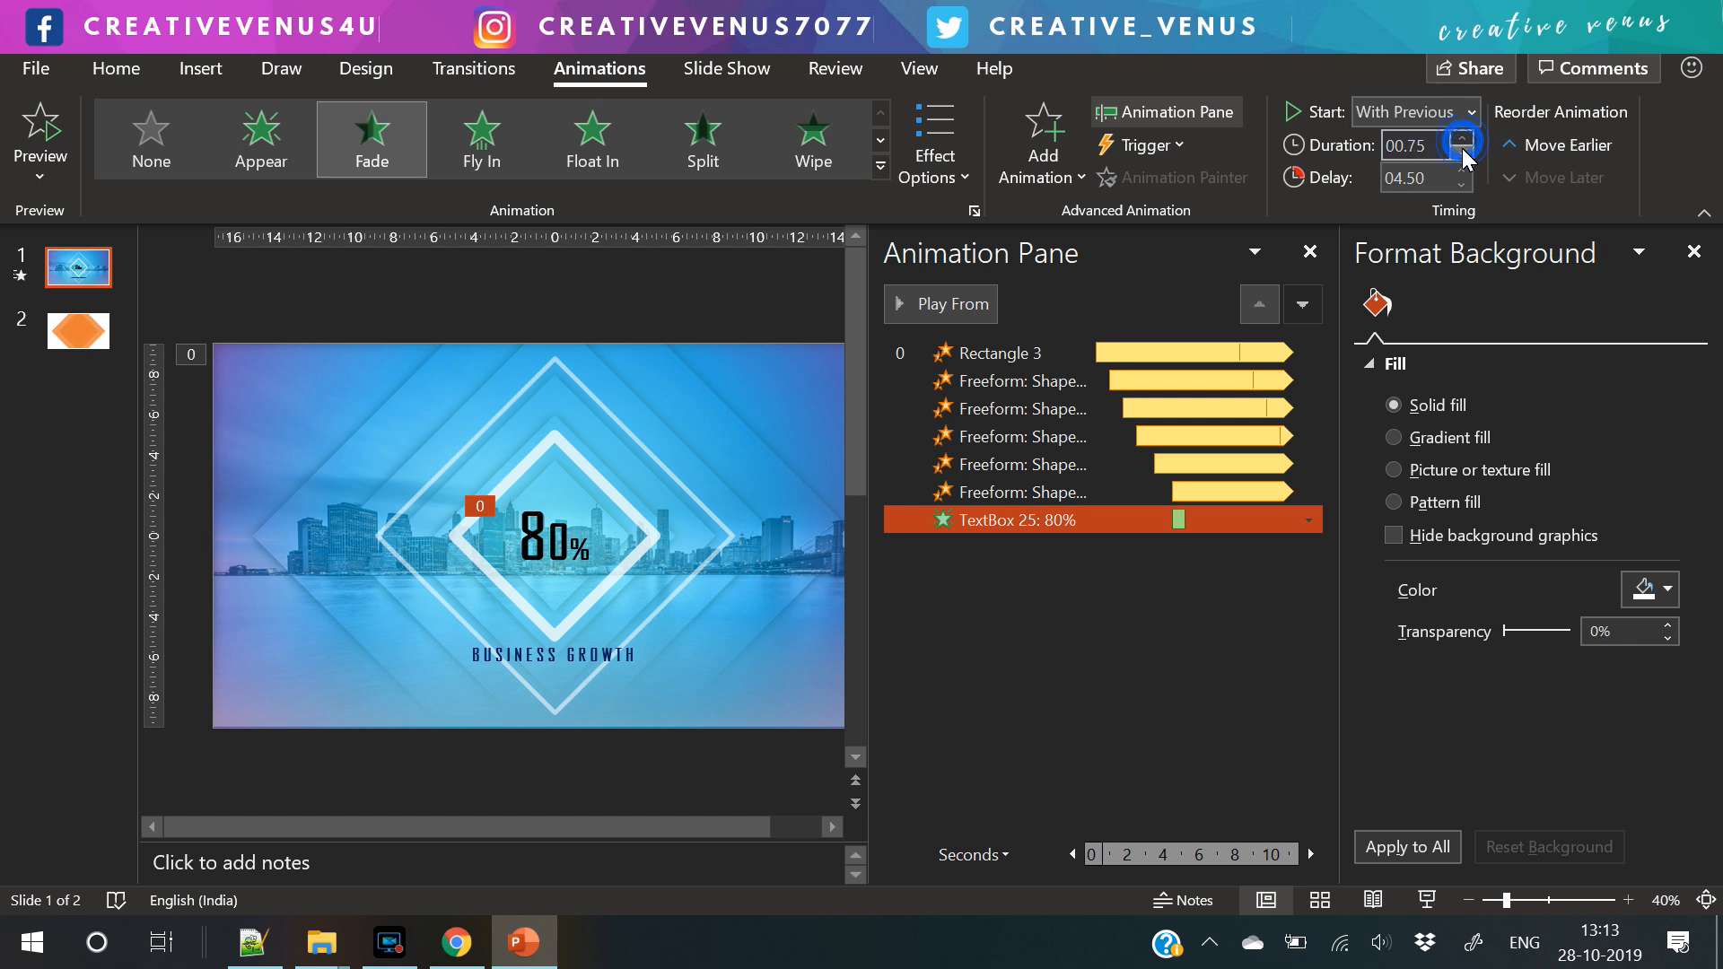
{"action": "left_click", "coordinate": [1461, 184]}
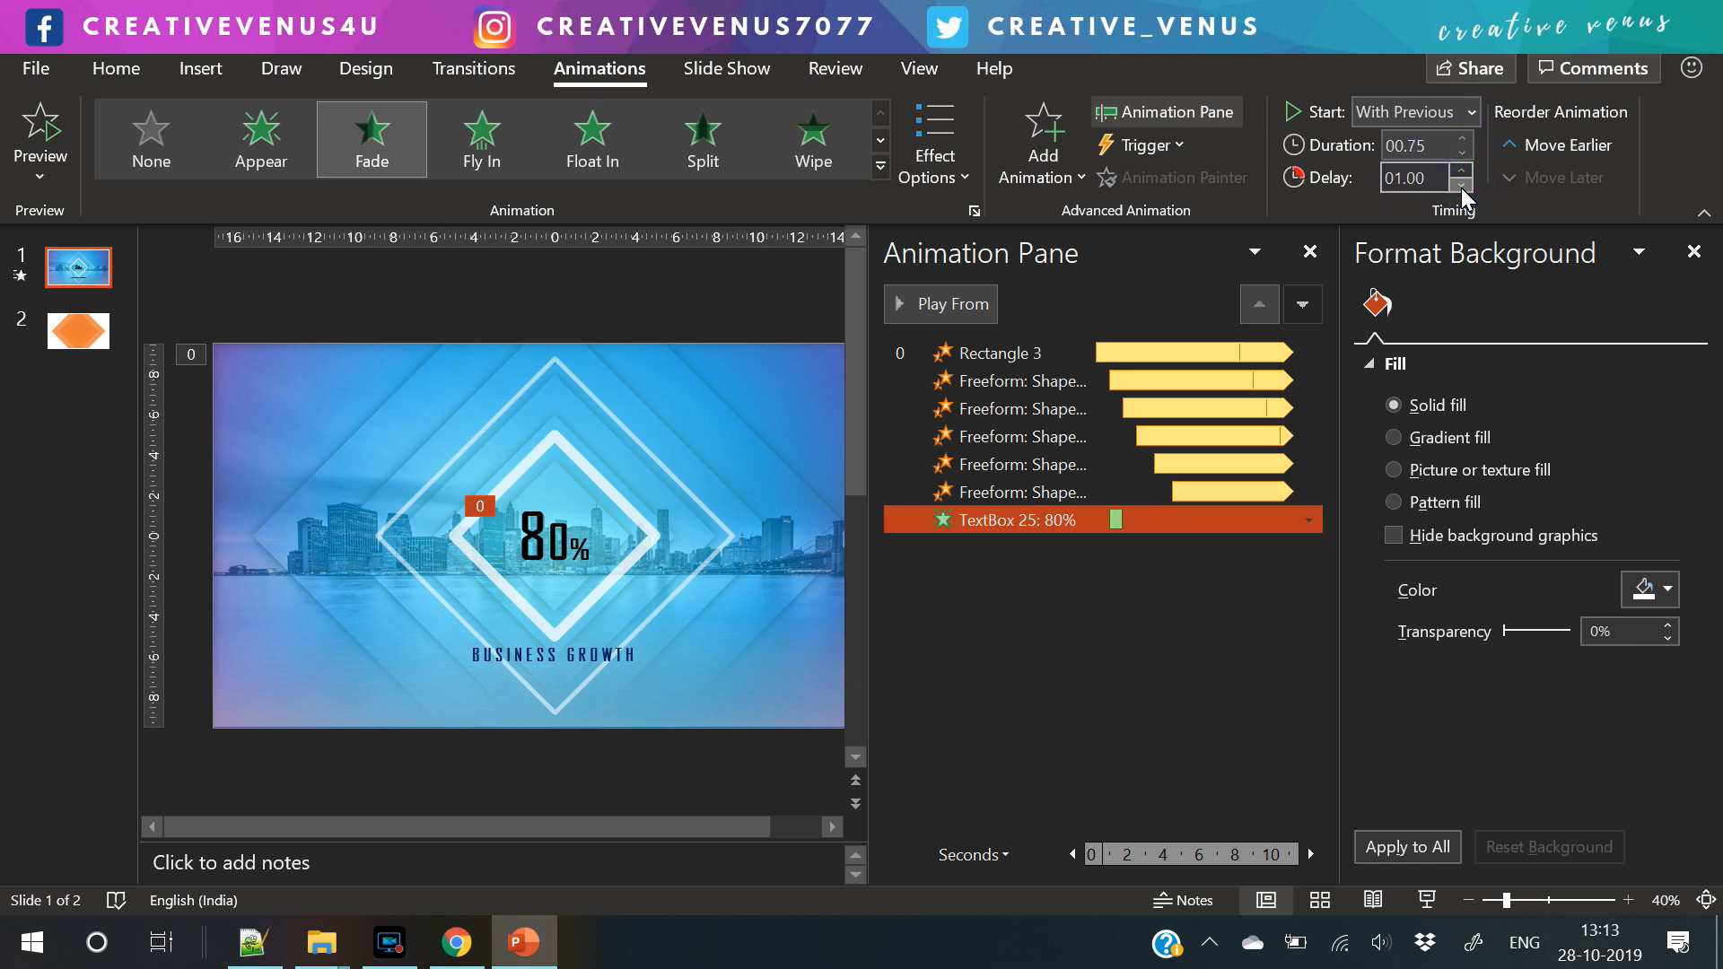
{"action": "left_click", "coordinate": [1457, 183]}
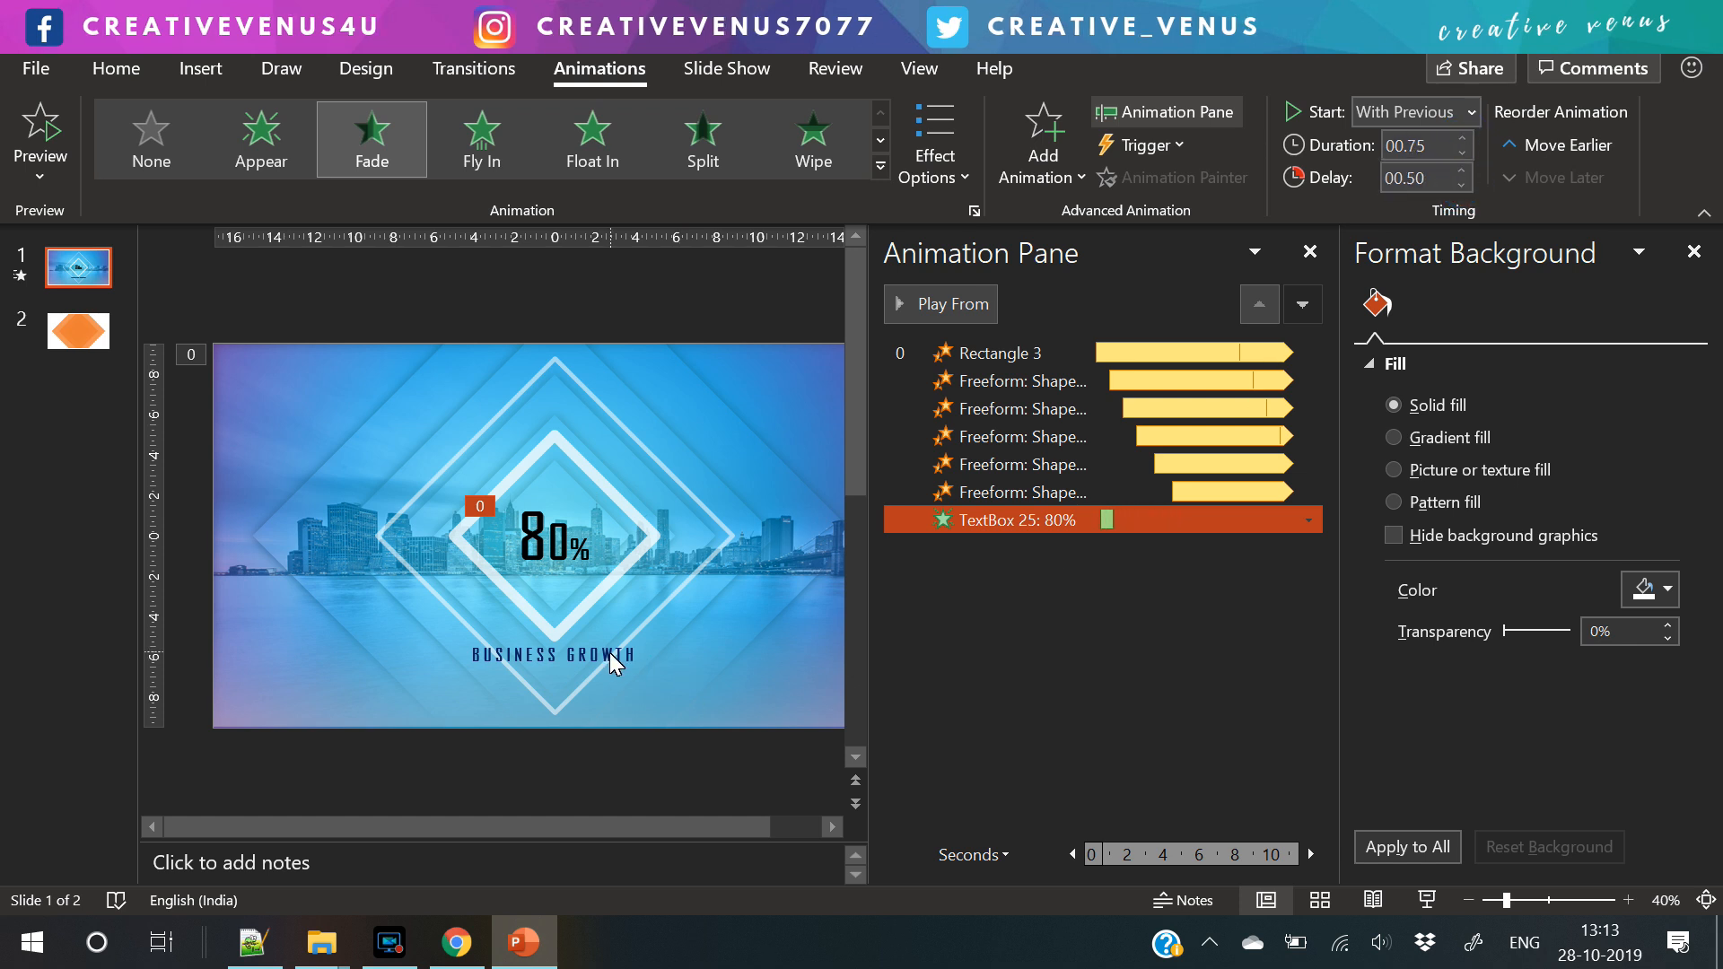
- Set the BUSINESS GROWTH caption's Float In to start With Previous as well
{"action": "left_click", "coordinate": [554, 655]}
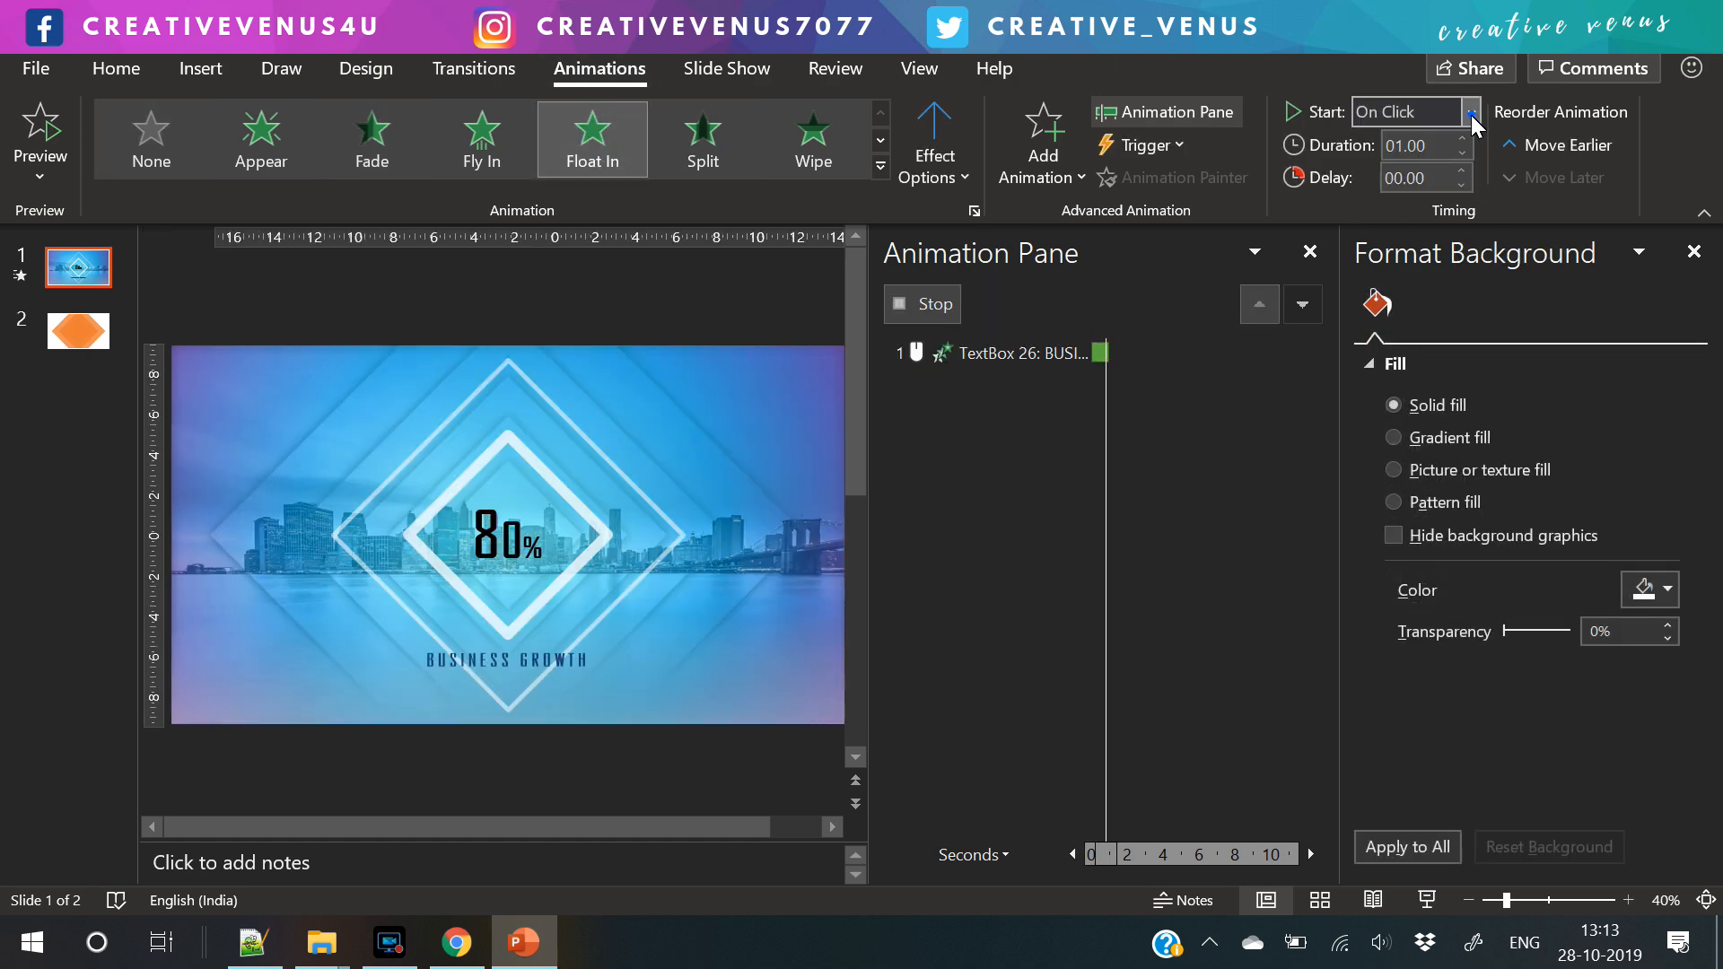
{"action": "left_click", "coordinate": [1470, 111]}
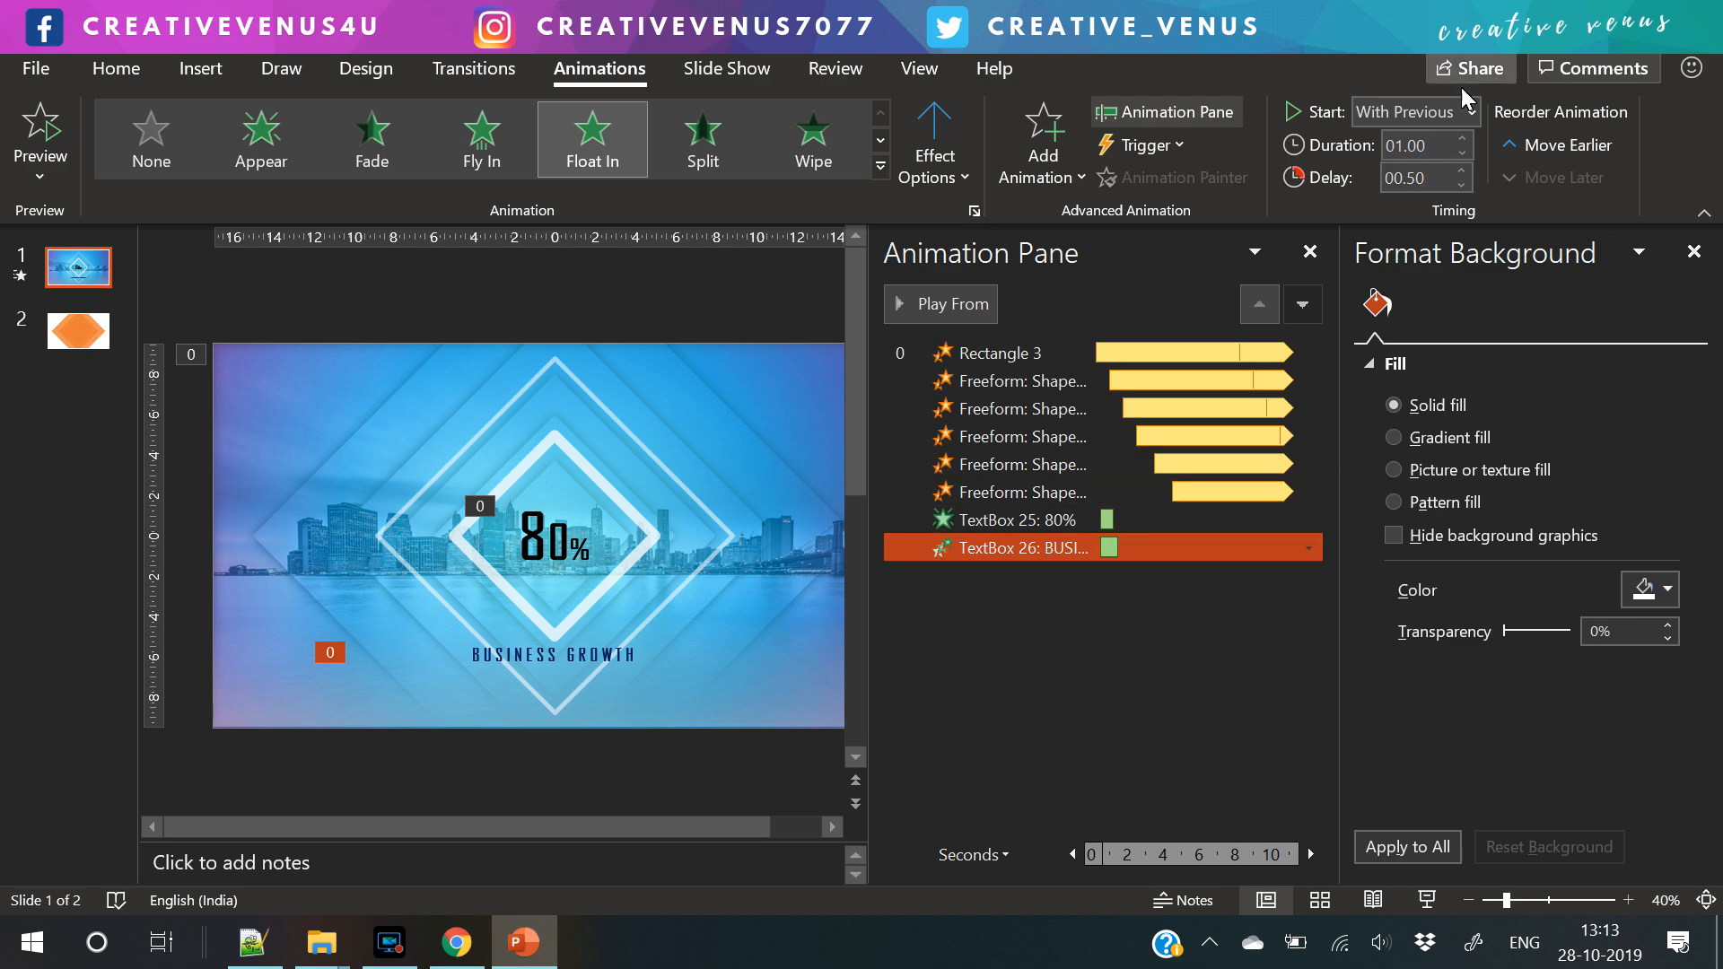
{"action": "left_click", "coordinate": [1000, 521]}
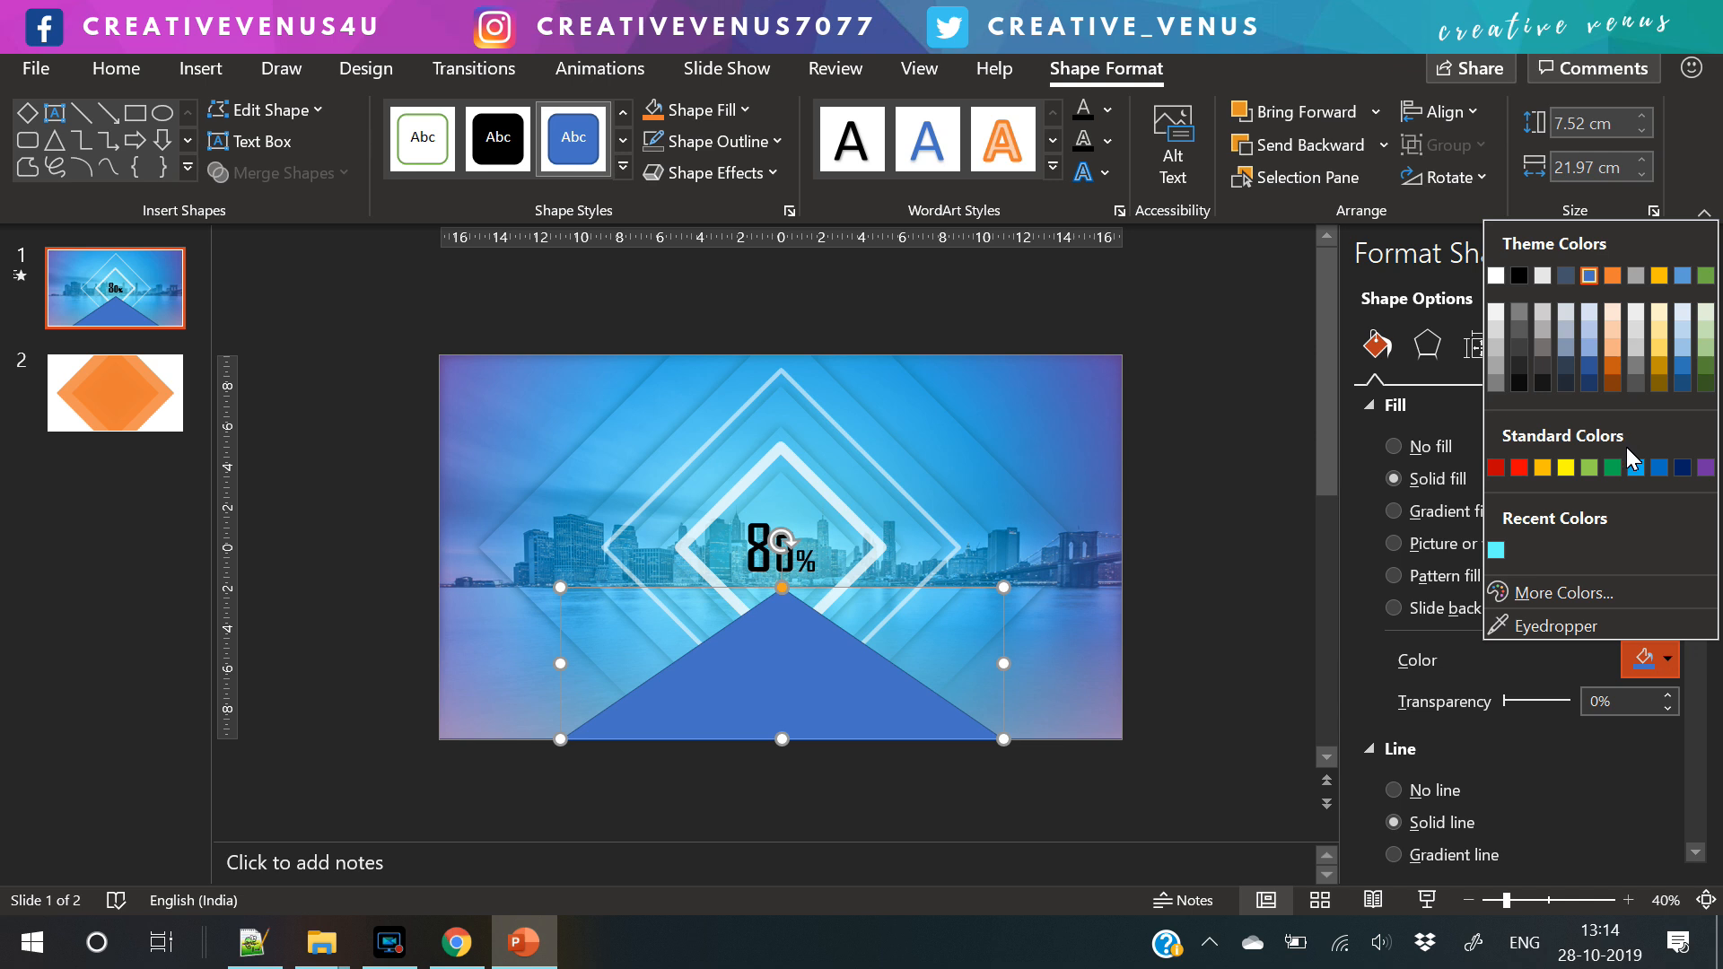
- Recolour the bottom triangle's fill and adjust its transparency slider
{"action": "left_click", "coordinate": [1638, 467]}
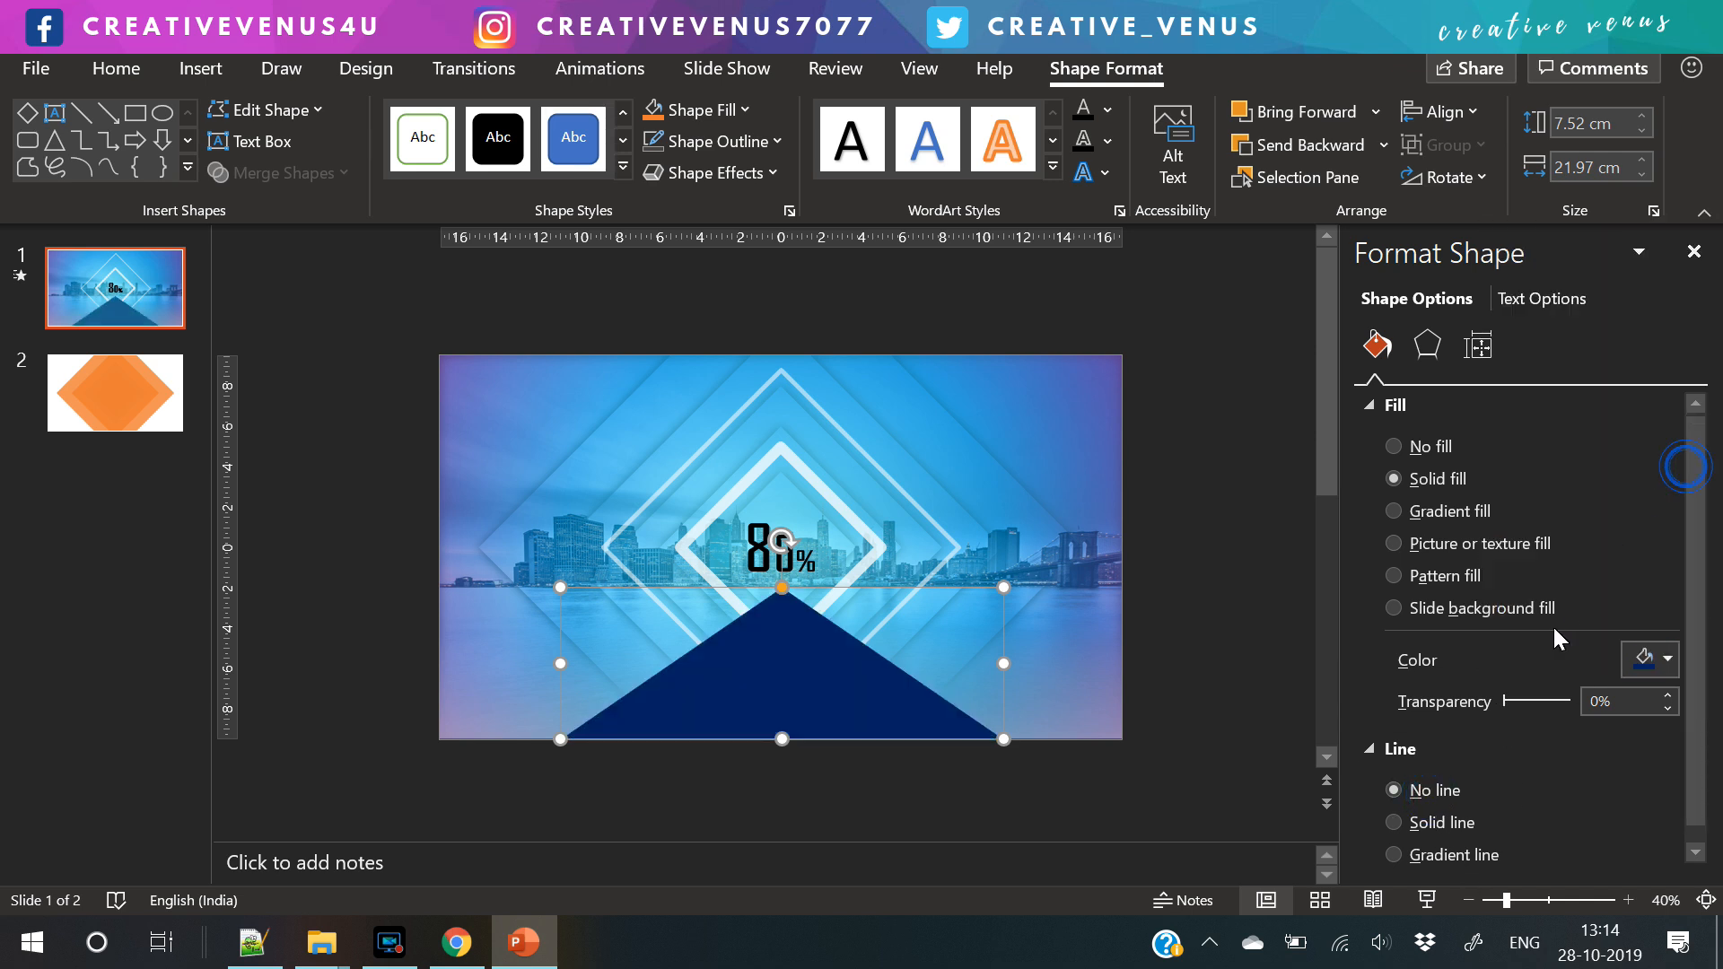
{"action": "left_click_drag", "start_coordinate": [1496, 702], "coordinate": [1572, 702]}
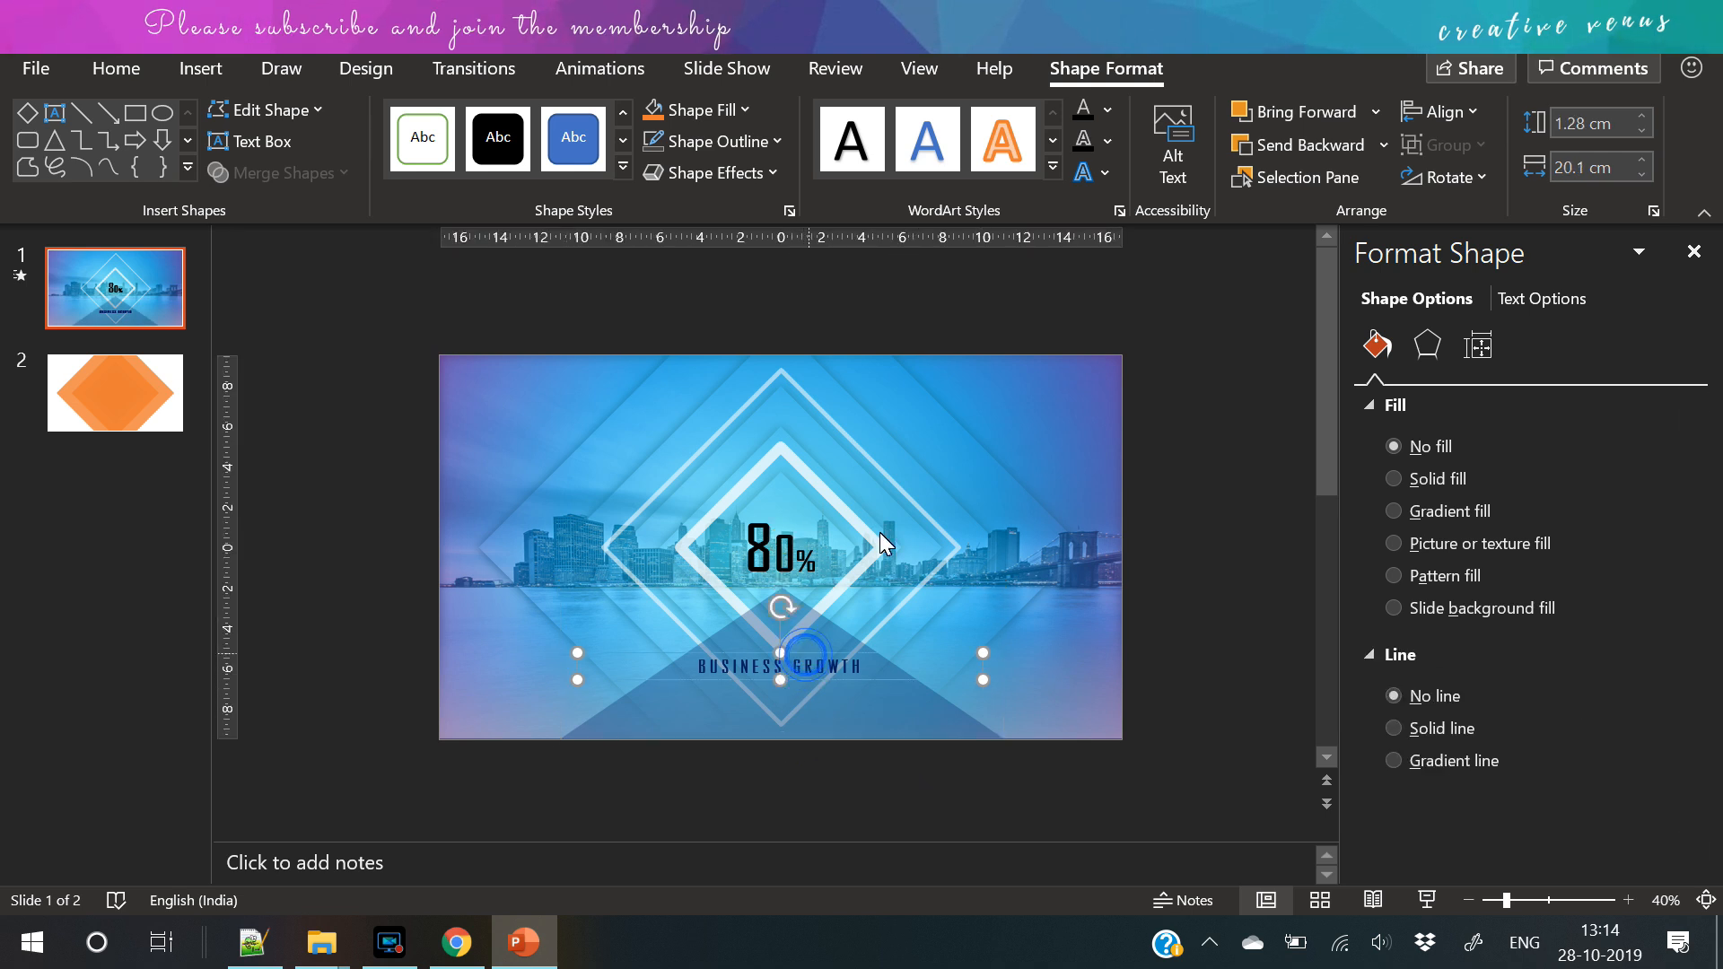
{"action": "left_click", "coordinate": [1082, 109]}
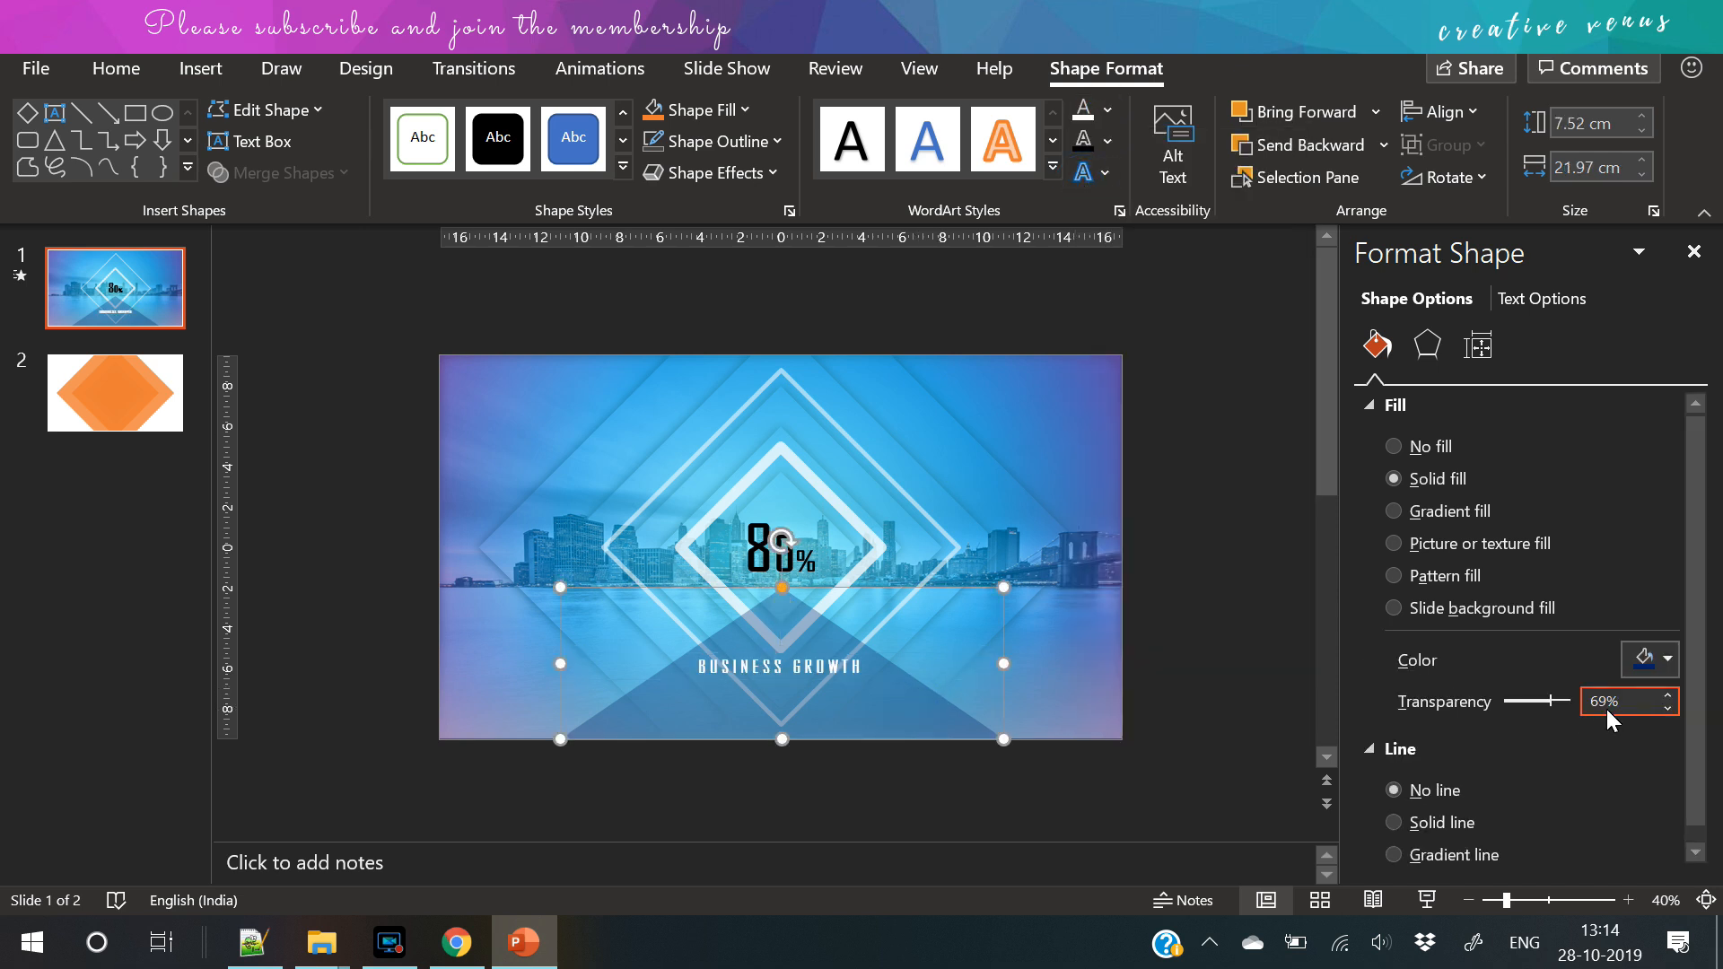
{"action": "left_click_drag", "start_coordinate": [1569, 702], "coordinate": [1526, 702]}
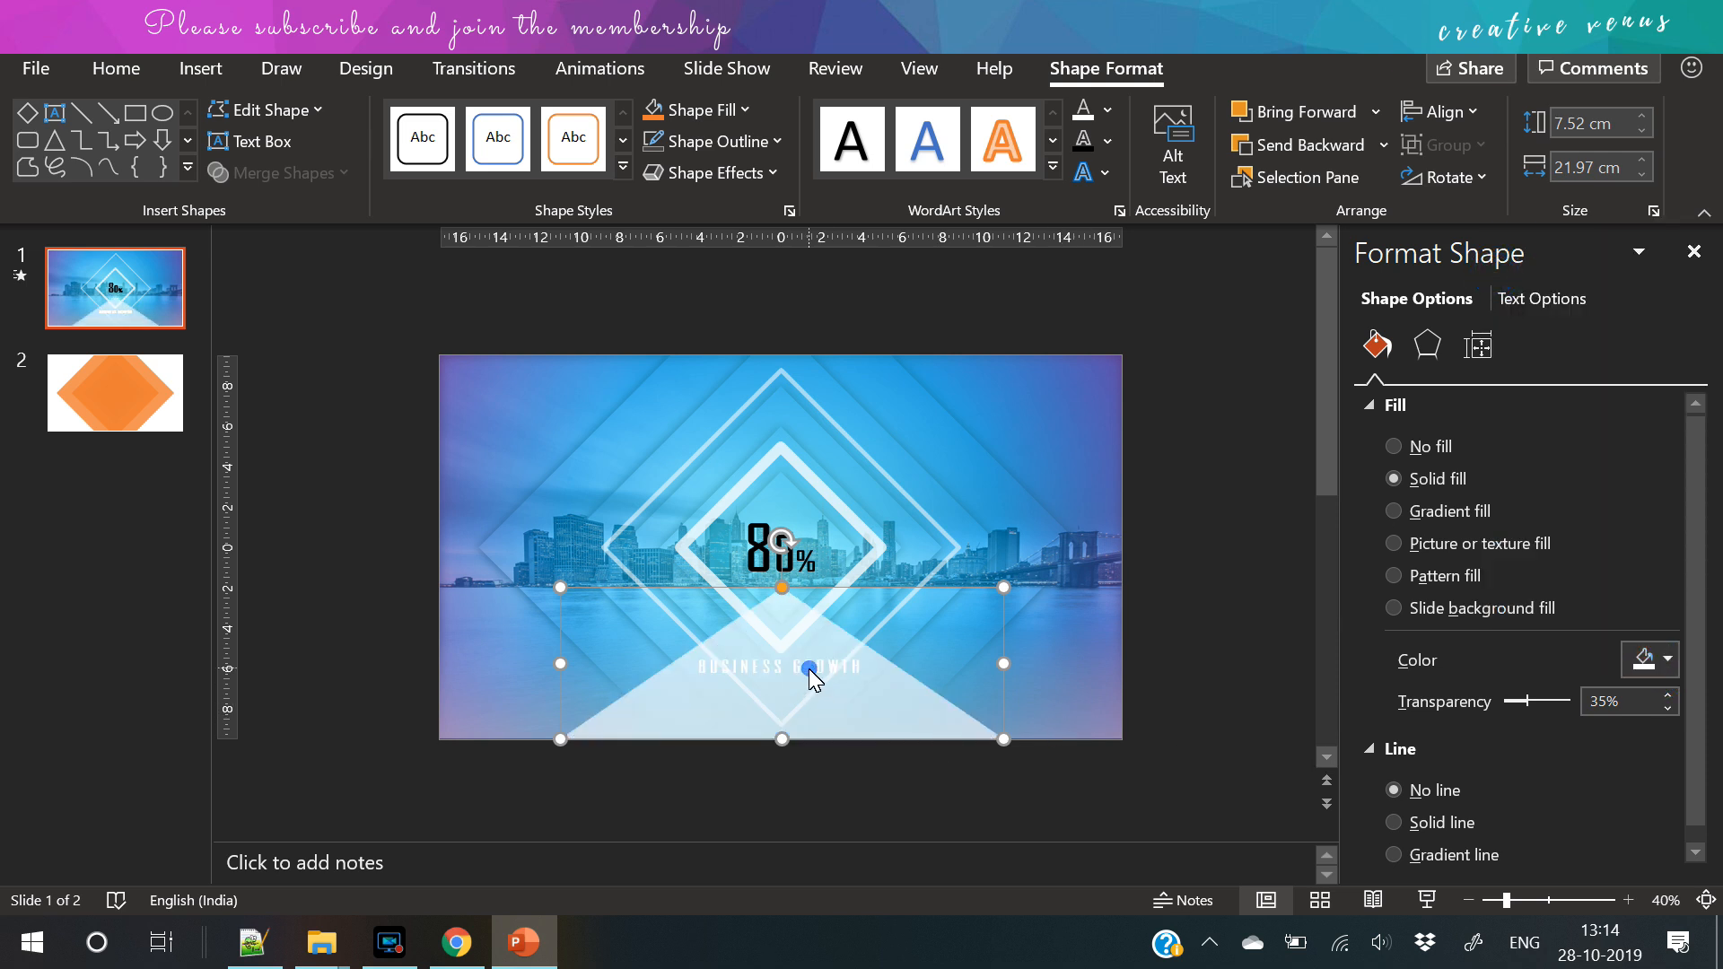
- Recolour the caption, then make the triangle's white fill fully opaque at 0% transparency
{"action": "left_click", "coordinate": [1430, 447]}
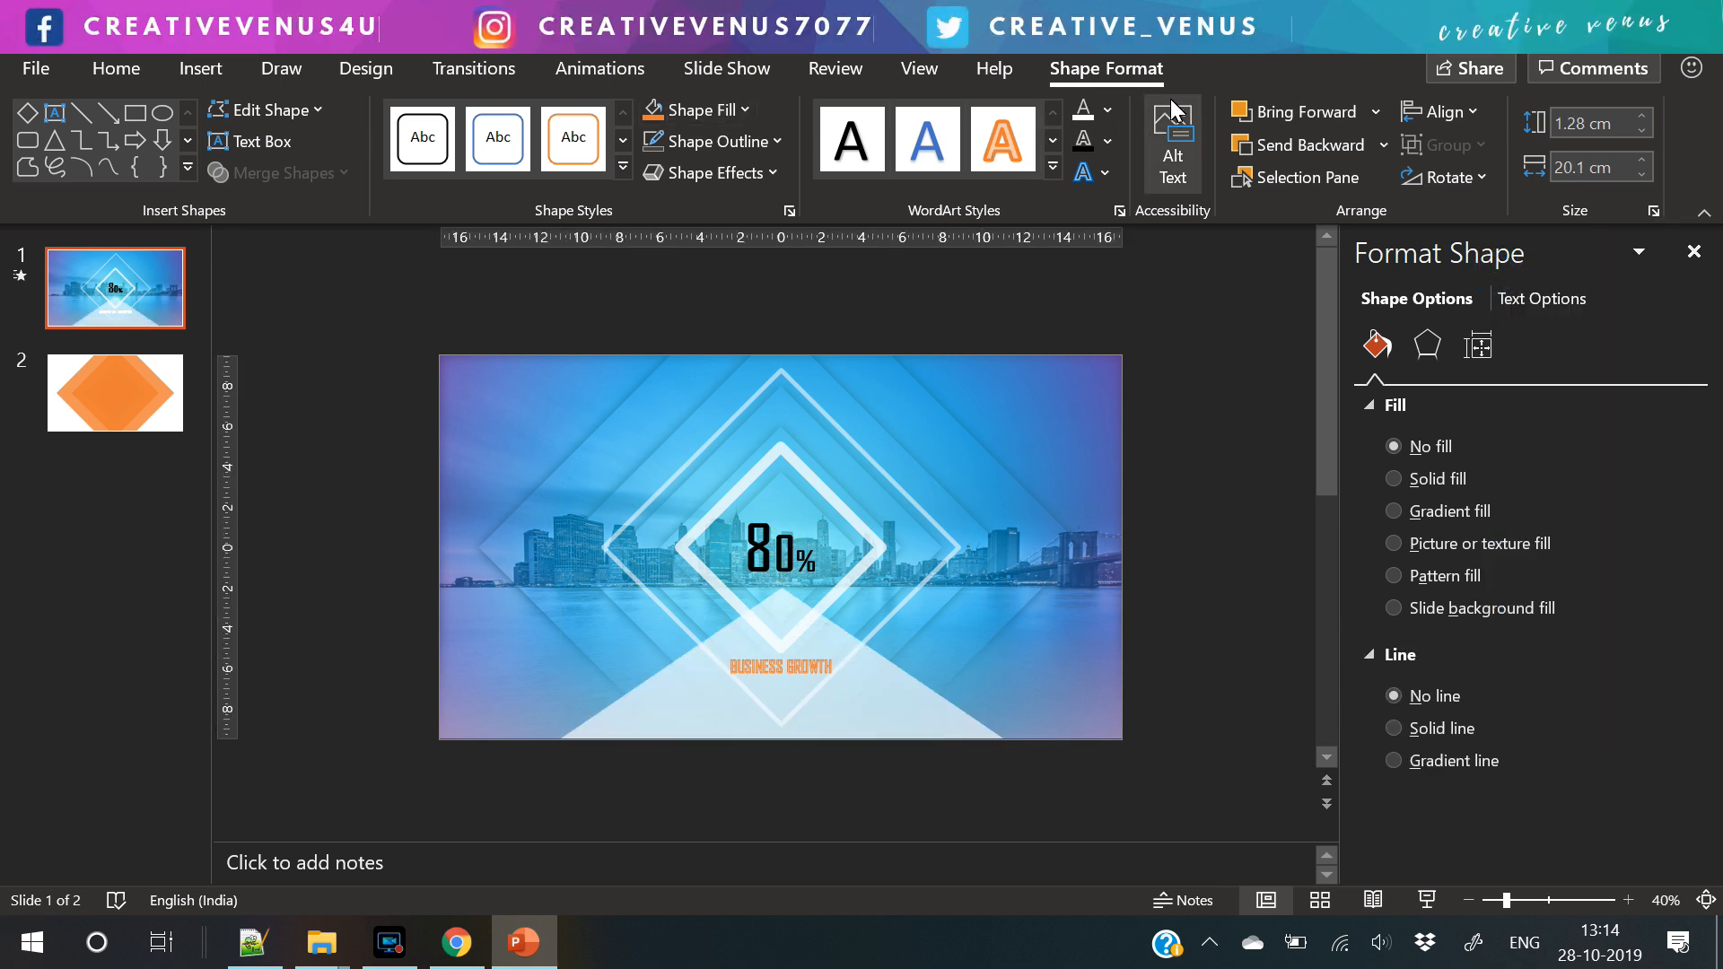
{"action": "left_click", "coordinate": [1110, 109]}
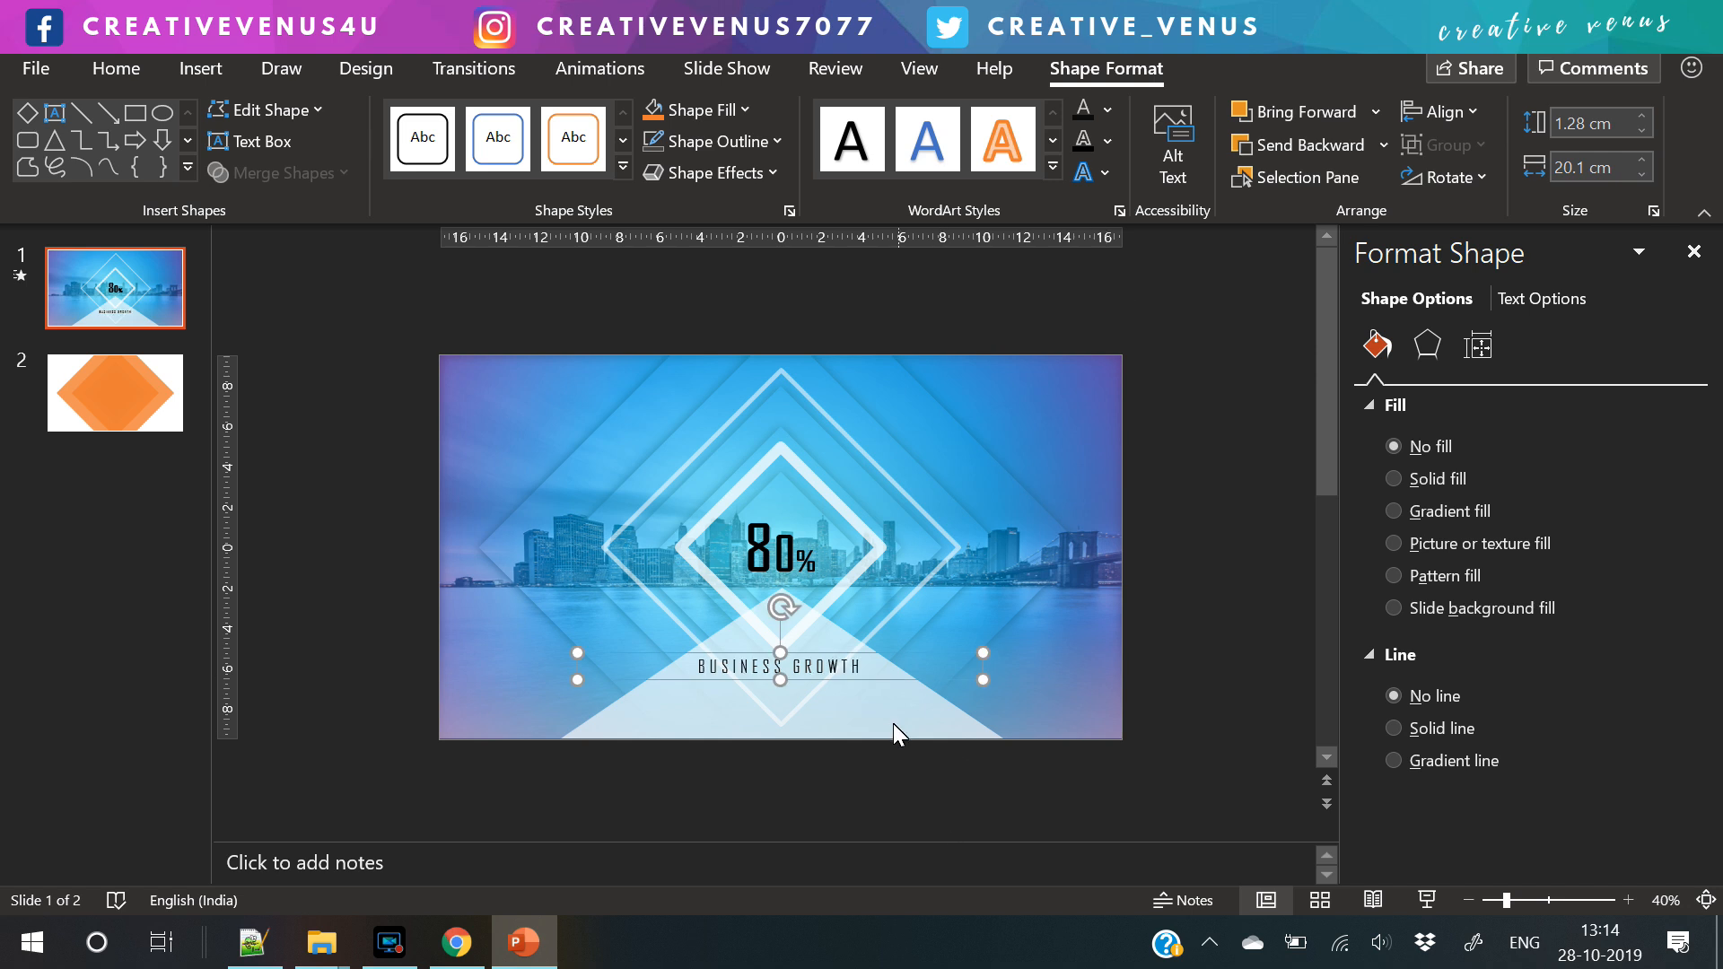
{"action": "left_click", "coordinate": [1431, 477]}
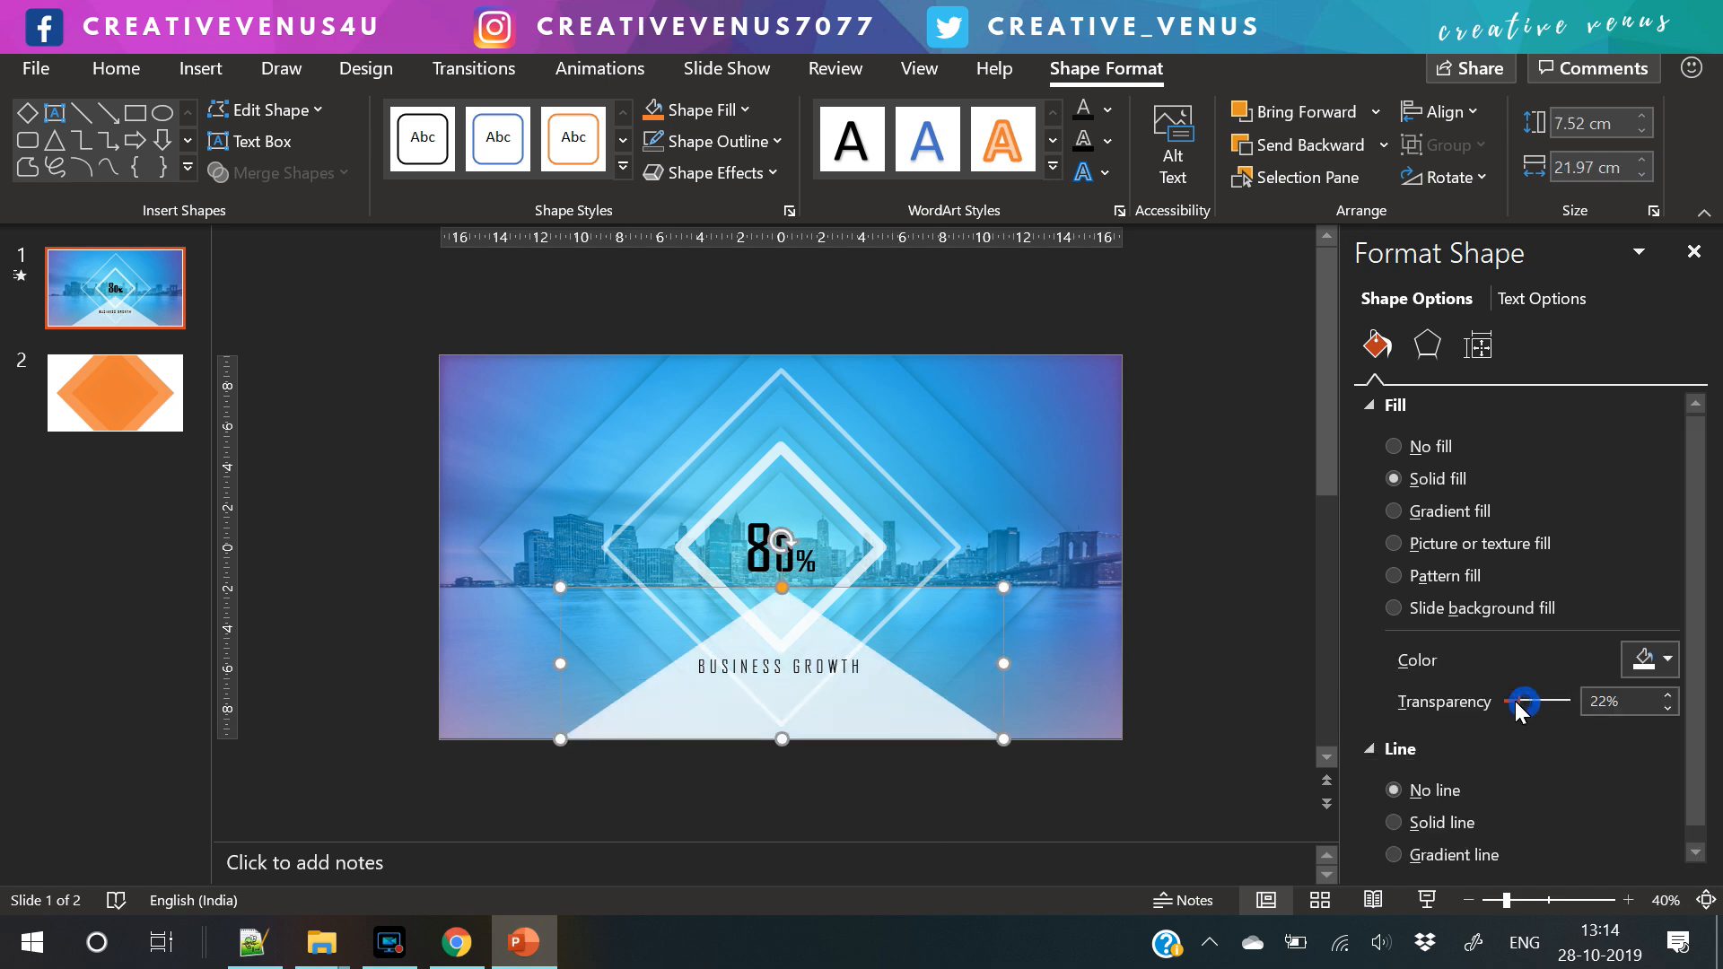
{"action": "left_click_drag", "start_coordinate": [1526, 702], "coordinate": [1467, 702]}
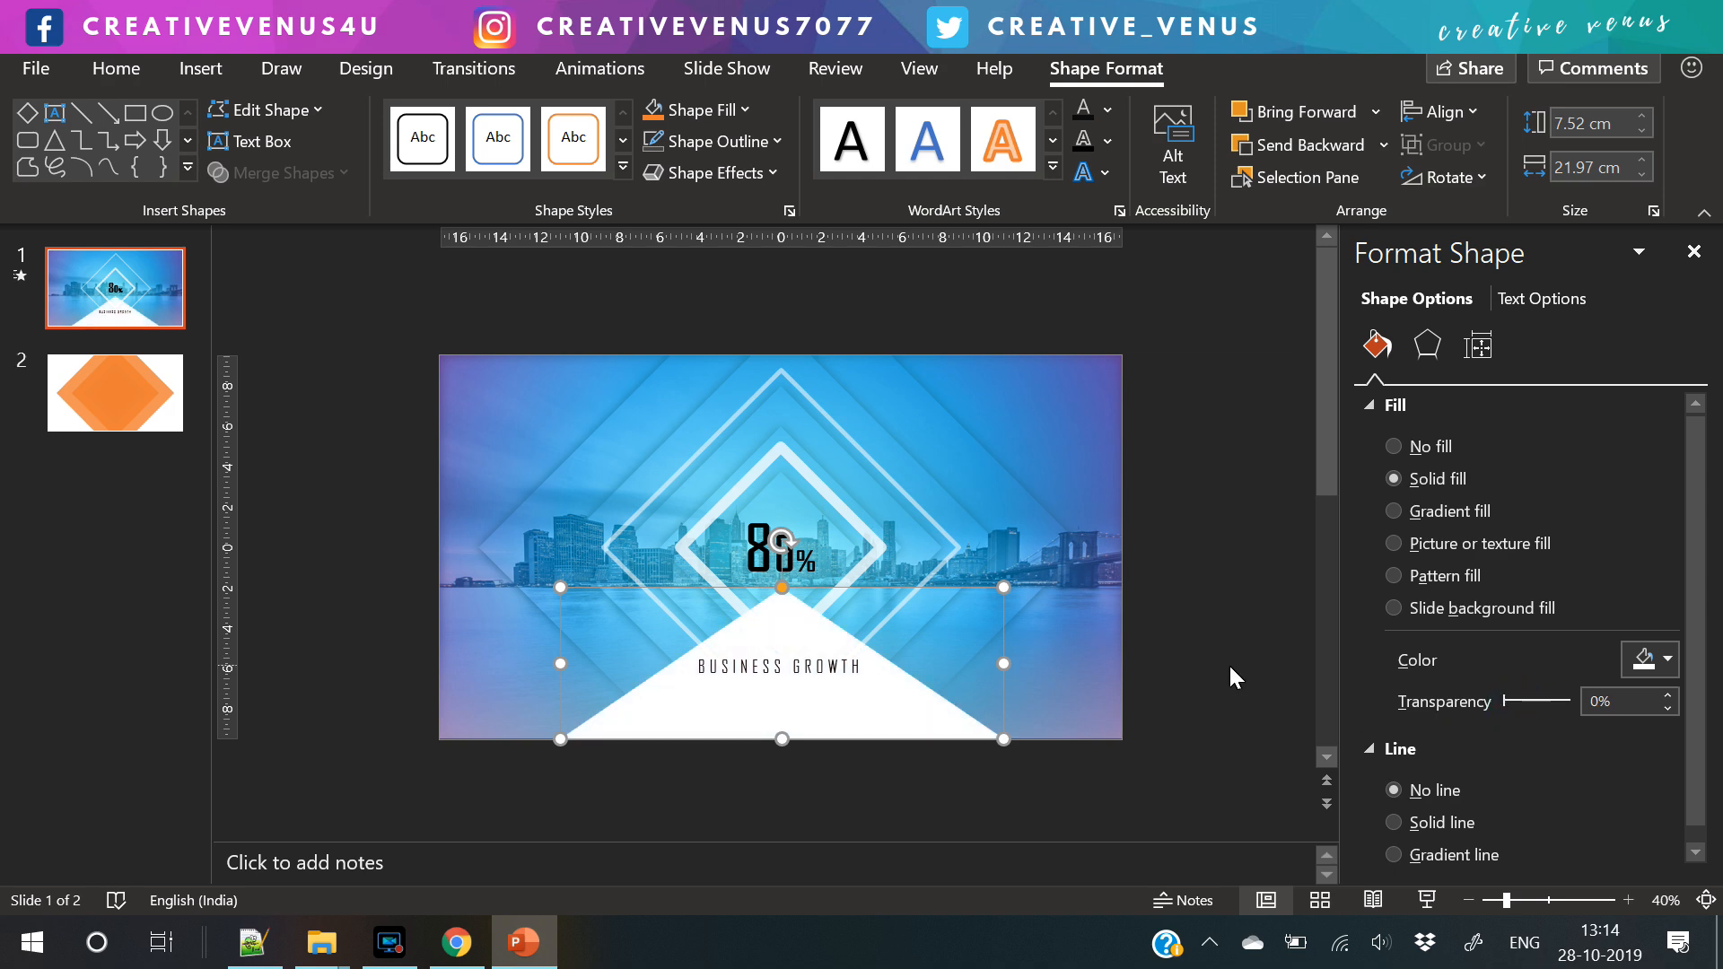
{"action": "left_click", "coordinate": [115, 68]}
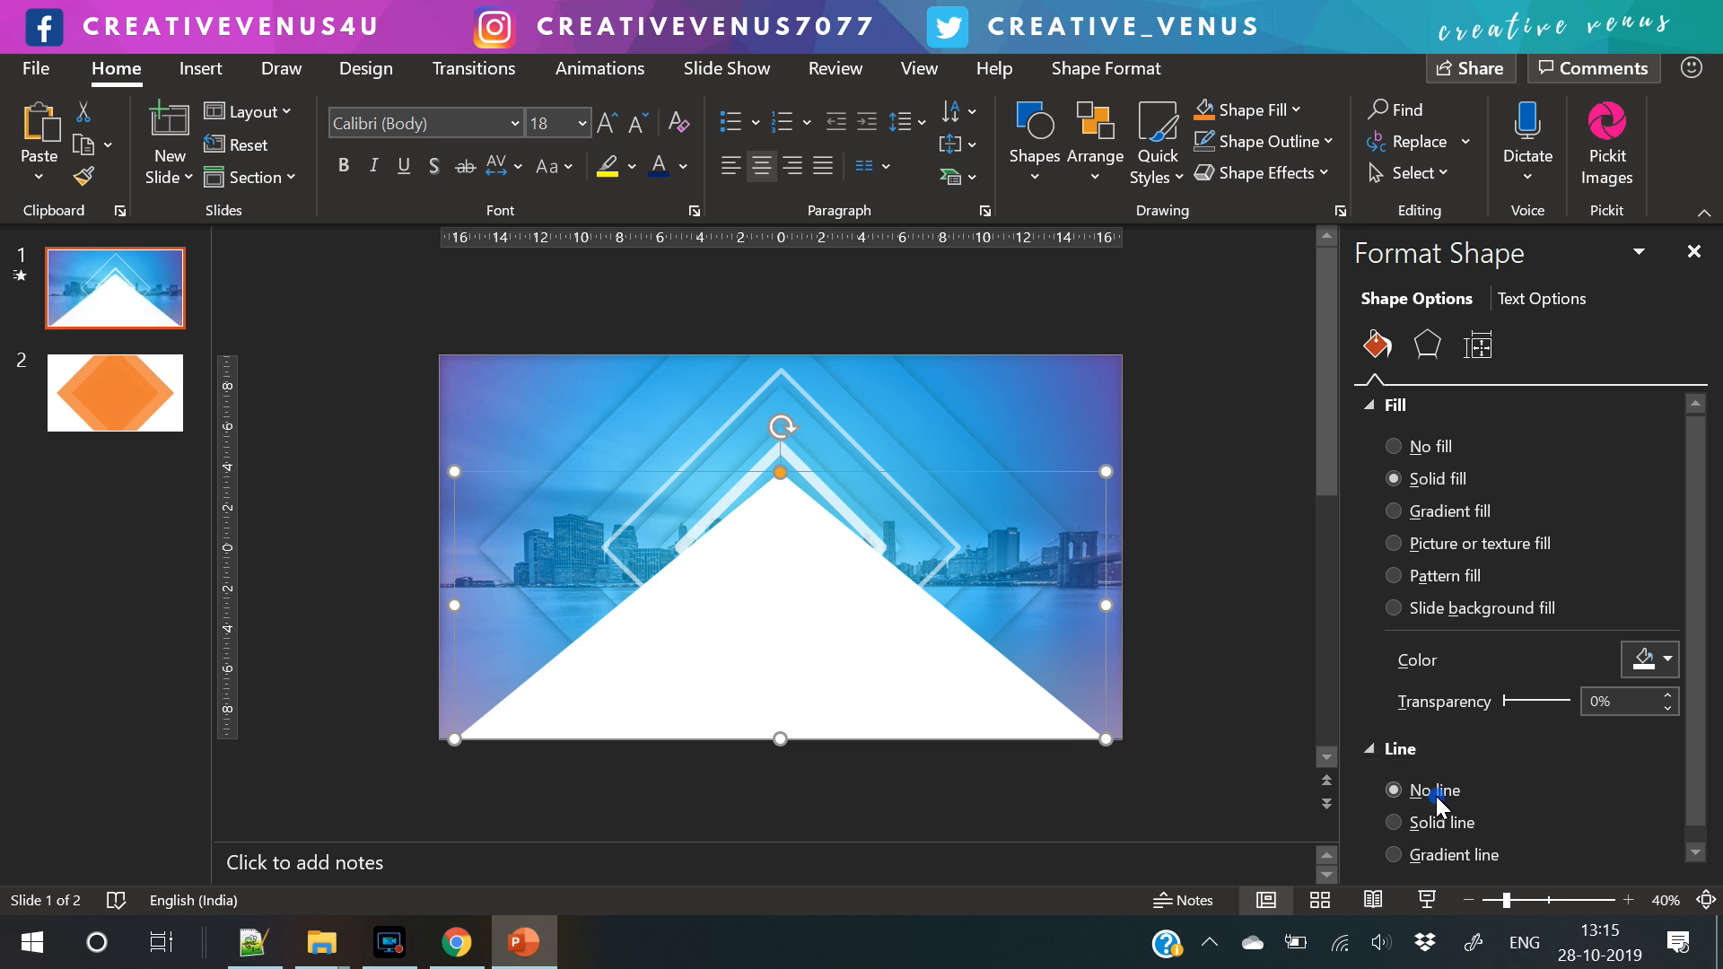
- Set the large duplicate triangle to No fill with a thin solid white outline
{"action": "left_click", "coordinate": [1429, 447]}
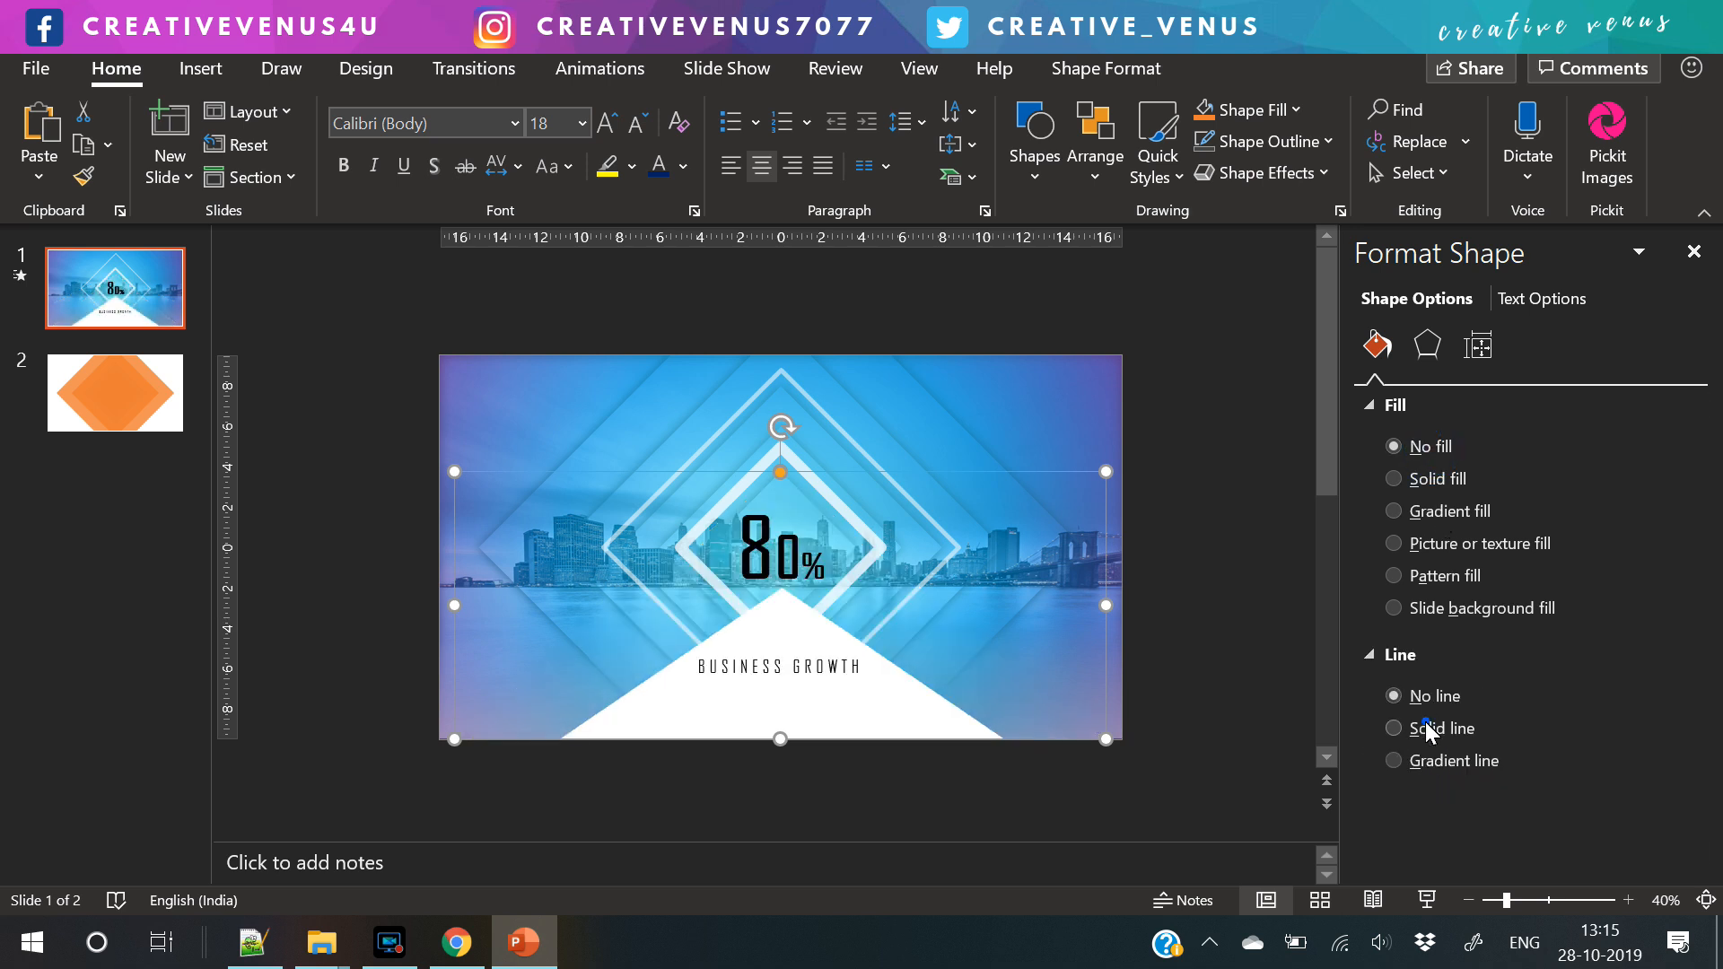
{"action": "left_click", "coordinate": [1440, 727]}
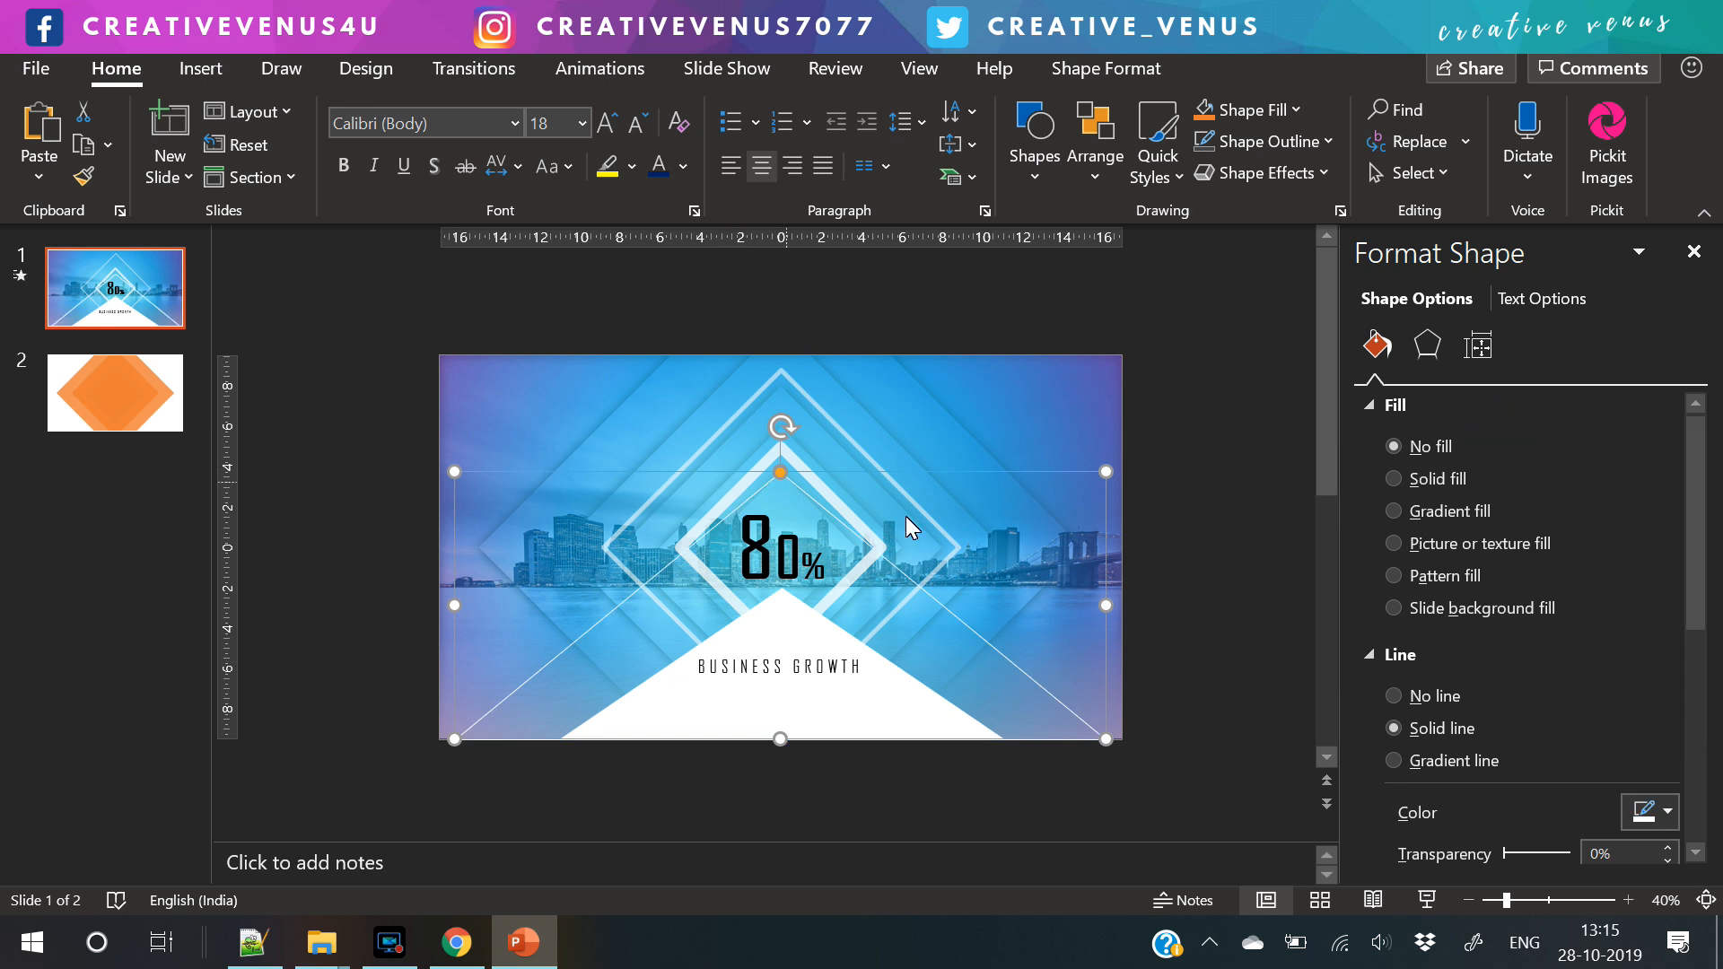
{"action": "scroll", "scroll_direction": "down", "scroll_amount": 3}
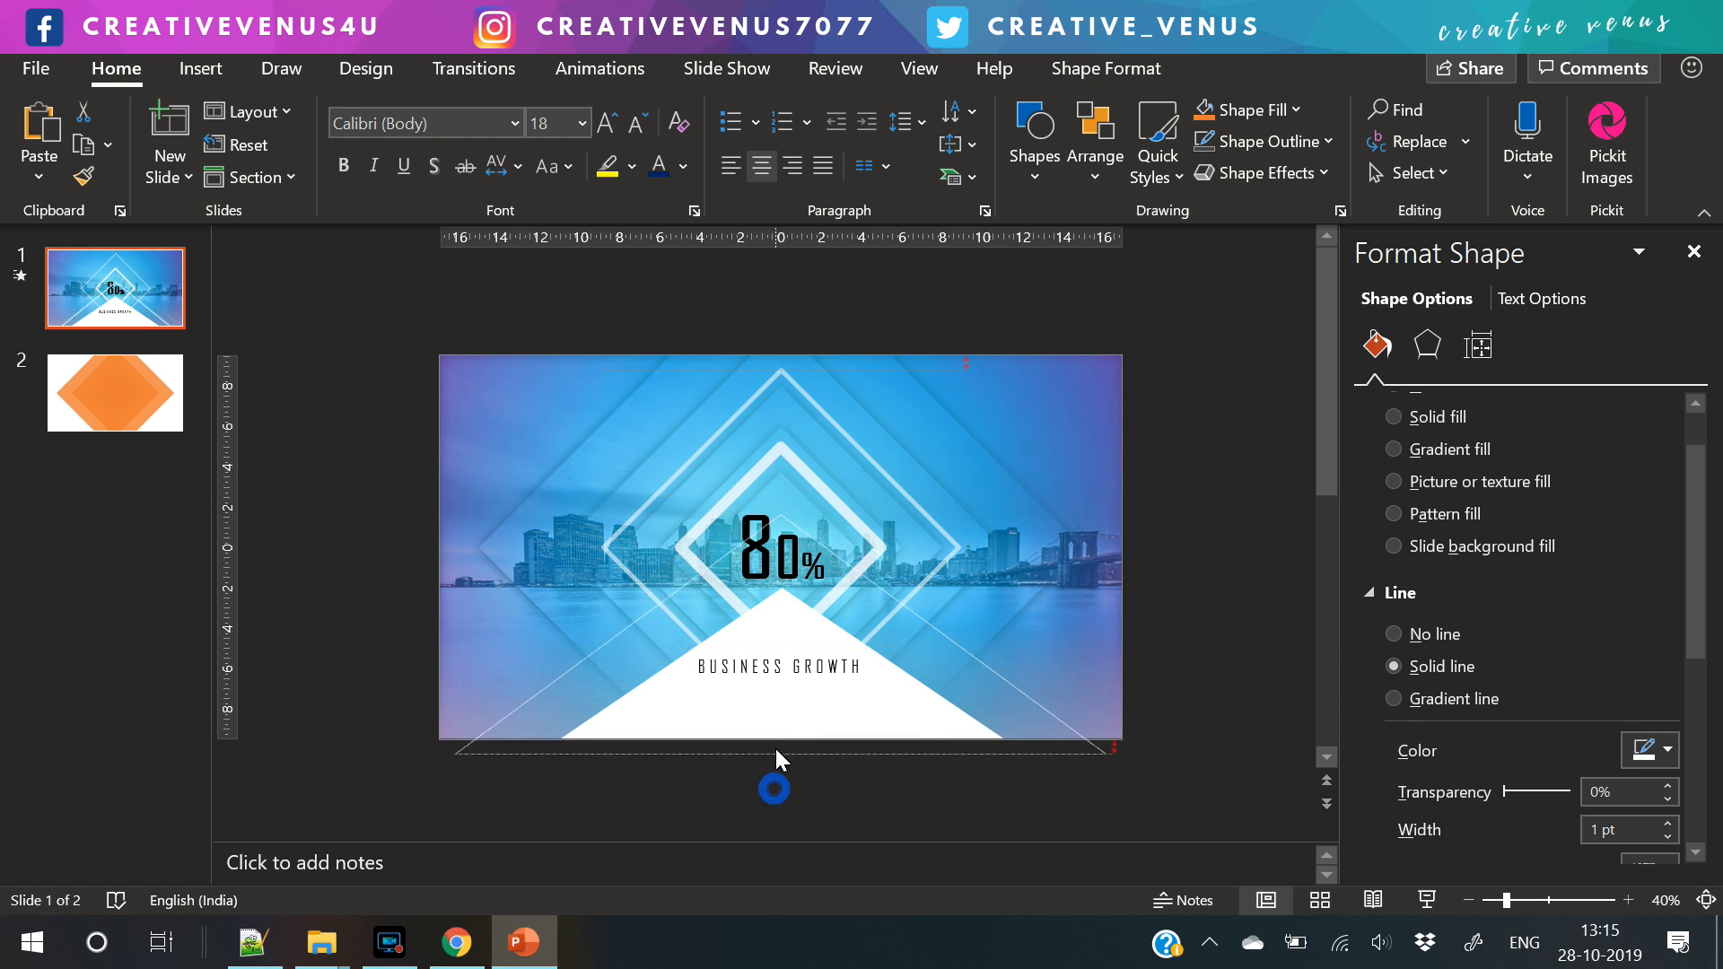
- Move the outlined triangle down so its base extends below the slide edge
{"action": "left_click", "coordinate": [781, 550]}
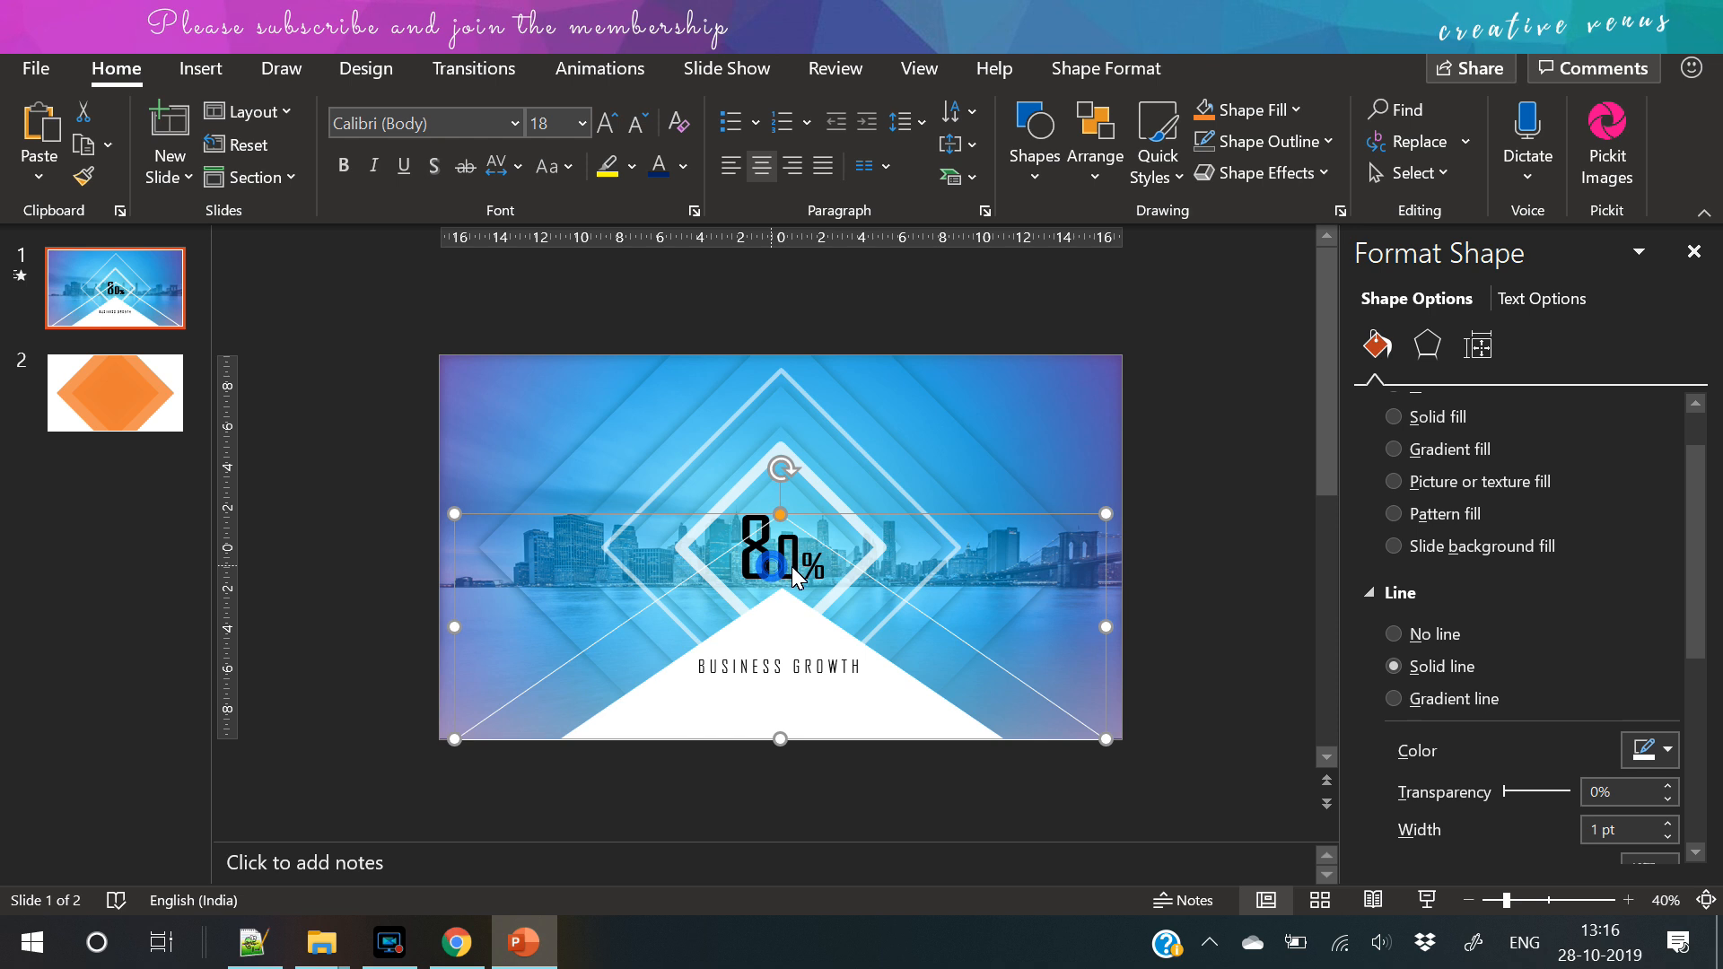
{"action": "right_click", "coordinate": [782, 550]}
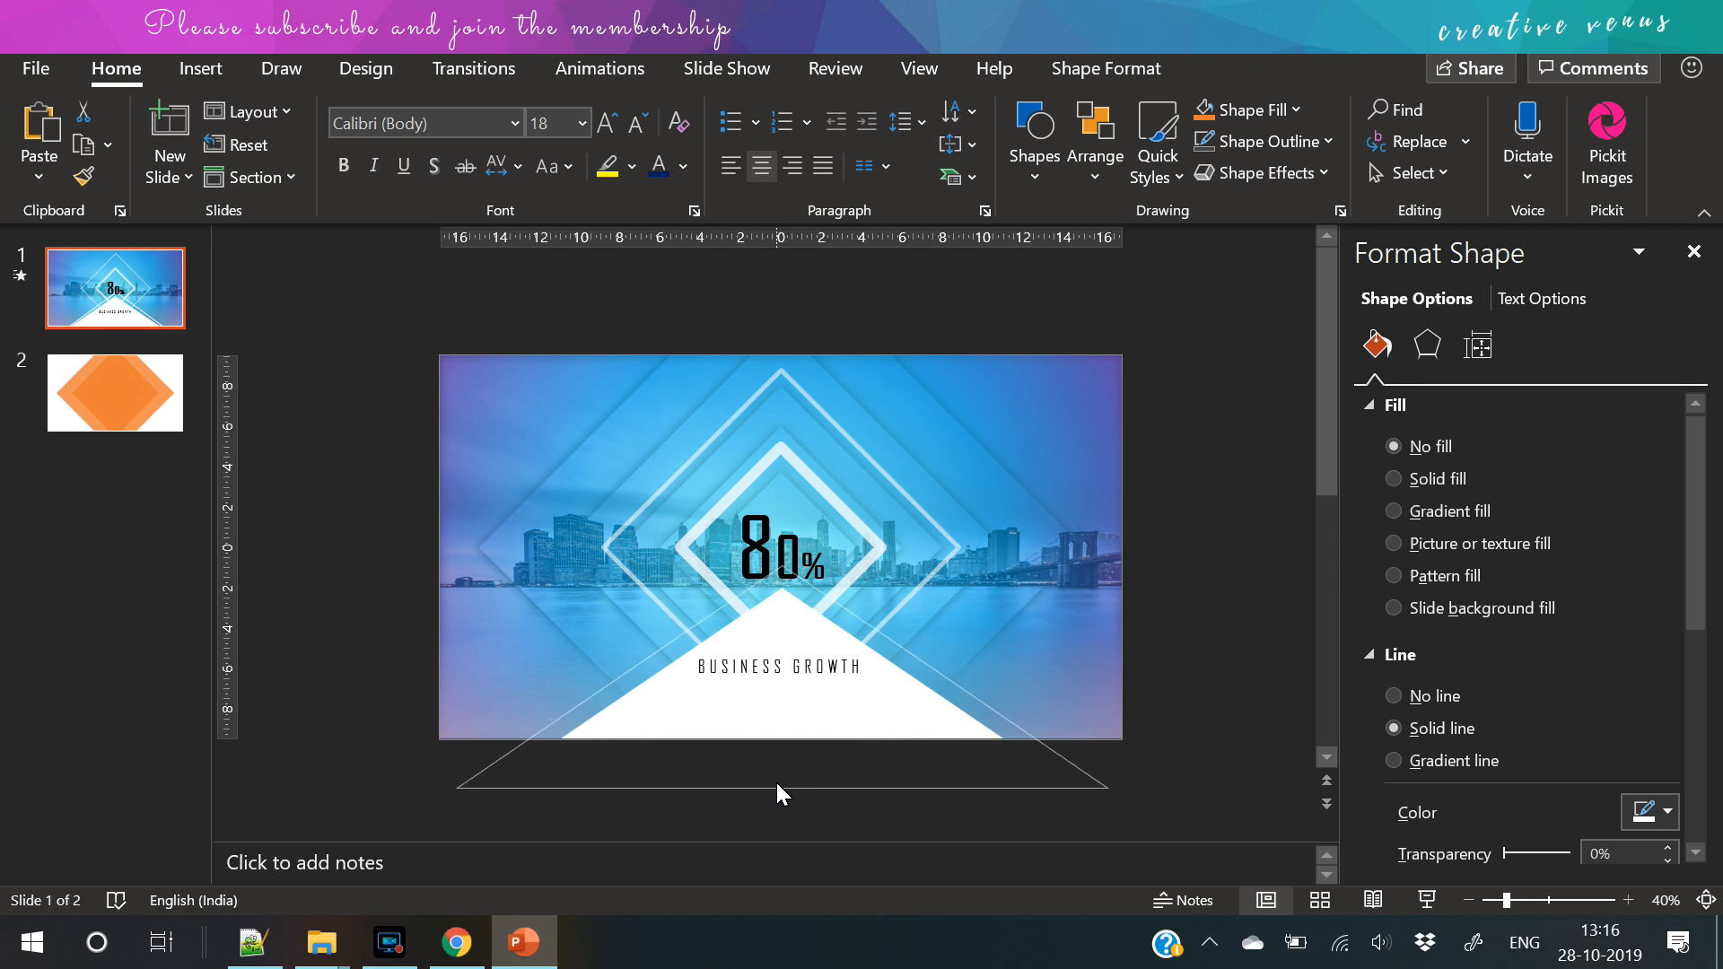
{"action": "left_click", "coordinate": [781, 780]}
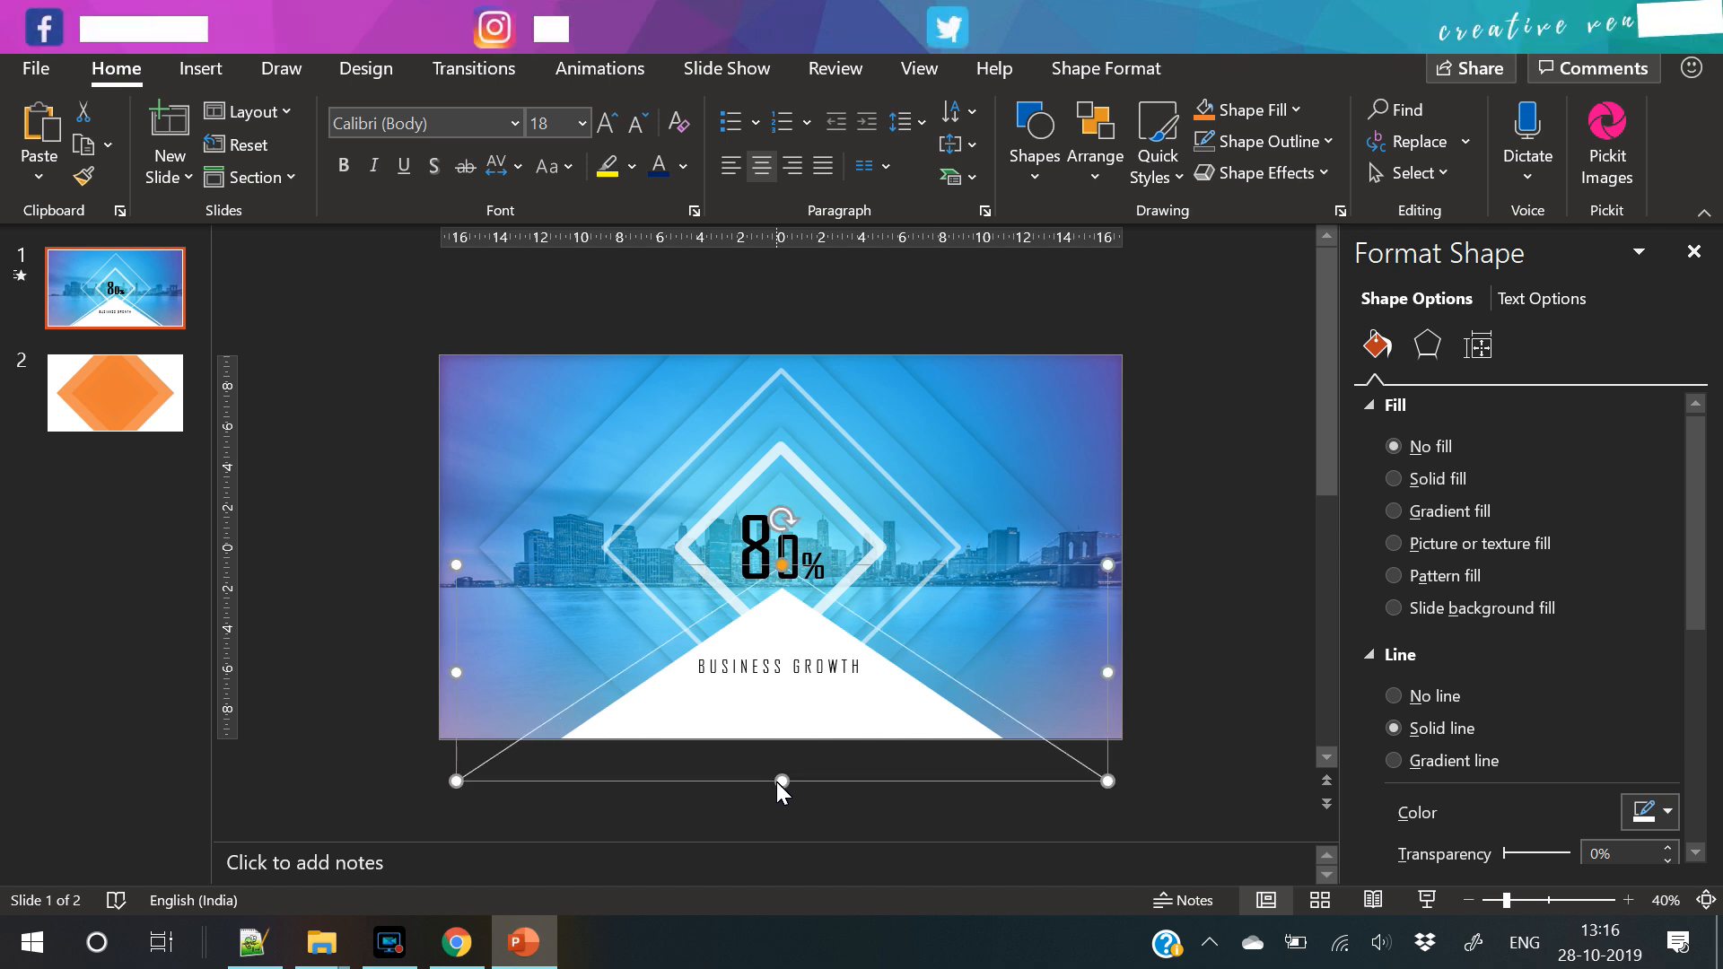